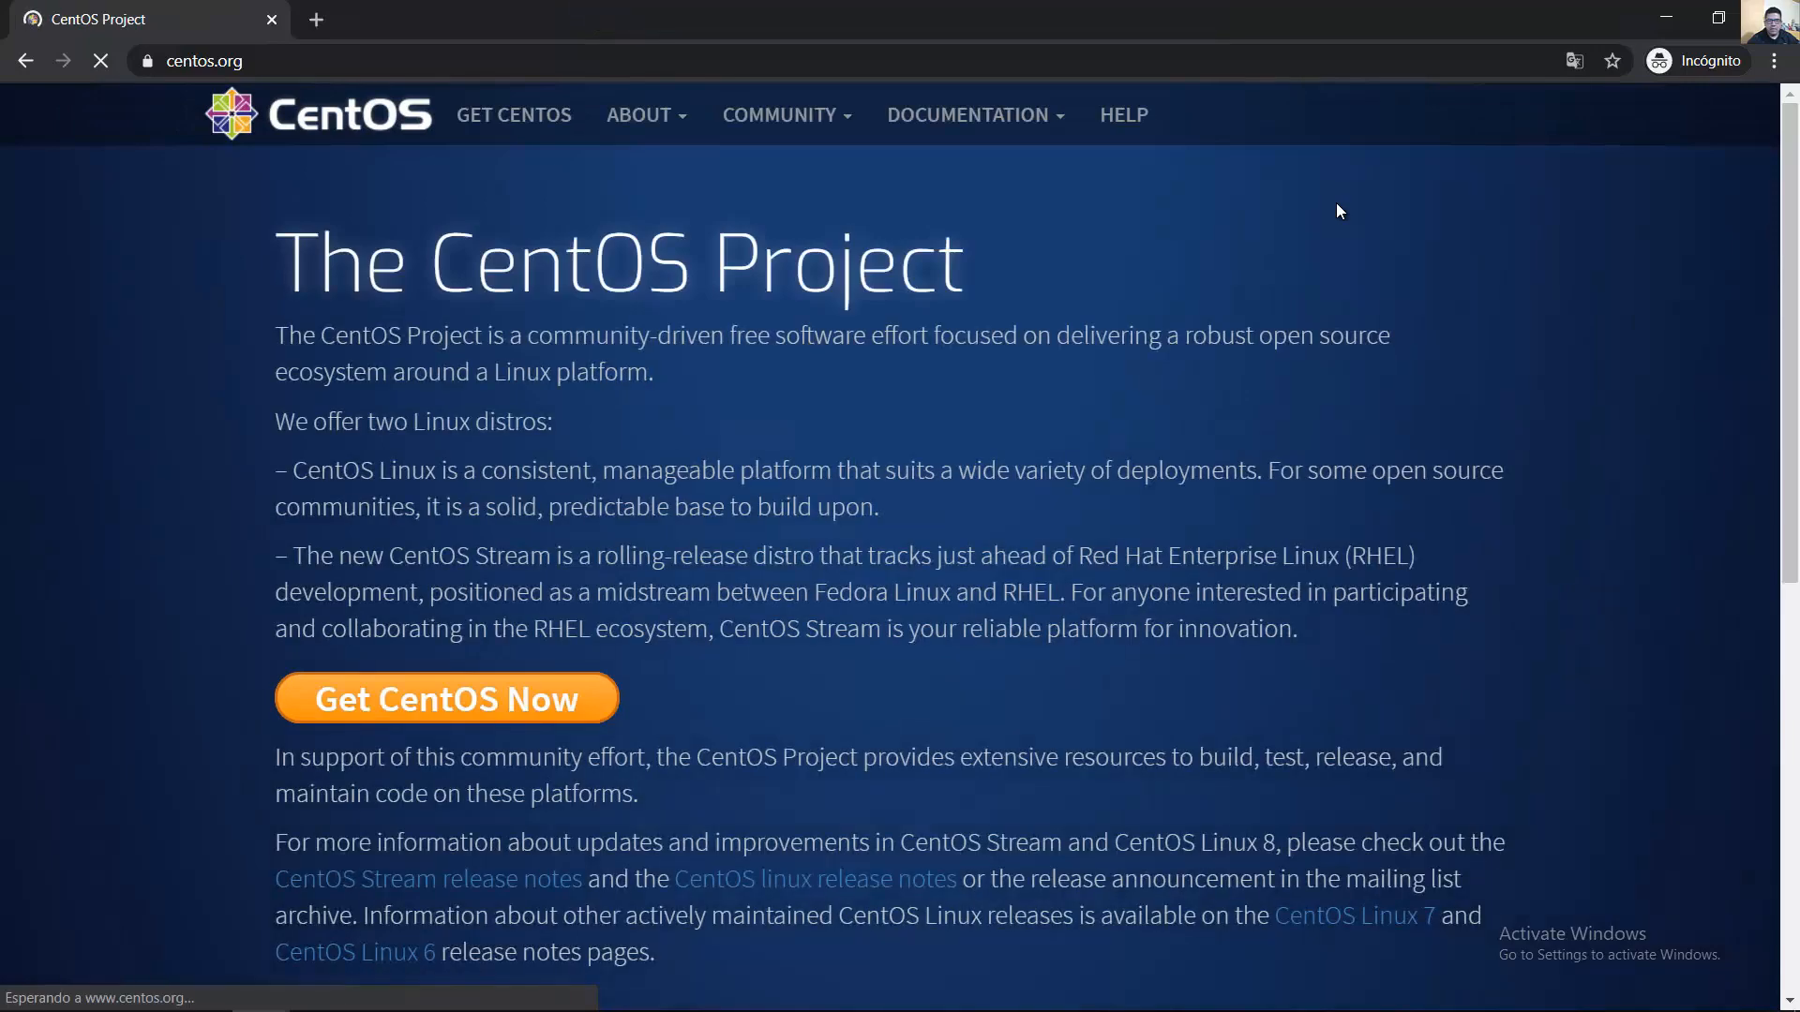
{"action": "mouse_move", "coordinate": [445, 699]}
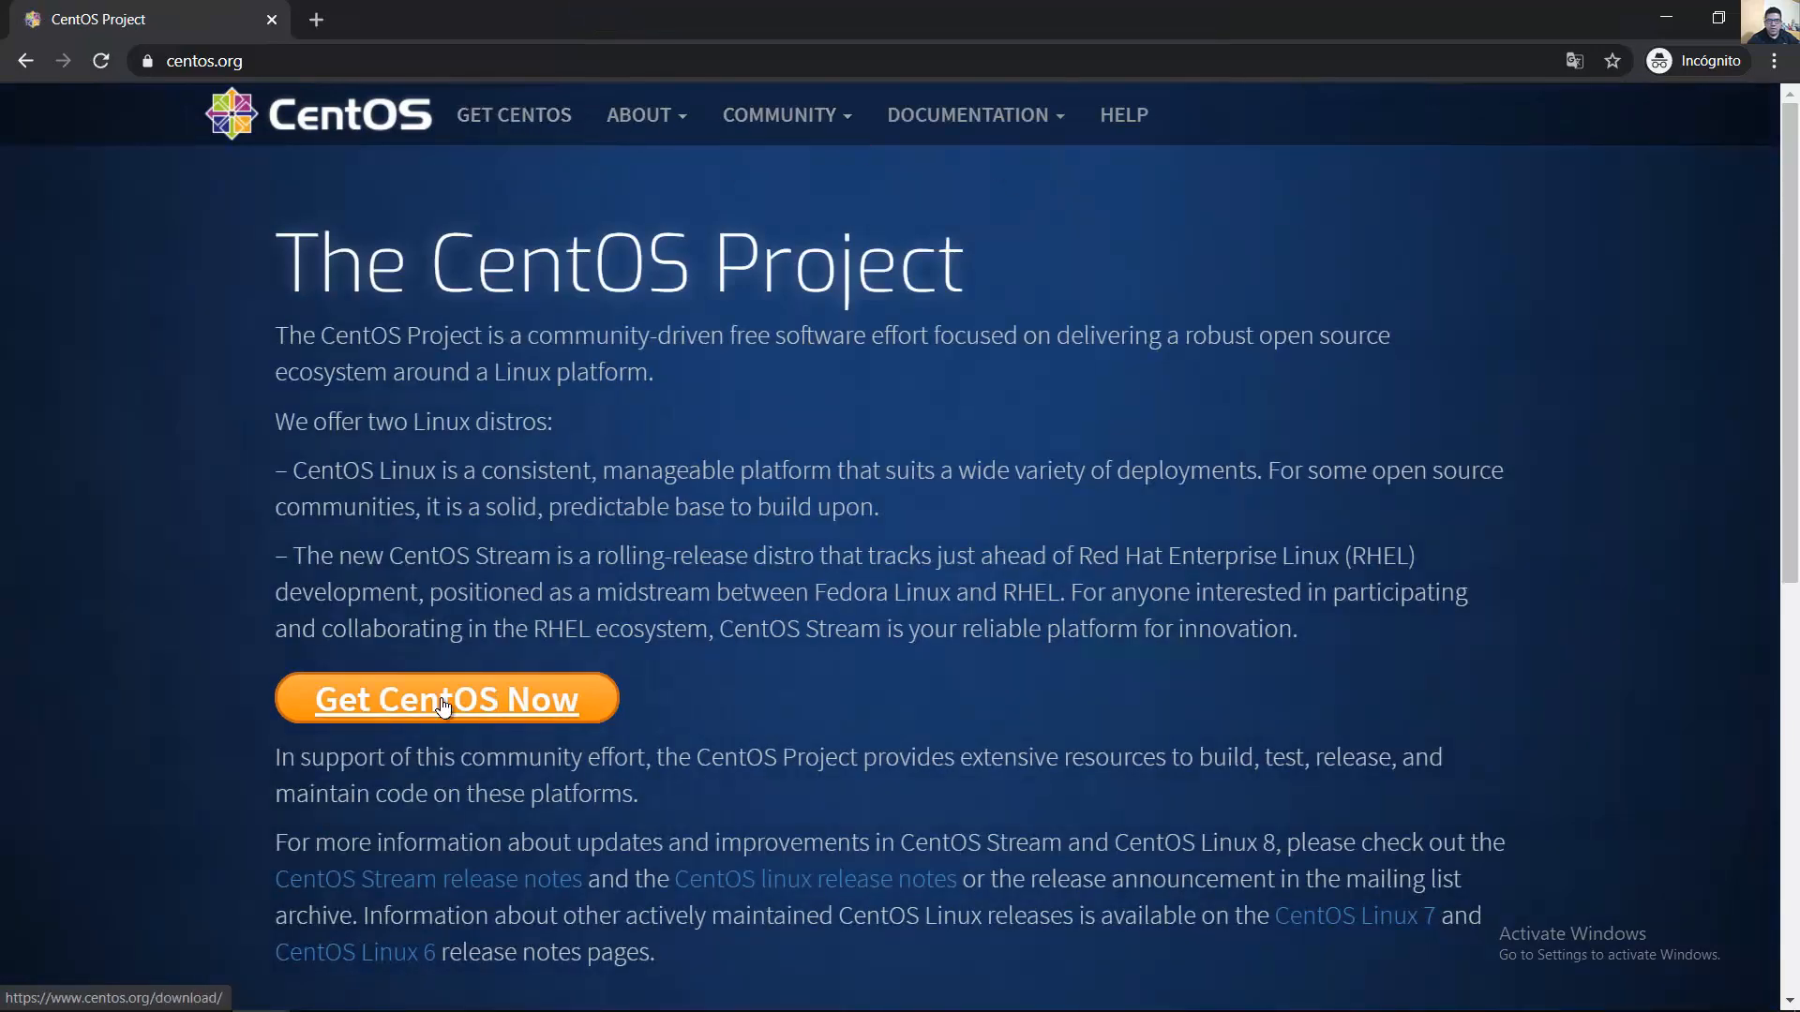
Go to the CentOS download page and choose the CentOS Linux DVD ISO
{"action": "left_click", "coordinate": [445, 699]}
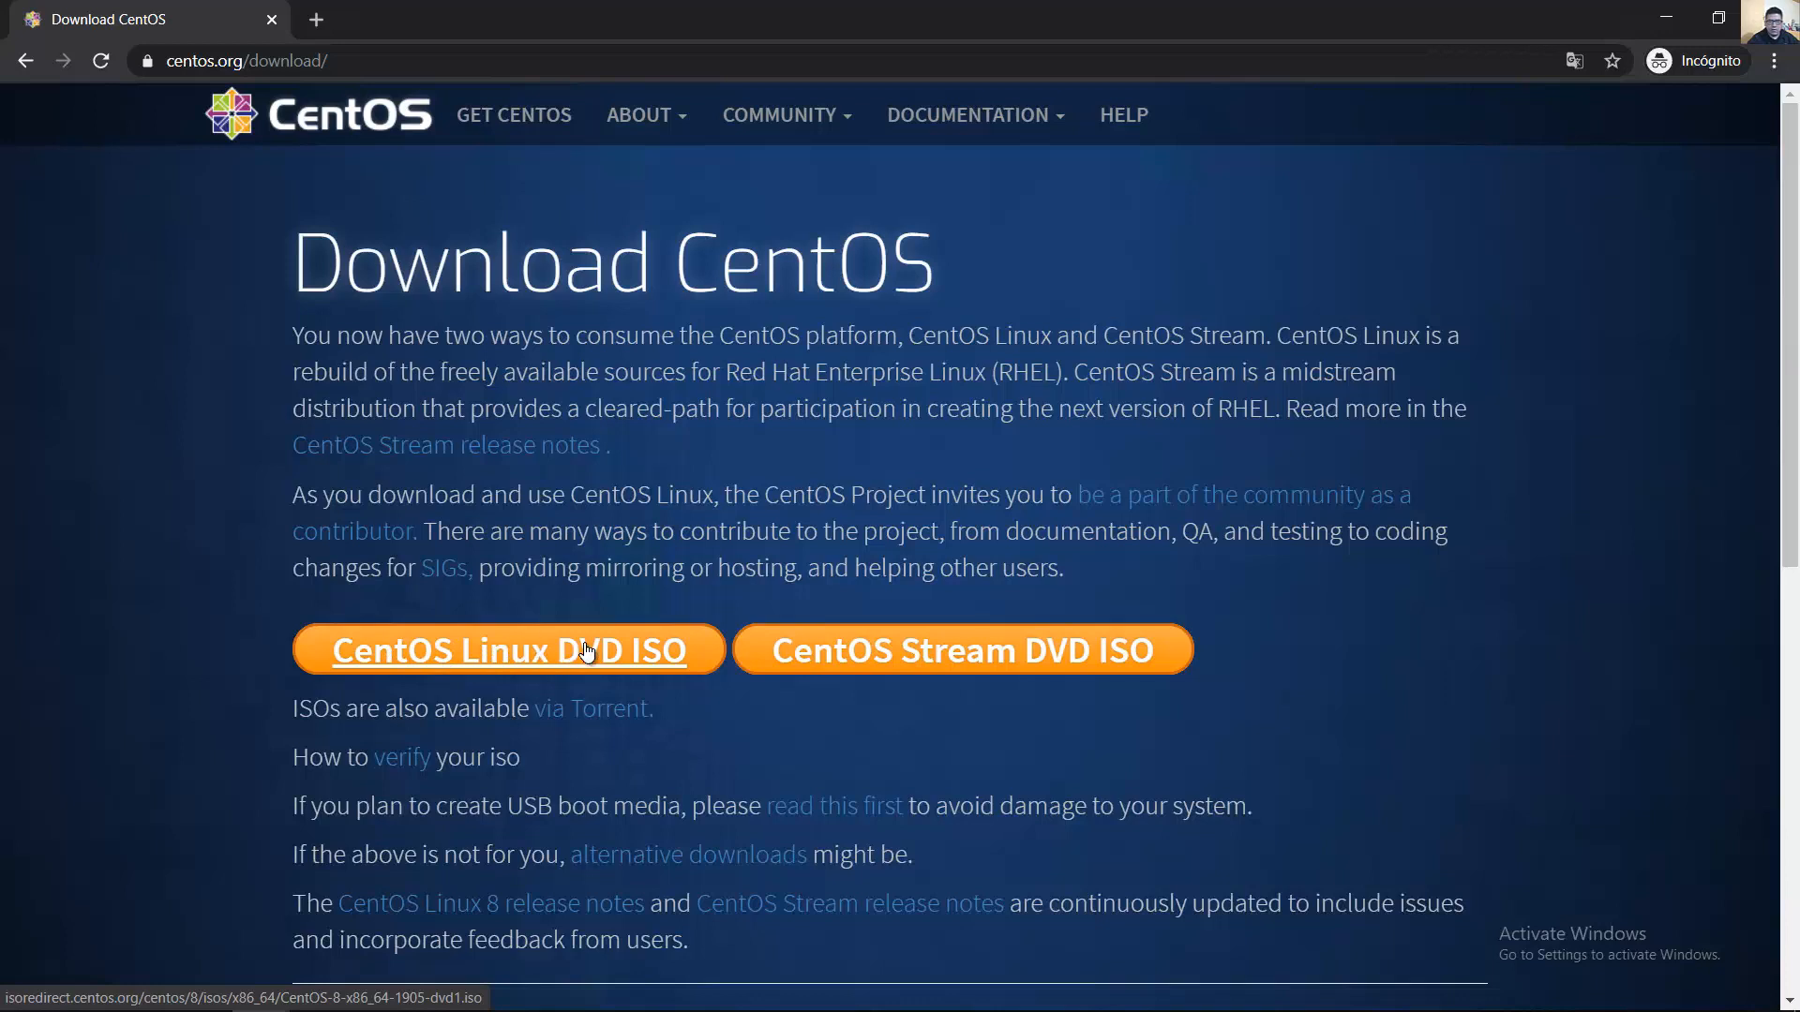
{"action": "left_click", "coordinate": [505, 650]}
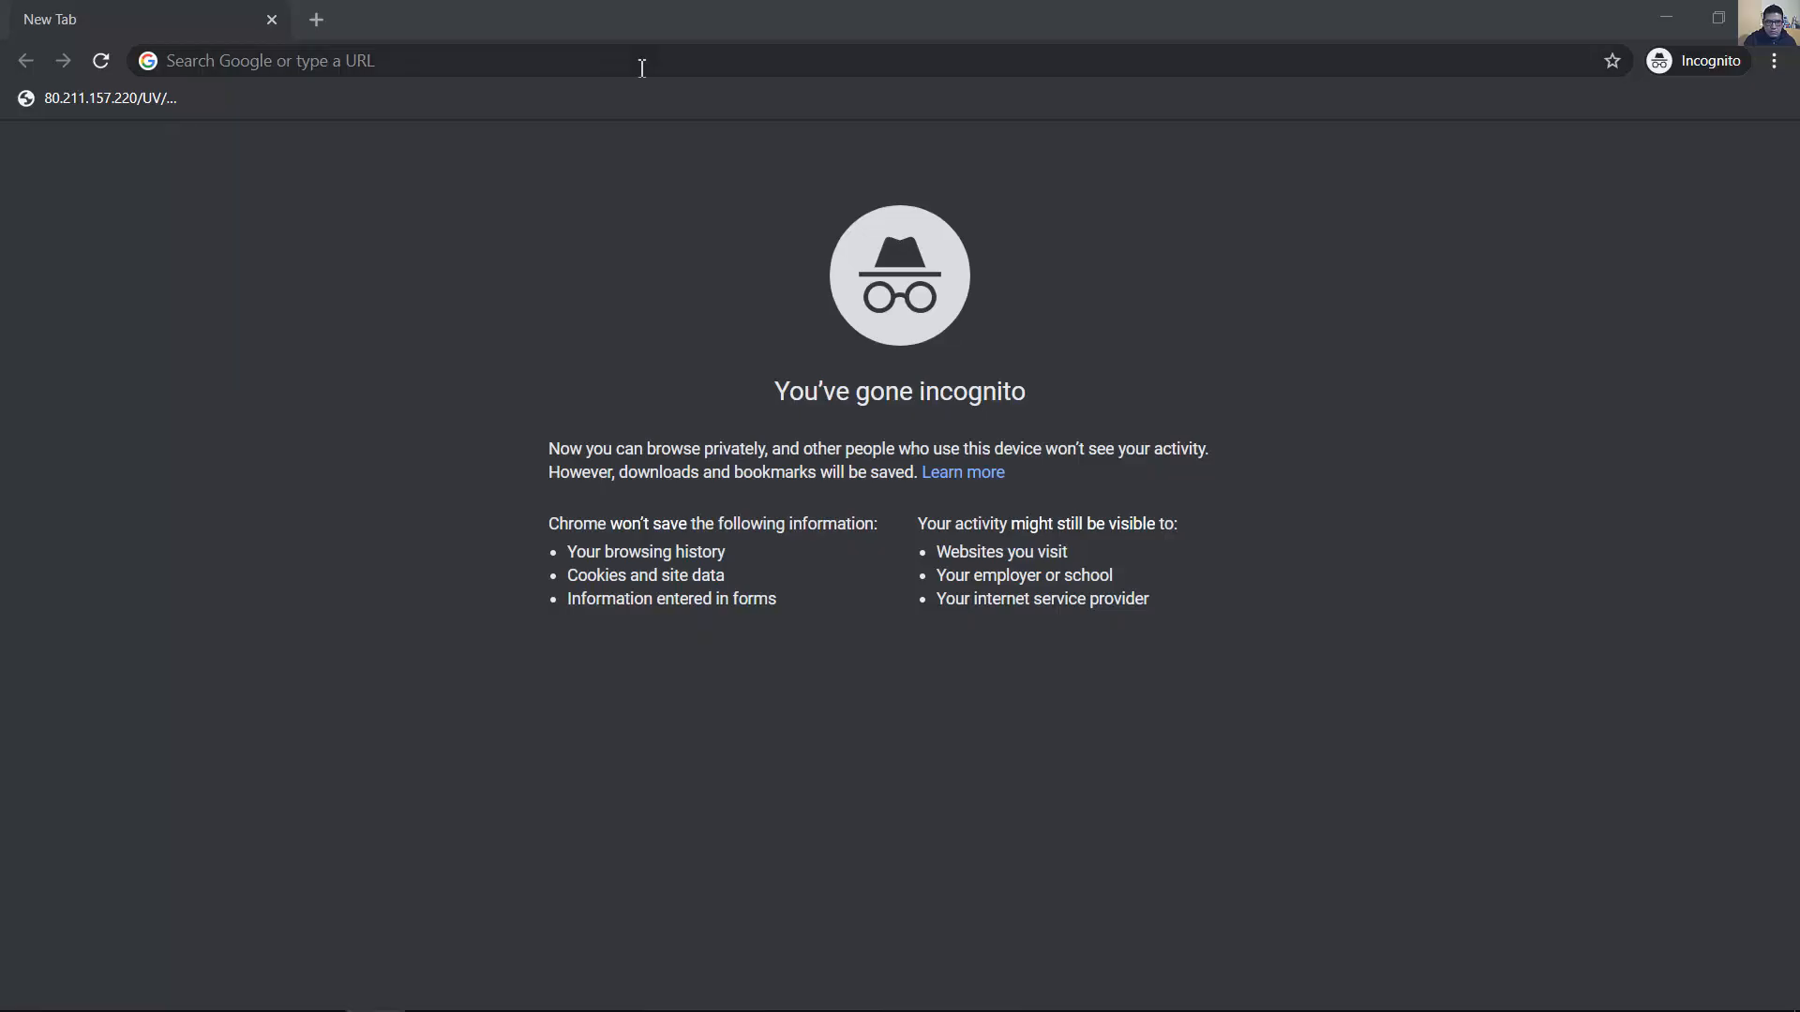
Log in as root to the ESXi host at 192.168.1.254, bypassing the certificate warning
{"action": "type", "text": "192.168.1.1"}
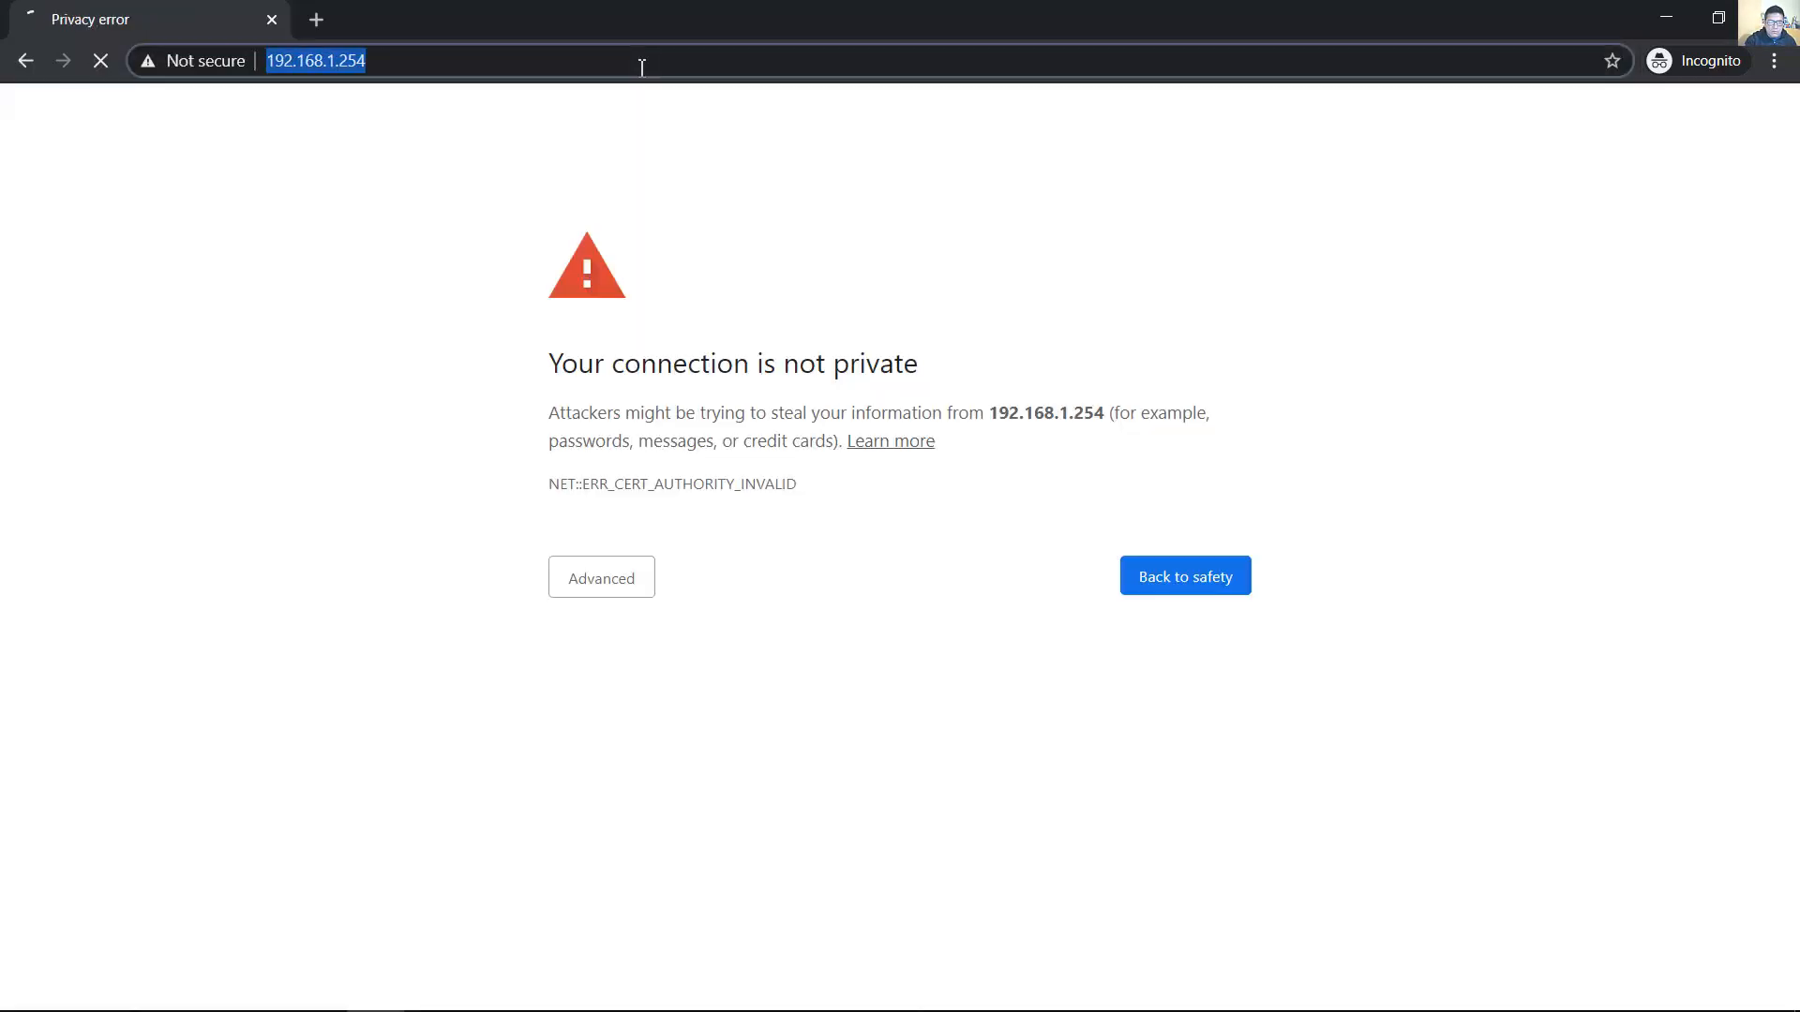
{"action": "left_click", "coordinate": [600, 576]}
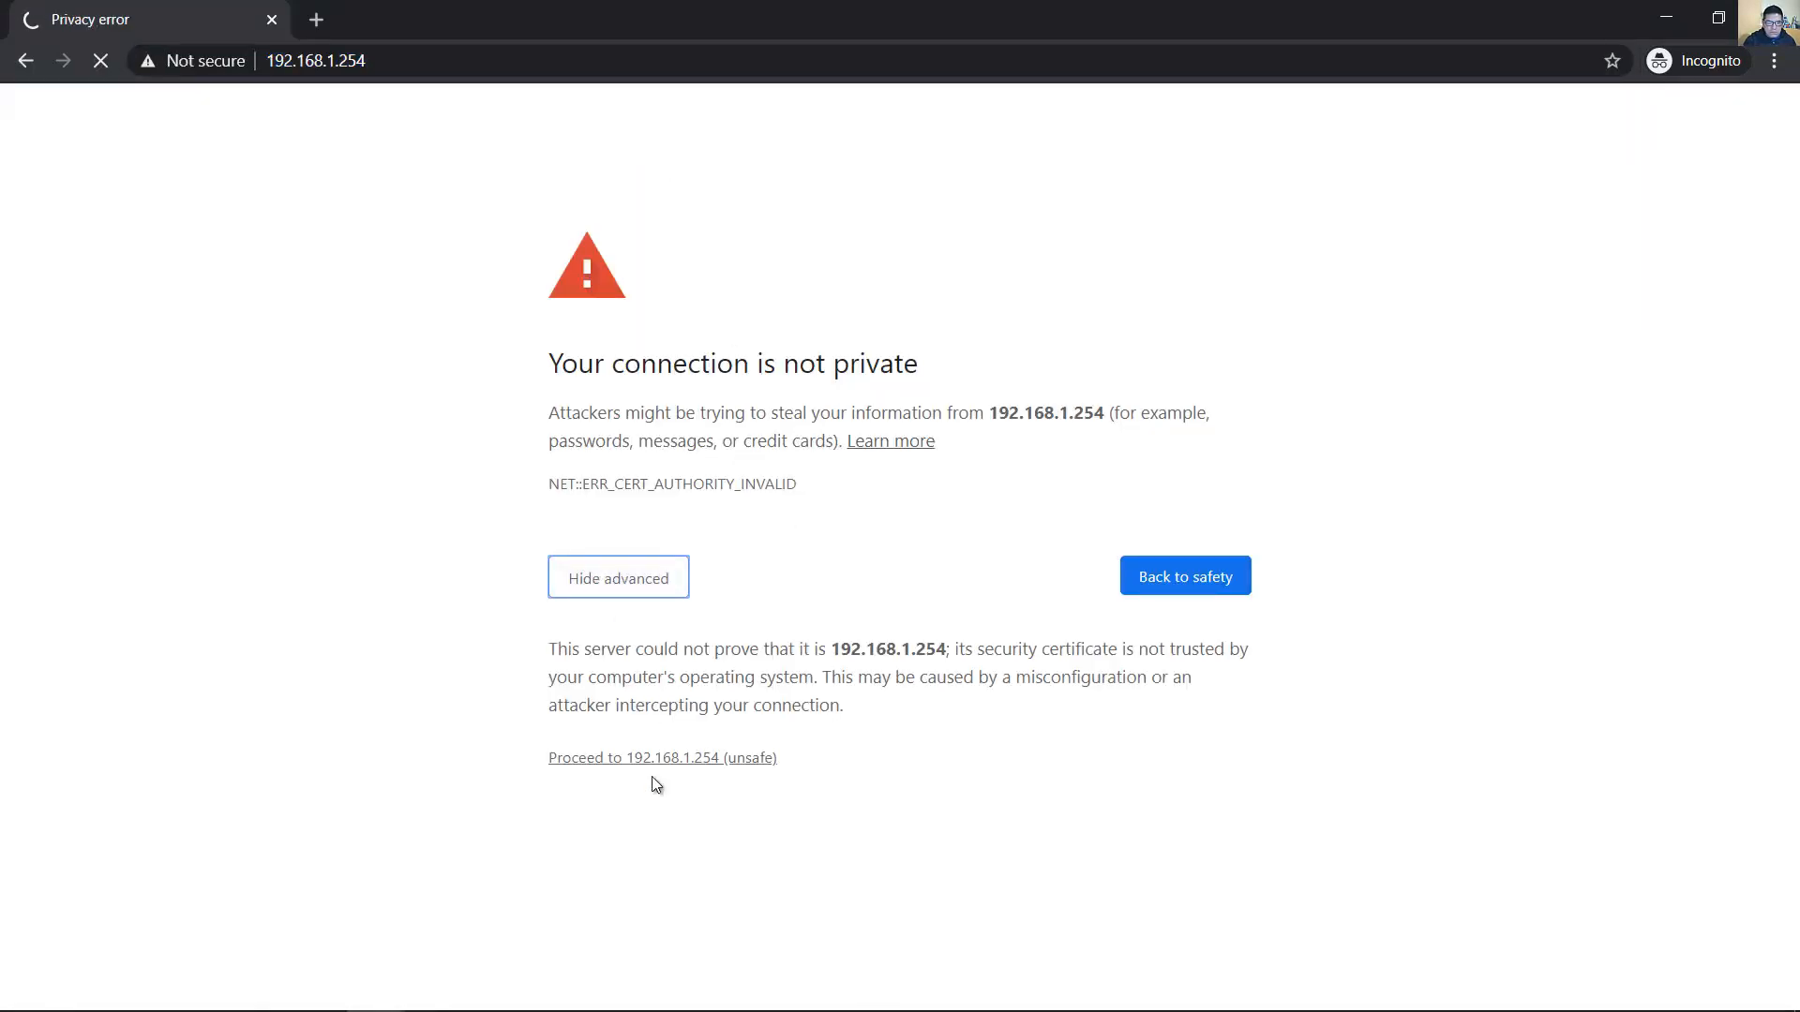
{"action": "left_click", "coordinate": [663, 757]}
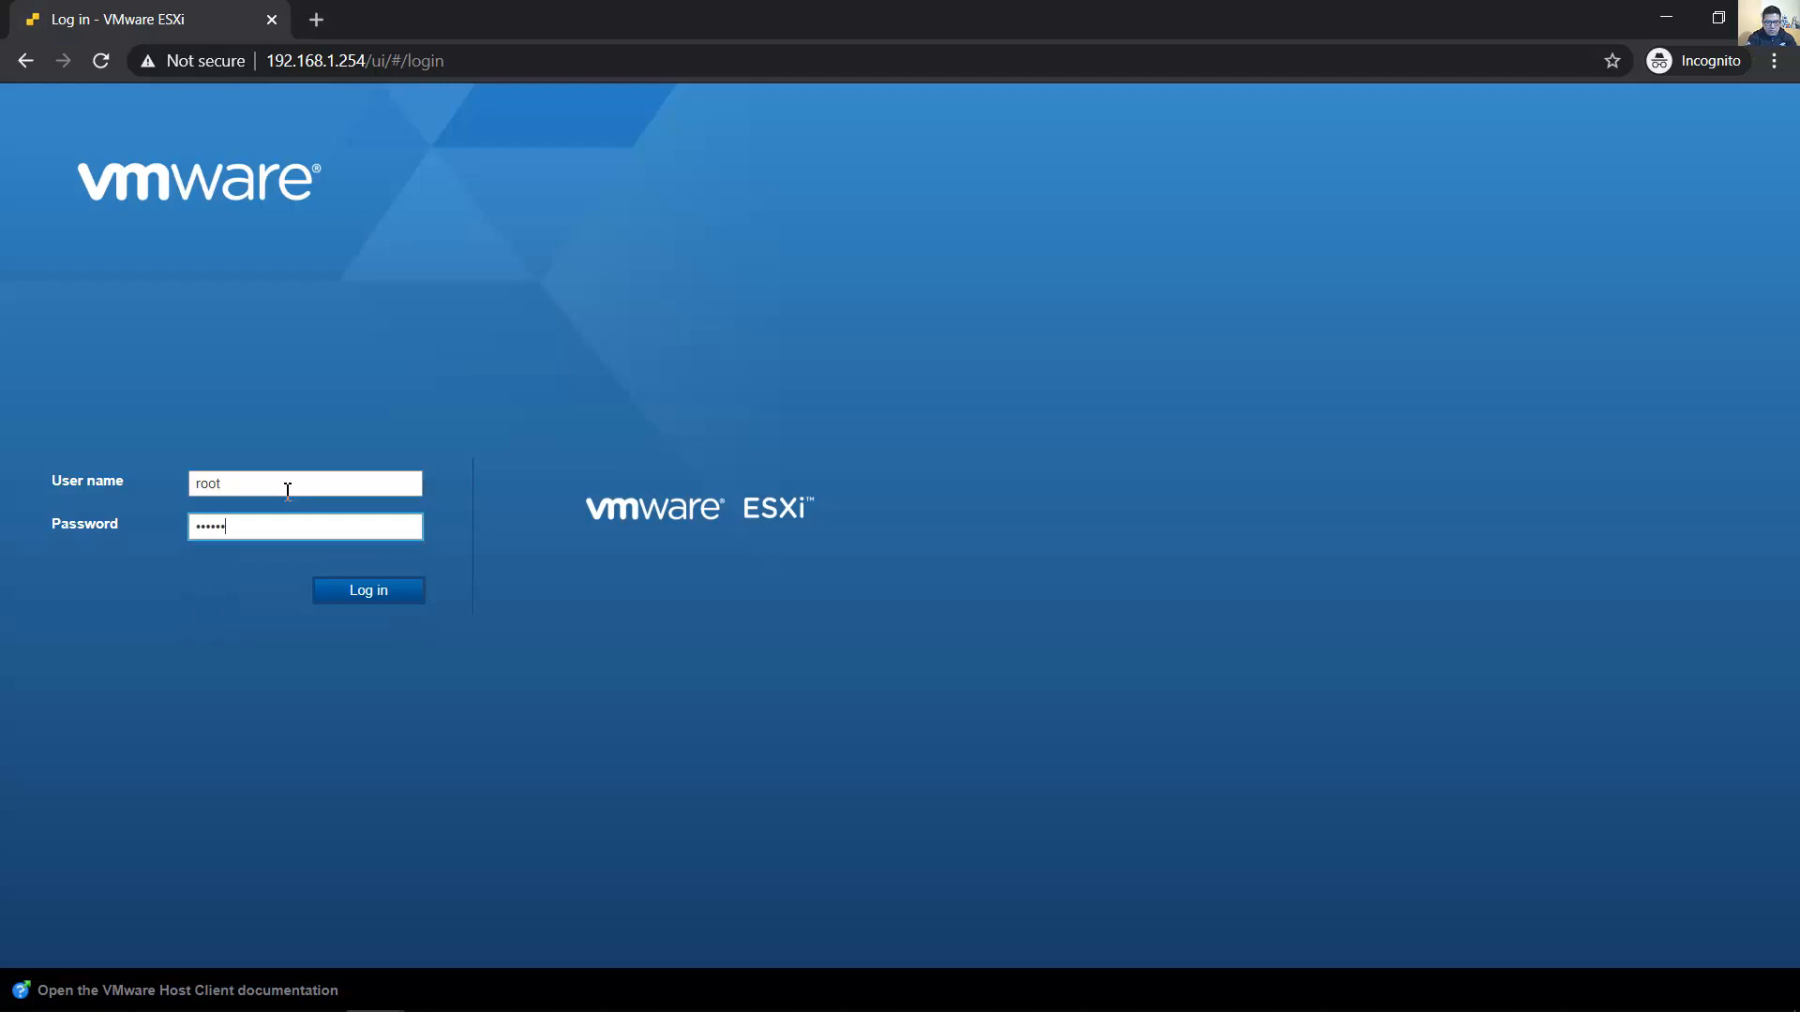
{"action": "left_click", "coordinate": [367, 589]}
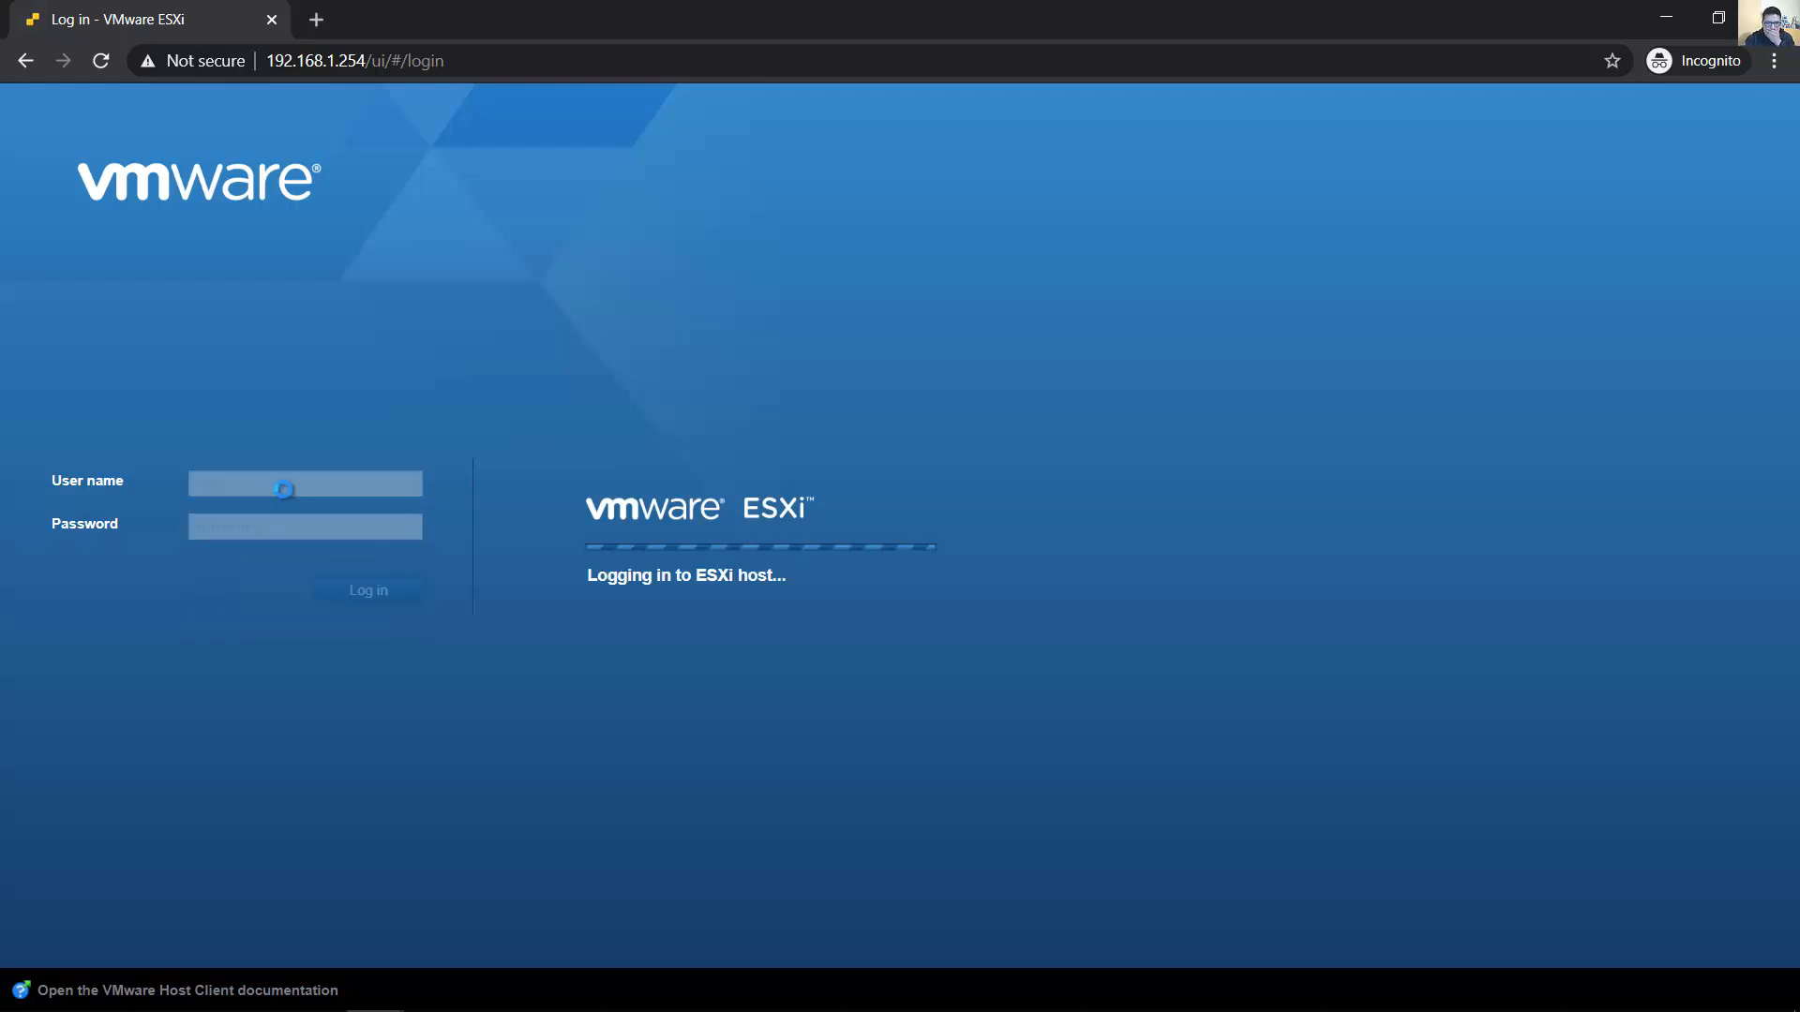
{"action": "left_click", "coordinate": [367, 590]}
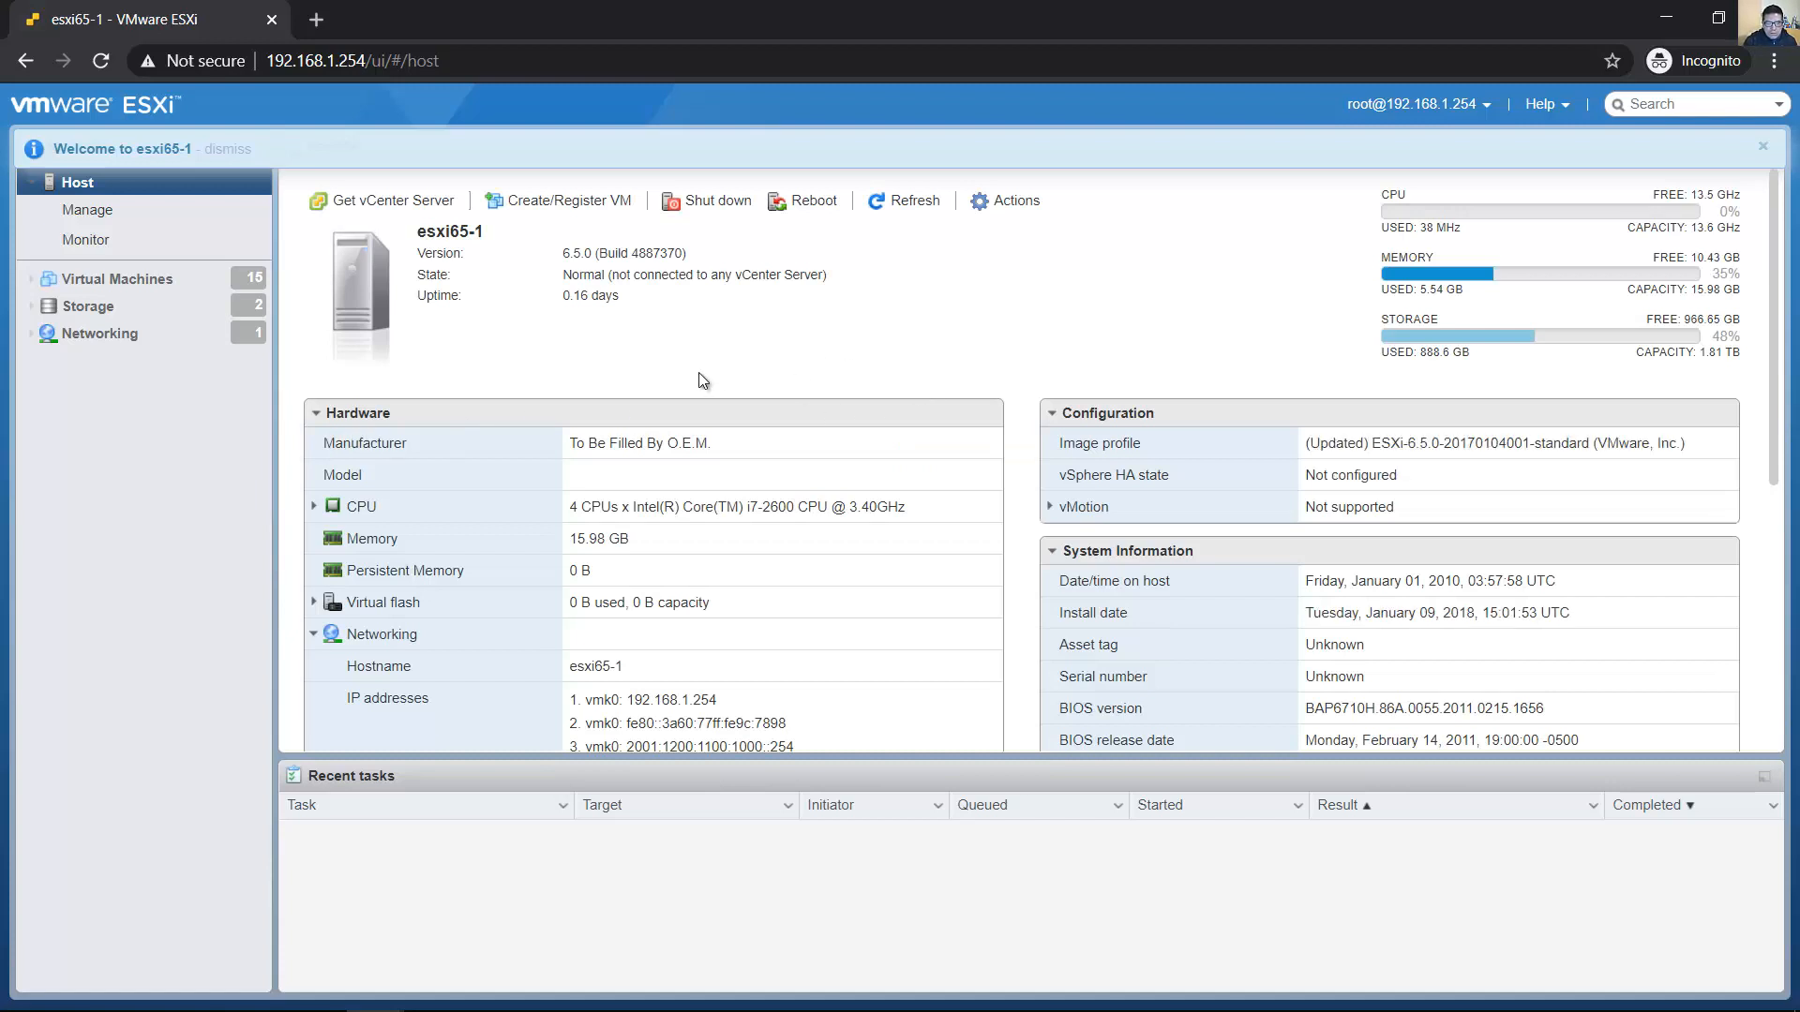
{"action": "mouse_move", "coordinate": [529, 354]}
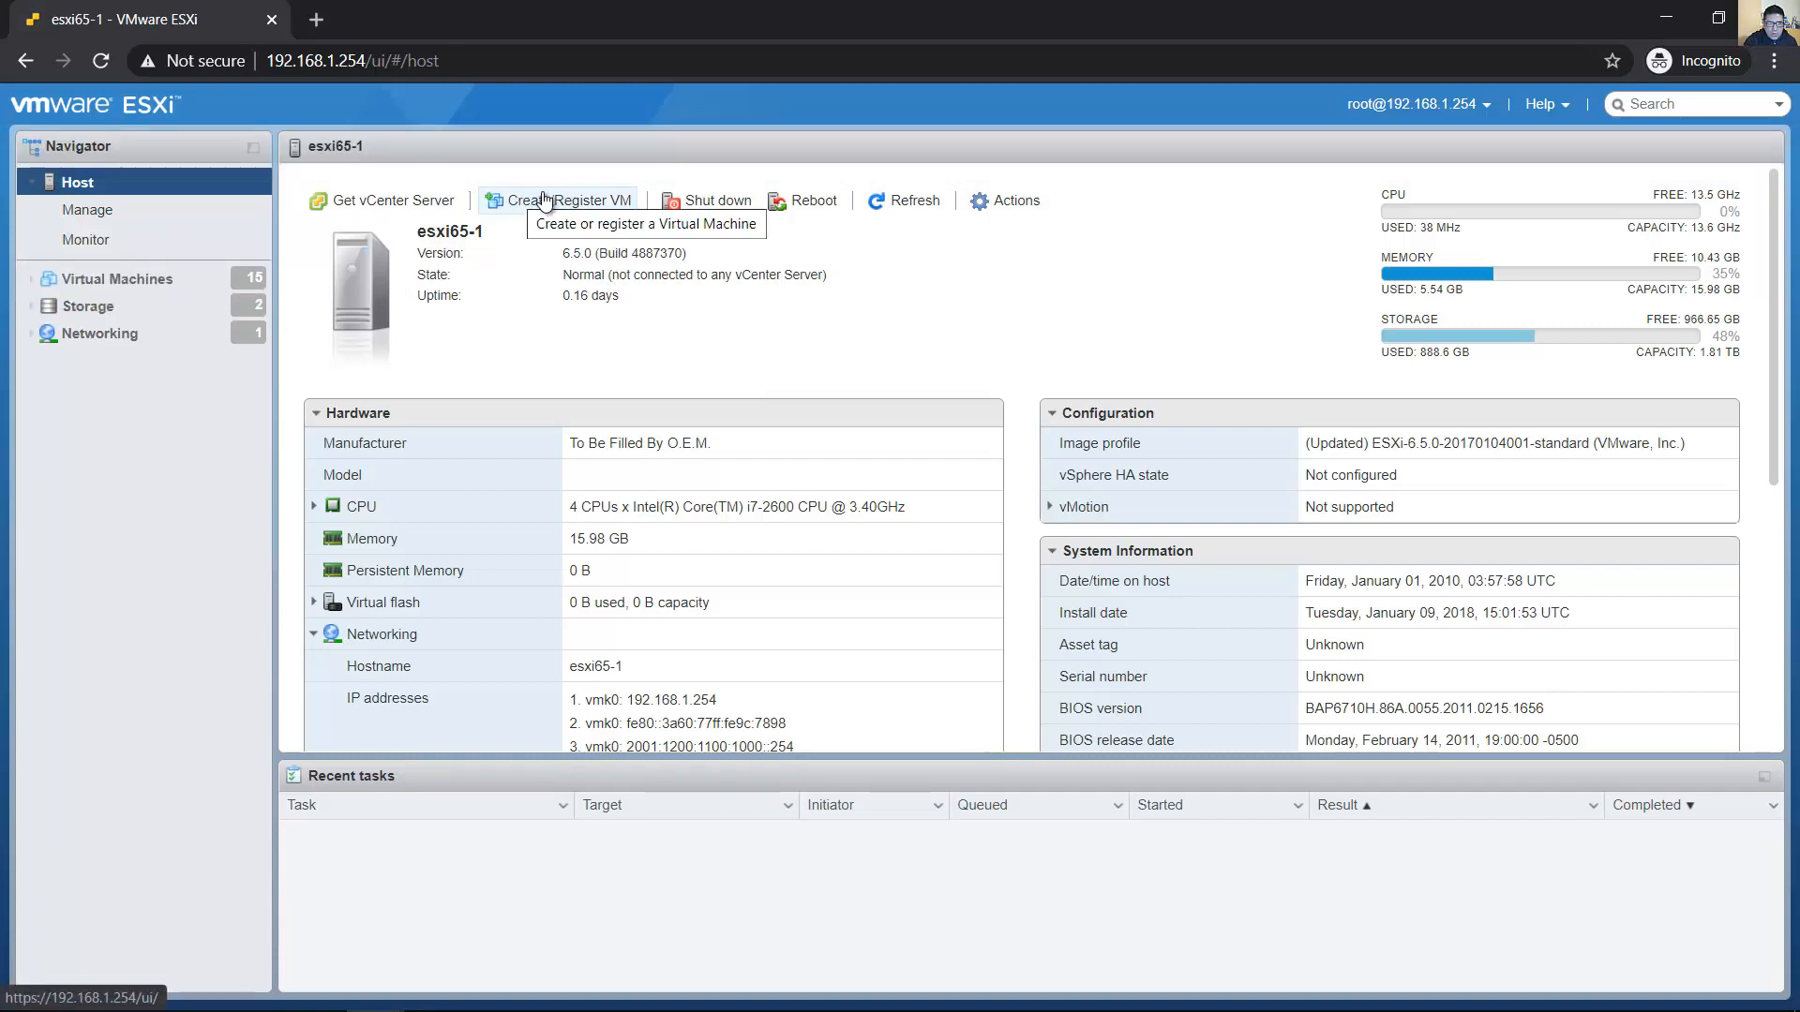
Launch the Create/Register VM wizard on host esxi65-1
{"action": "left_click", "coordinate": [557, 199]}
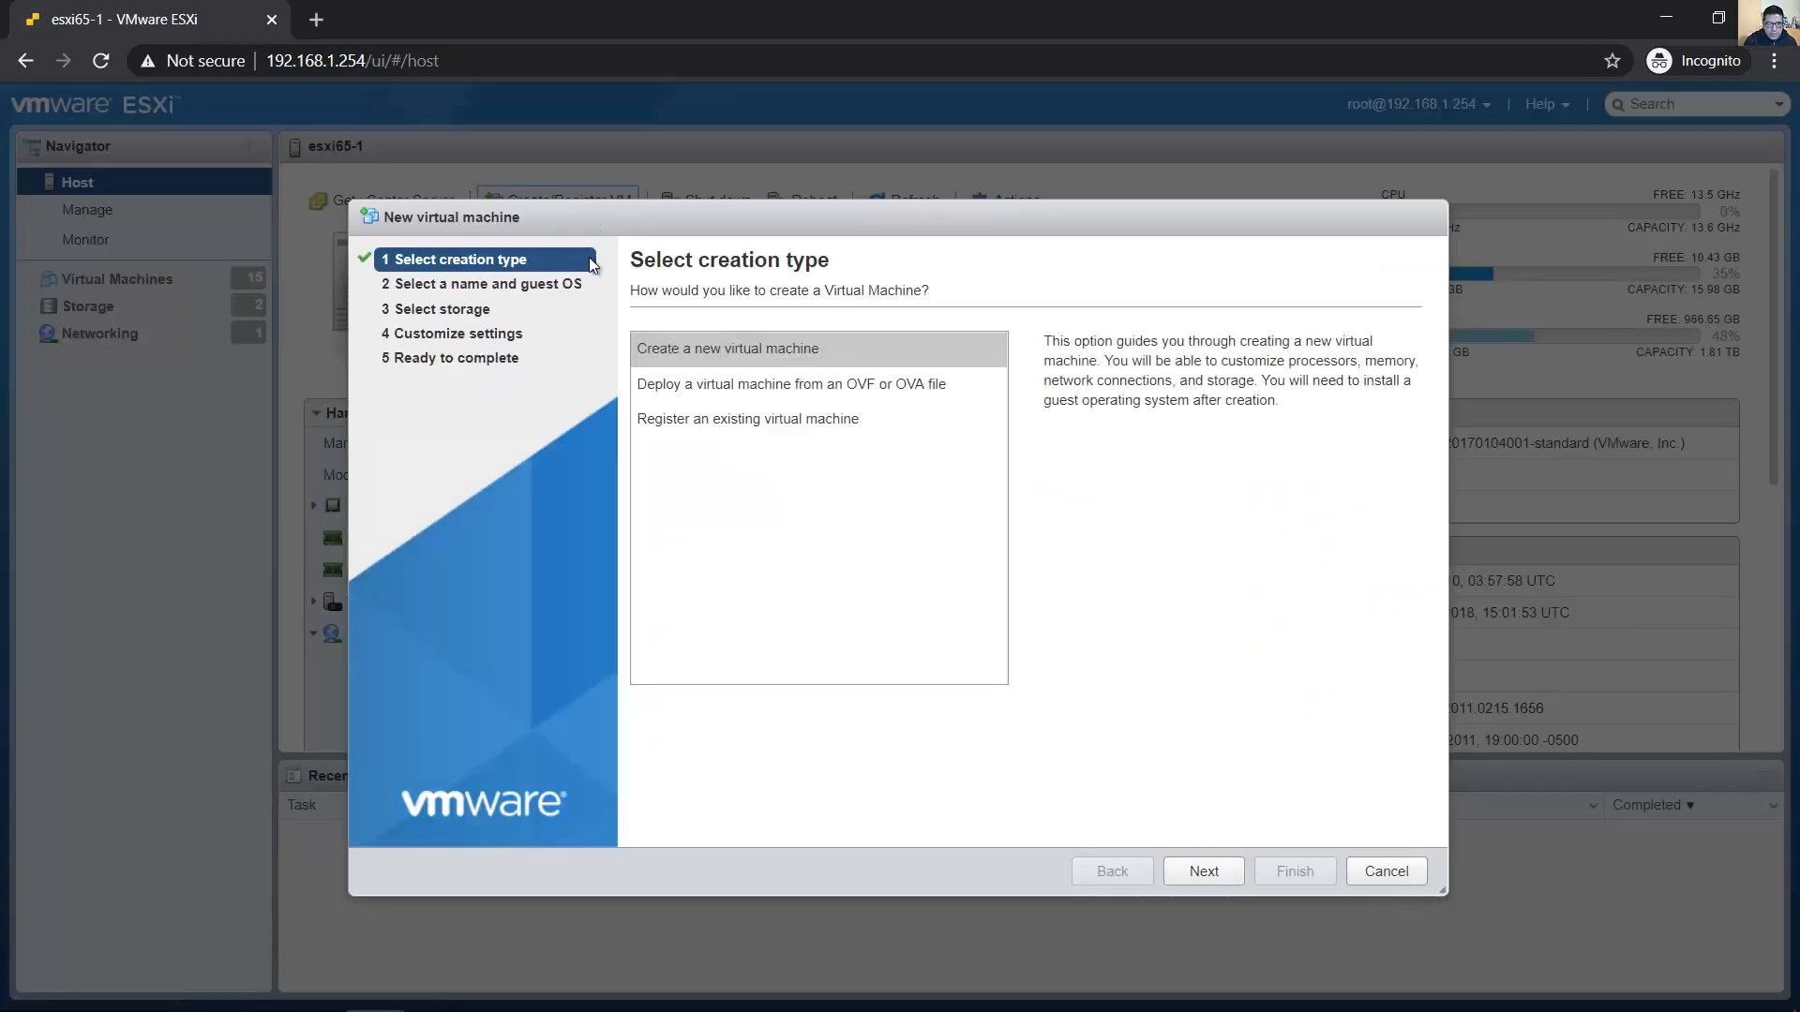
Choose 'Create a new virtual machine' as the creation type and continue
{"action": "left_click", "coordinate": [726, 347]}
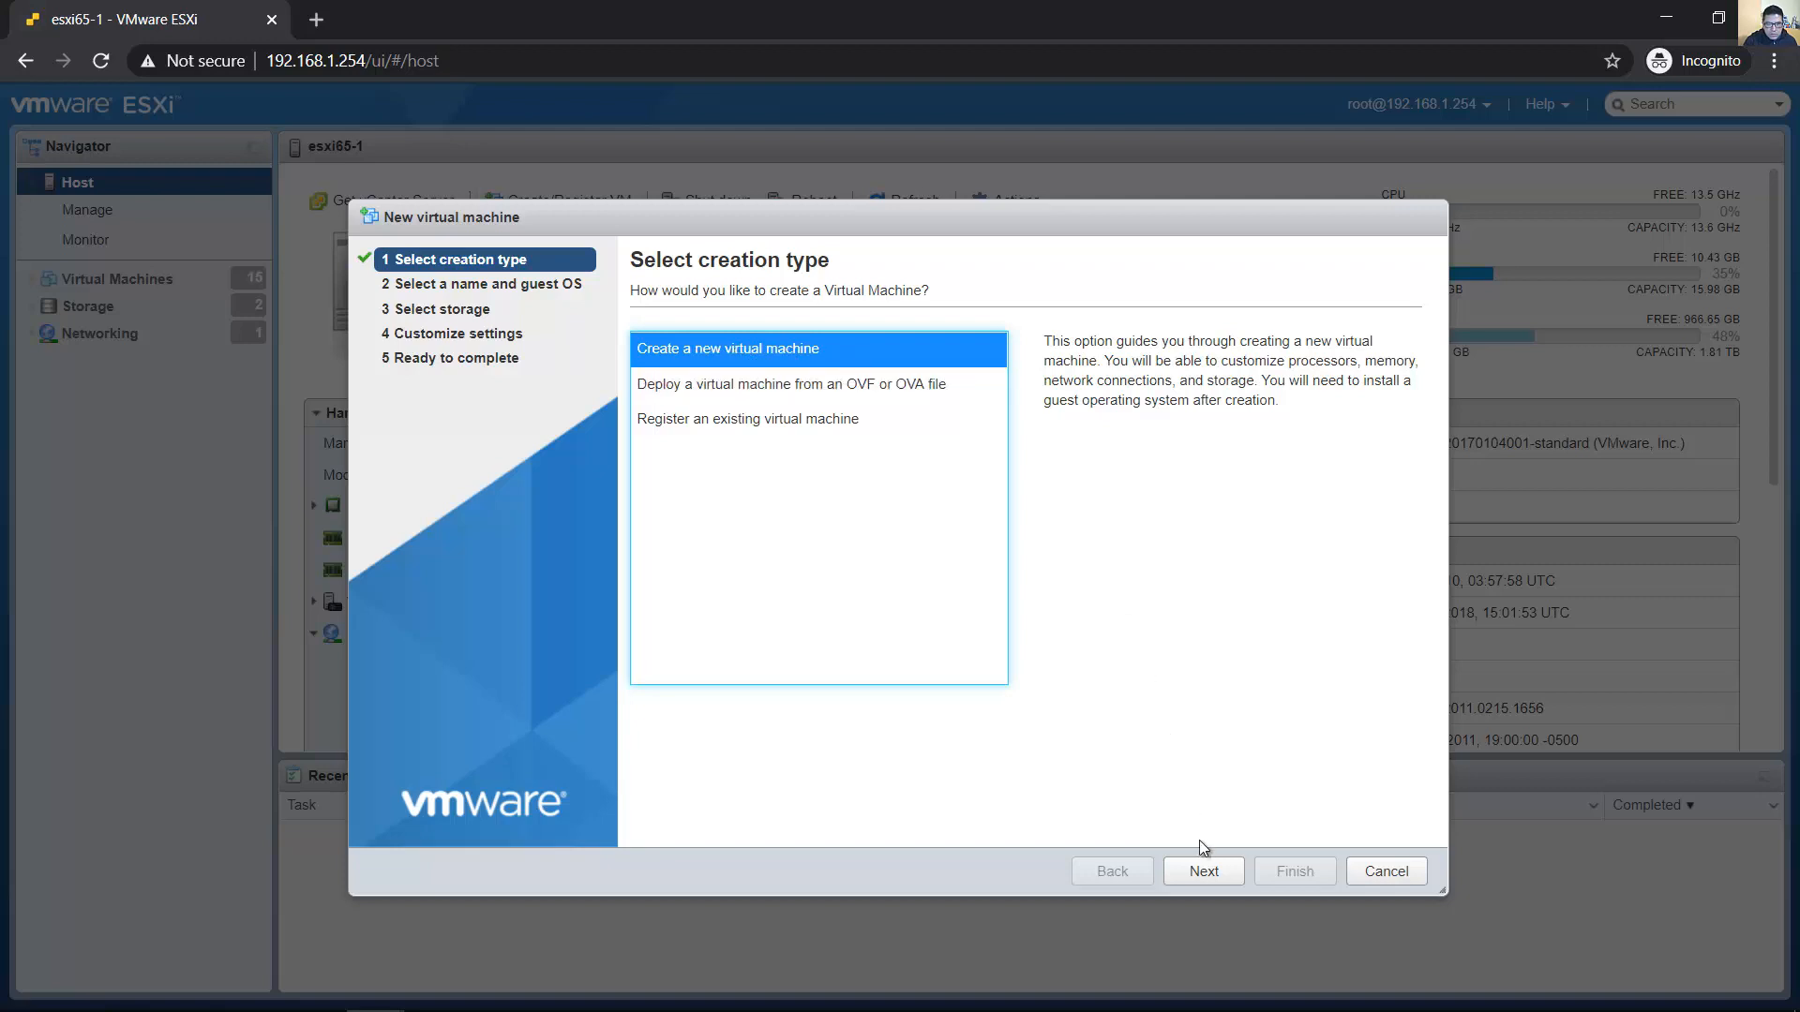
{"action": "left_click", "coordinate": [1202, 870]}
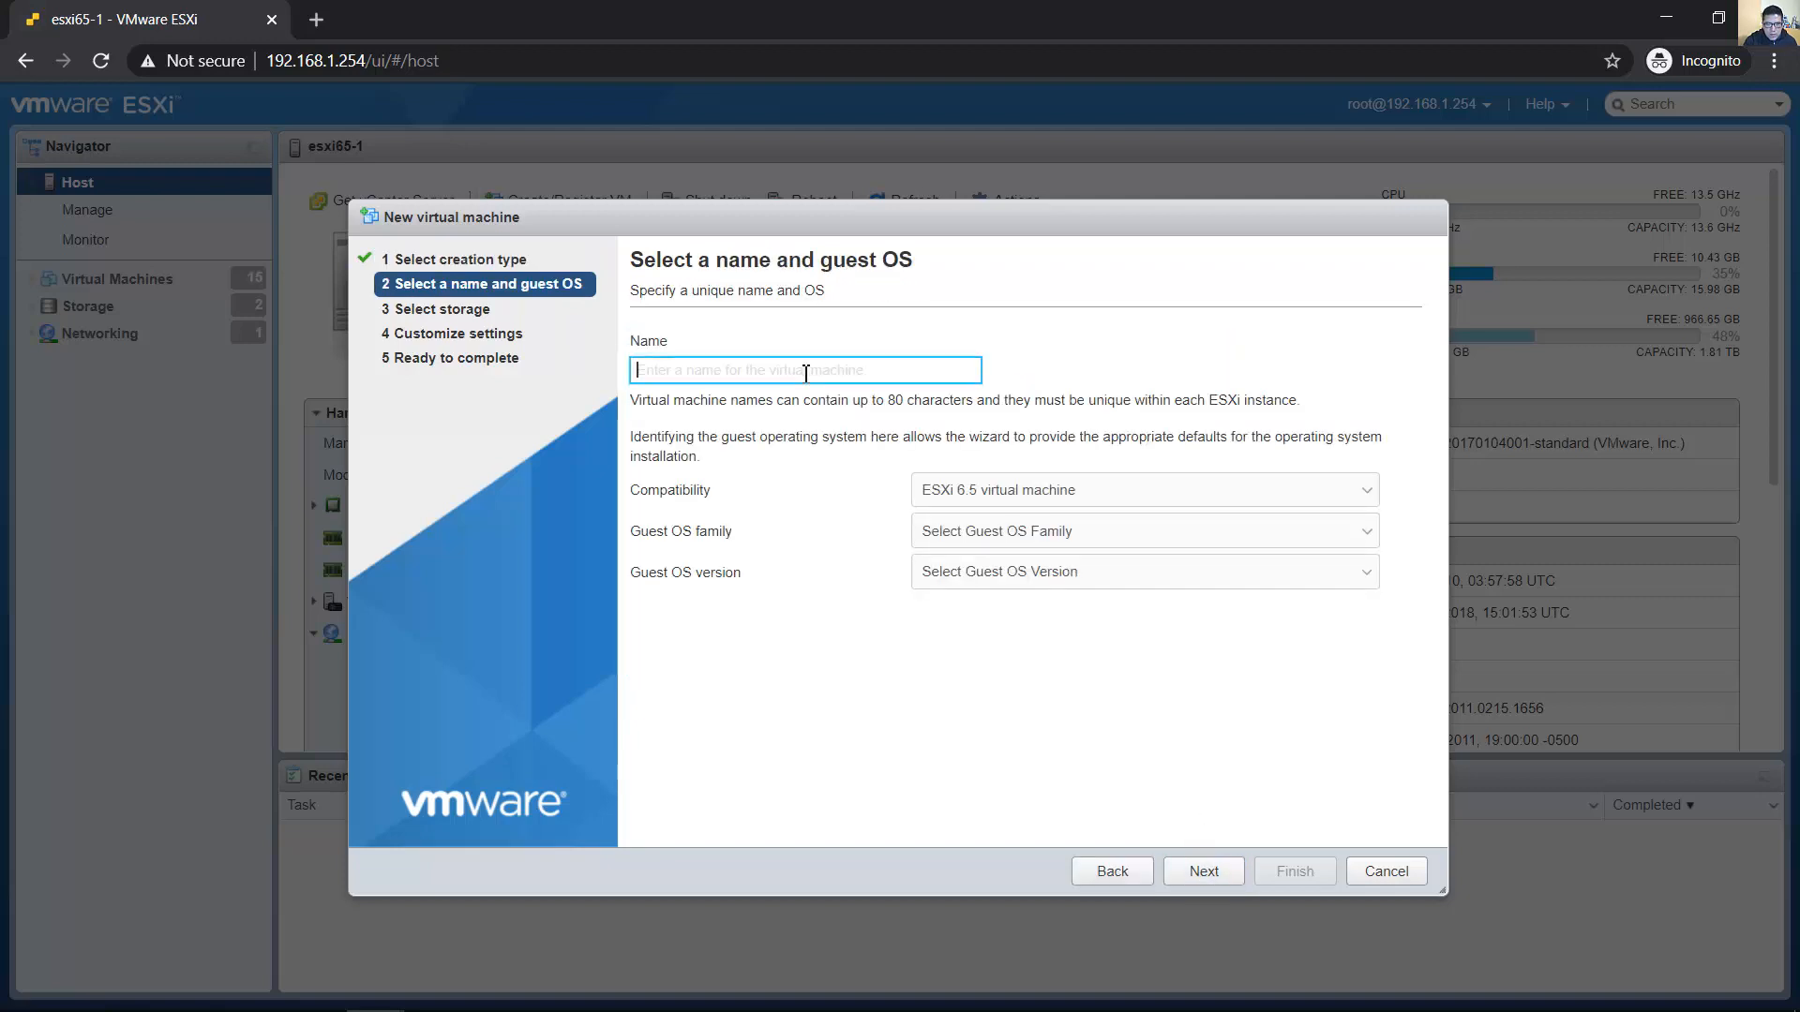
Name the VM CentOS-8-231 with guest OS family Linux, version Other Linux (64-bit)
{"action": "type", "text": "CentOS-8-2"}
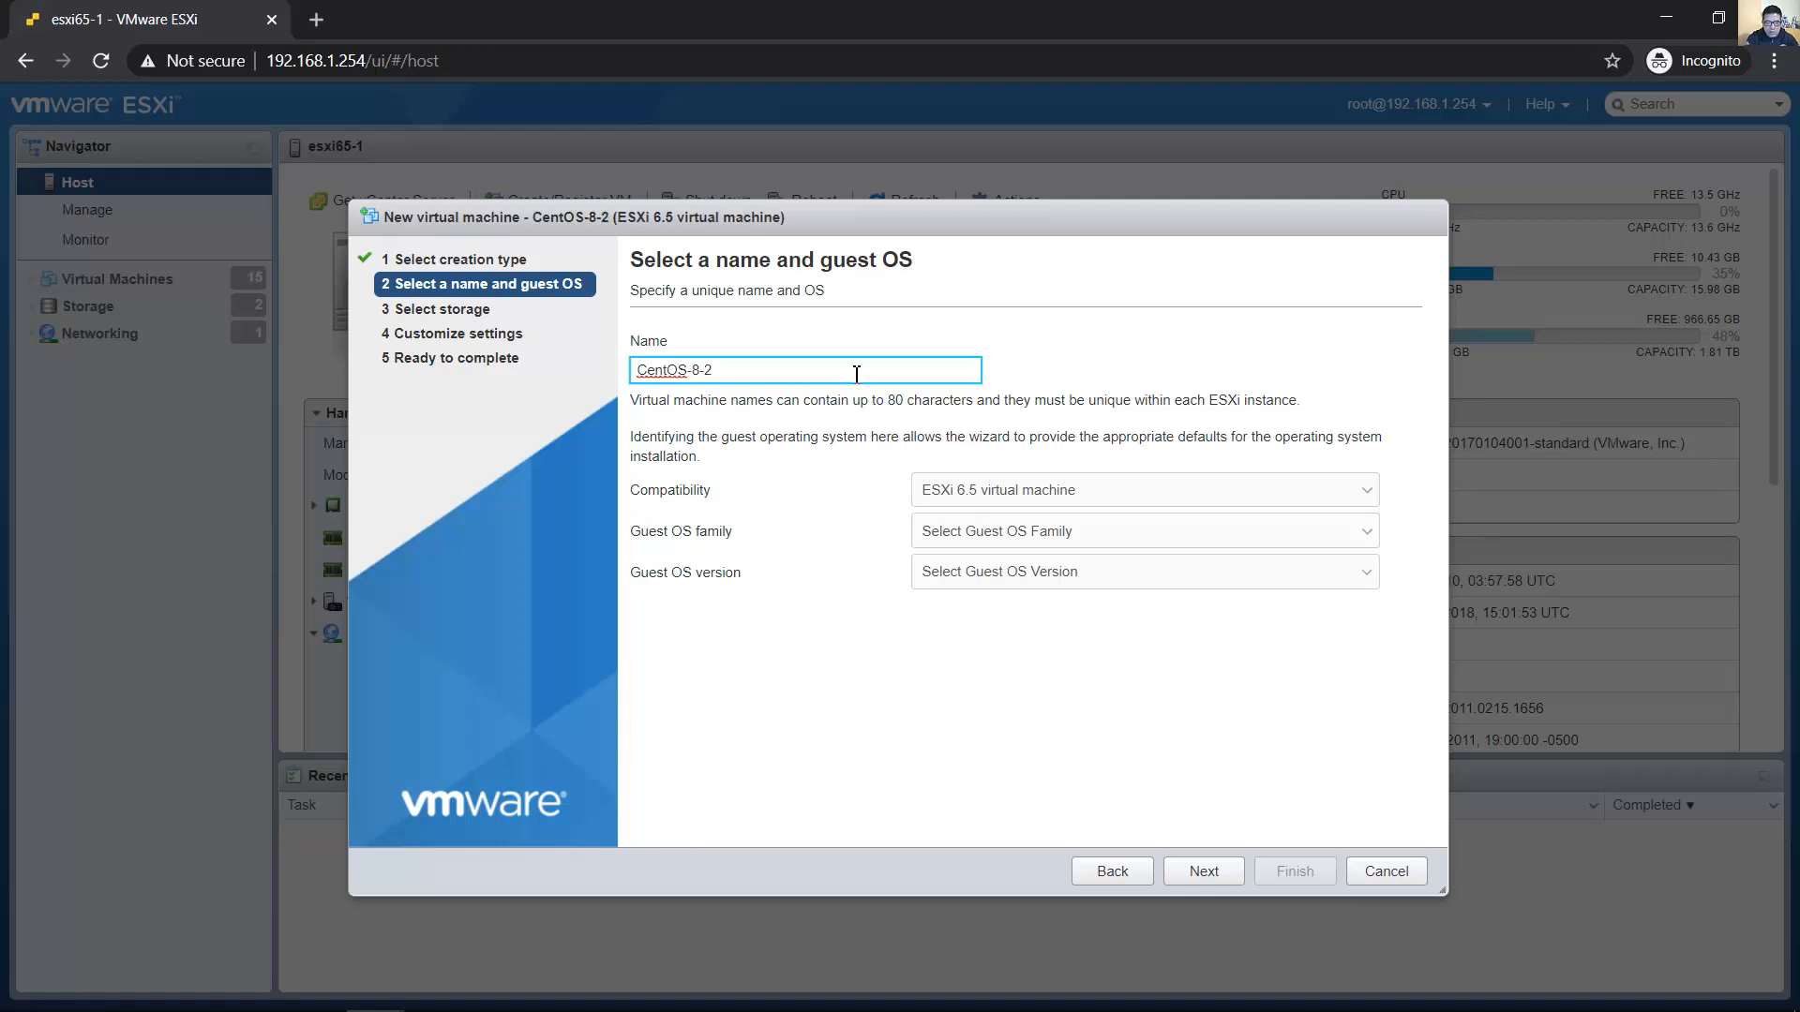
{"action": "type", "text": "31"}
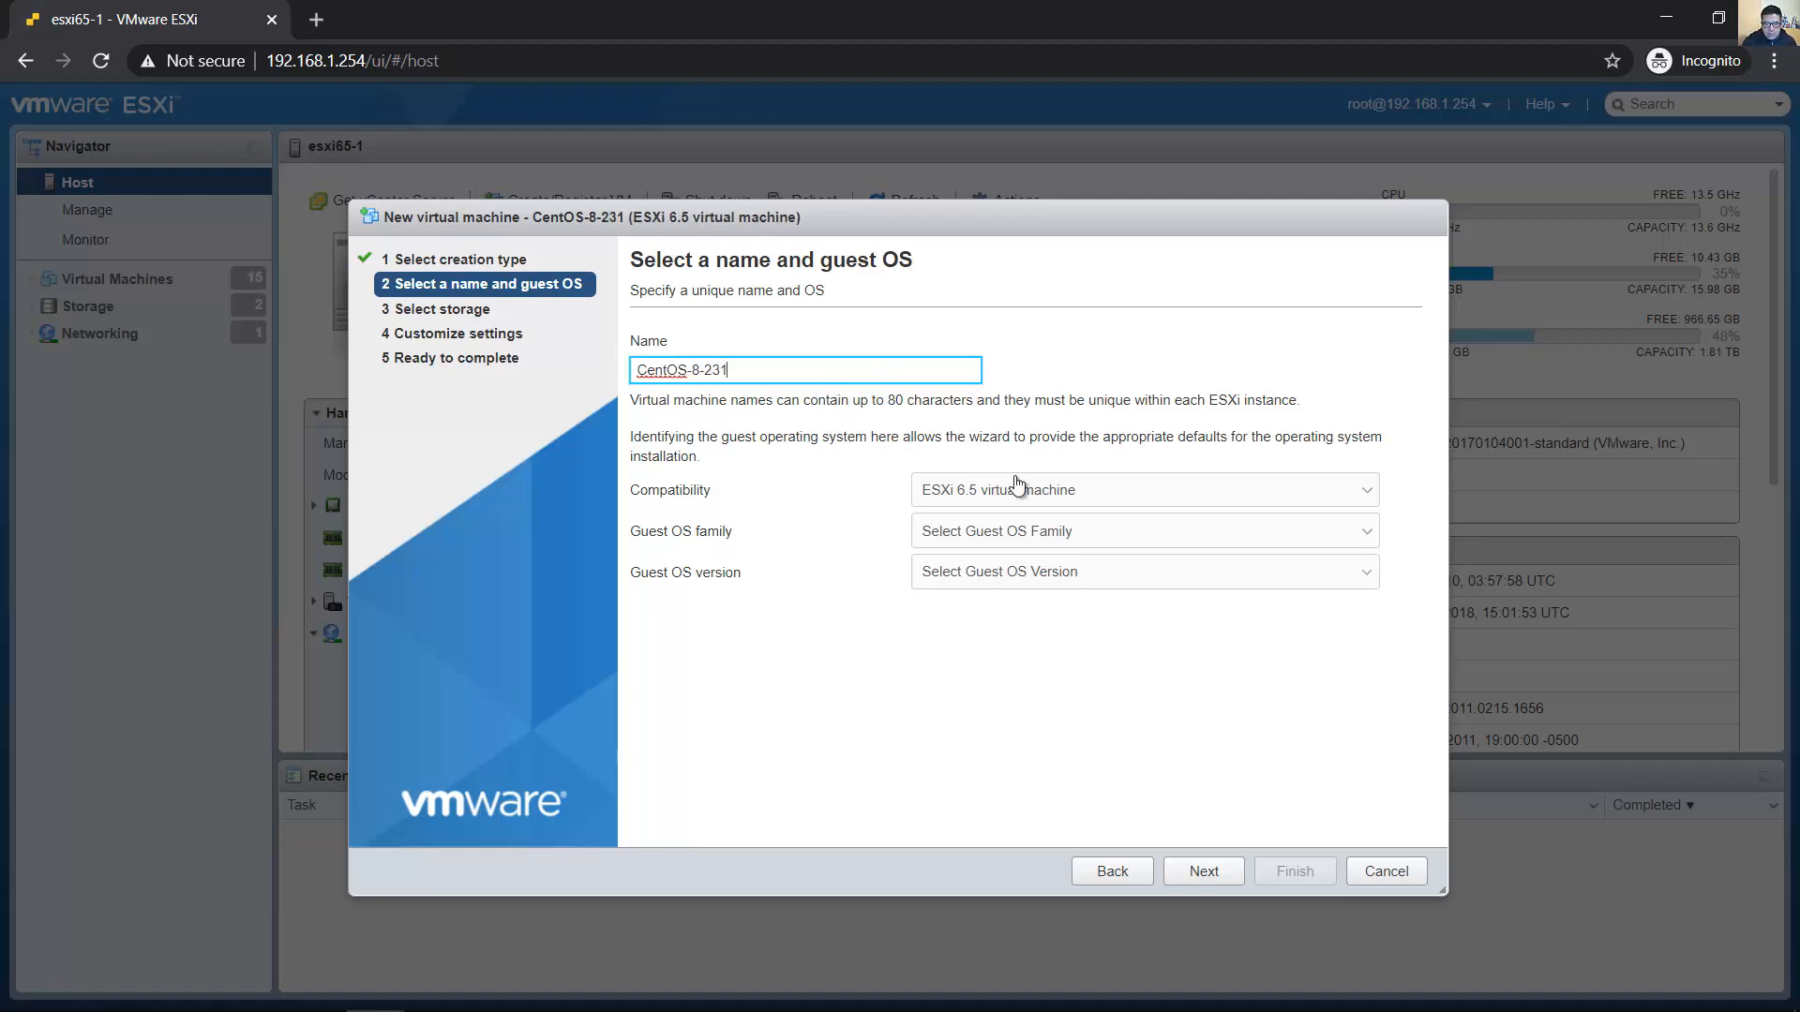
{"action": "left_click", "coordinate": [1141, 490]}
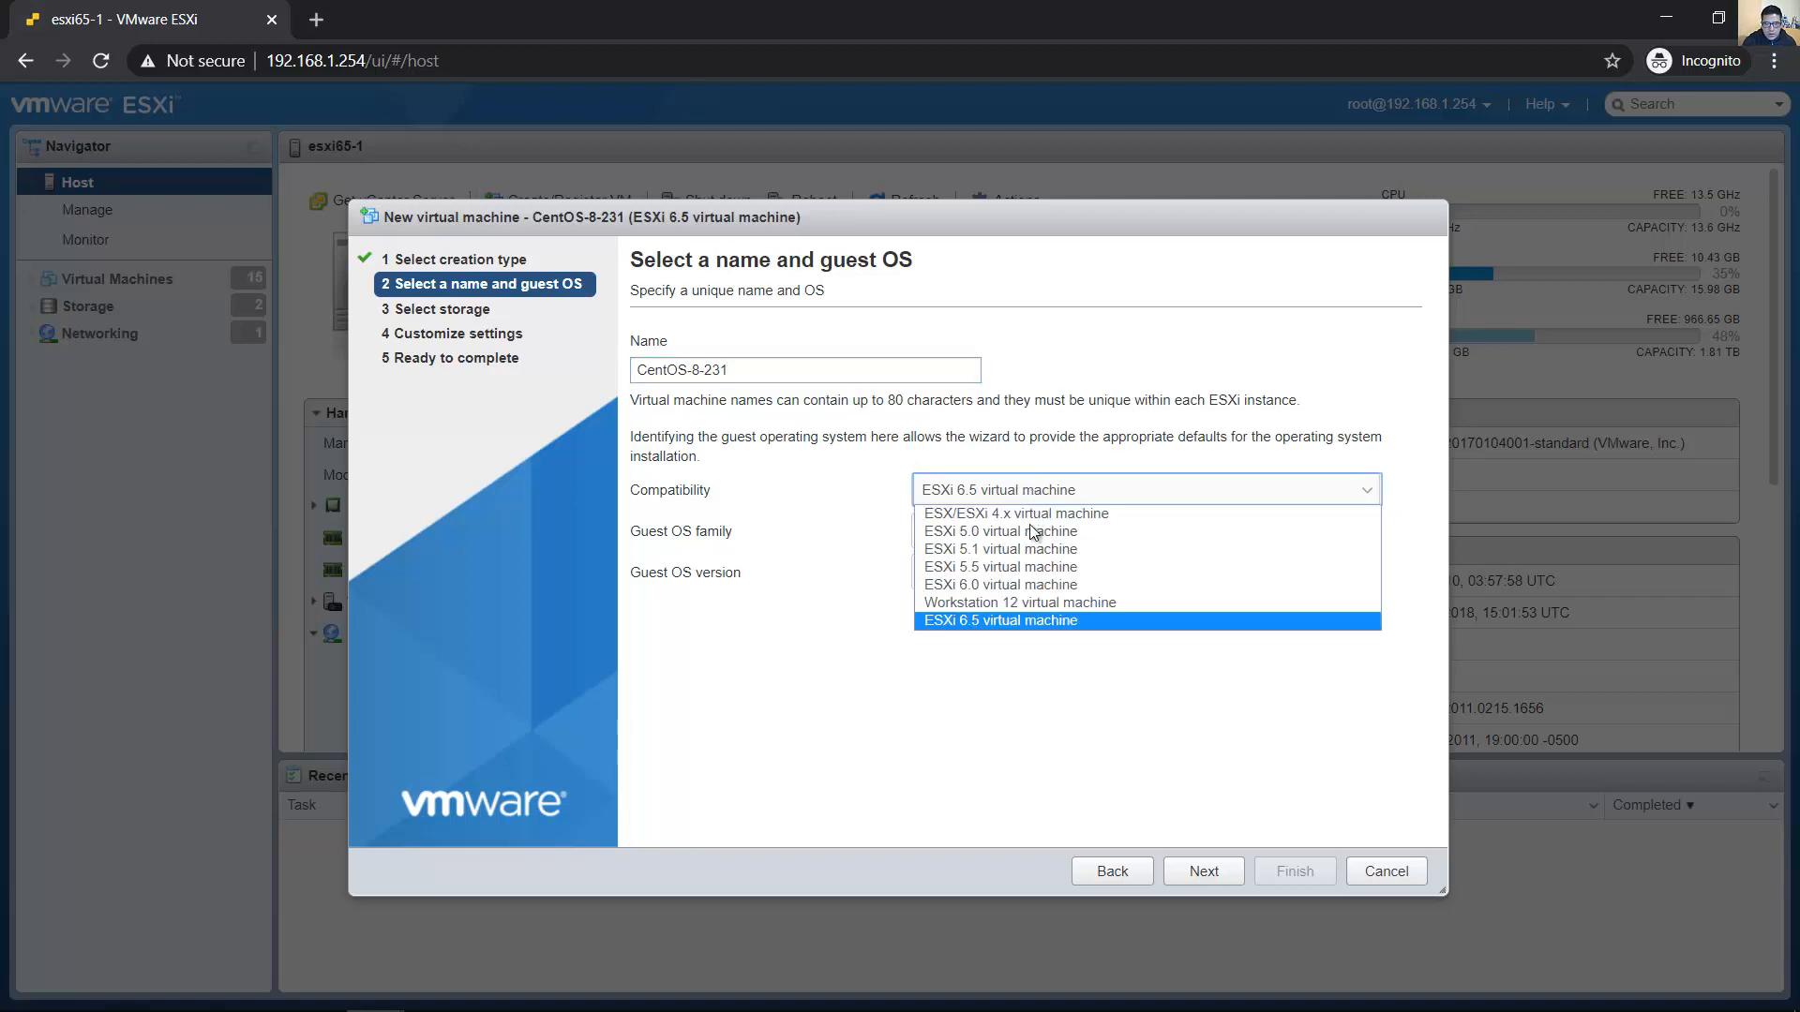
{"action": "mouse_move", "coordinate": [1012, 629]}
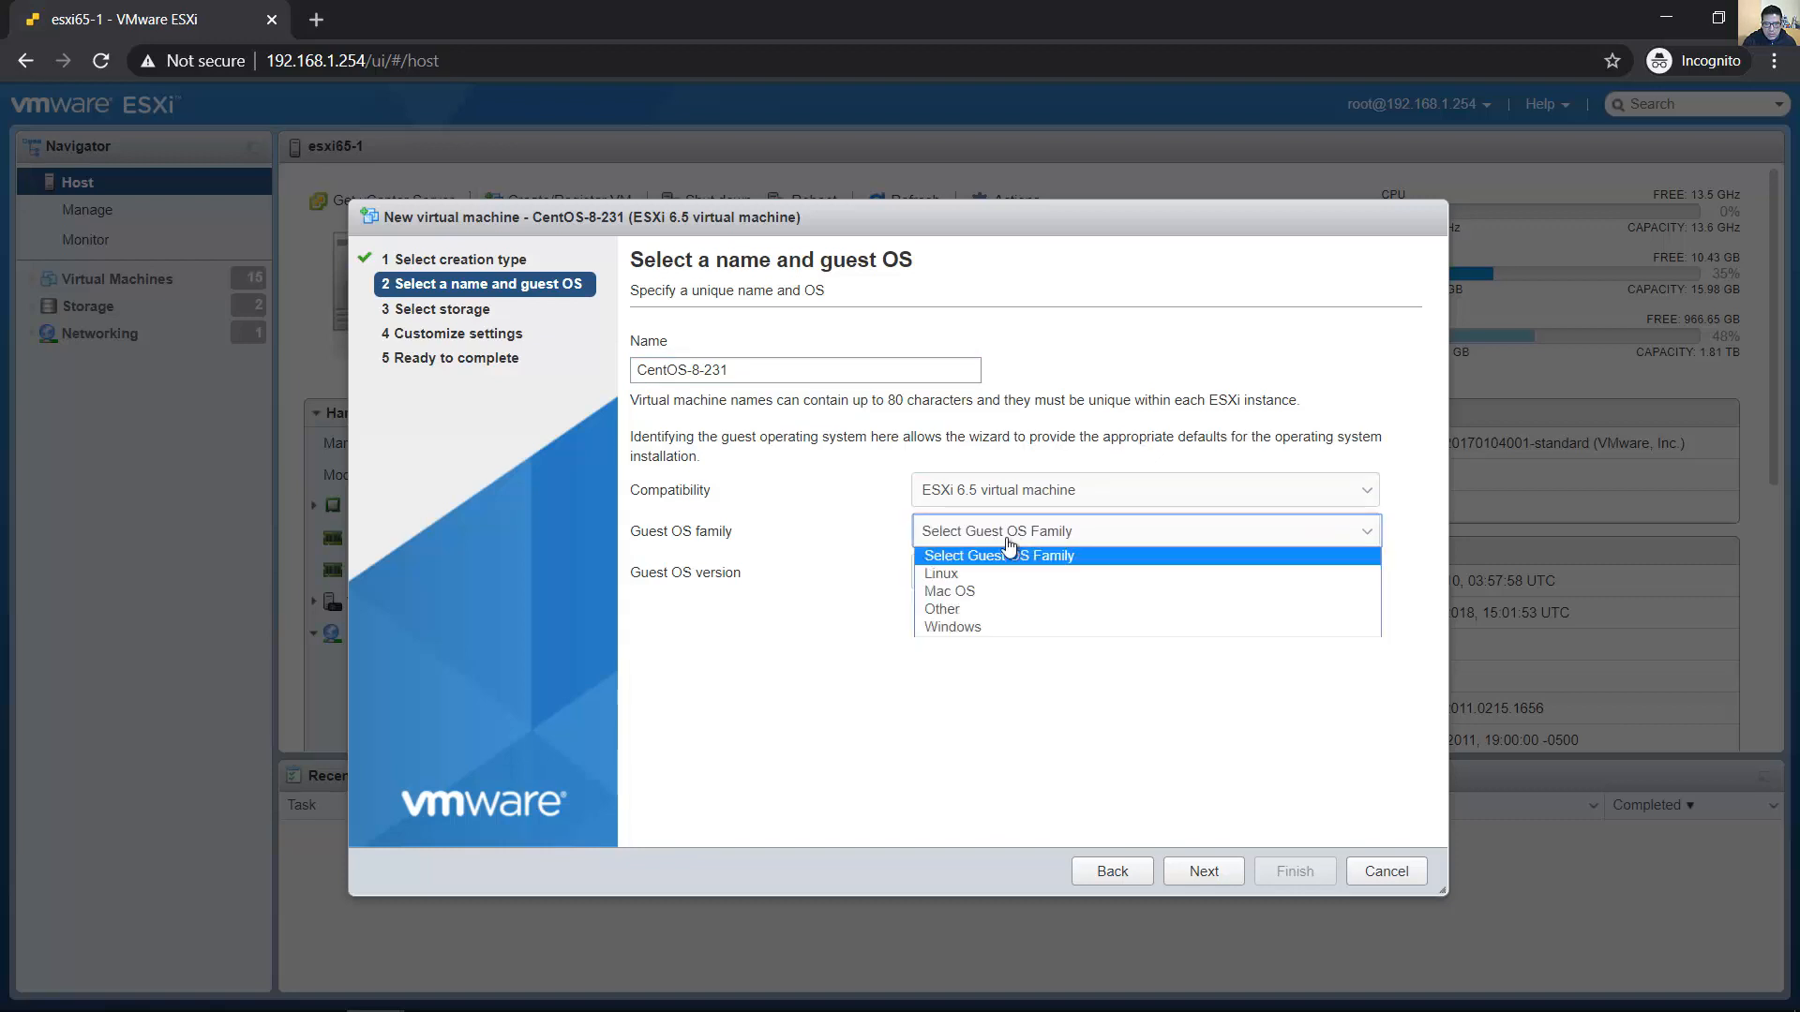
{"action": "left_click", "coordinate": [996, 554]}
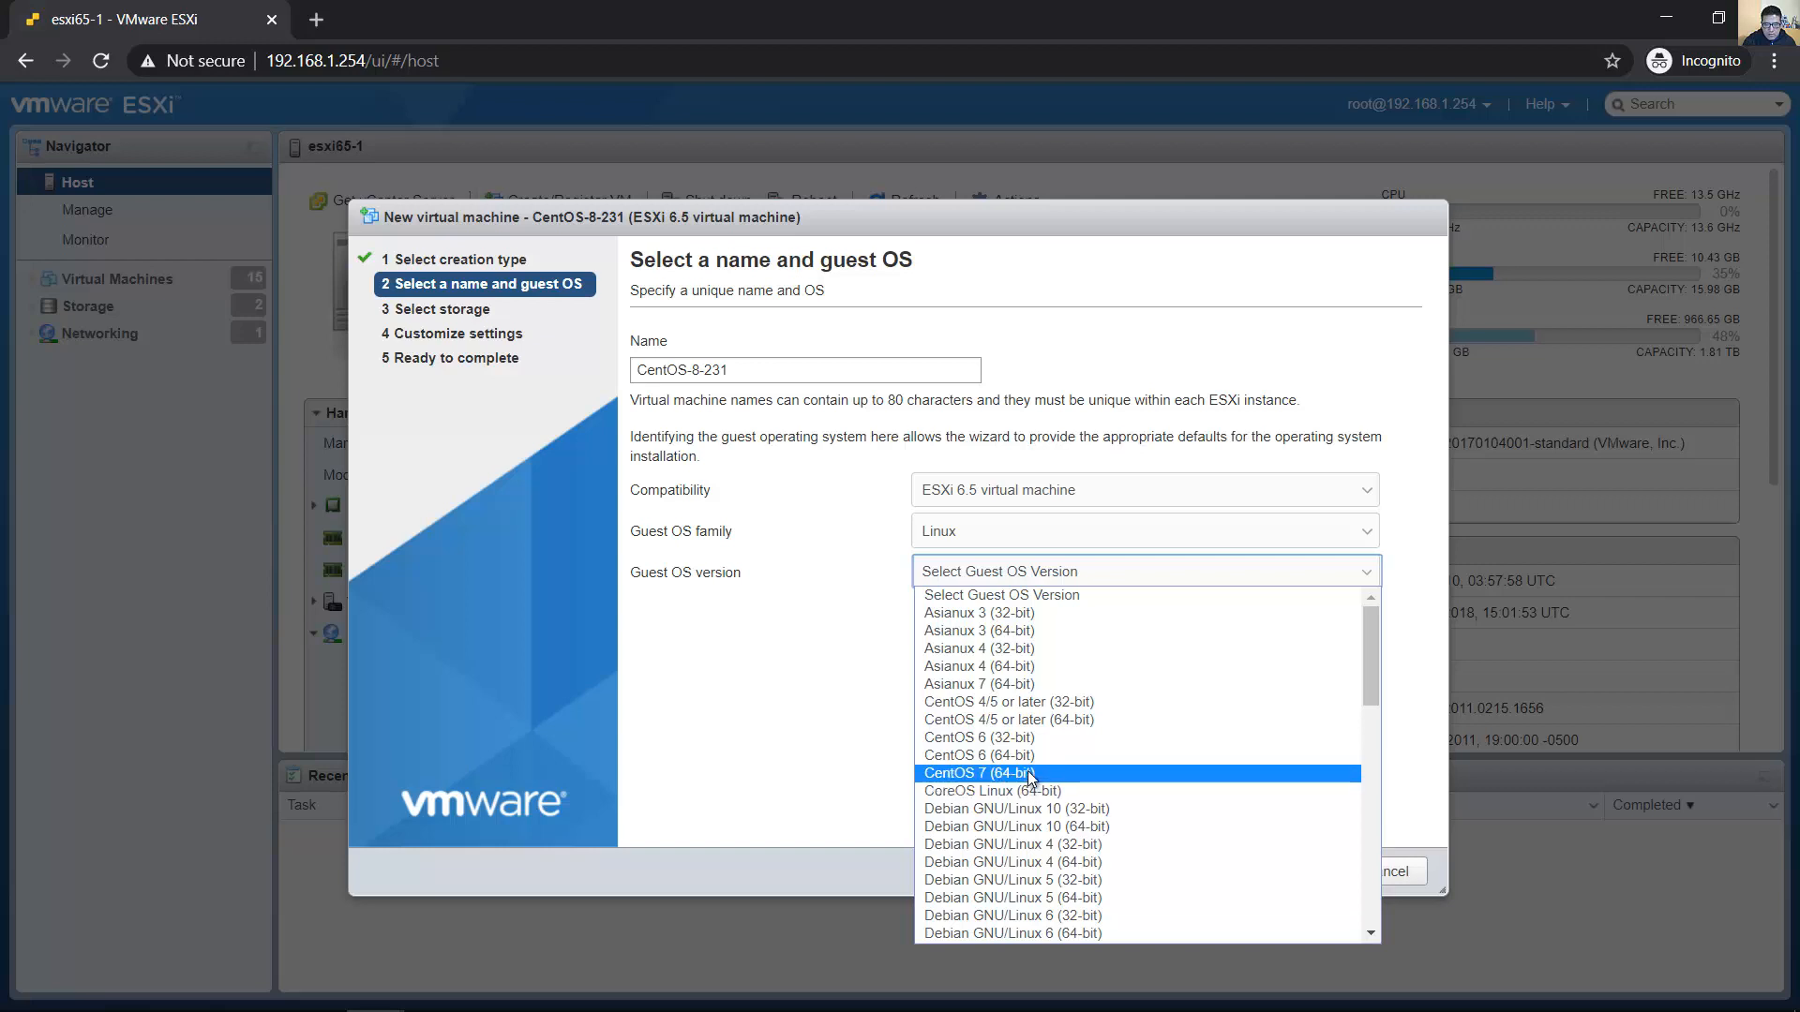
{"action": "left_click", "coordinate": [976, 772]}
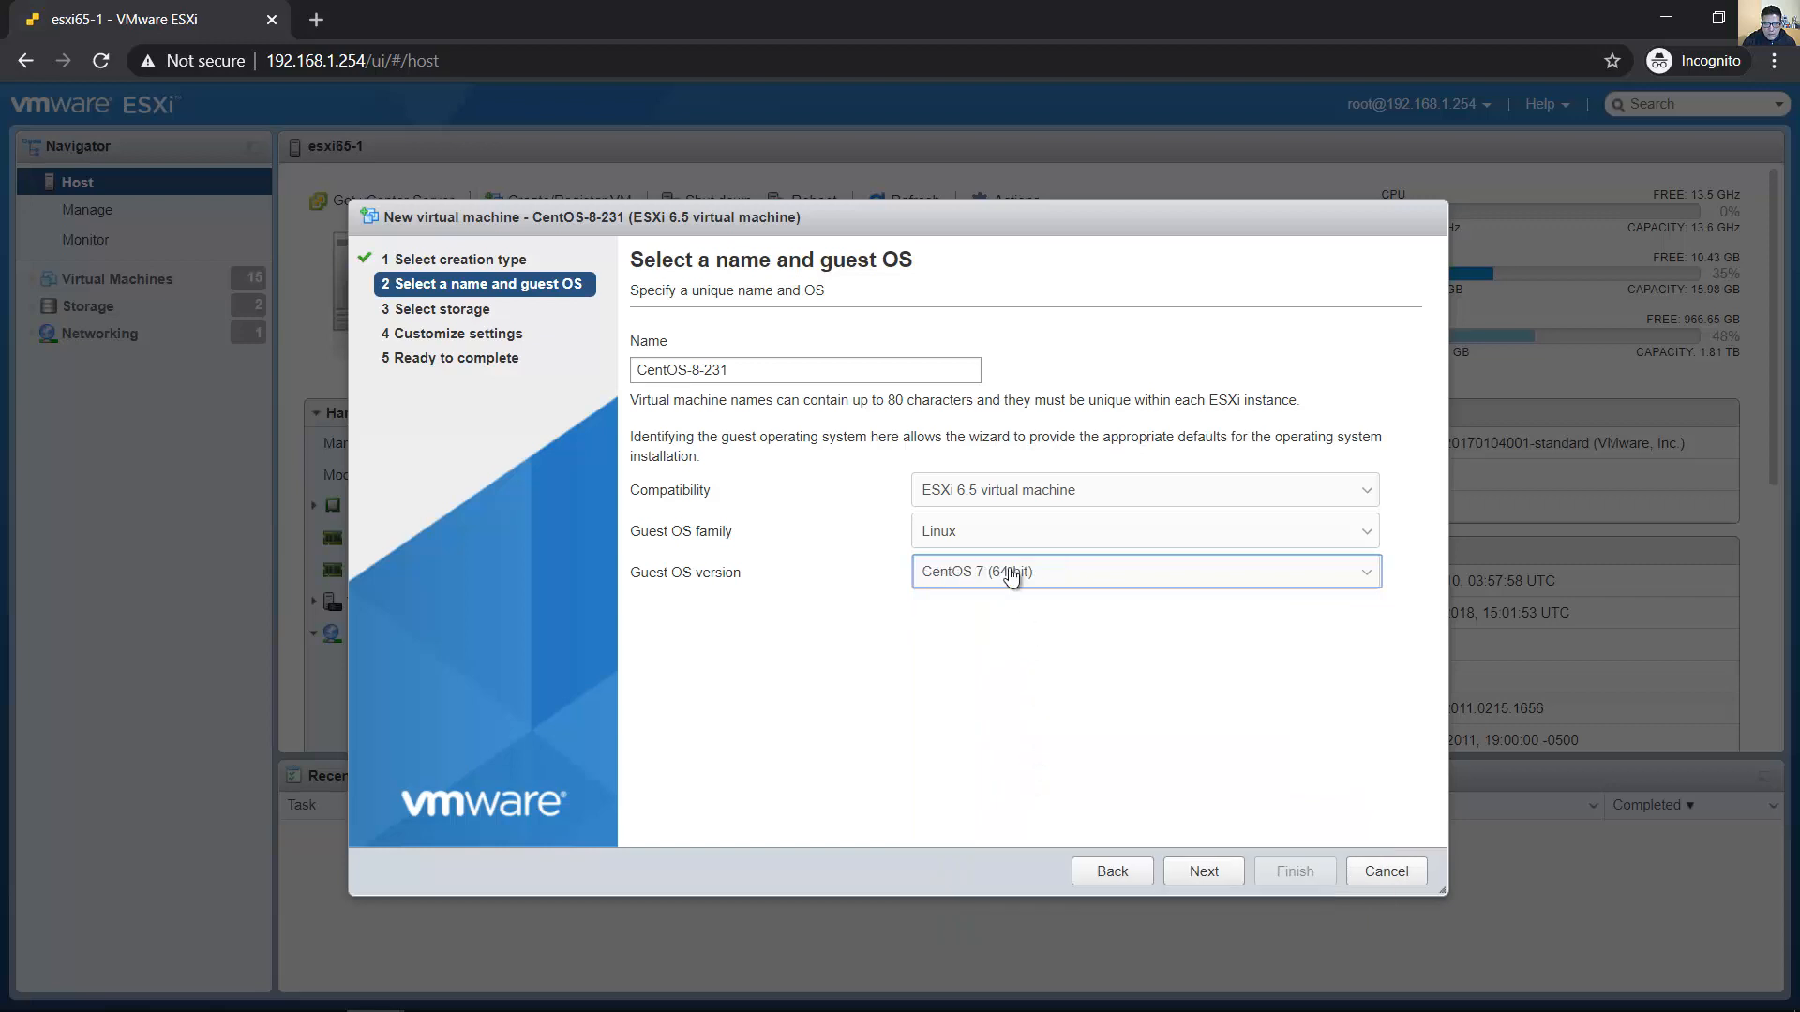
{"action": "left_click", "coordinate": [1142, 571]}
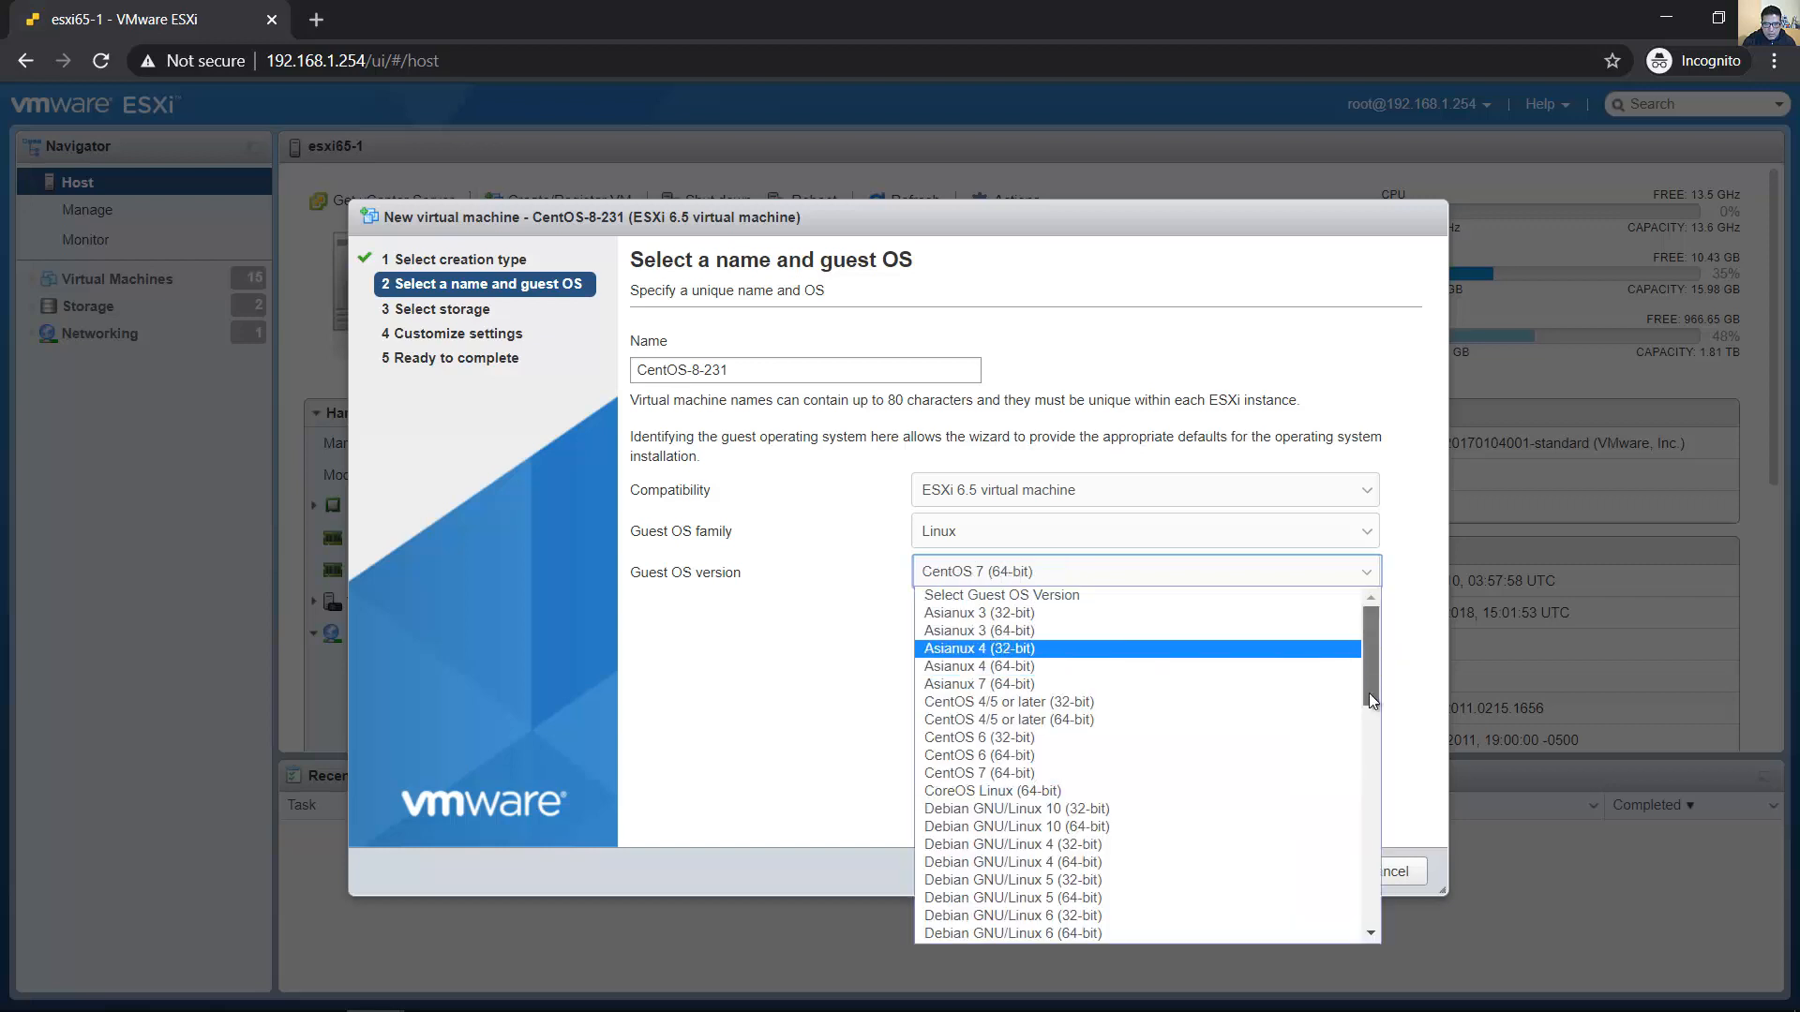
{"action": "scroll", "scroll_direction": "down", "scroll_amount": 3}
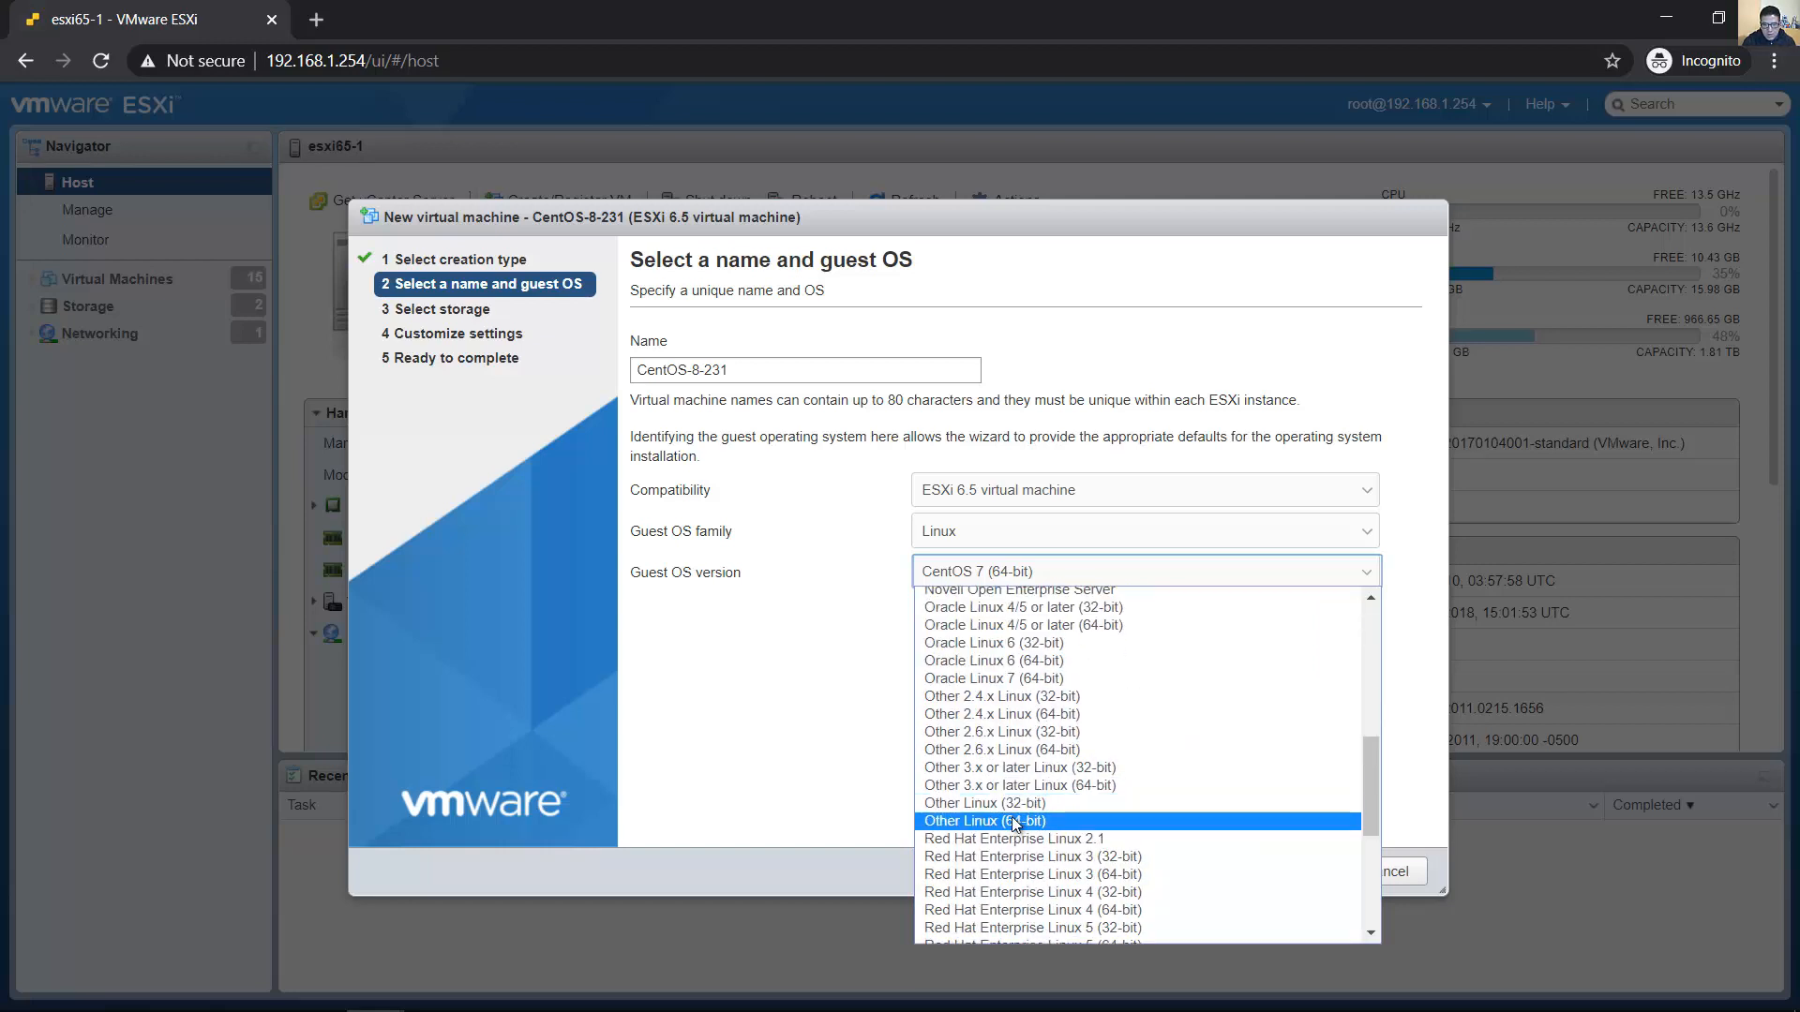
{"action": "left_click", "coordinate": [983, 821]}
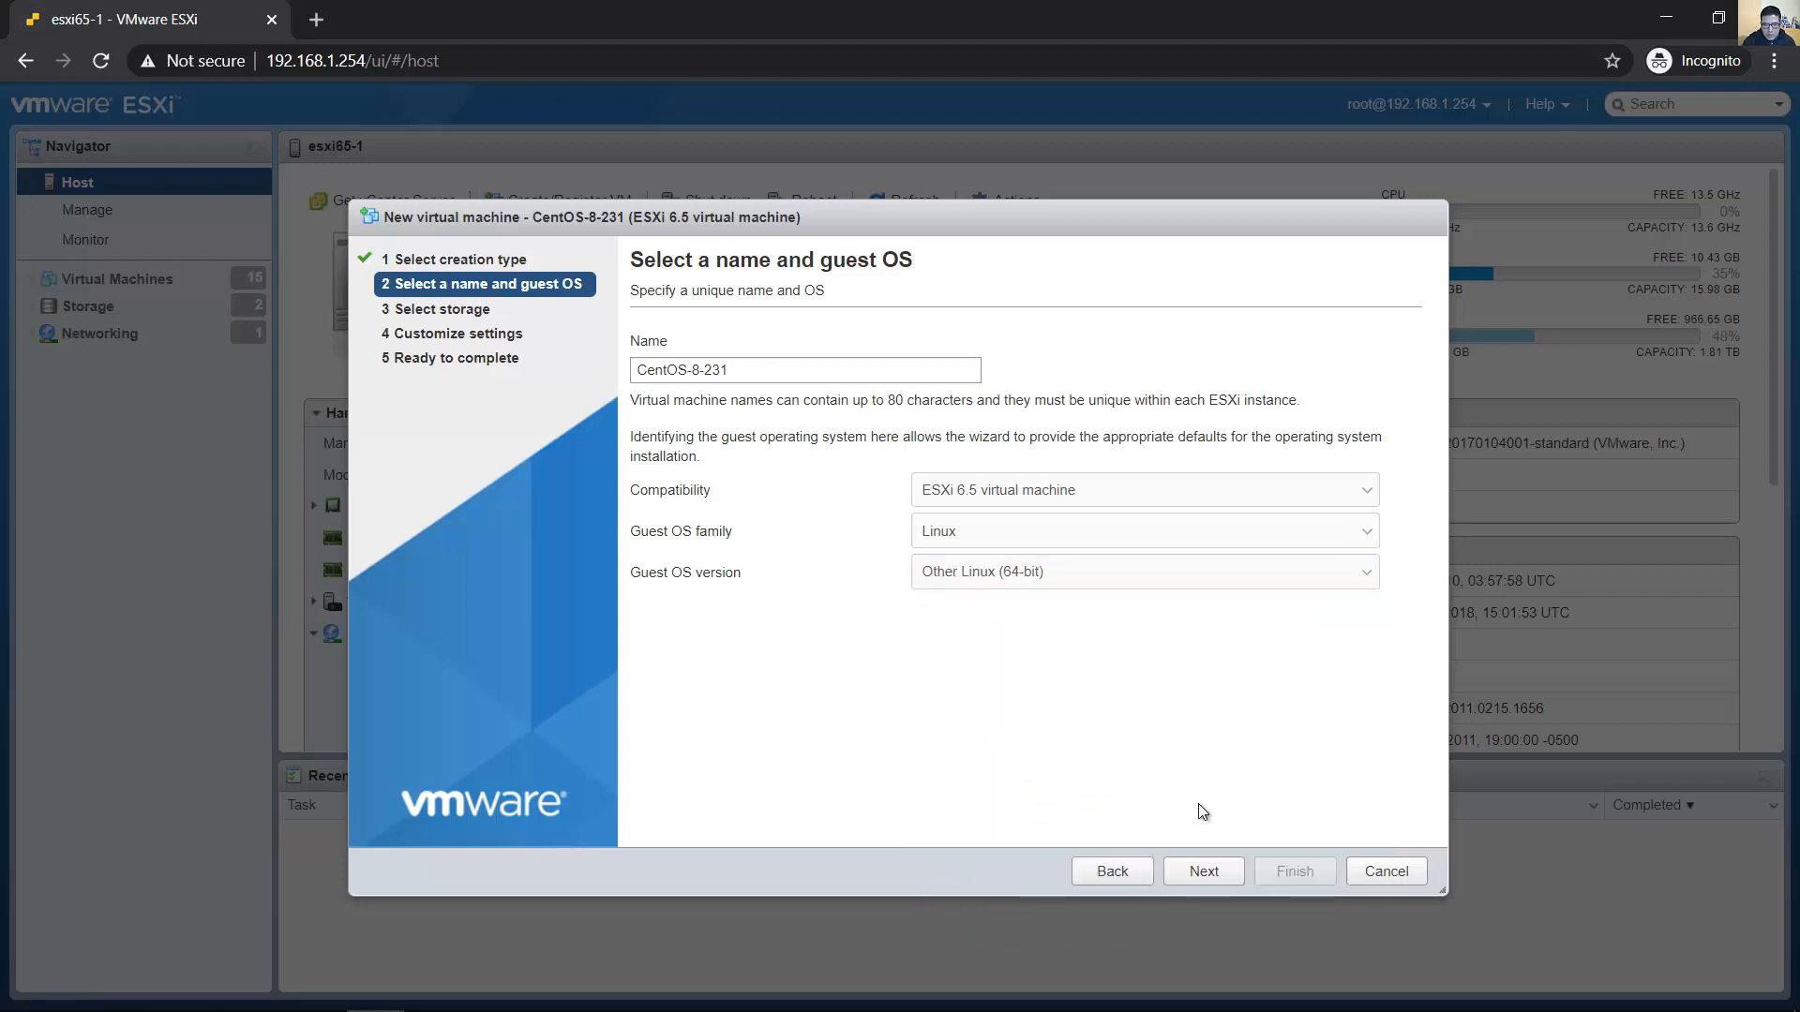
{"action": "left_click", "coordinate": [1203, 870]}
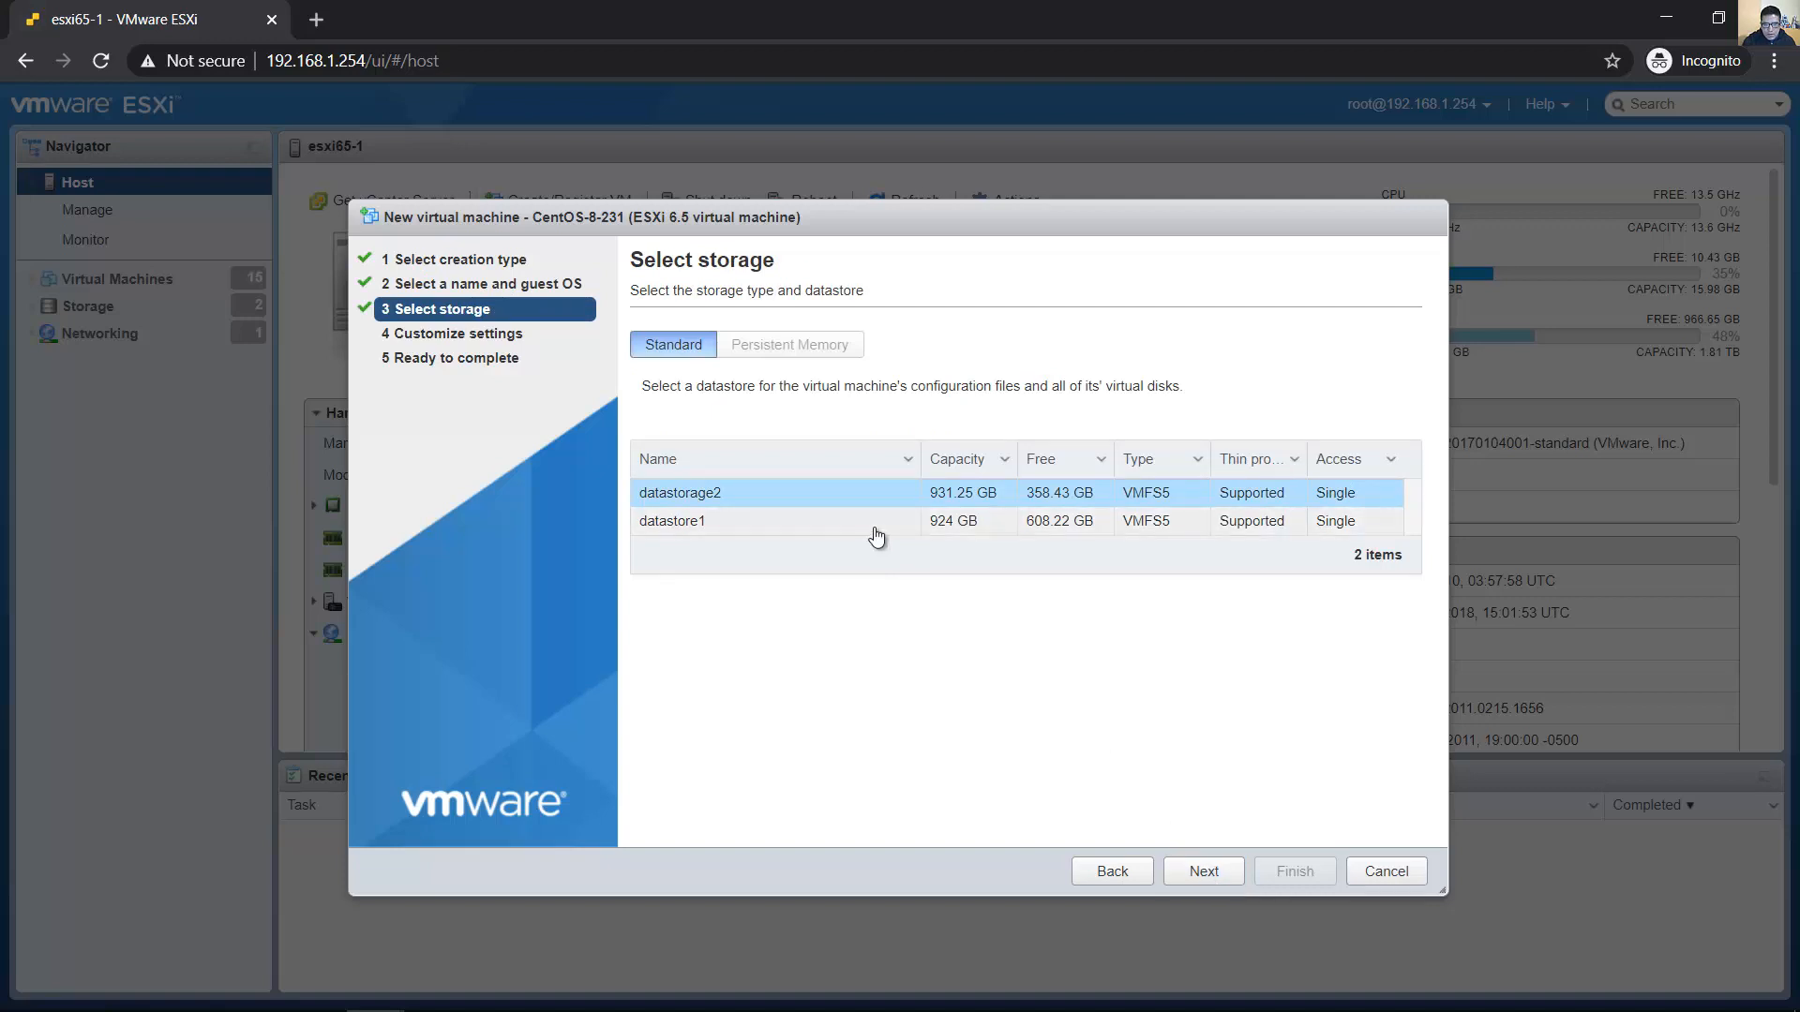
Select datastore1 as the VM's storage and continue
{"action": "left_click", "coordinate": [874, 521]}
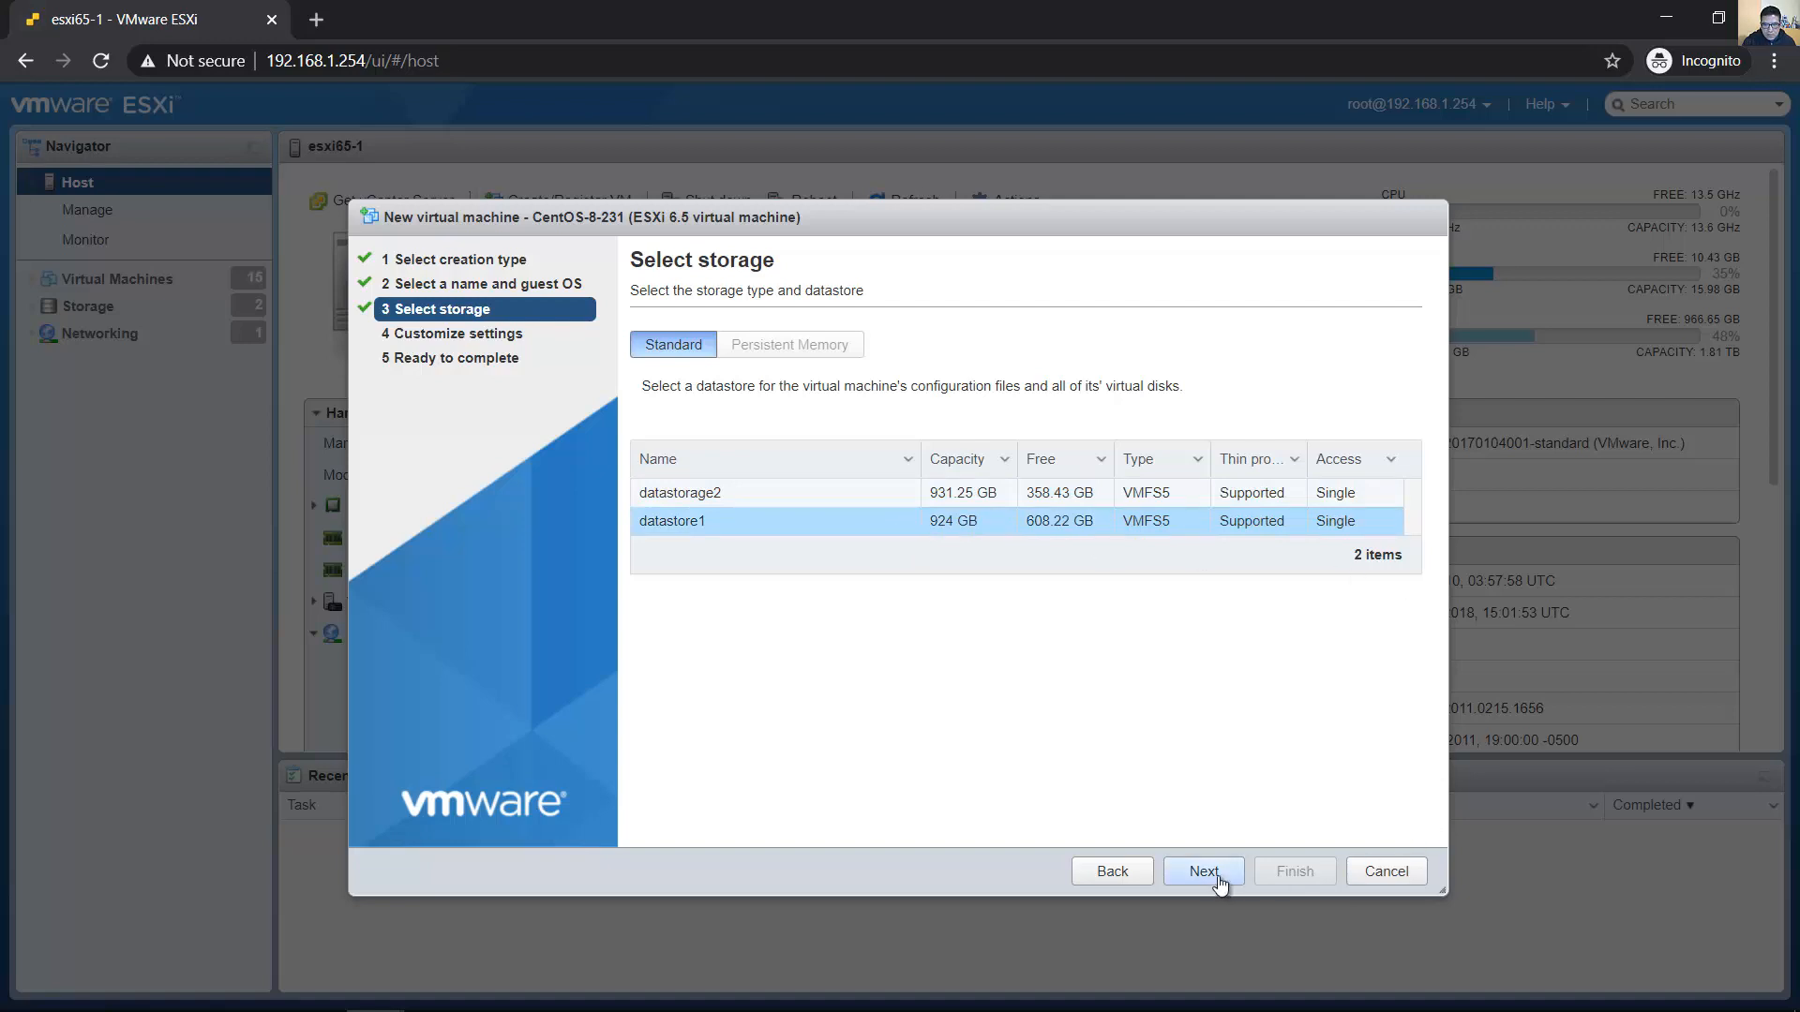
{"action": "left_click", "coordinate": [1202, 869]}
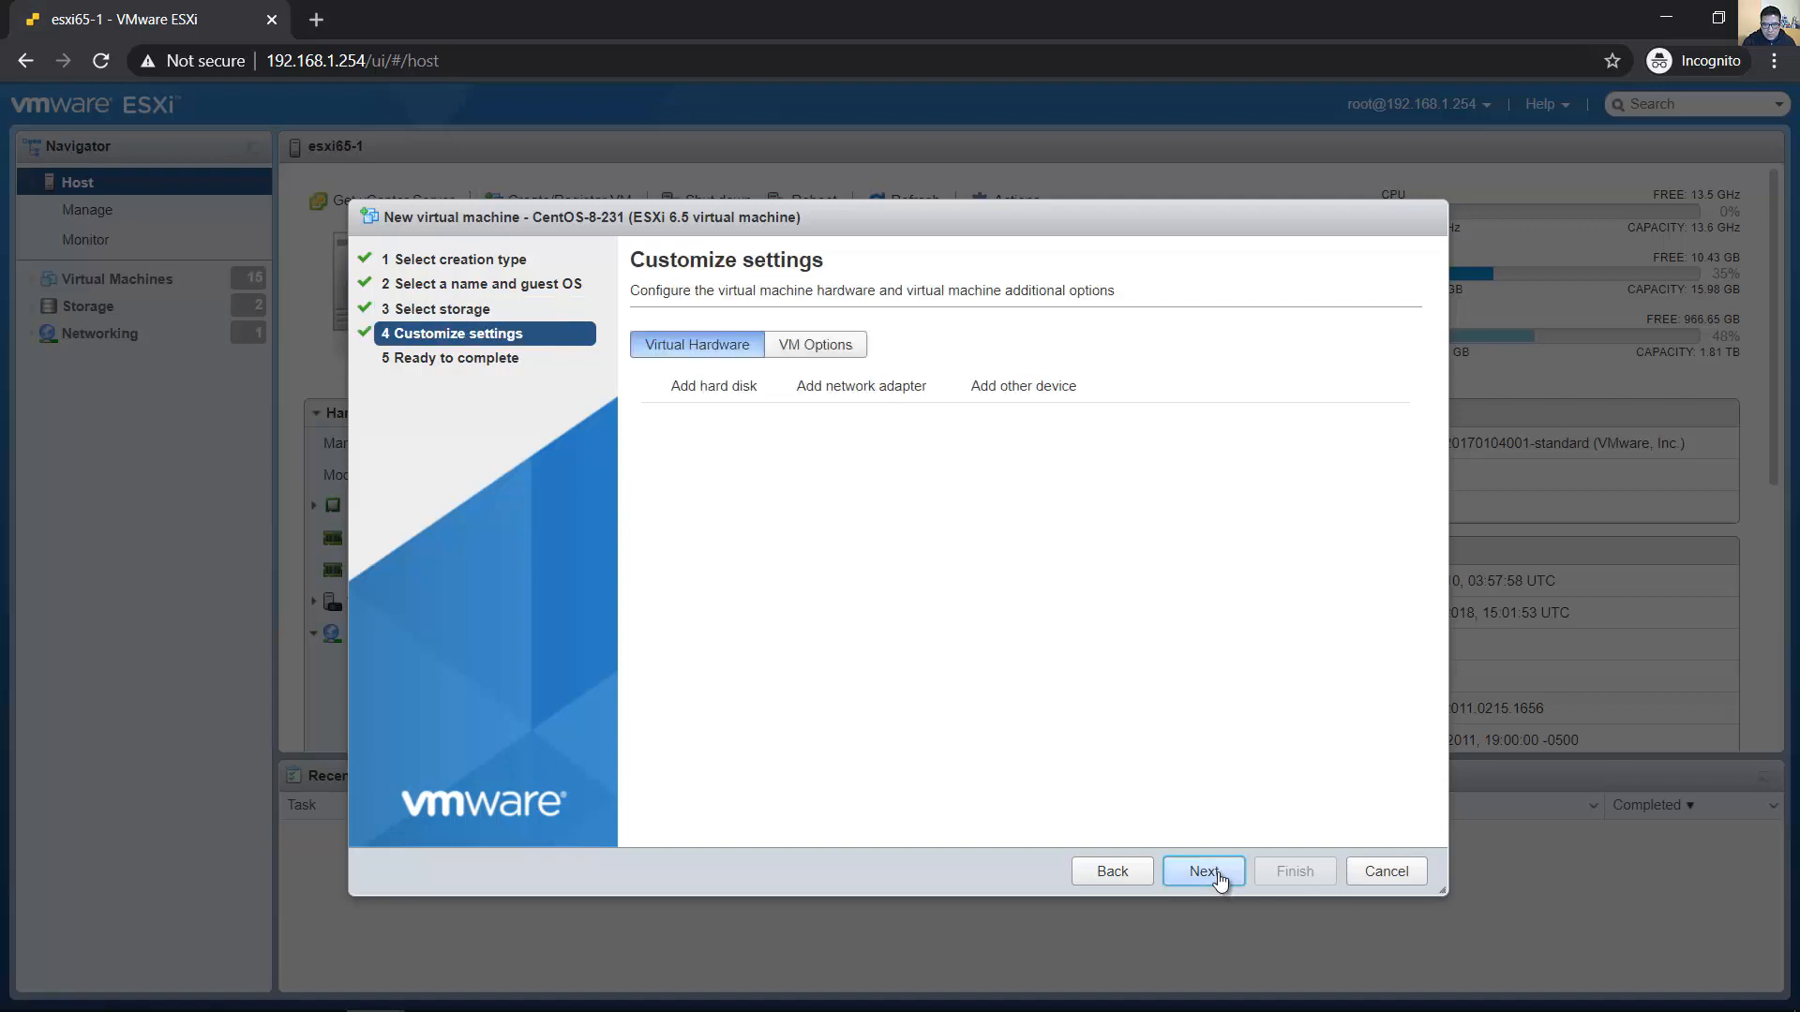
Give the VM 1 CPU, 1024 MB memory and a 20 GB hard disk
{"action": "left_click", "coordinate": [1201, 871]}
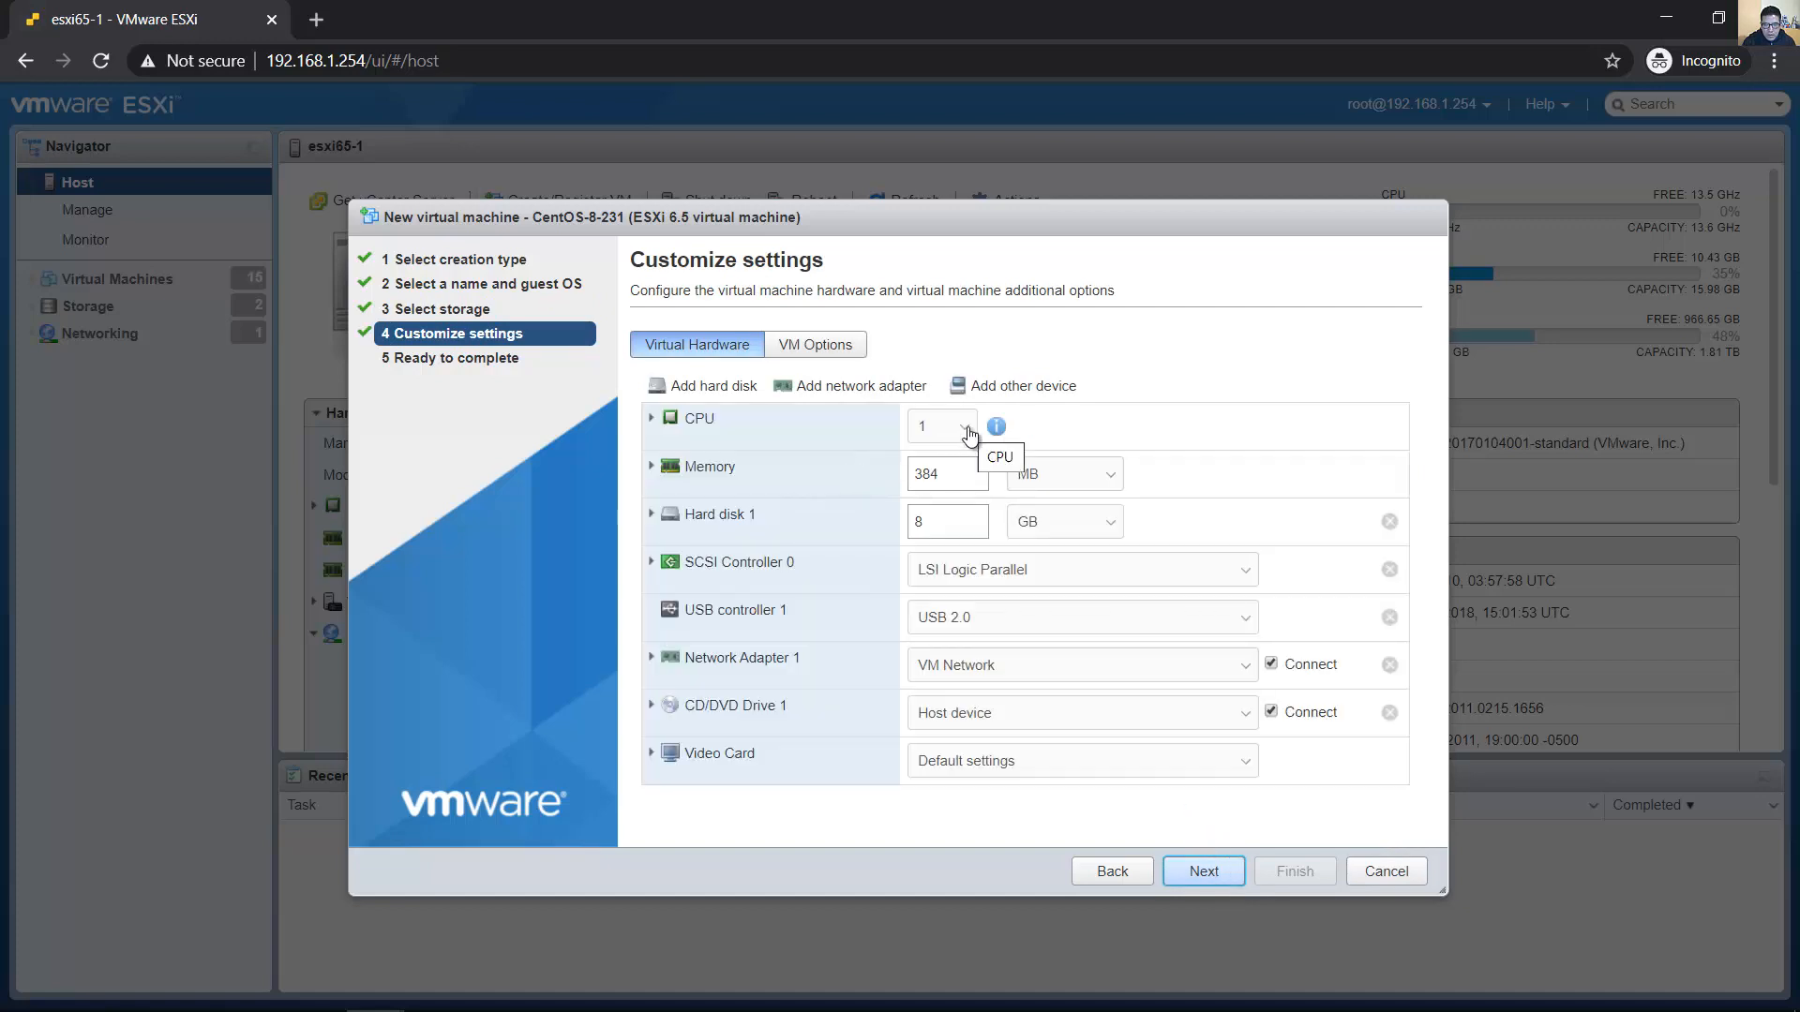
{"action": "mouse_move", "coordinate": [937, 435]}
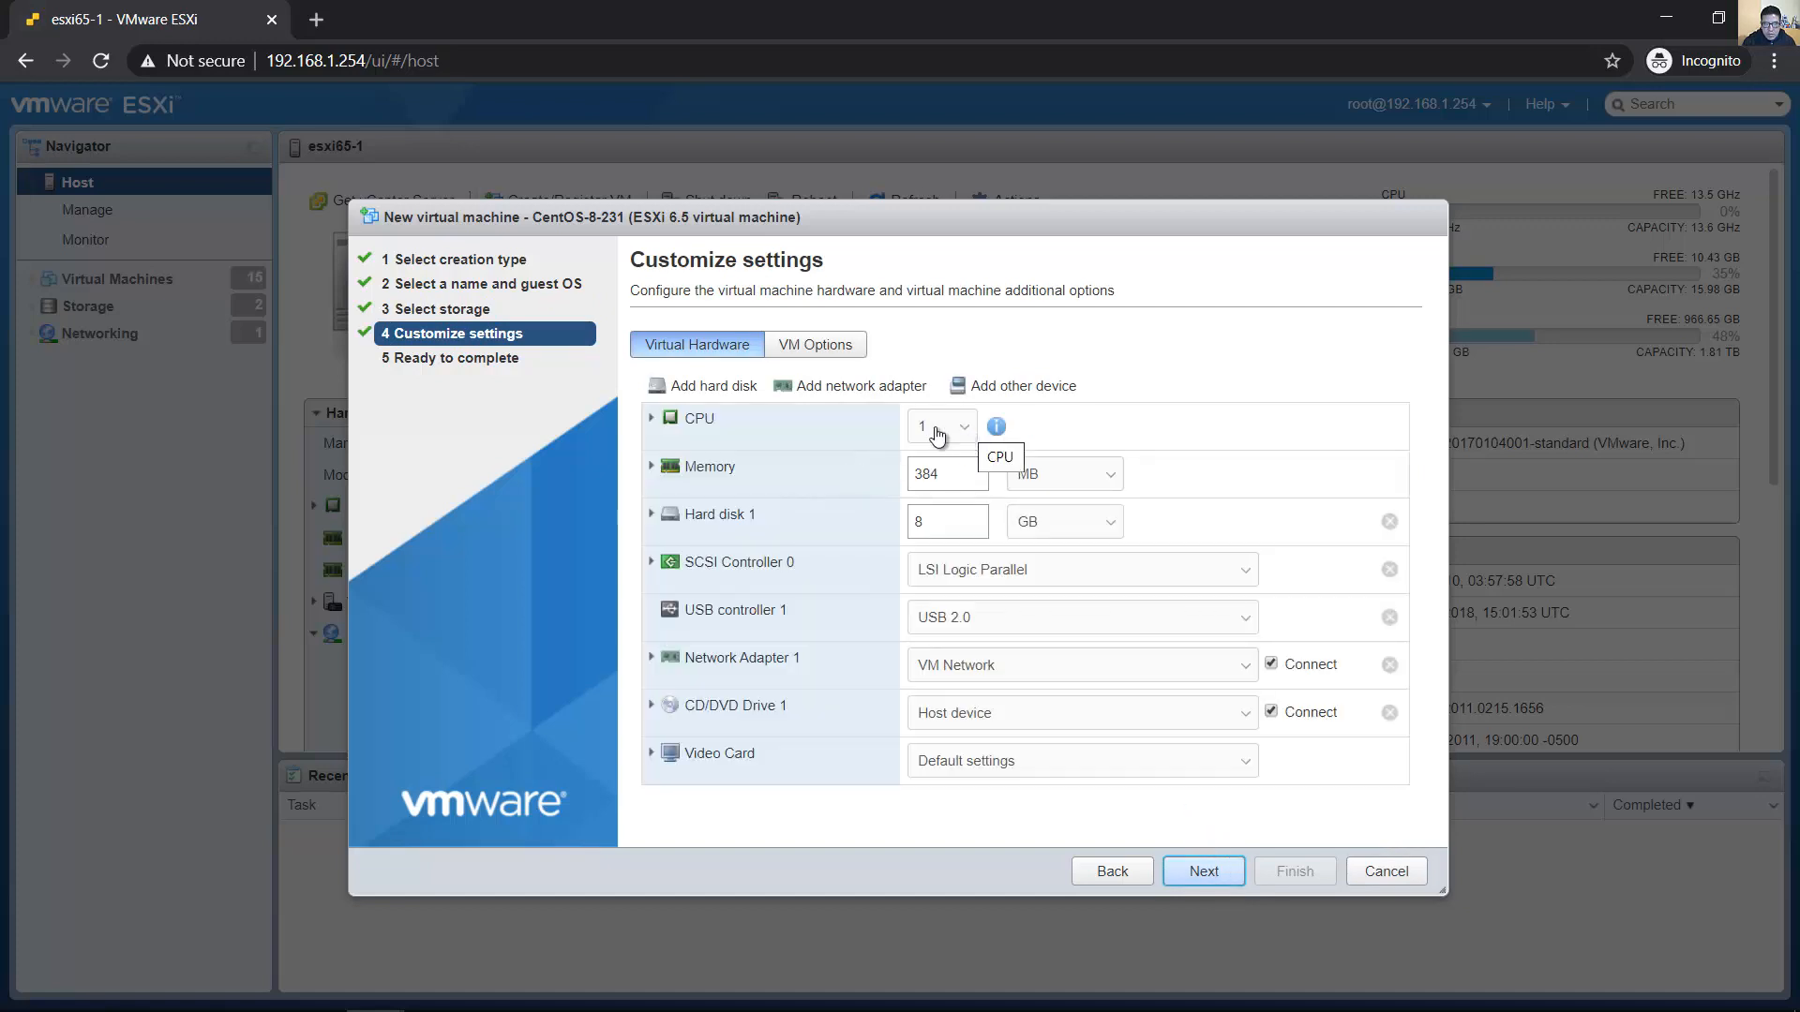
{"action": "left_click", "coordinate": [939, 426]}
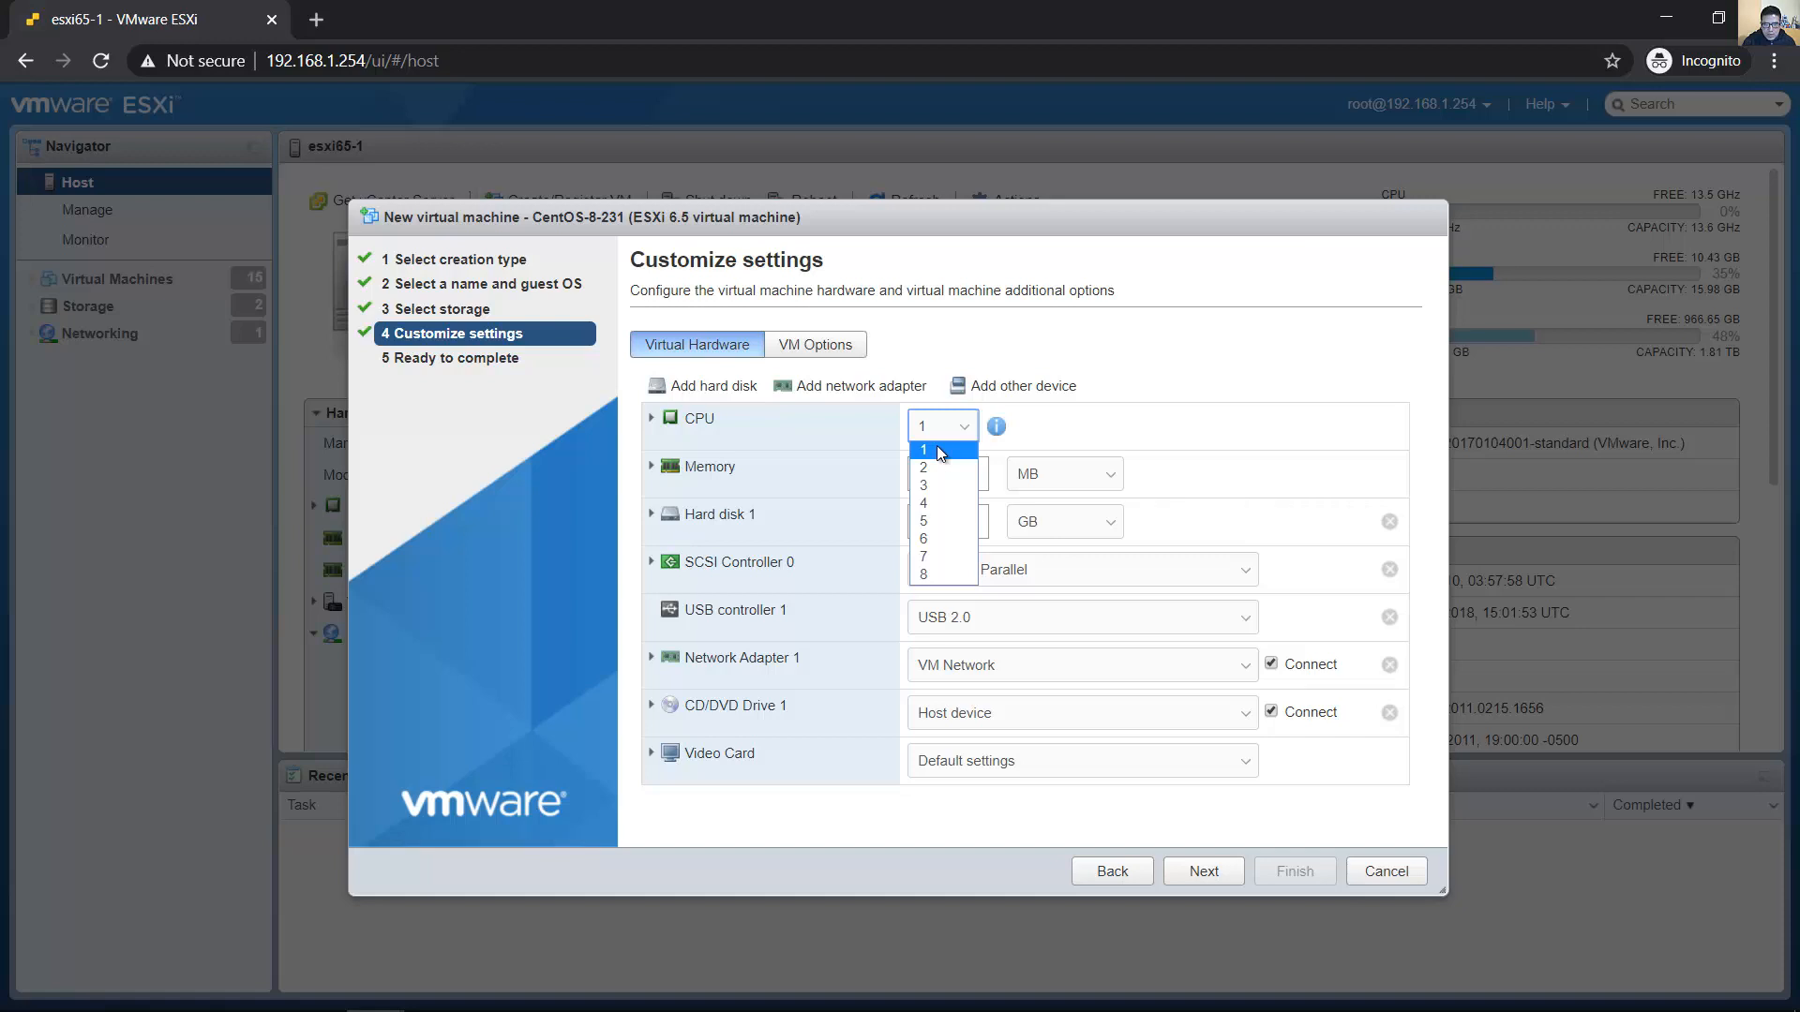
{"action": "left_click", "coordinate": [921, 449]}
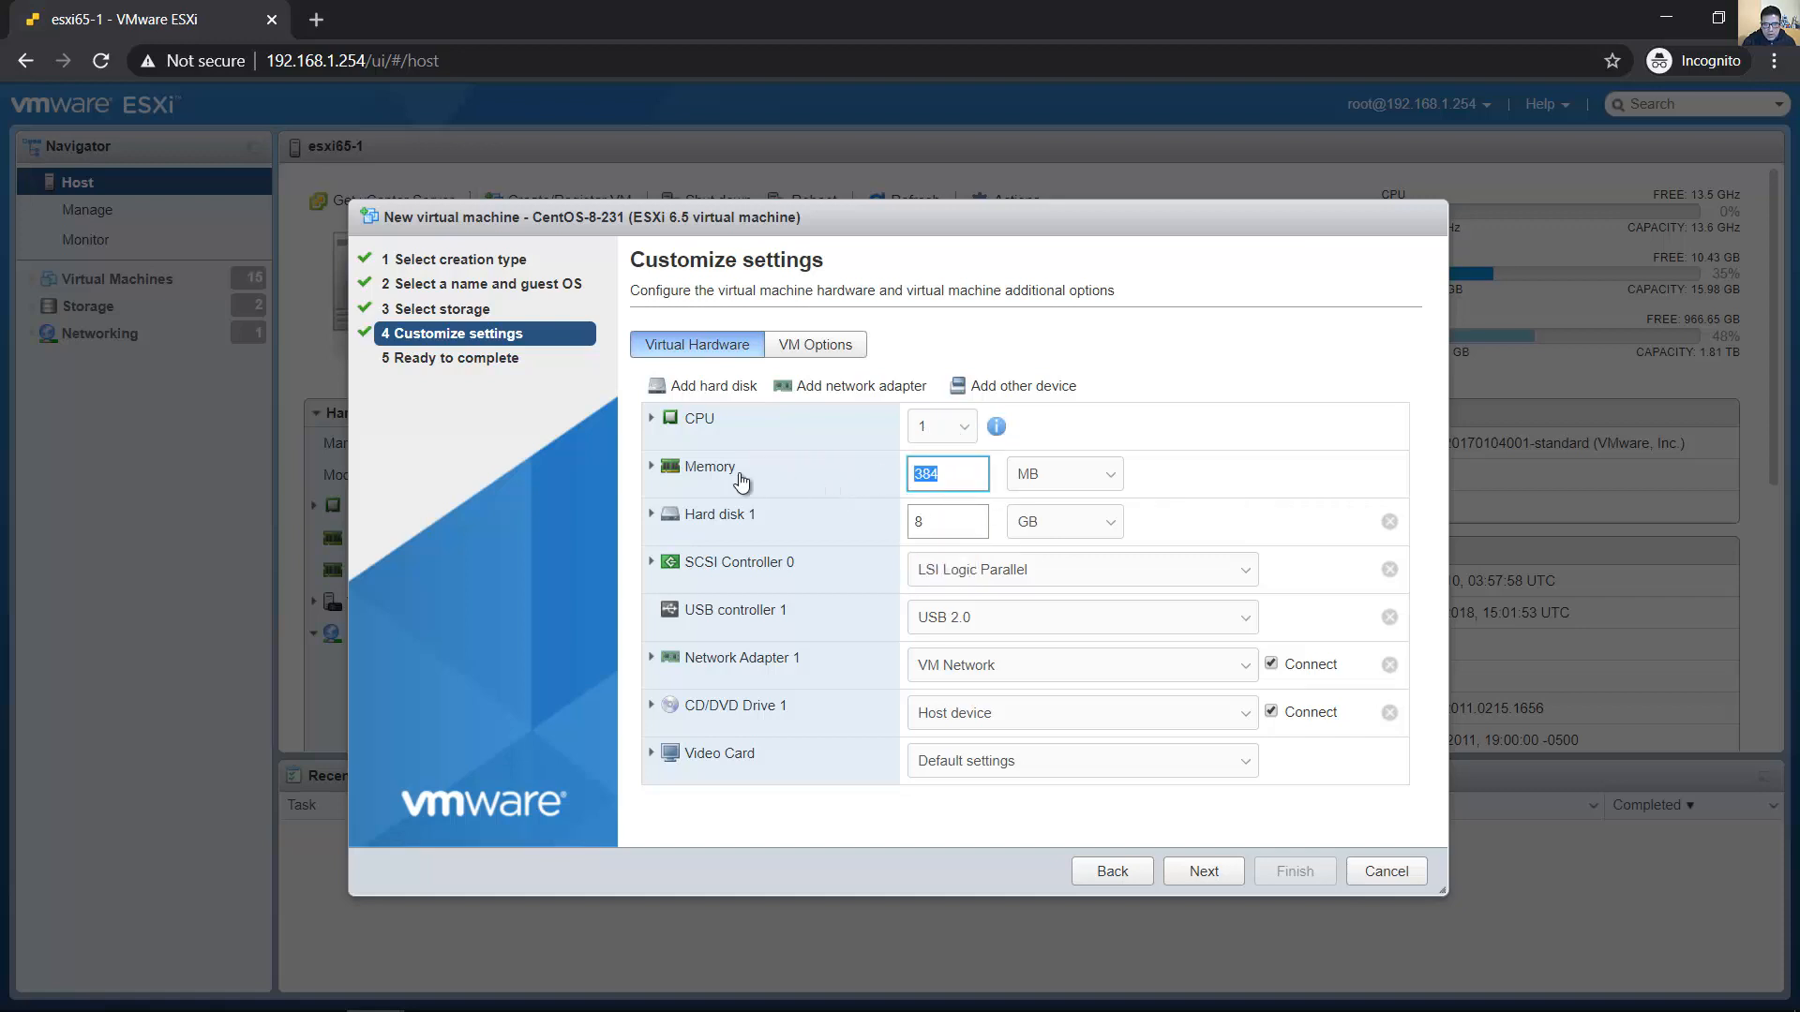
{"action": "type", "text": "1024"}
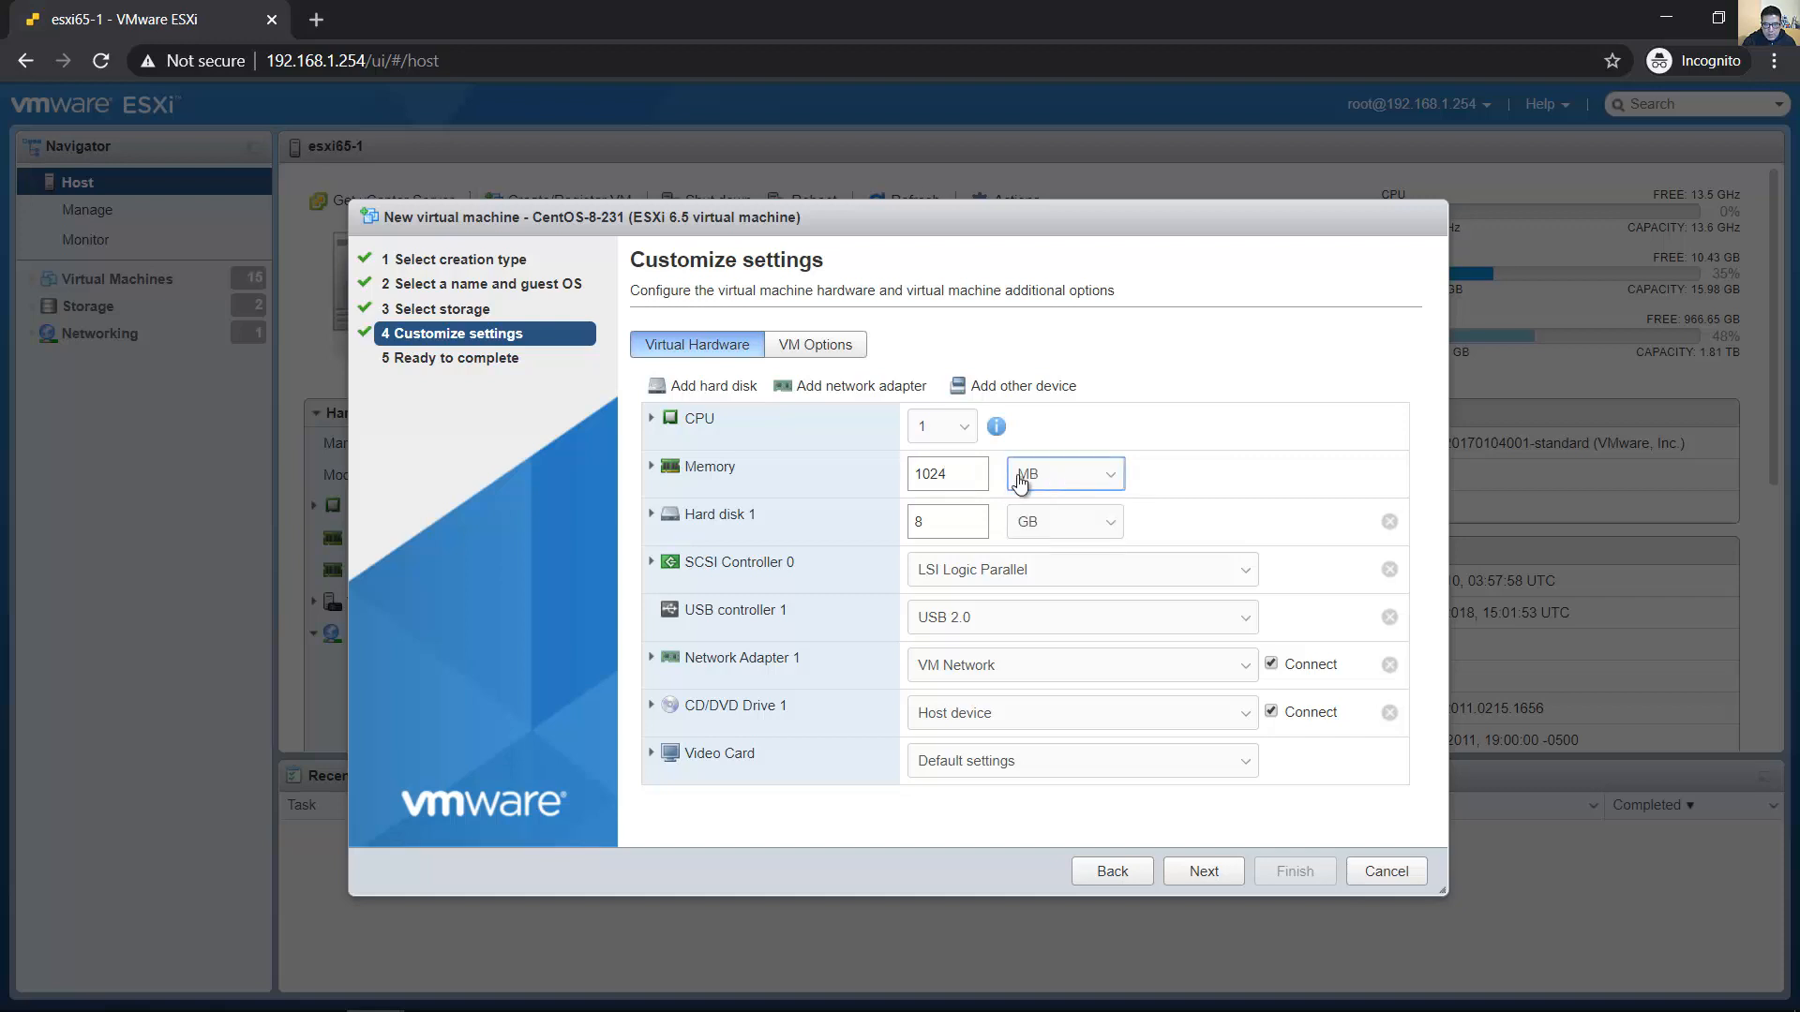
{"action": "left_click", "coordinate": [947, 521]}
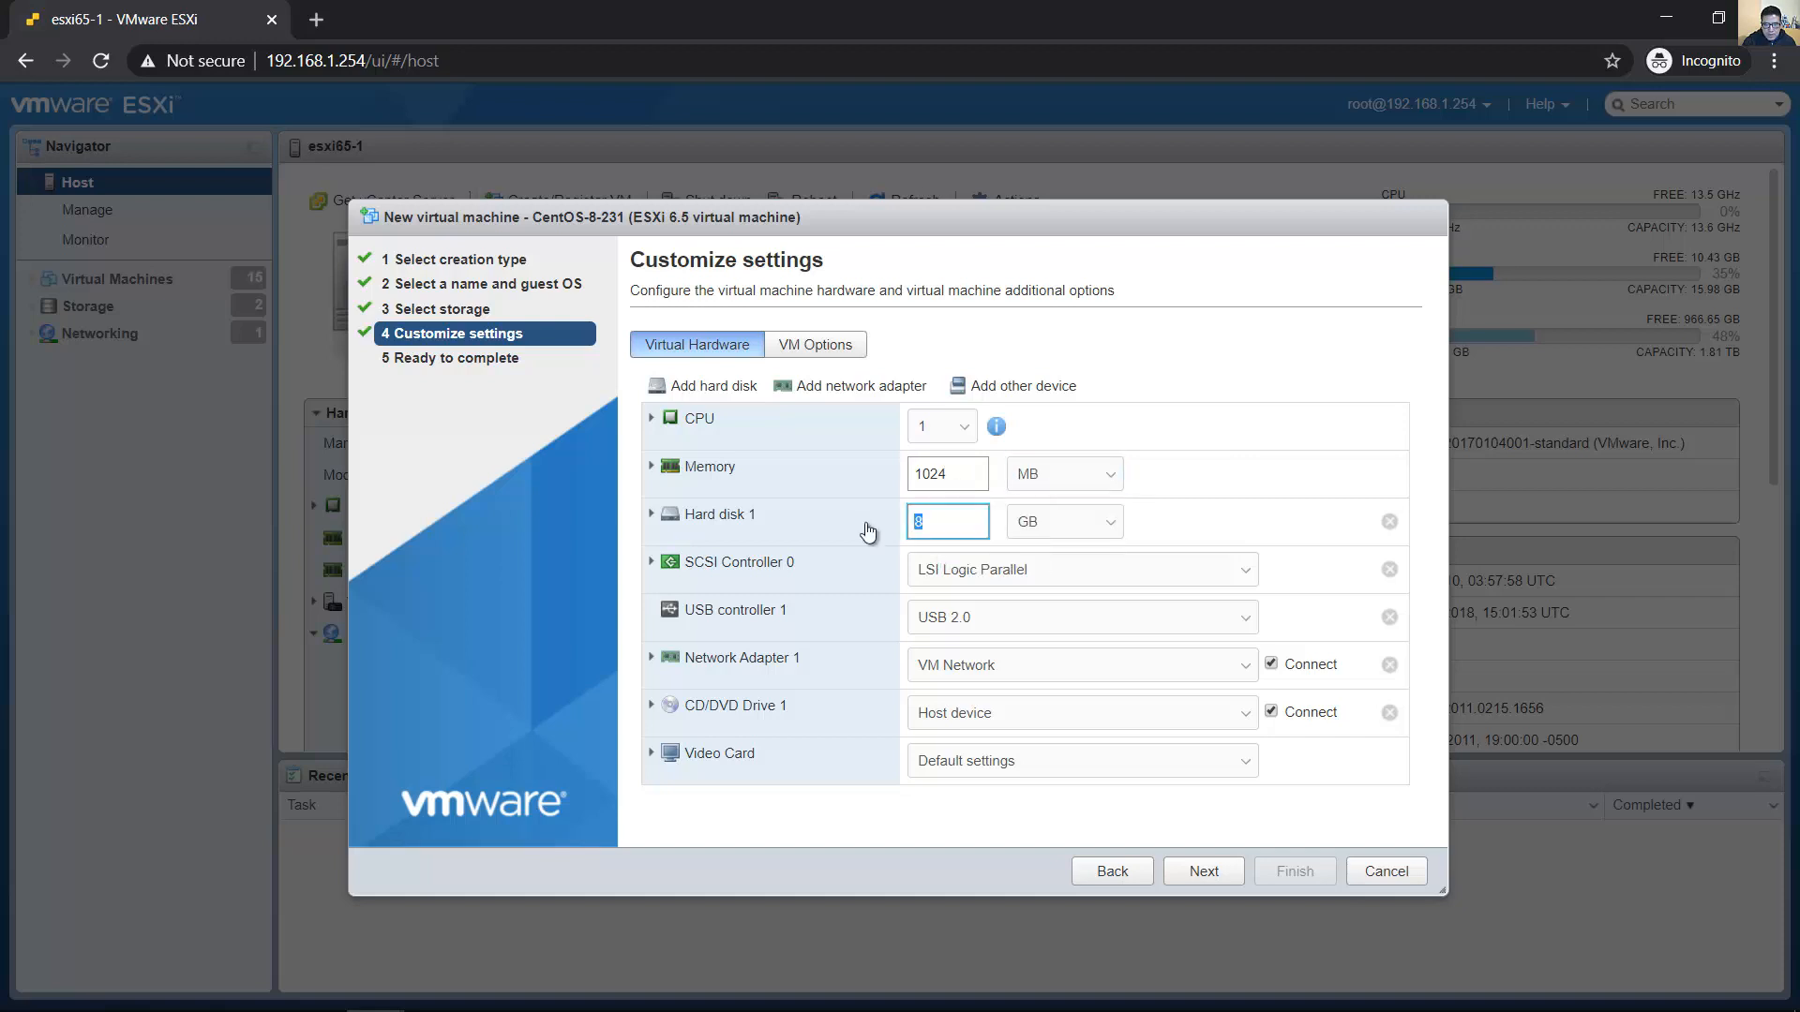
{"action": "type", "text": "20"}
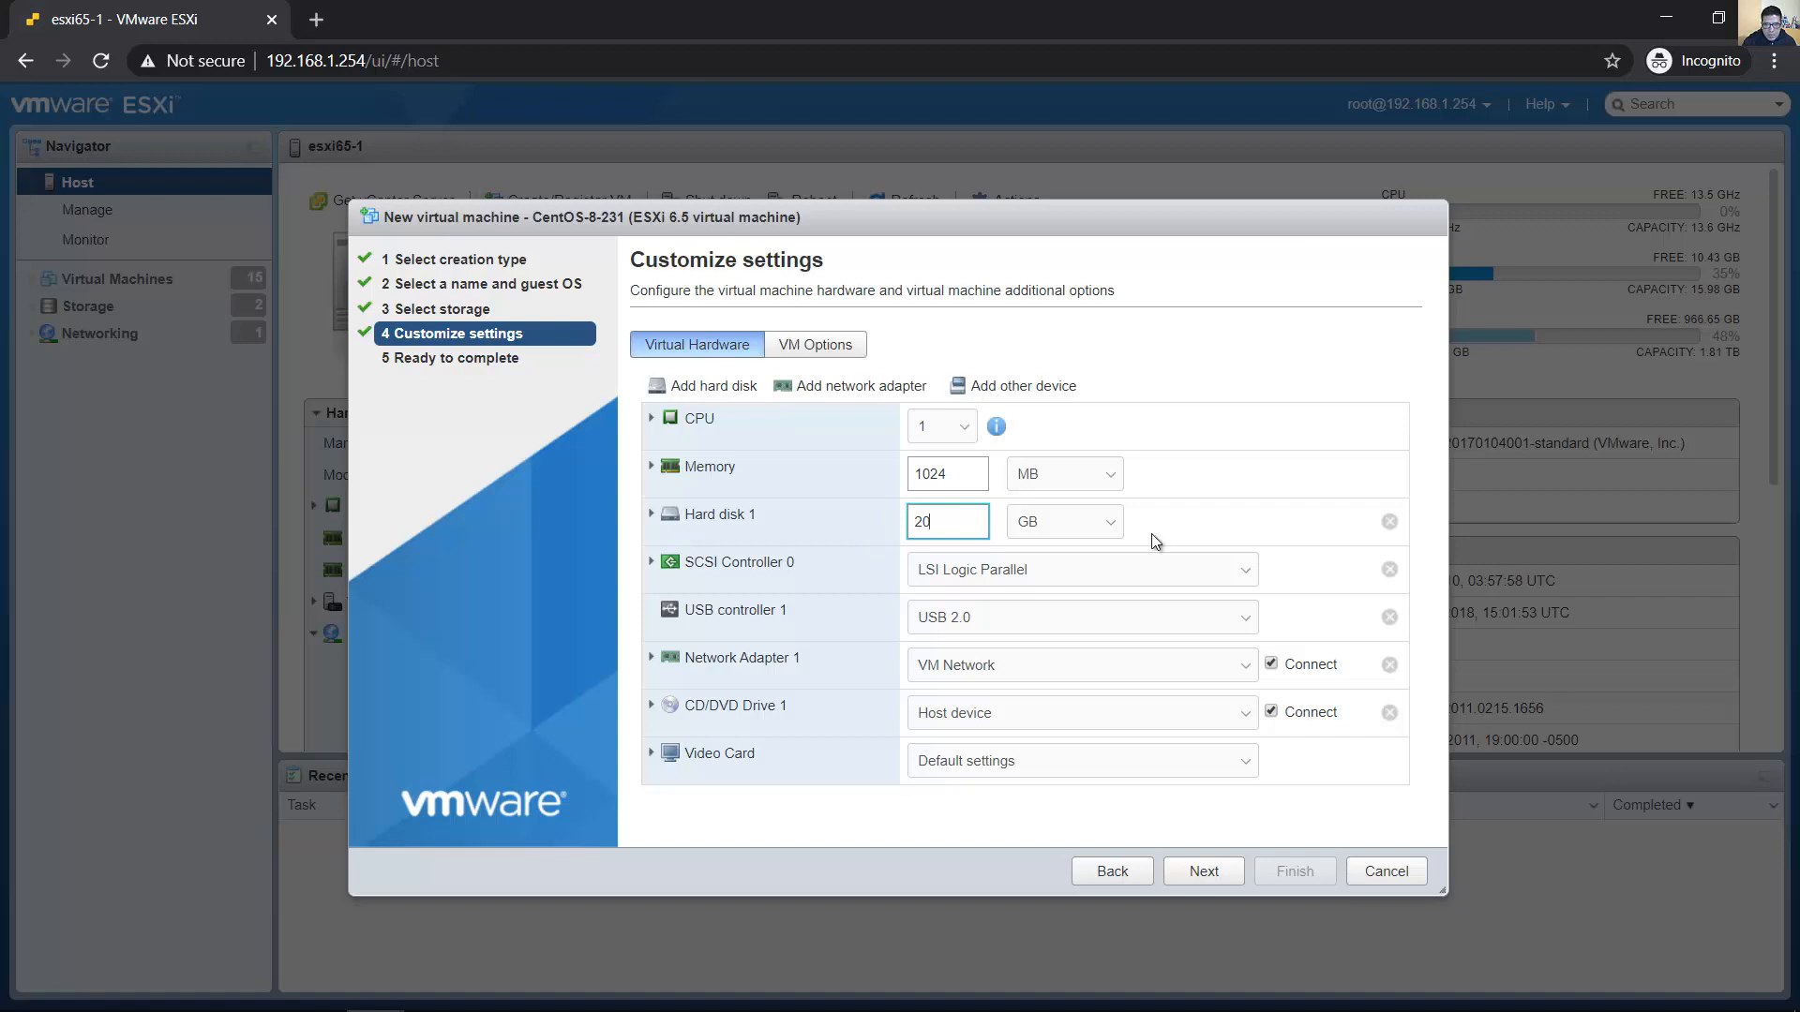
{"action": "mouse_move", "coordinate": [1167, 523]}
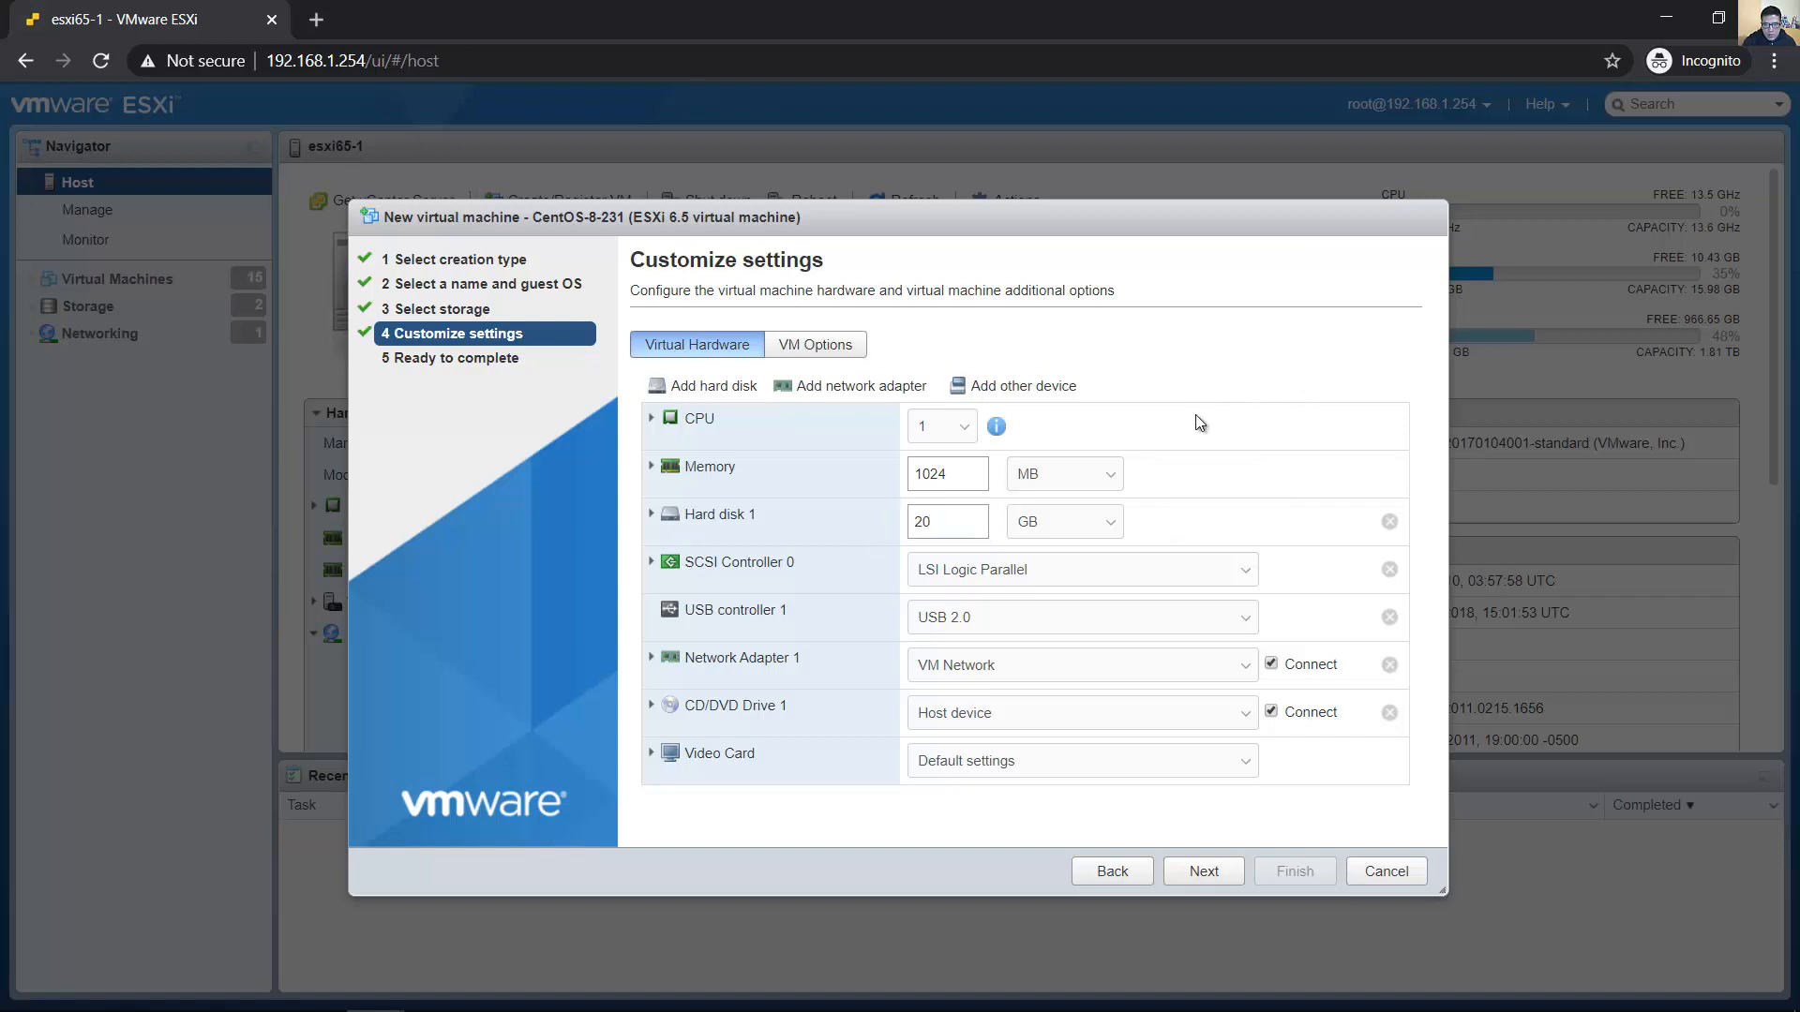
Keep VM Network for the adapter and LSI Logic Parallel as SCSI controller
{"action": "left_click", "coordinate": [1078, 664]}
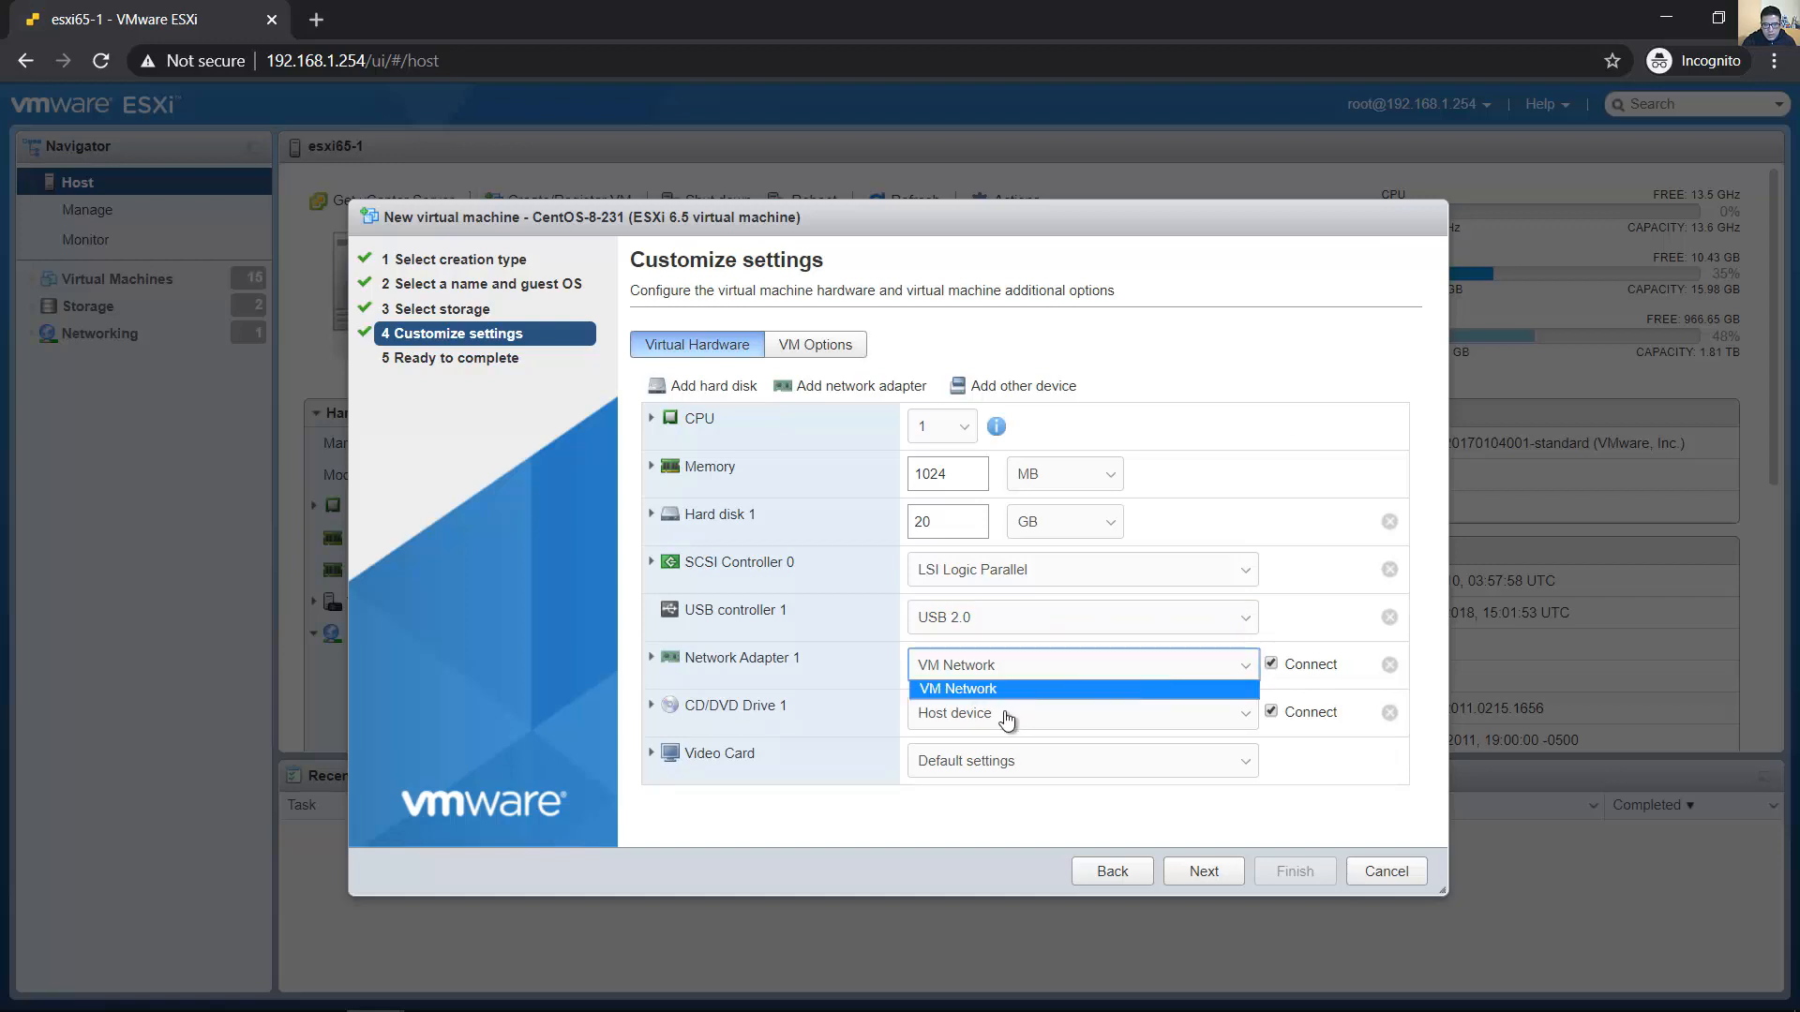
{"action": "left_click", "coordinate": [956, 689]}
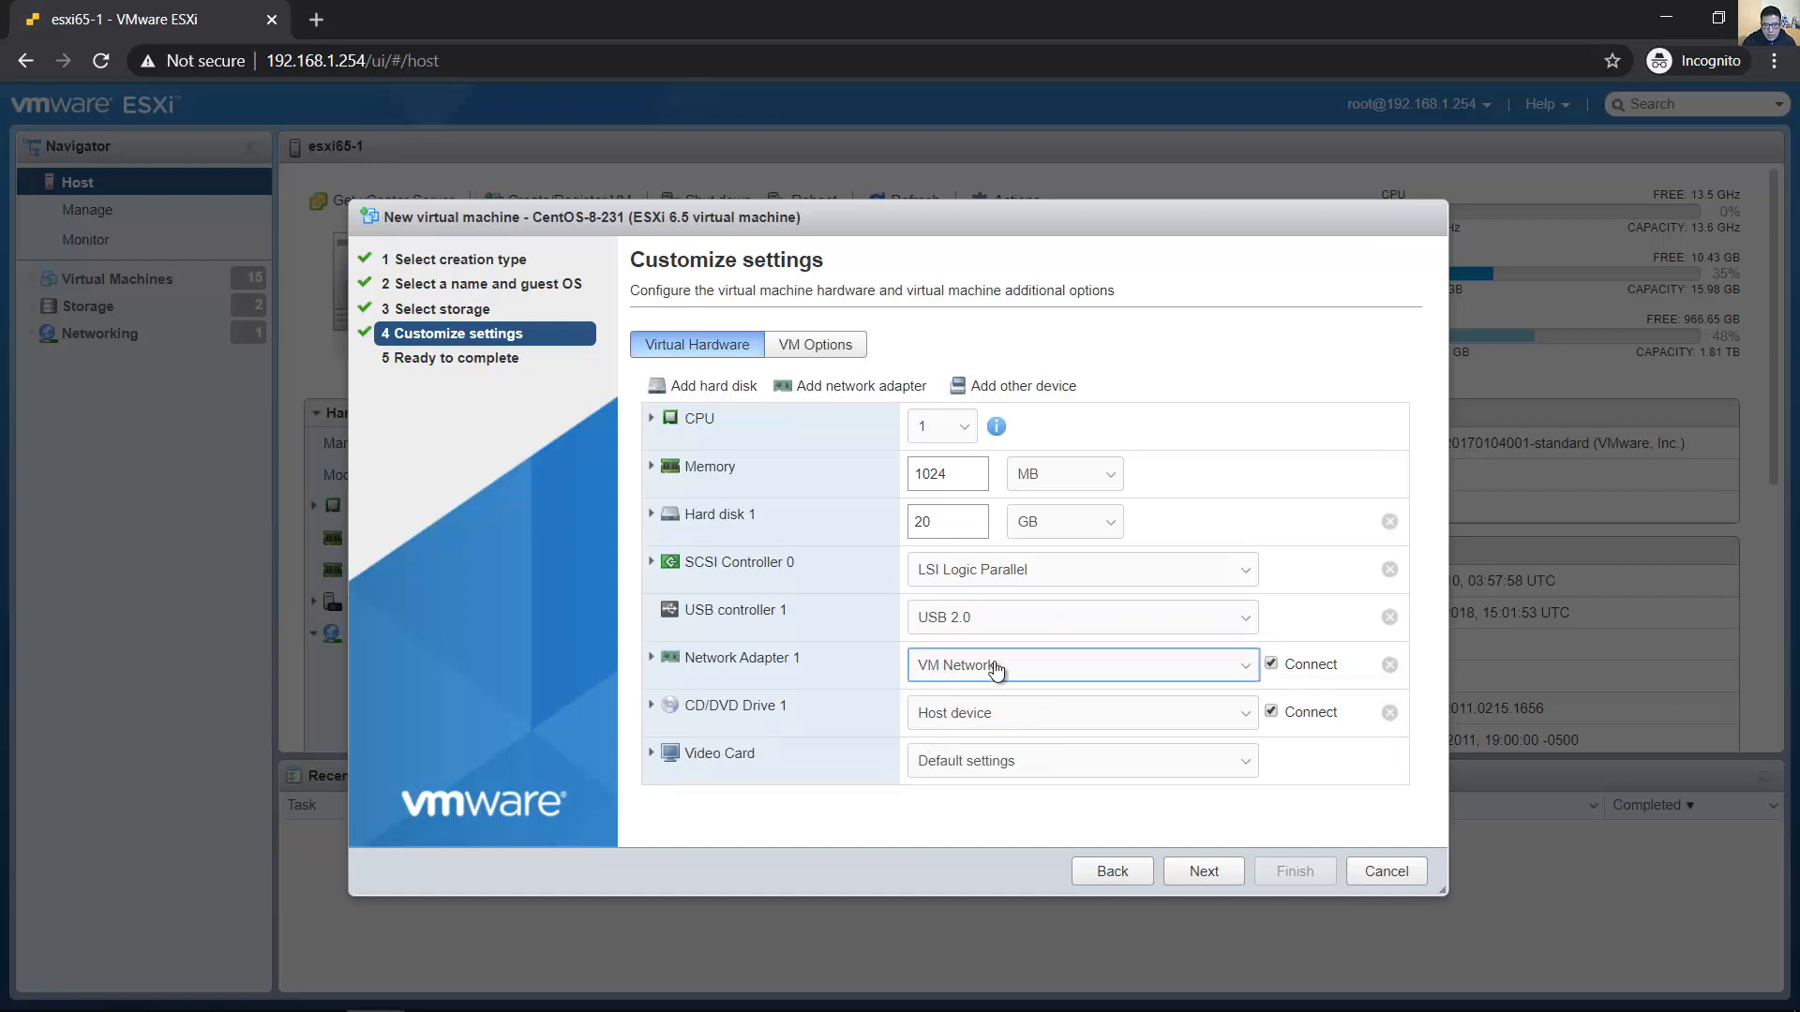
{"action": "mouse_move", "coordinate": [975, 674]}
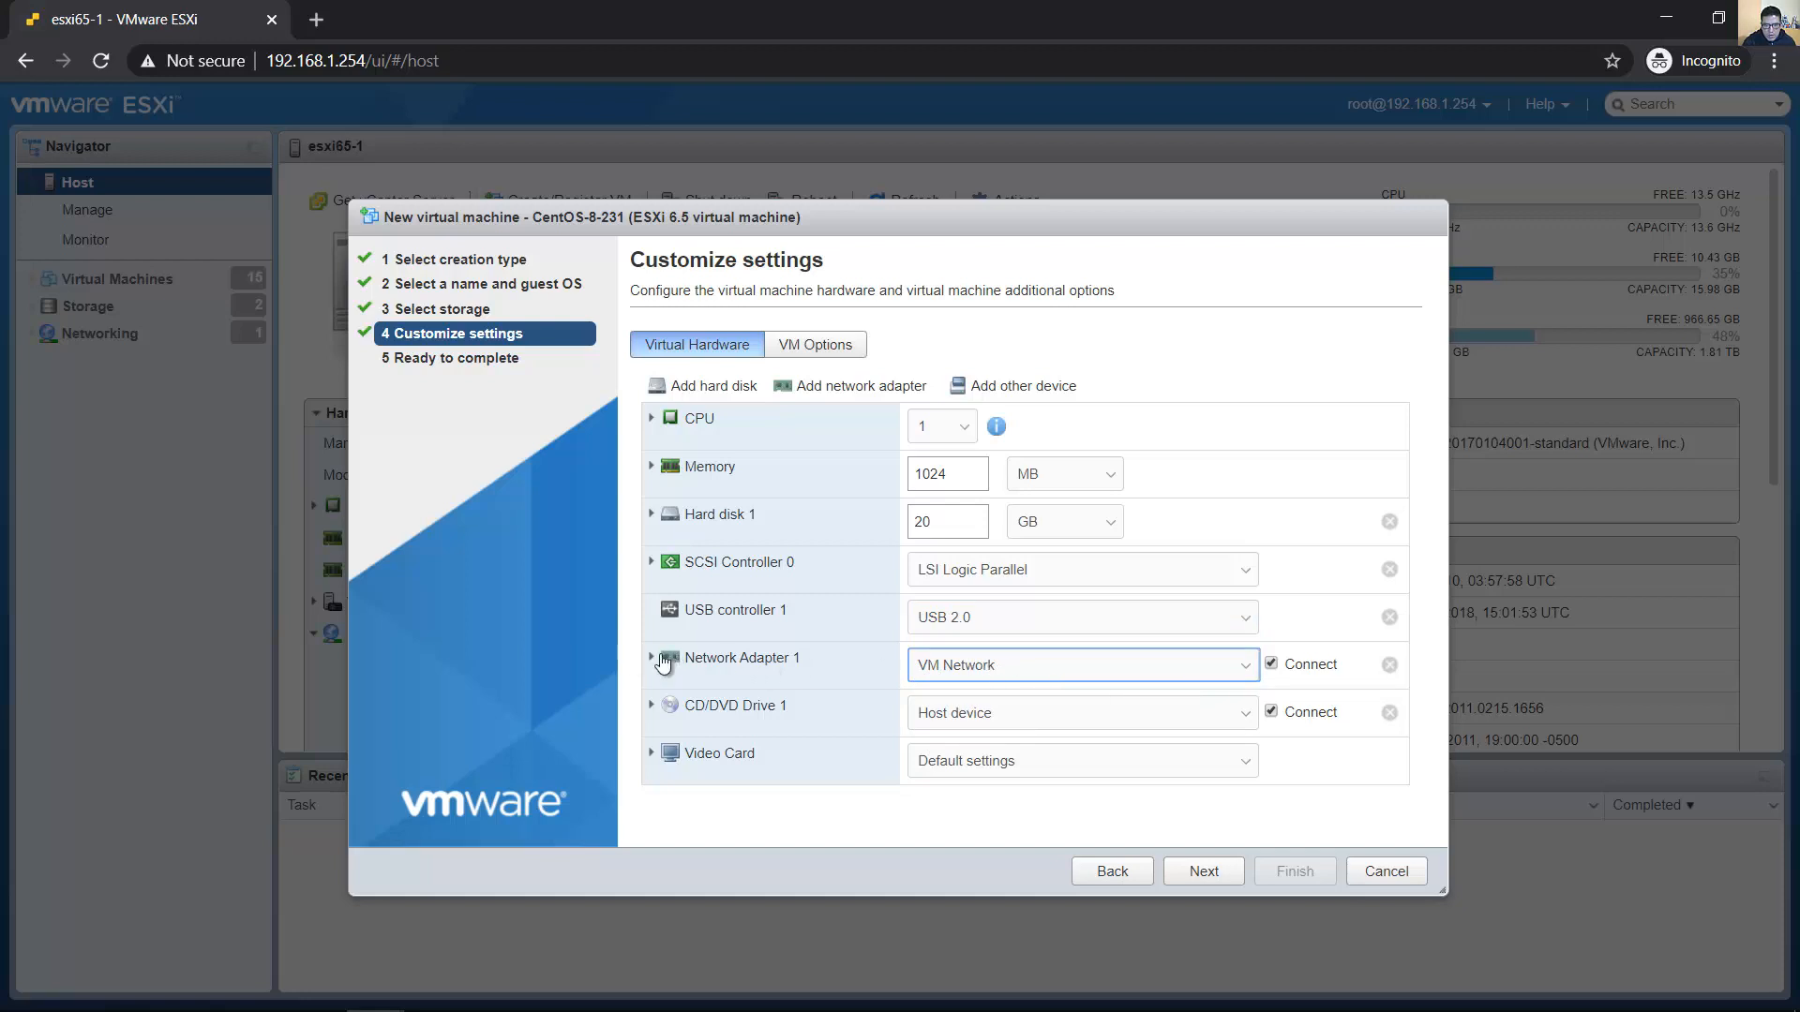
{"action": "left_click", "coordinate": [652, 658]}
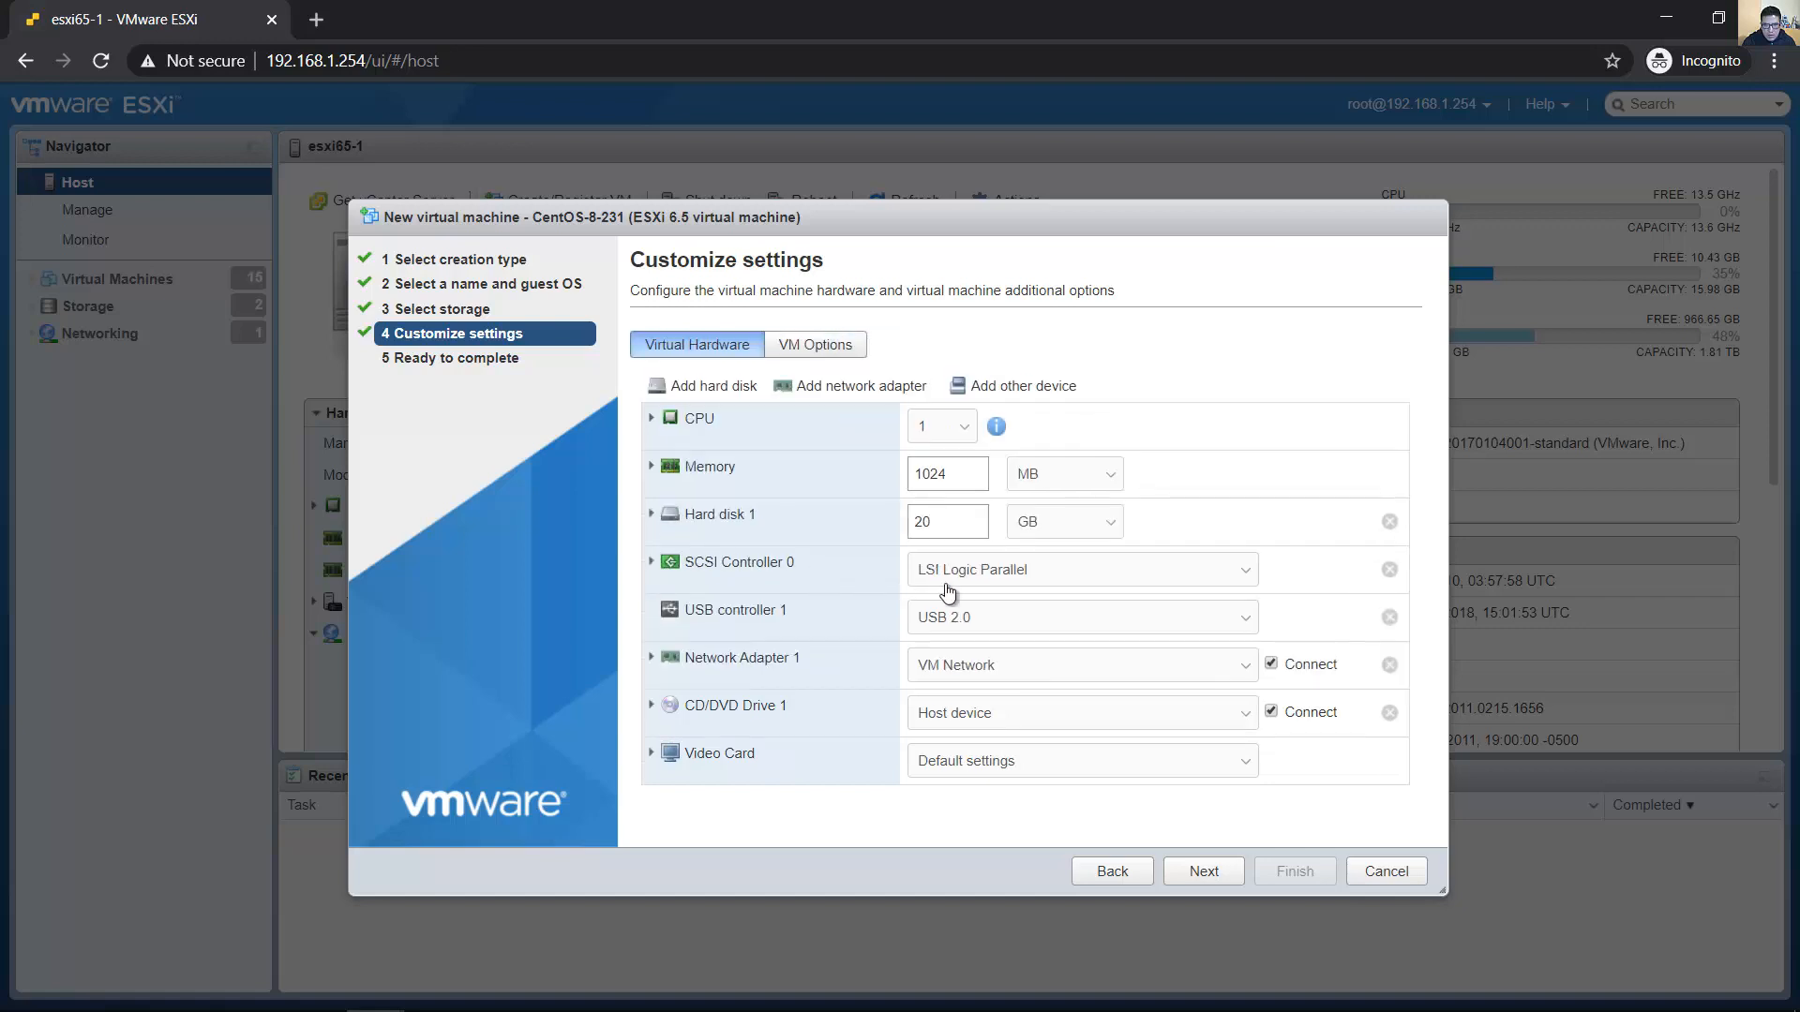
{"action": "mouse_move", "coordinate": [1110, 727]}
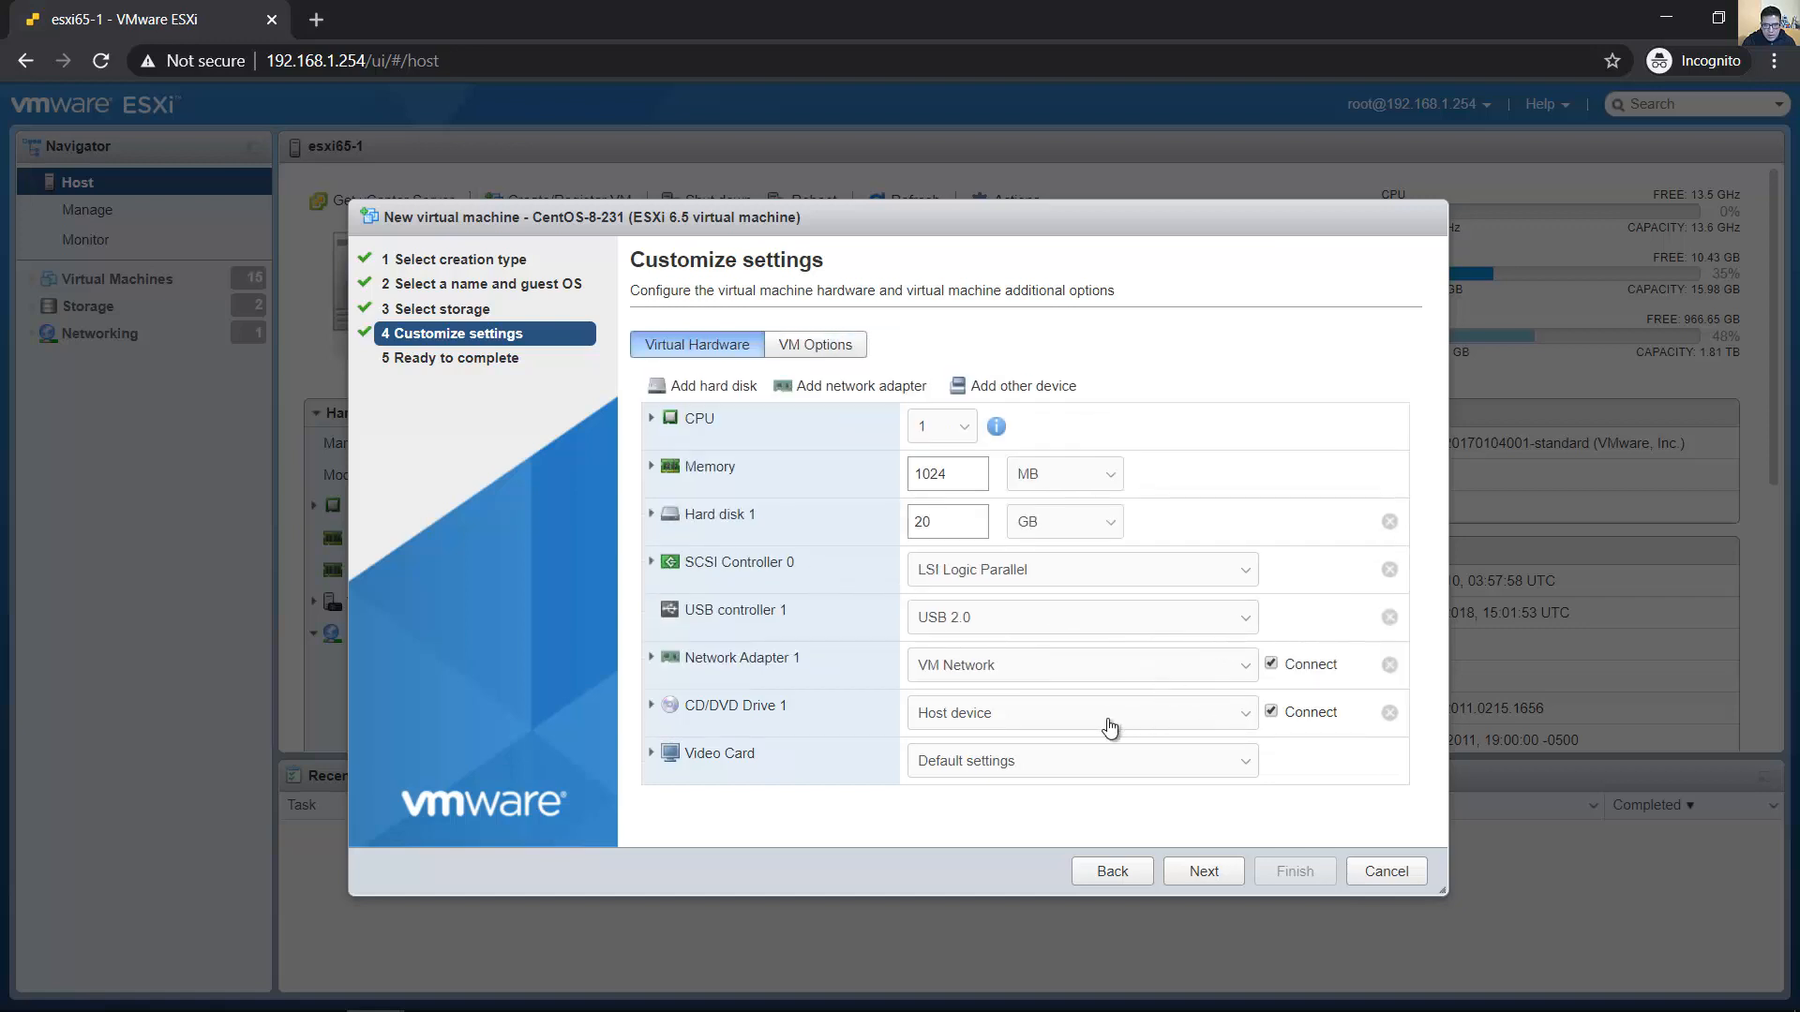
{"action": "mouse_move", "coordinate": [941, 774]}
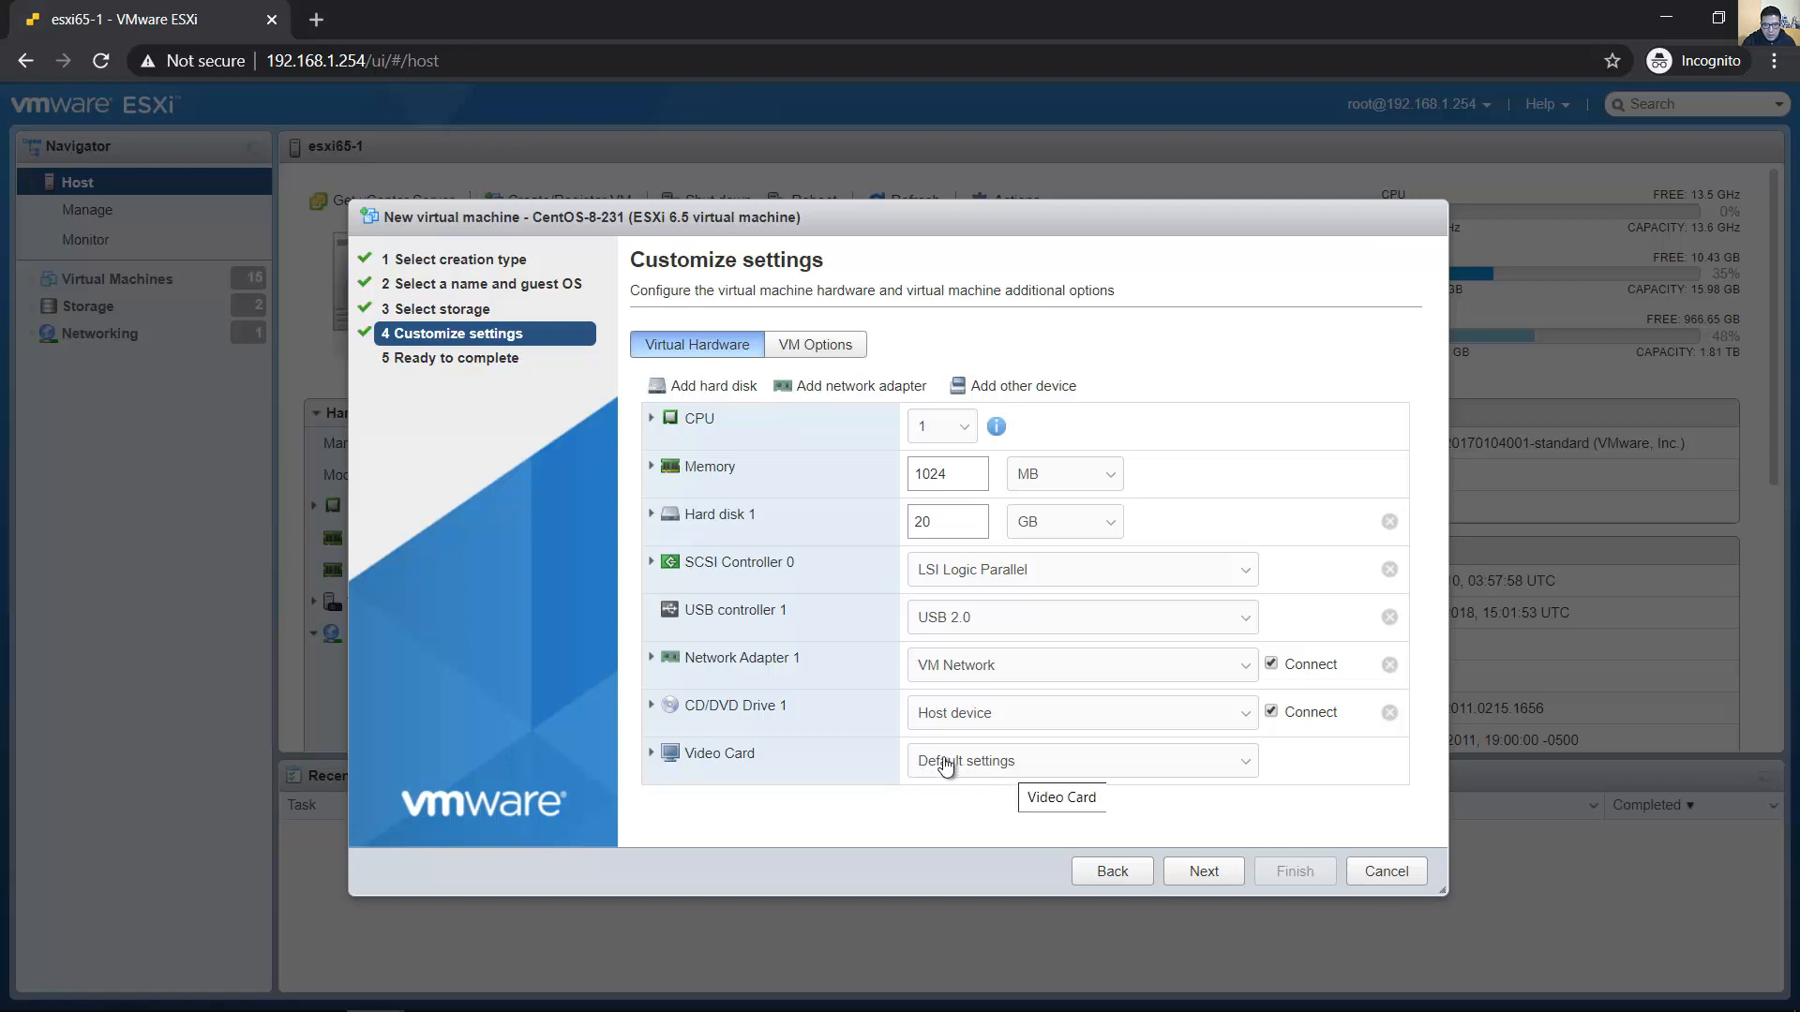
{"action": "mouse_move", "coordinate": [986, 763]}
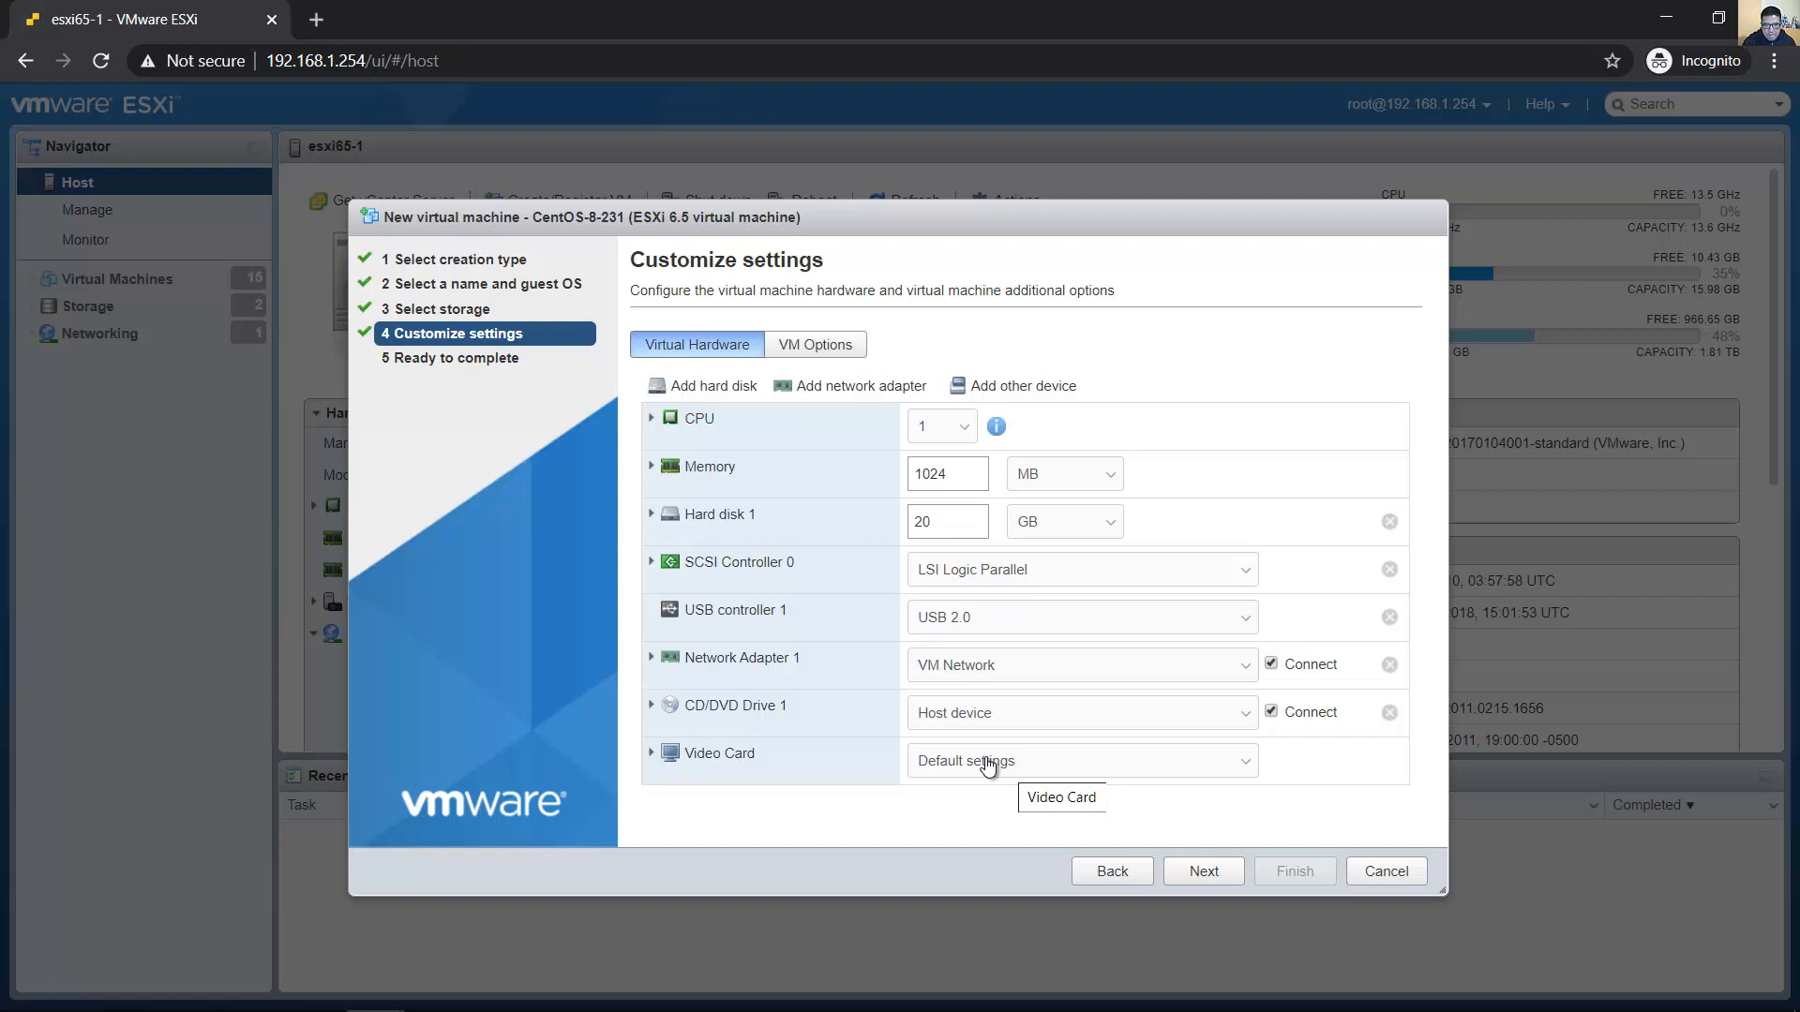
{"action": "mouse_move", "coordinate": [690, 571]}
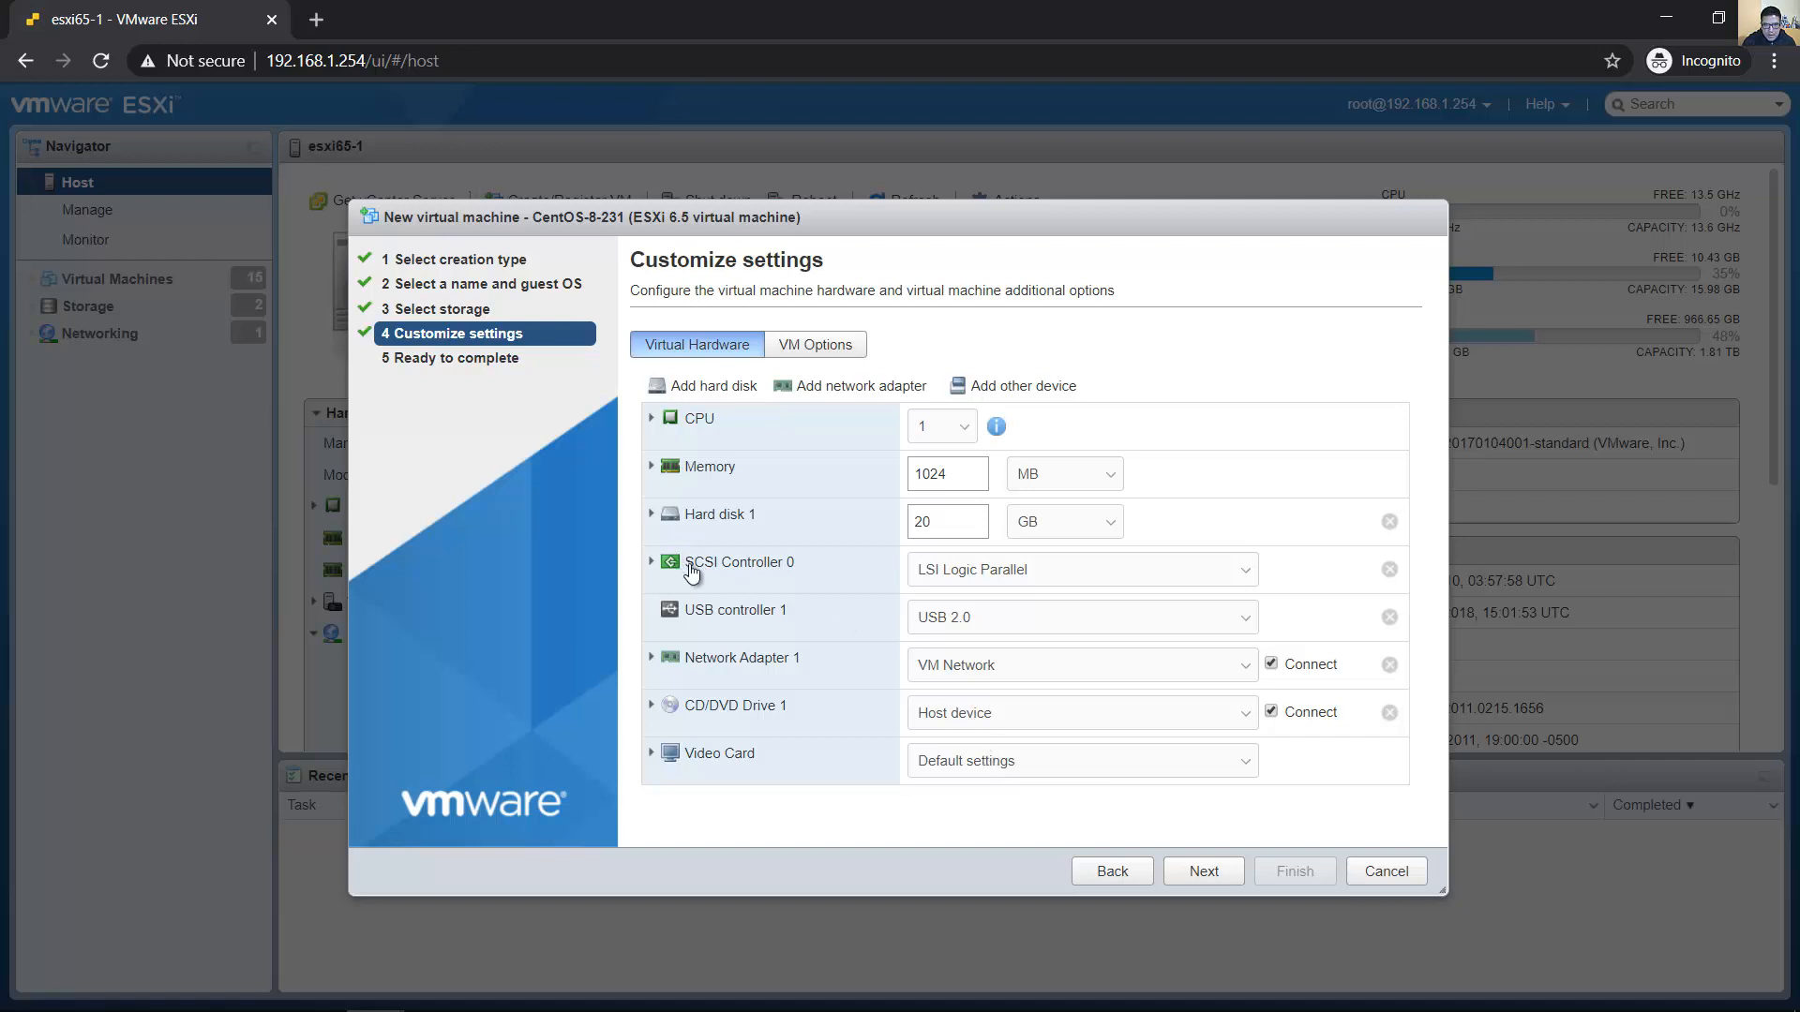
{"action": "mouse_move", "coordinate": [715, 572]}
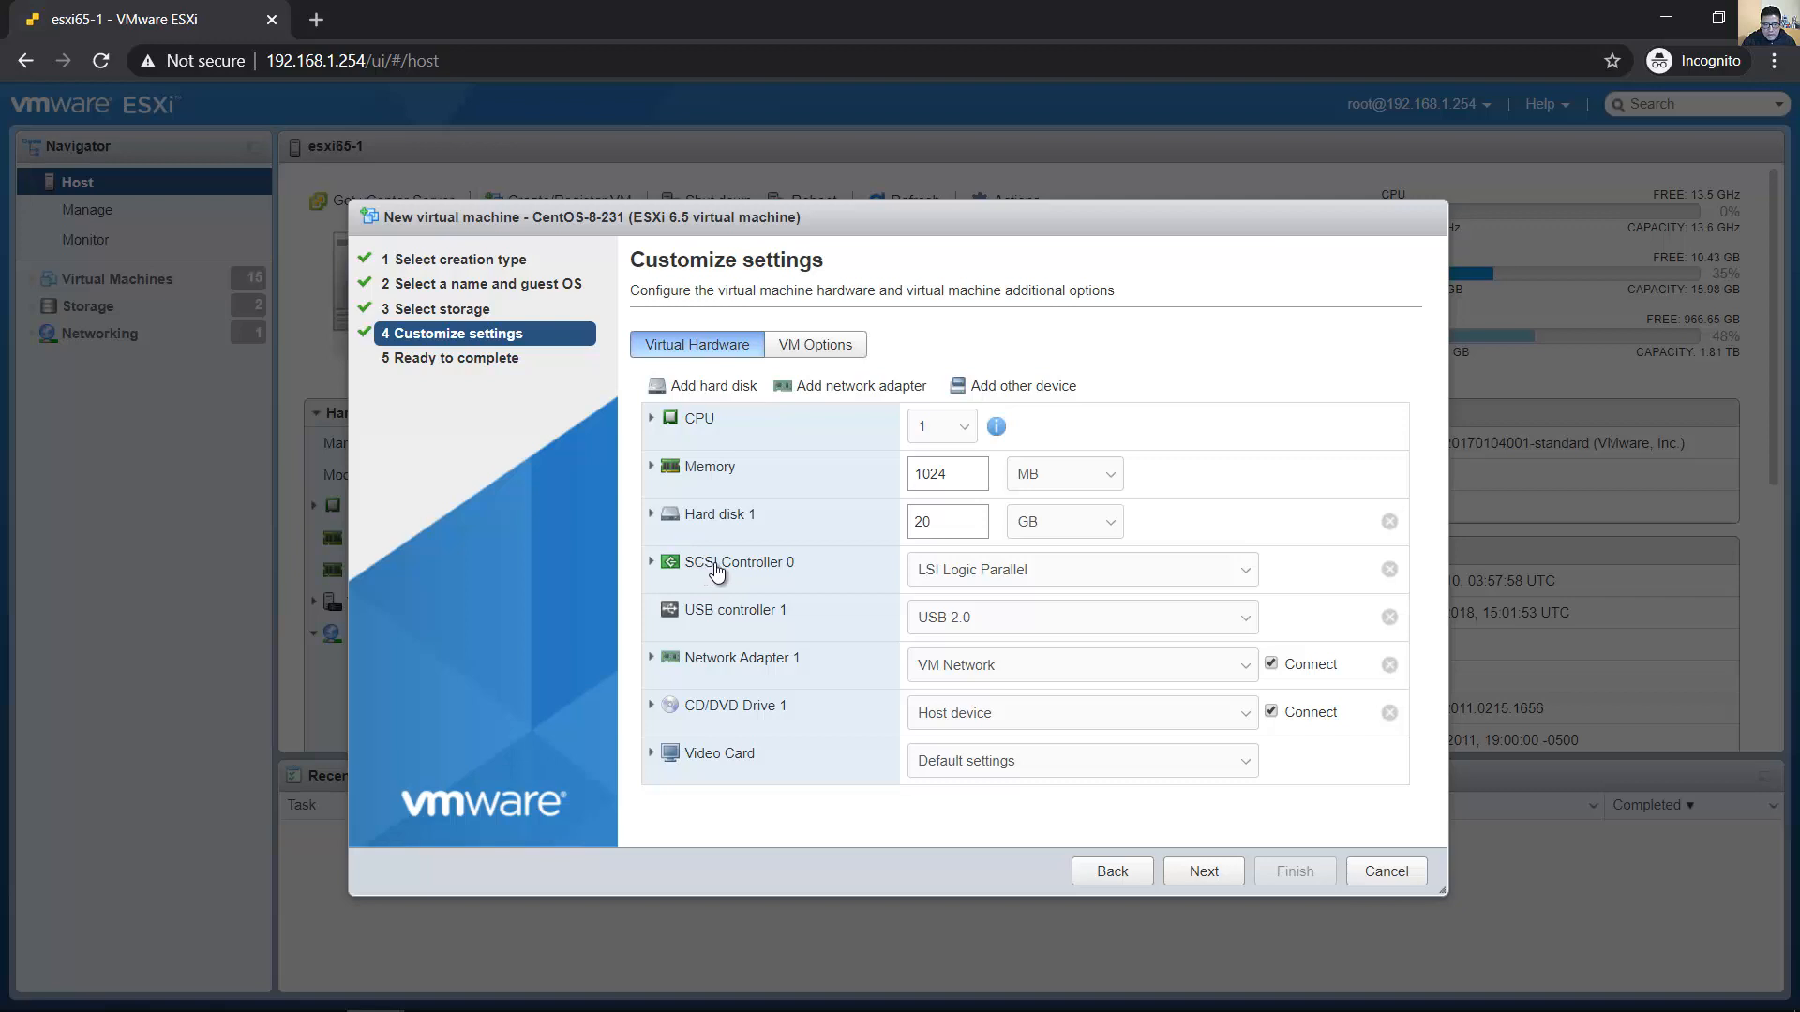
{"action": "left_click", "coordinate": [1079, 569]}
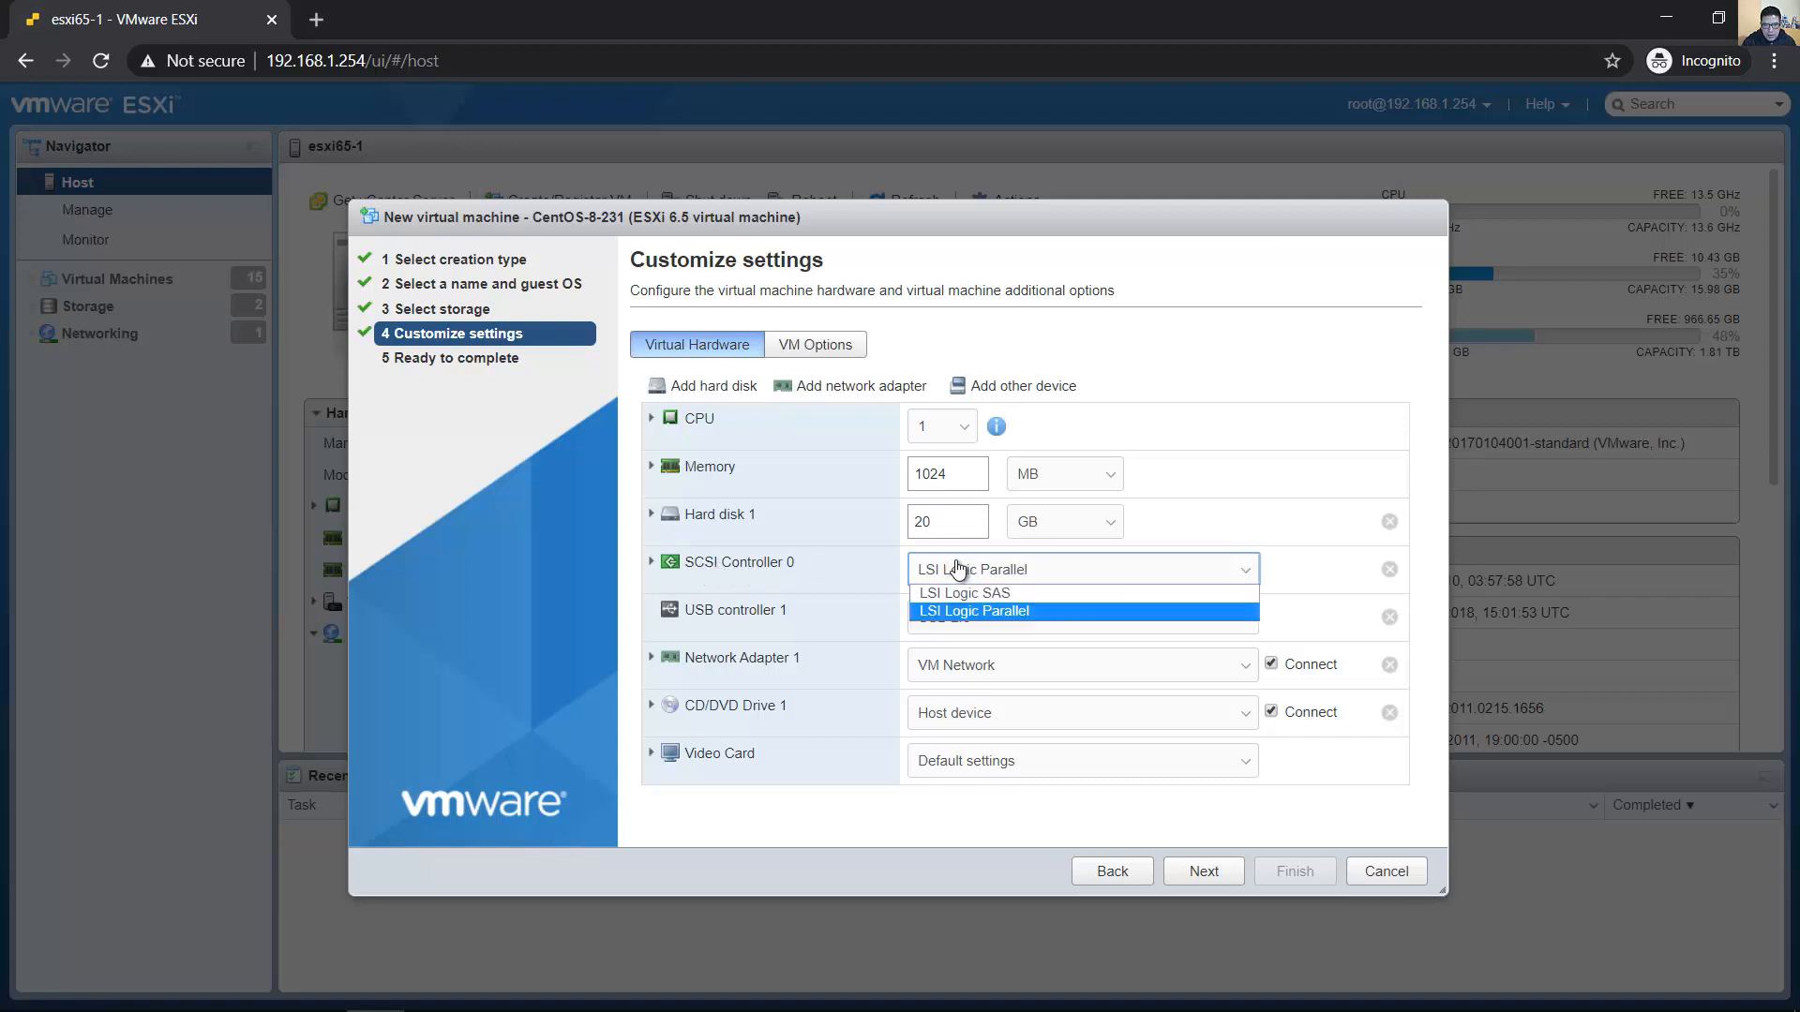
{"action": "left_click", "coordinate": [972, 610]}
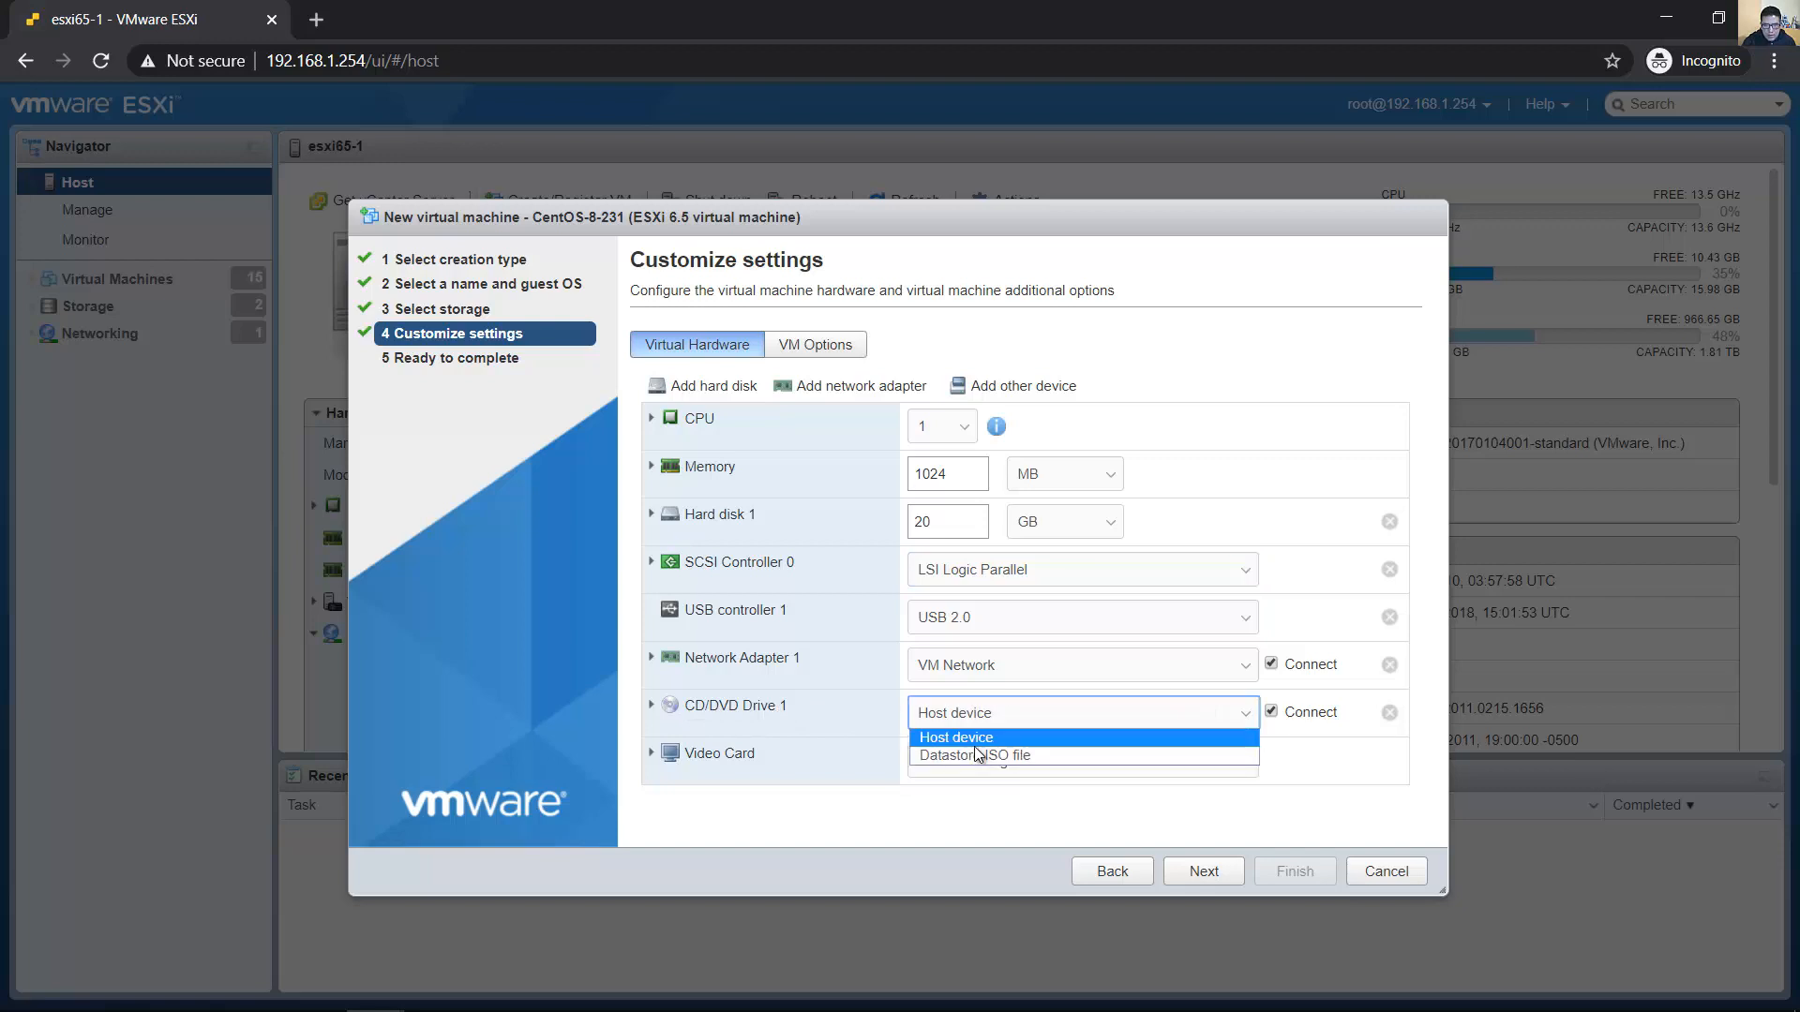
{"action": "mouse_move", "coordinate": [972, 755]}
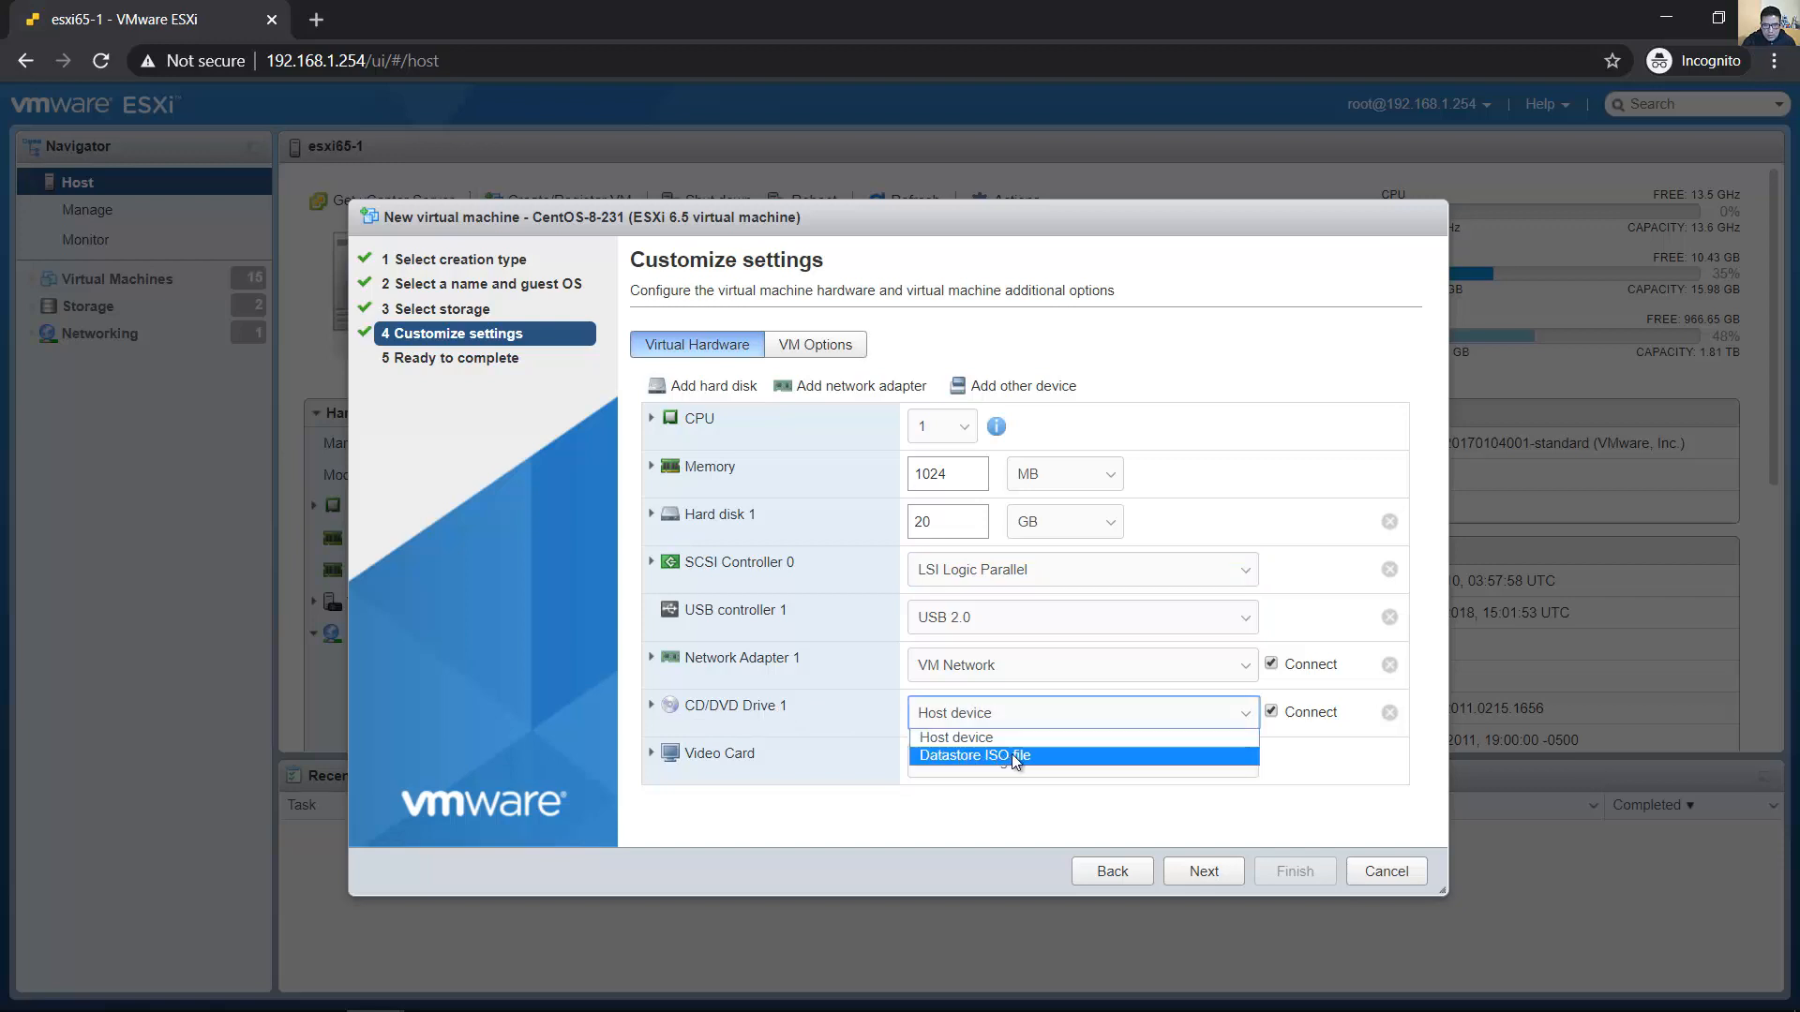
Upload CentOS-8-x86_64-1905-dvd1 from tmp into datastorage2 and select it for the CD/DVD drive
{"action": "left_click", "coordinate": [975, 755]}
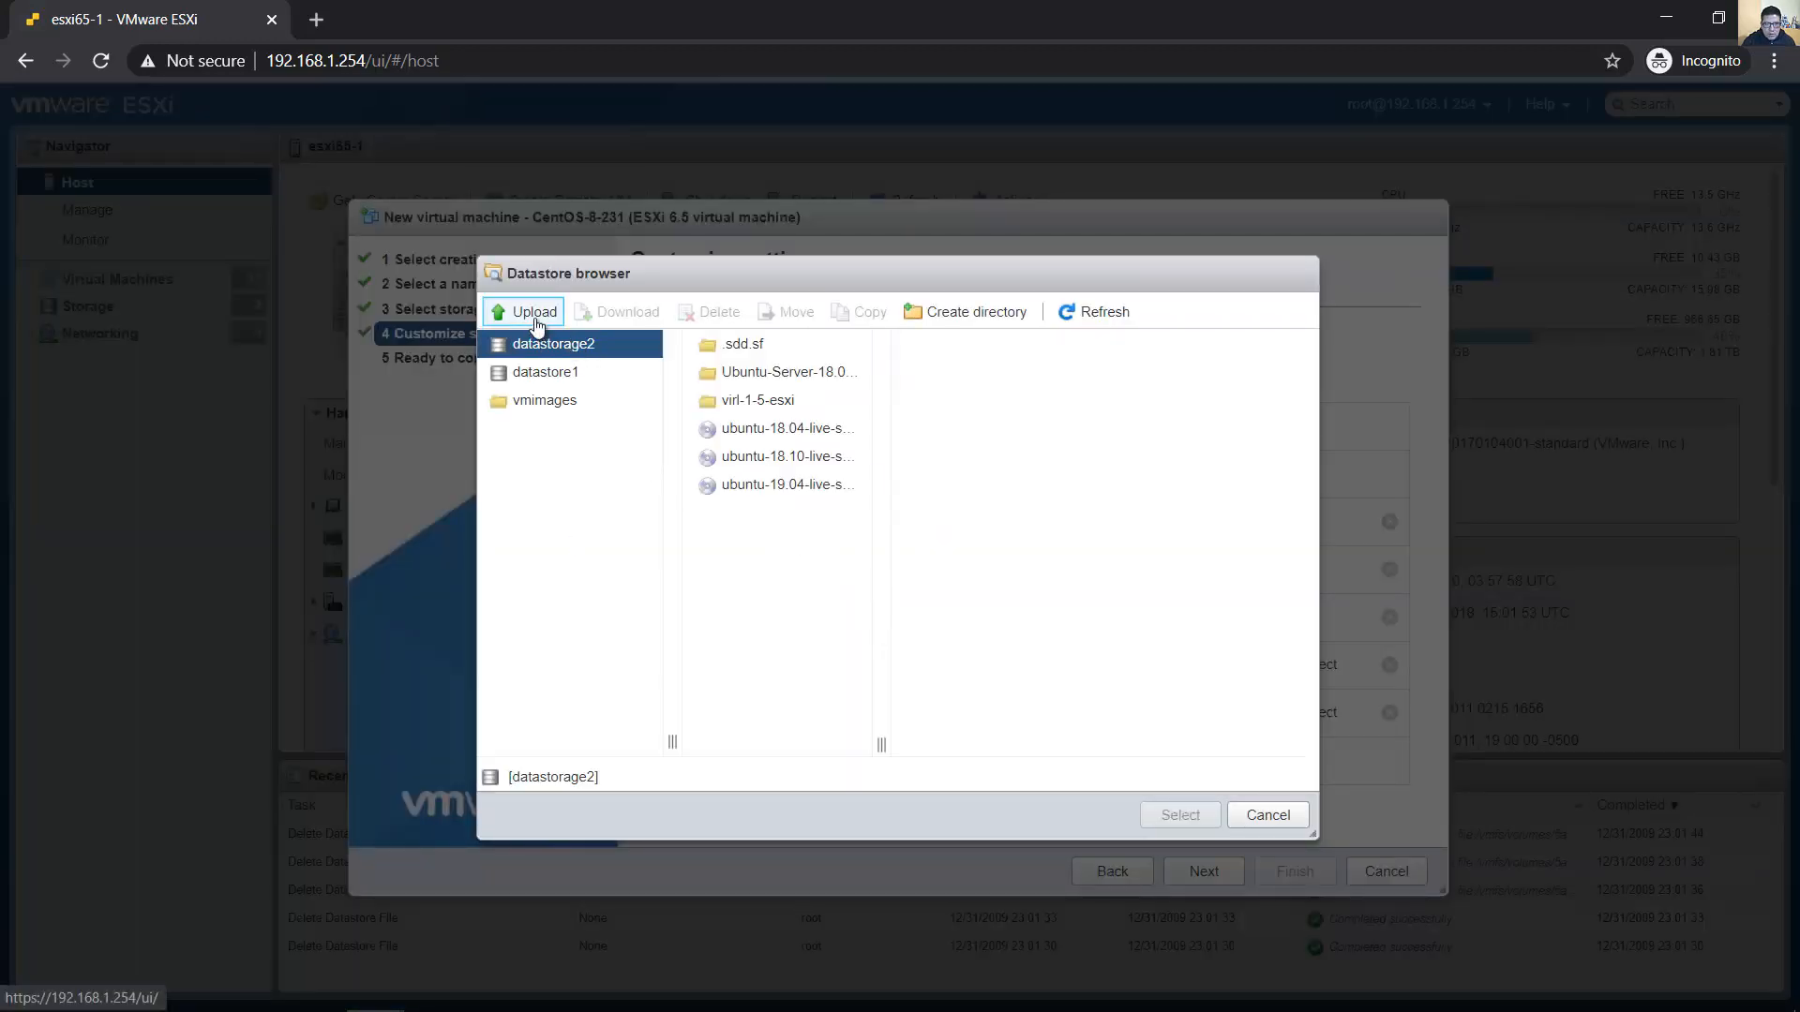
{"action": "left_click", "coordinate": [531, 311]}
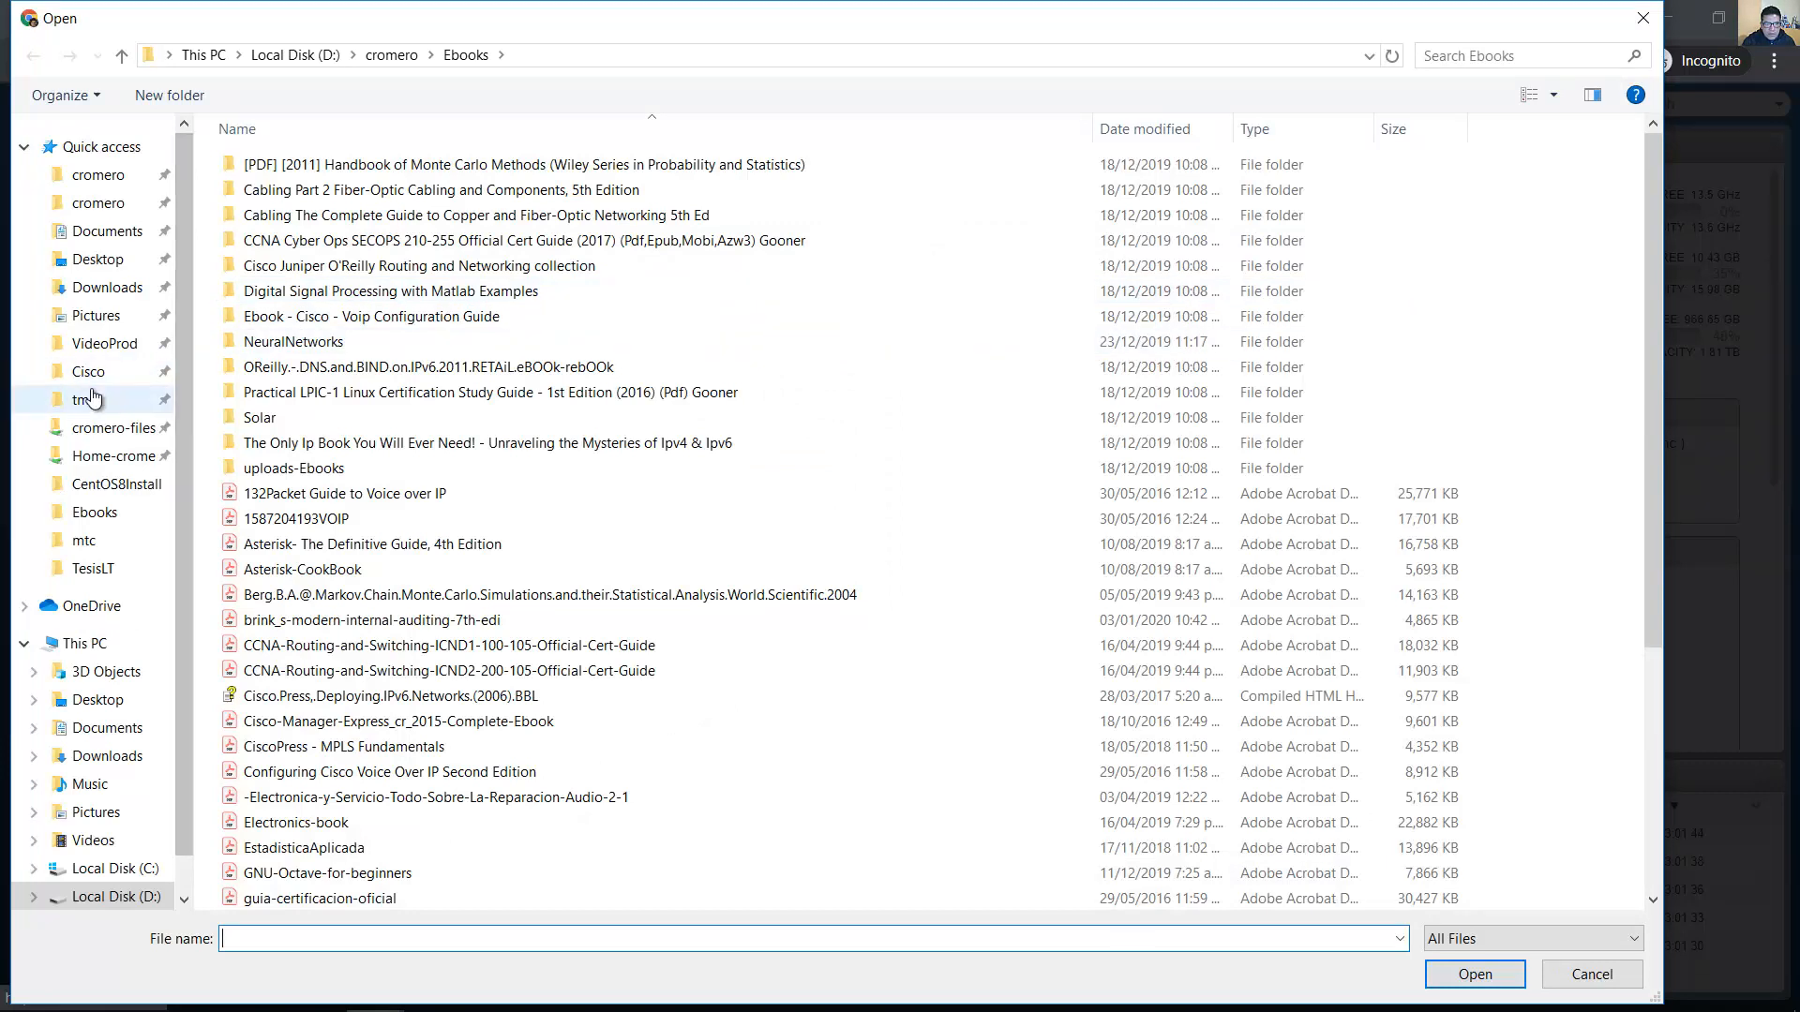
{"action": "left_click", "coordinate": [83, 398]}
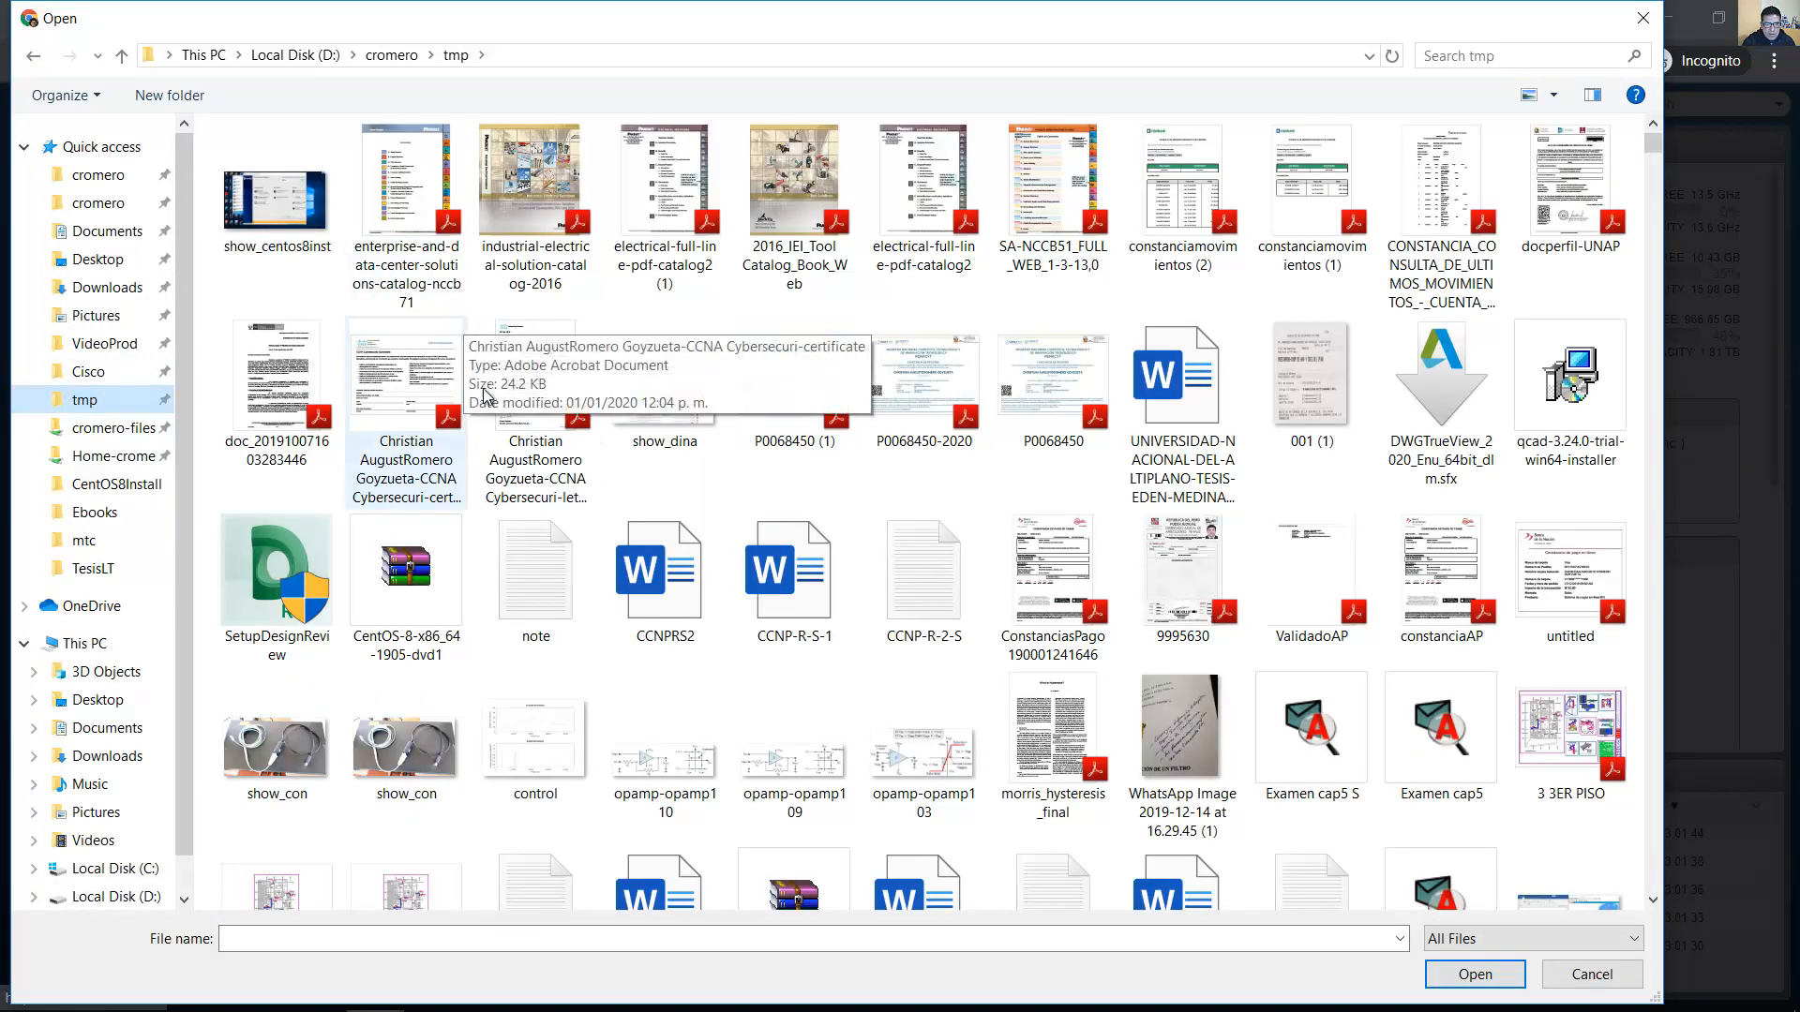
{"action": "left_click", "coordinate": [405, 571]}
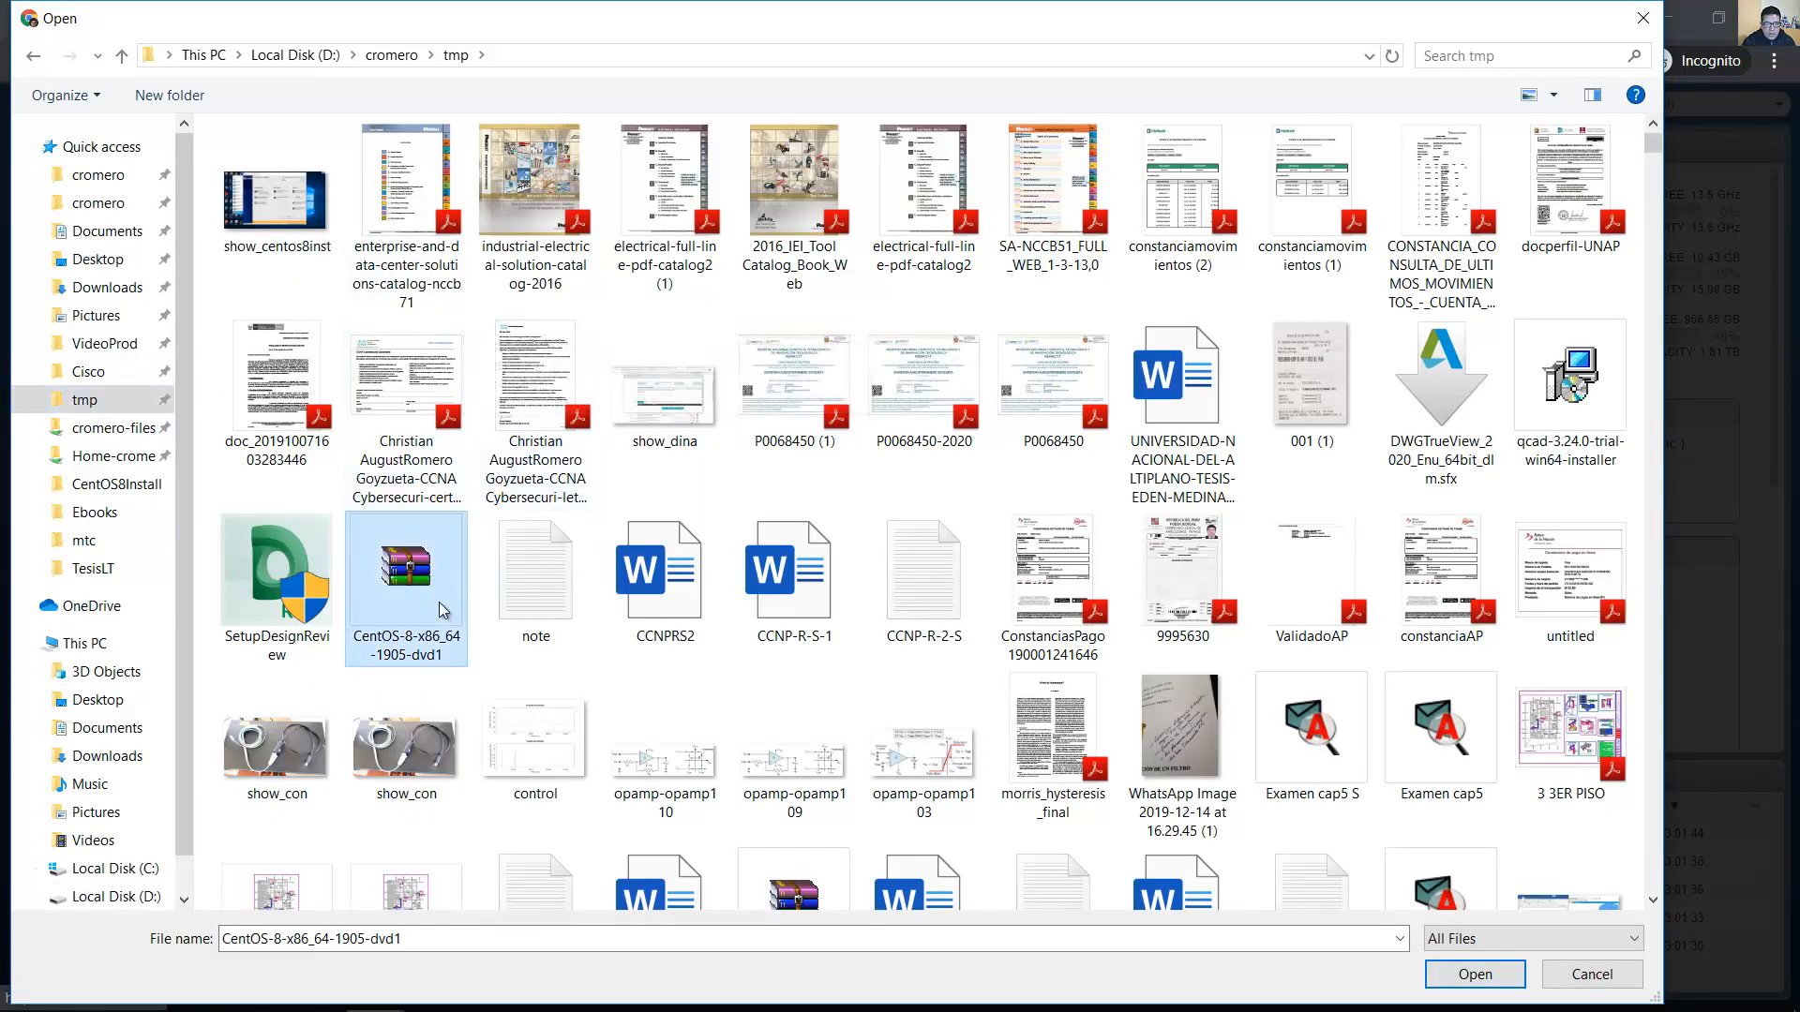
{"action": "mouse_move", "coordinate": [421, 626]}
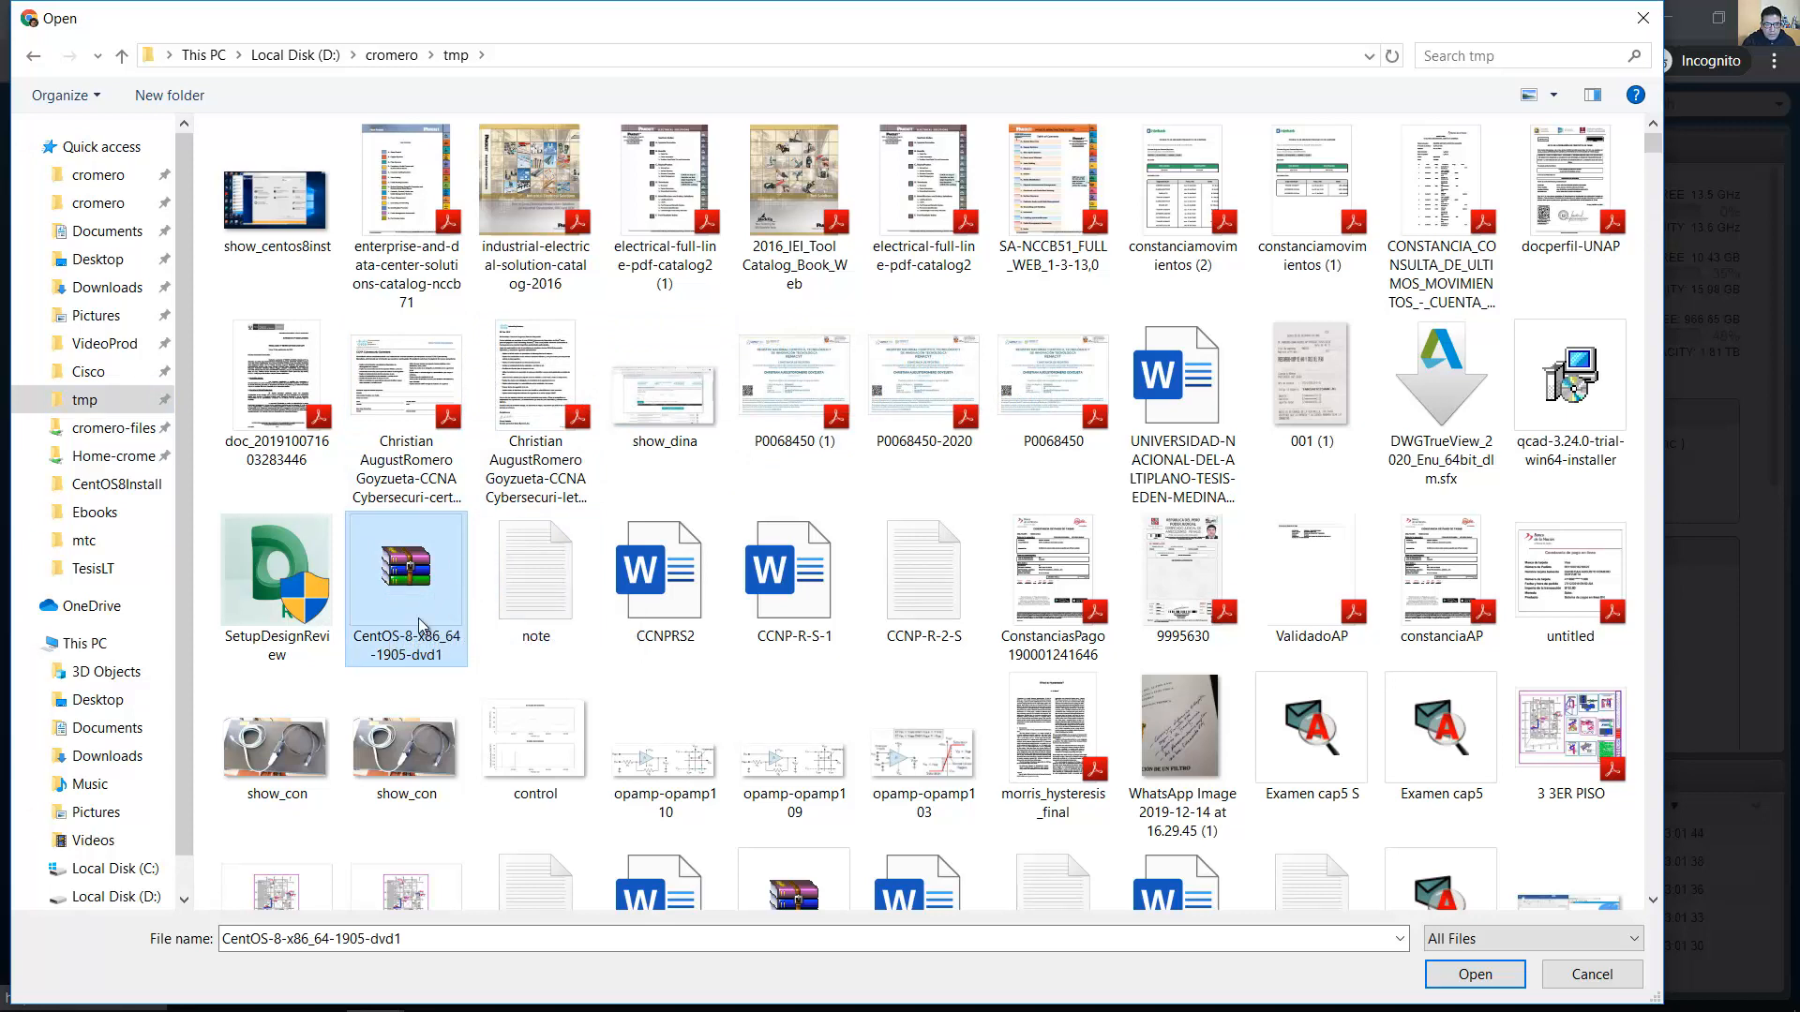
{"action": "mouse_move", "coordinate": [423, 625]}
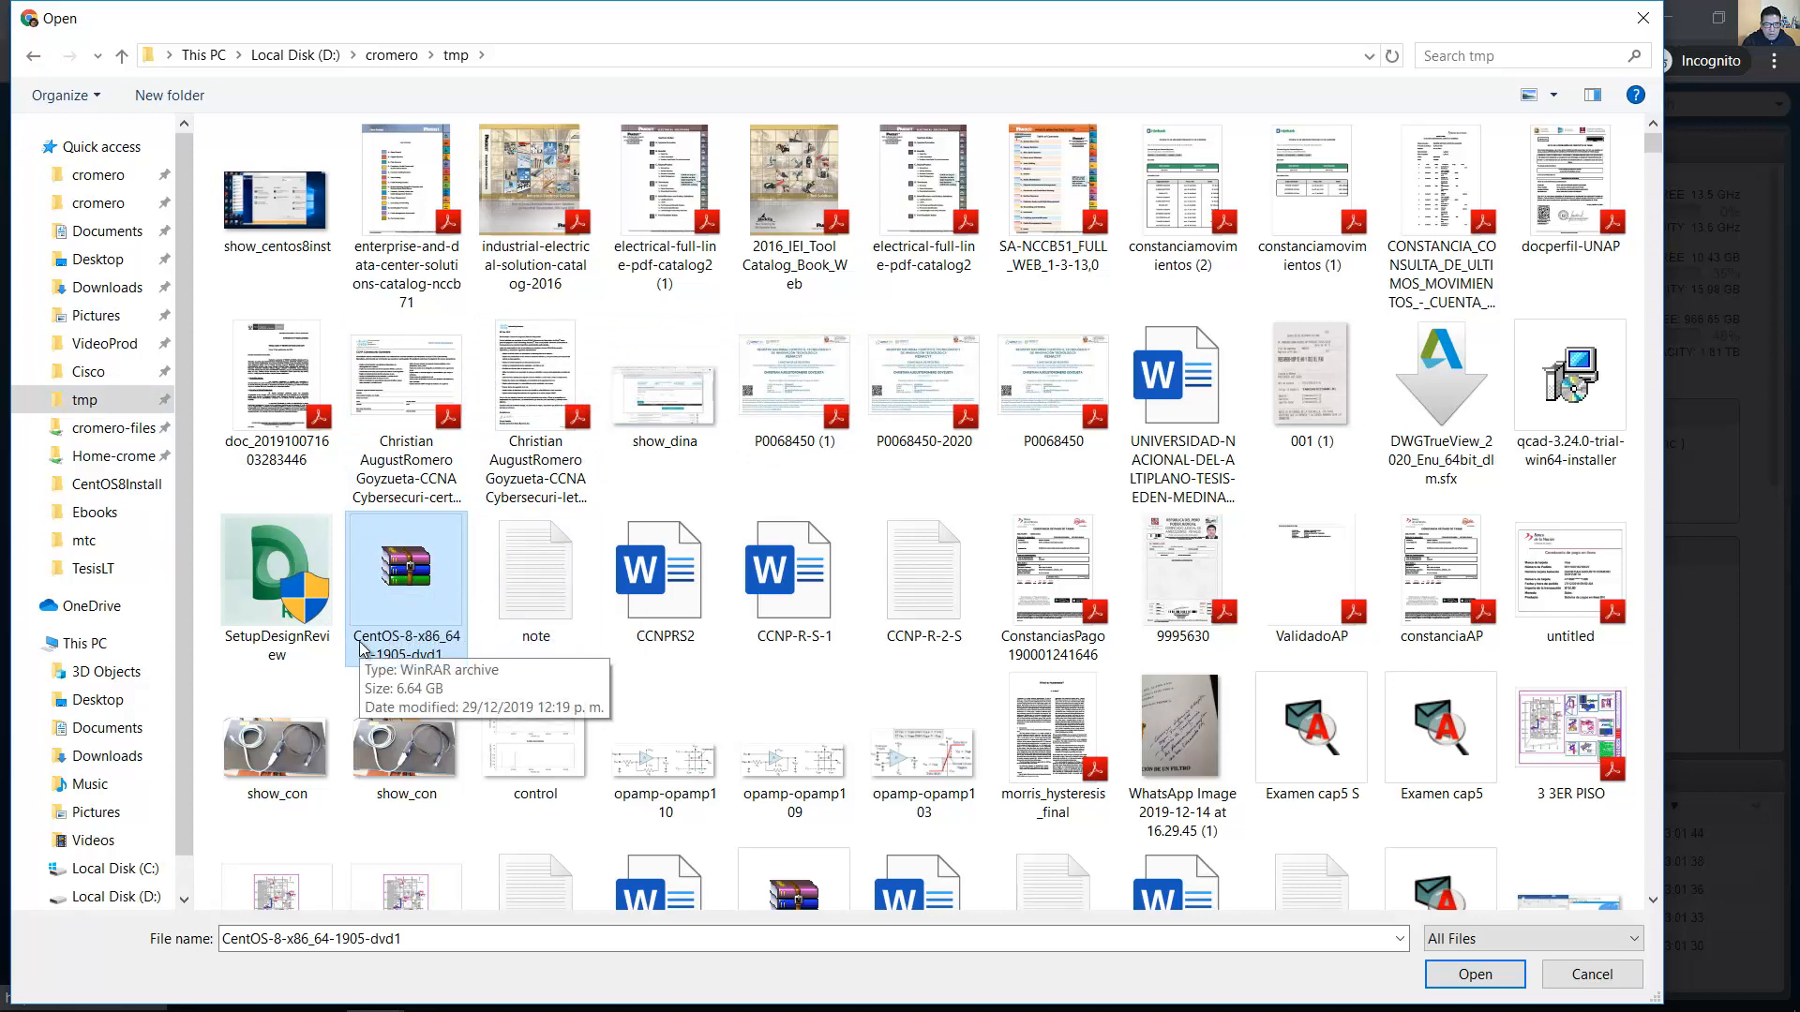
{"action": "mouse_move", "coordinate": [388, 637]}
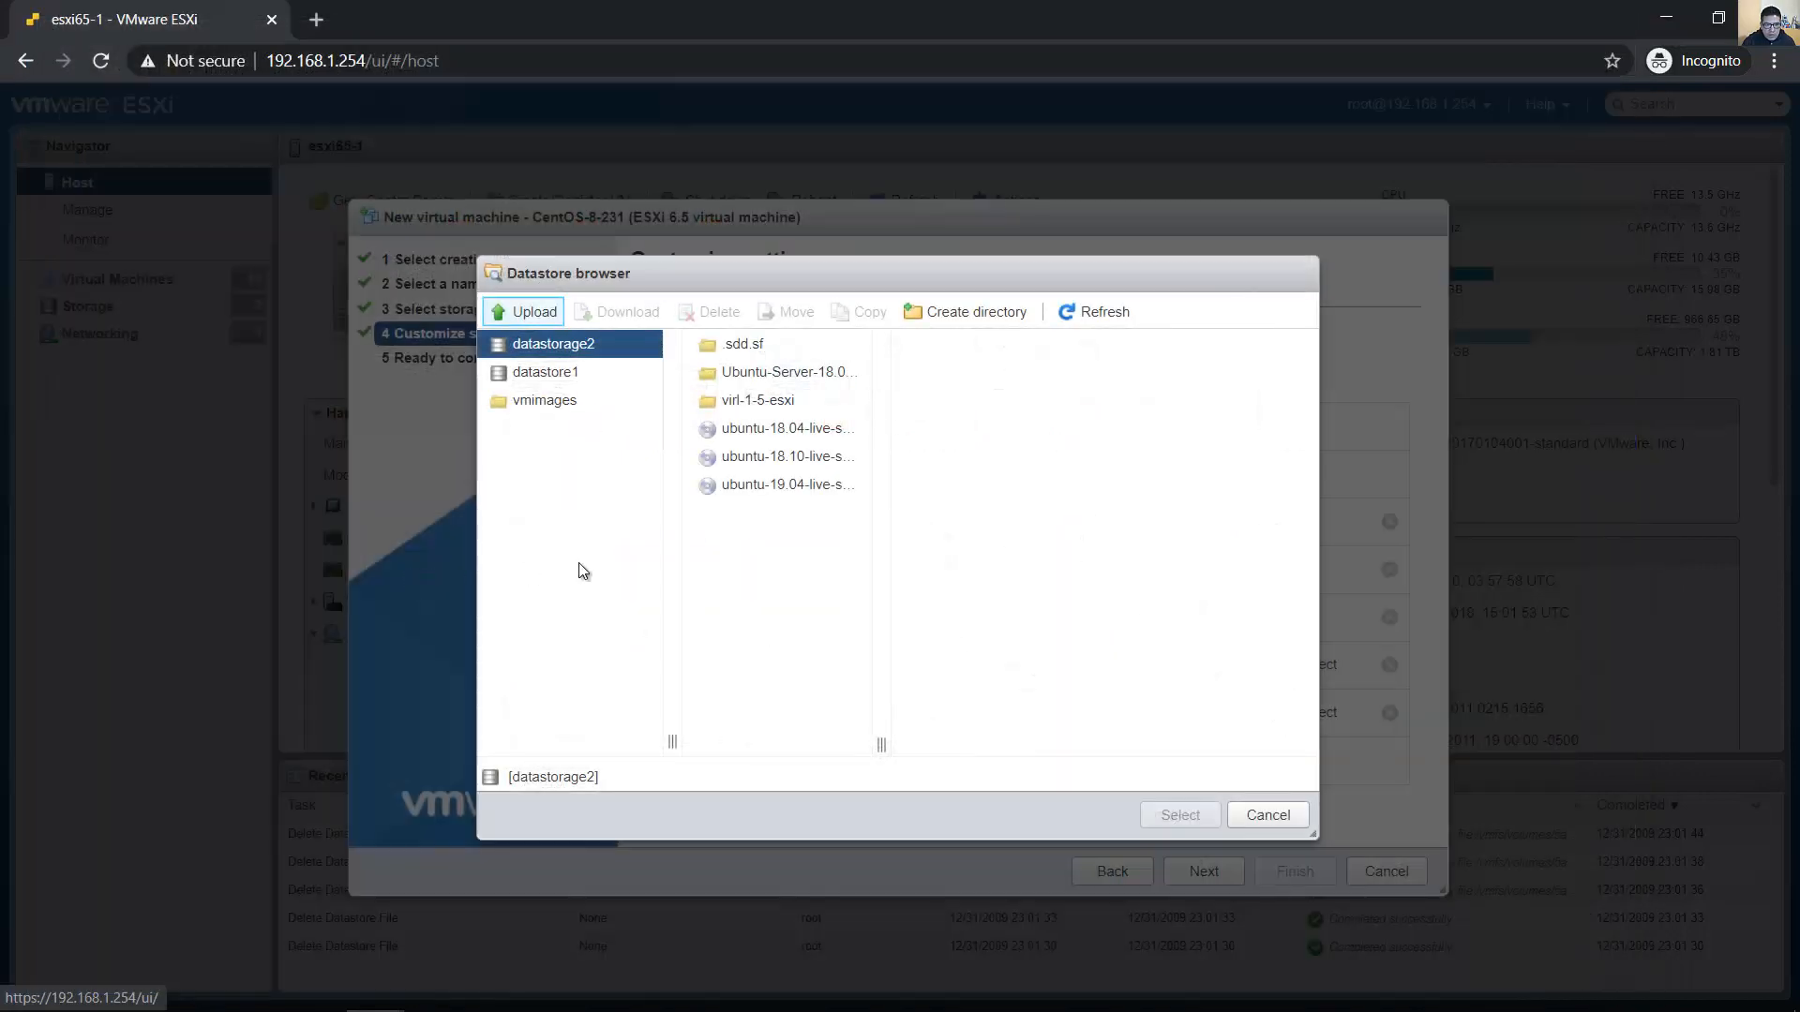
{"action": "left_click", "coordinate": [532, 311]}
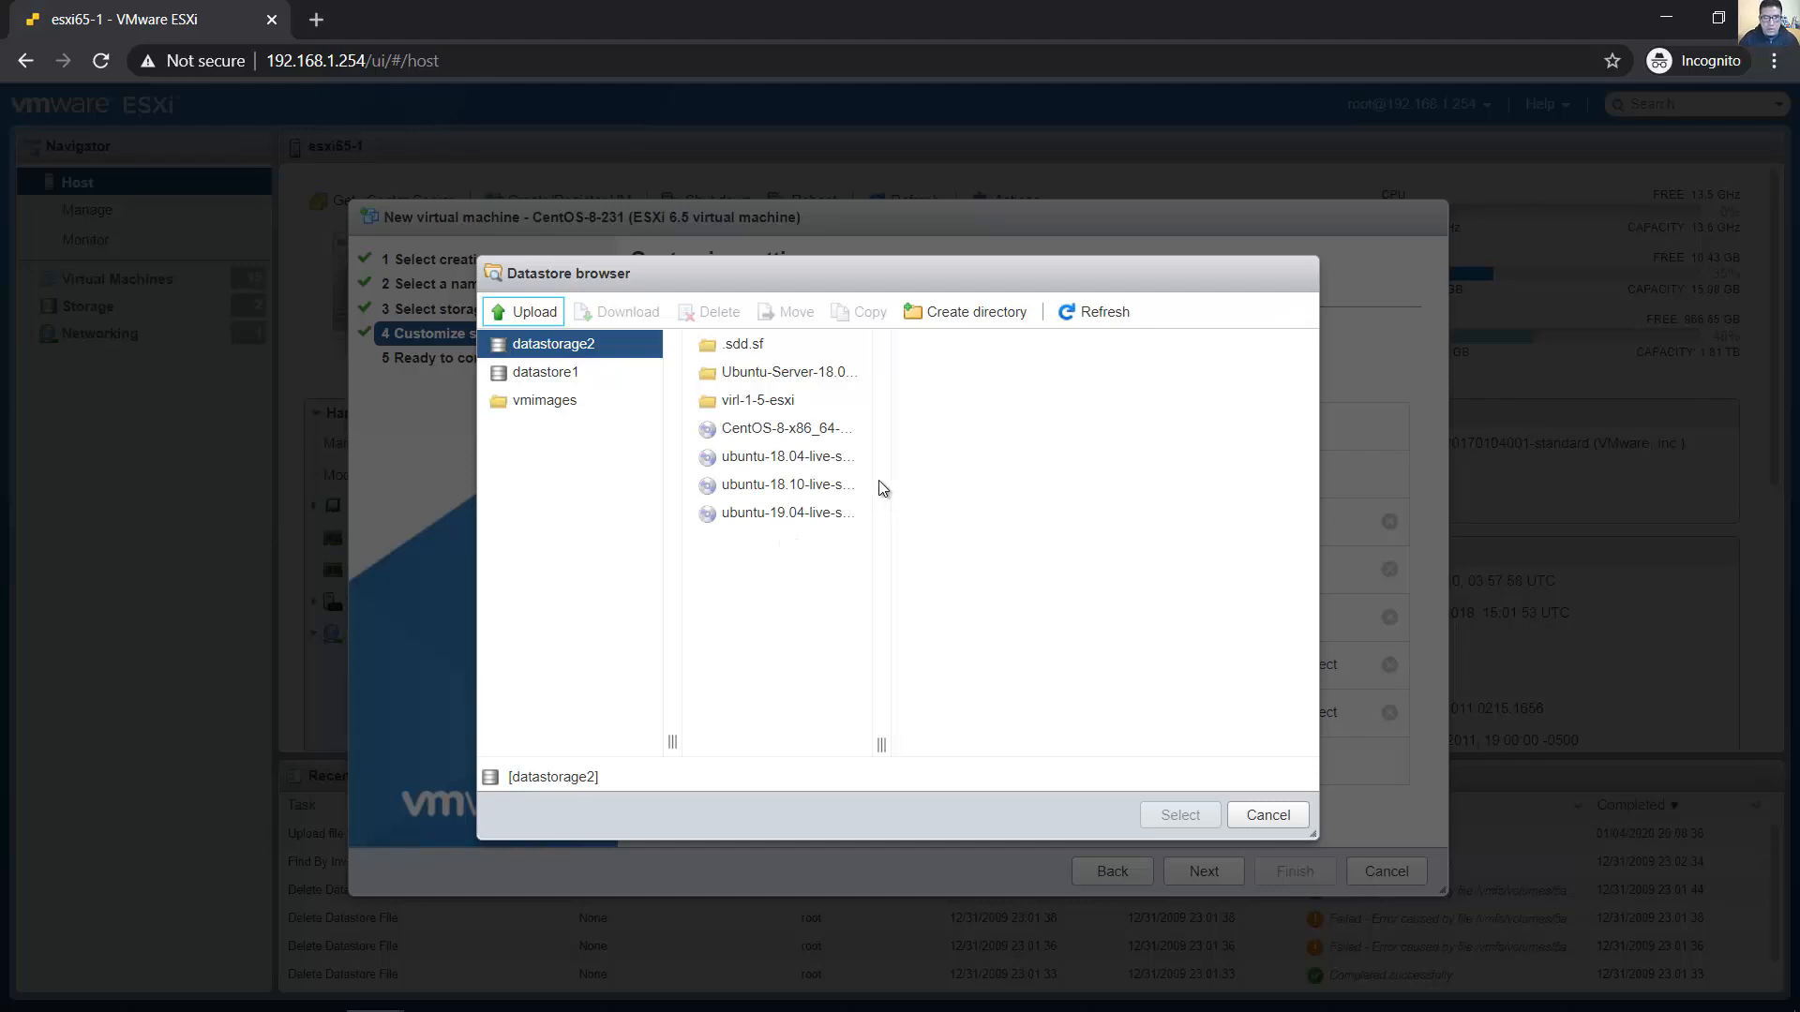
{"action": "left_click", "coordinate": [788, 429]}
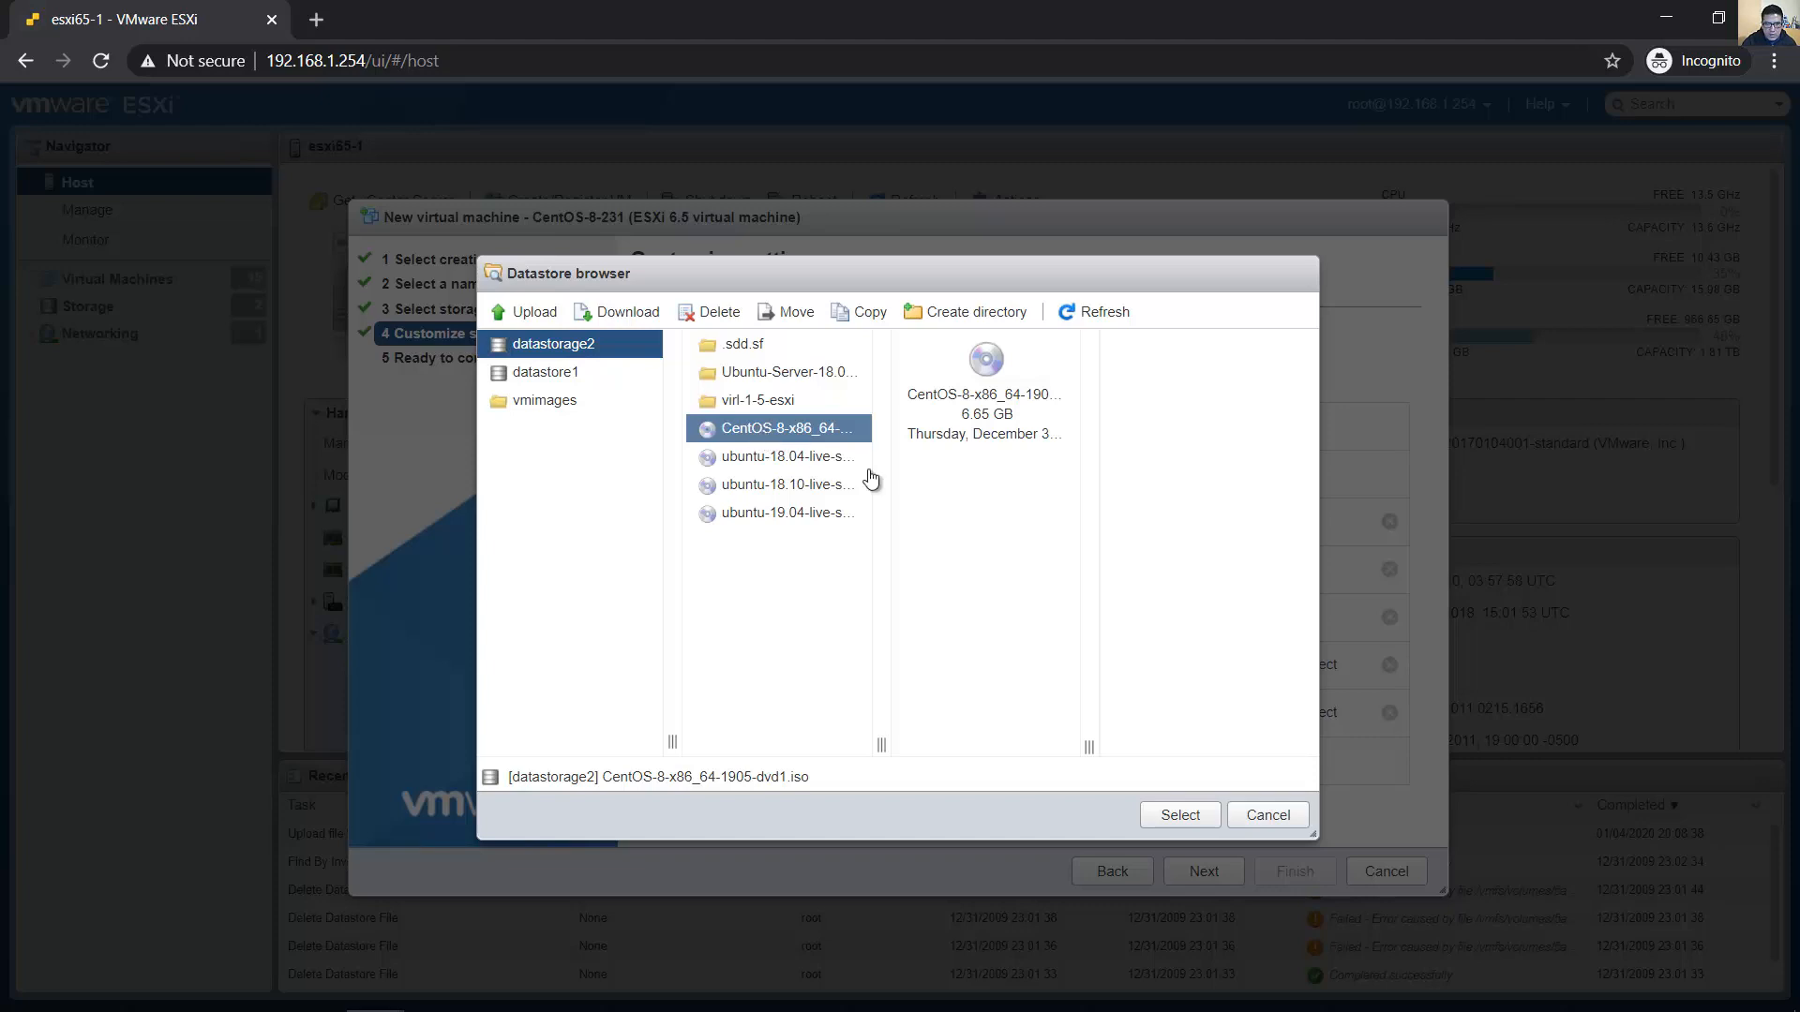
Attach the CentOS-8-x86_64-1905-dvd1.iso and verify the CD/DVD drive's media path
{"action": "left_click", "coordinate": [1179, 813]}
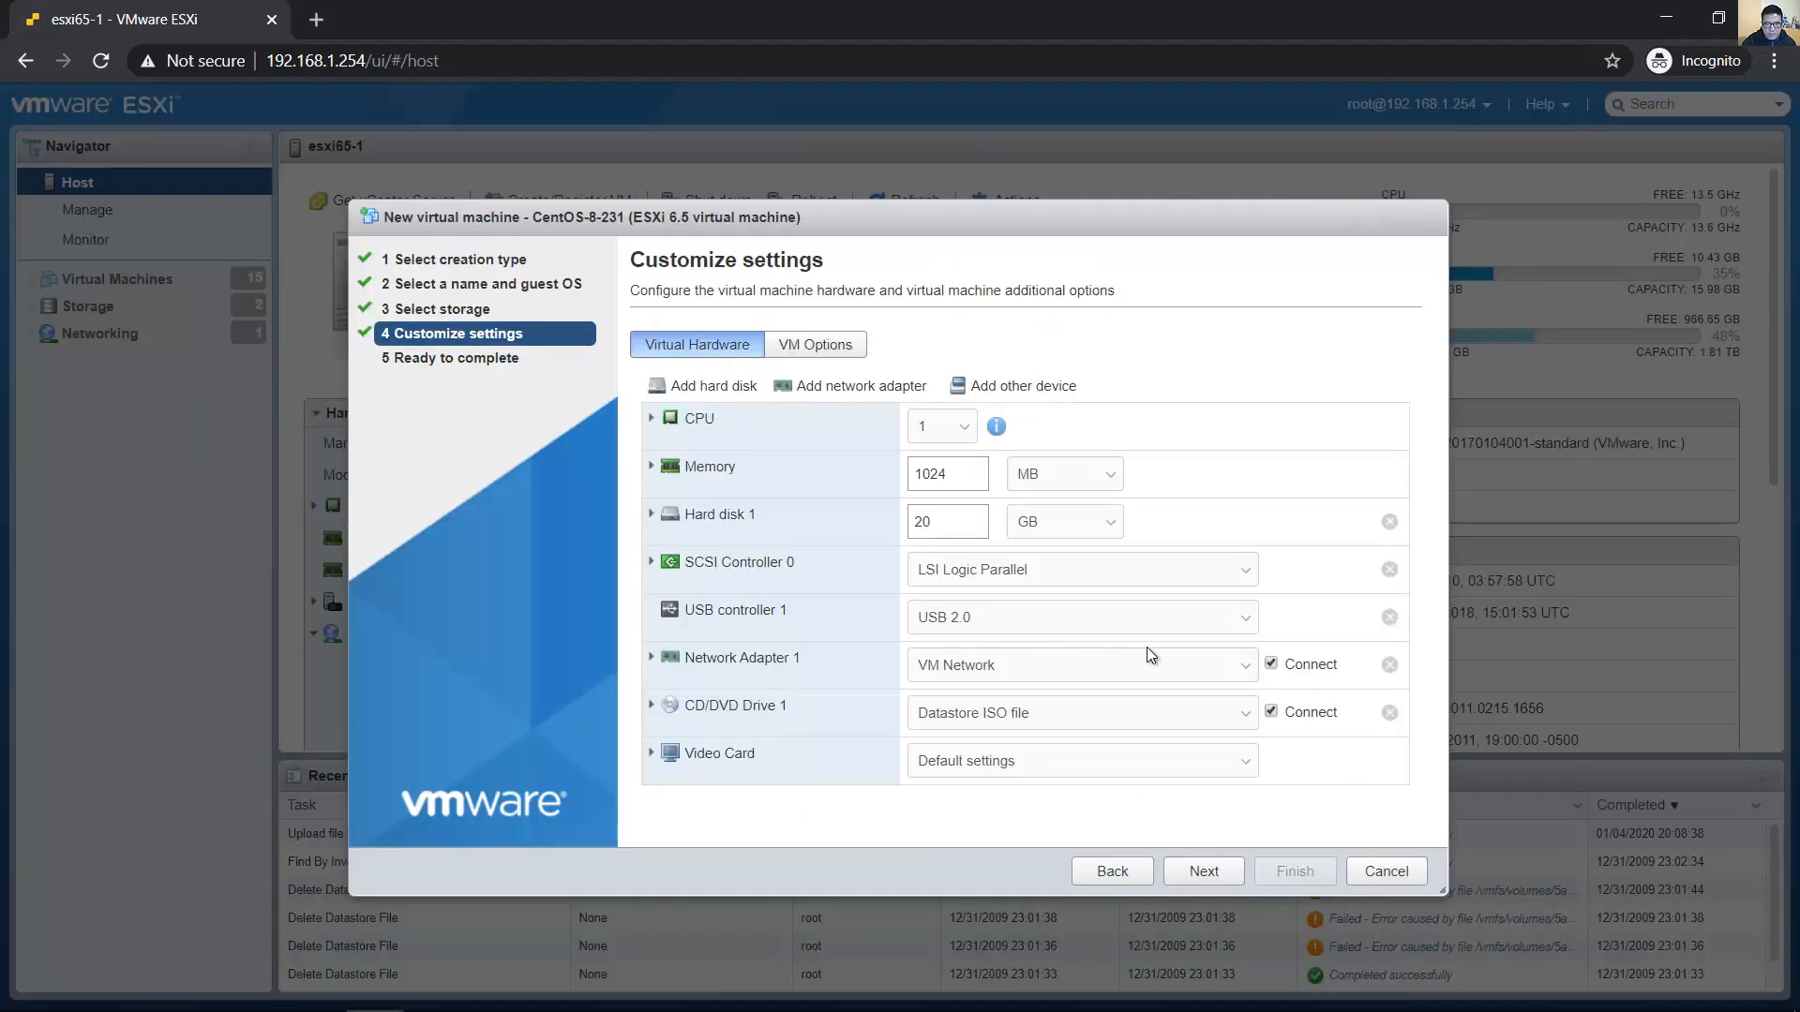
{"action": "mouse_move", "coordinate": [1285, 649]}
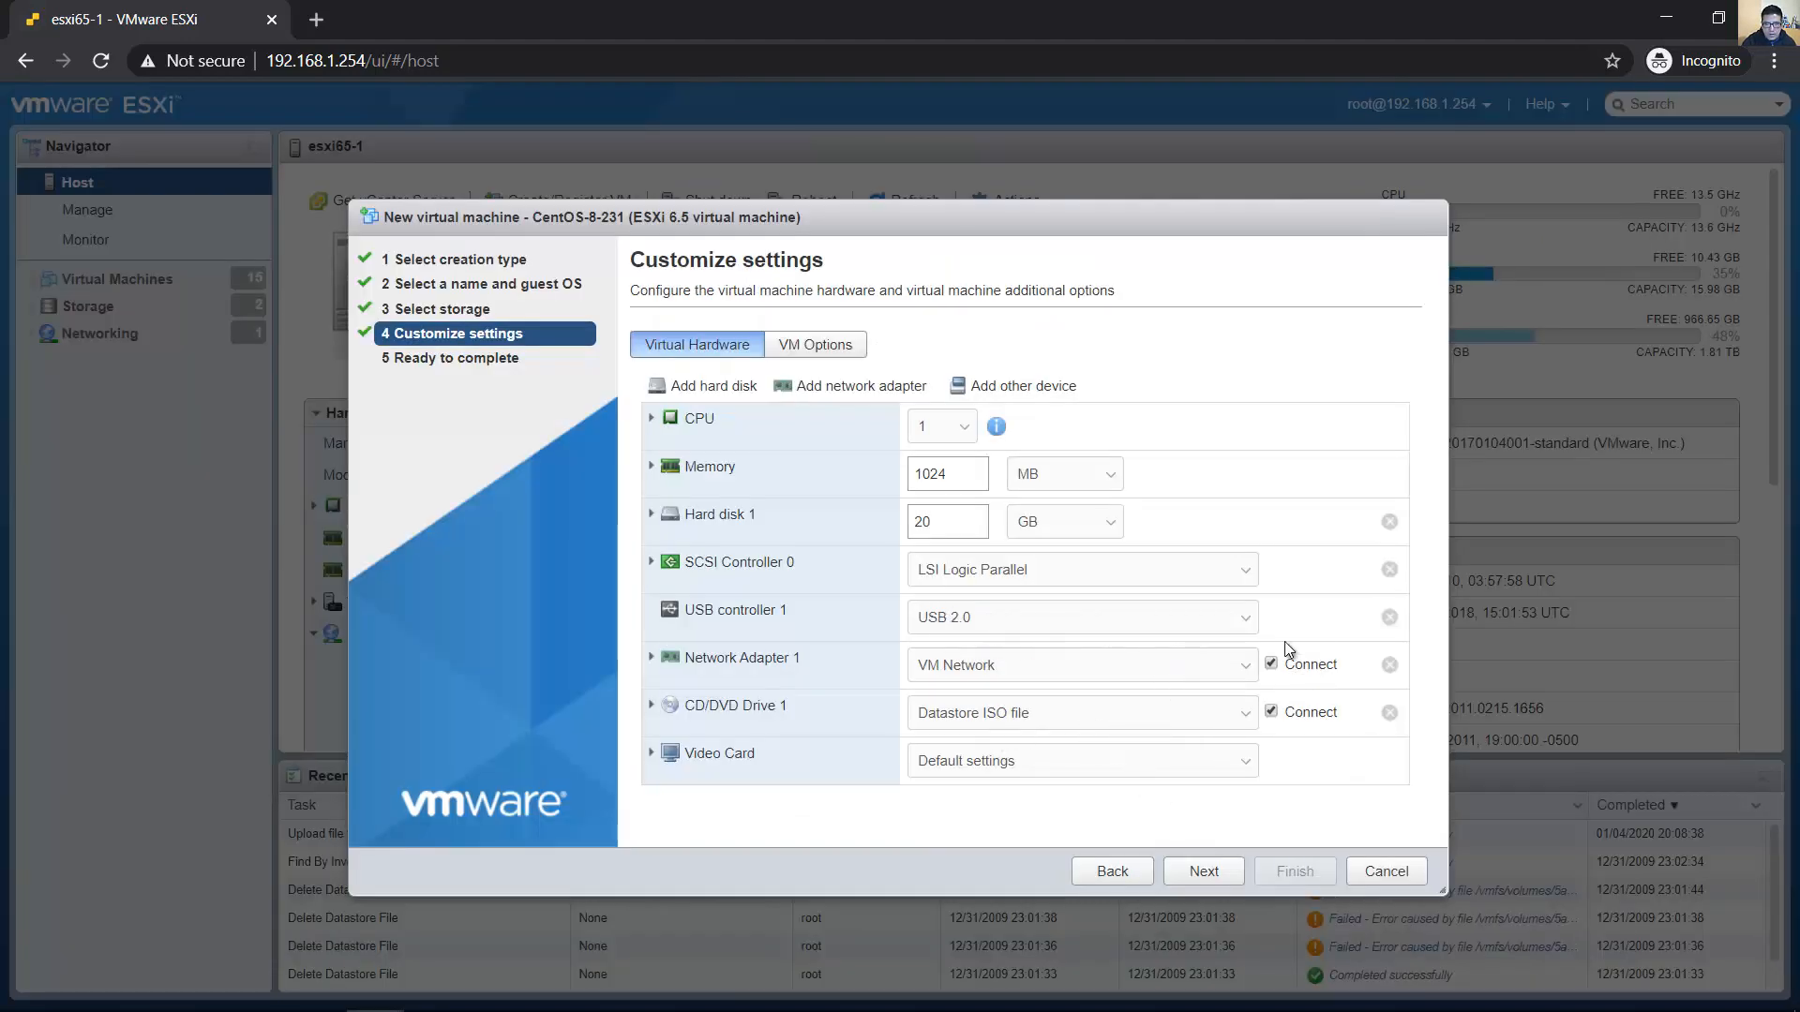
{"action": "mouse_move", "coordinate": [652, 716]}
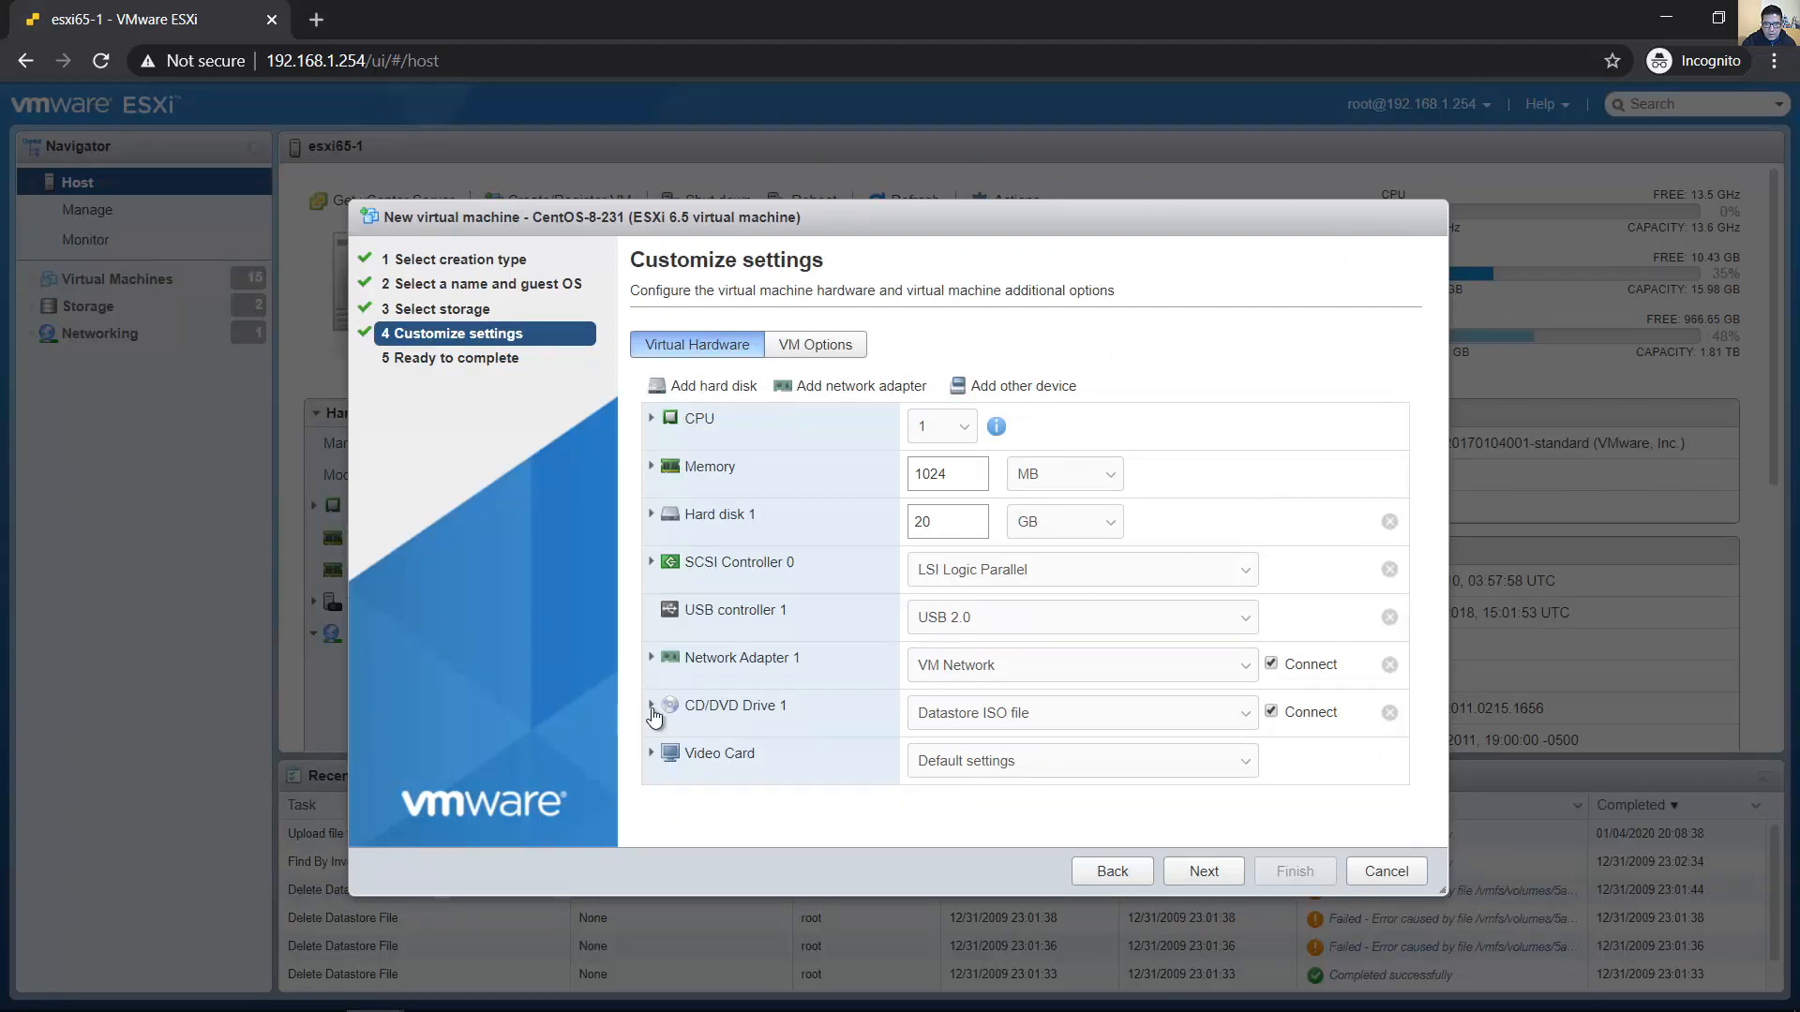
{"action": "left_click", "coordinate": [653, 706]}
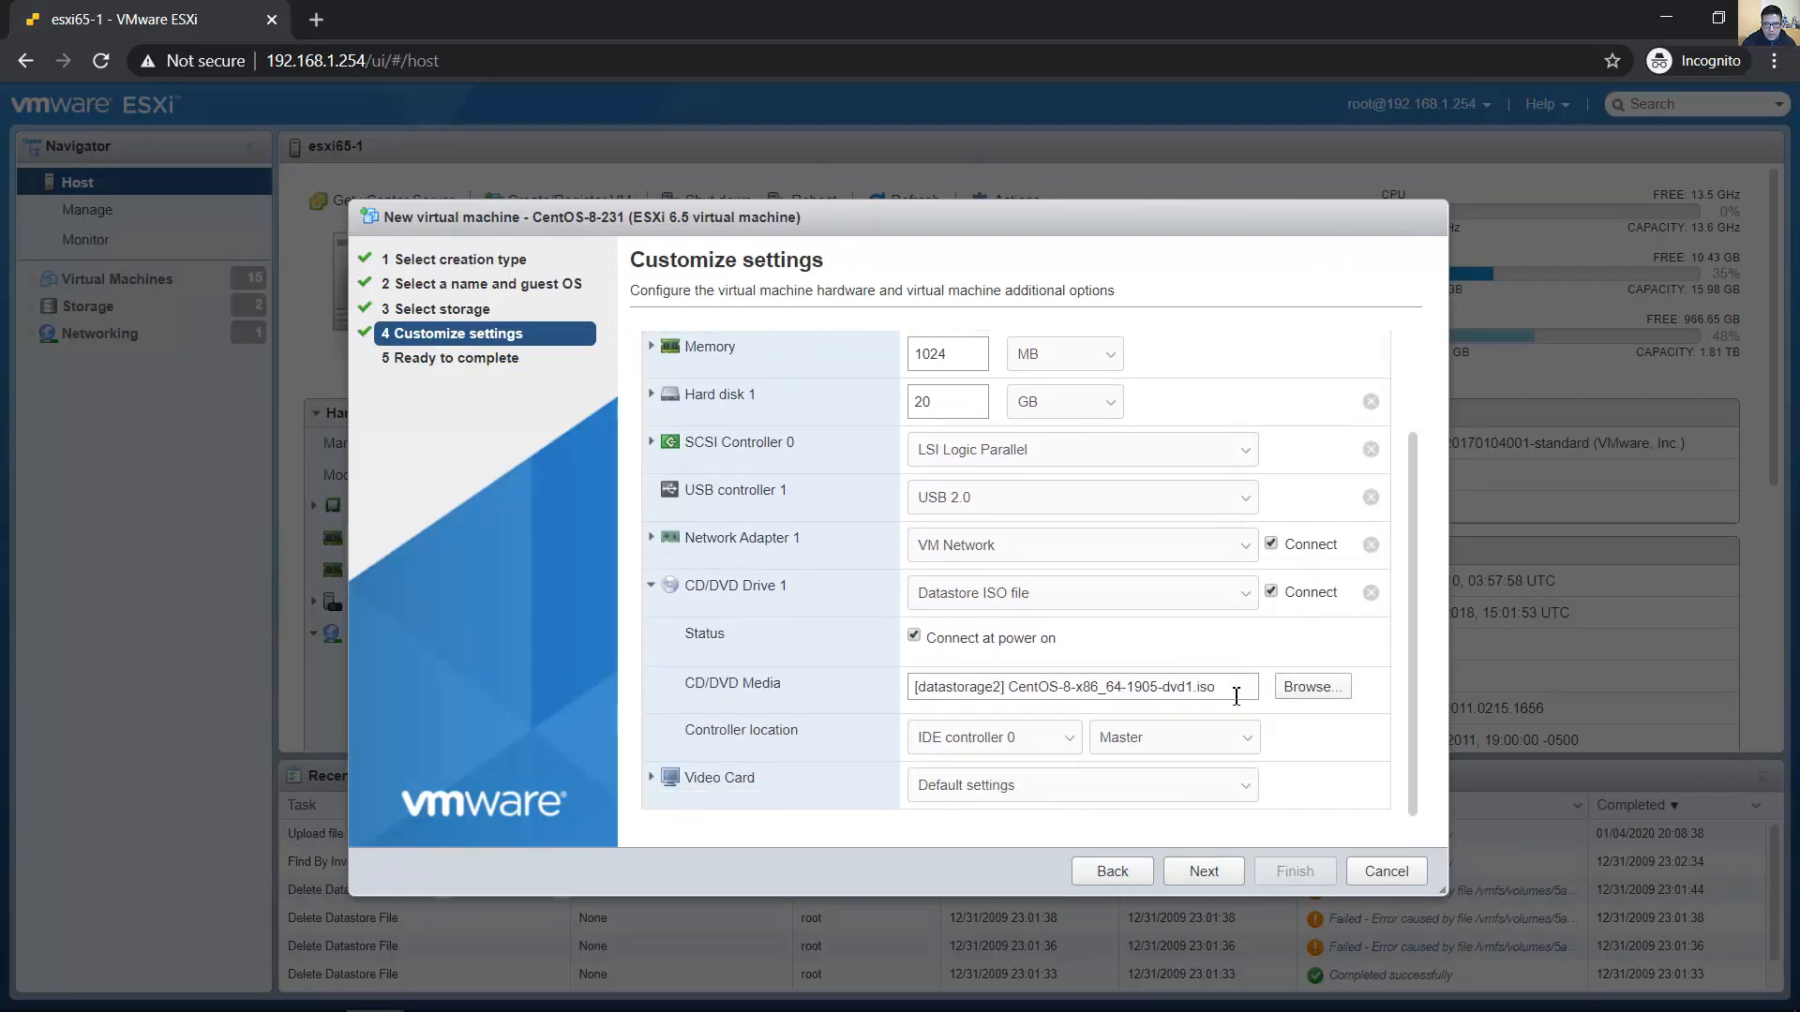
{"action": "triple_click", "coordinate": [1078, 686]}
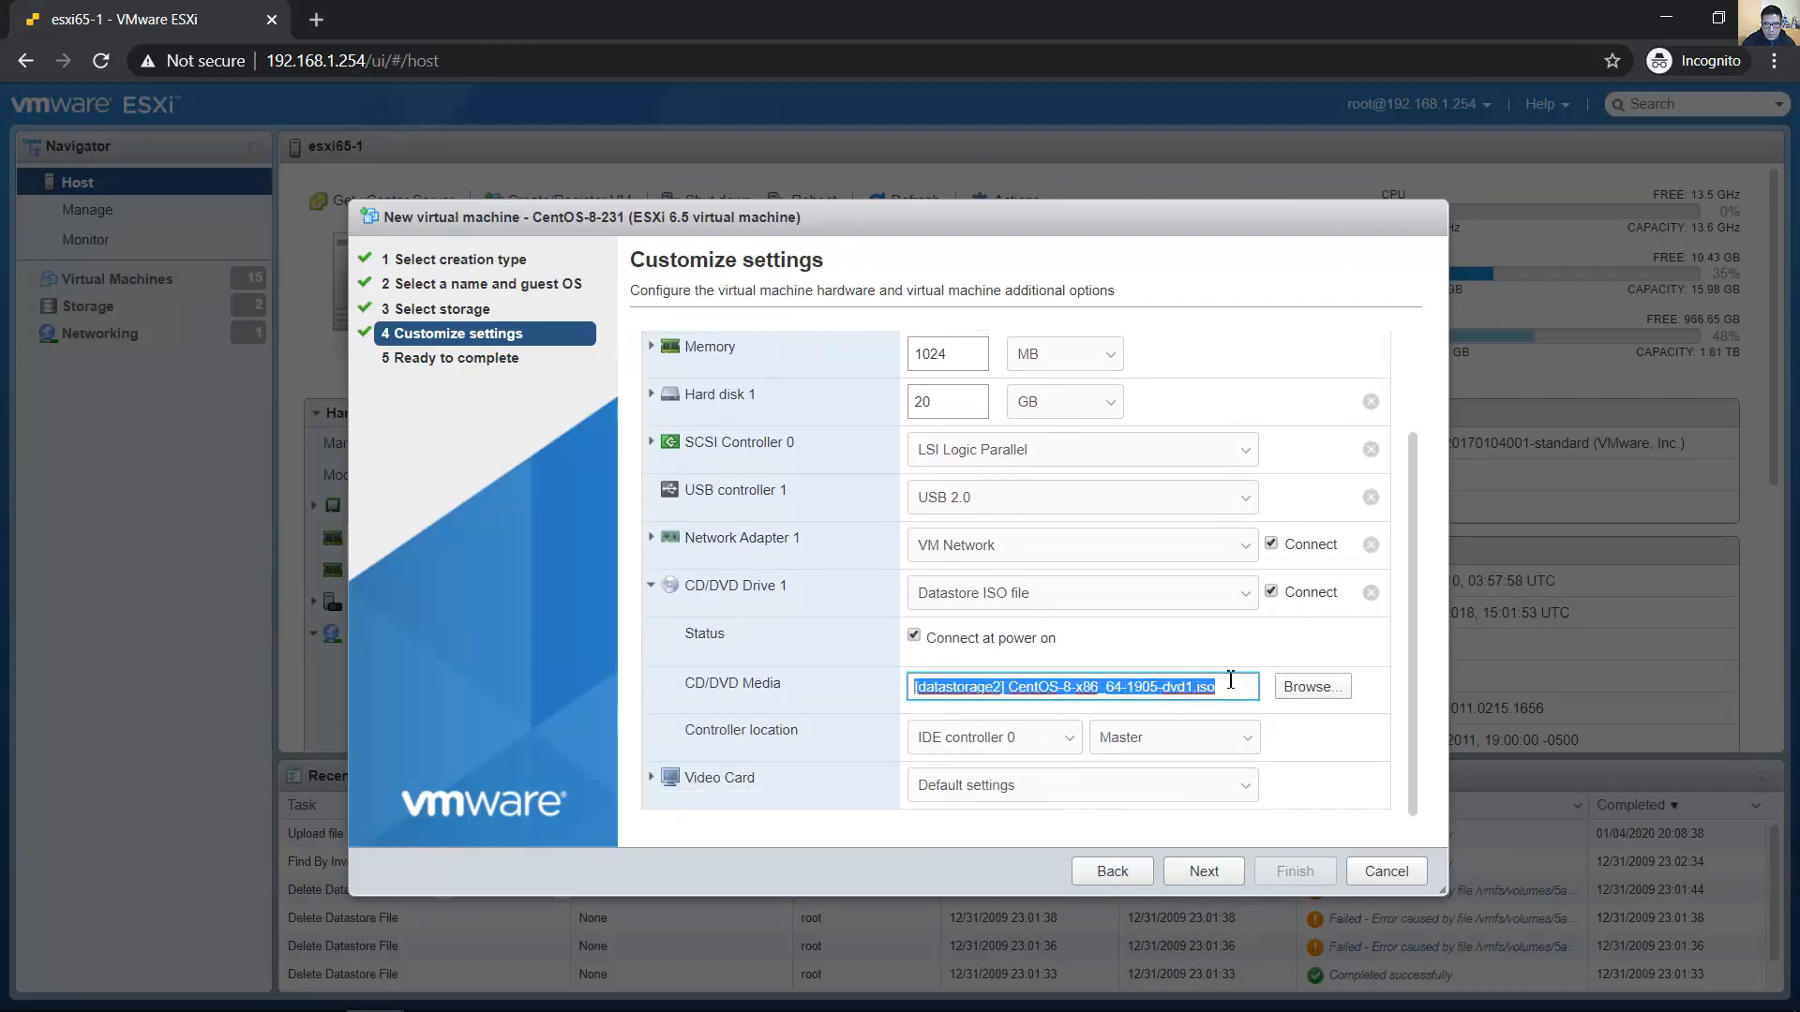
{"action": "left_click", "coordinate": [1202, 870]}
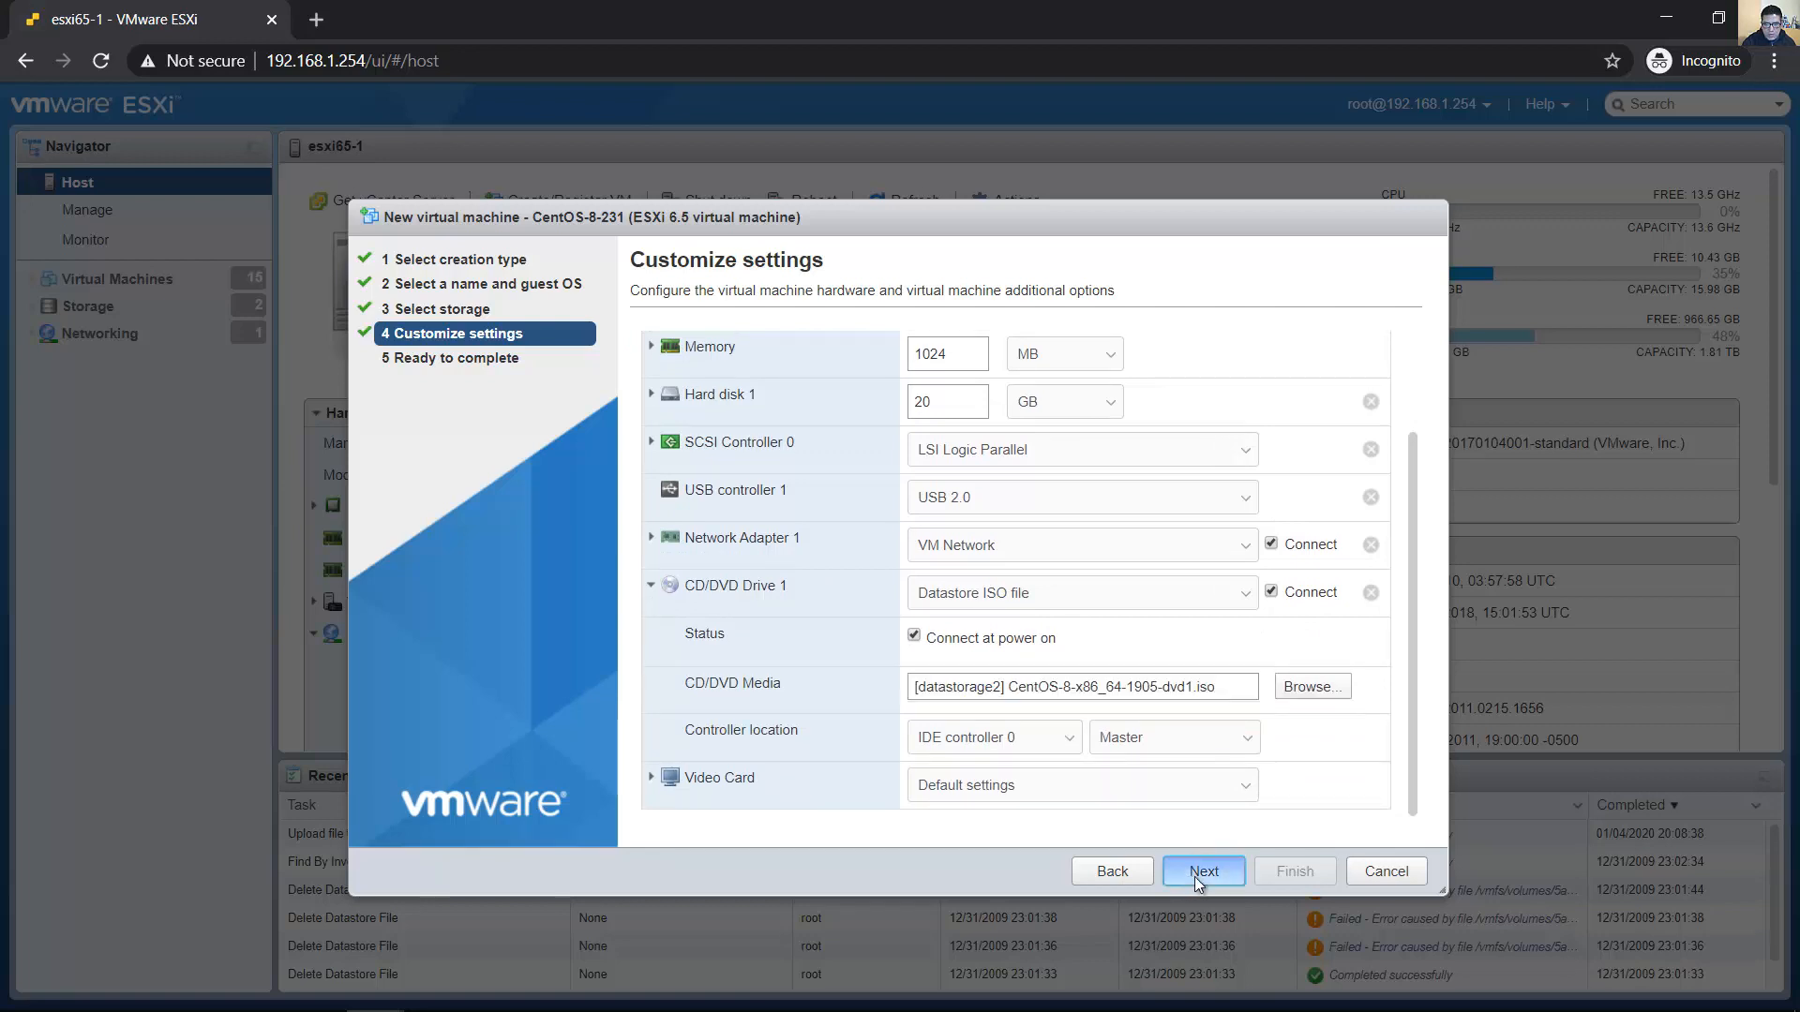
Review and finish the CentOS-8-231 VM, then view it in the Virtual Machines list
{"action": "left_click", "coordinate": [1203, 870]}
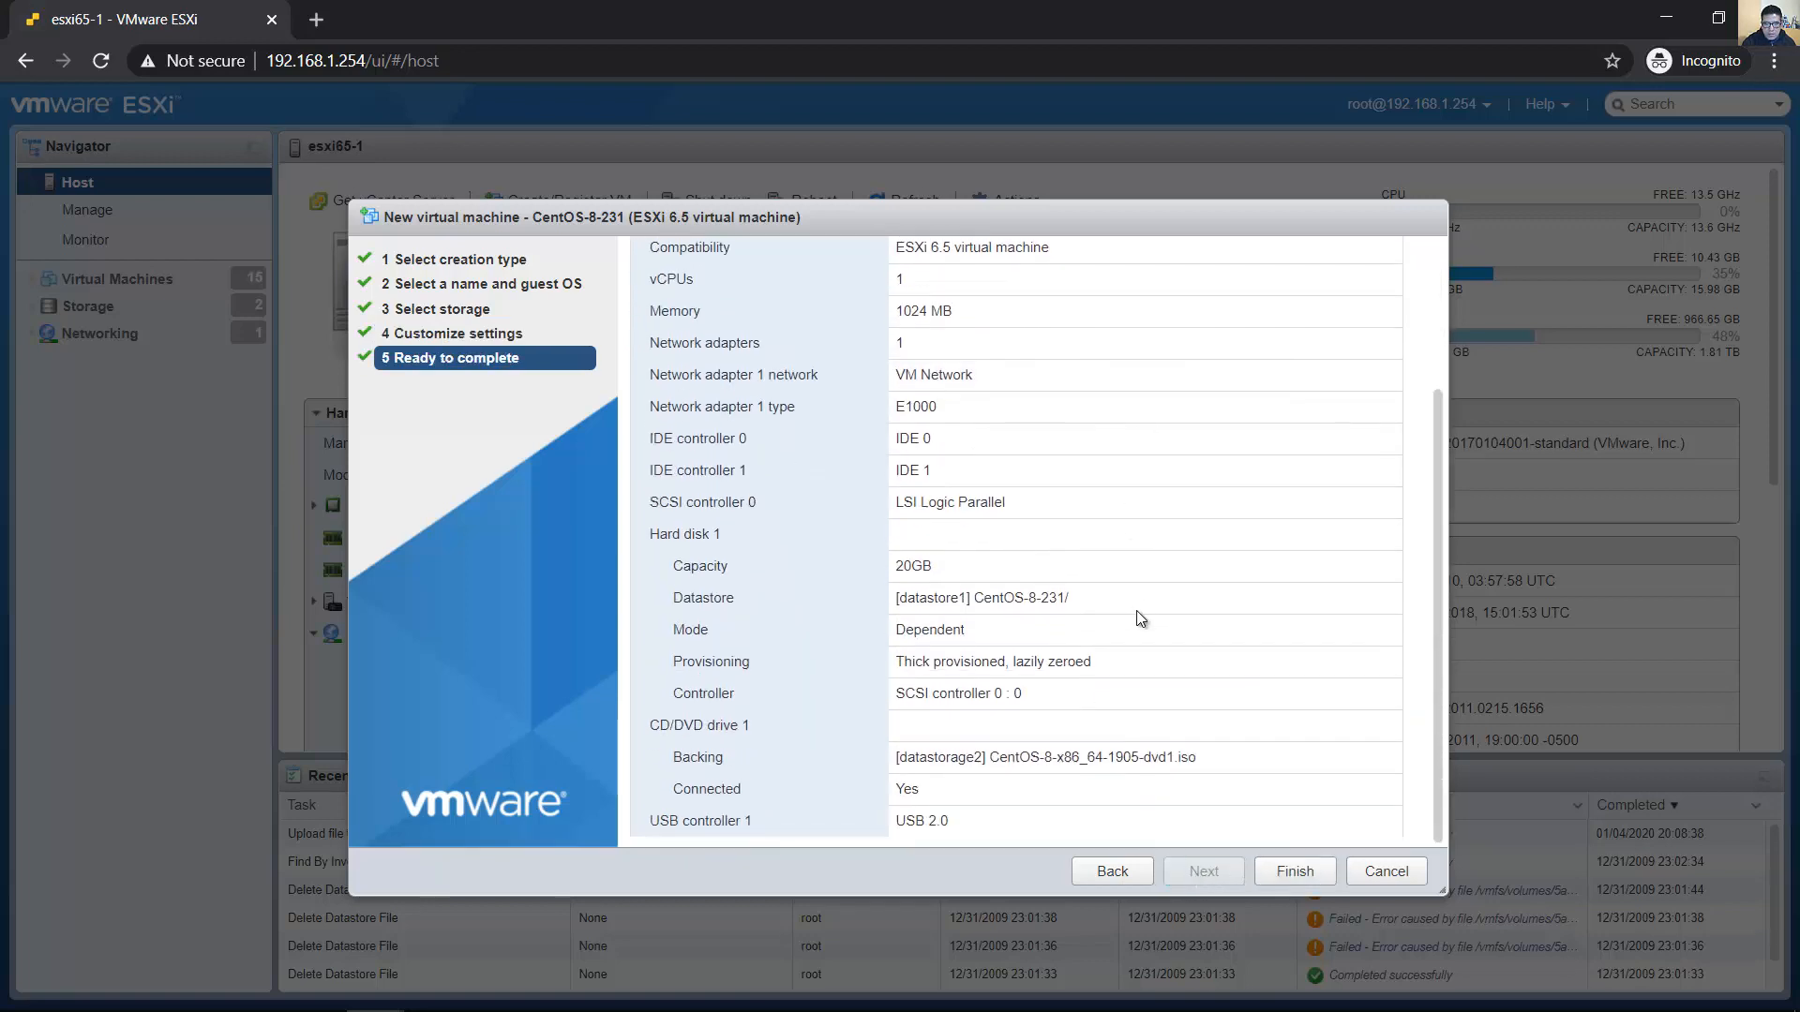
{"action": "left_click", "coordinate": [1293, 870]}
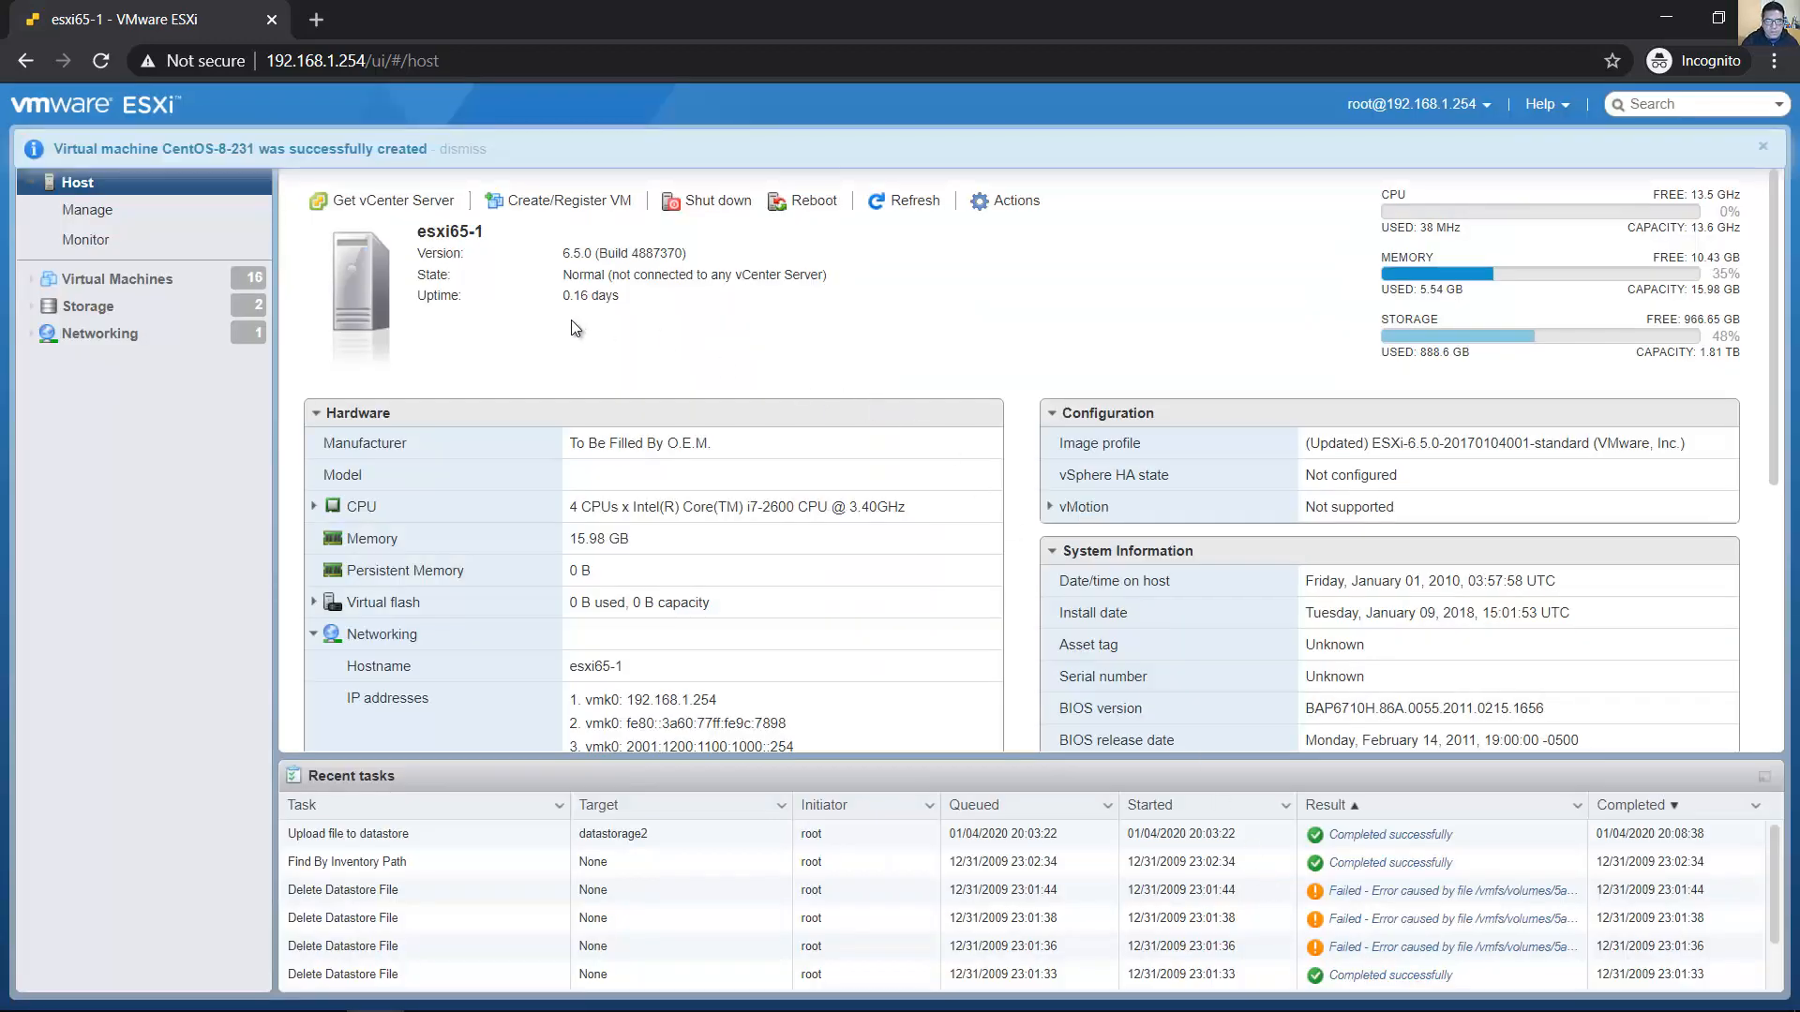
{"action": "double_click", "coordinate": [336, 148]}
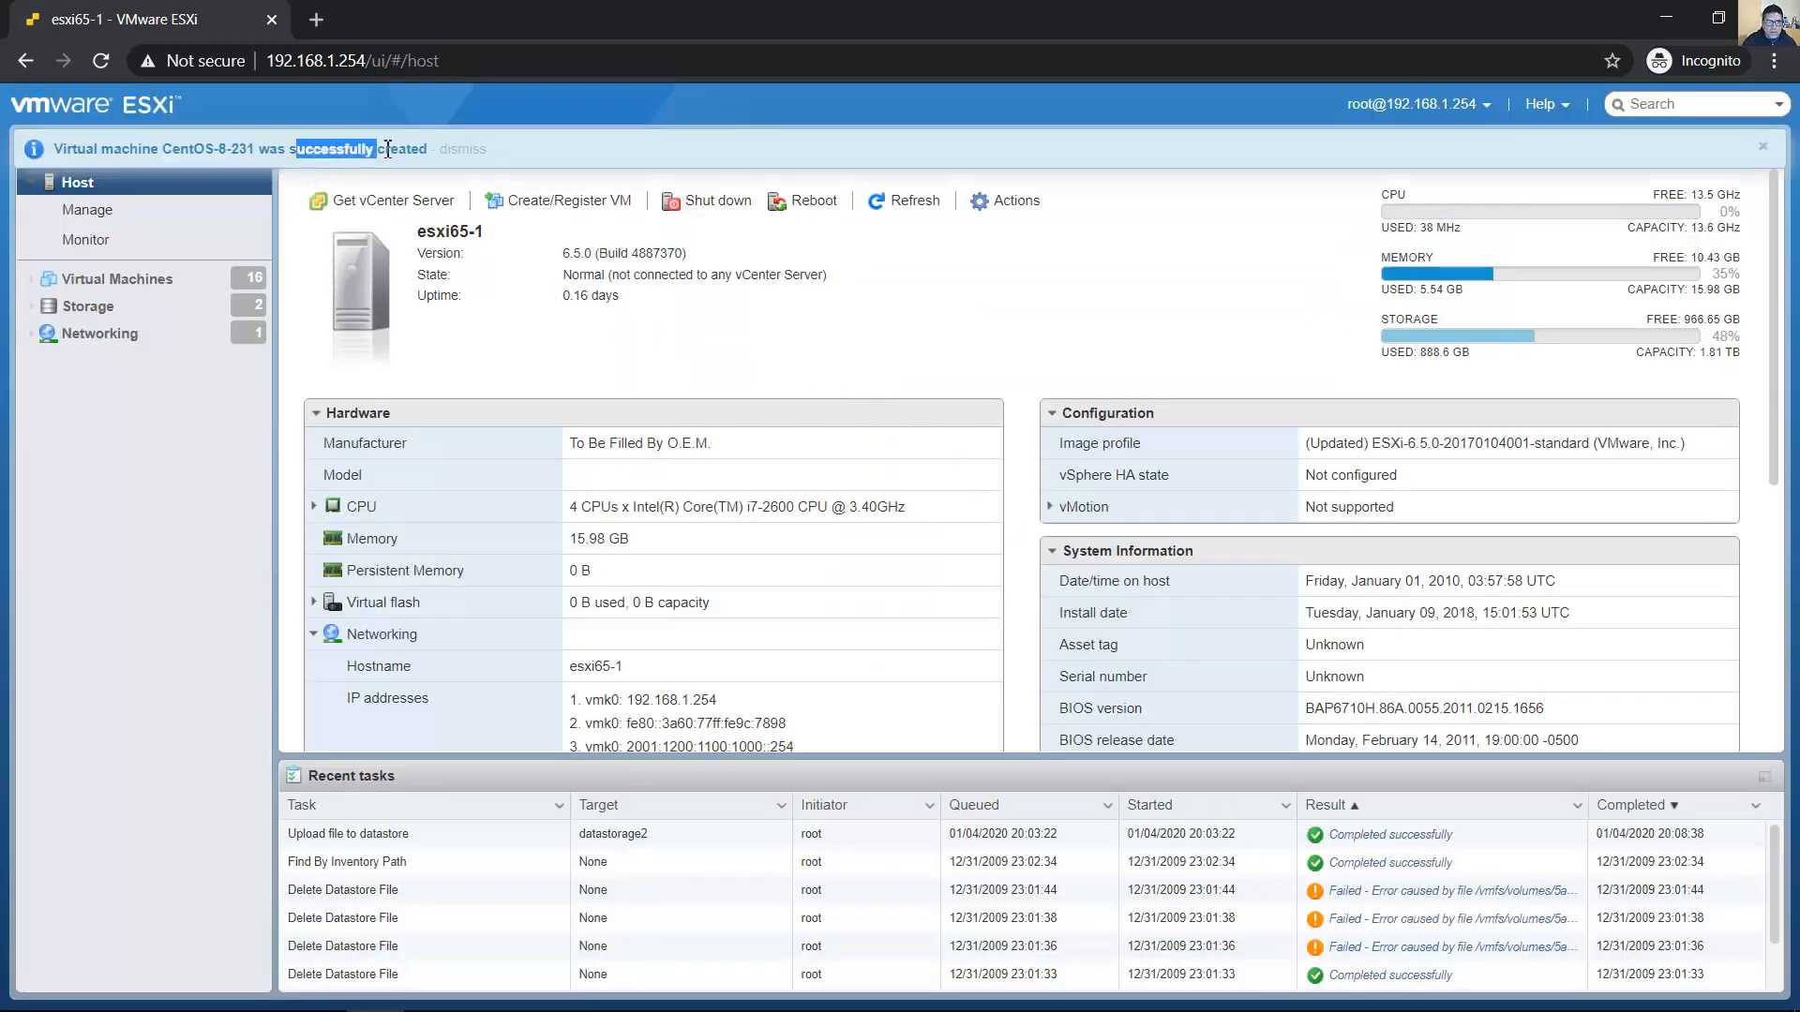
{"action": "left_click", "coordinate": [117, 277]}
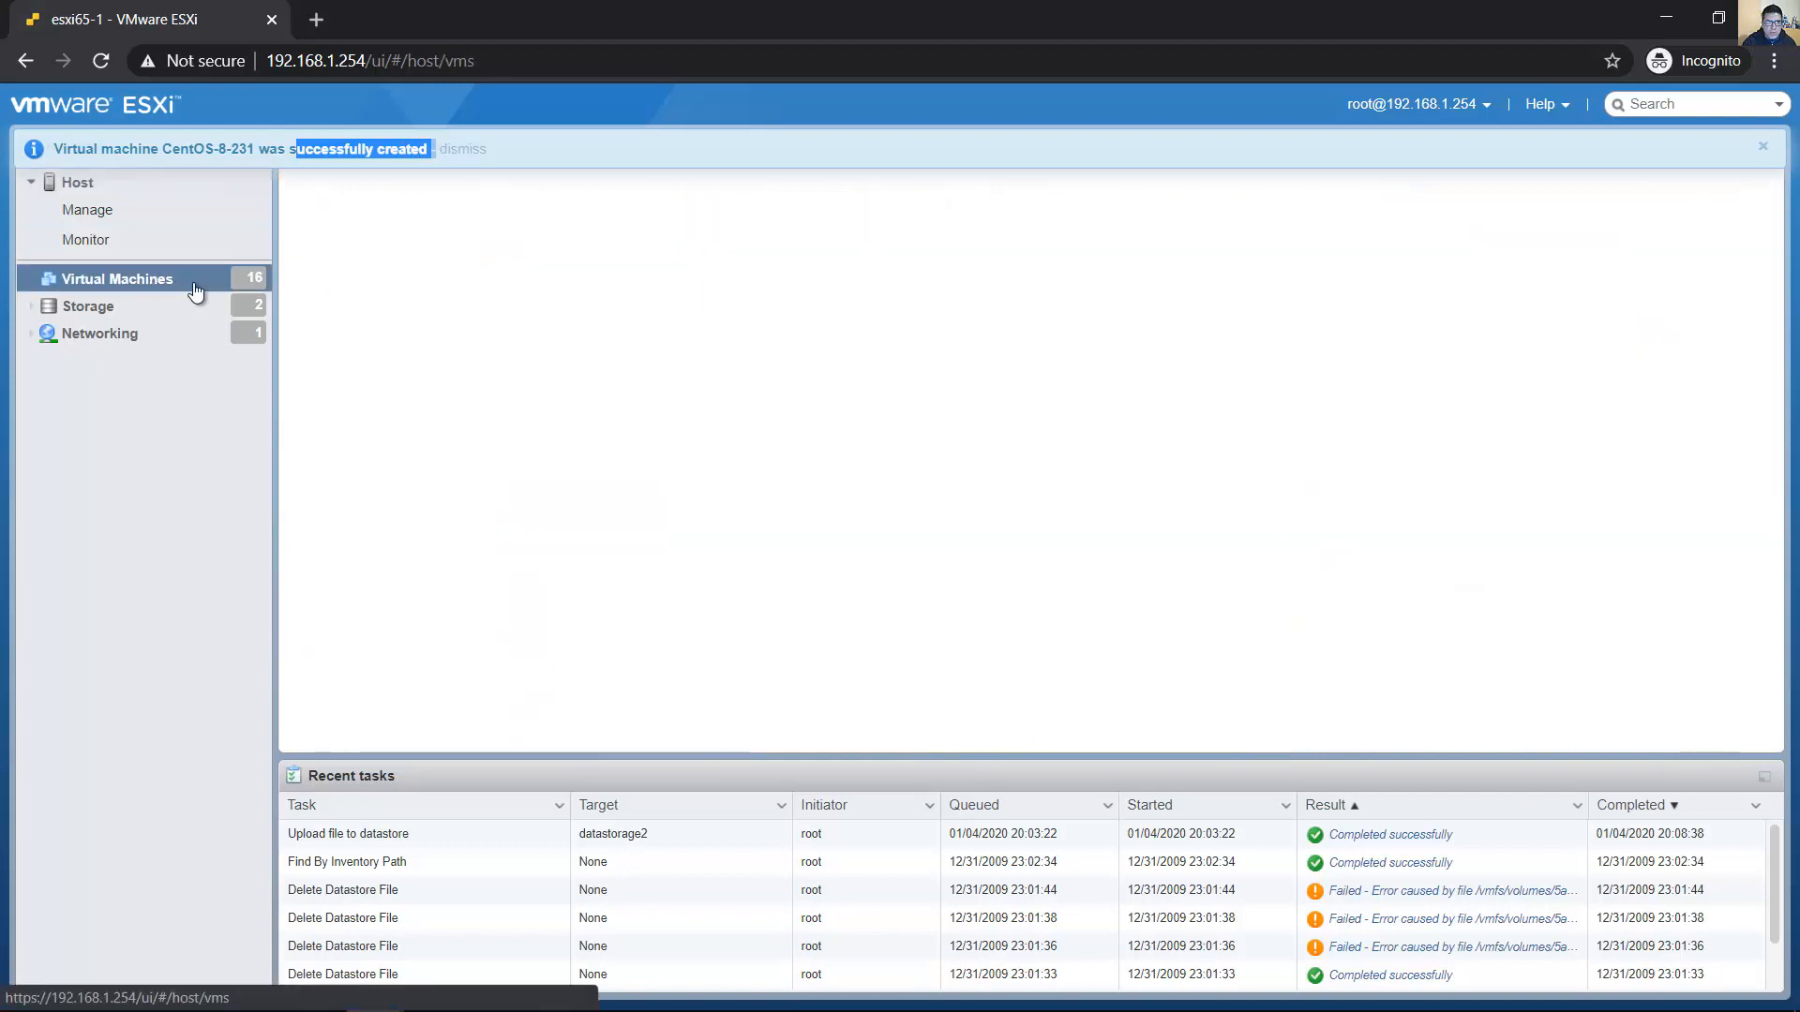
{"action": "left_click", "coordinate": [119, 277]}
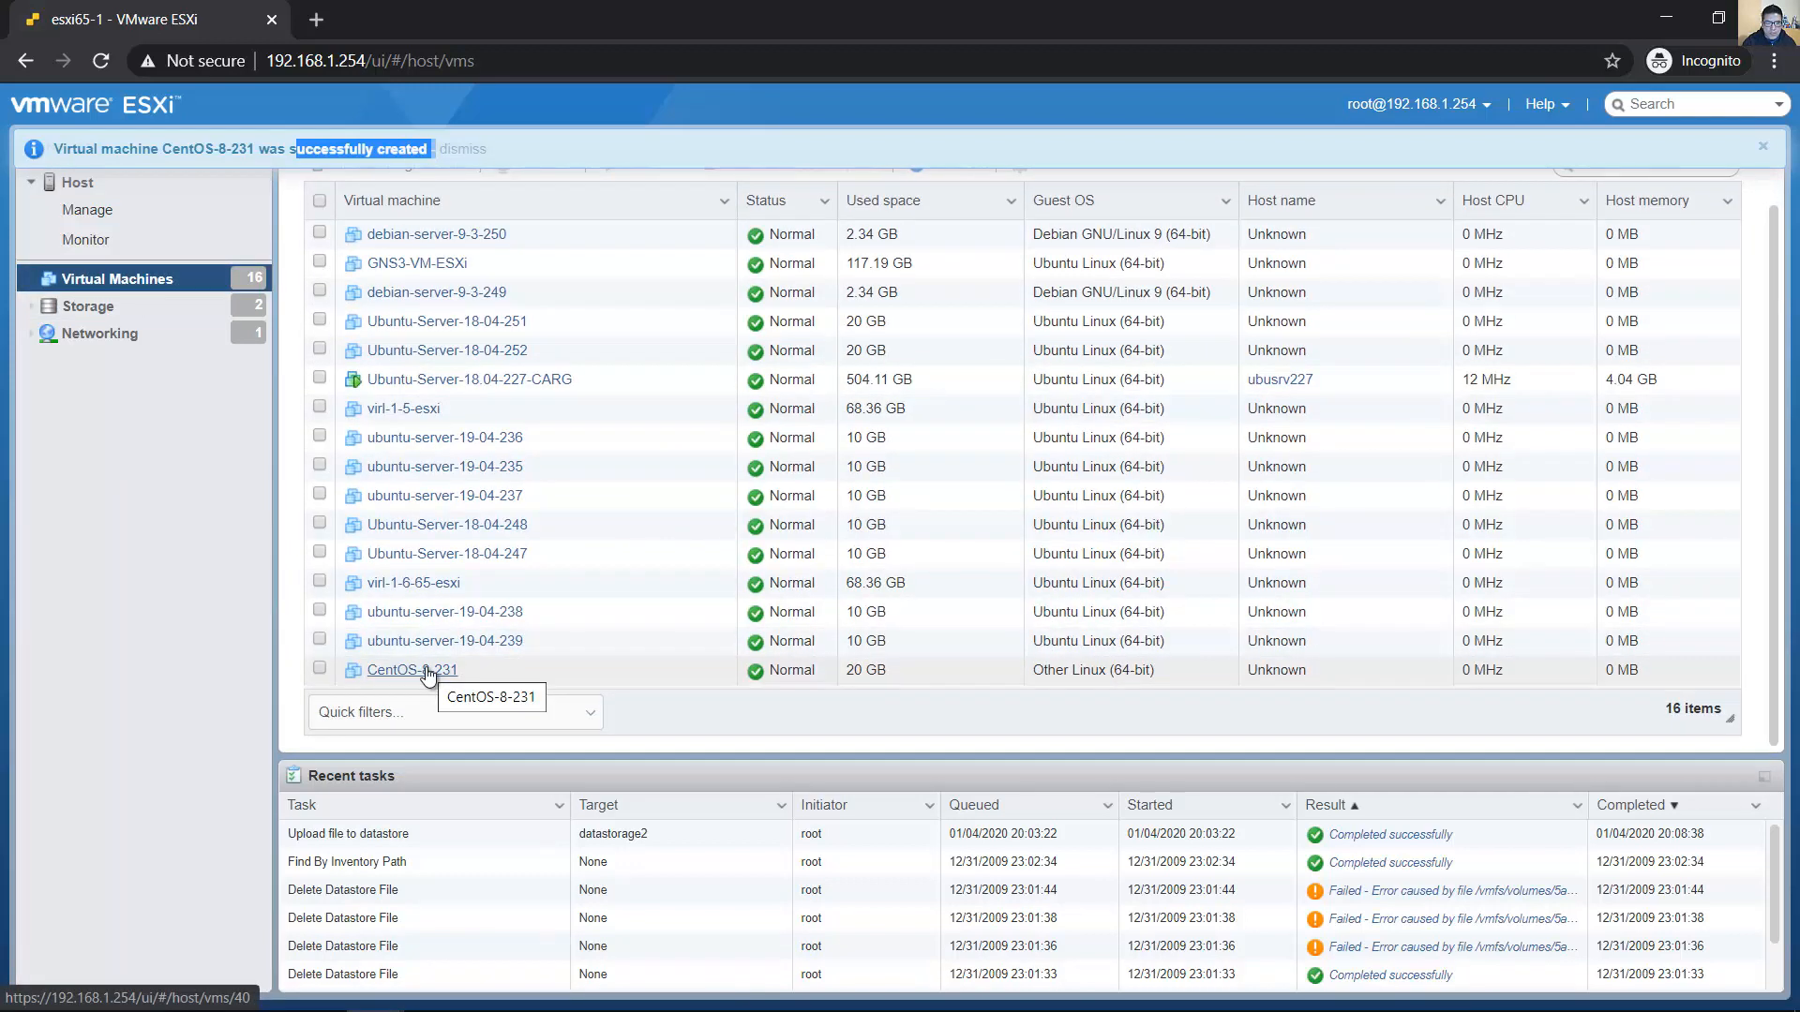
Open the CentOS-8-231 VM console full screen and start the CentOS Linux 8.0.1905 installer
{"action": "left_click", "coordinate": [410, 669]}
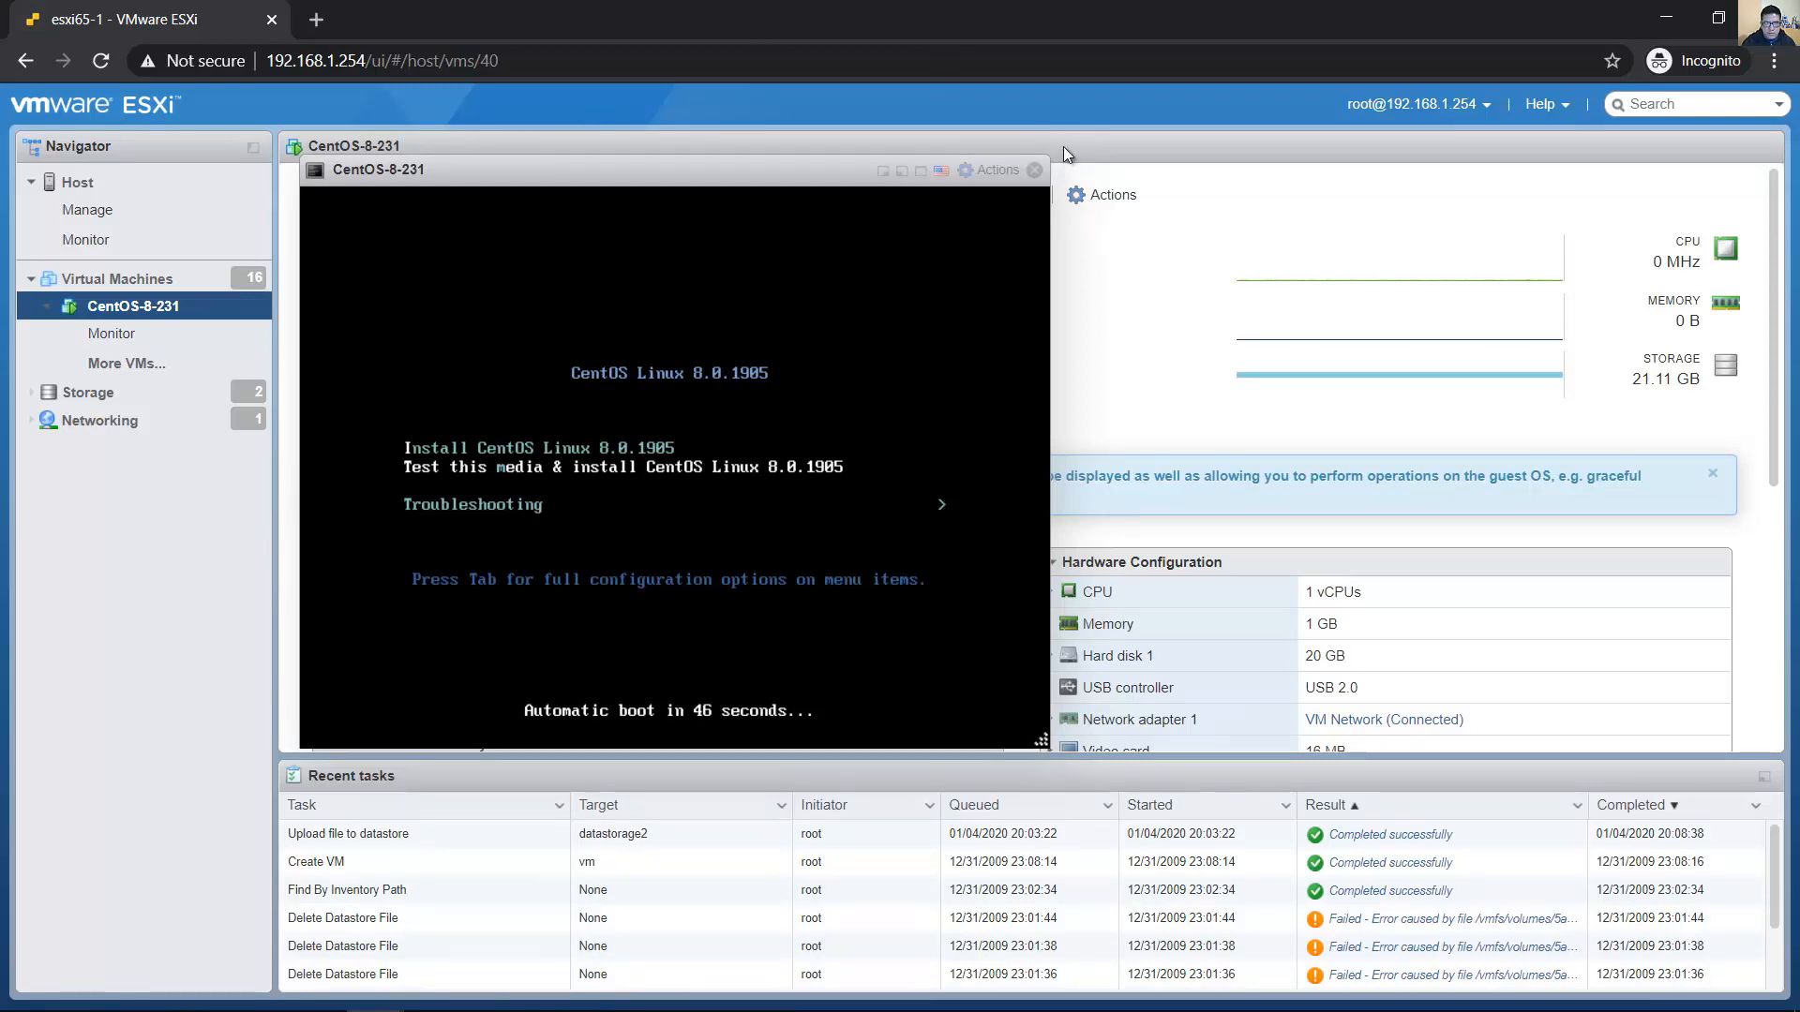
{"action": "mouse_move", "coordinate": [924, 170]}
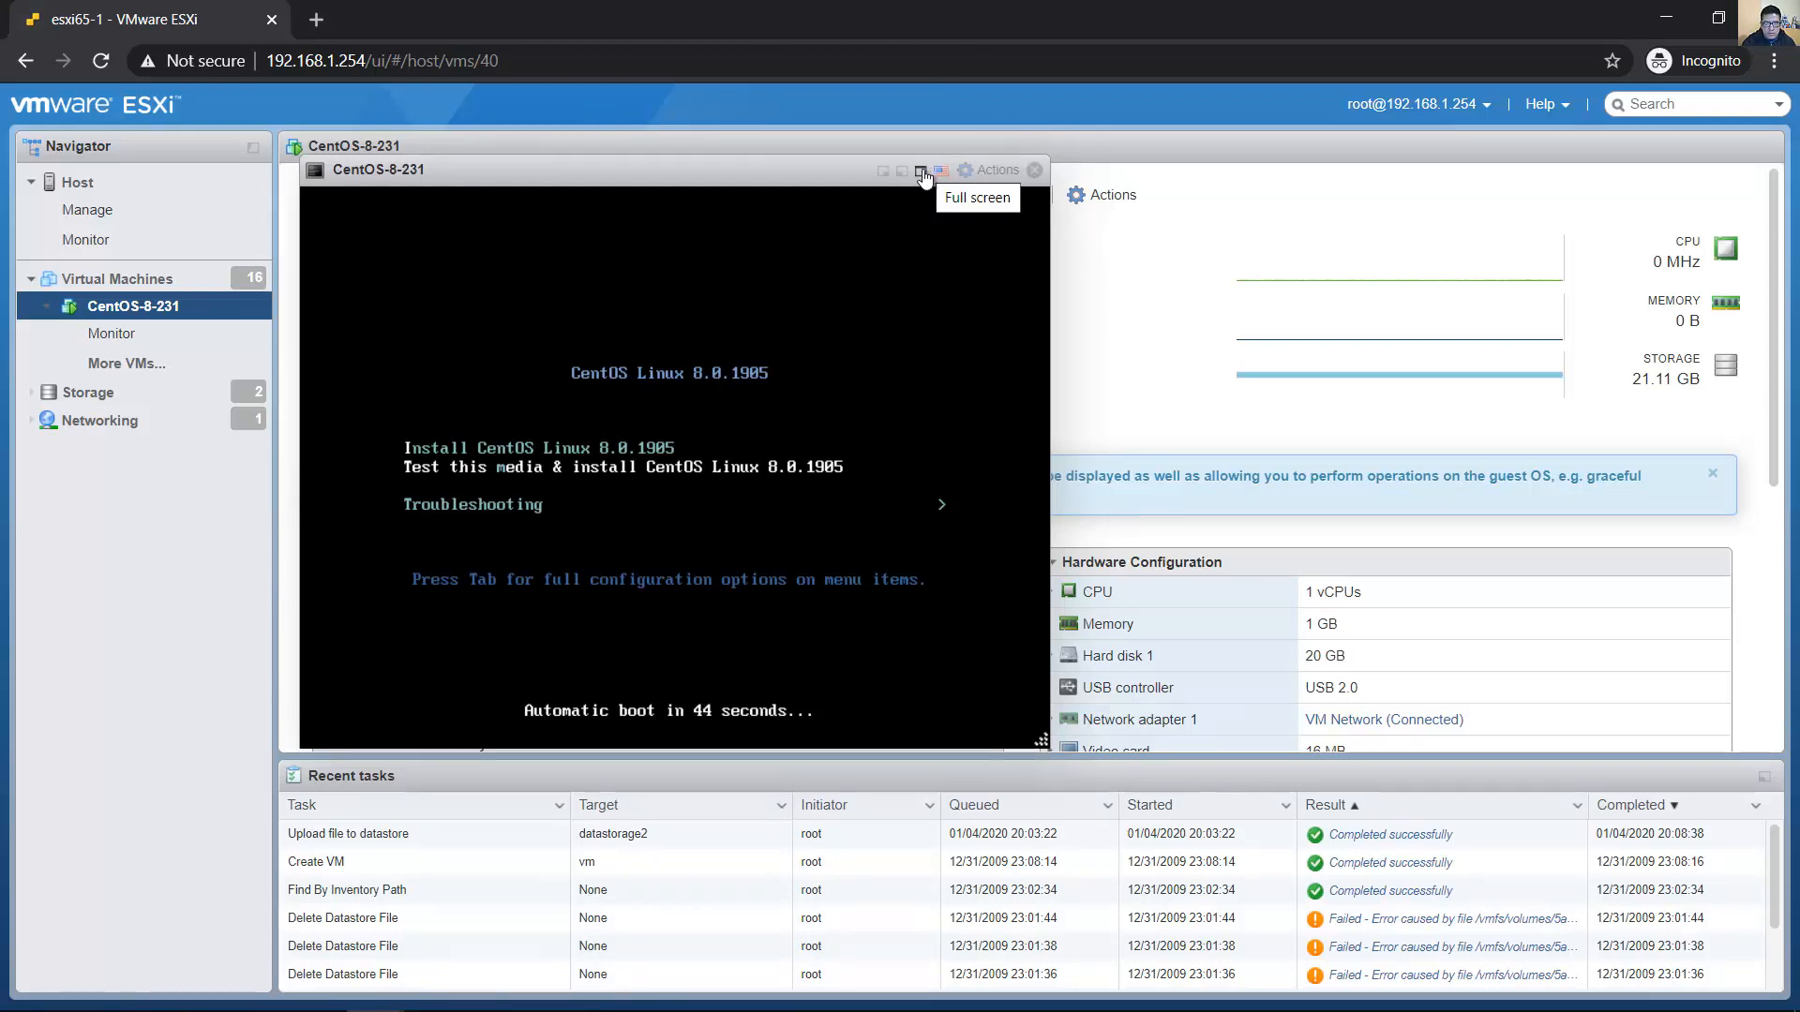
{"action": "left_click", "coordinate": [941, 170]}
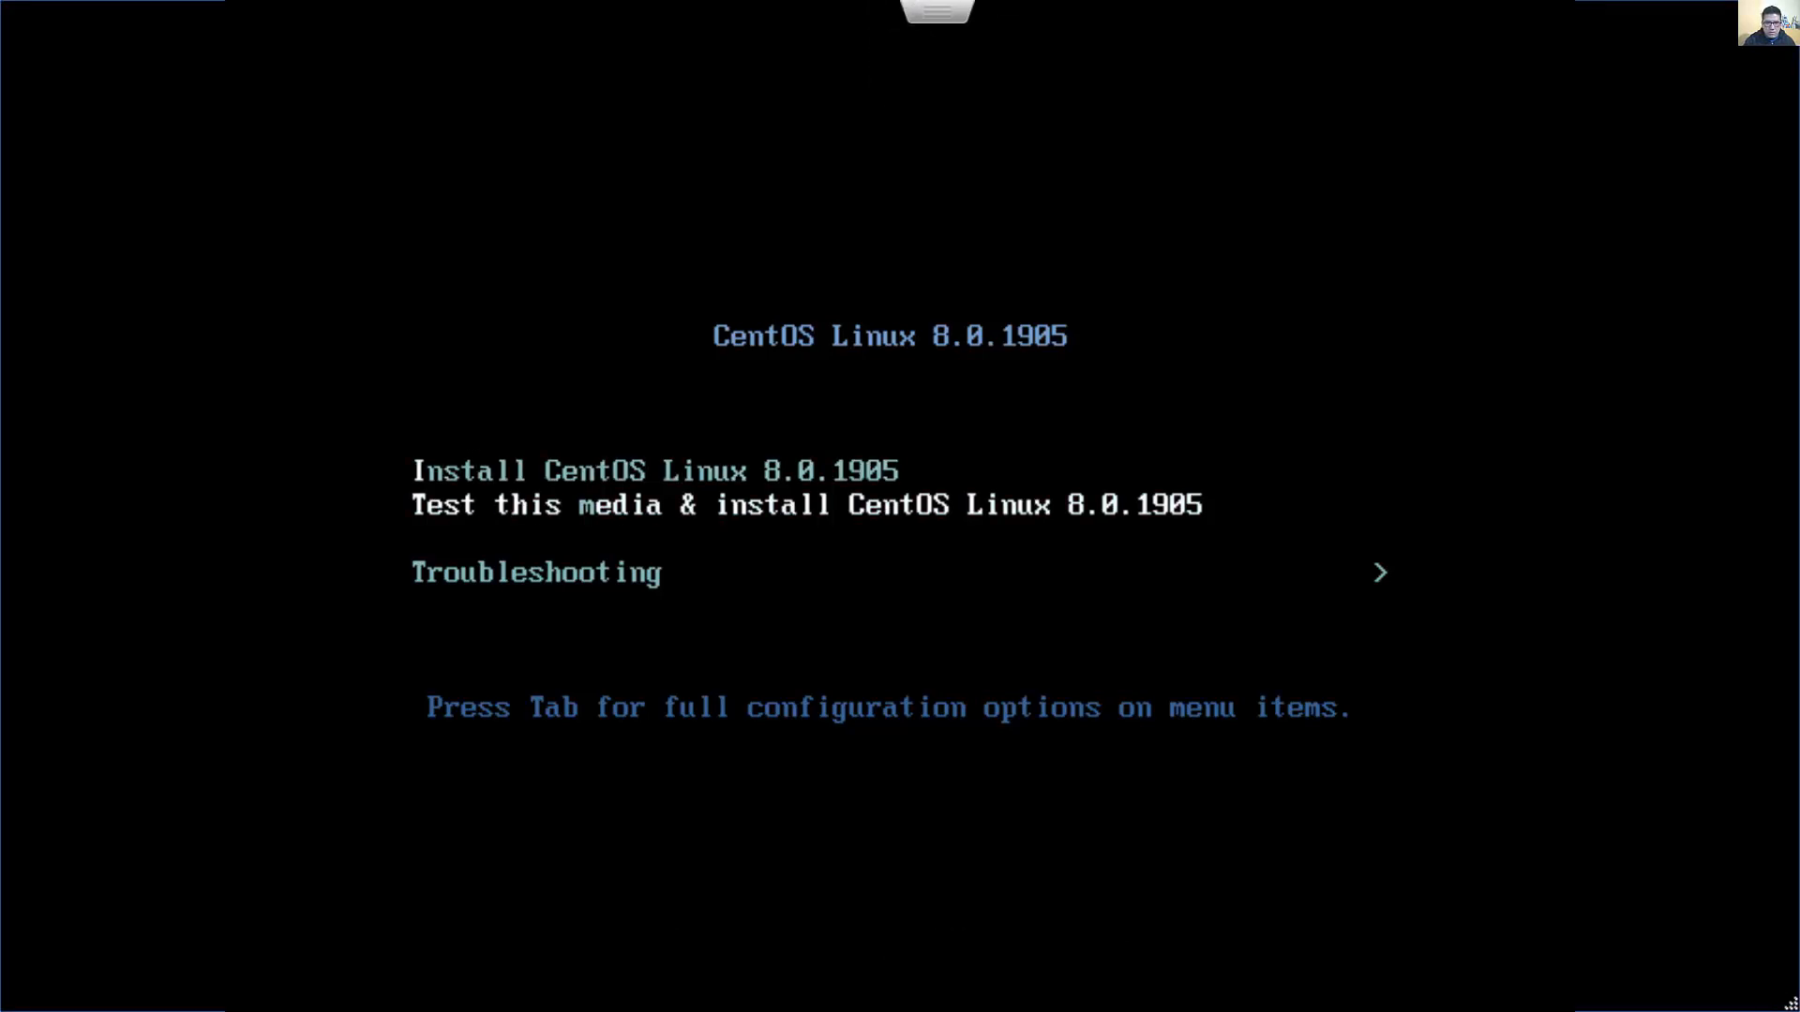
{"action": "key", "text": "Down"}
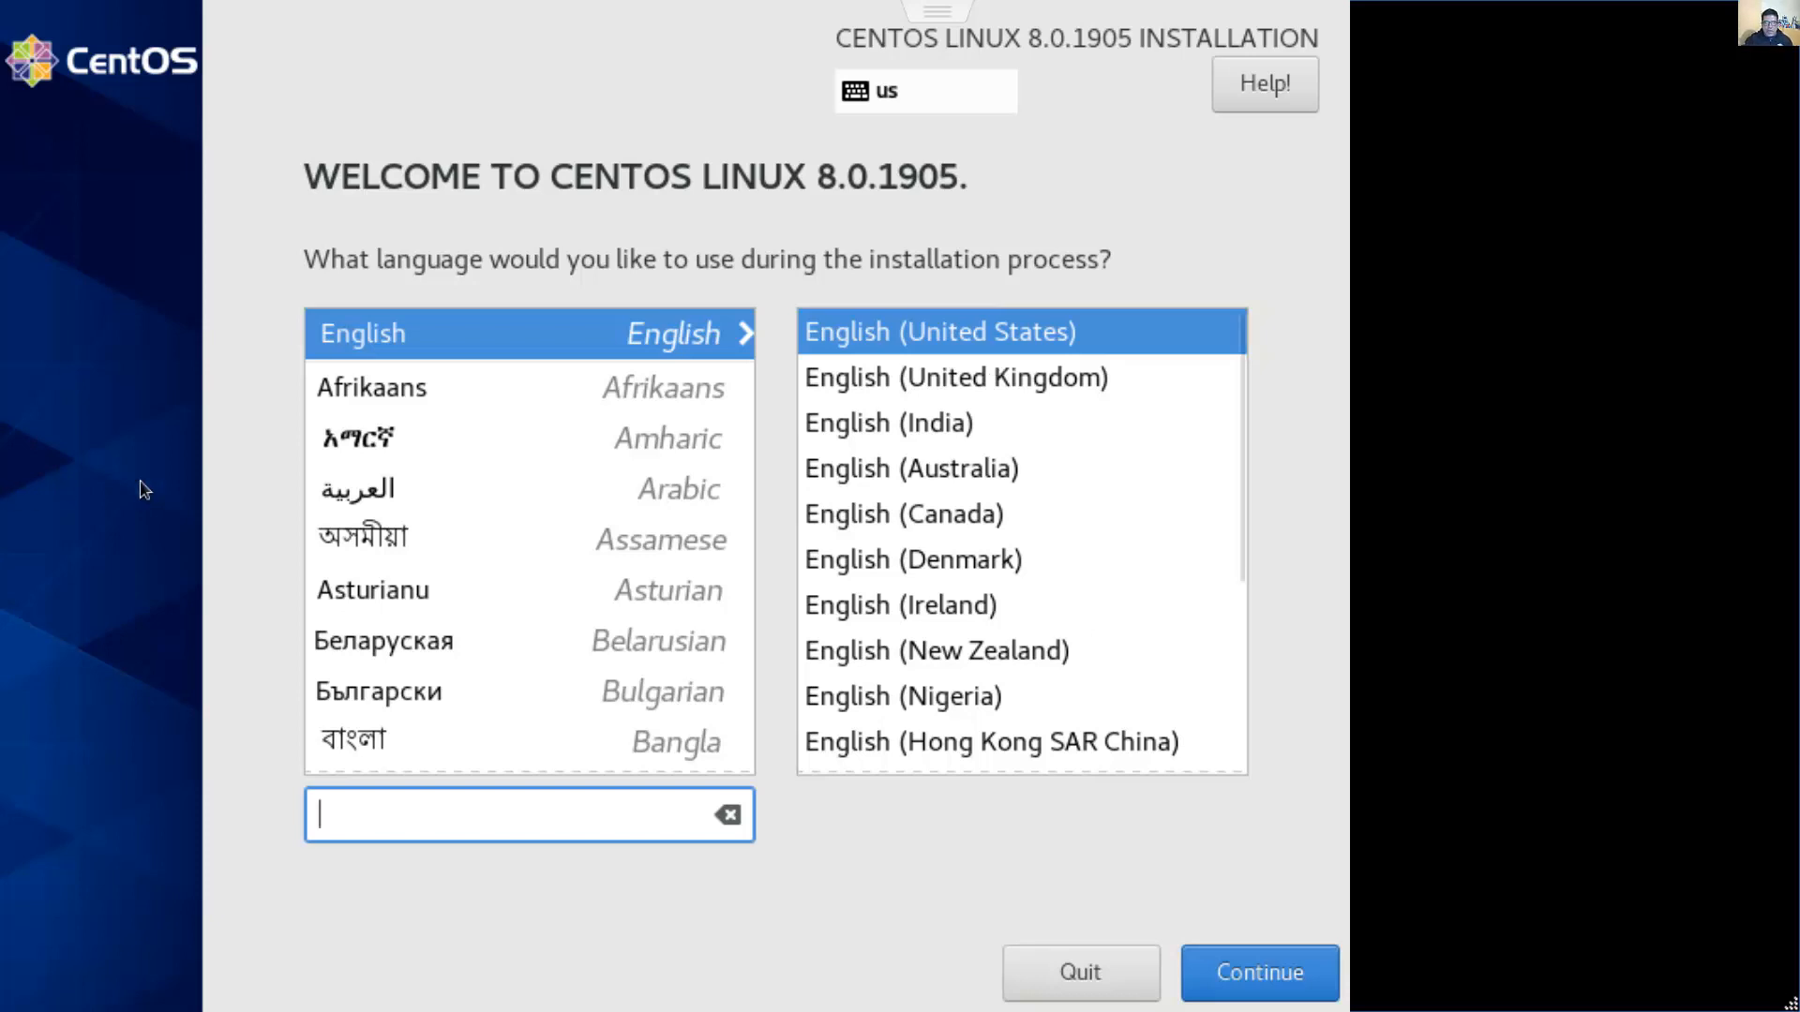
{"action": "mouse_move", "coordinate": [551, 353]}
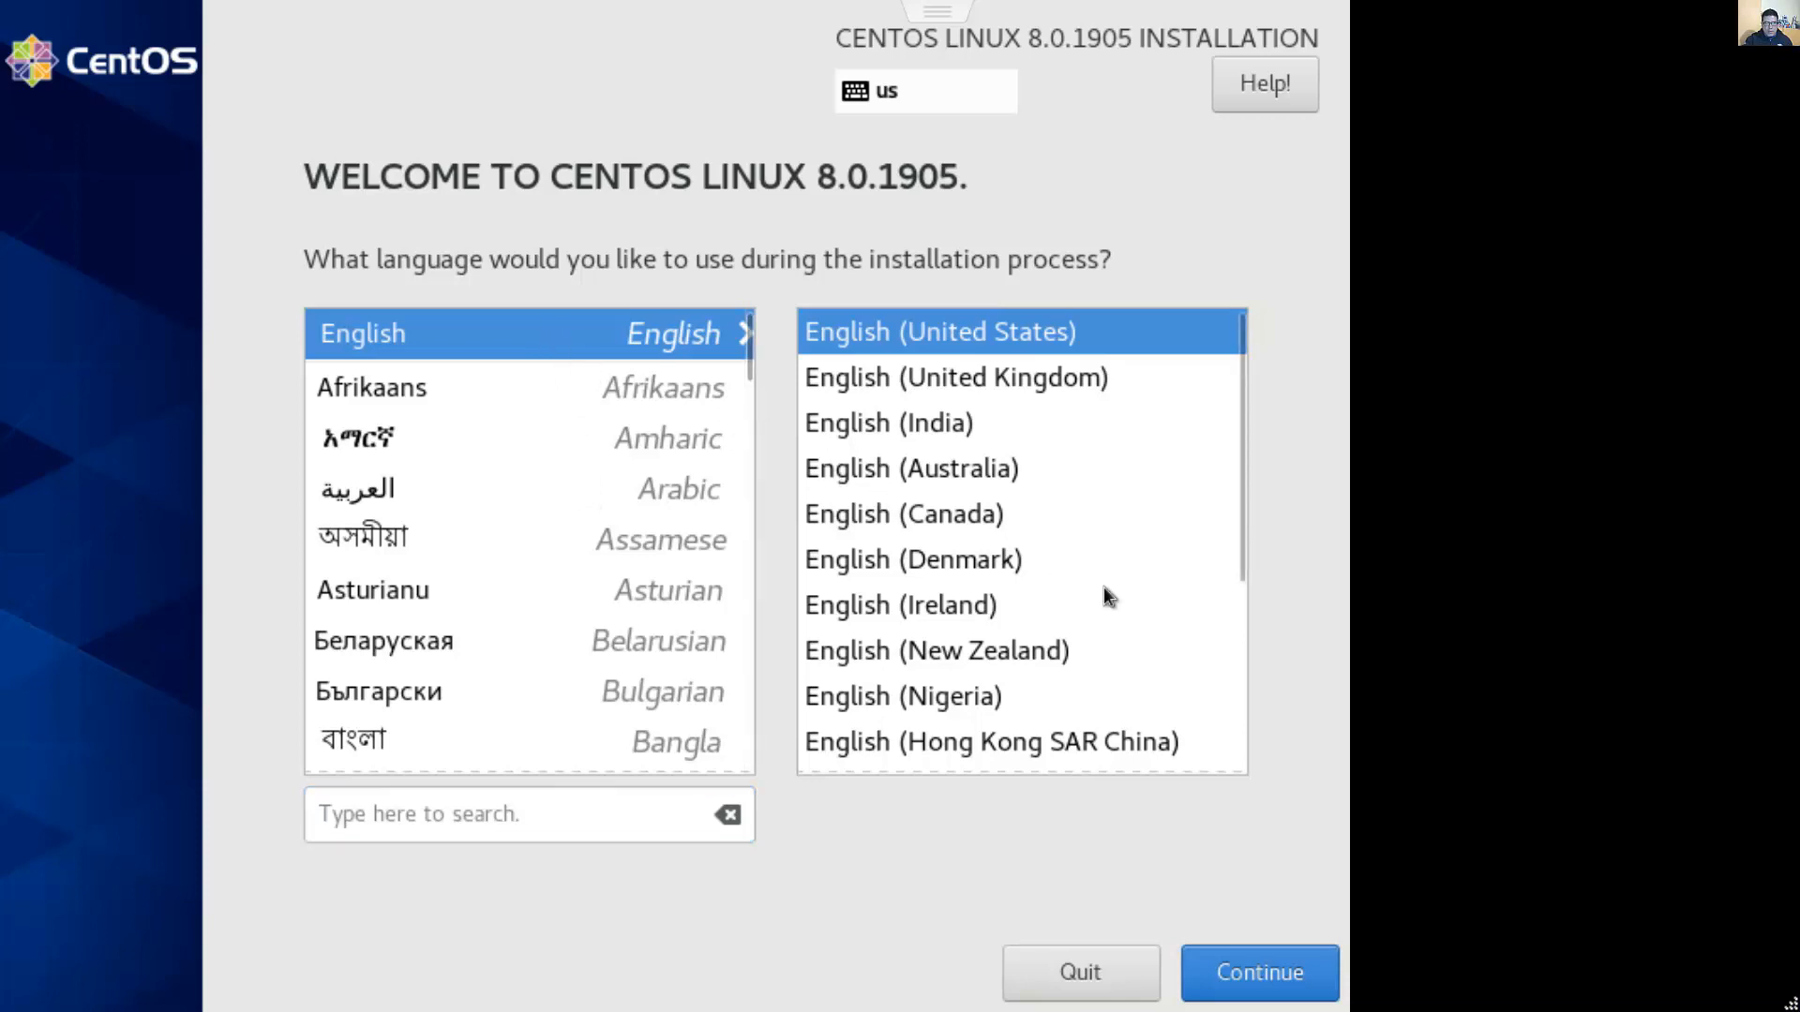
{"action": "mouse_move", "coordinate": [1042, 359]}
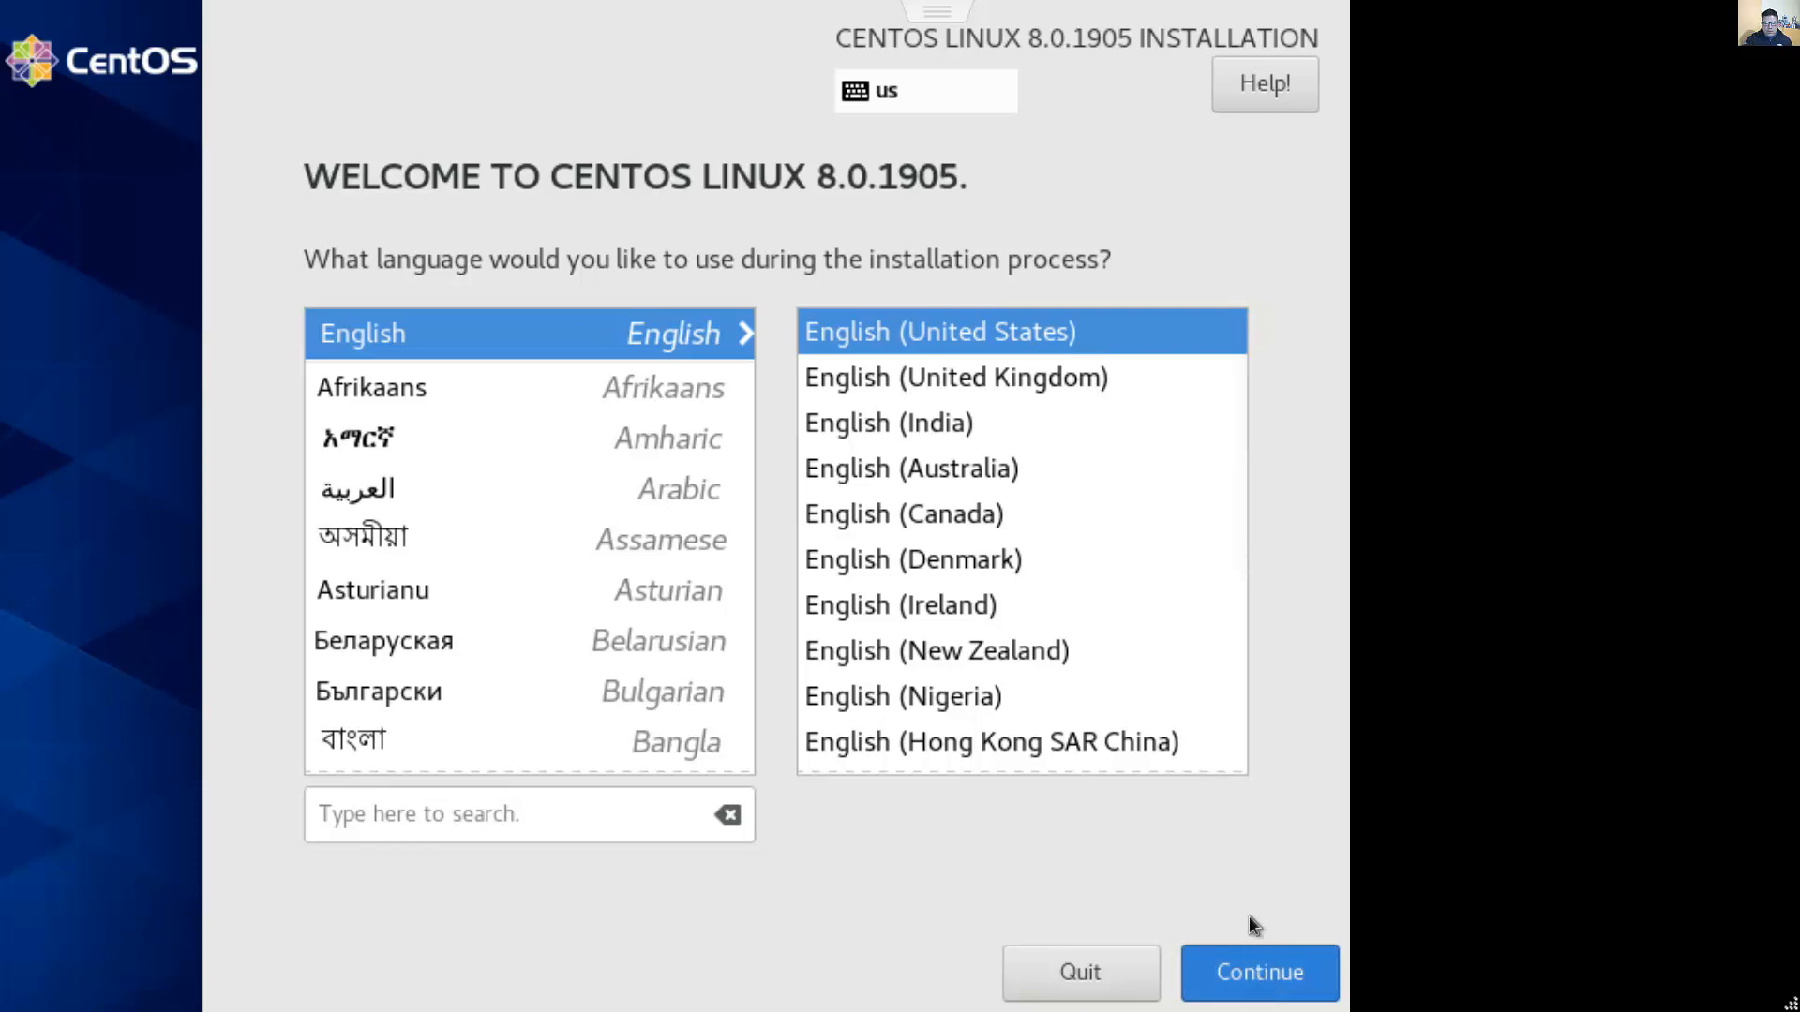
{"action": "mouse_move", "coordinate": [1278, 875]}
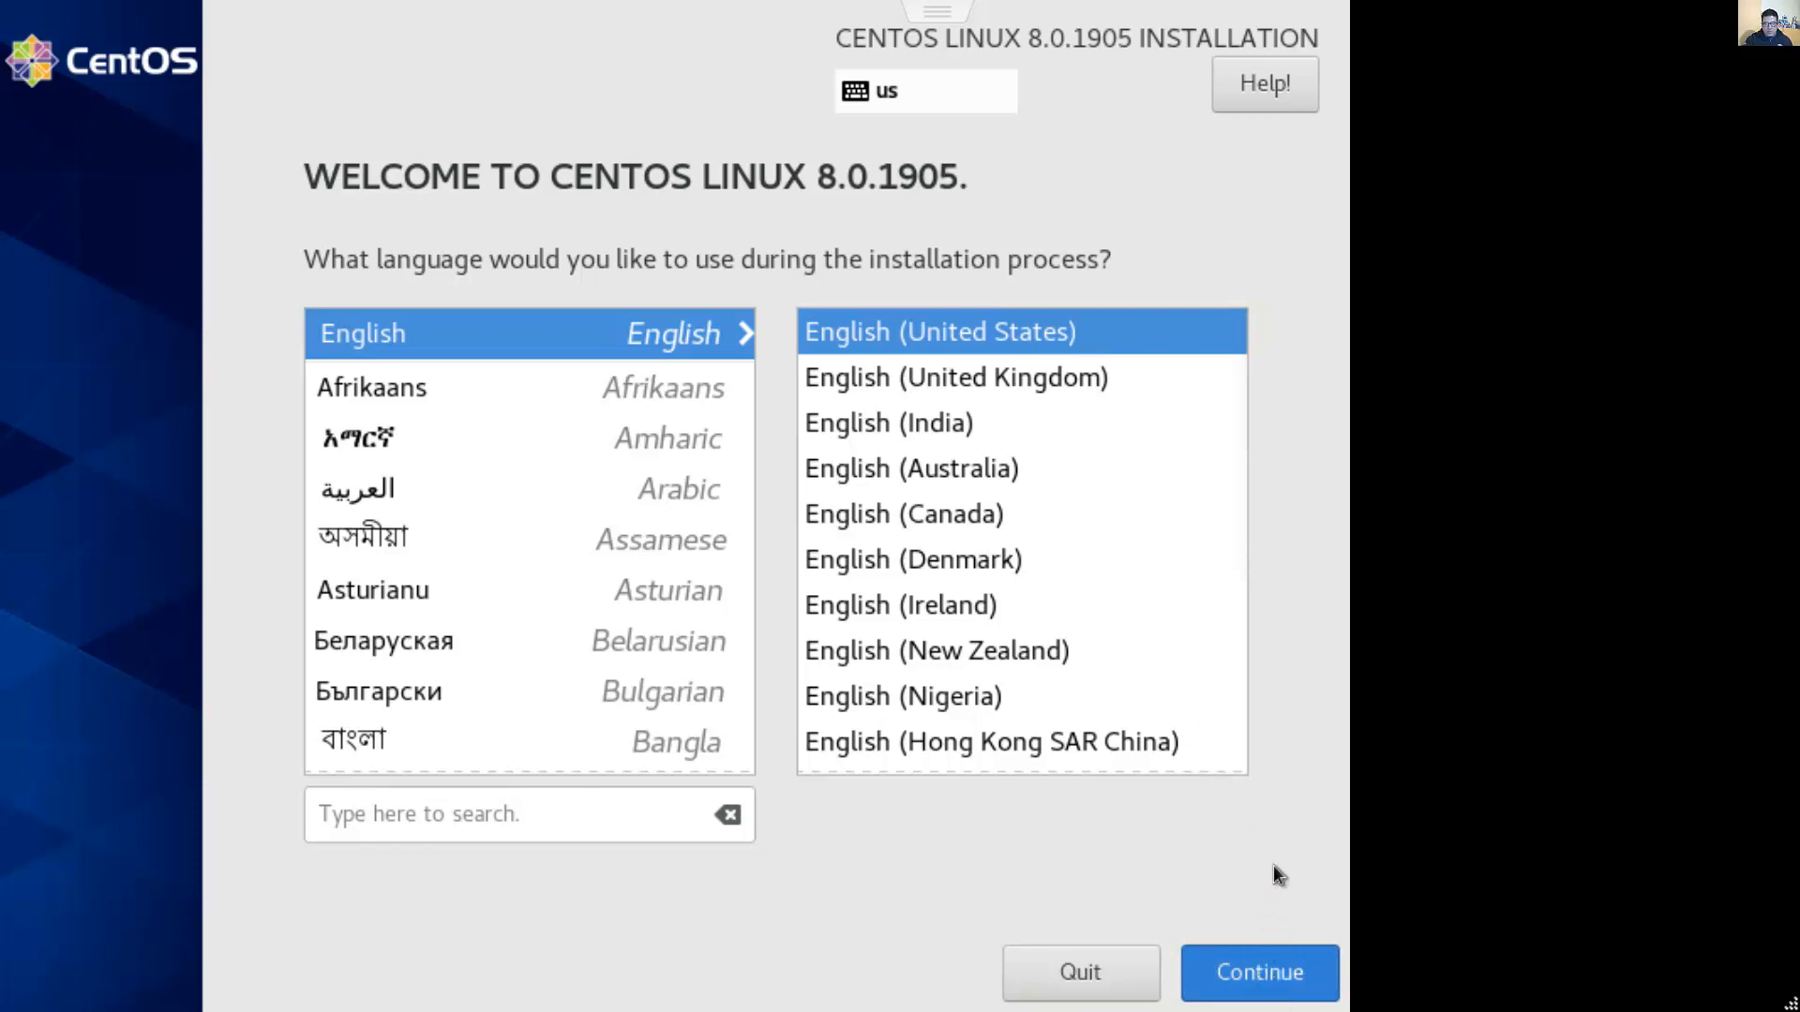
Accept English (United States) on the Welcome screen and continue to Installation Summary
{"action": "left_click", "coordinate": [1258, 972]}
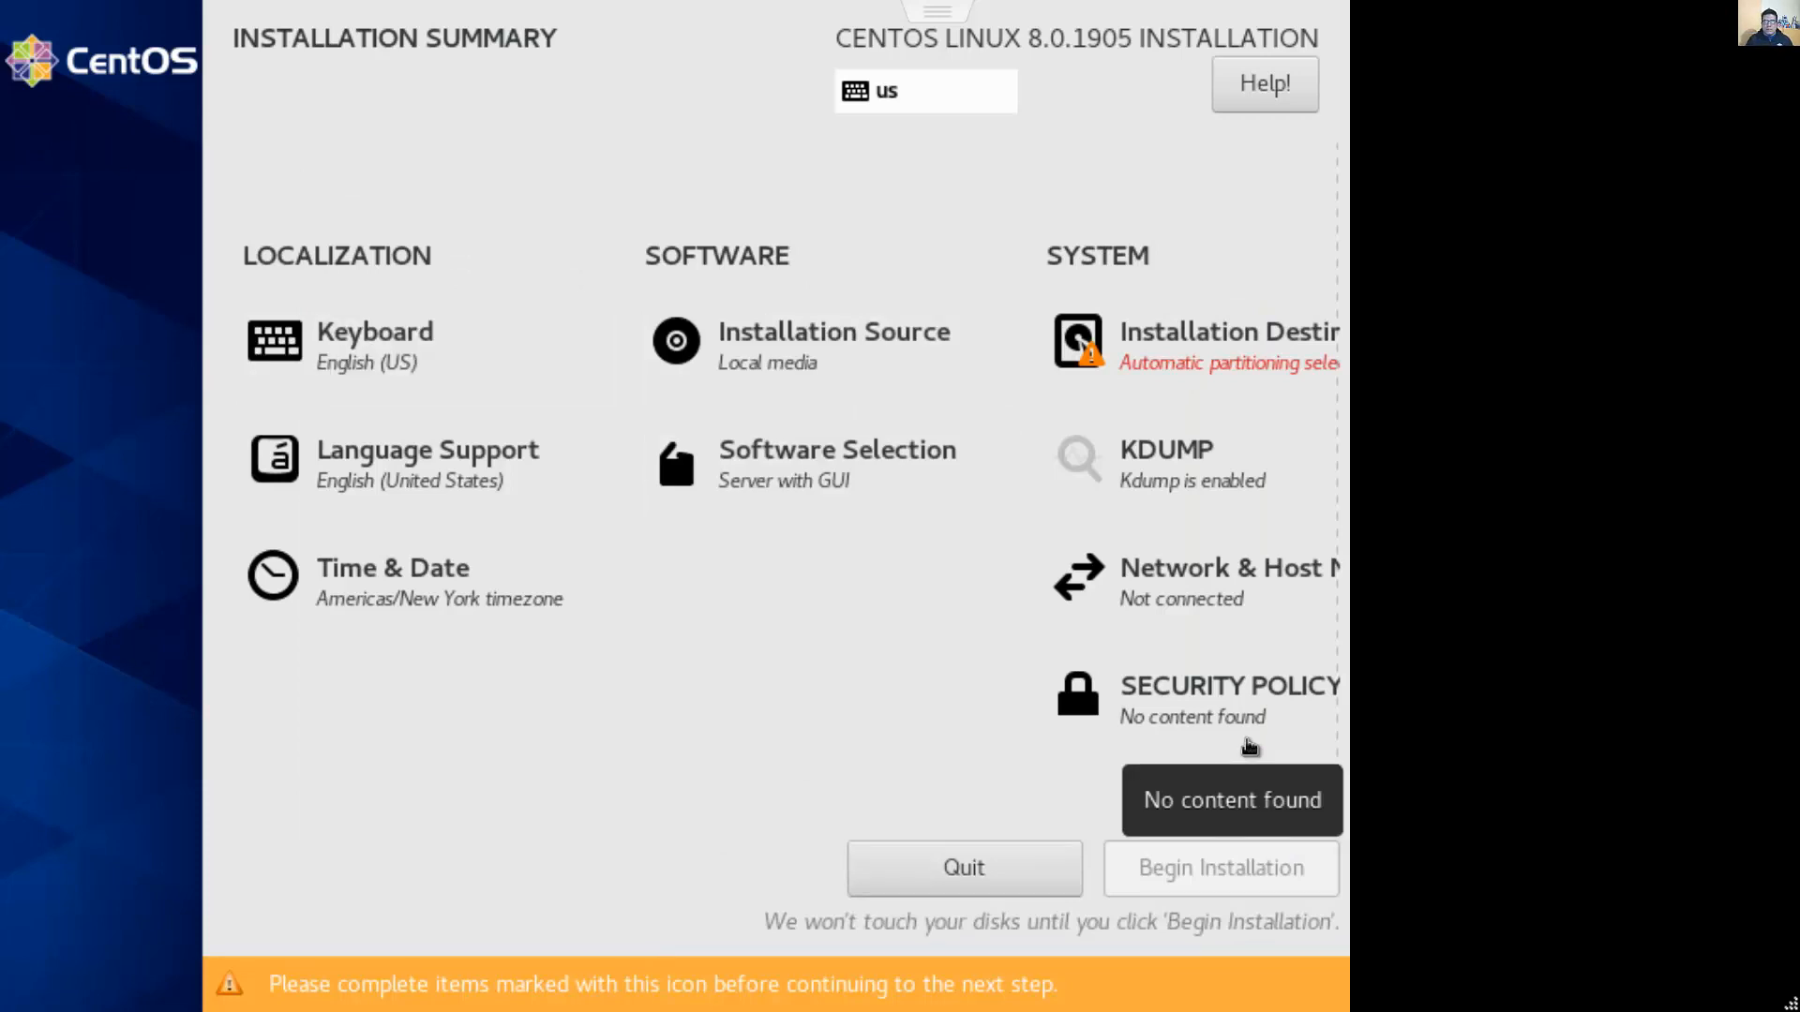
Add the Spanish (Latin American) keyboard layout and make it default above English (US)
{"action": "scroll", "scroll_direction": "down", "scroll_amount": 3}
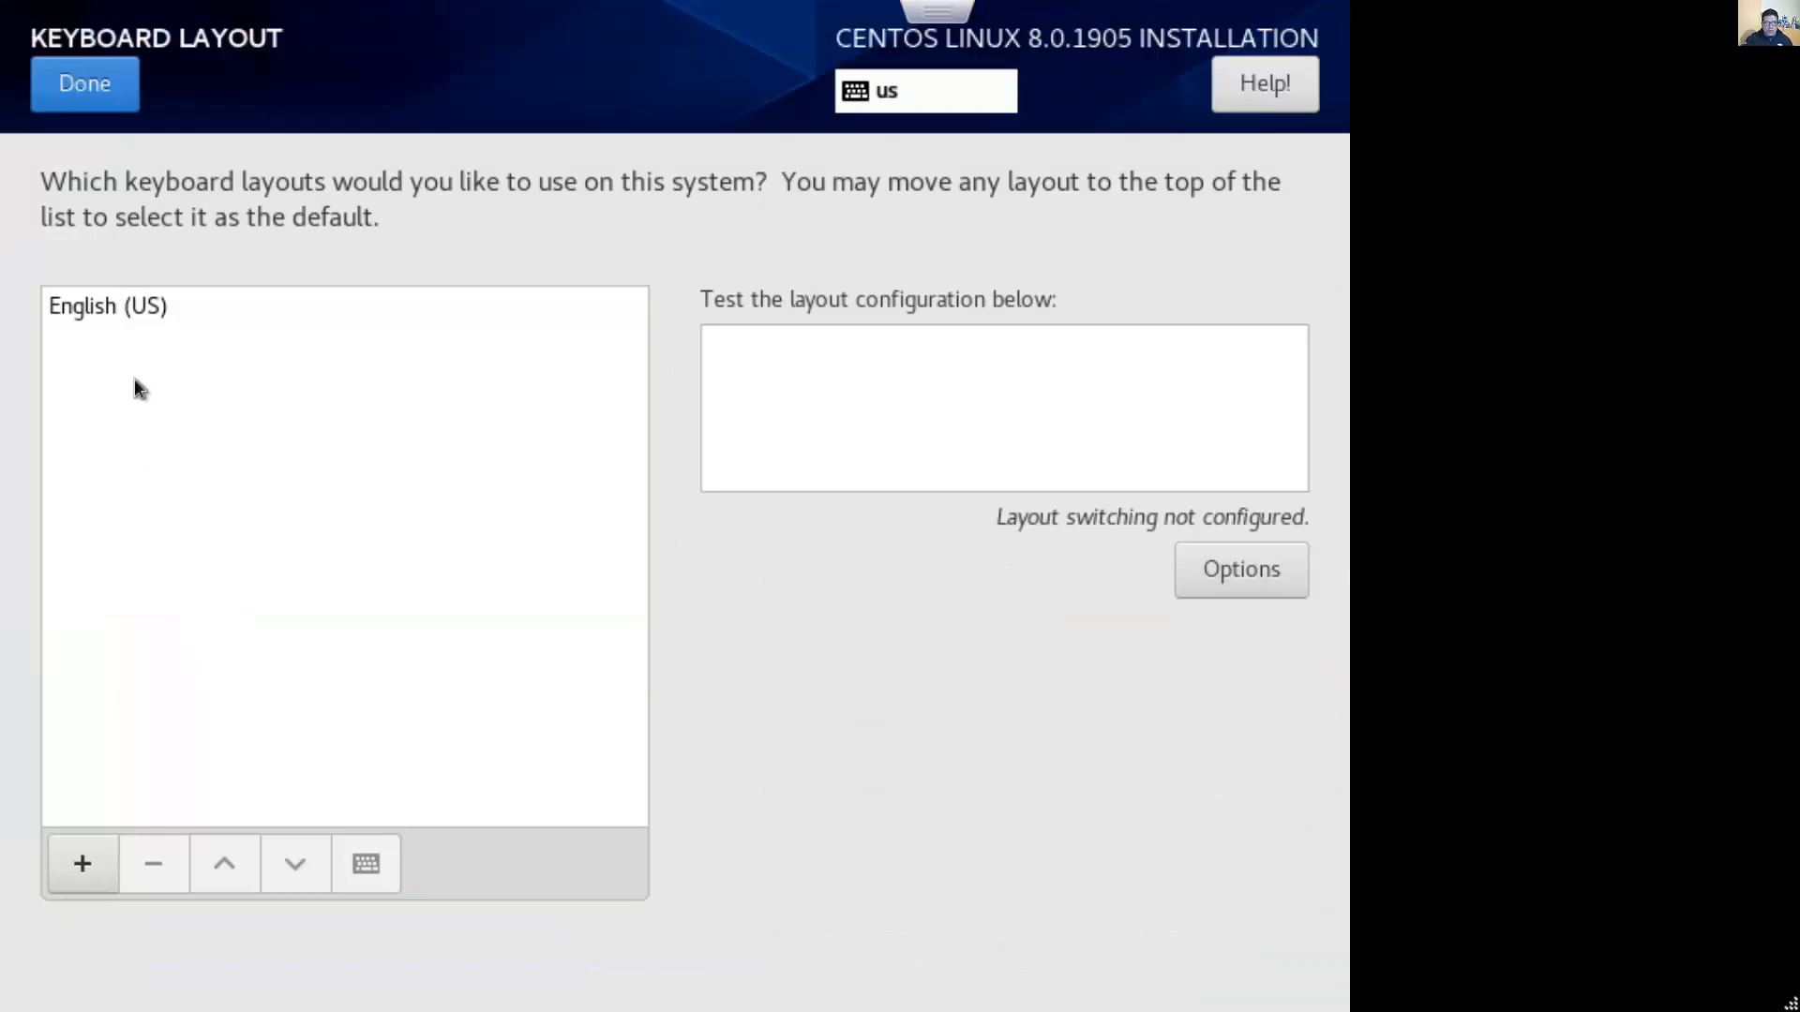
{"action": "left_click", "coordinate": [108, 305]}
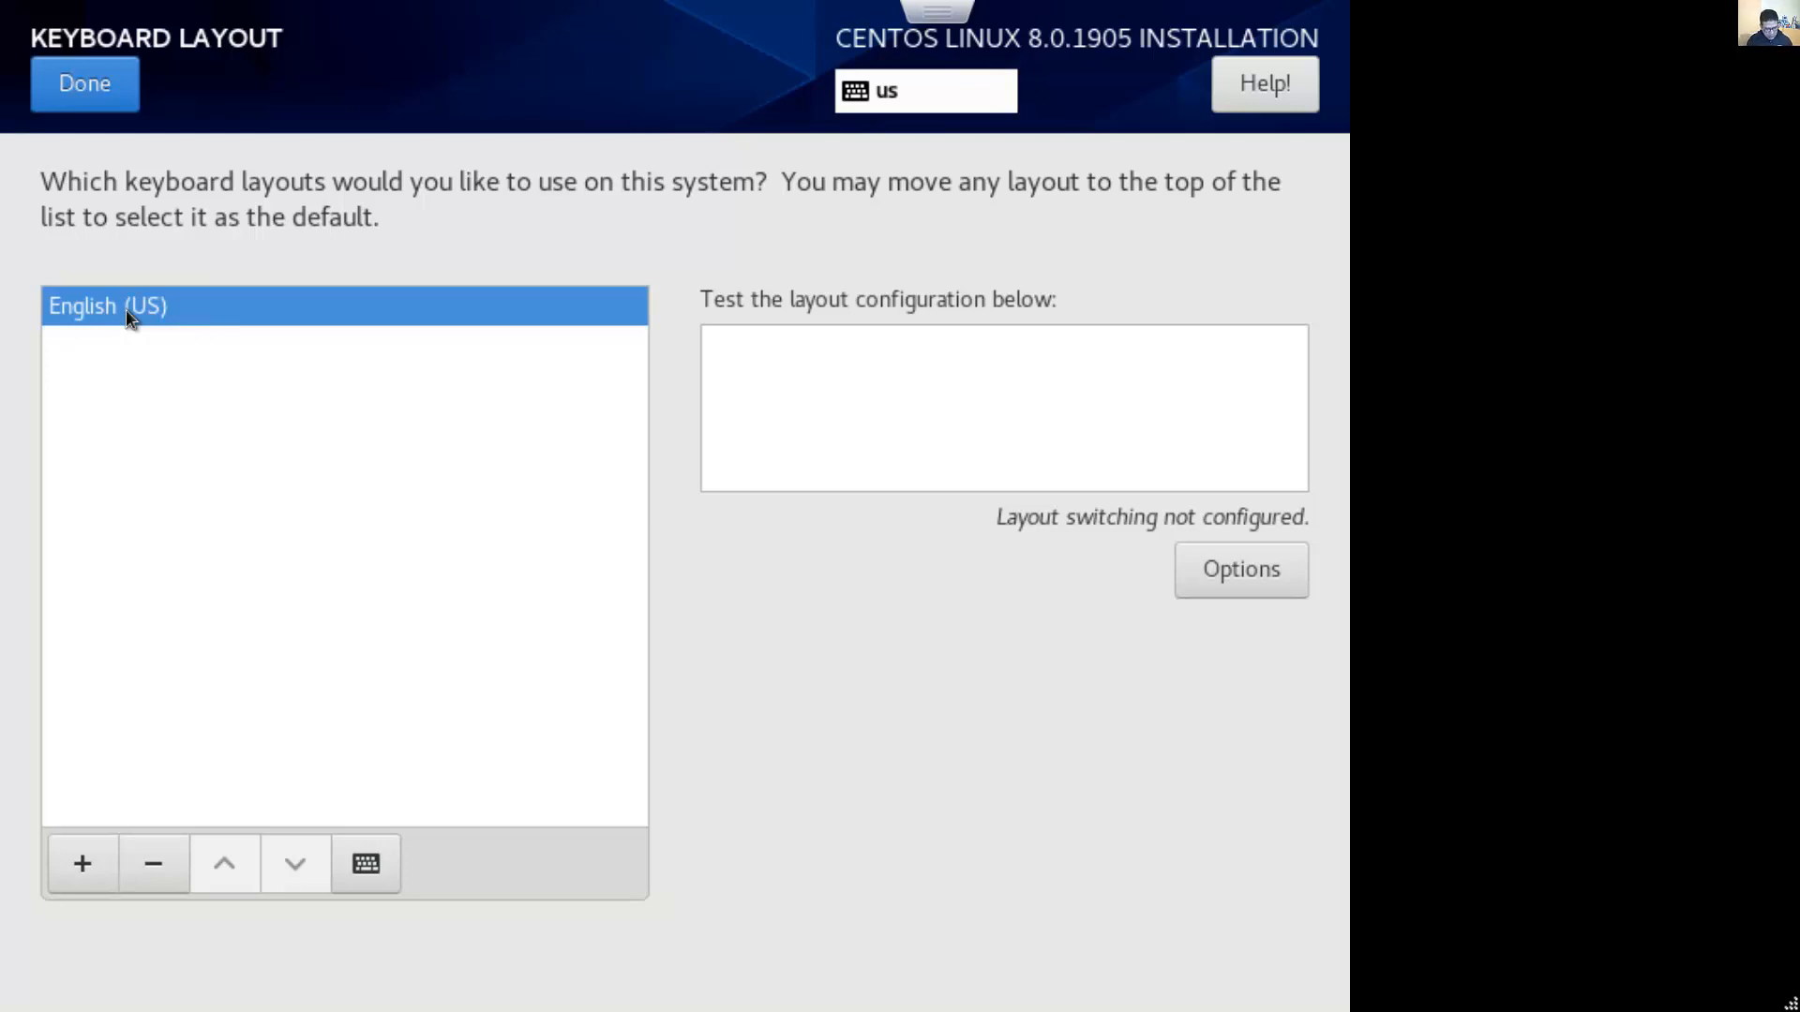
{"action": "mouse_move", "coordinate": [164, 371]}
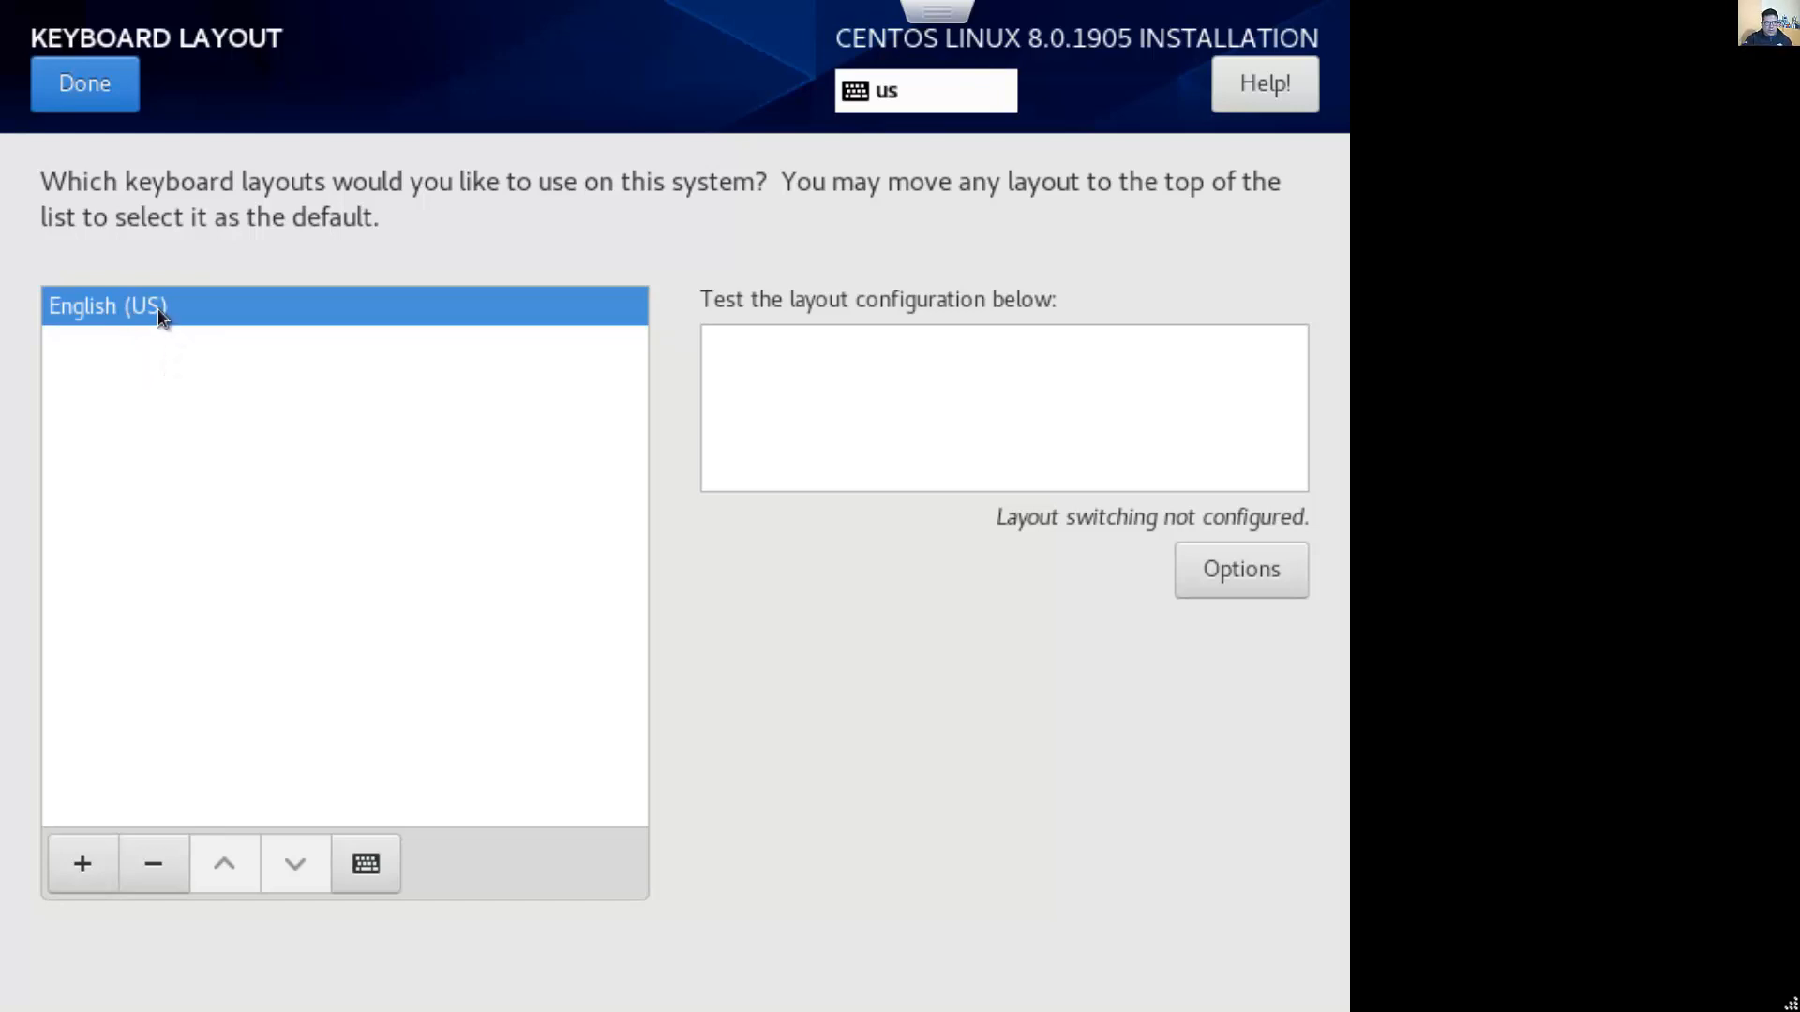
{"action": "mouse_move", "coordinate": [96, 863]}
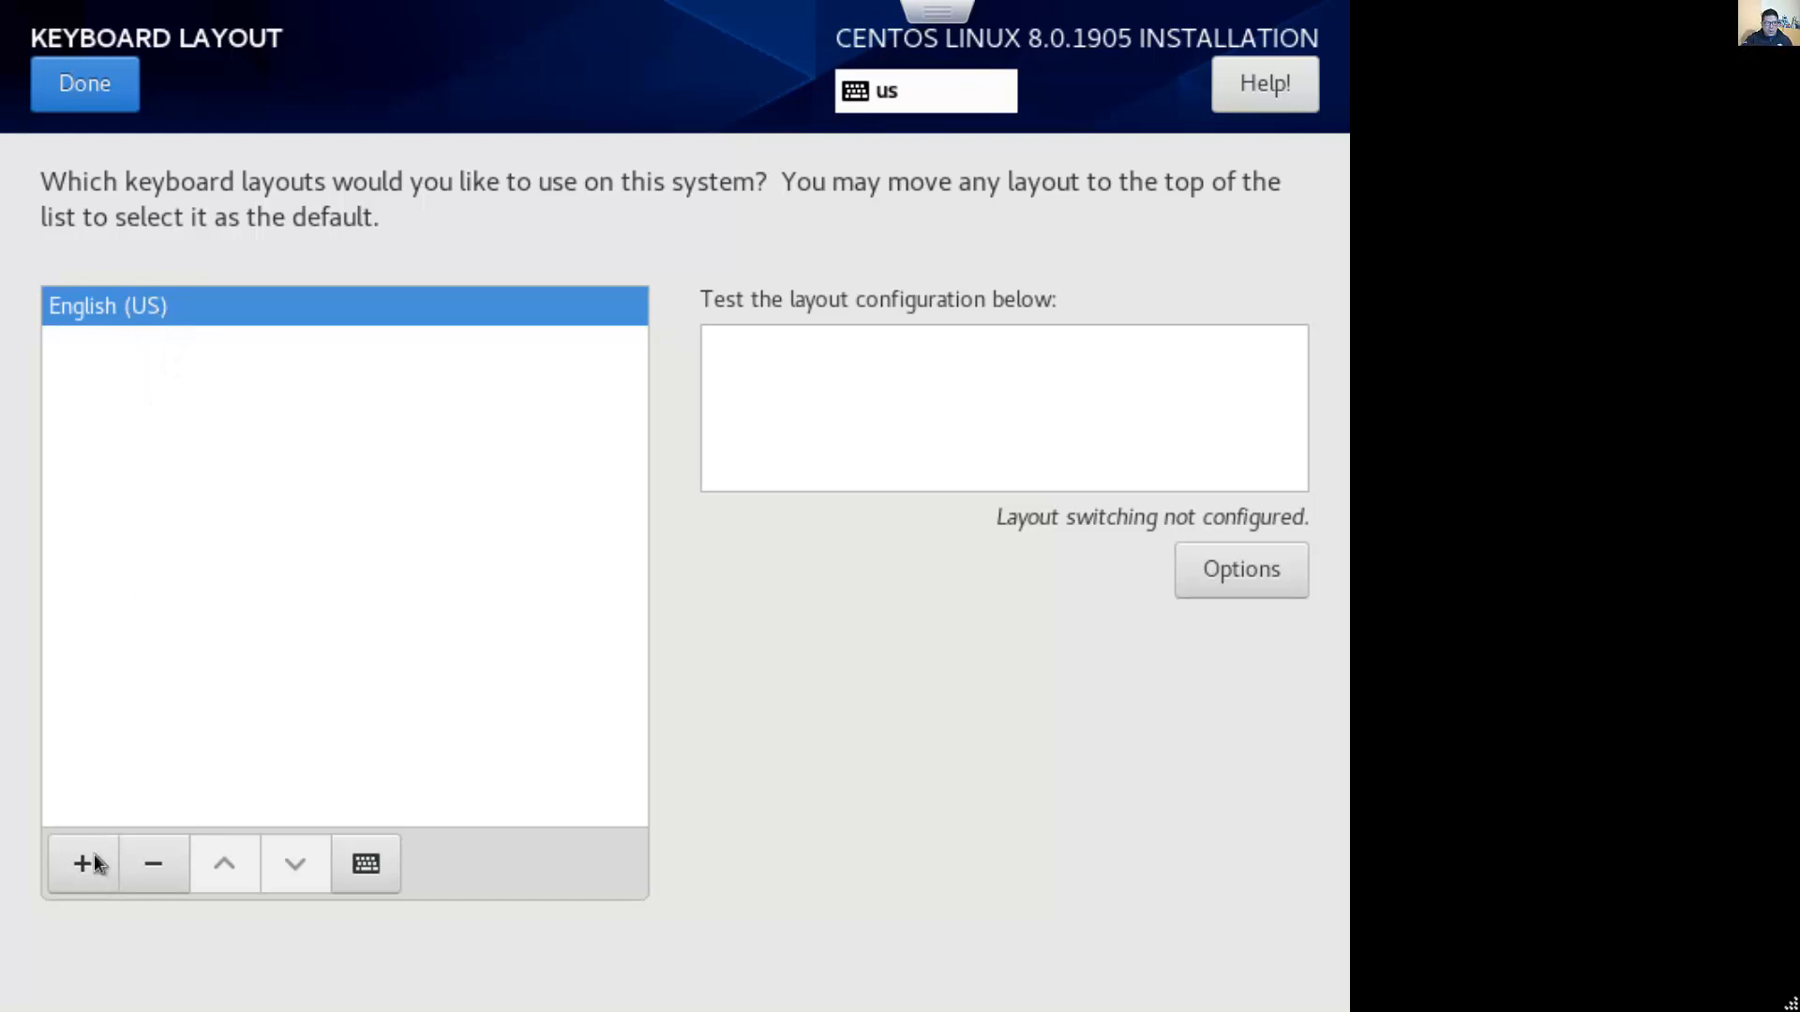
{"action": "left_click", "coordinate": [82, 863]}
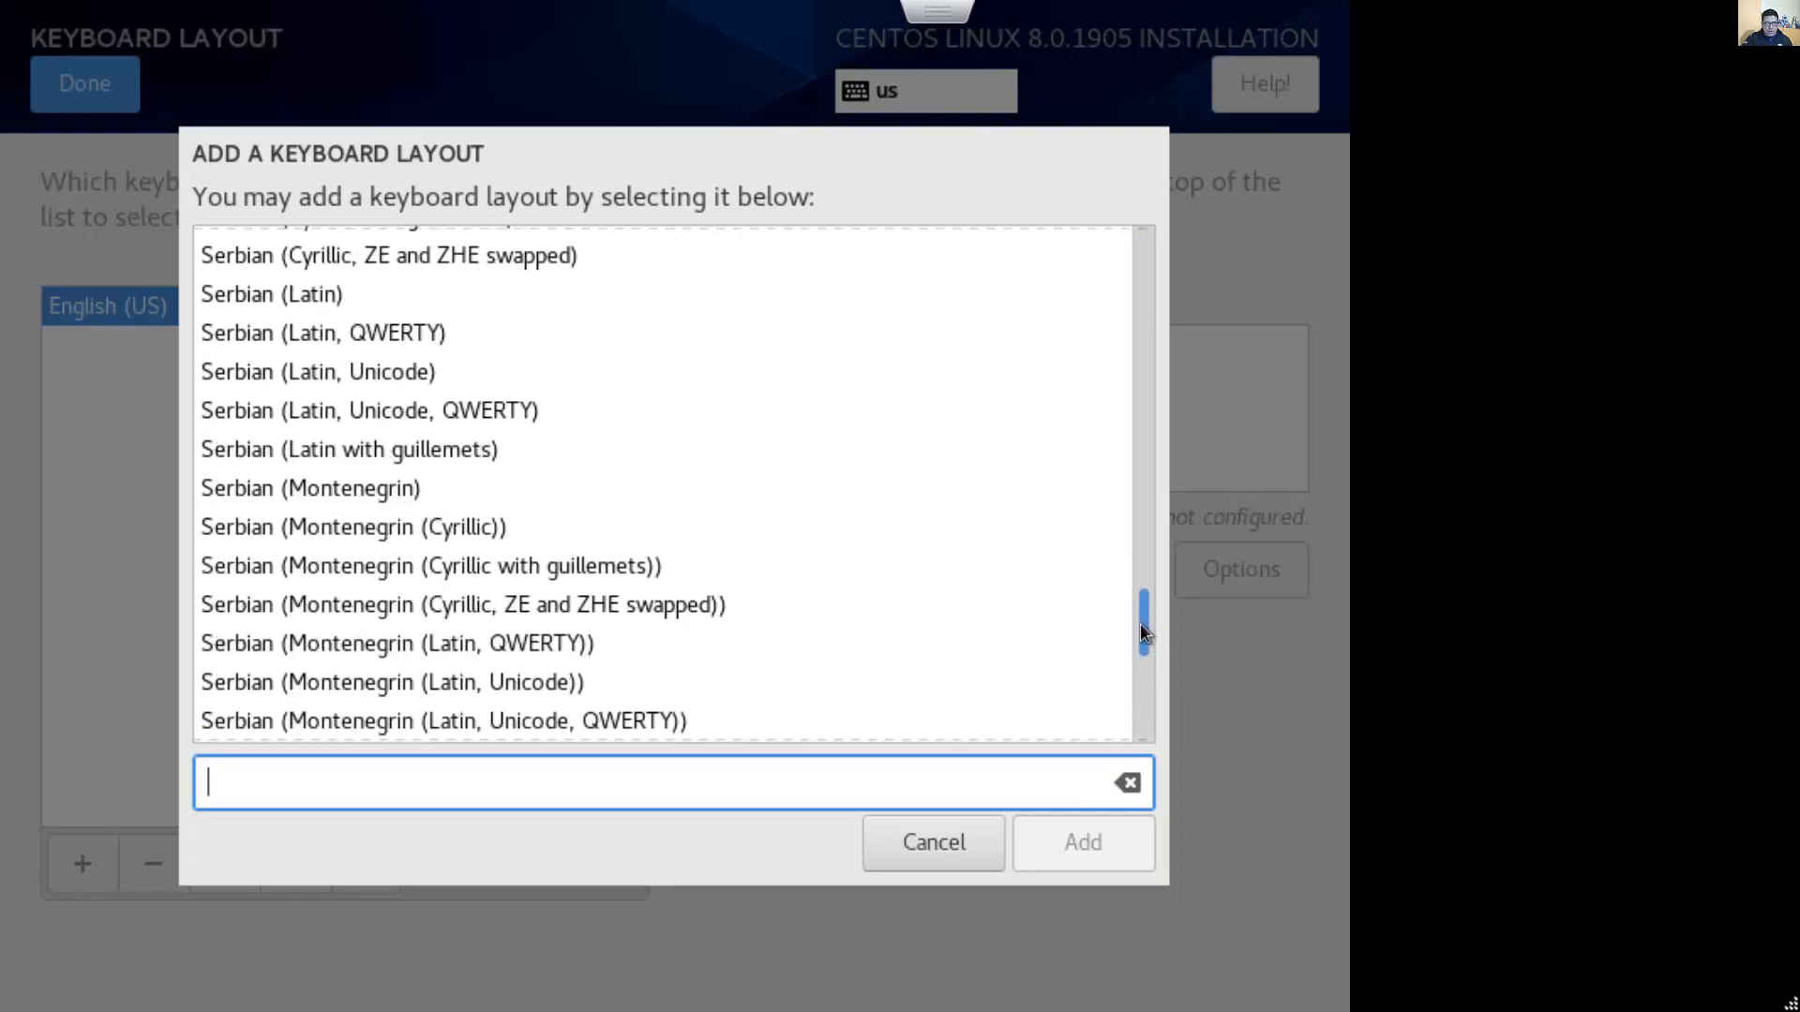
{"action": "left_click_drag", "start_coordinate": [1142, 631], "coordinate": [1141, 654]}
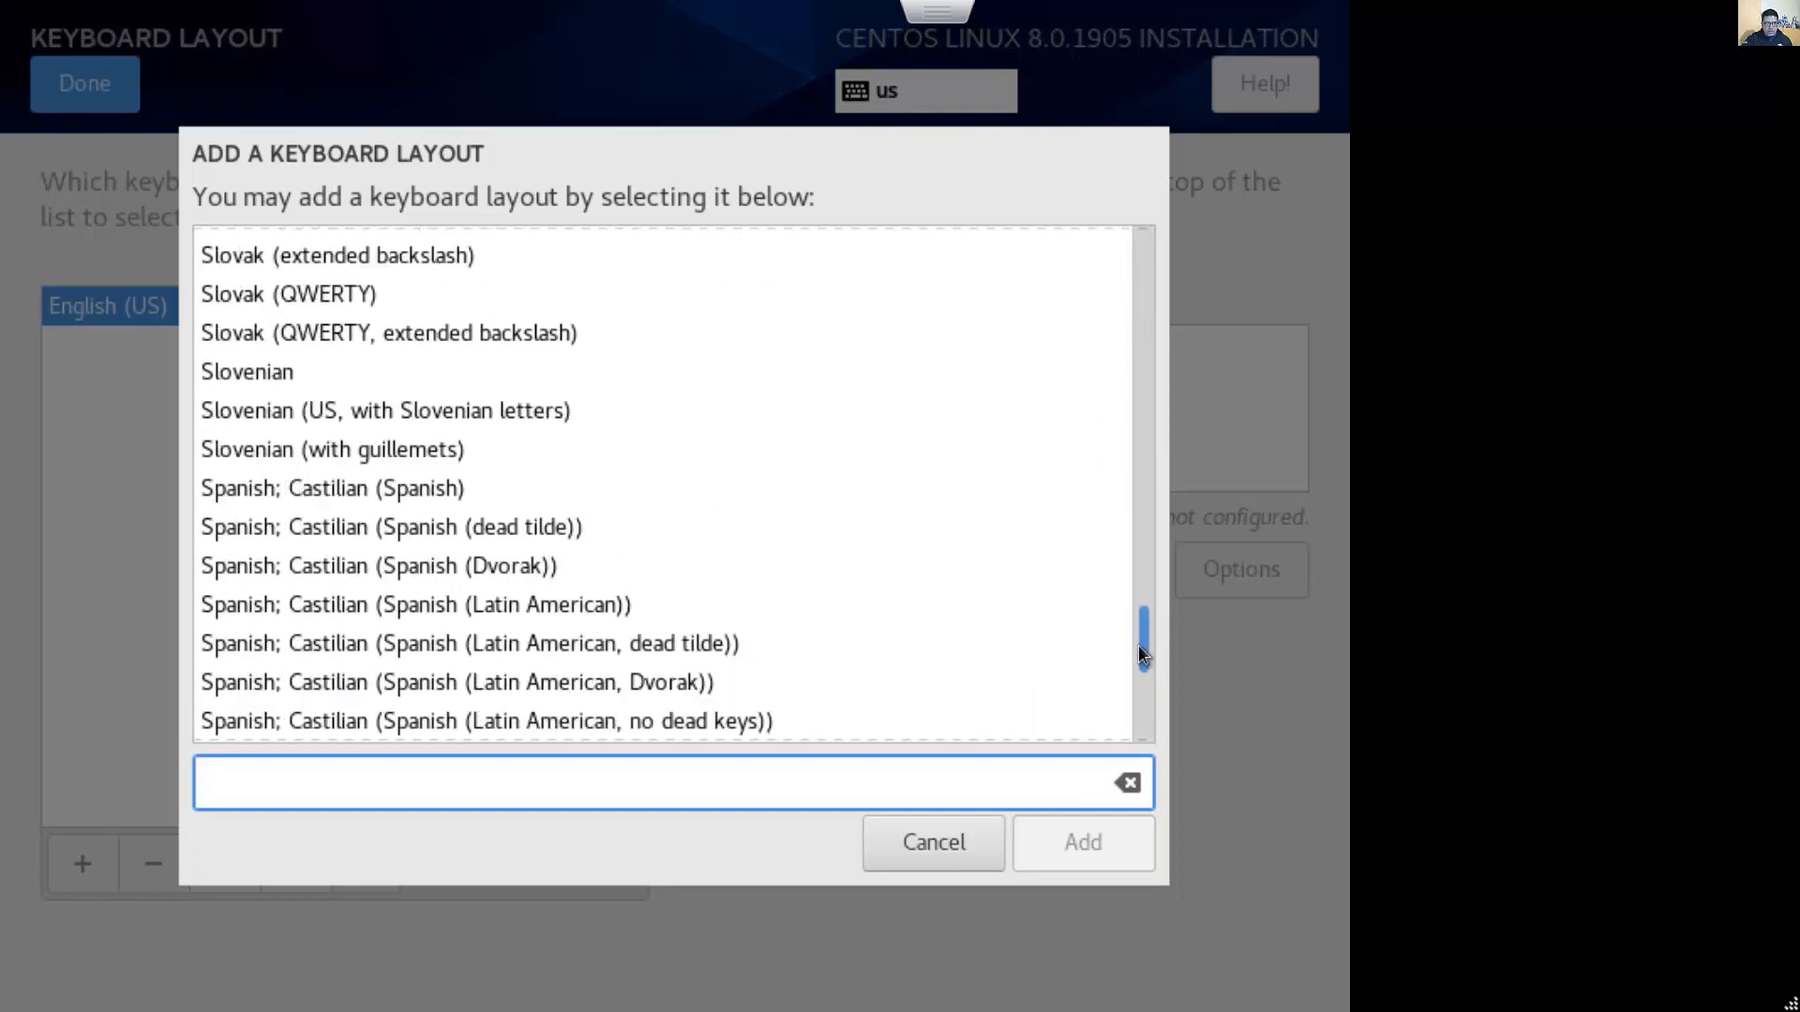
{"action": "scroll", "scroll_direction": "down", "scroll_amount": 3}
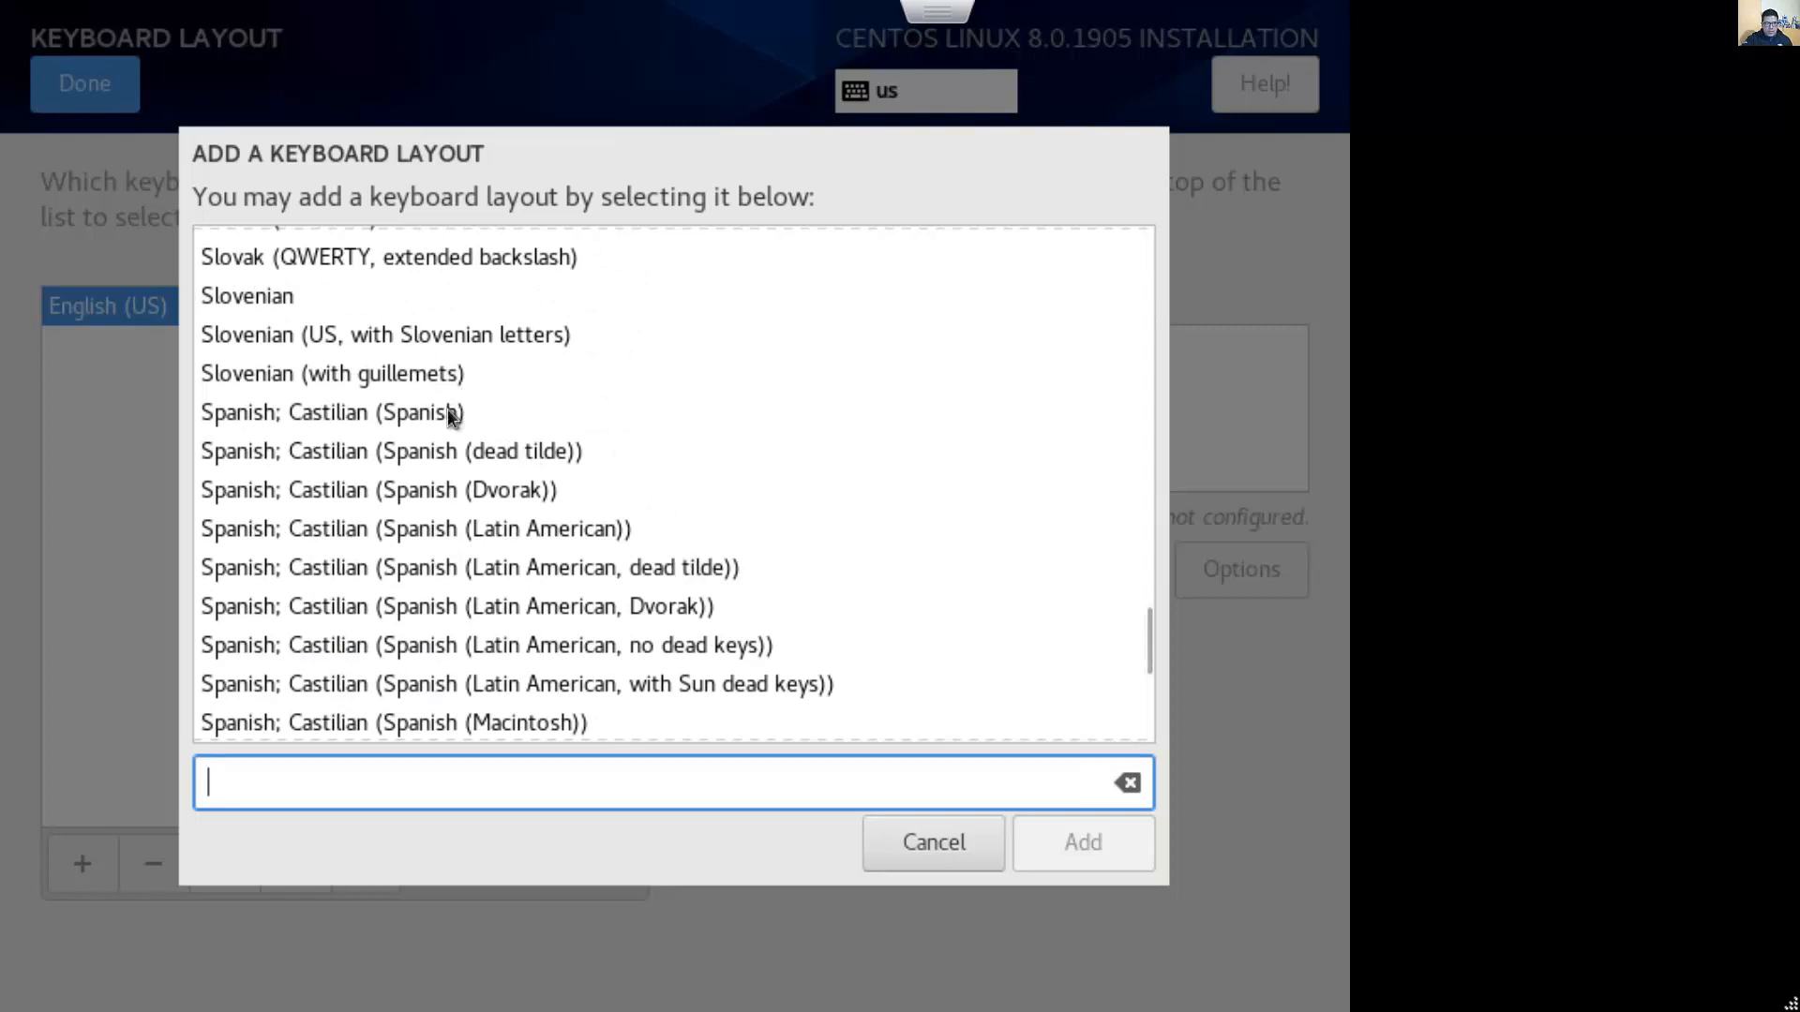
{"action": "left_click", "coordinate": [414, 527]}
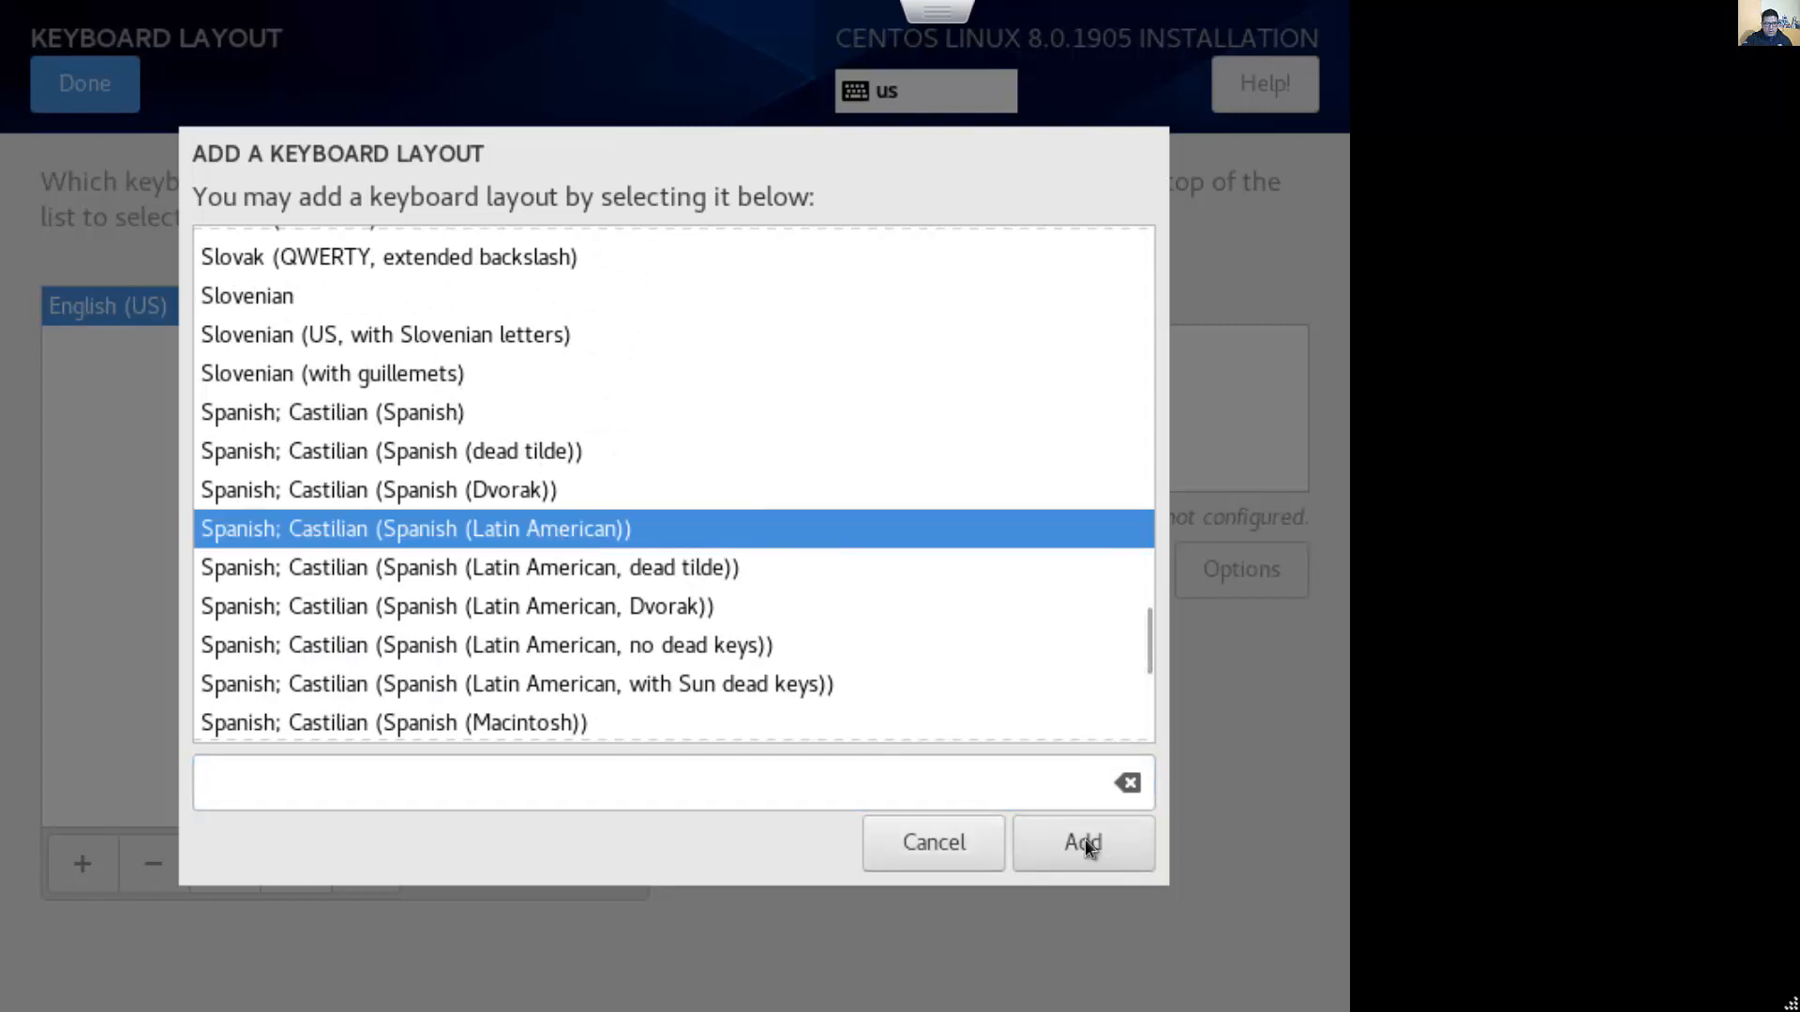
{"action": "left_click", "coordinate": [1079, 842]}
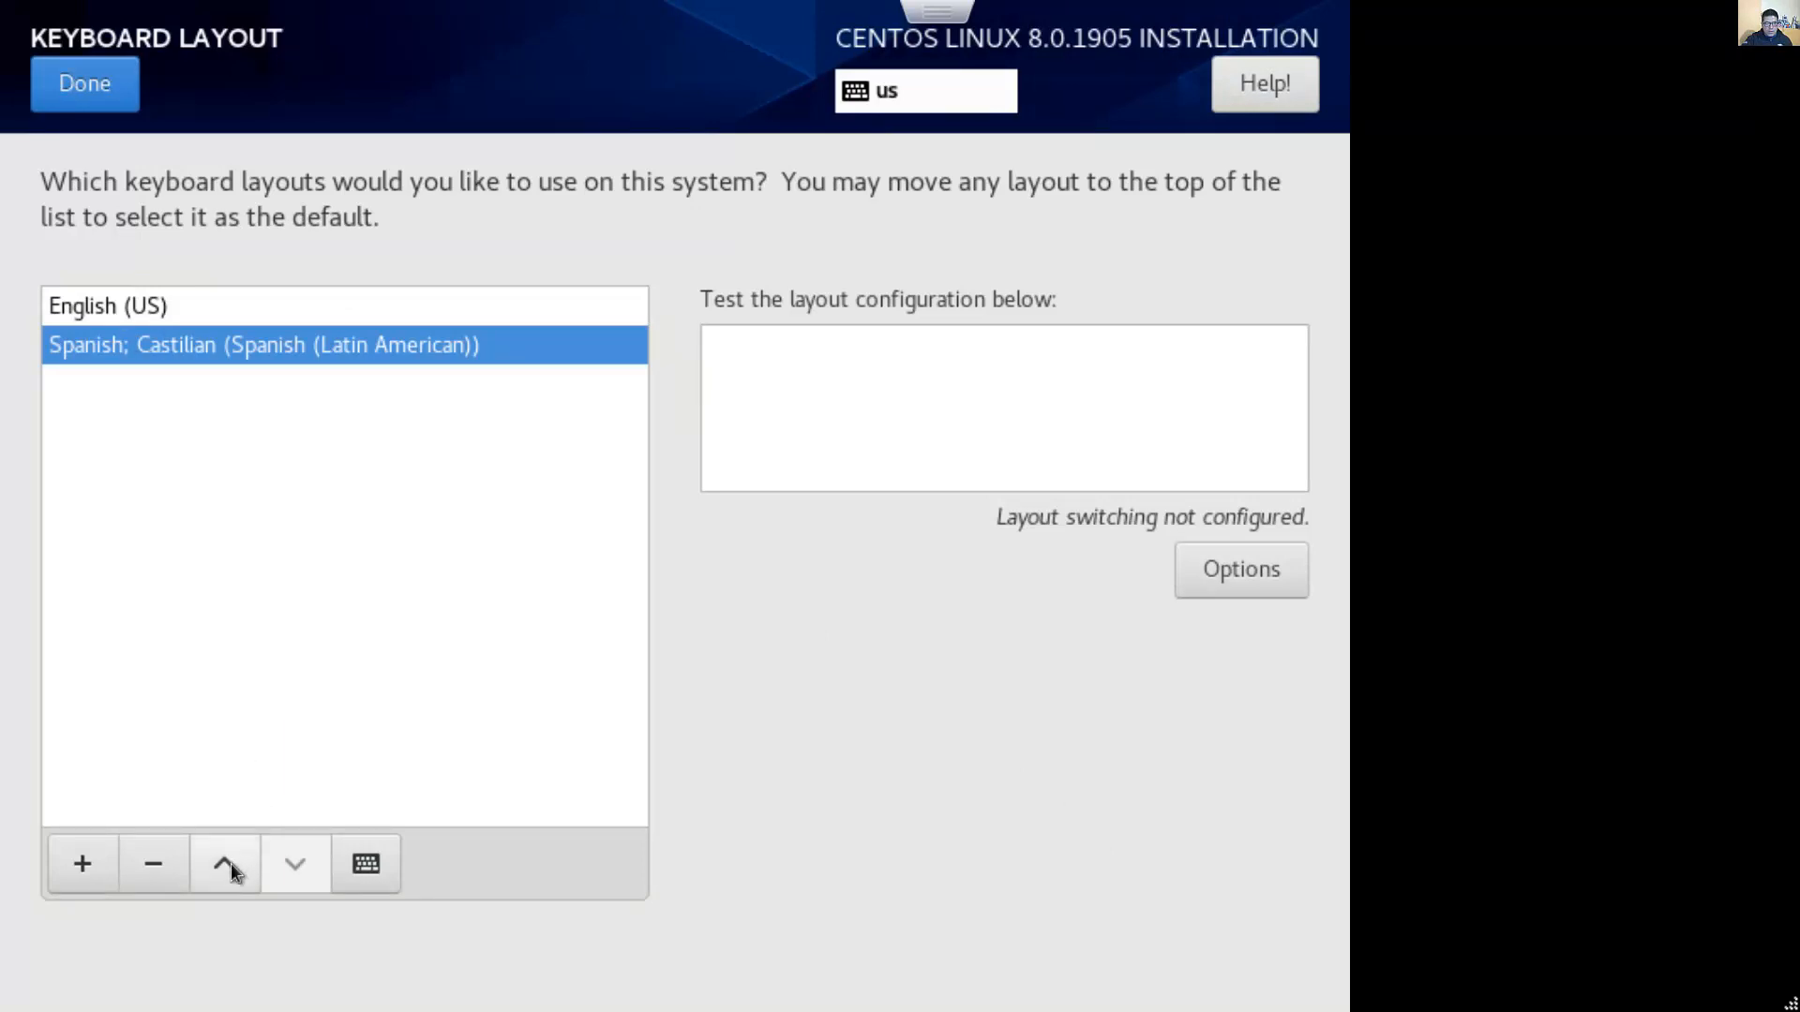
{"action": "mouse_move", "coordinate": [235, 875]}
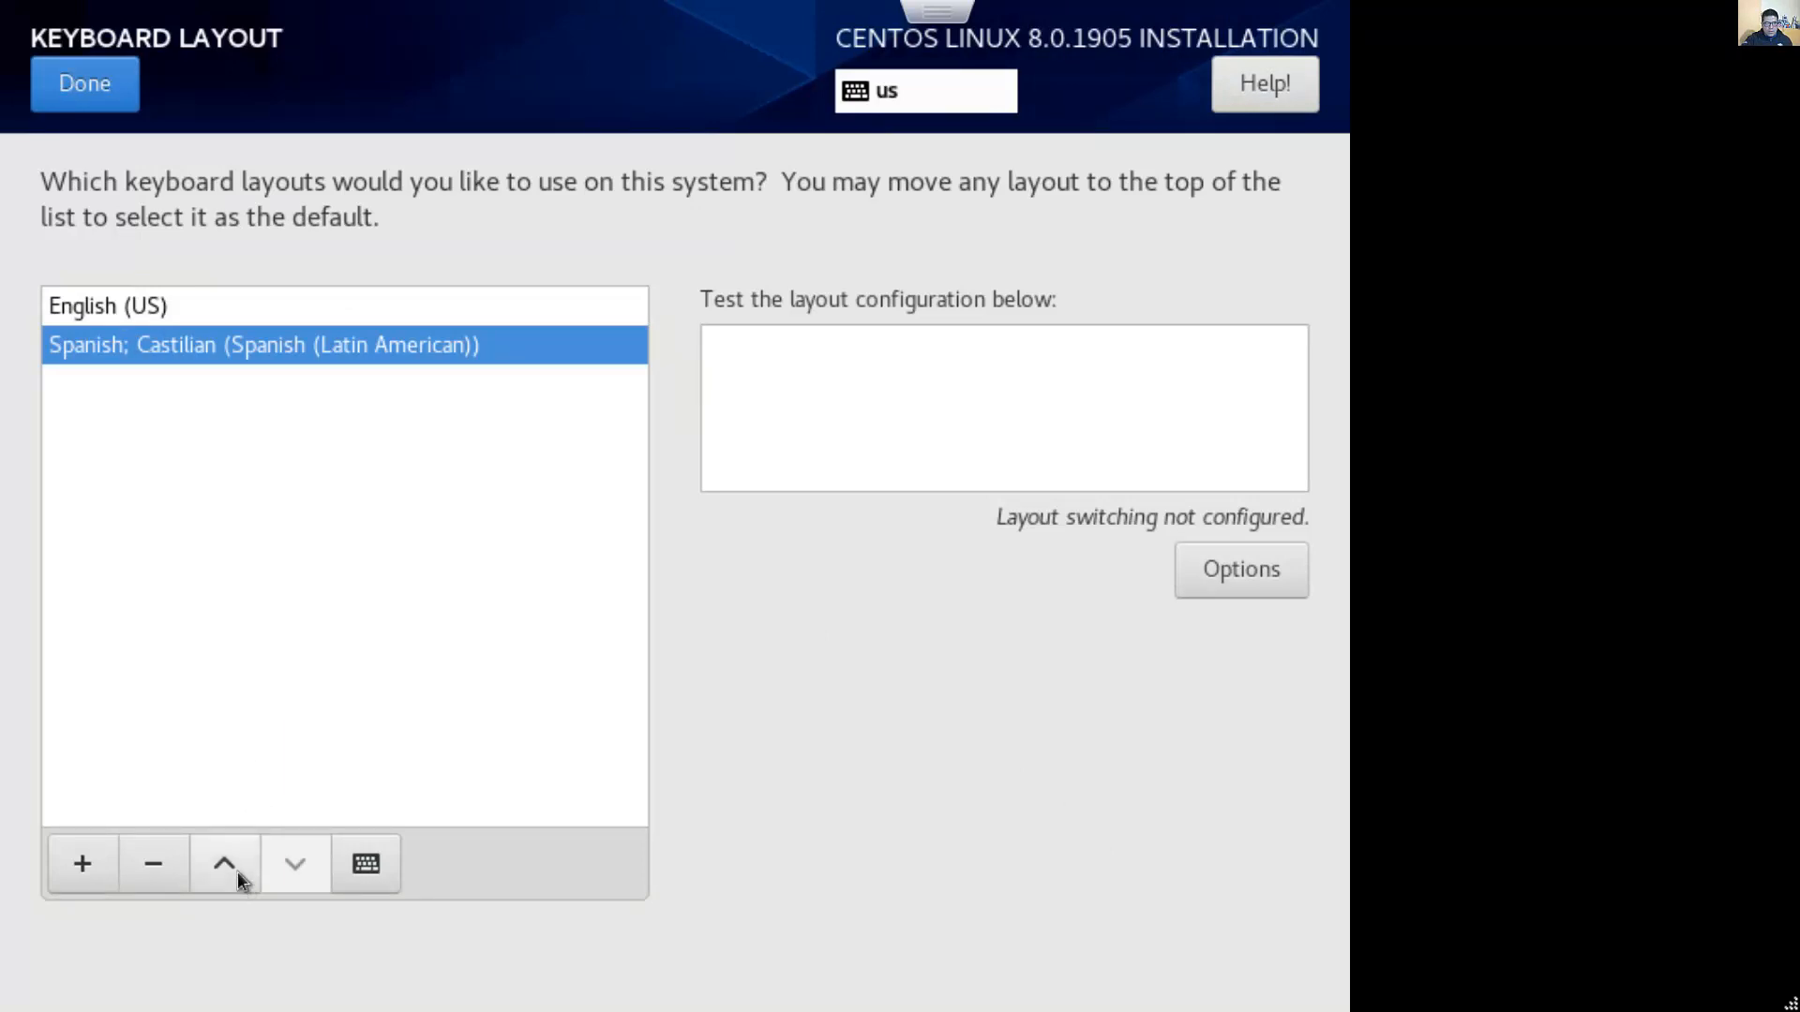
{"action": "left_click", "coordinate": [225, 863]}
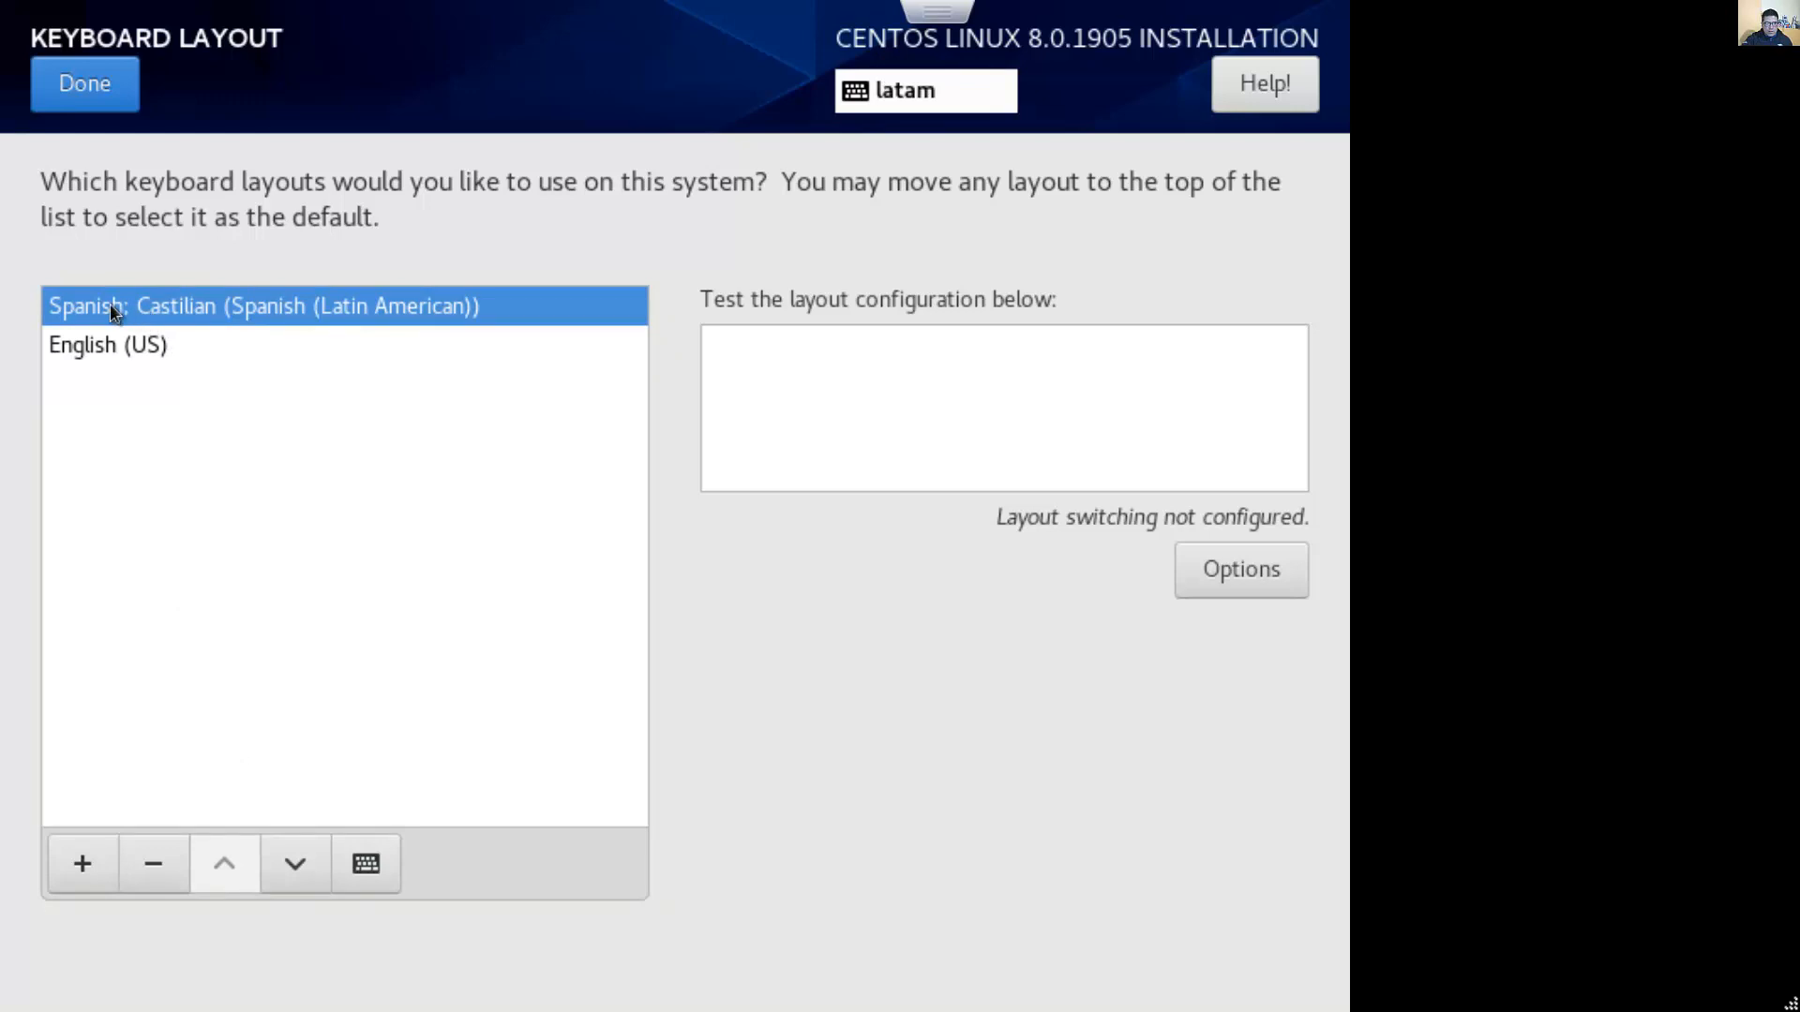
{"action": "left_click", "coordinate": [107, 344]}
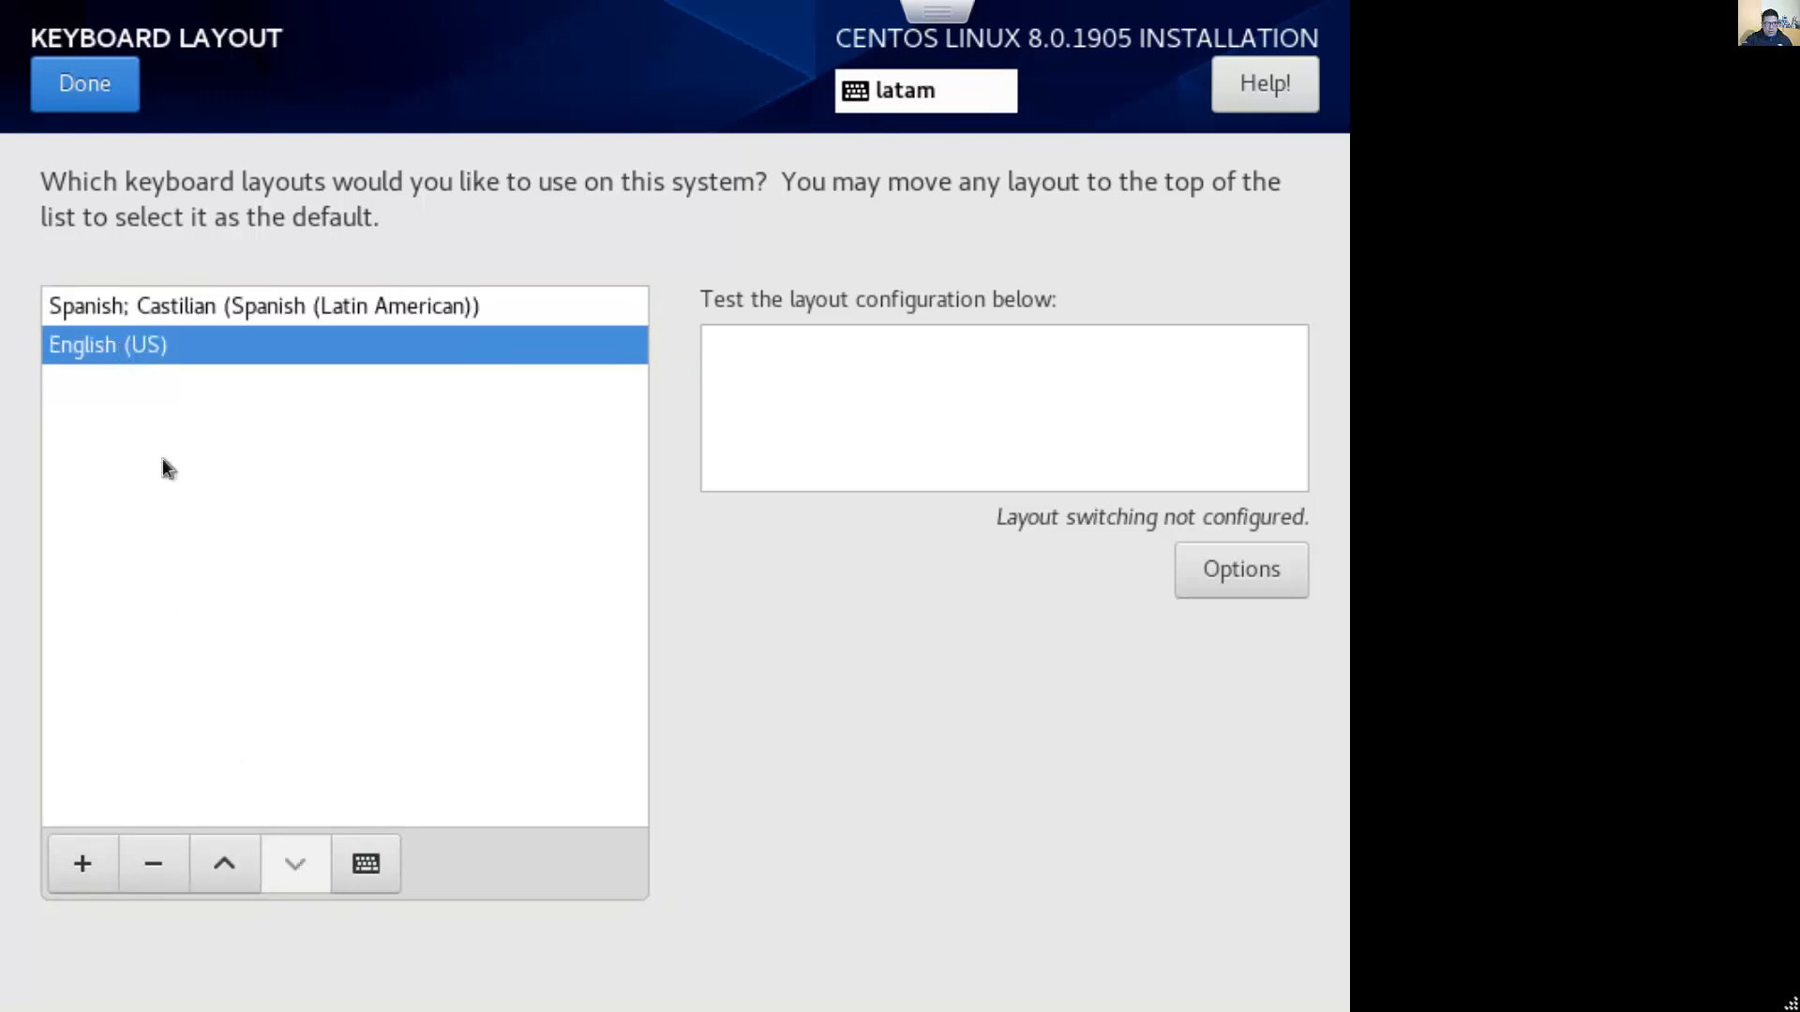
{"action": "left_click", "coordinate": [83, 82]}
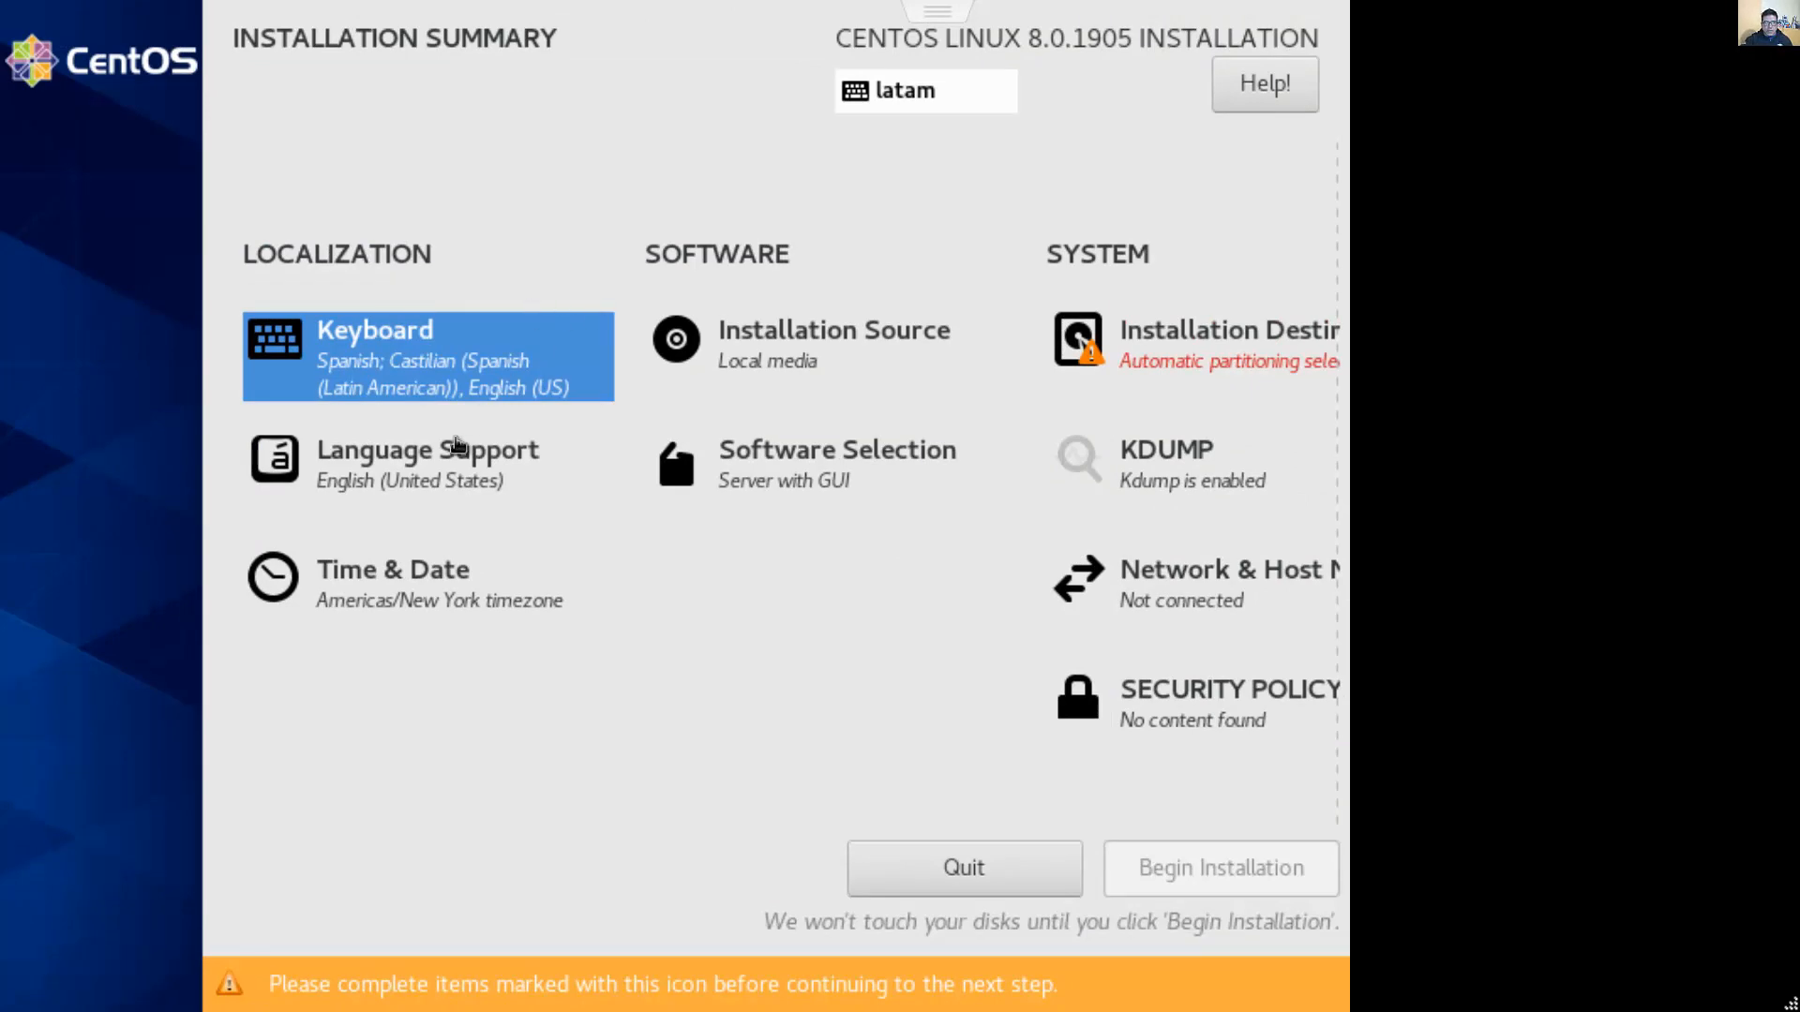
In Time & Date, pick Lima on the map for the Americas/Lima timezone
{"action": "left_click", "coordinate": [392, 583]}
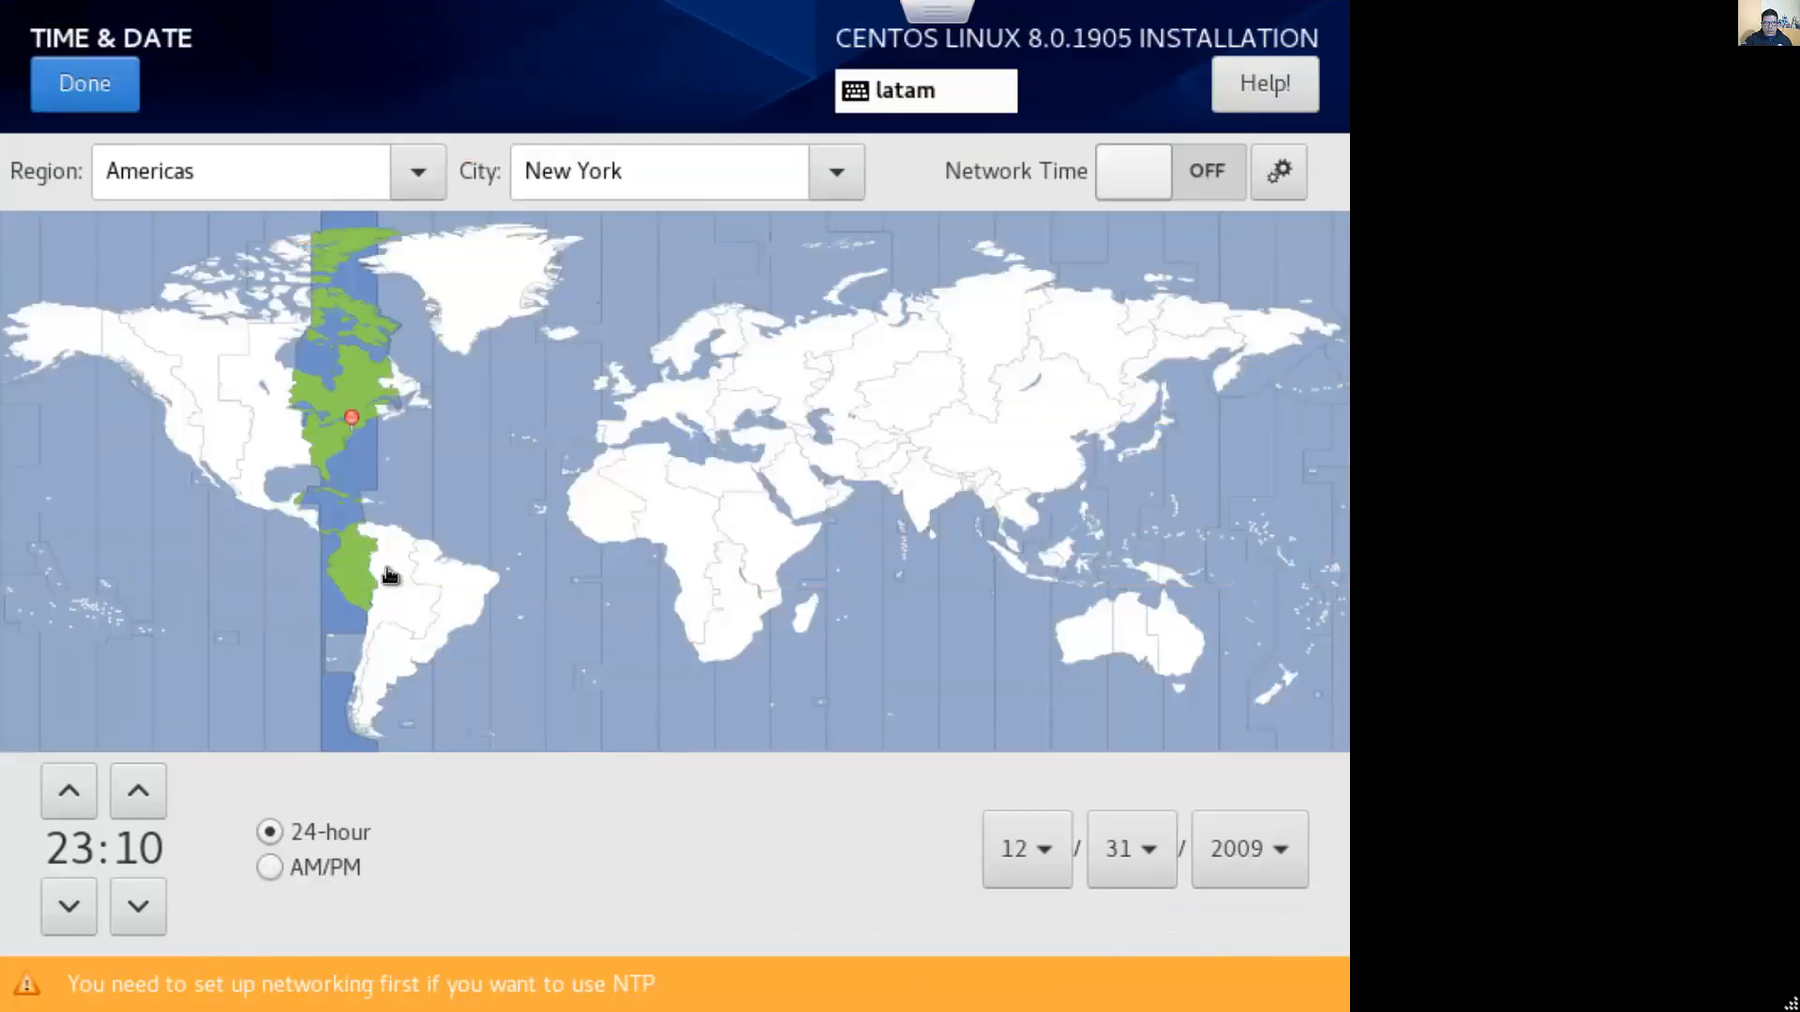
{"action": "left_click", "coordinate": [342, 578]}
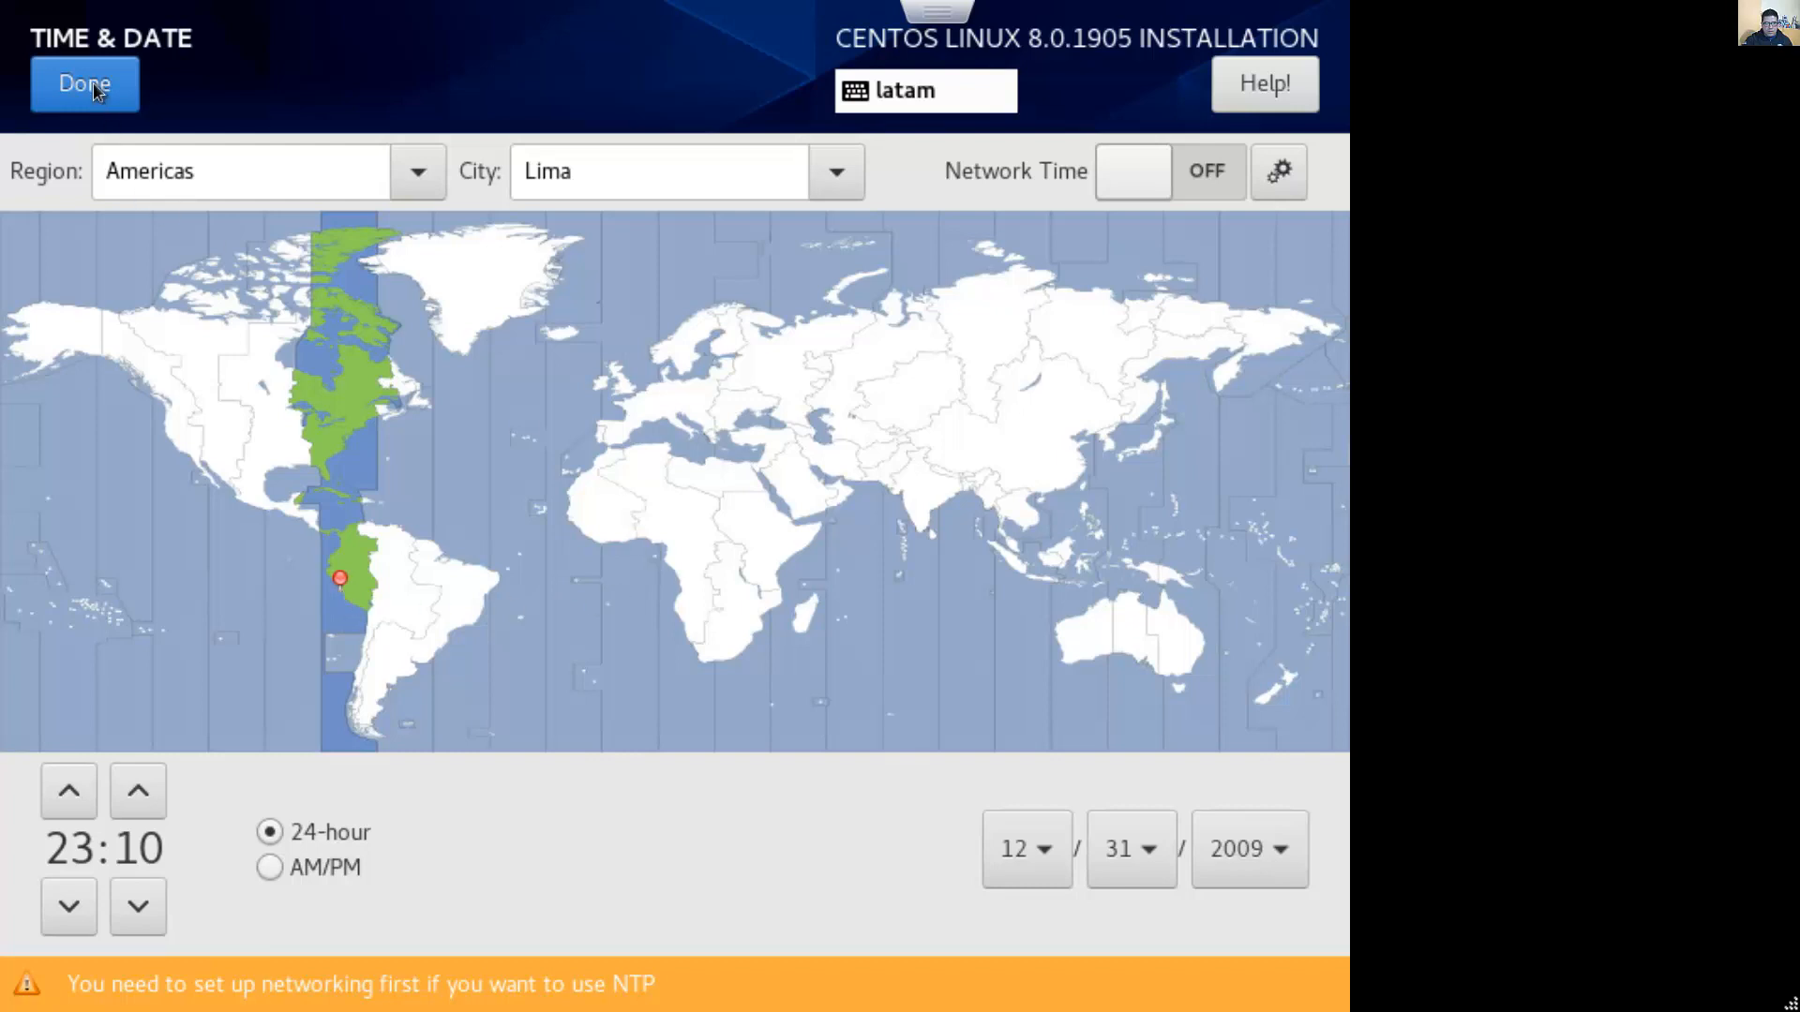
{"action": "left_click", "coordinate": [83, 84]}
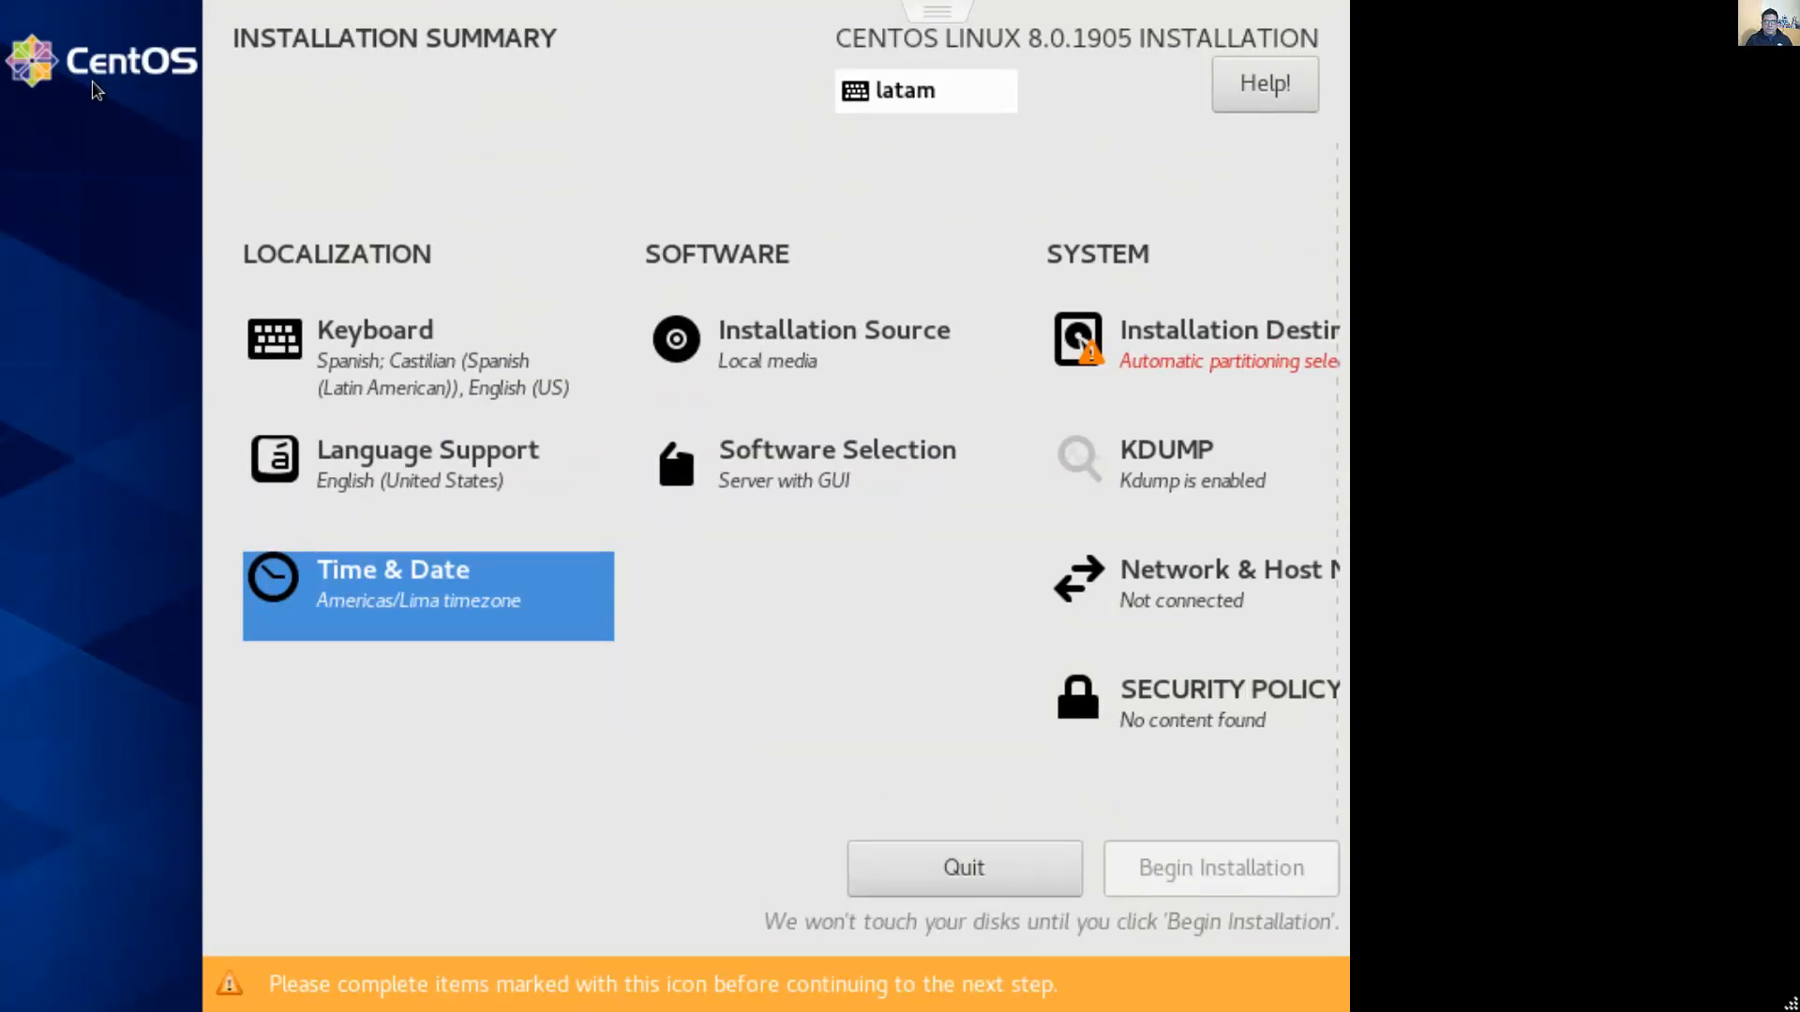
{"action": "mouse_move", "coordinate": [612, 233]}
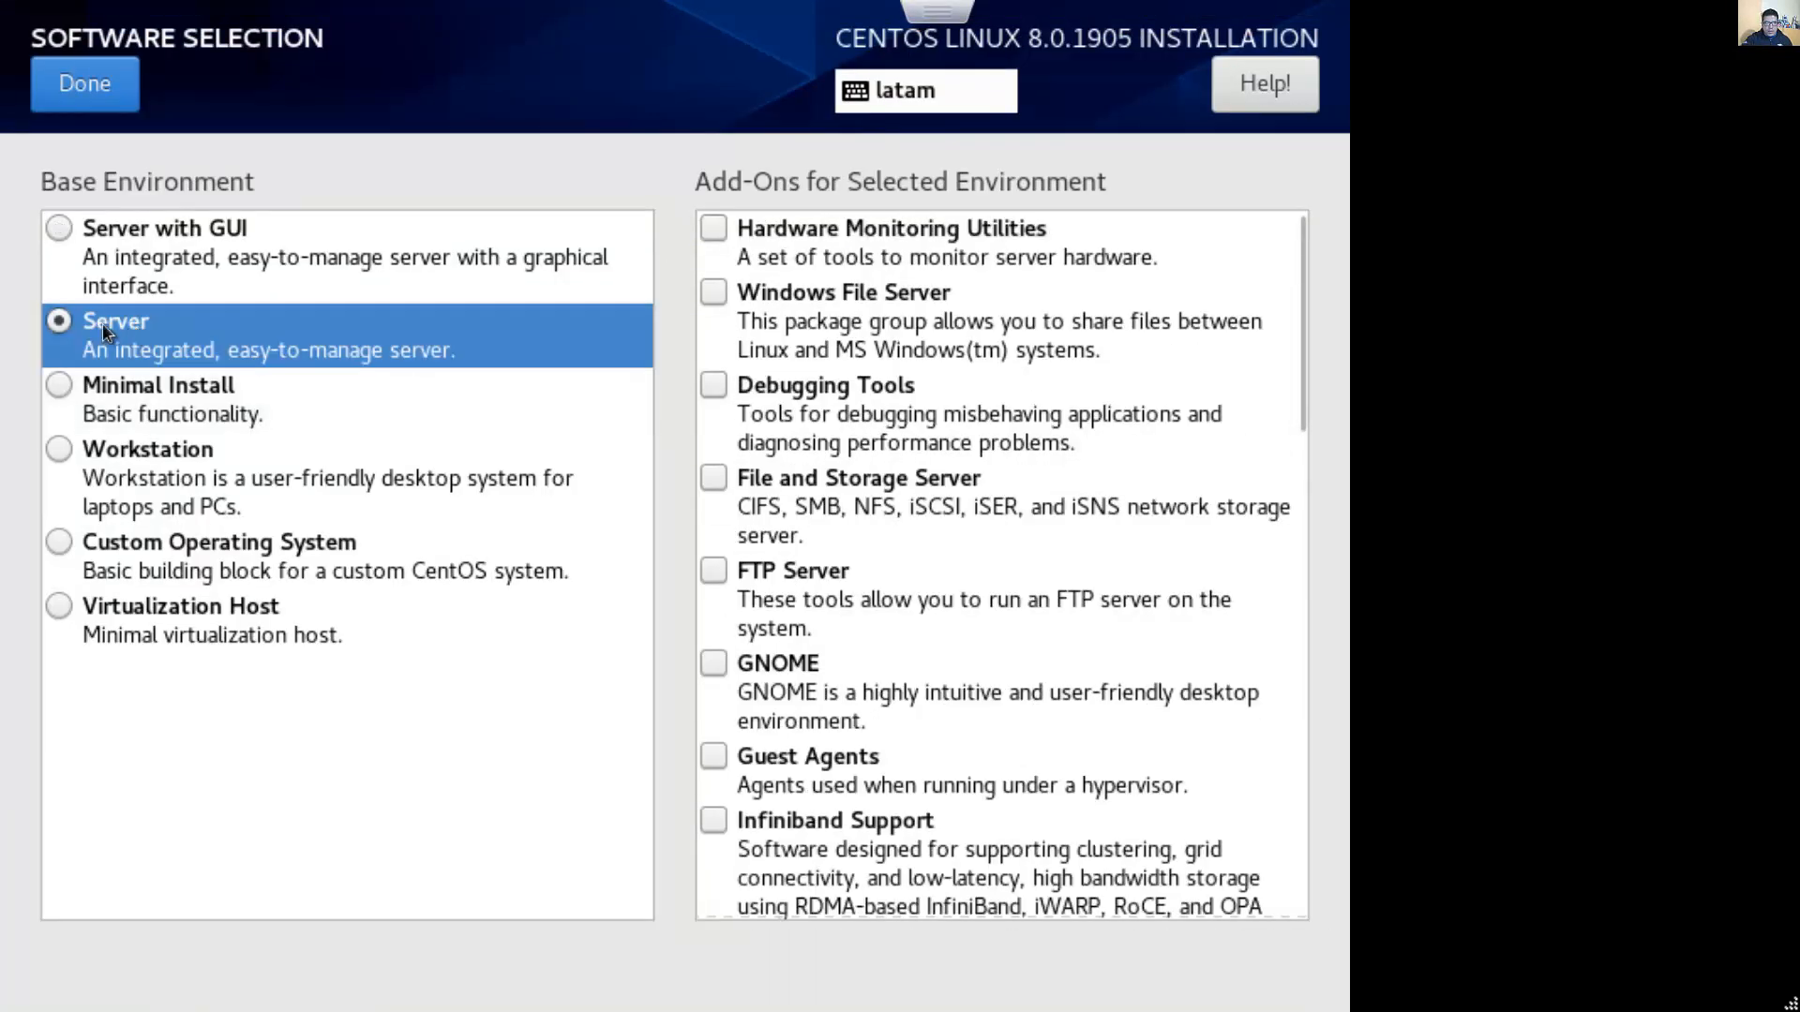
{"action": "mouse_move", "coordinate": [253, 342]}
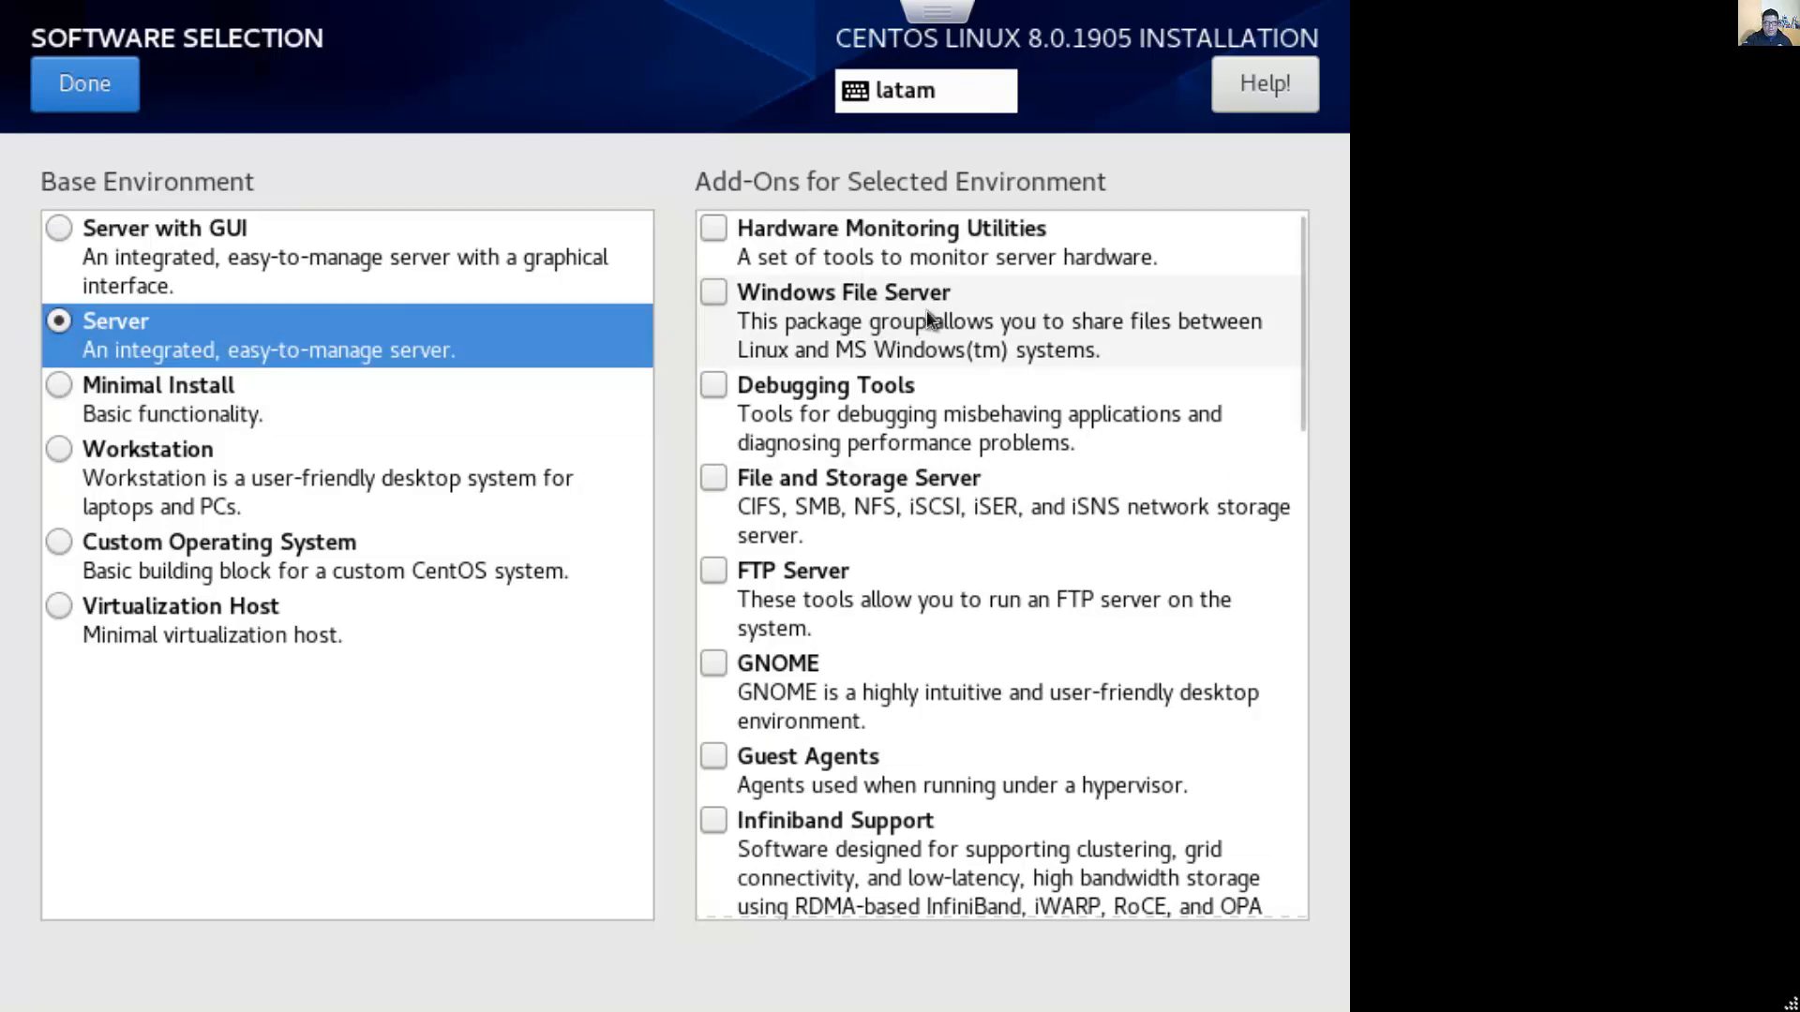
{"action": "mouse_move", "coordinate": [803, 252]}
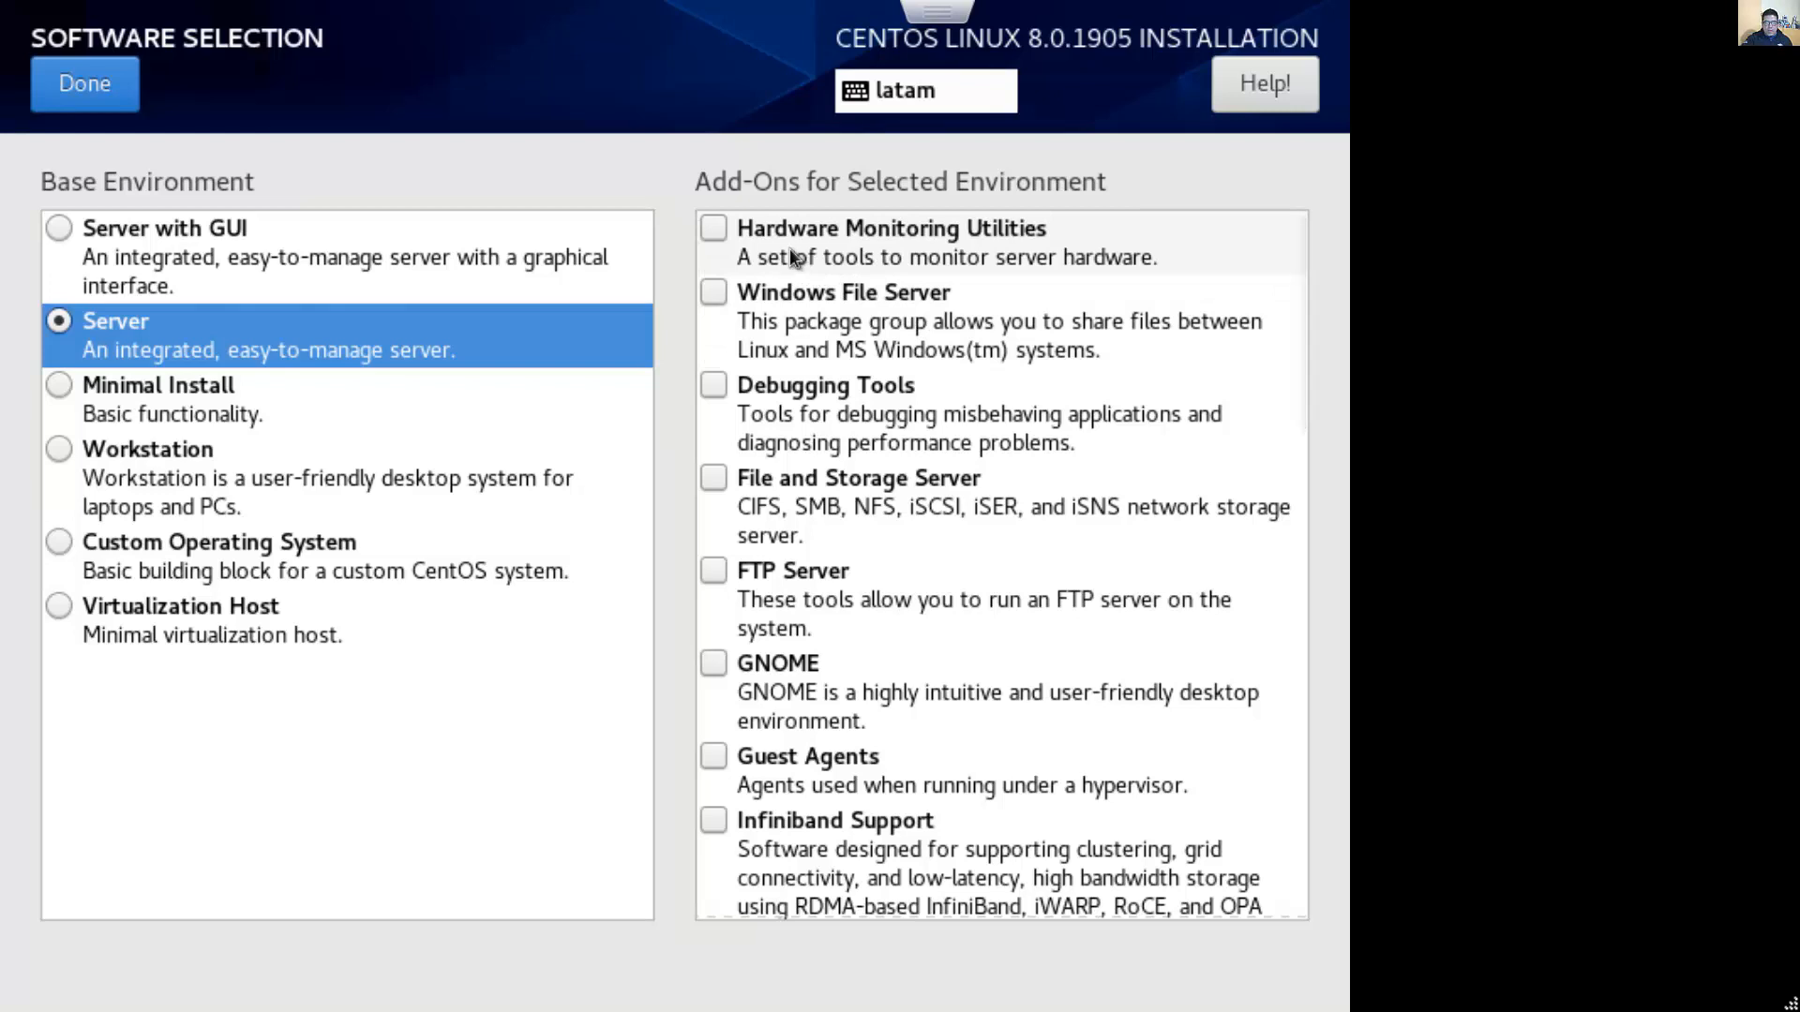
Tick the Hardware Monitoring Utilities and Debugging Tools add-ons for the Server environment
{"action": "left_click", "coordinate": [712, 229]}
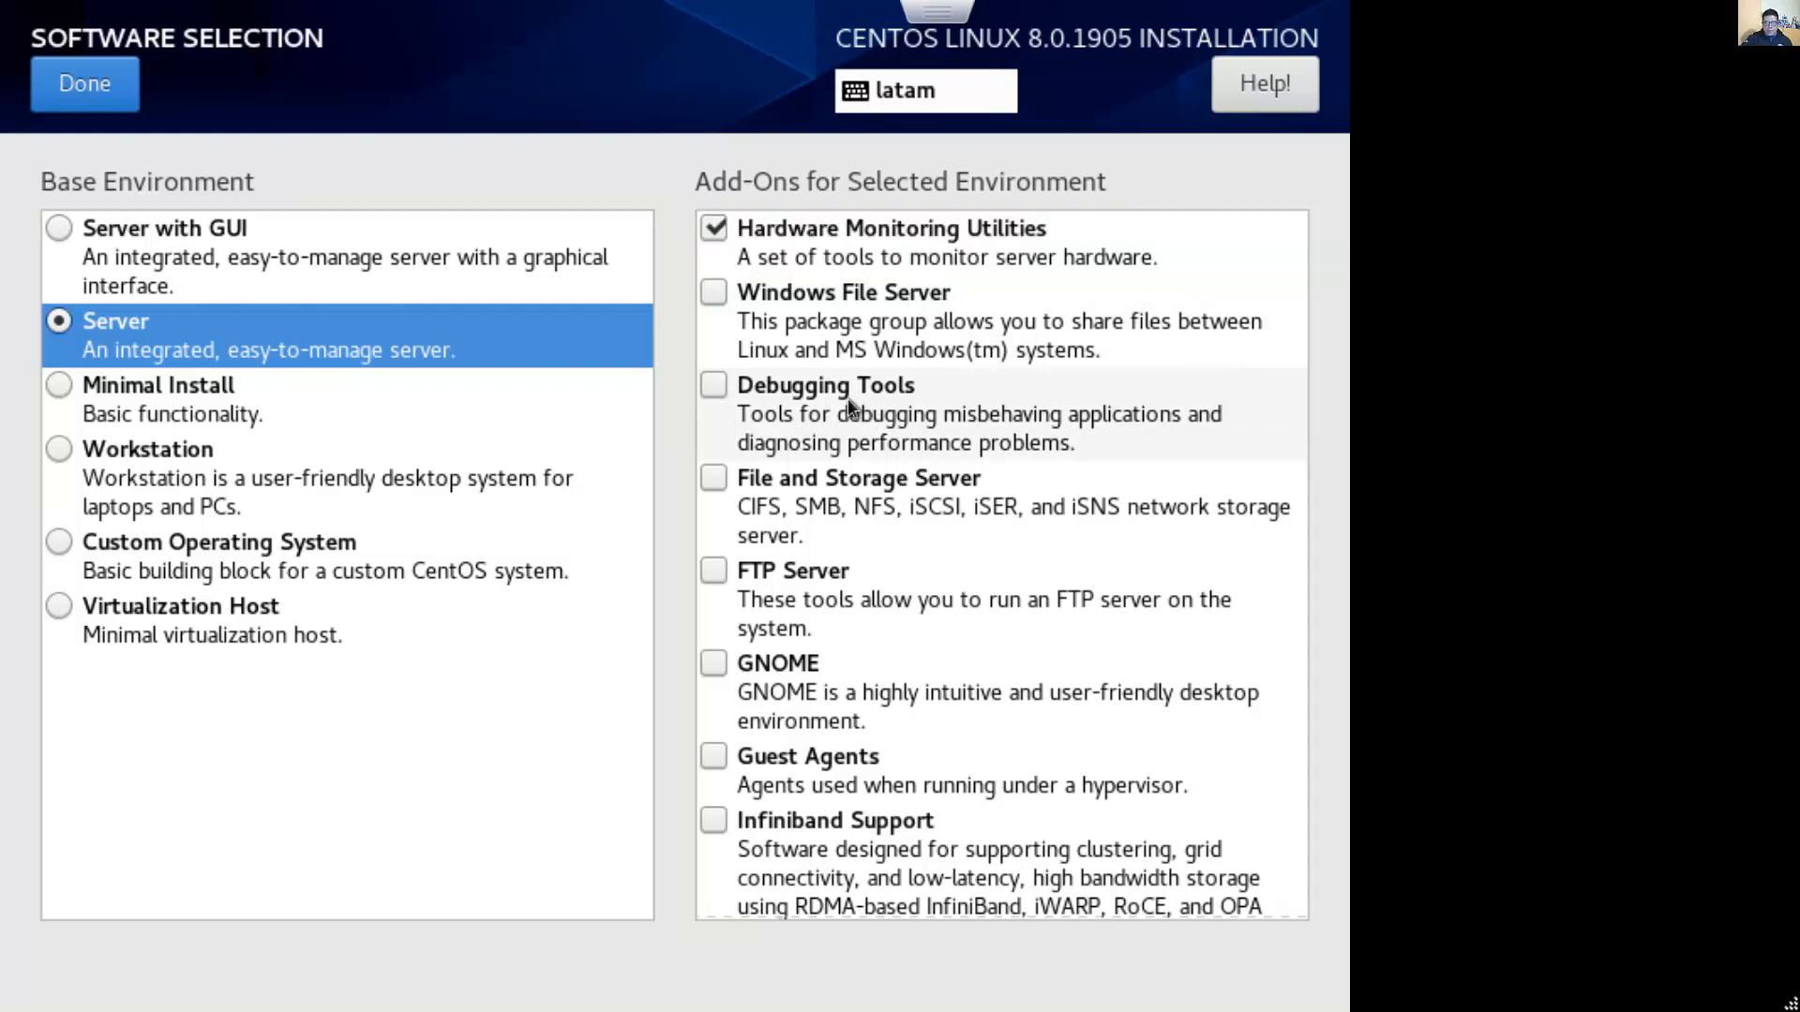
{"action": "left_click", "coordinate": [711, 384]}
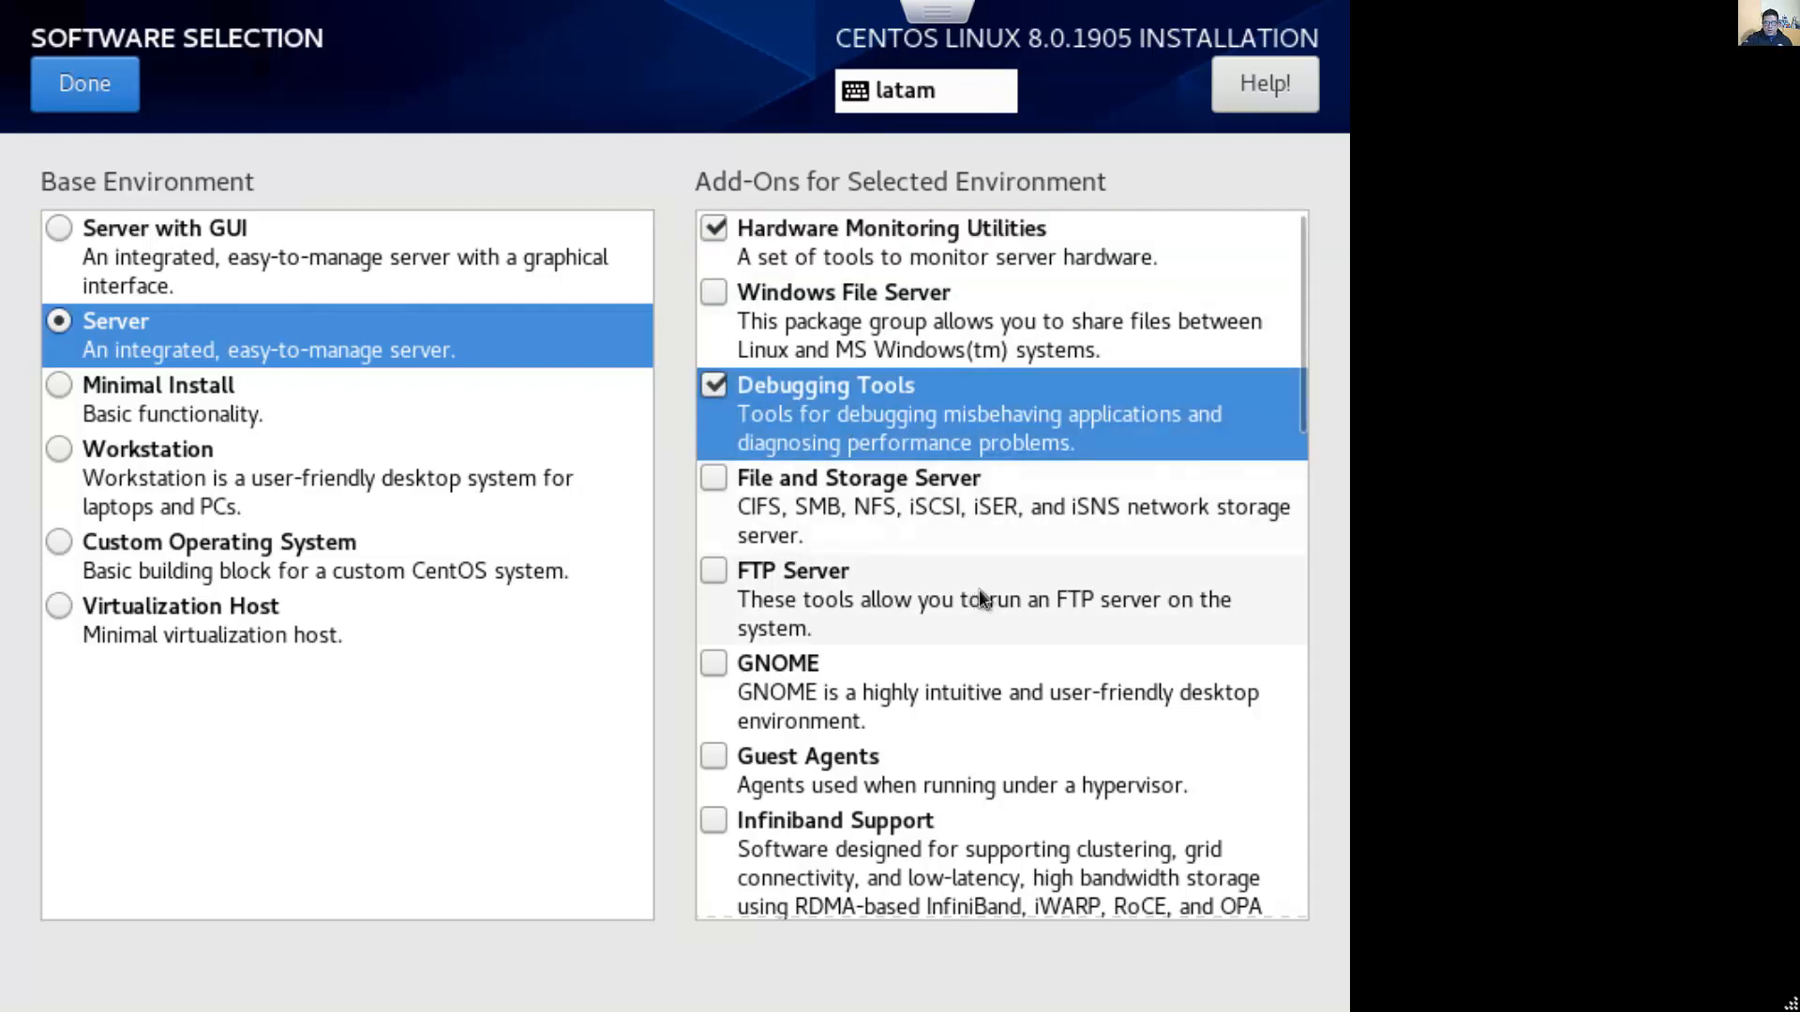
{"action": "scroll", "scroll_direction": "down", "scroll_amount": 3}
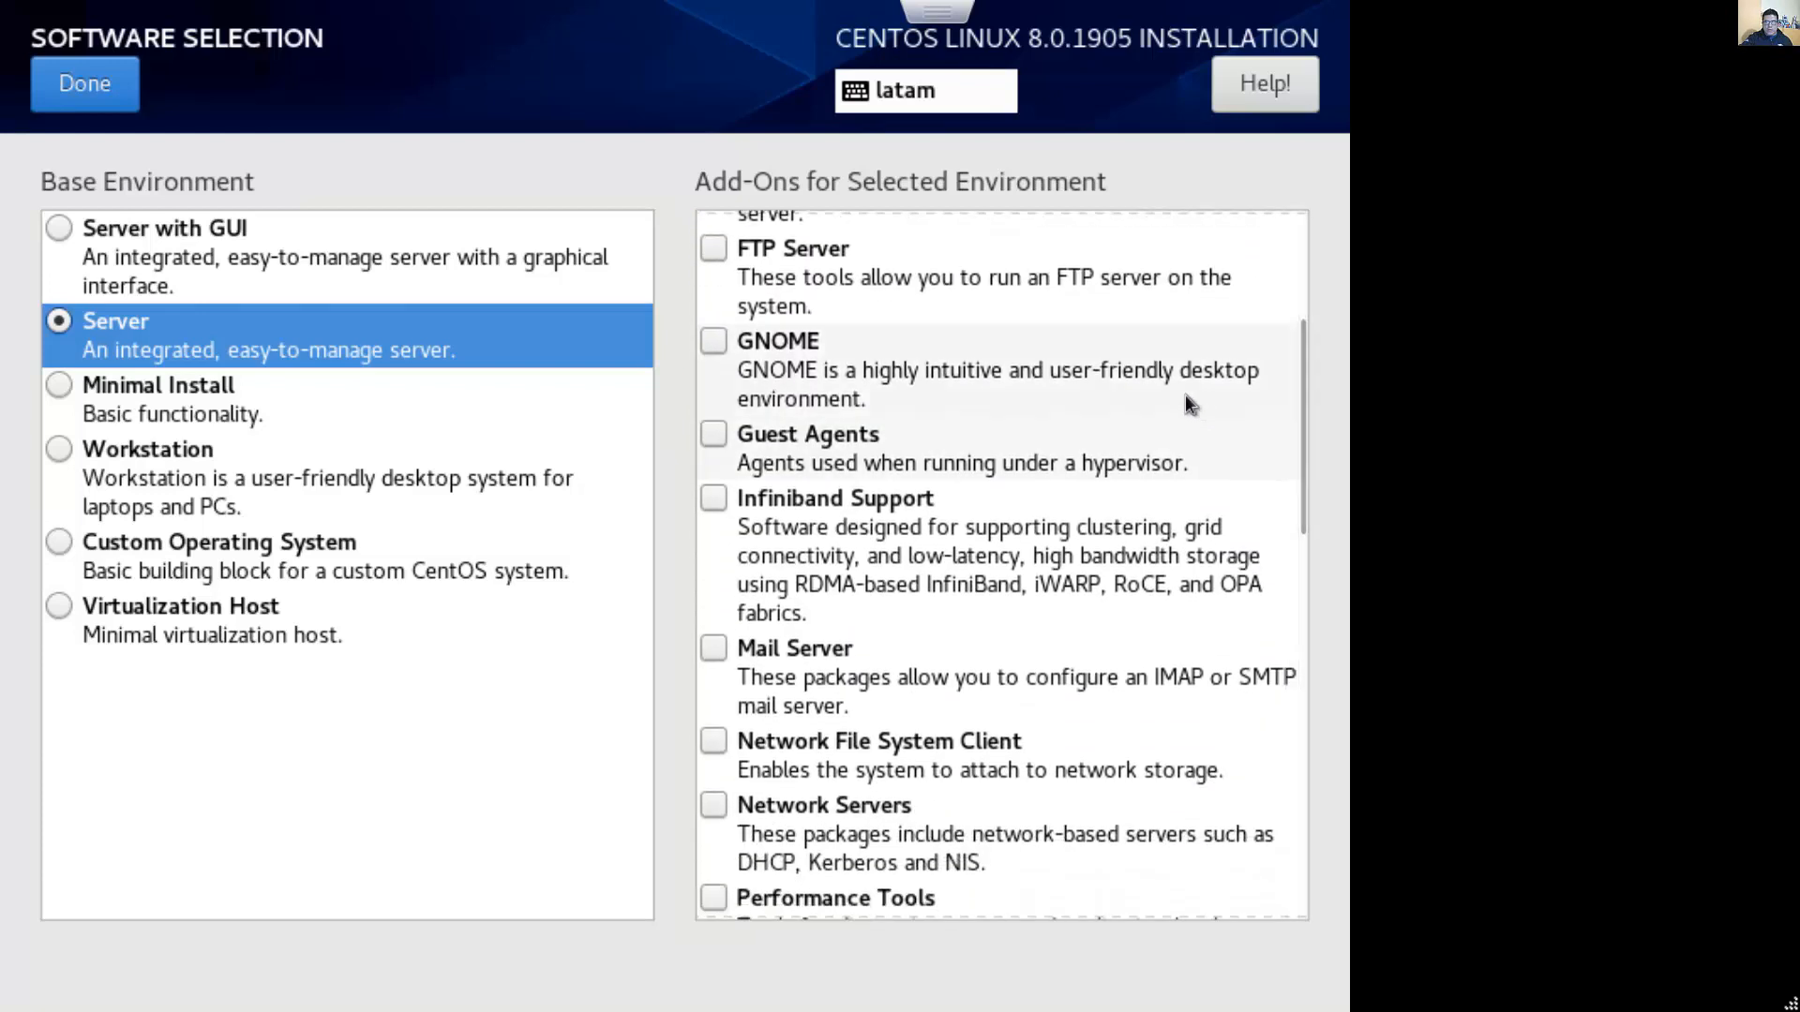
{"action": "mouse_move", "coordinate": [809, 390]}
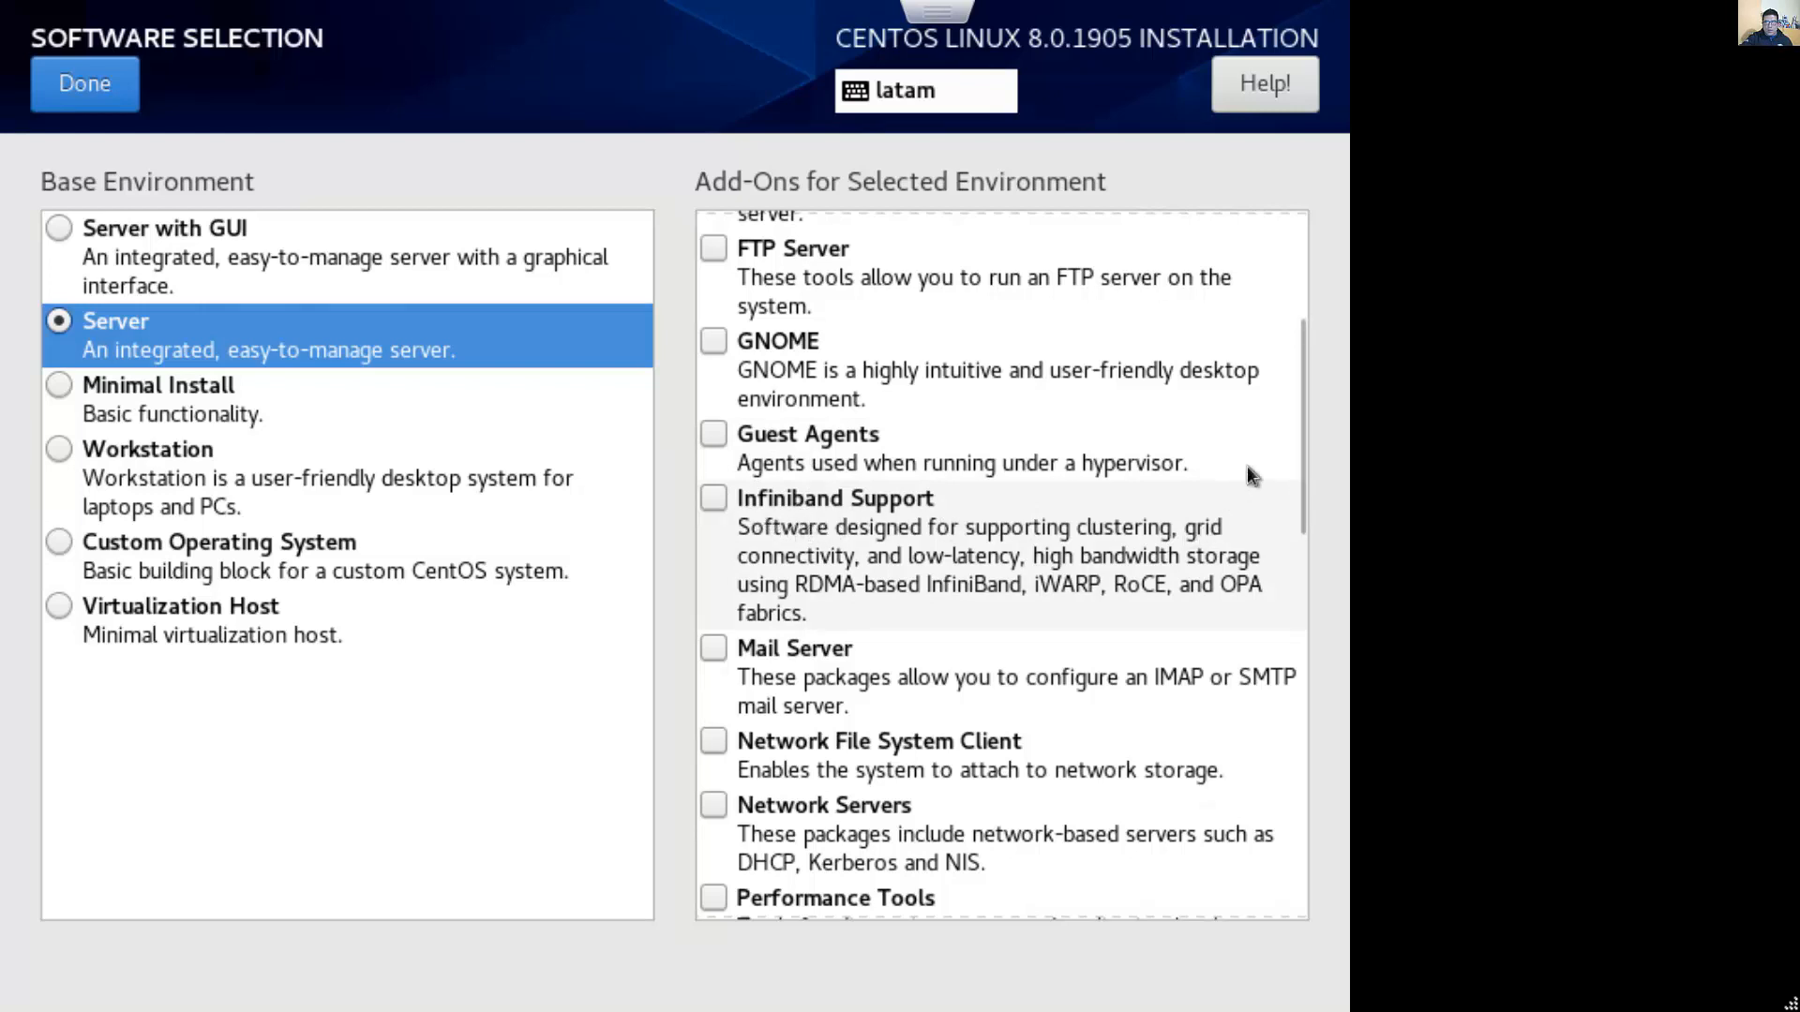
{"action": "scroll", "scroll_direction": "down", "scroll_amount": 3}
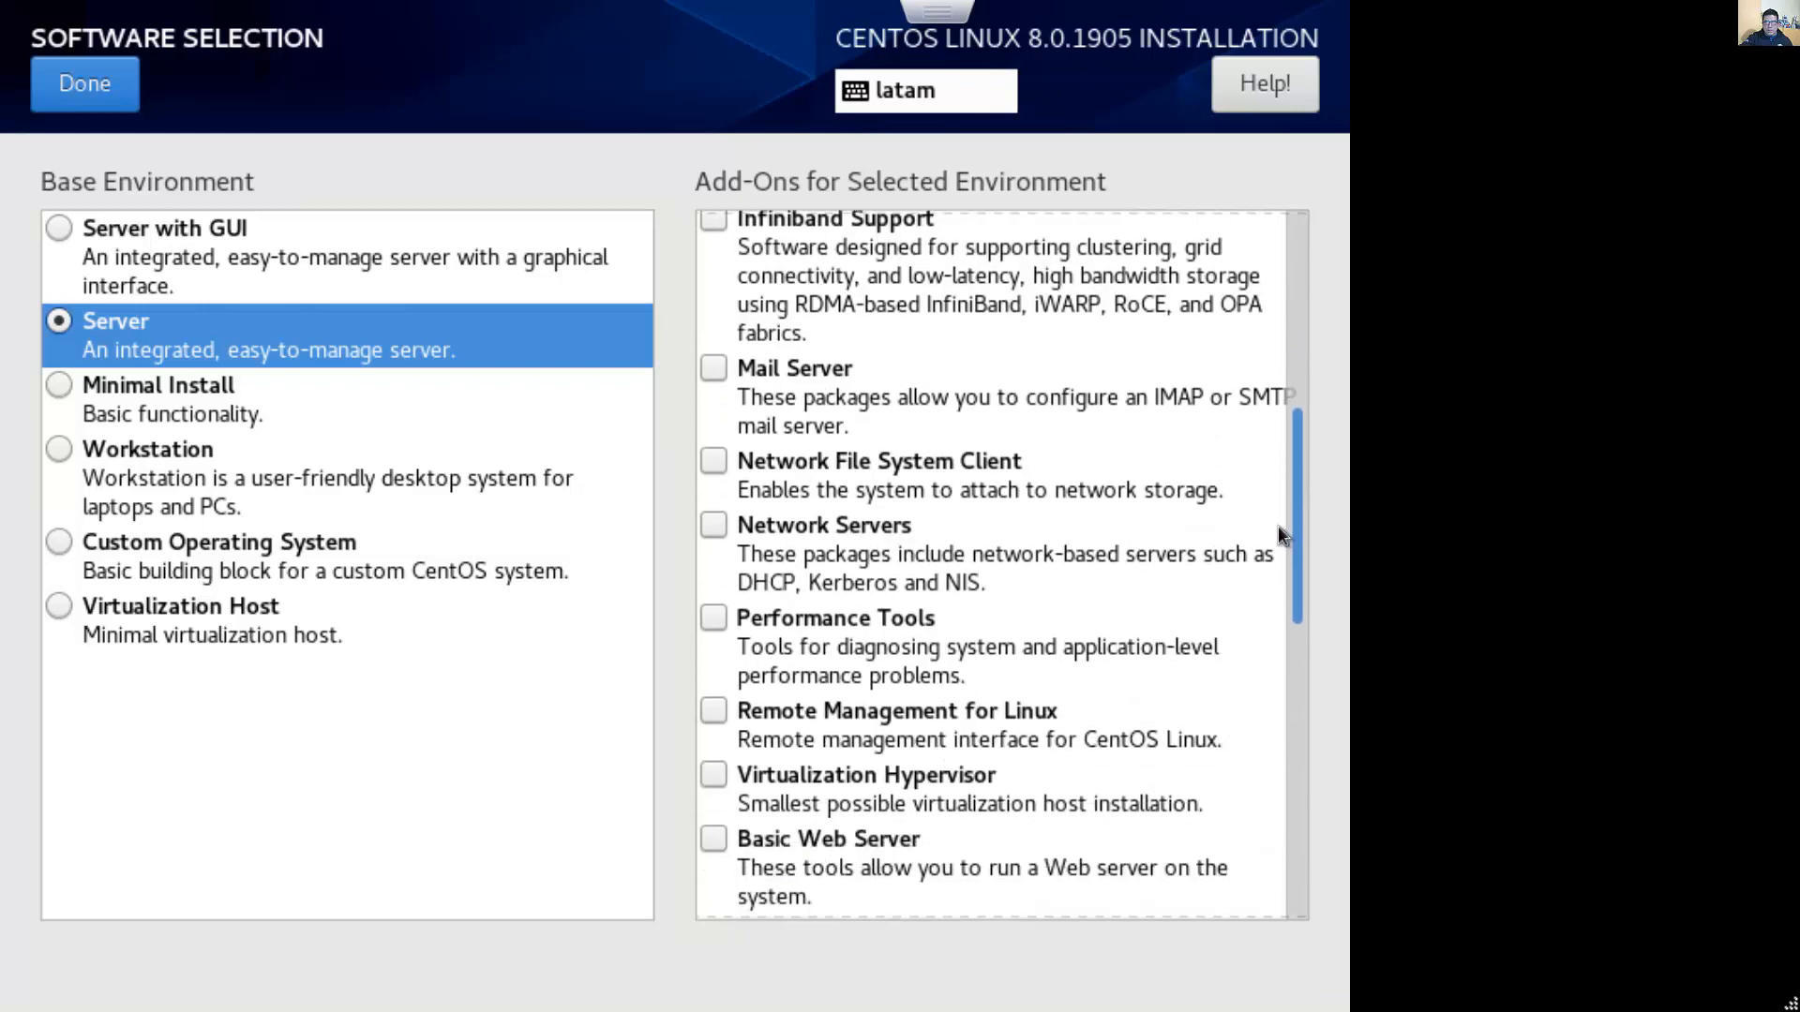
{"action": "scroll", "scroll_direction": "down", "scroll_amount": 3}
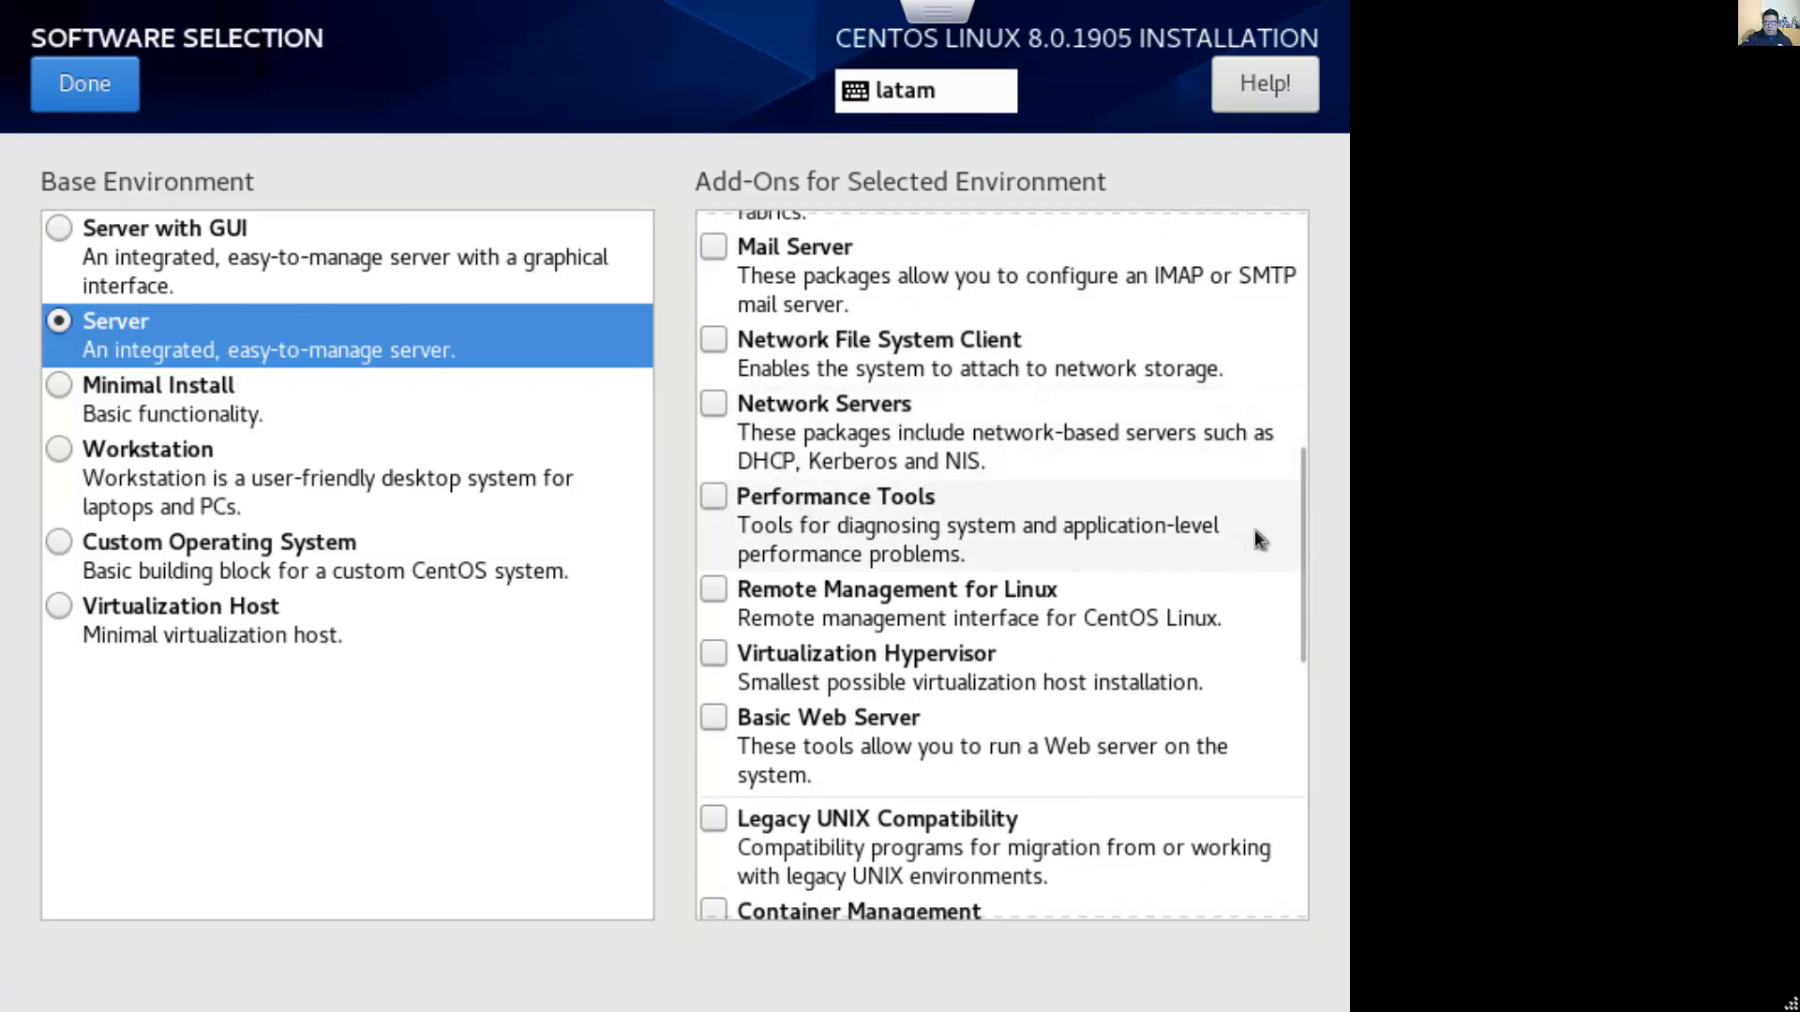
{"action": "scroll", "scroll_direction": "down", "scroll_amount": 3}
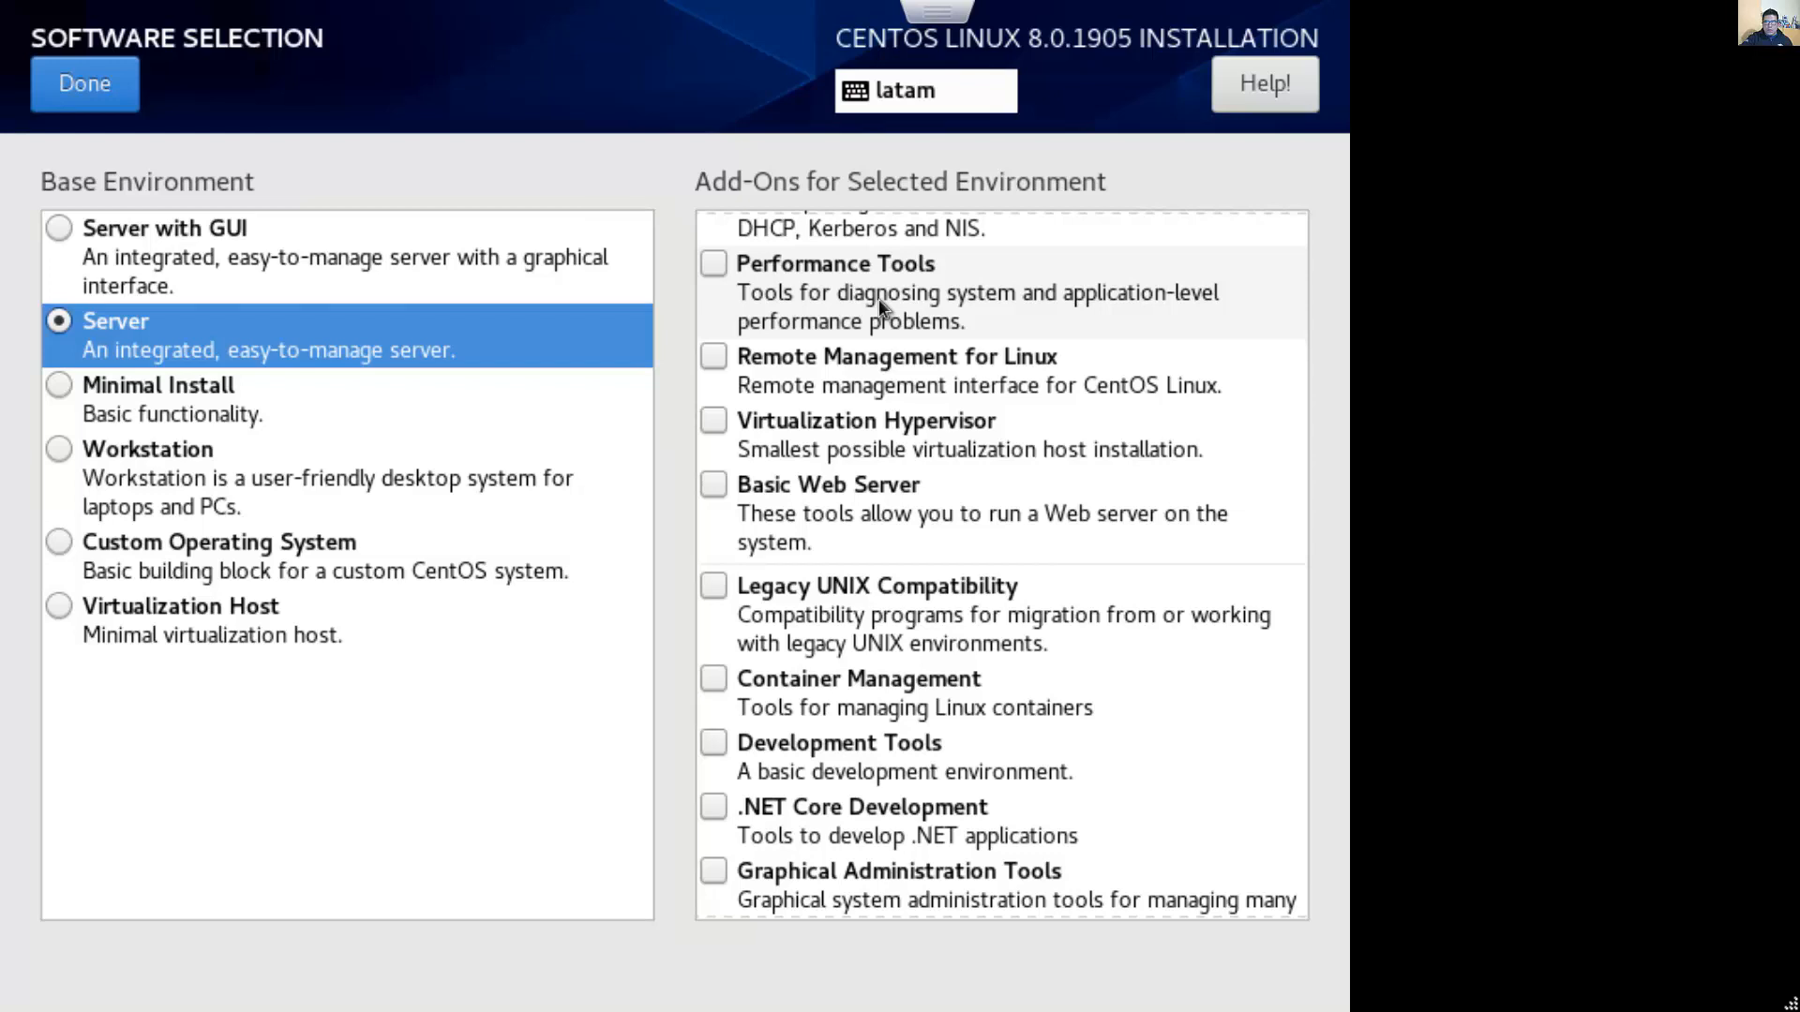
Tick the Performance Tools, Legacy UNIX Compatibility and Development Tools add-ons
{"action": "left_click", "coordinate": [712, 262]}
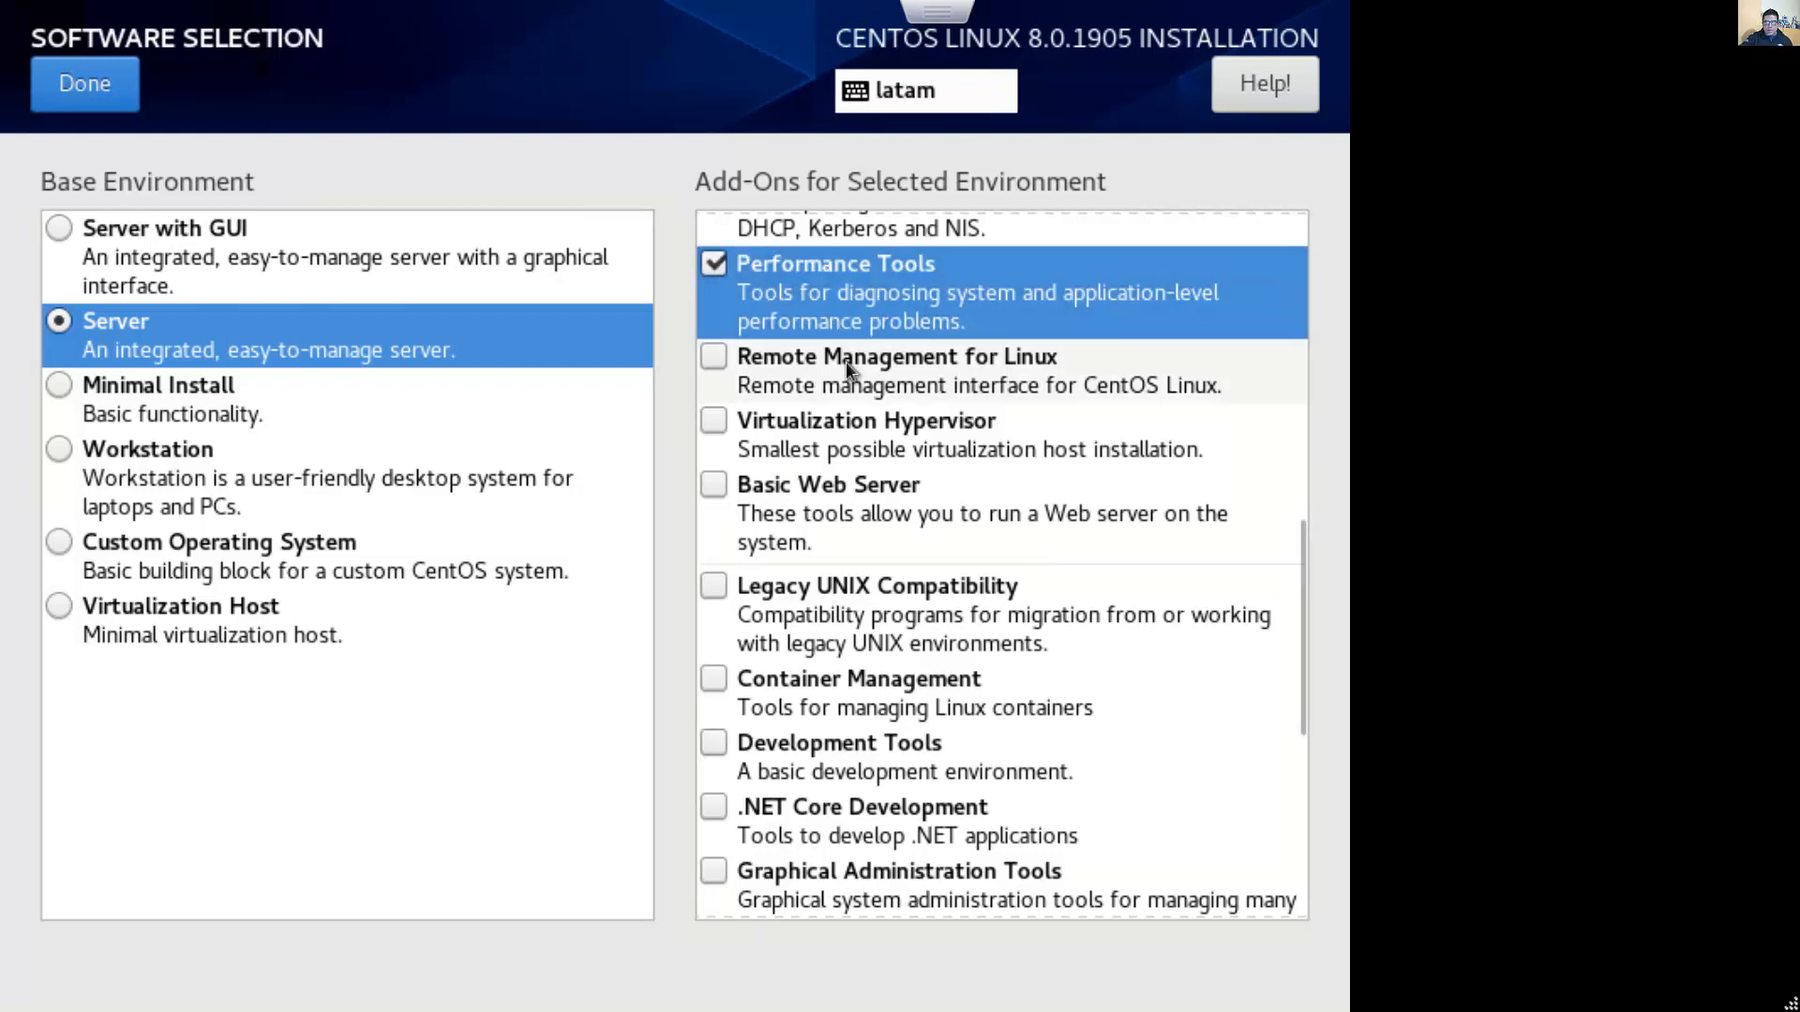
{"action": "mouse_move", "coordinate": [824, 436]}
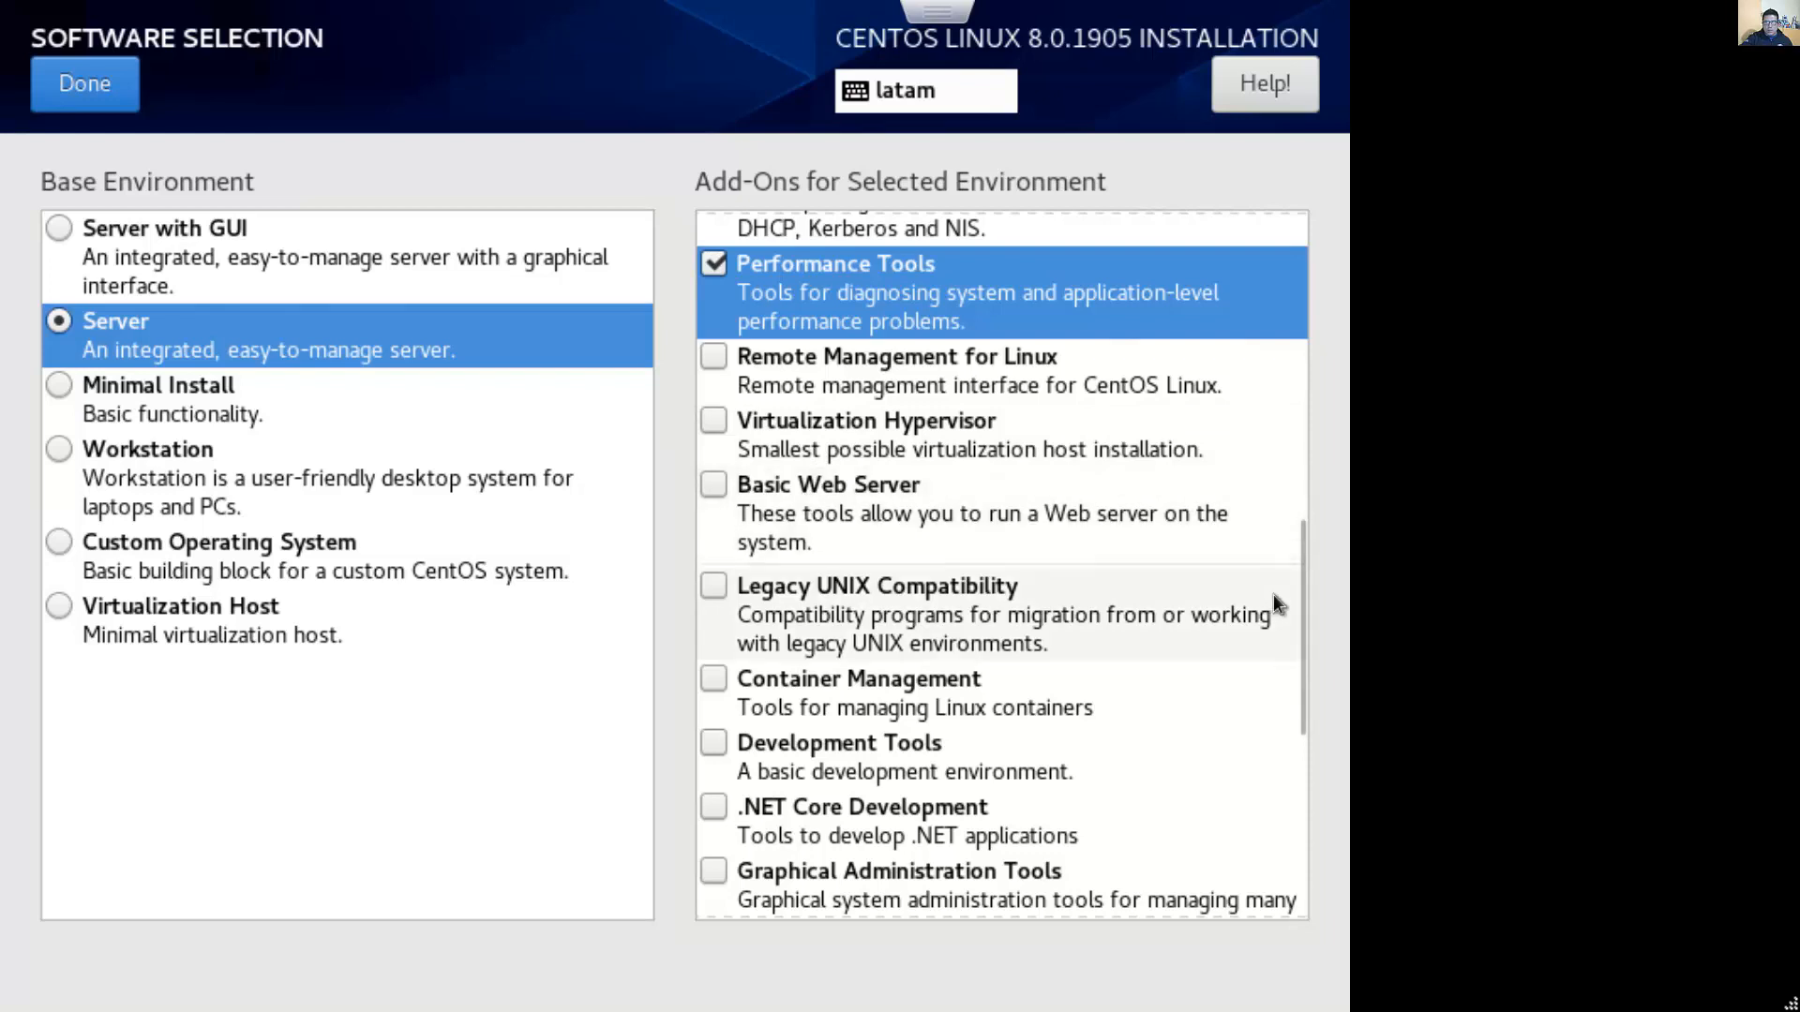
{"action": "scroll", "scroll_direction": "down", "scroll_amount": 3}
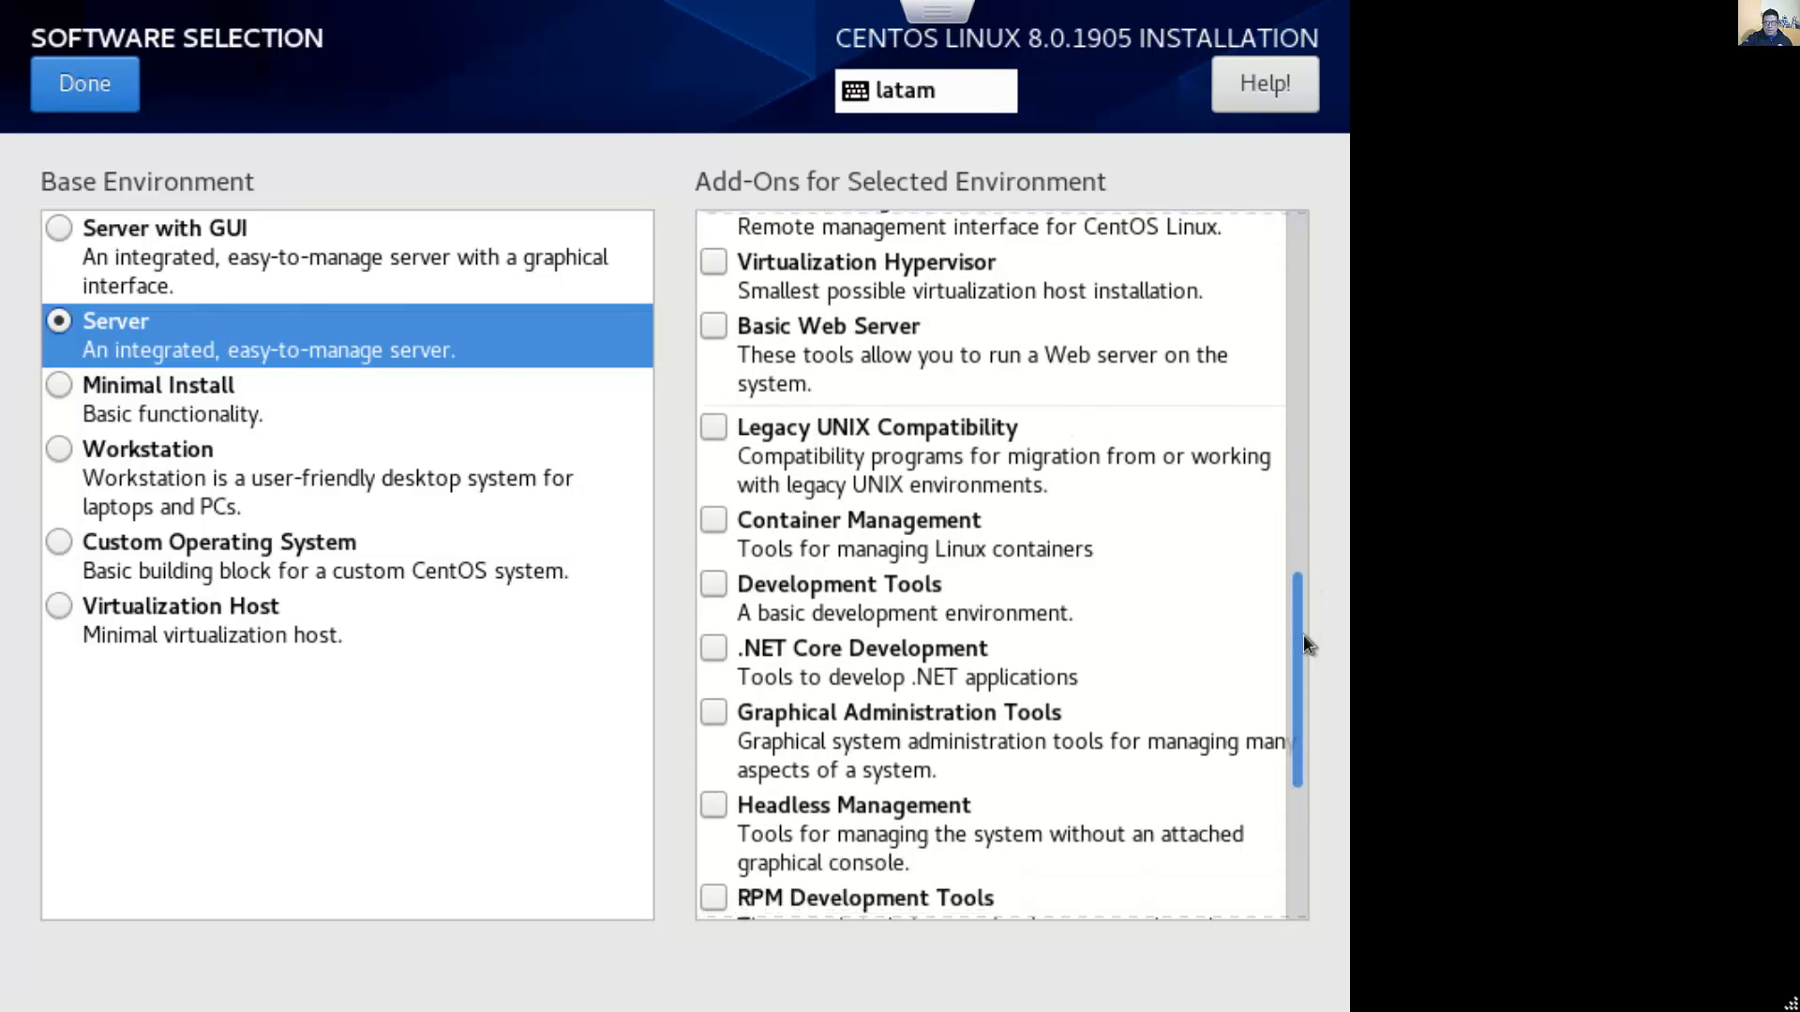
{"action": "scroll", "scroll_direction": "down", "scroll_amount": 3}
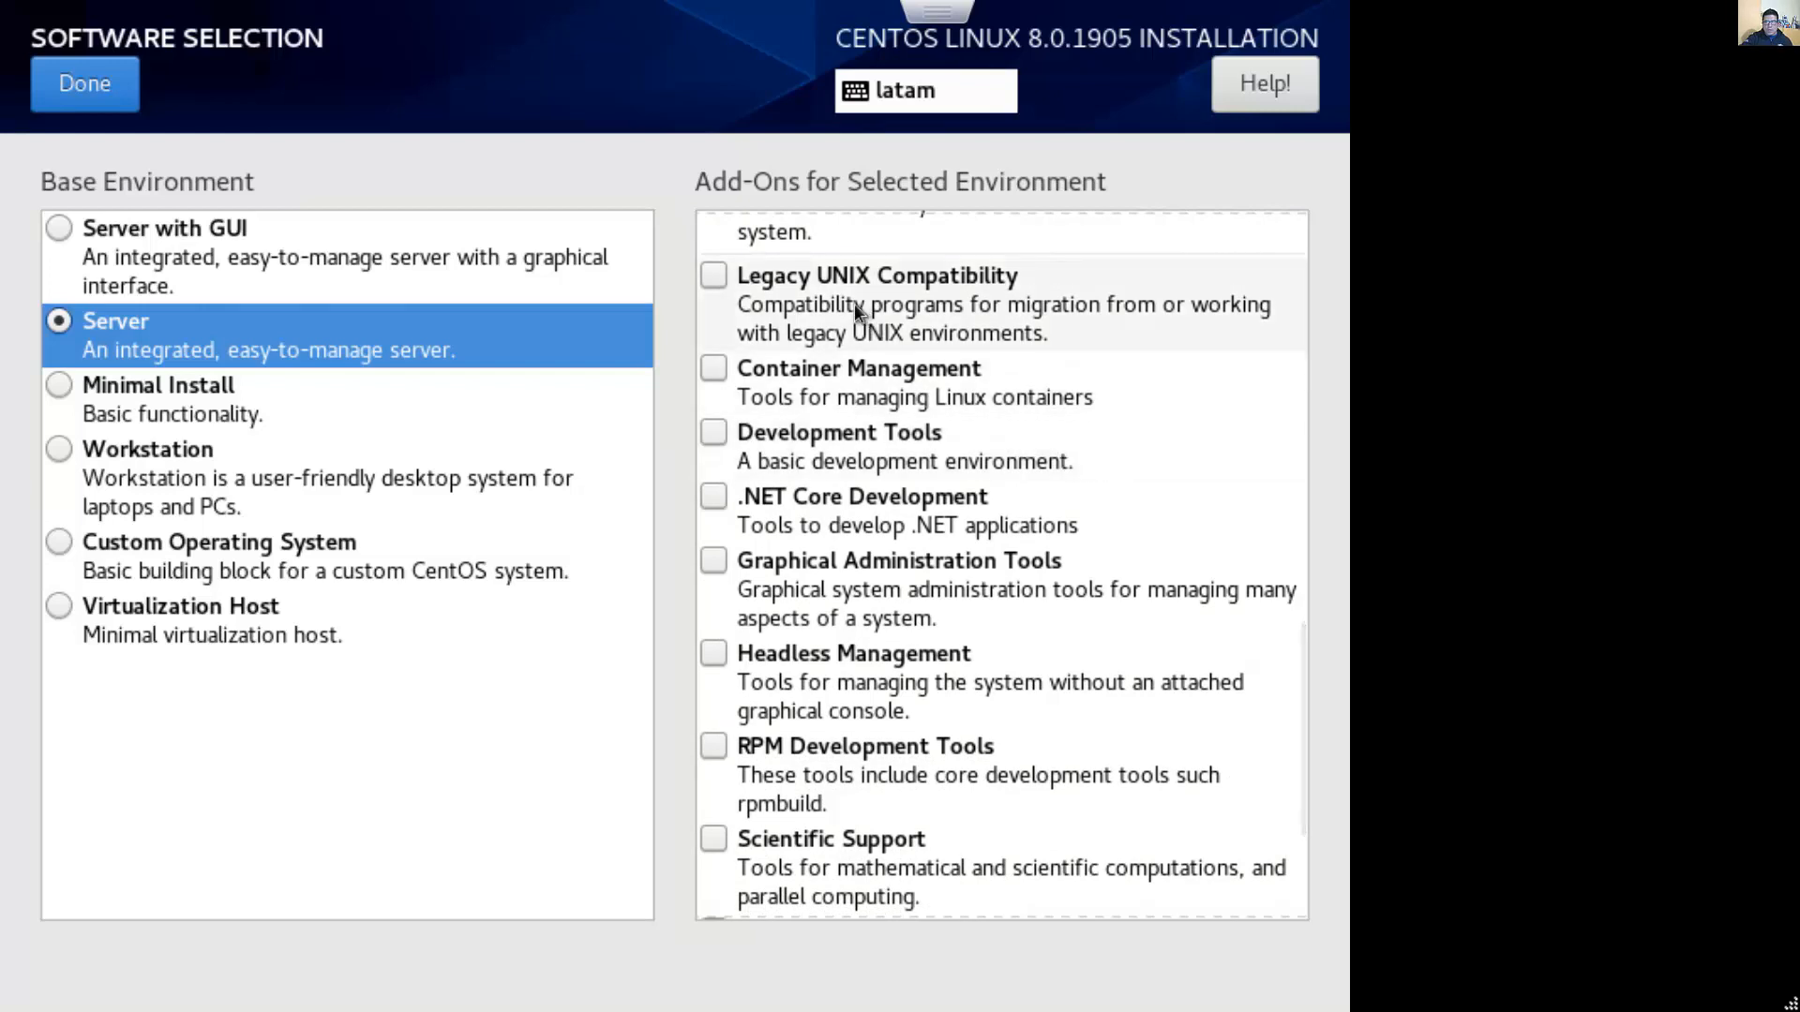
{"action": "left_click", "coordinate": [713, 275]}
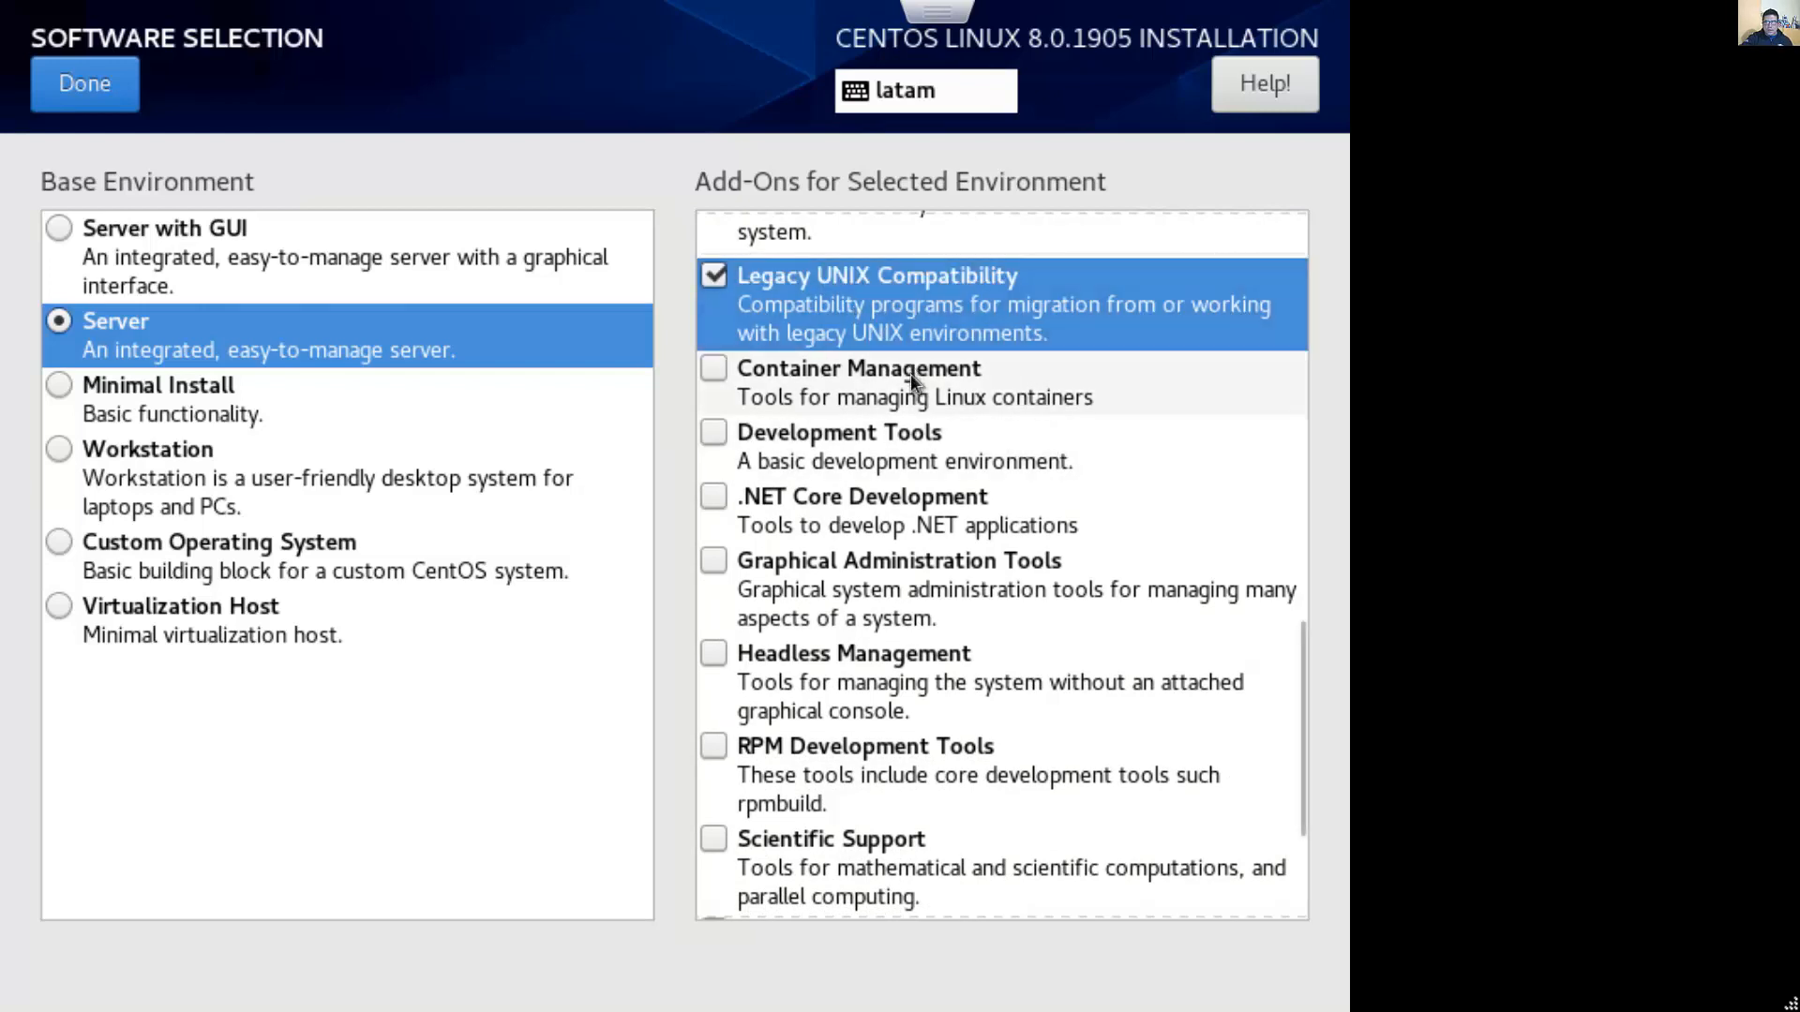
{"action": "mouse_move", "coordinate": [868, 461]}
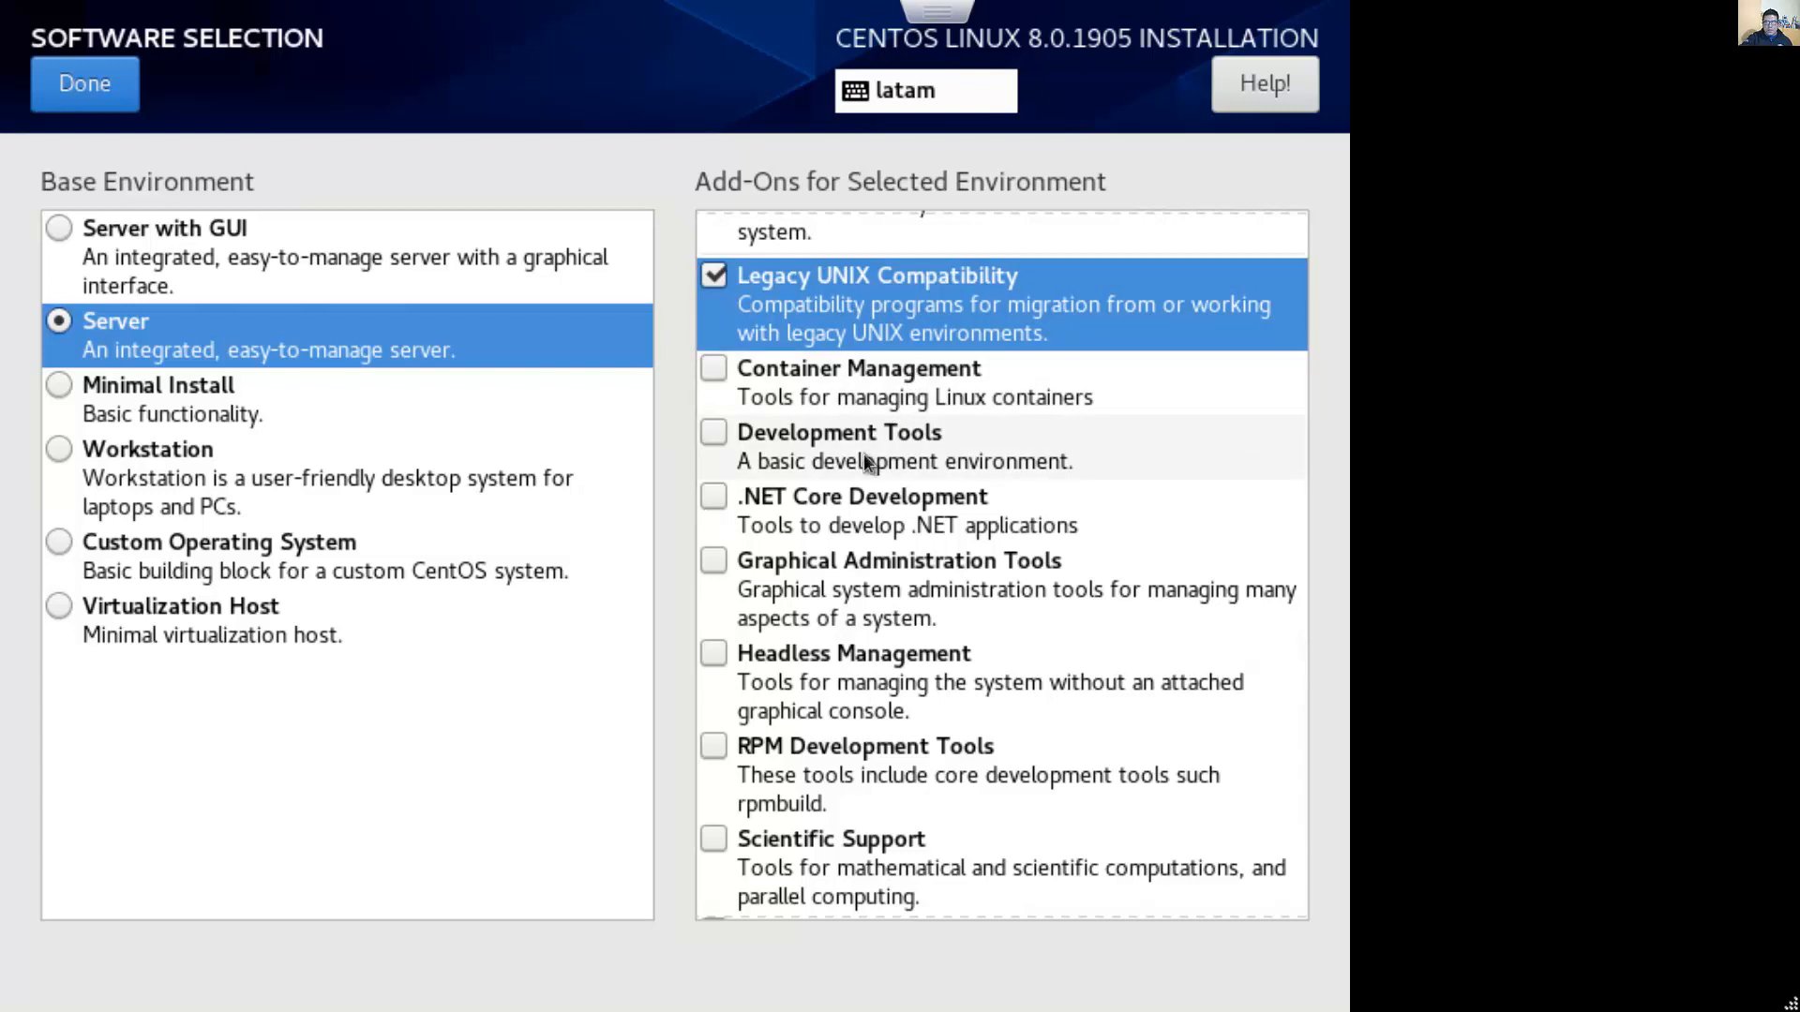
{"action": "left_click", "coordinate": [712, 433]}
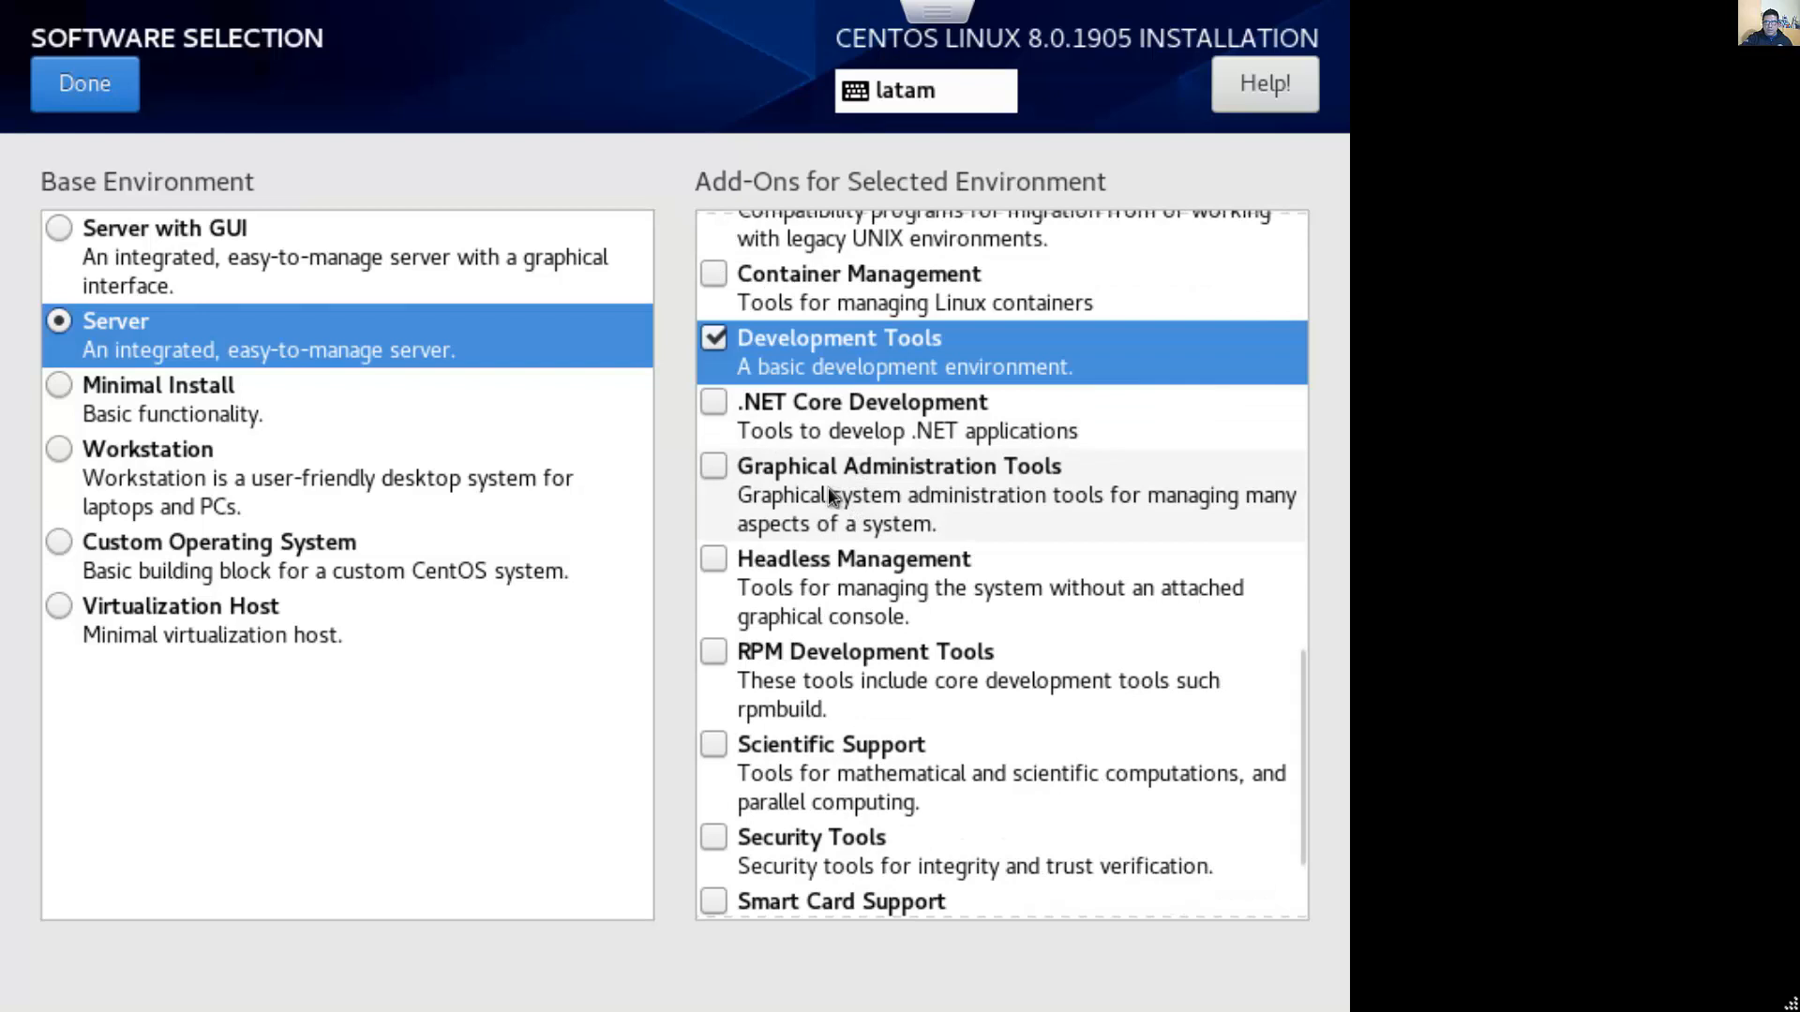
{"action": "scroll", "scroll_direction": "down", "scroll_amount": 3}
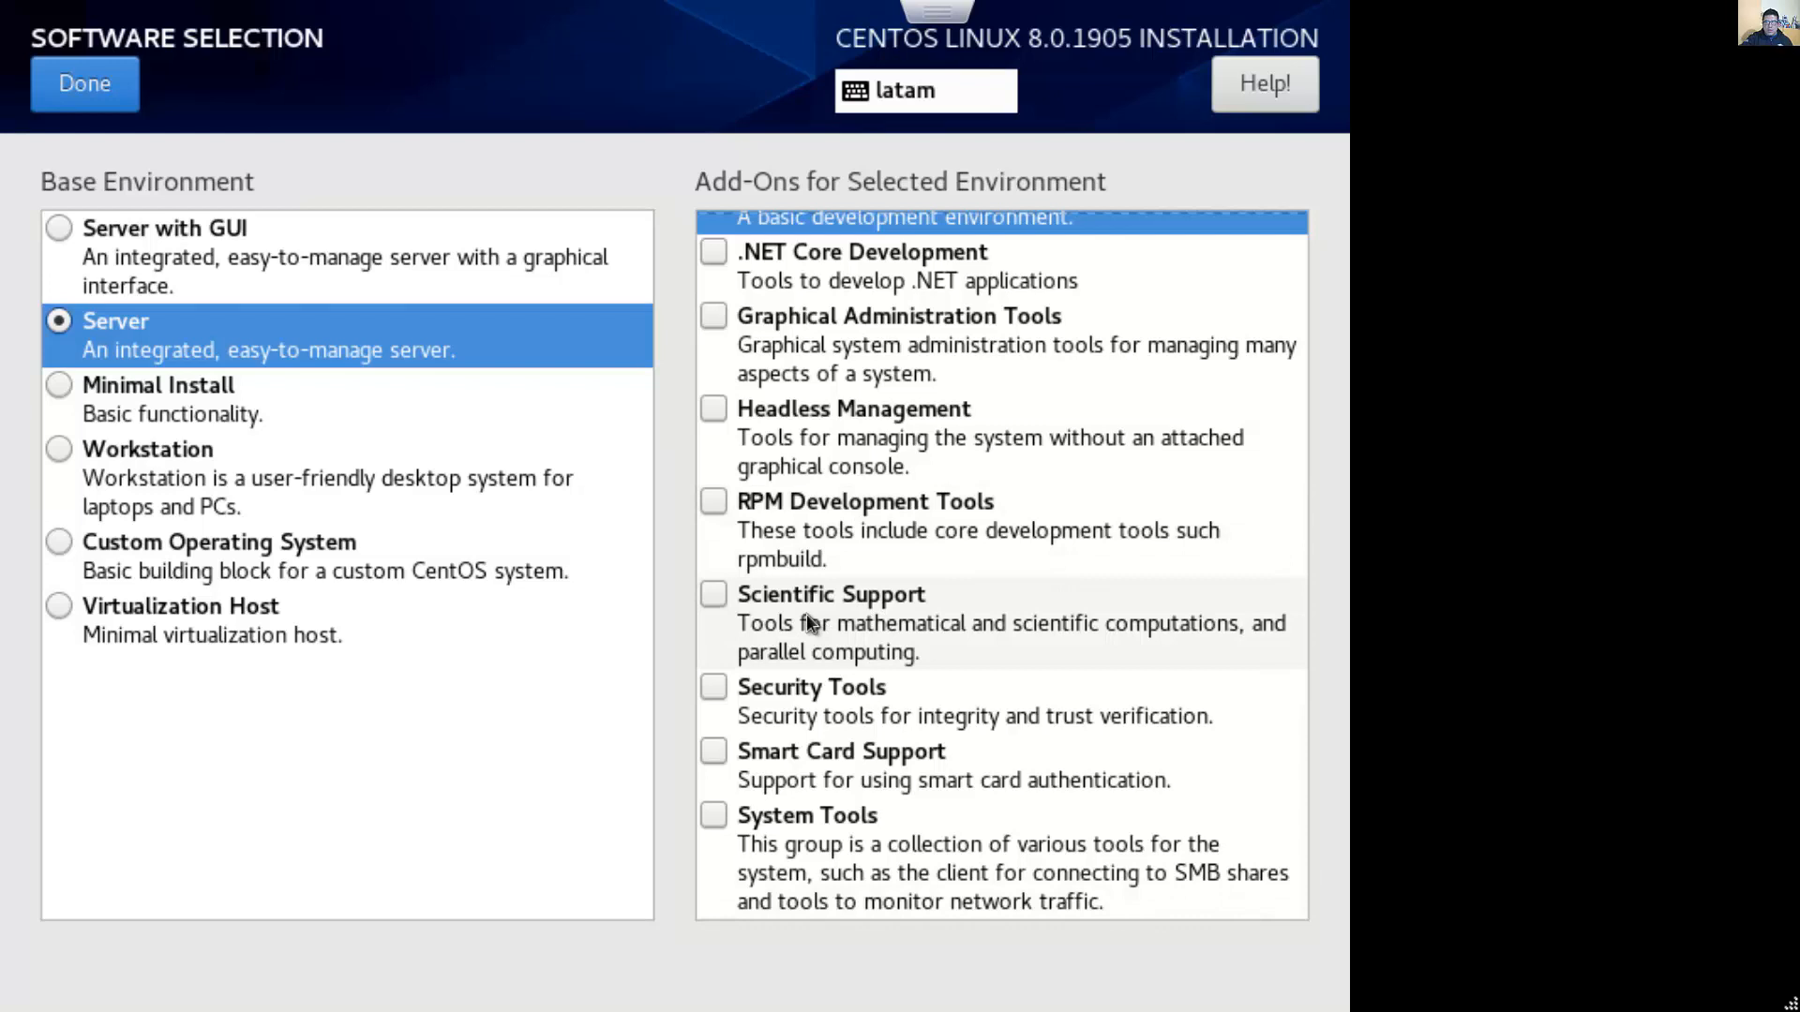
{"action": "mouse_move", "coordinate": [805, 695]}
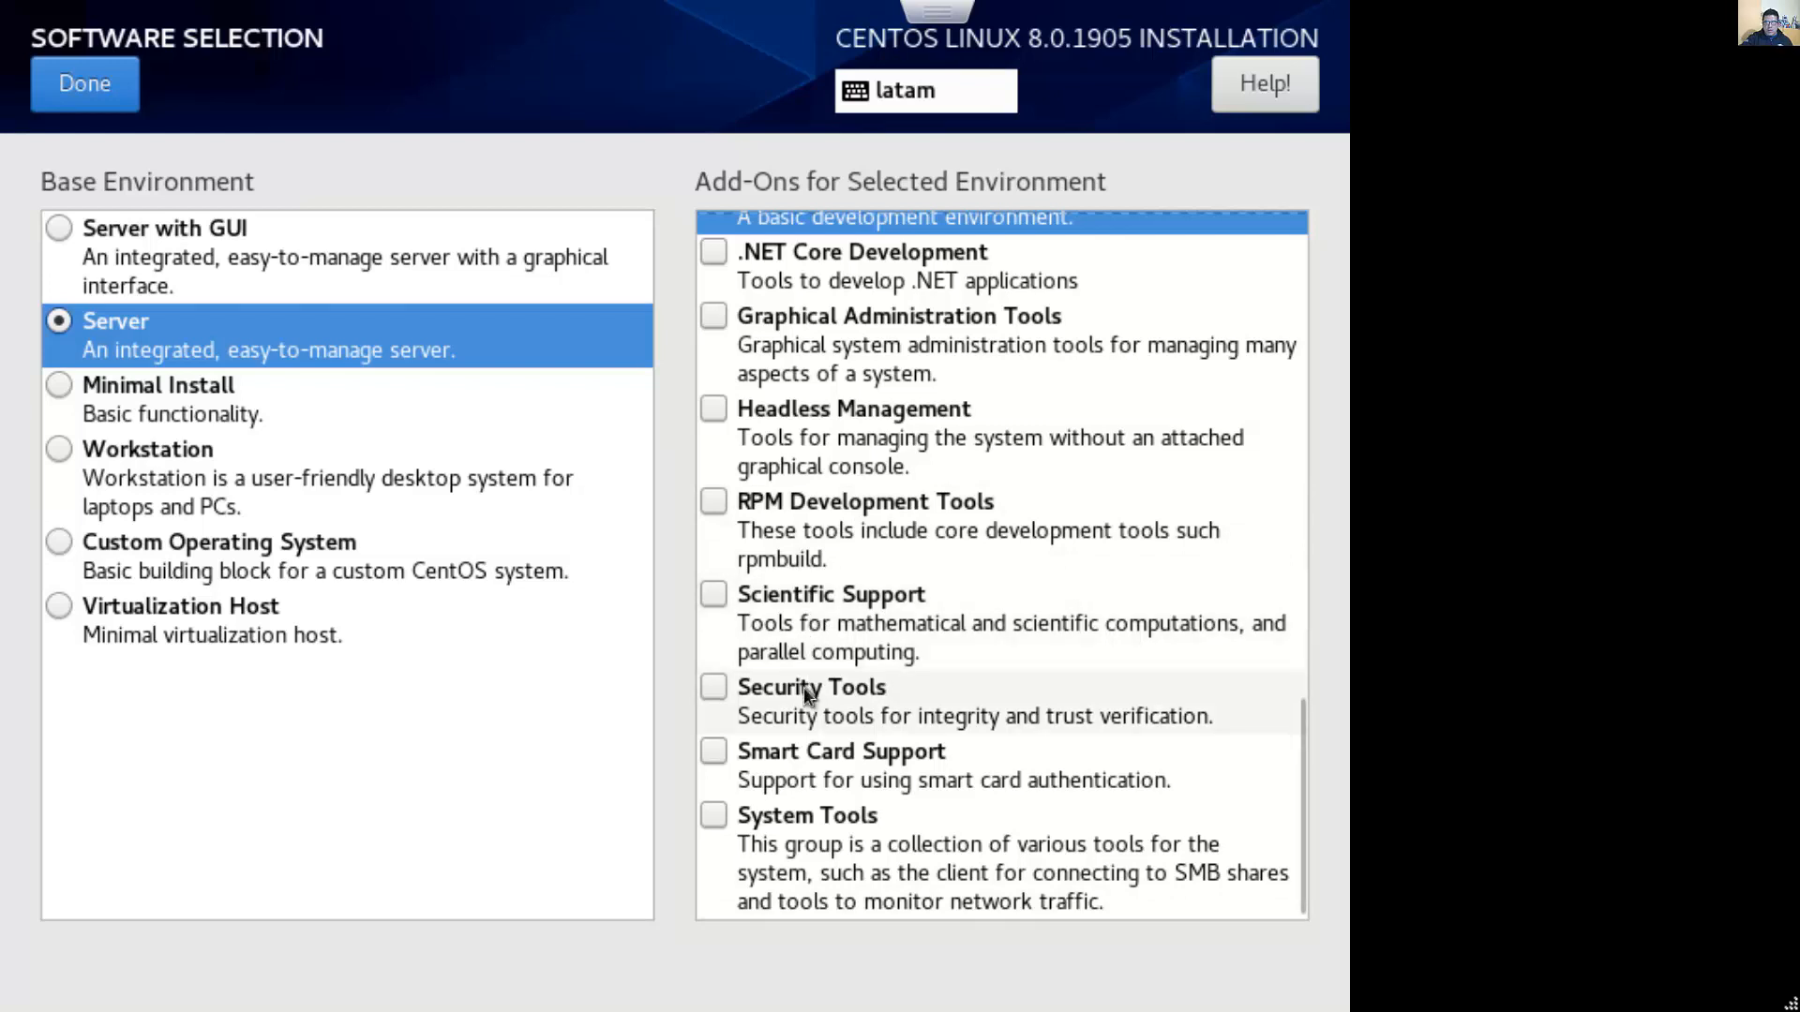
{"action": "mouse_move", "coordinate": [799, 781]}
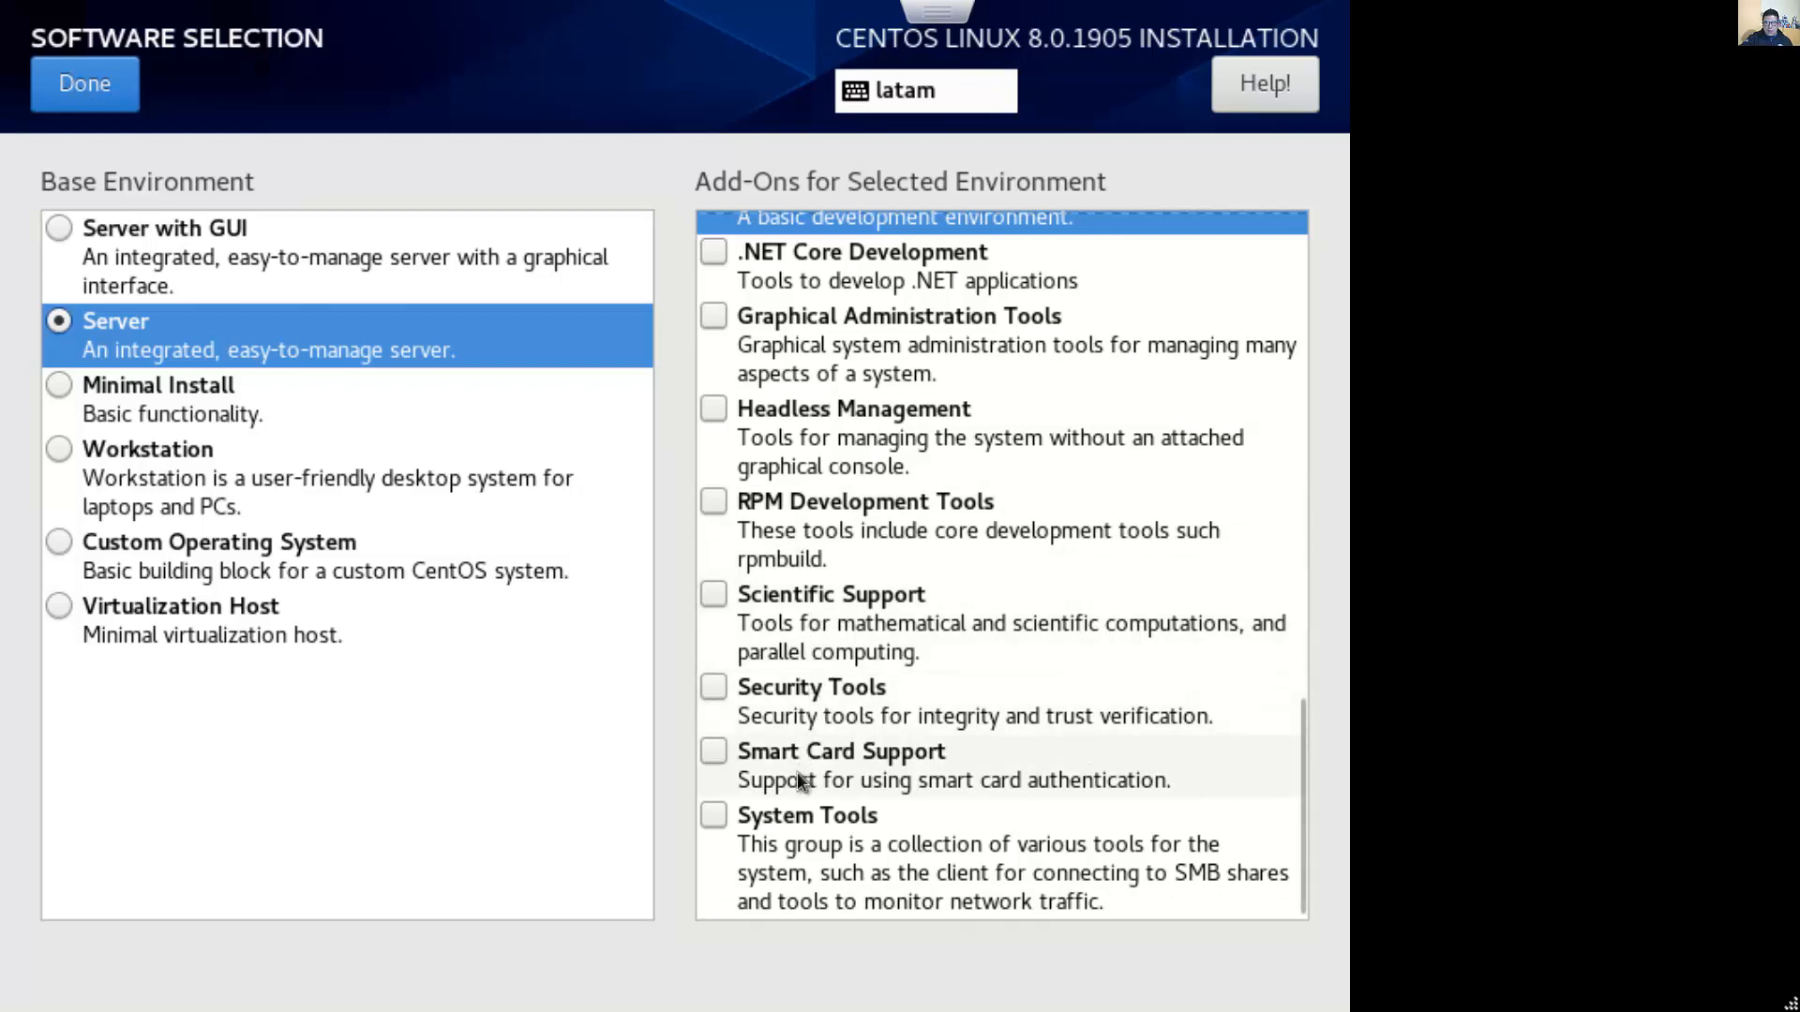
{"action": "mouse_move", "coordinate": [803, 834]}
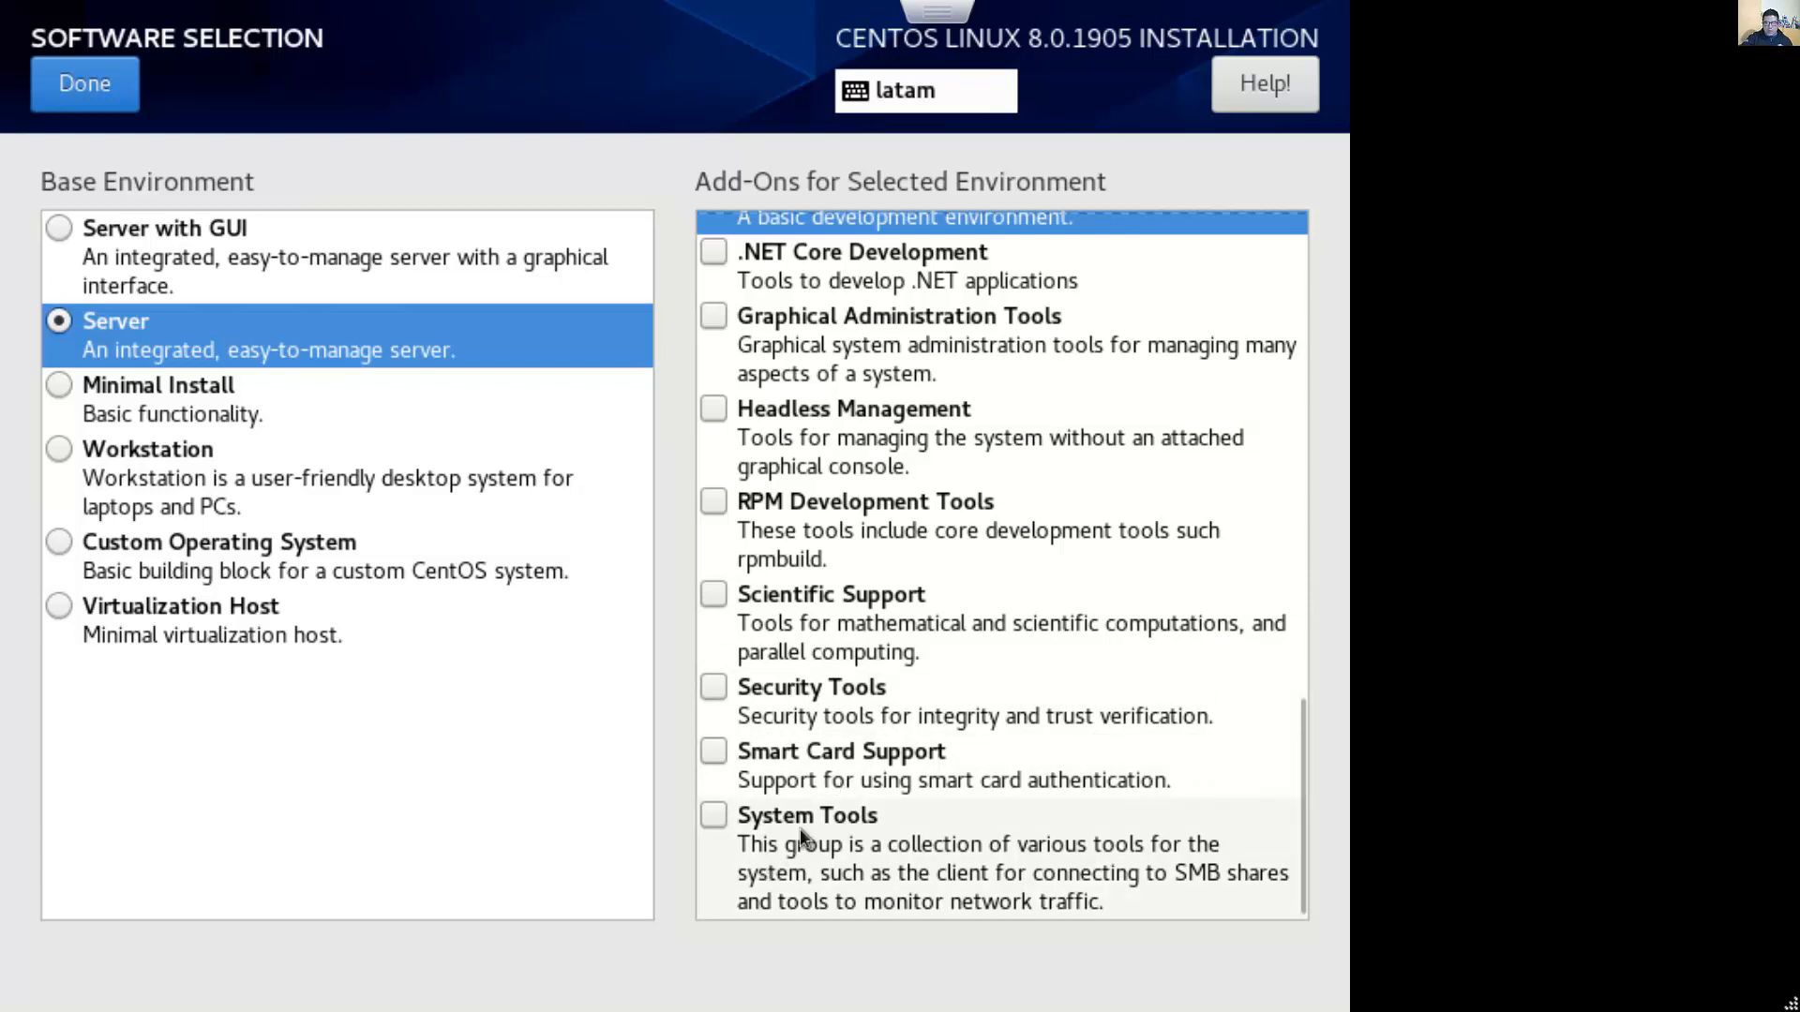
Tick System Tools at the bottom of the Add-Ons list
{"action": "left_click", "coordinate": [713, 815]}
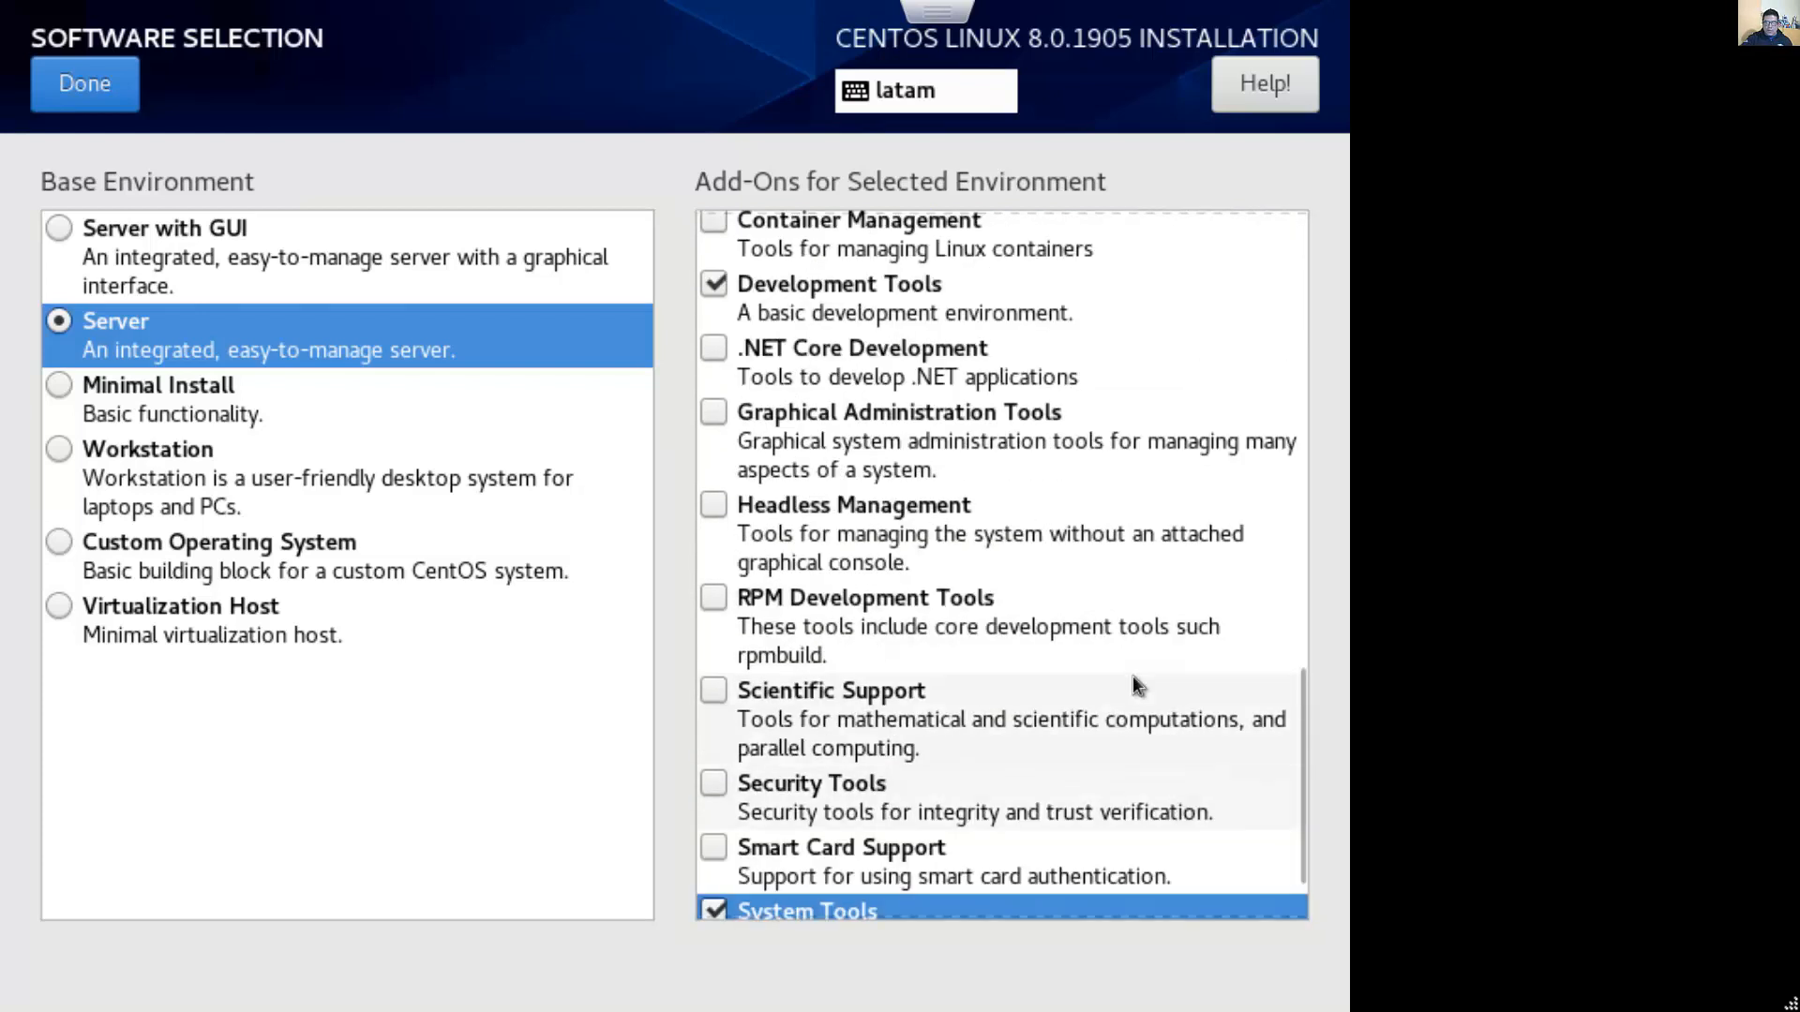
{"action": "mouse_move", "coordinate": [1309, 833]}
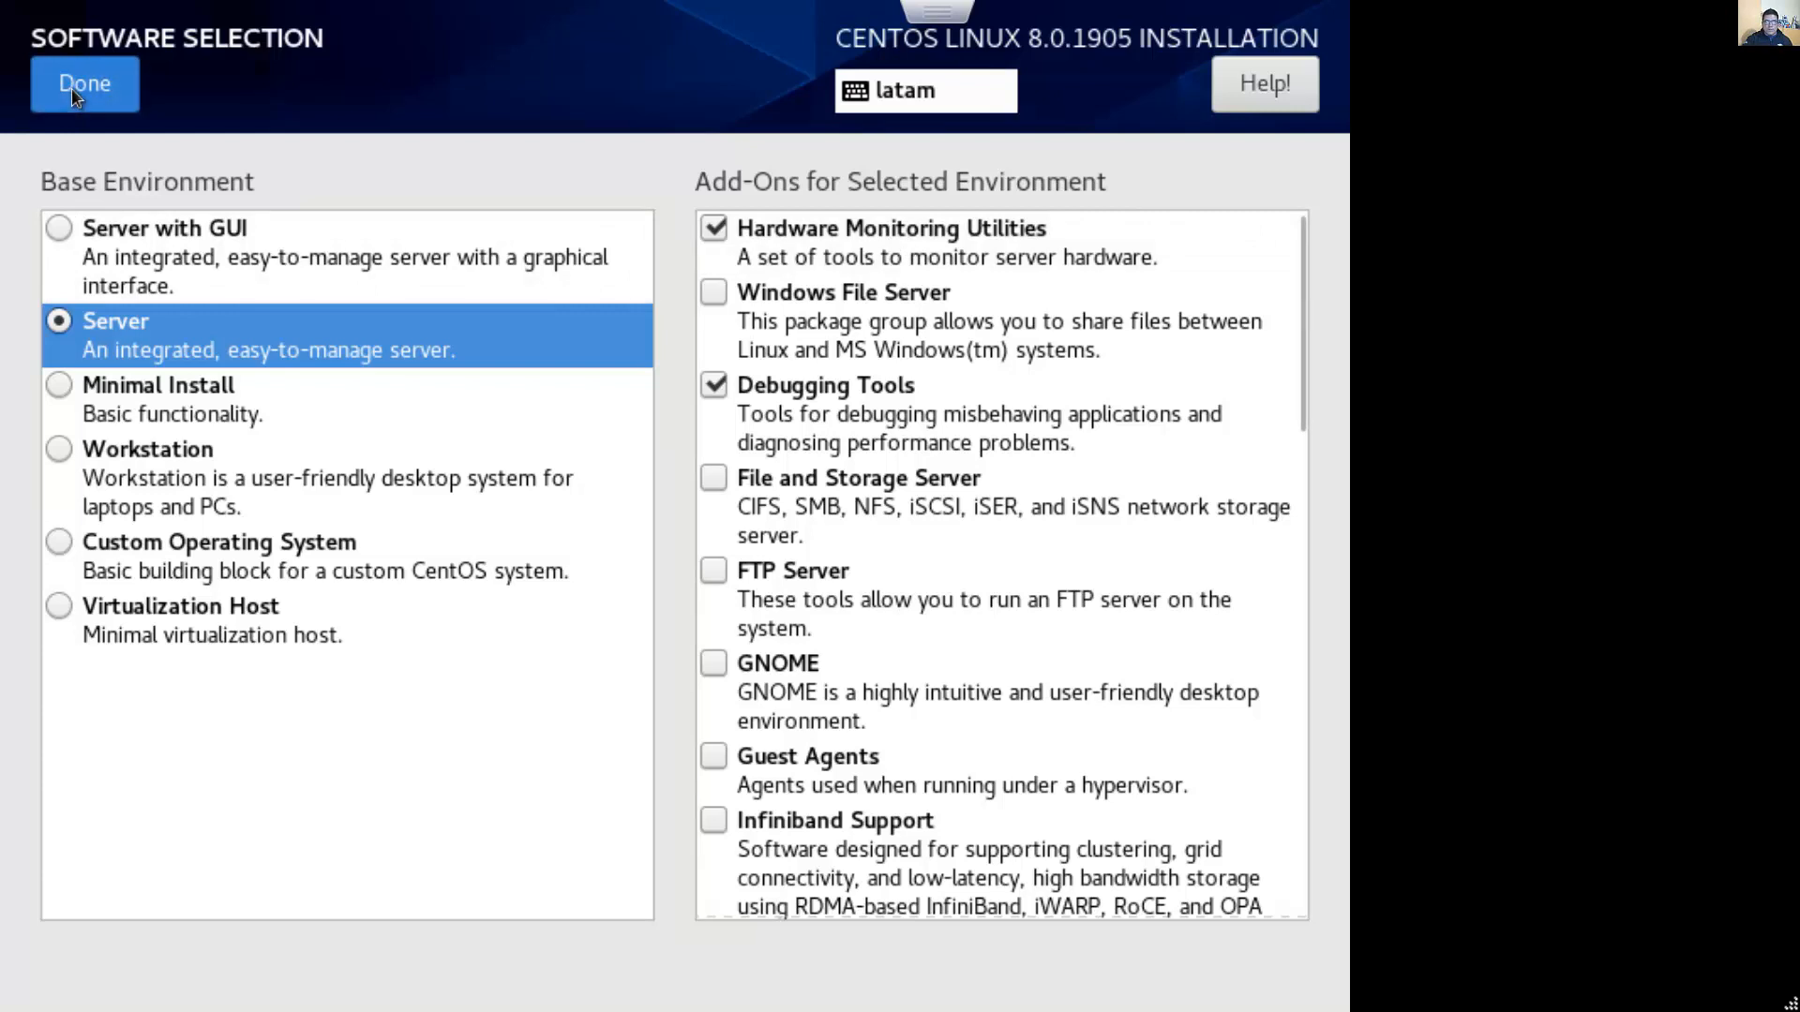
Confirm Server software, then select the 20 GiB VMware disk with Custom storage configuration
{"action": "left_click", "coordinate": [83, 82]}
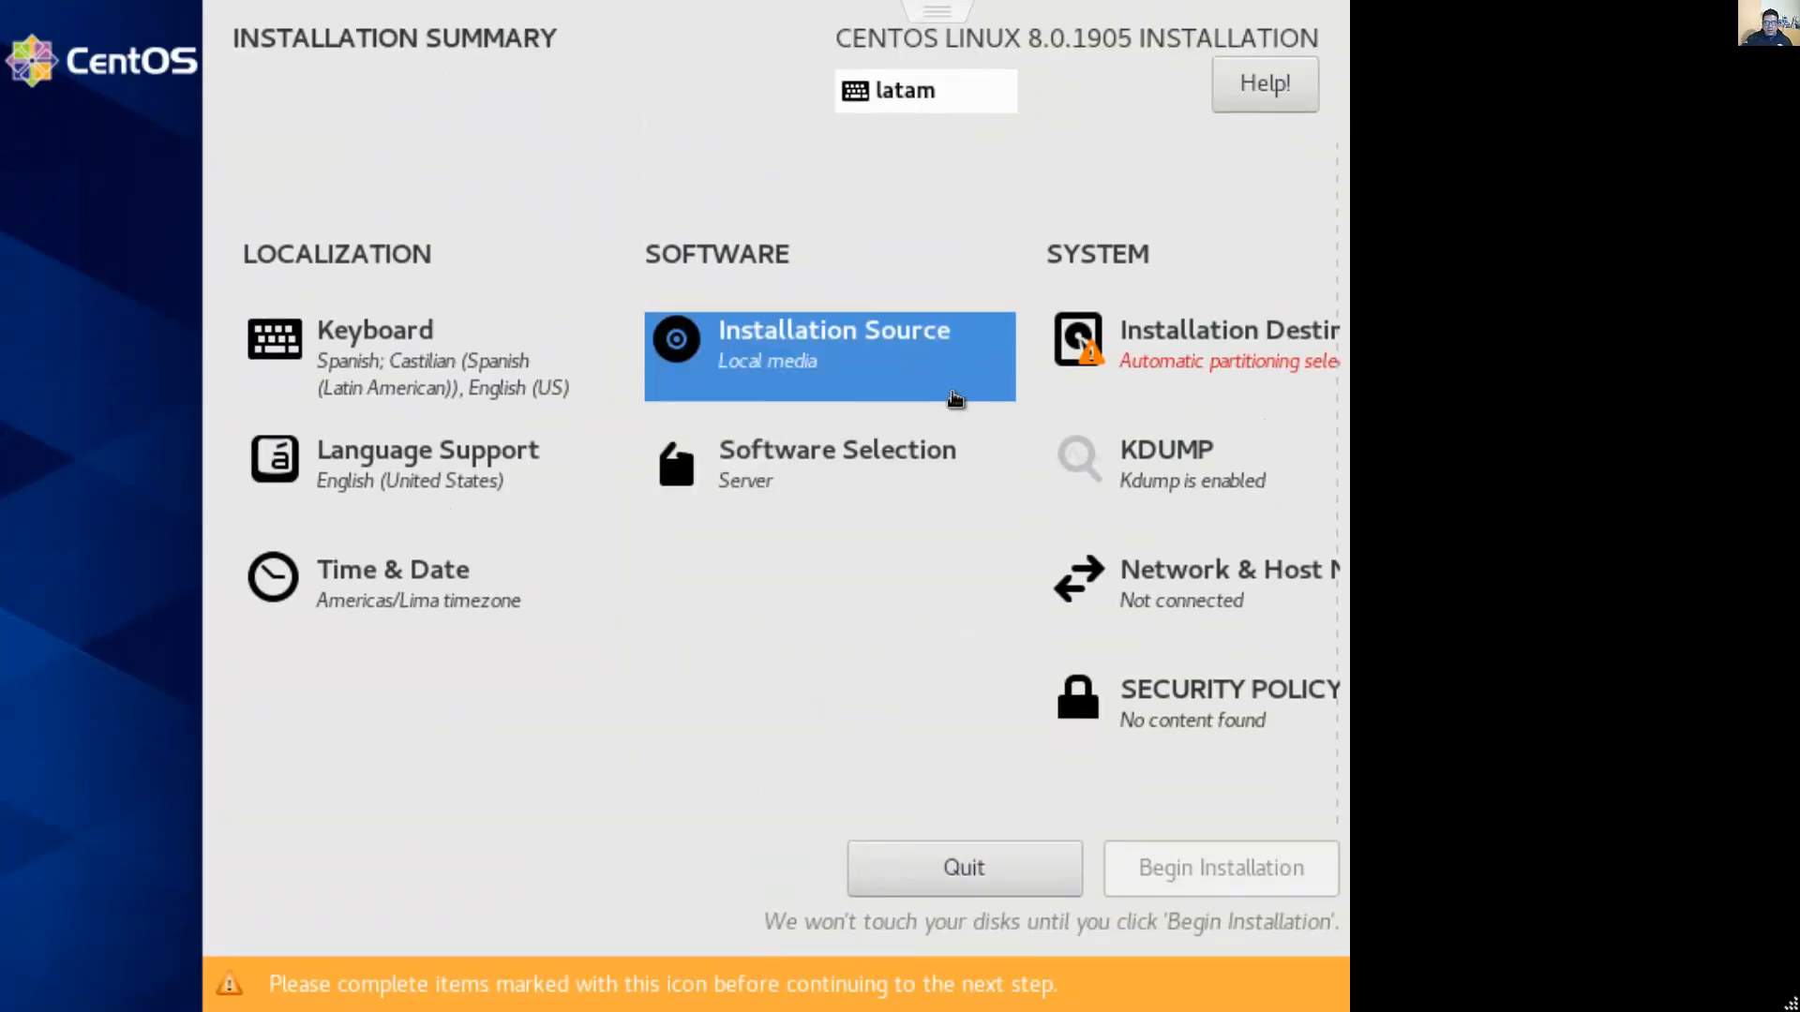
{"action": "mouse_move", "coordinate": [860, 481]}
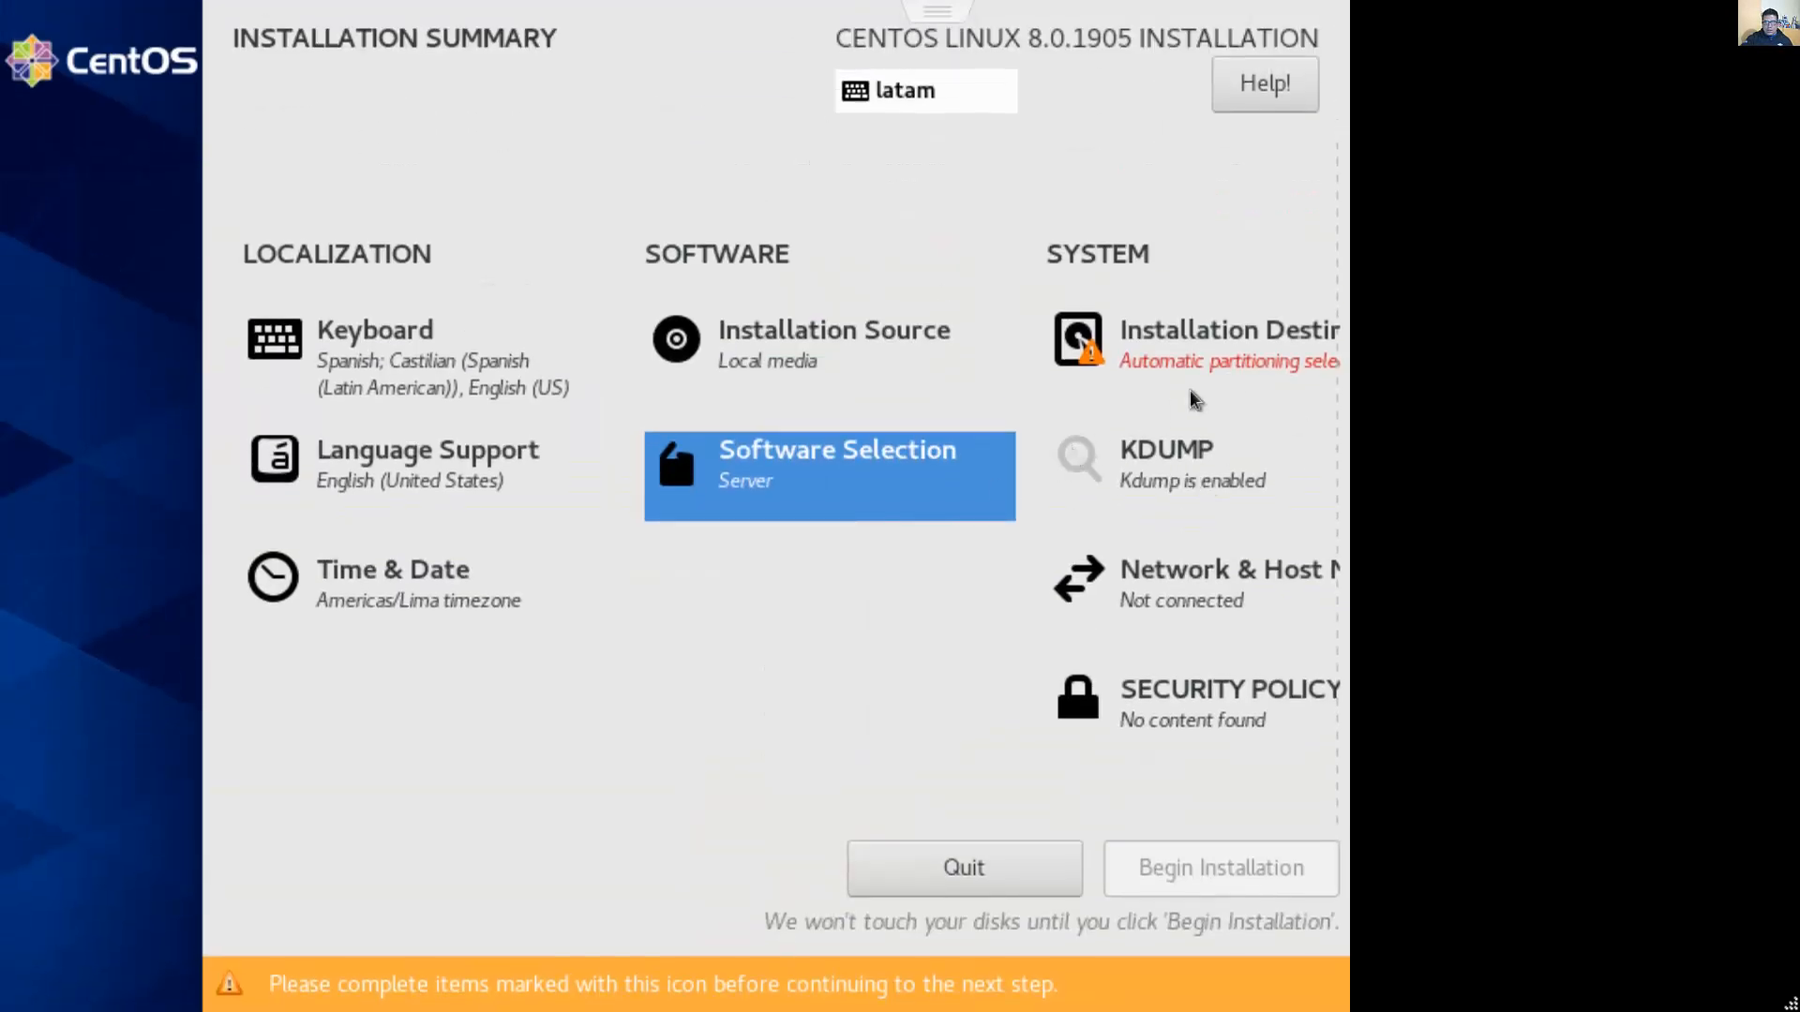
{"action": "left_click", "coordinate": [1194, 338]}
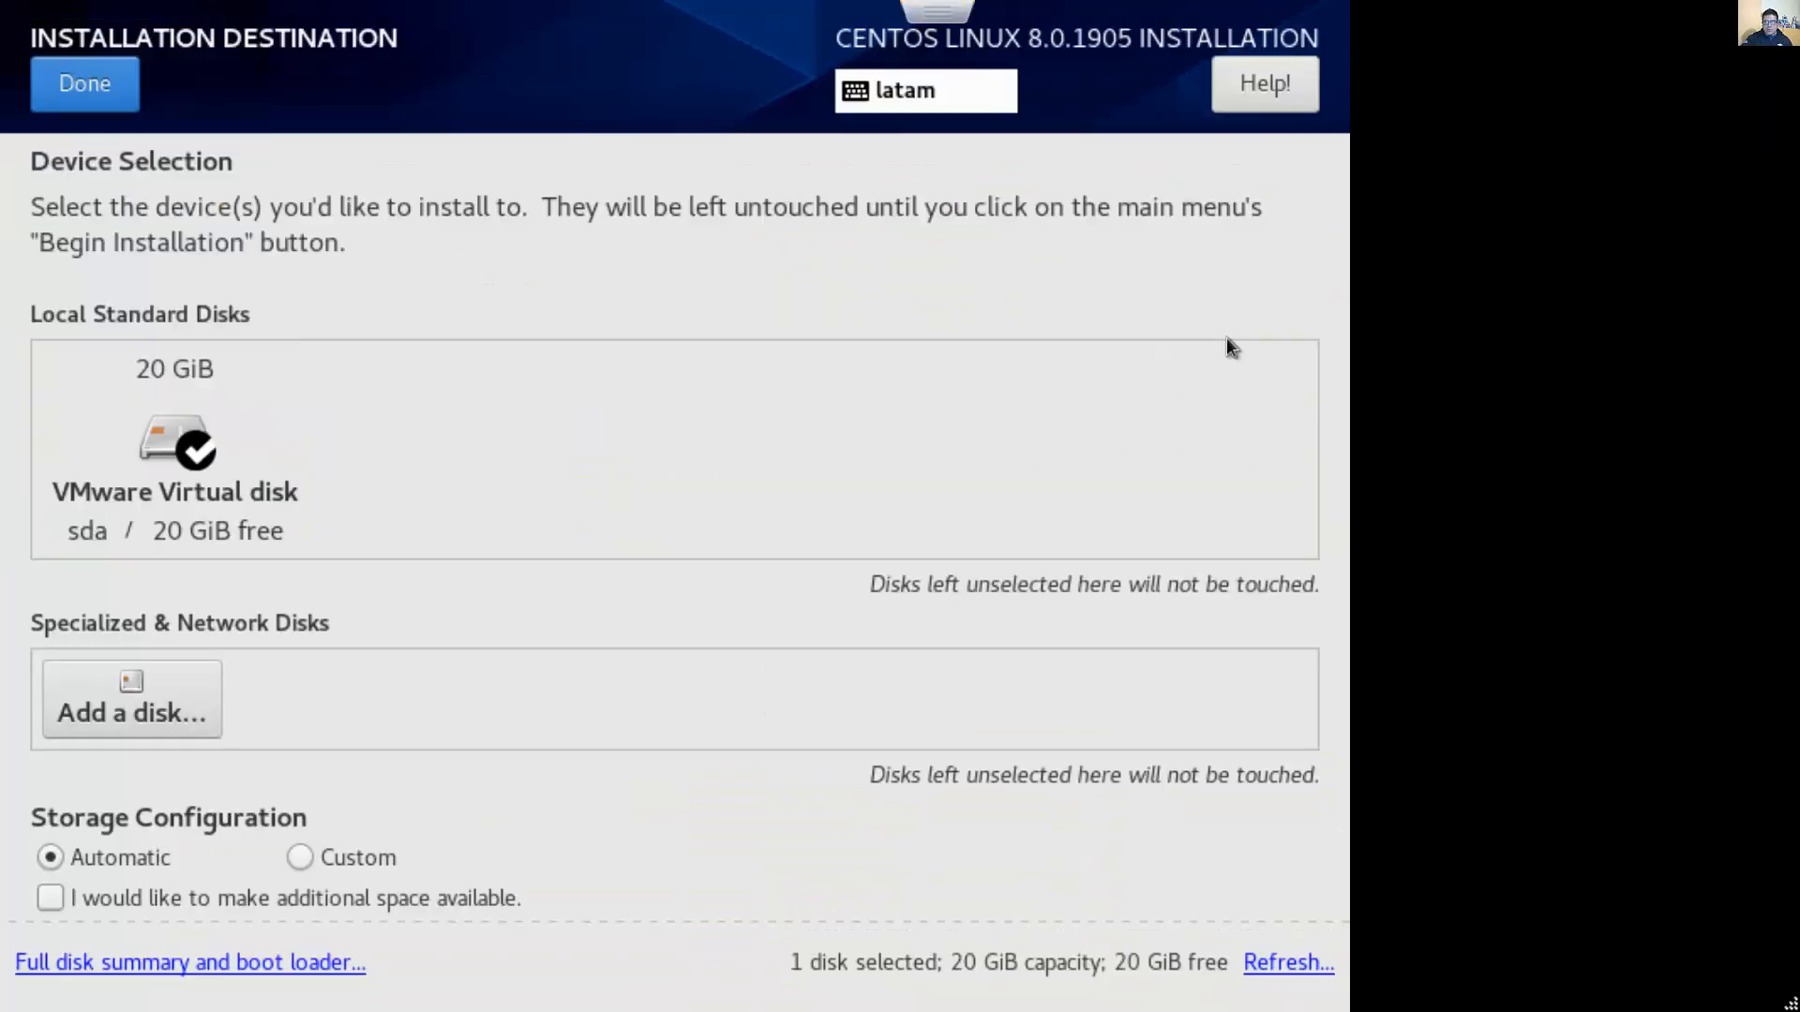
{"action": "left_click", "coordinate": [173, 448]}
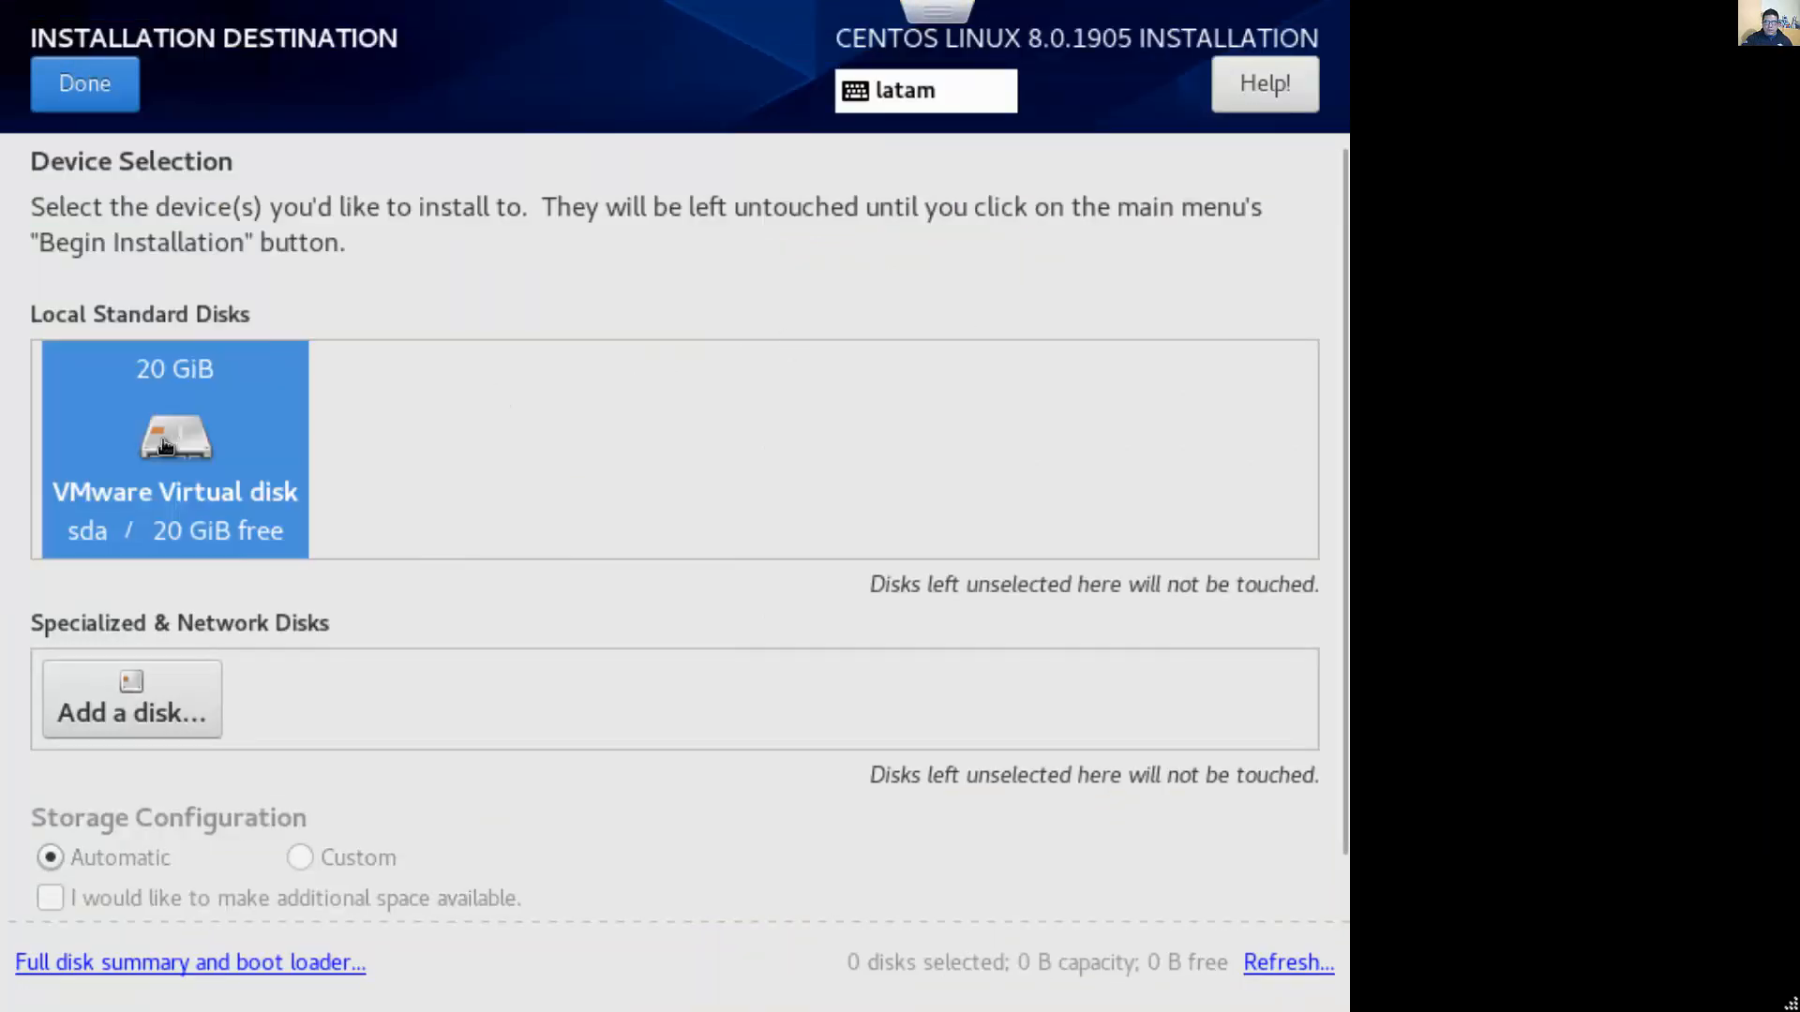
{"action": "left_click", "coordinate": [174, 448]}
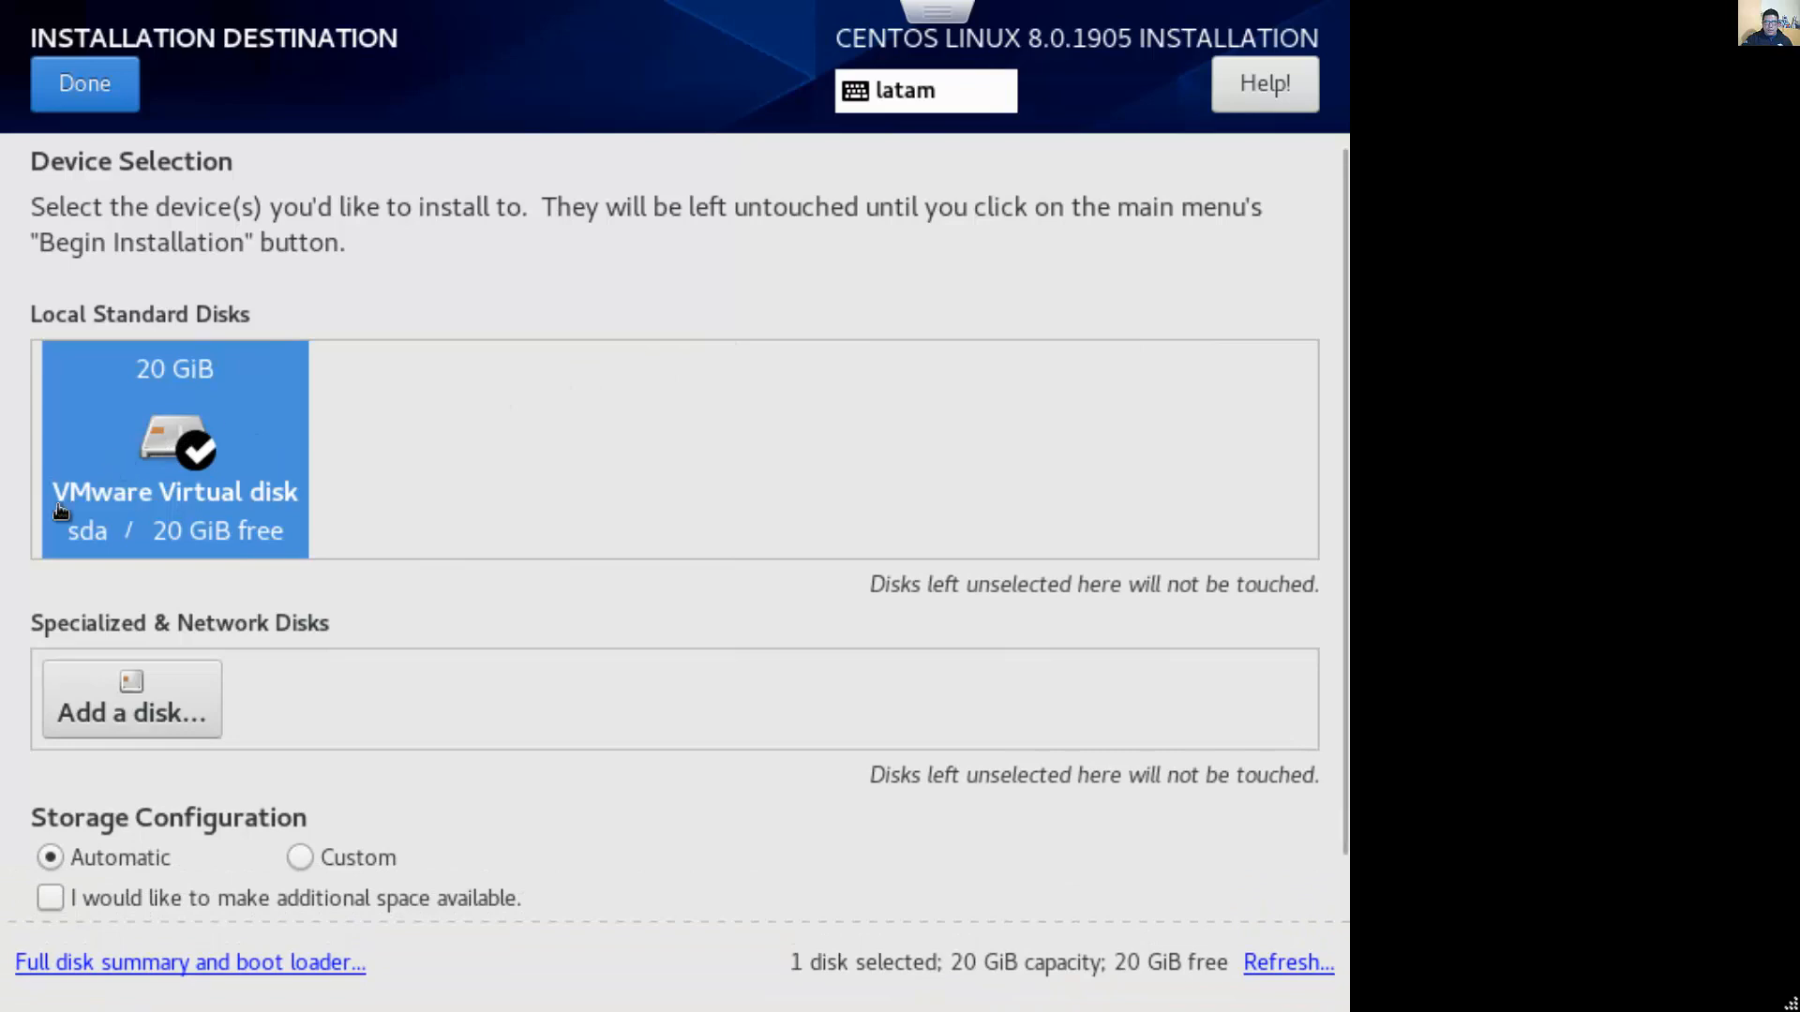
{"action": "mouse_move", "coordinate": [164, 593]}
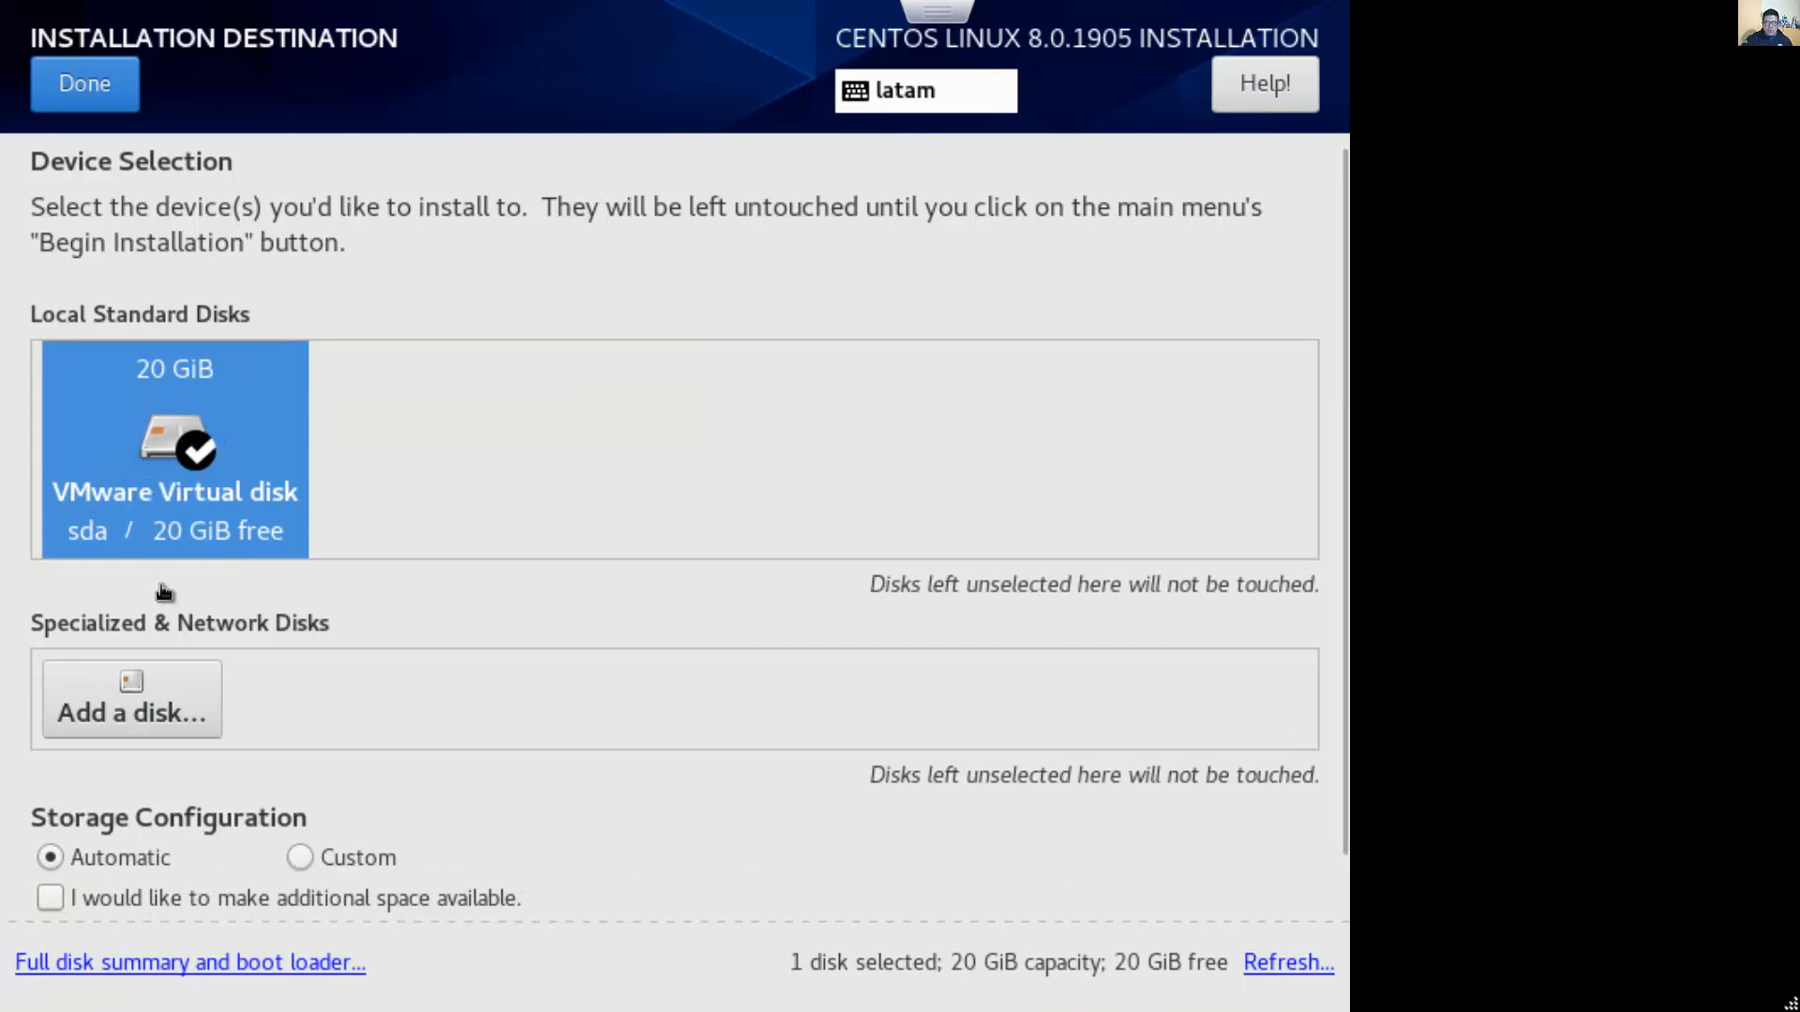
{"action": "left_click", "coordinate": [298, 857]}
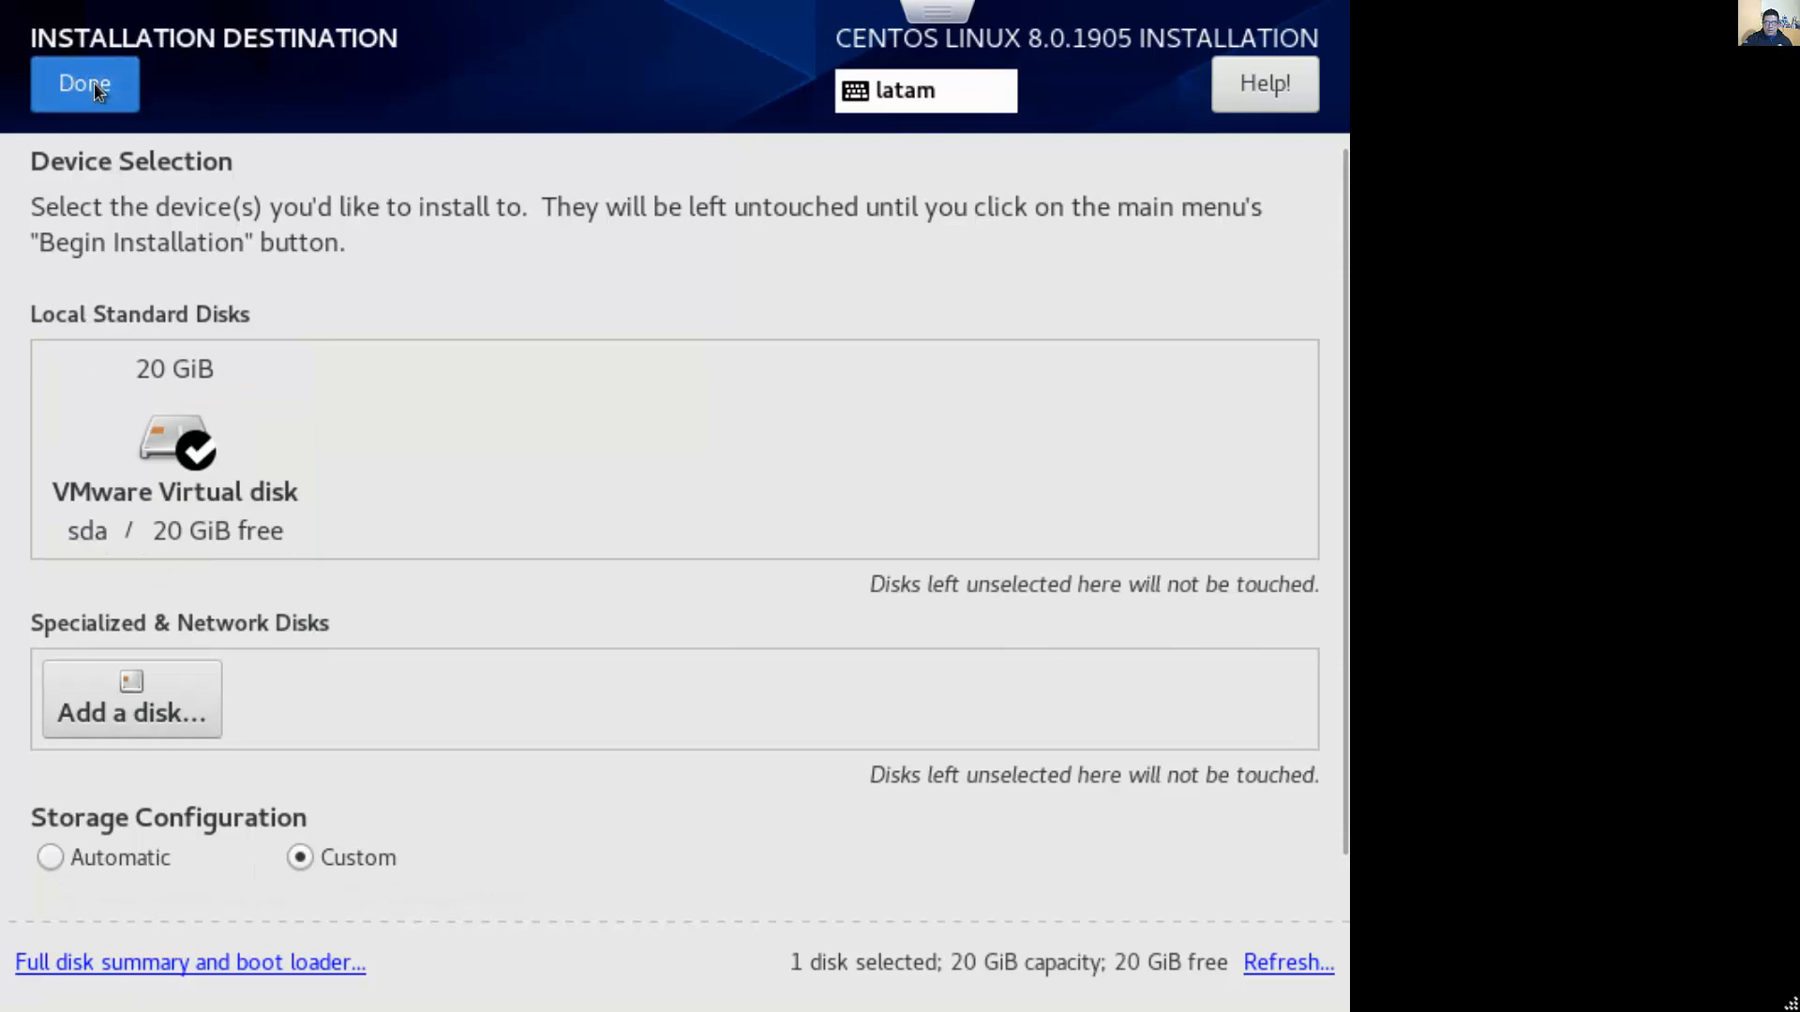
Use Standard Partition and add a 1024MB swap mount point, shown as 976 MiB
{"action": "left_click", "coordinate": [83, 82]}
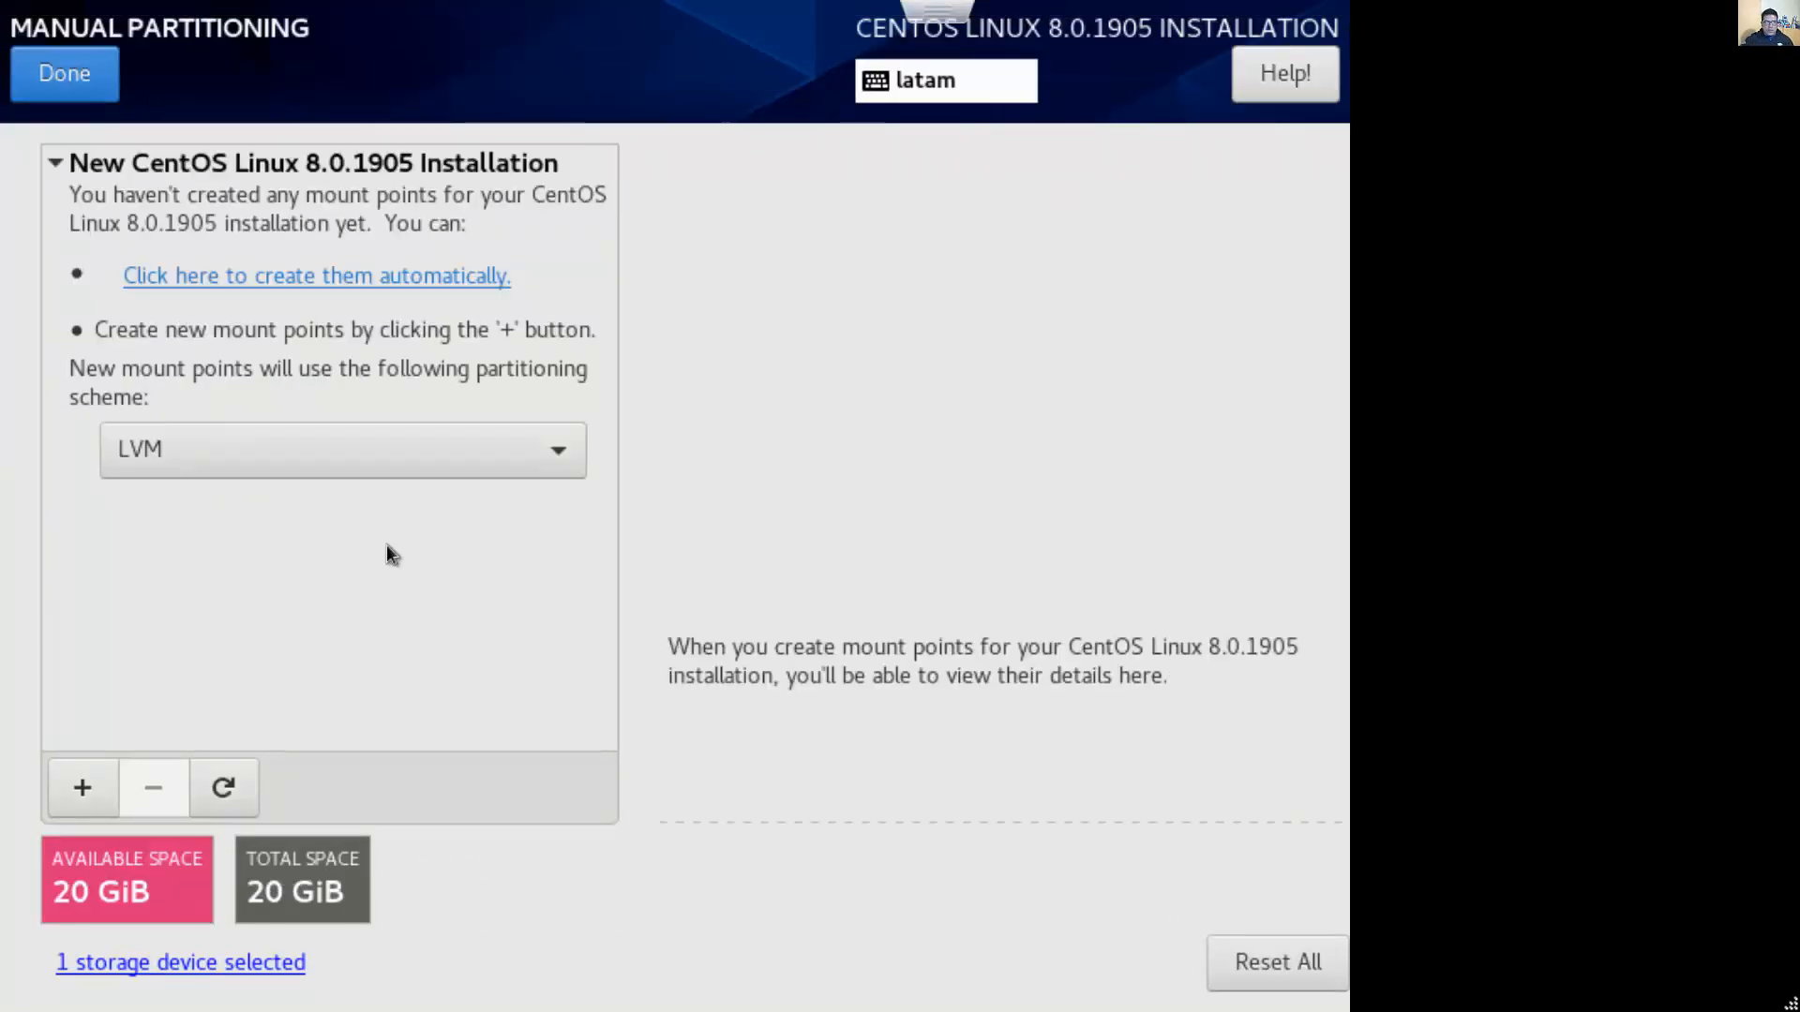
{"action": "left_click", "coordinate": [342, 449]}
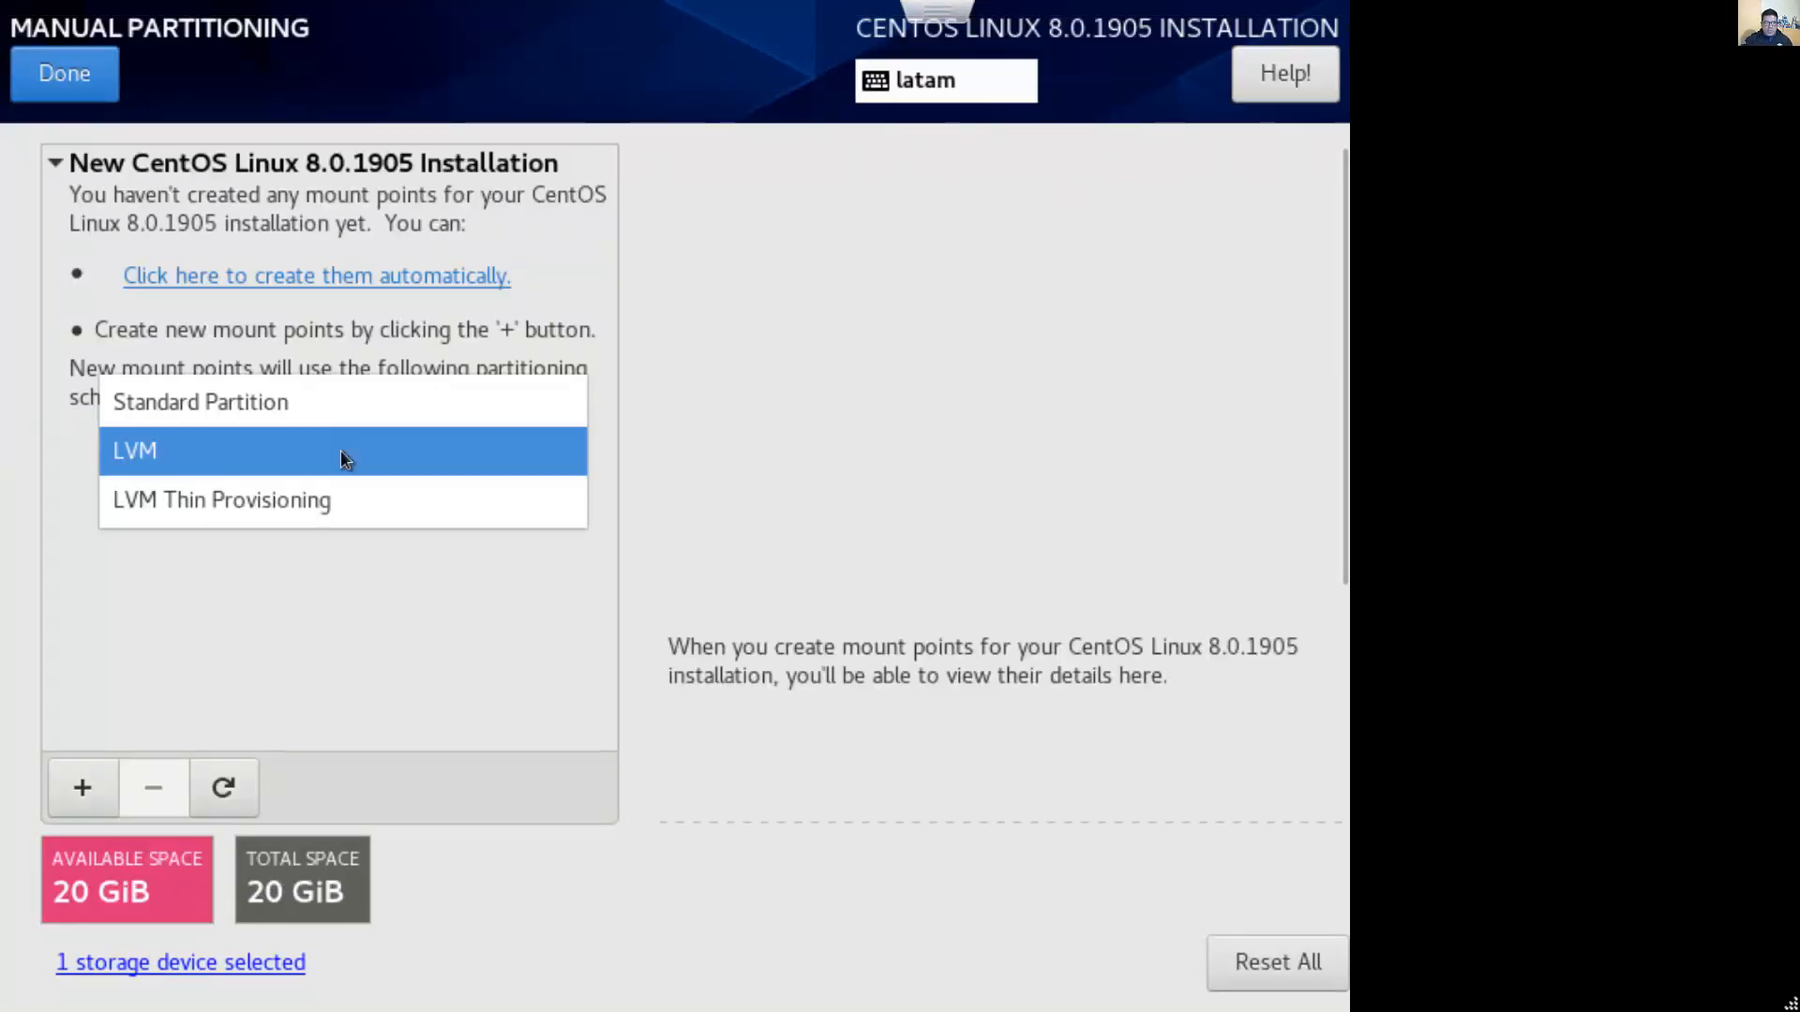
{"action": "left_click", "coordinate": [200, 402]}
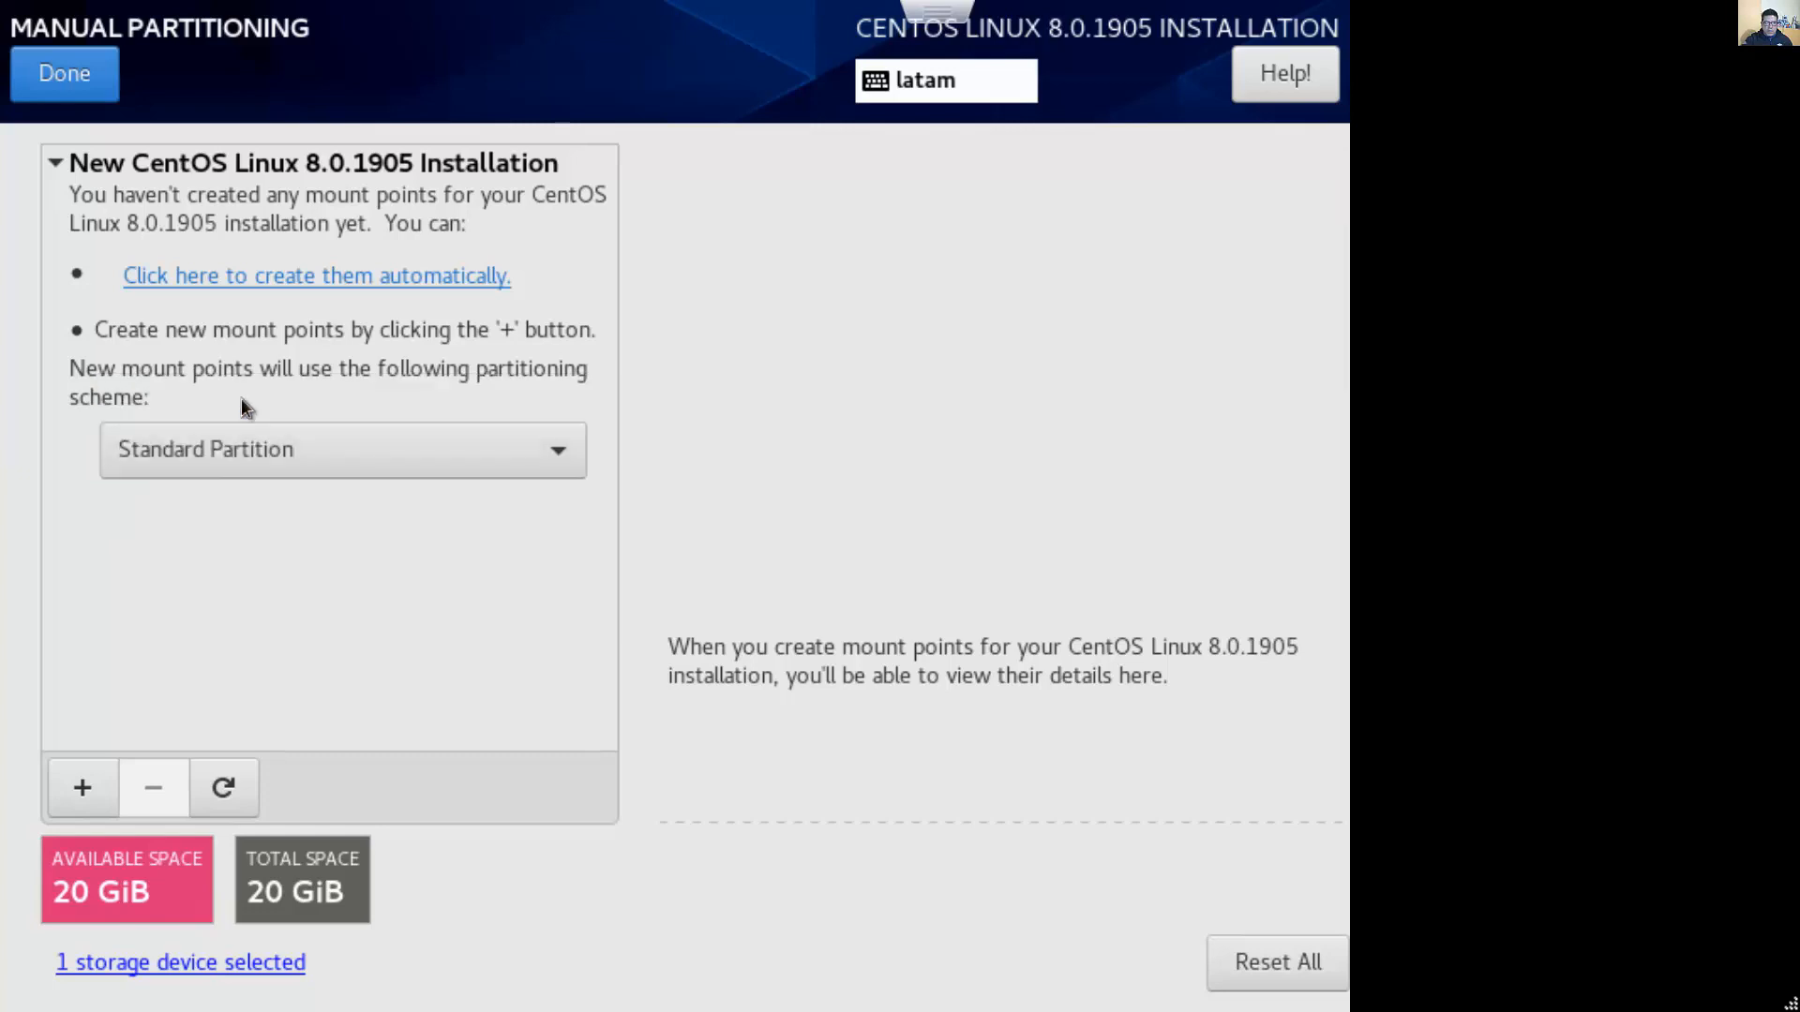
{"action": "mouse_move", "coordinate": [240, 666]}
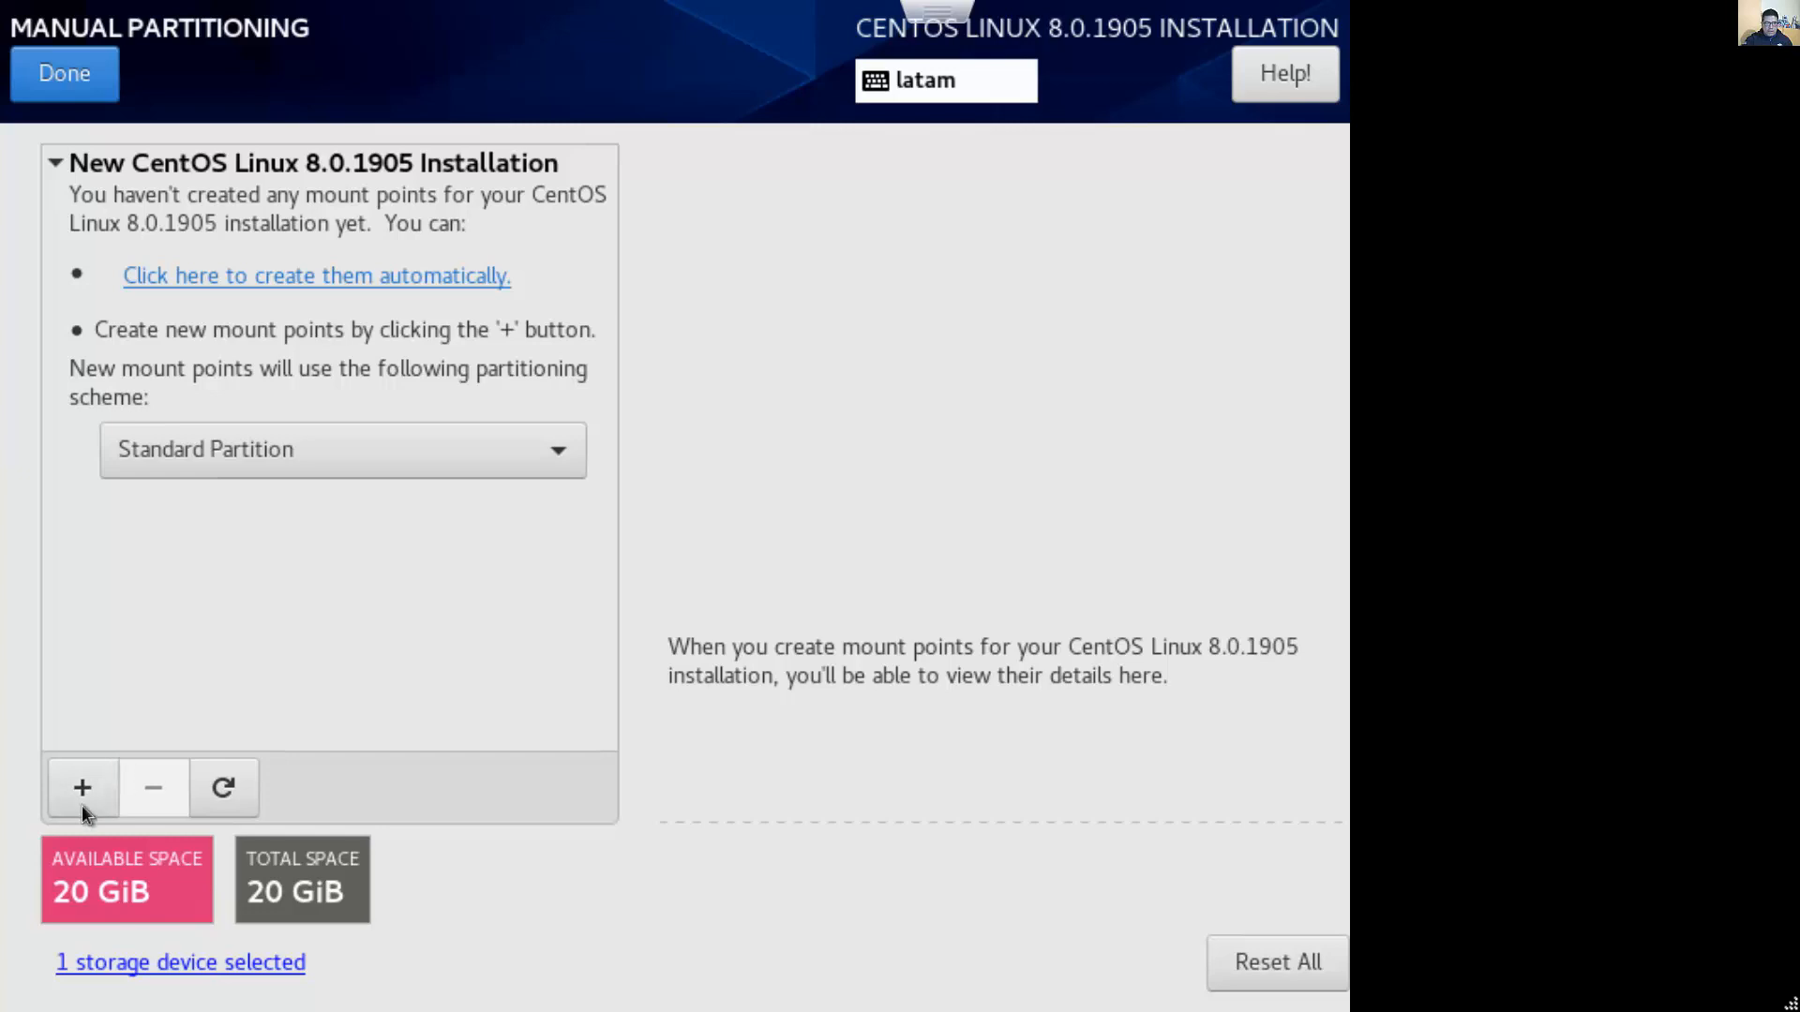
{"action": "mouse_move", "coordinate": [81, 788]}
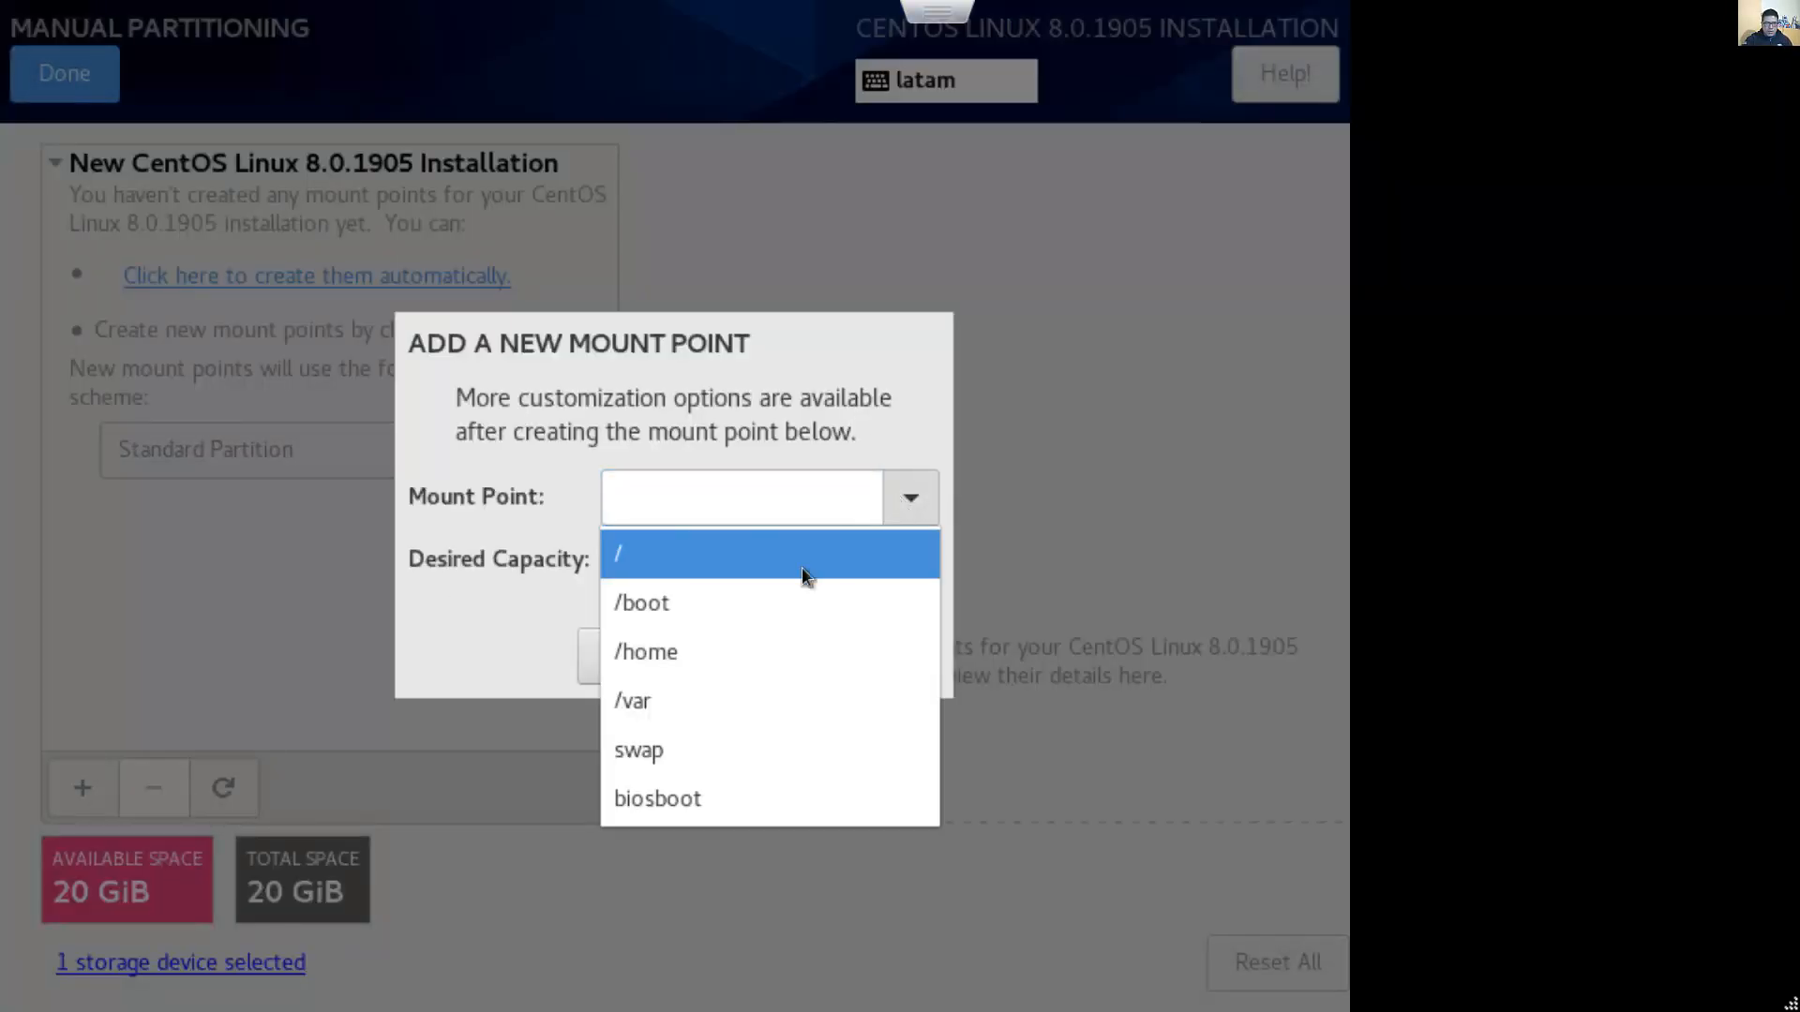
{"action": "left_click", "coordinate": [639, 750]}
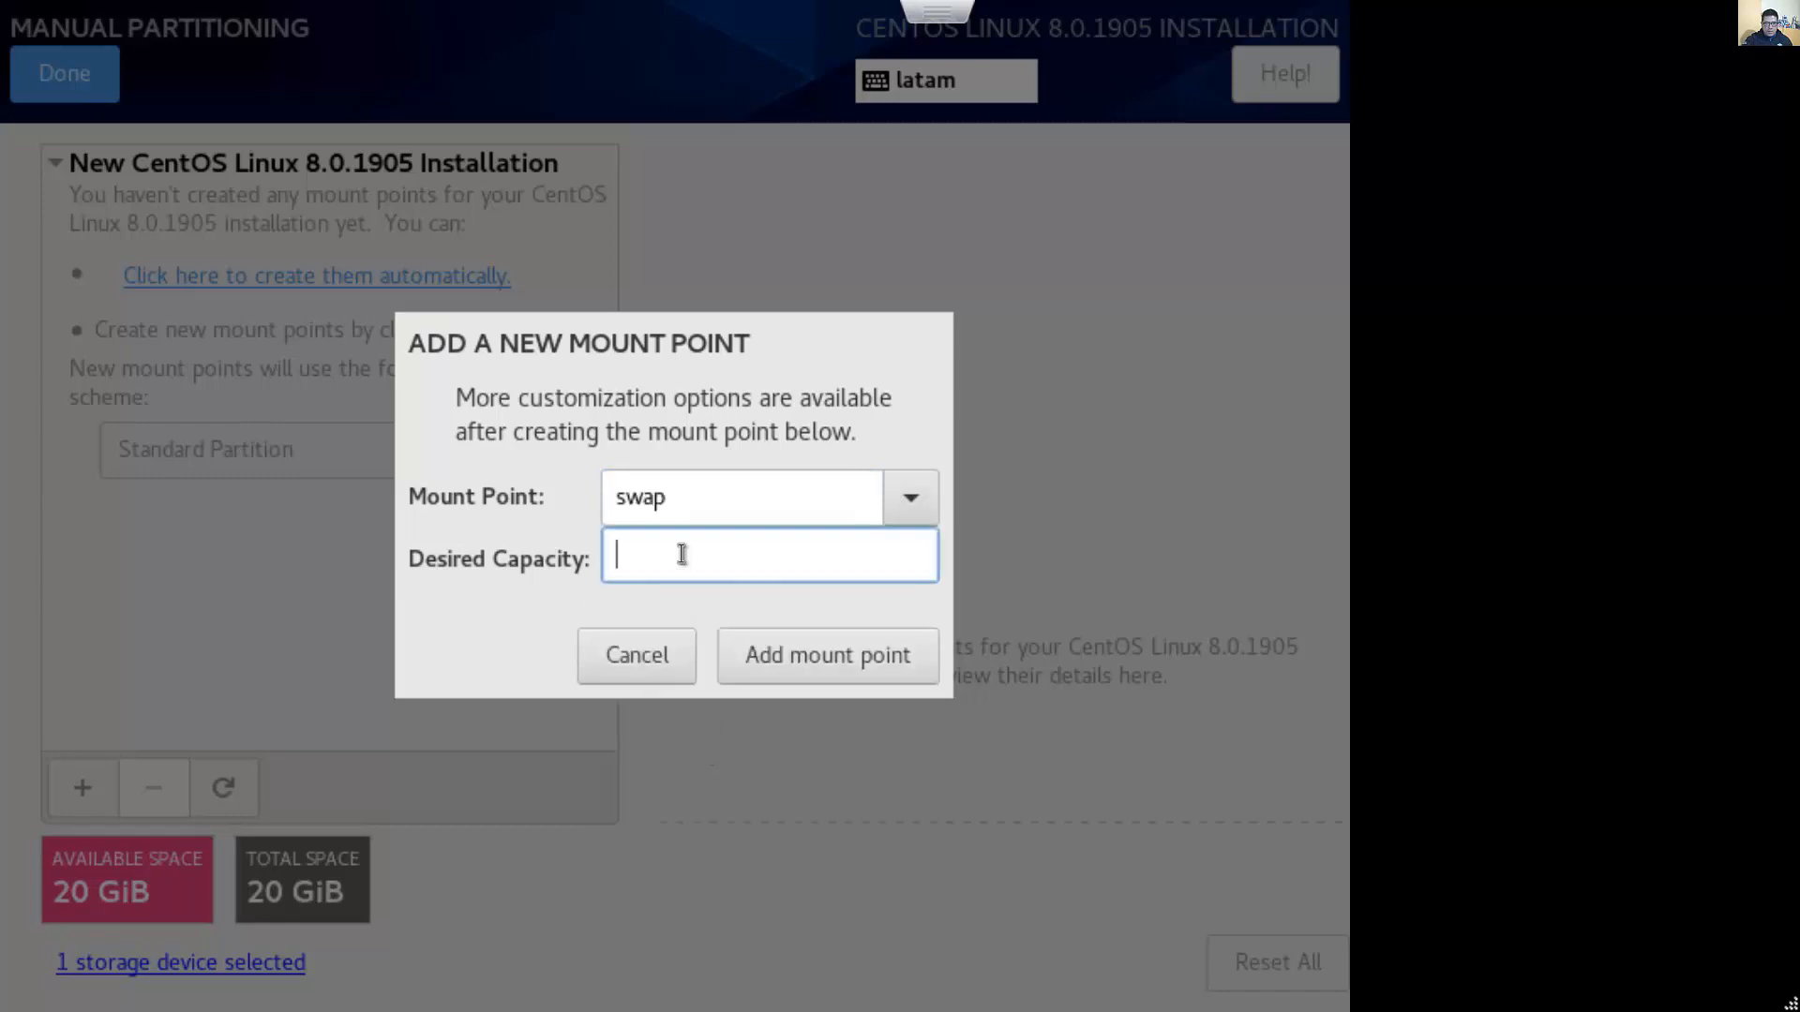
{"action": "type", "text": "1024M"}
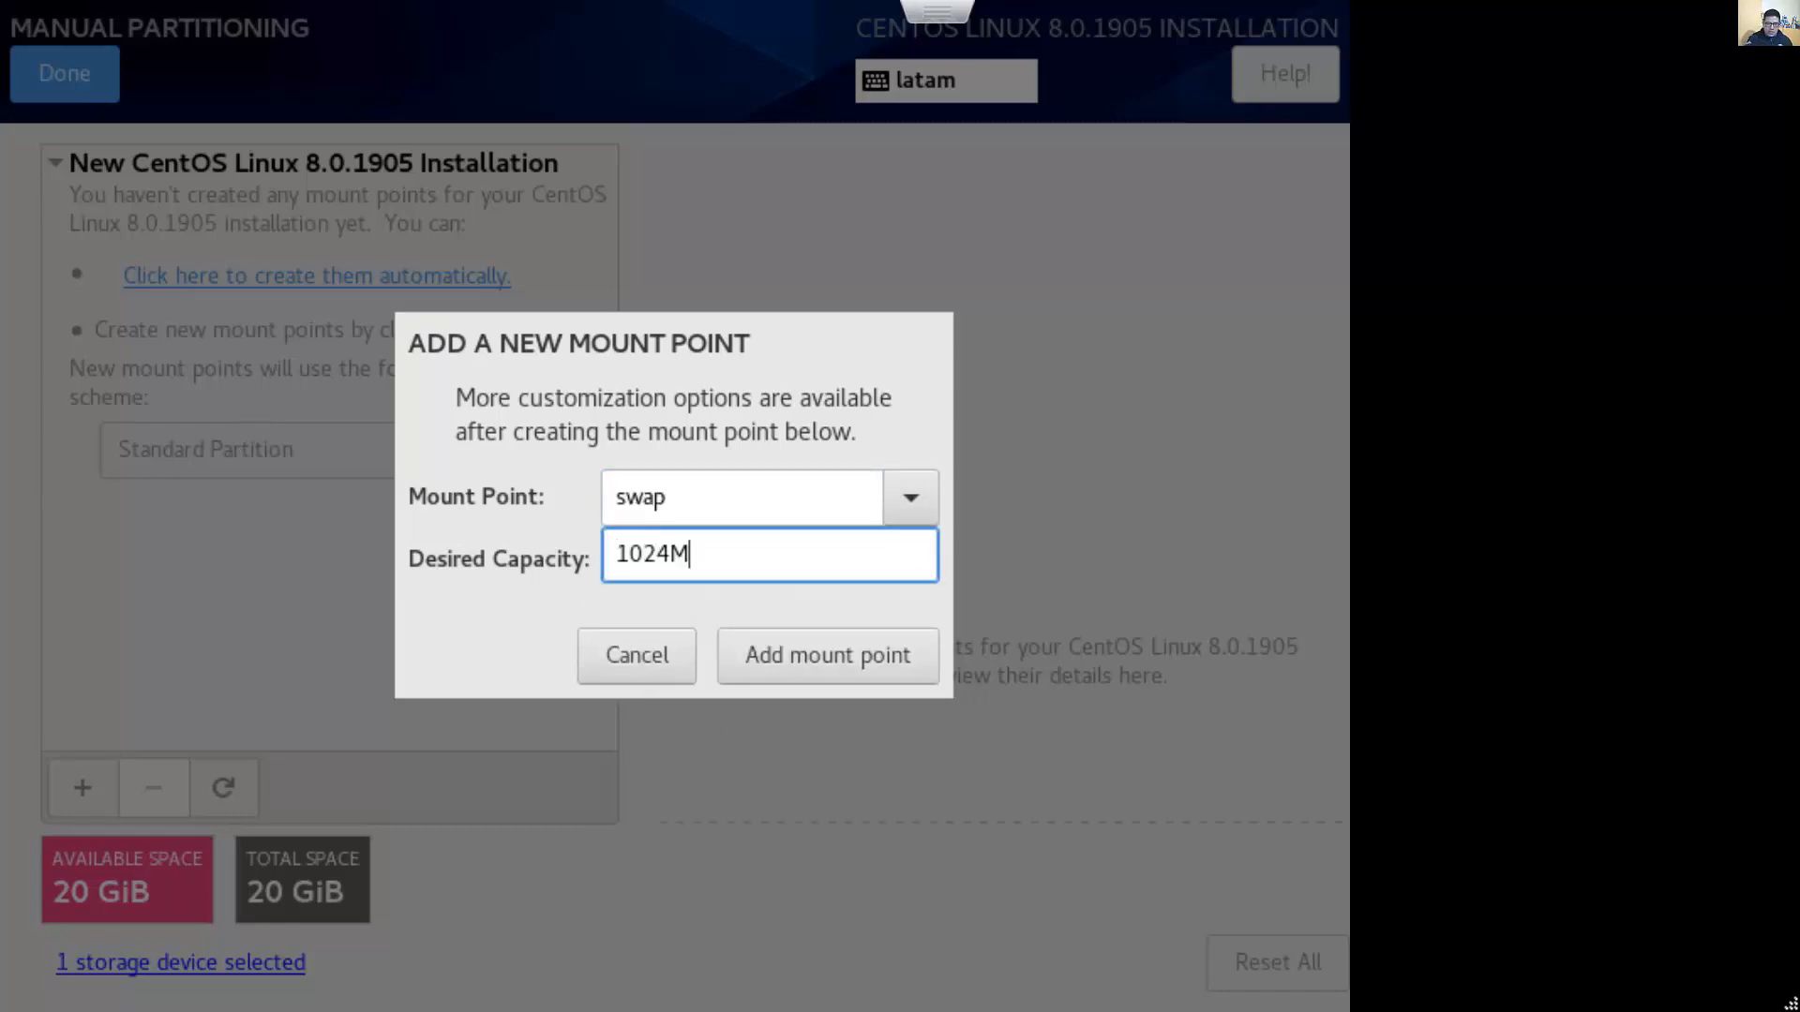
{"action": "type", "text": "B"}
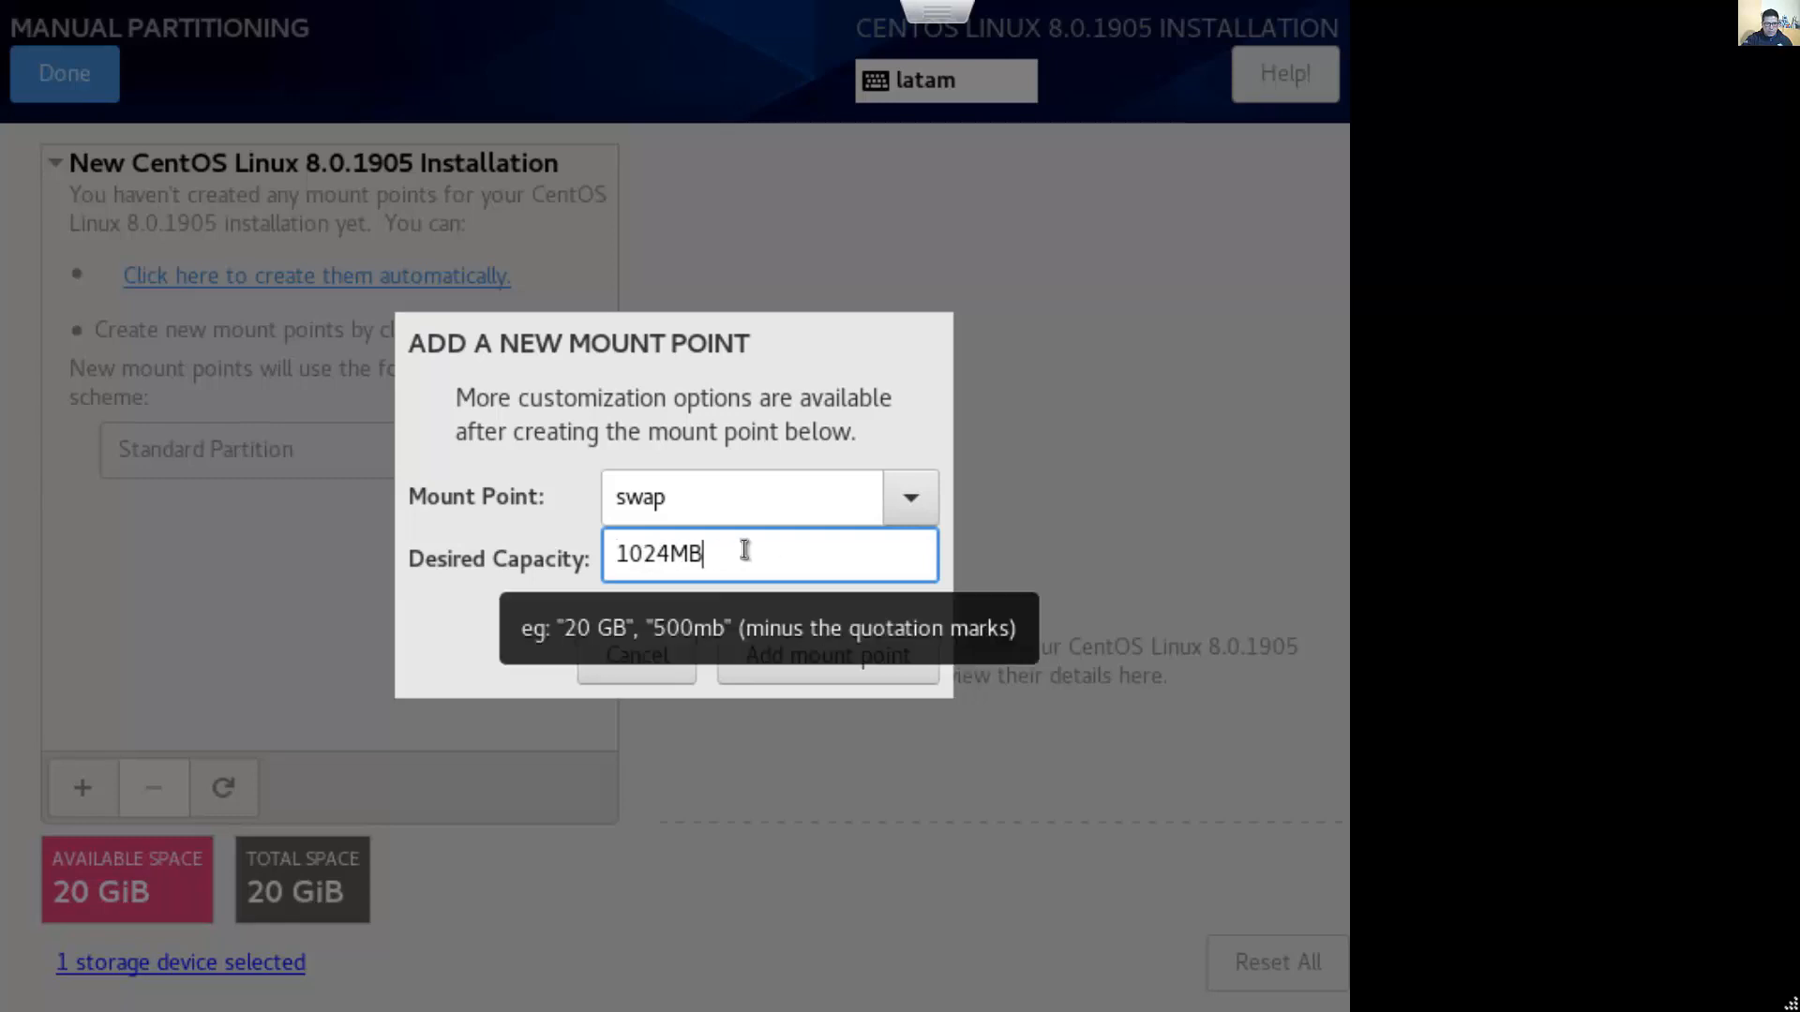
{"action": "mouse_move", "coordinate": [743, 480]}
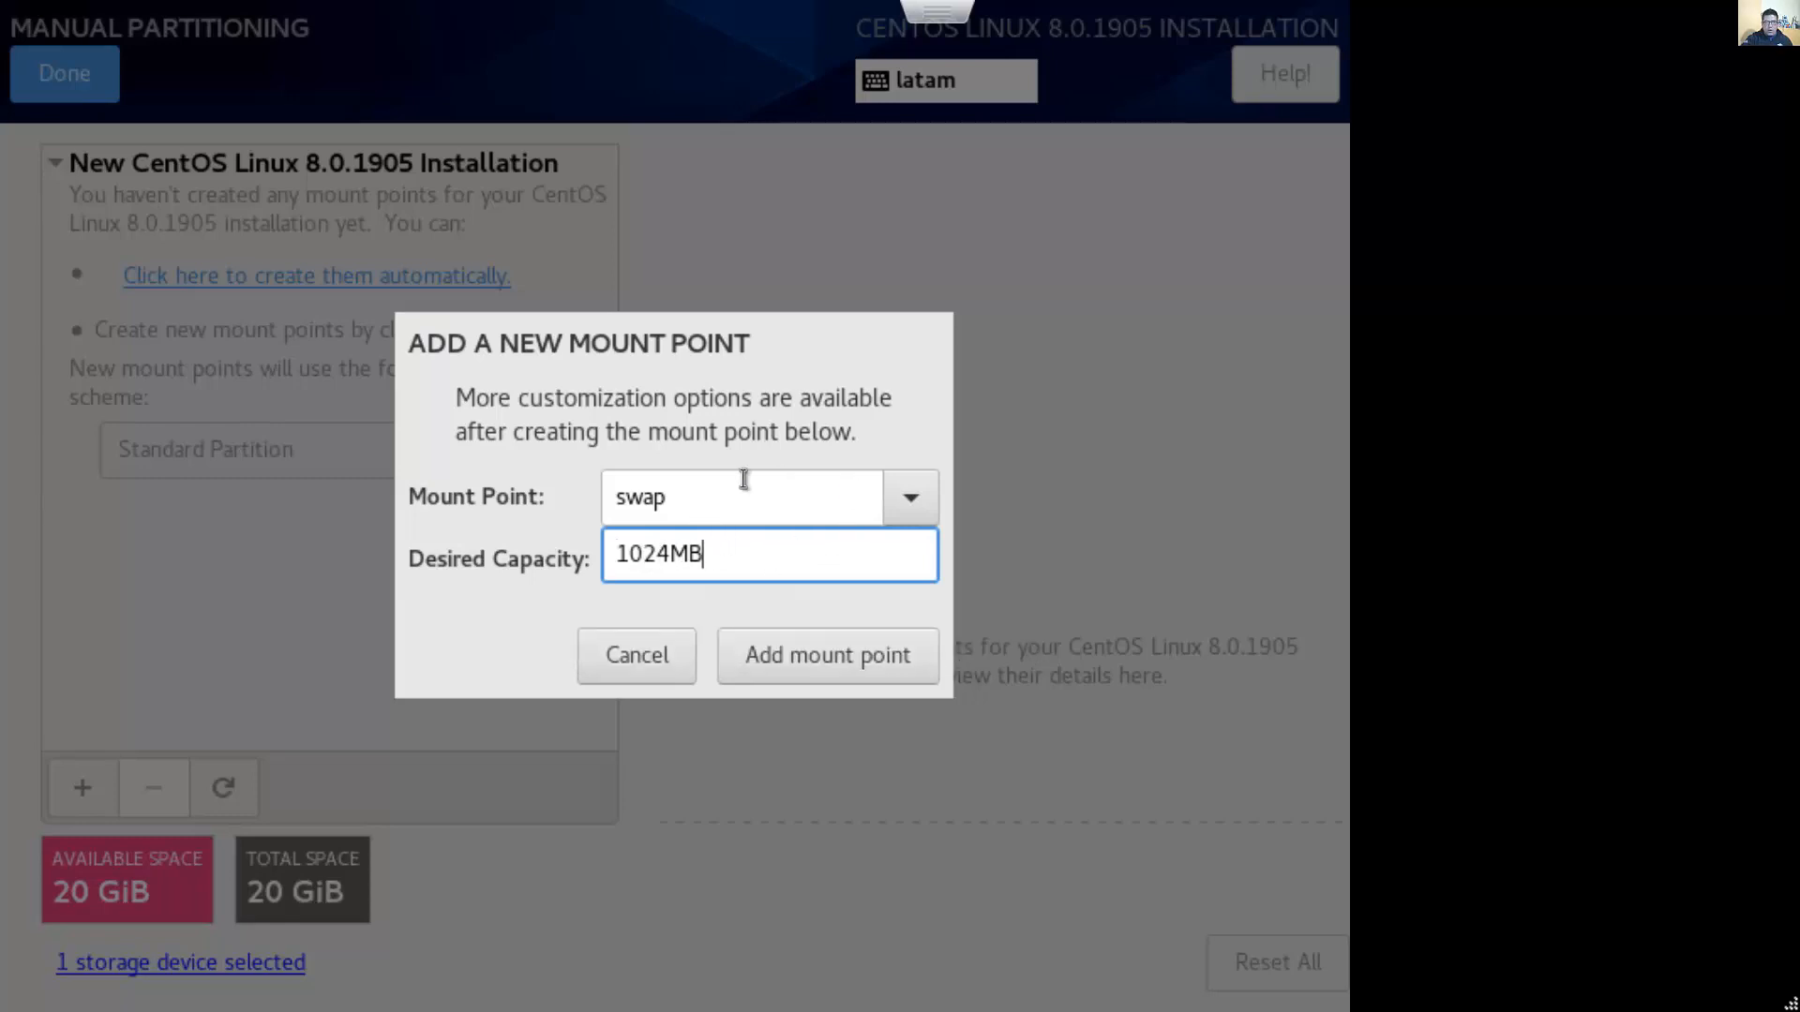
{"action": "mouse_move", "coordinate": [751, 491]}
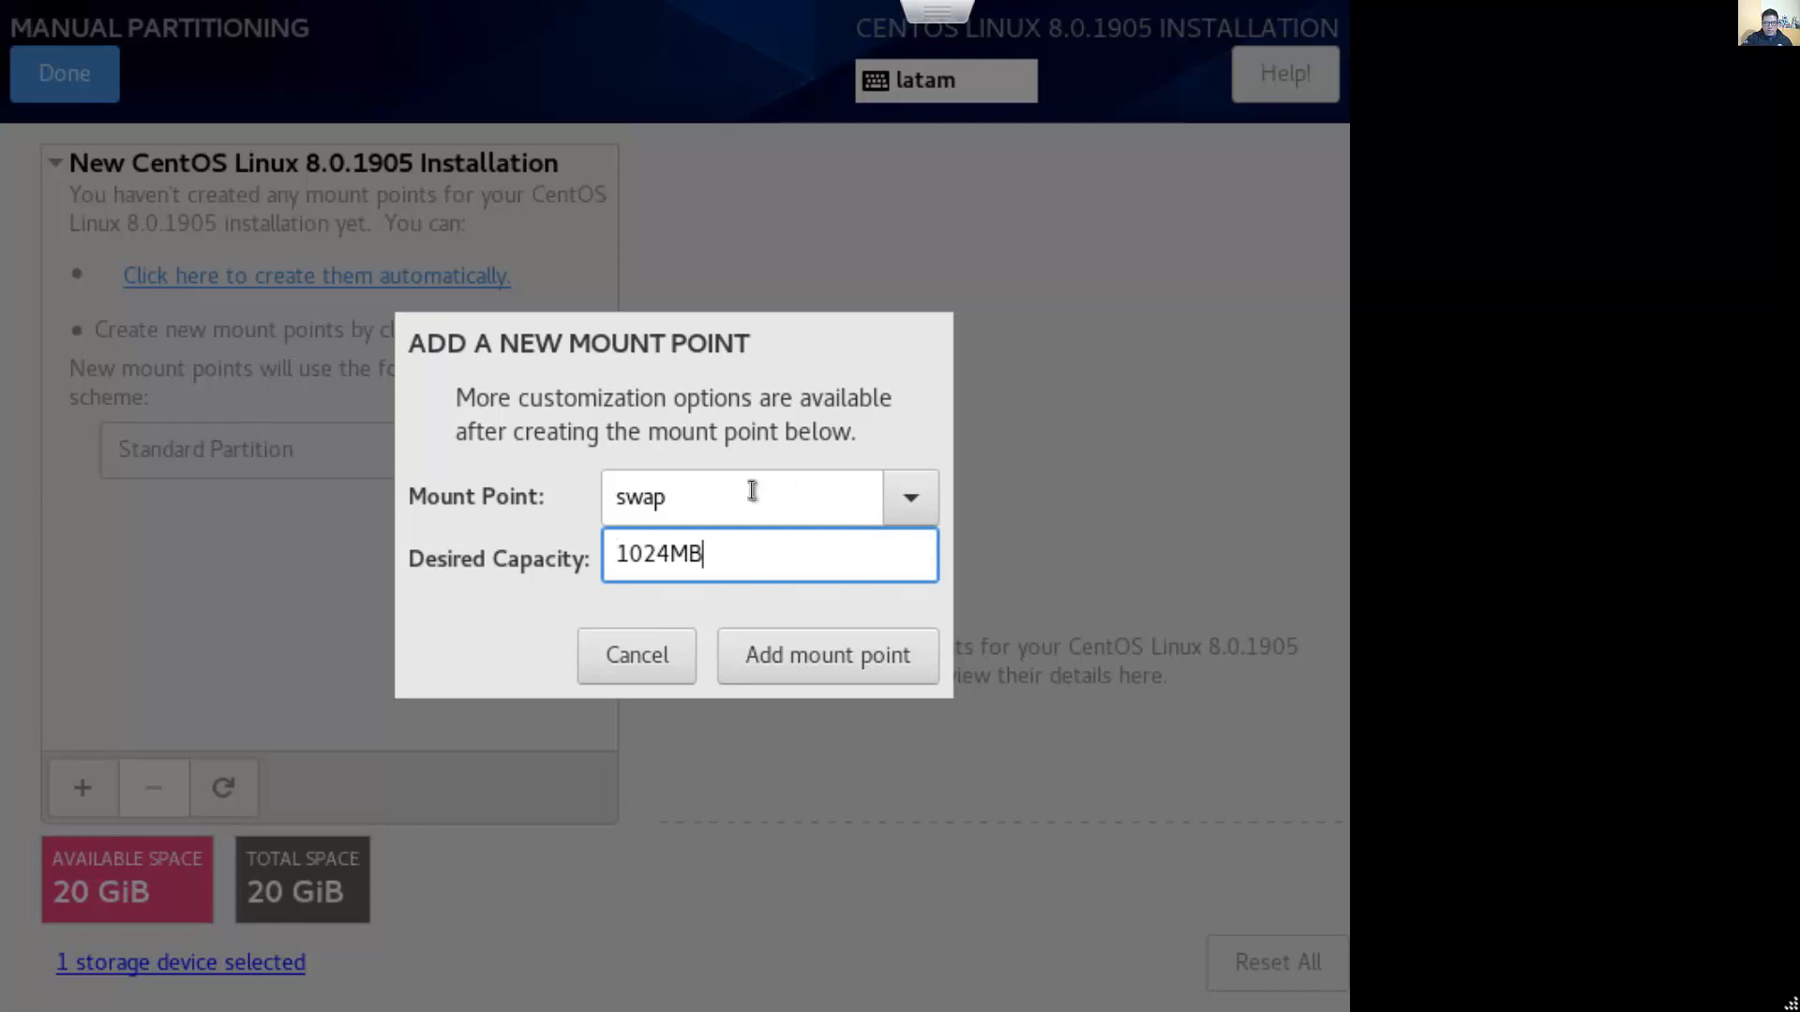
{"action": "mouse_move", "coordinate": [875, 419]}
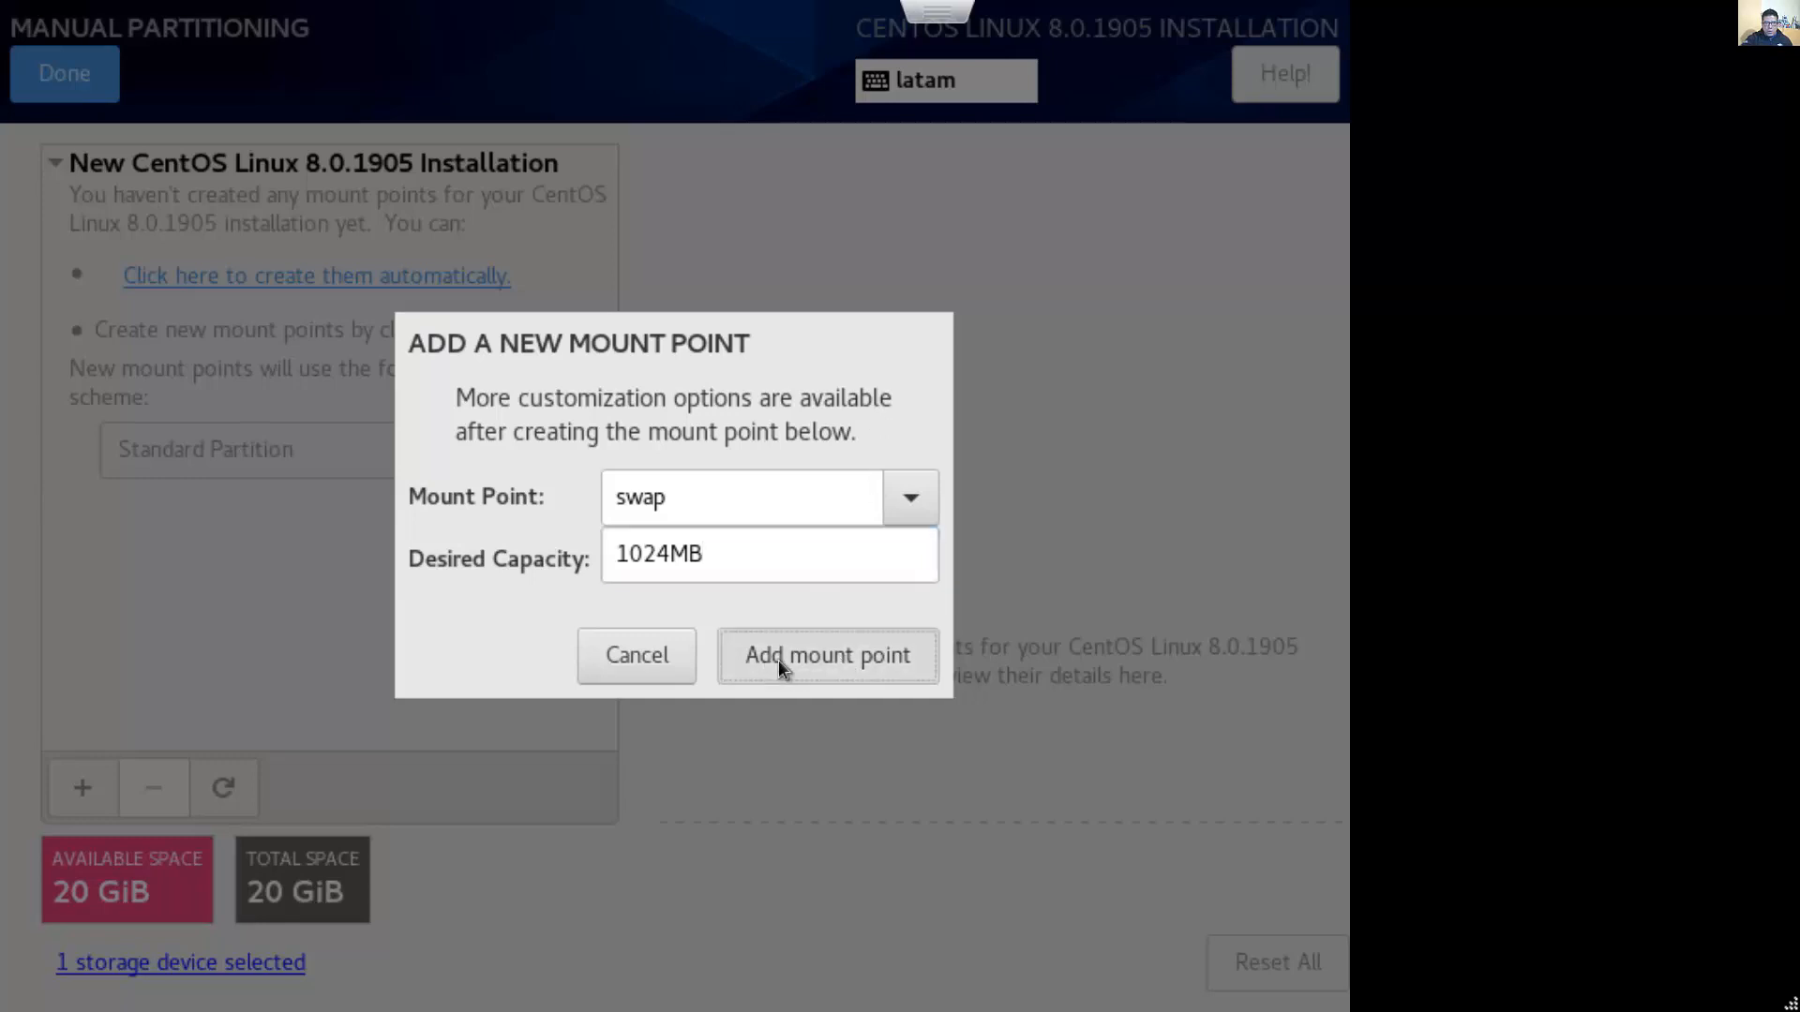
{"action": "left_click", "coordinate": [827, 655]}
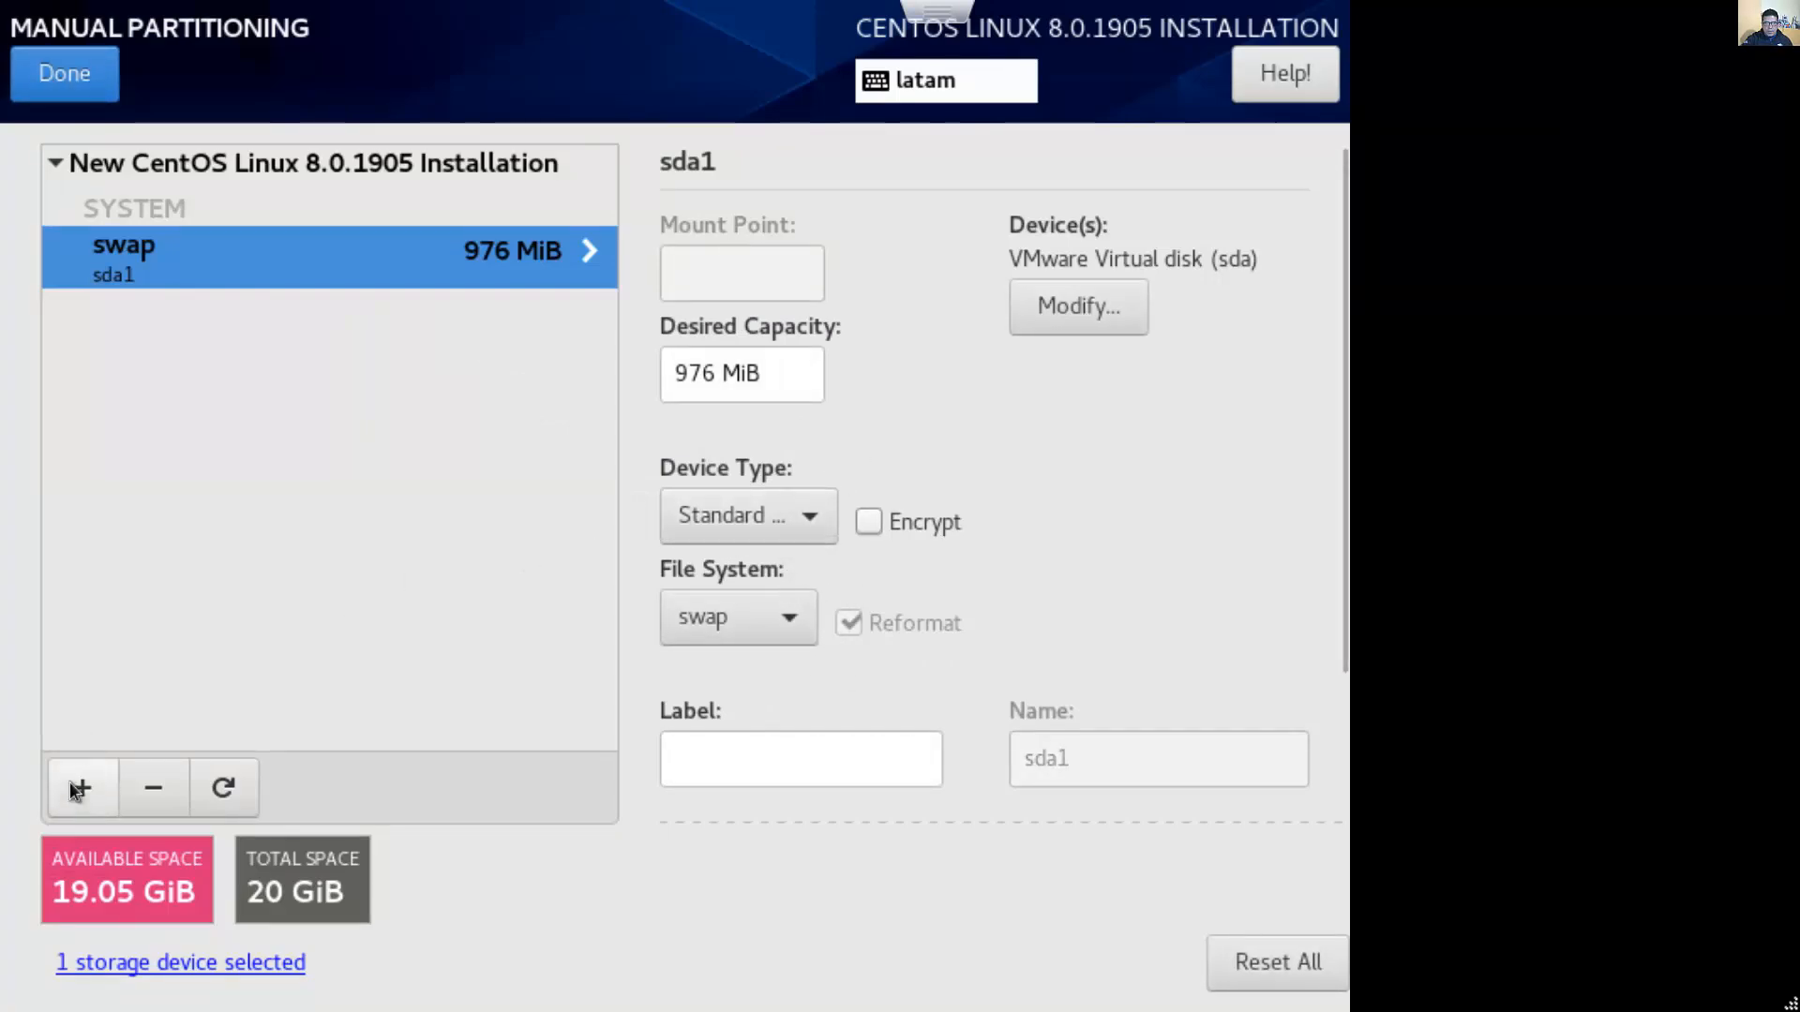
{"action": "mouse_move", "coordinate": [81, 787]}
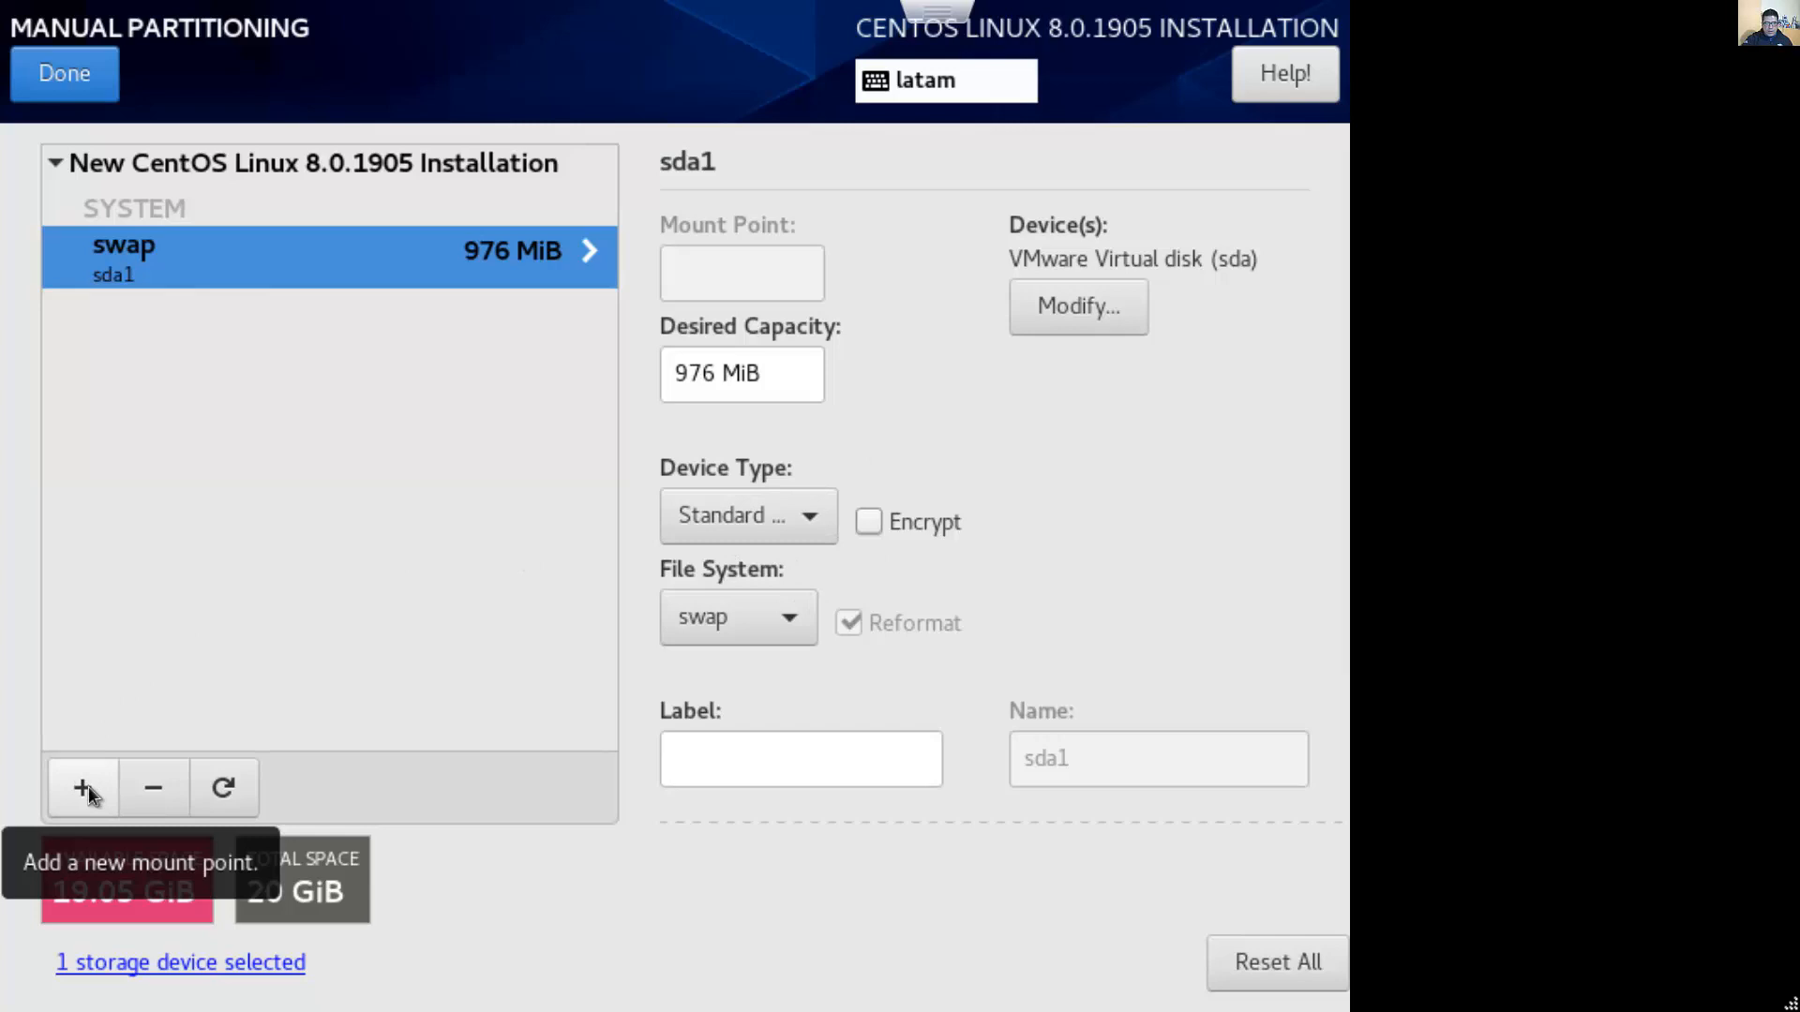
Add a / mount point with blank capacity, then open the Summary of Changes
{"action": "left_click", "coordinate": [82, 787]}
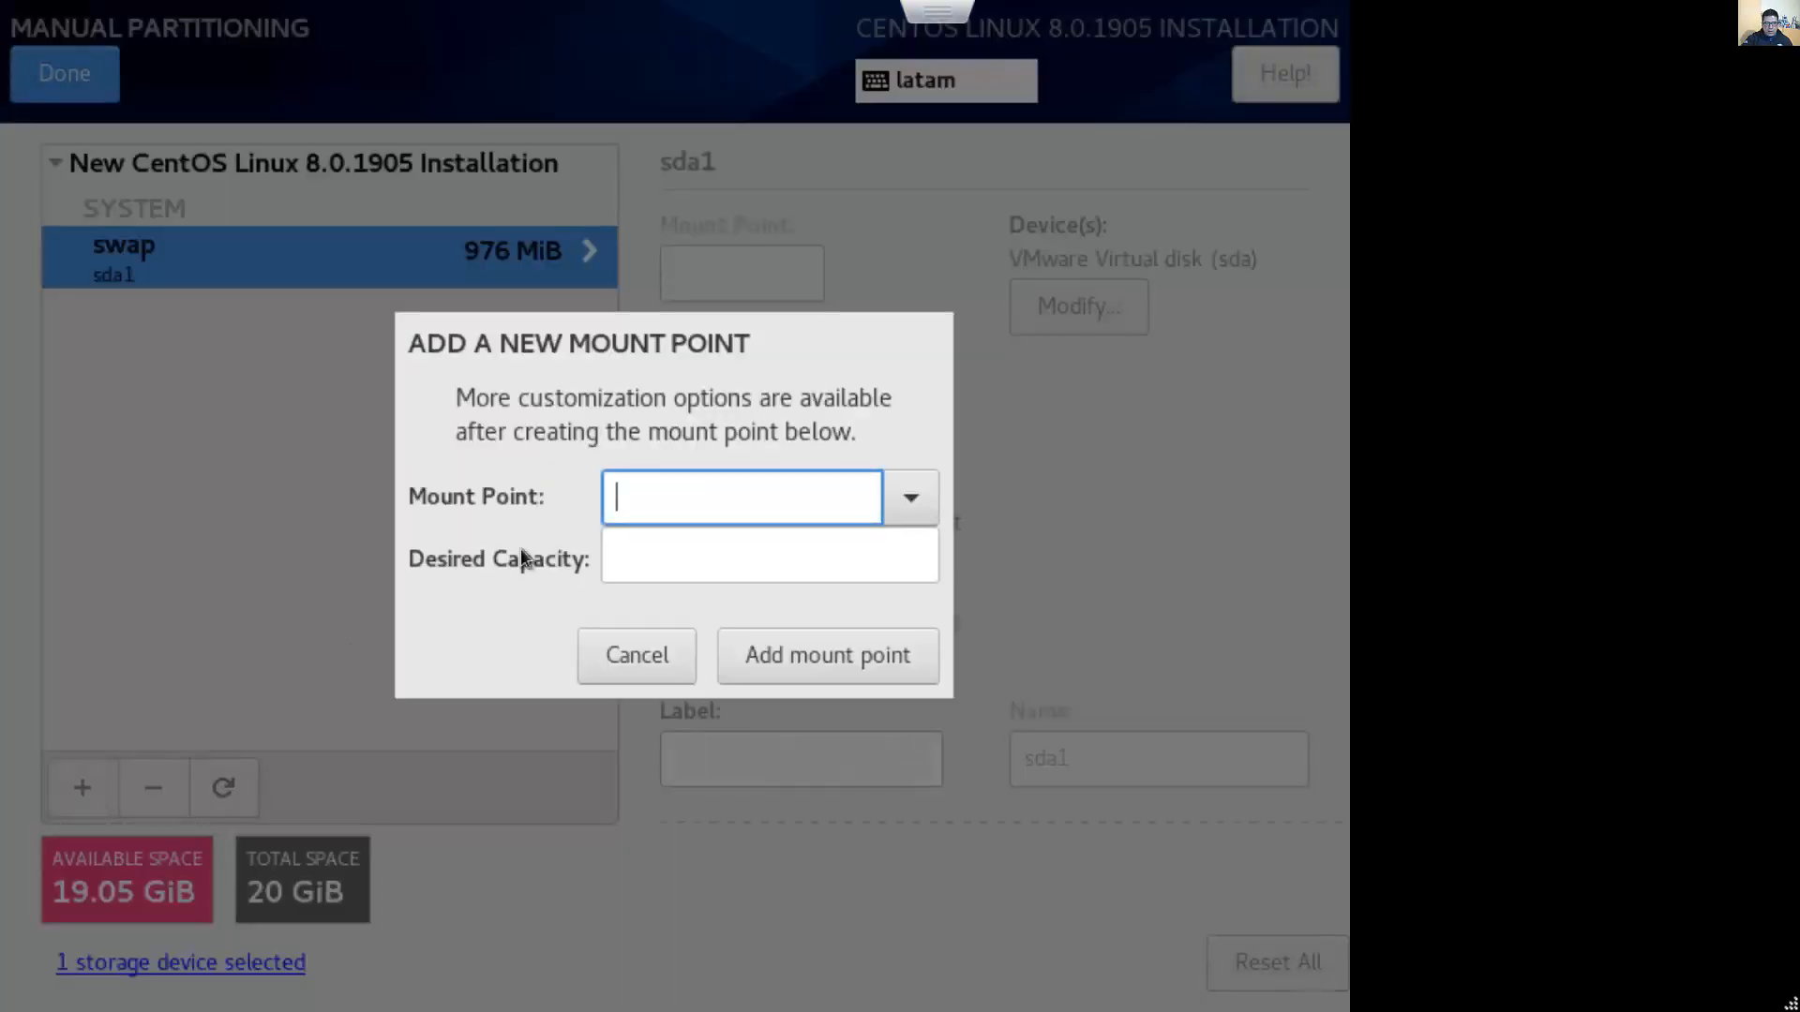
{"action": "left_click", "coordinate": [910, 497]}
{"action": "type", "text": "/"}
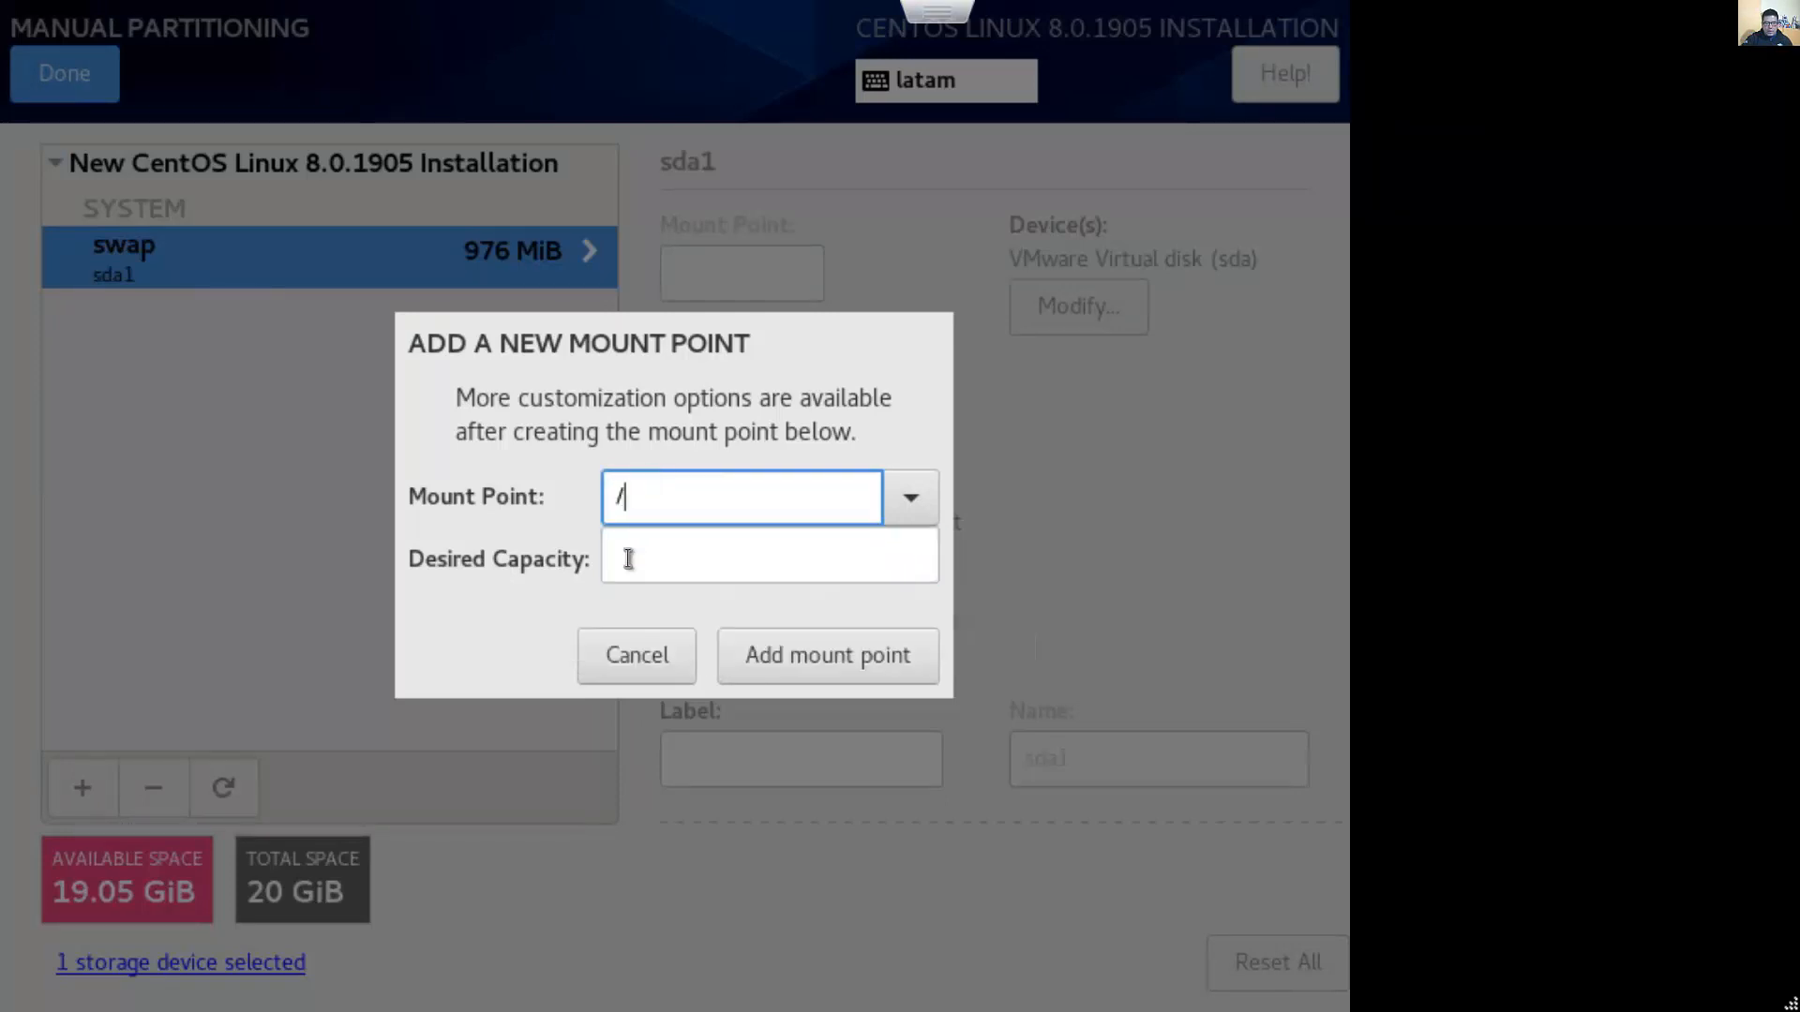
{"action": "left_click", "coordinate": [769, 557]}
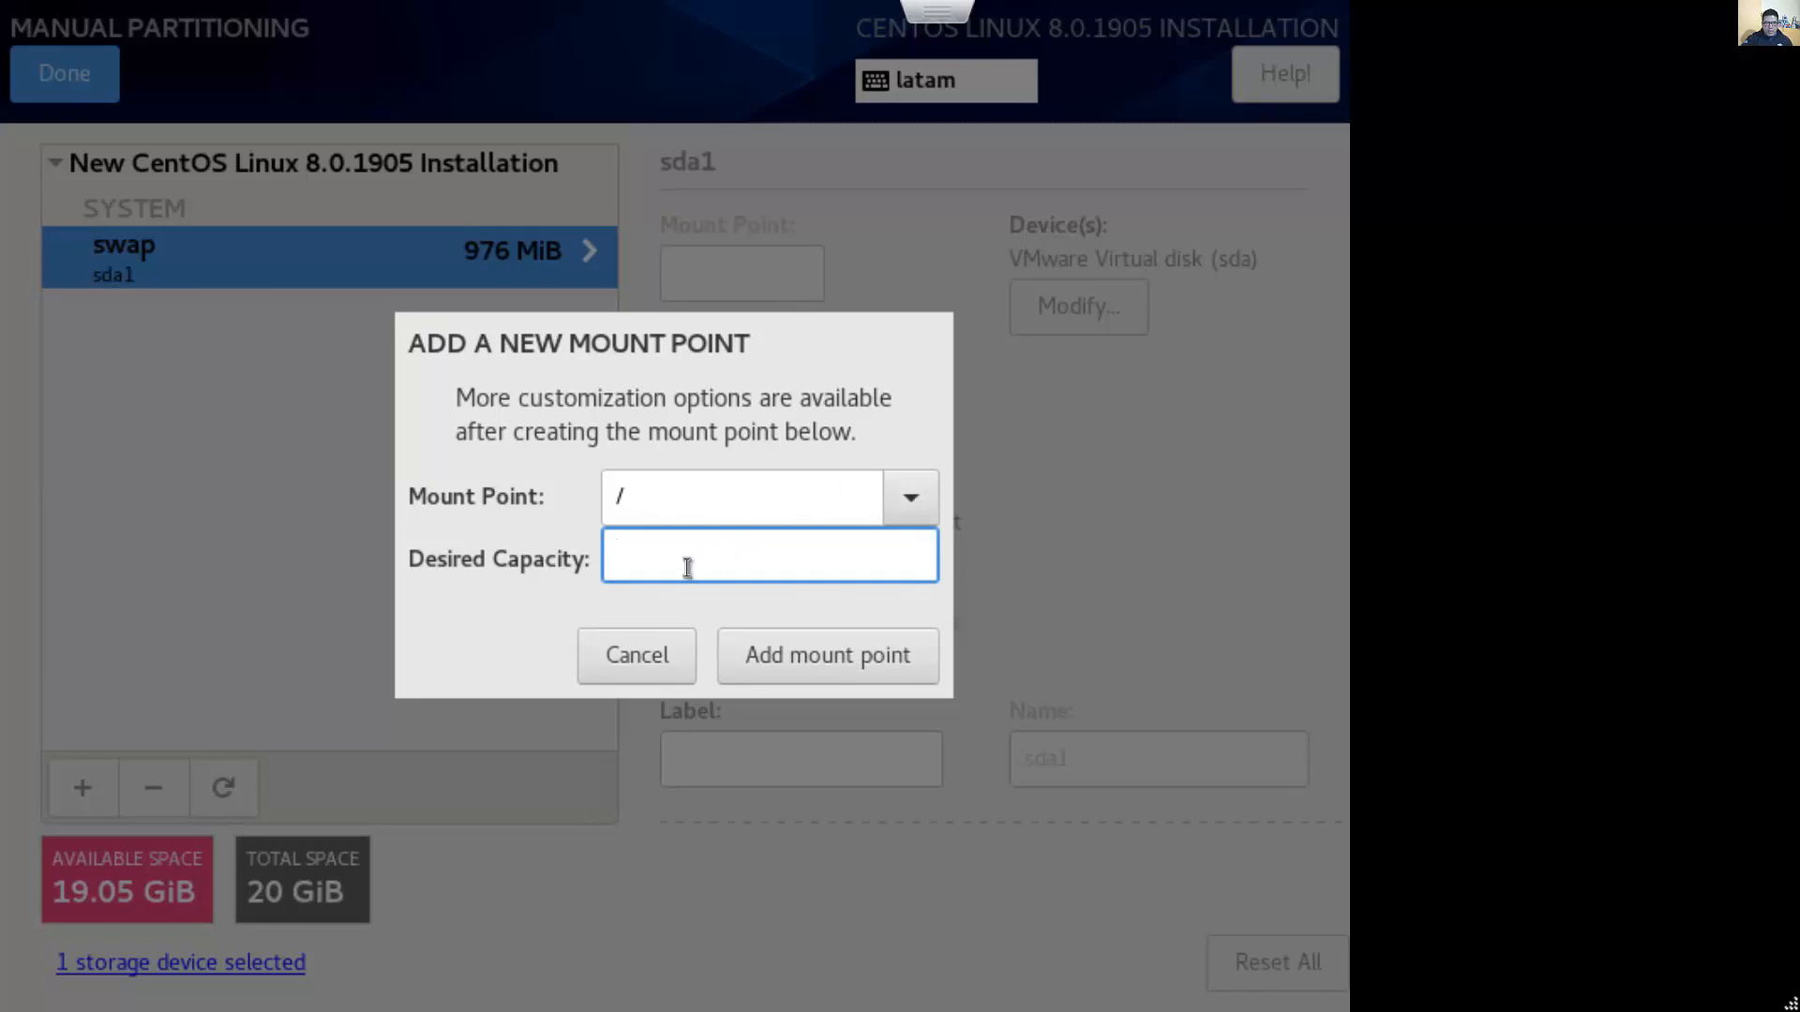
{"action": "left_click", "coordinate": [827, 655]}
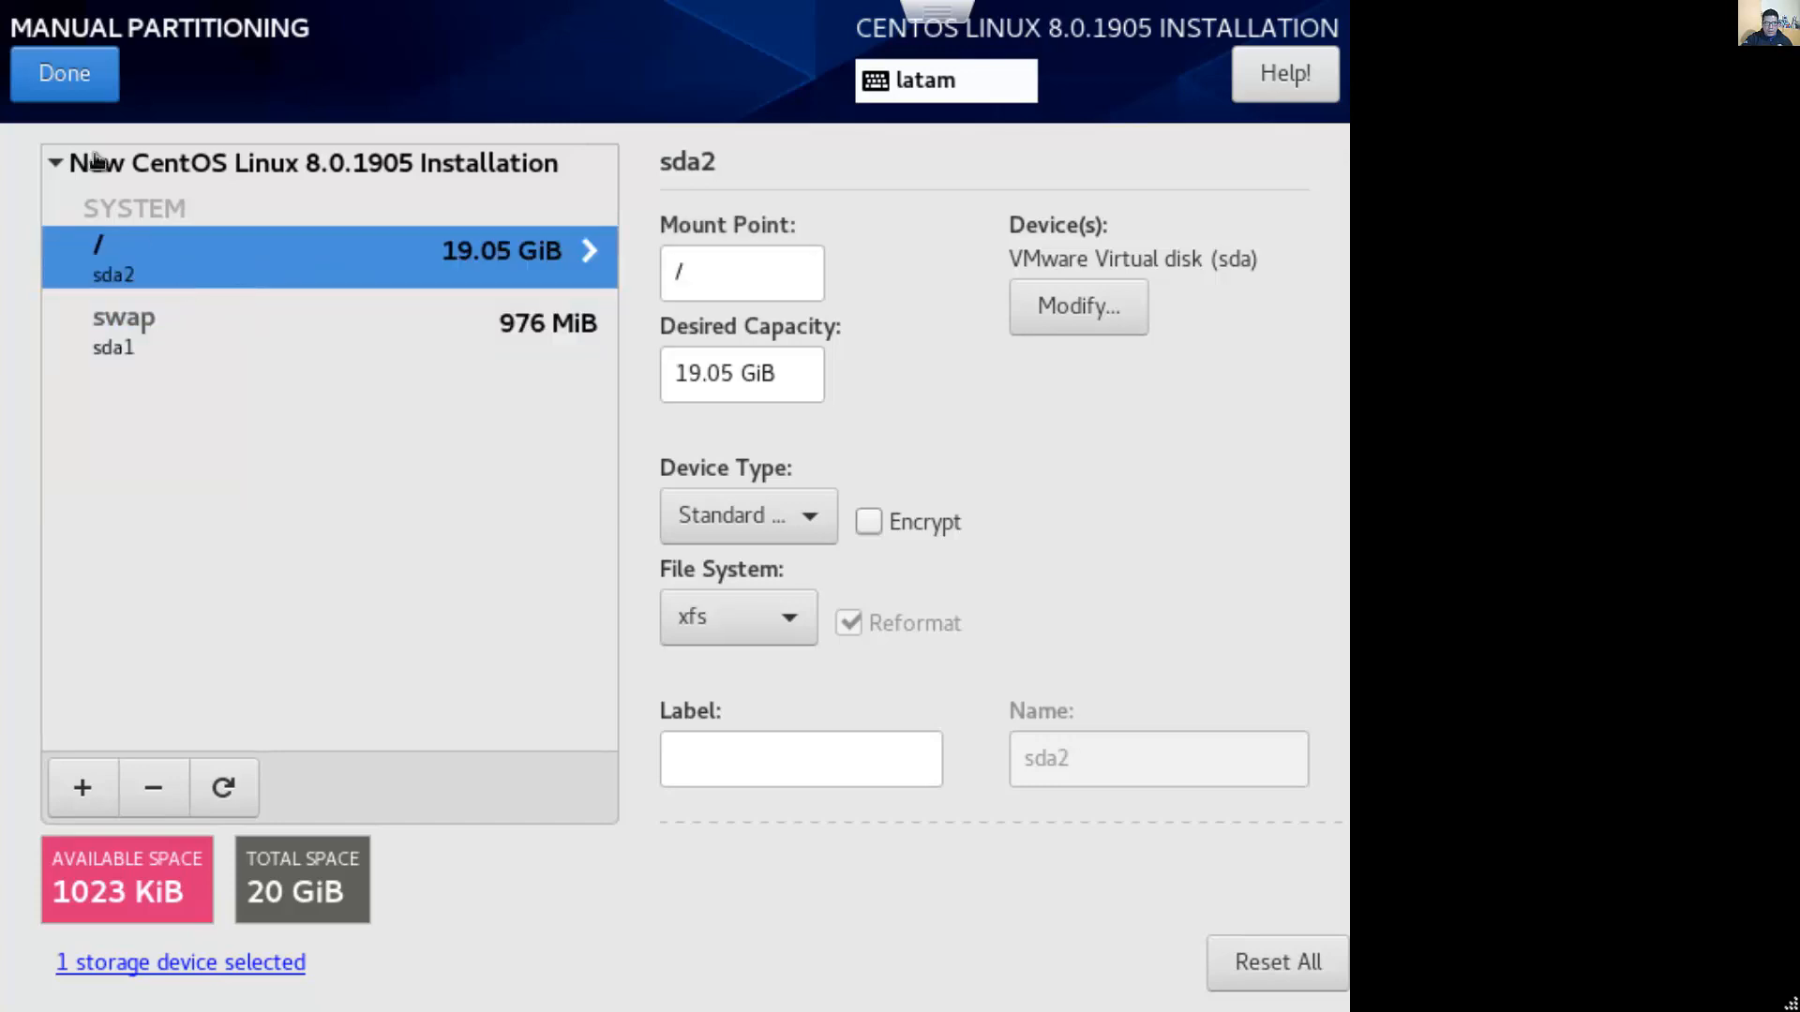
{"action": "left_click", "coordinate": [65, 73]}
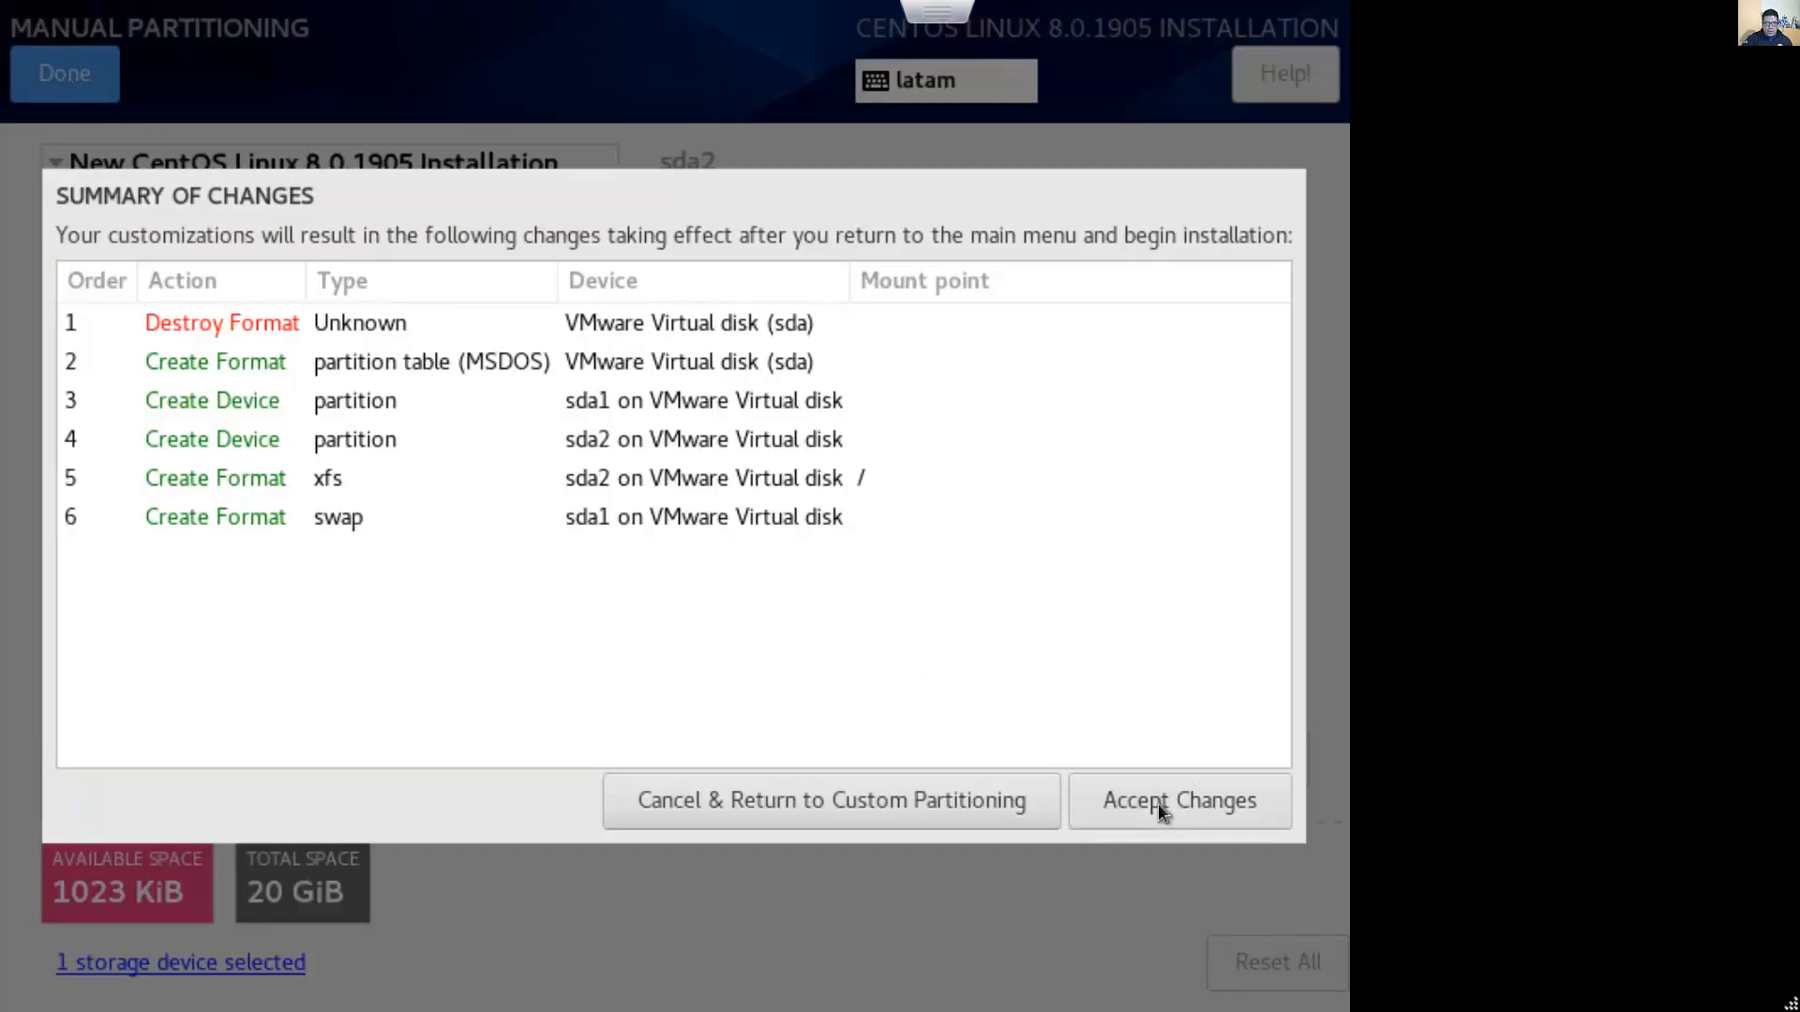
Accept the custom partitioning plan and bring up the Network & Host Name settings
{"action": "left_click", "coordinate": [1180, 799]}
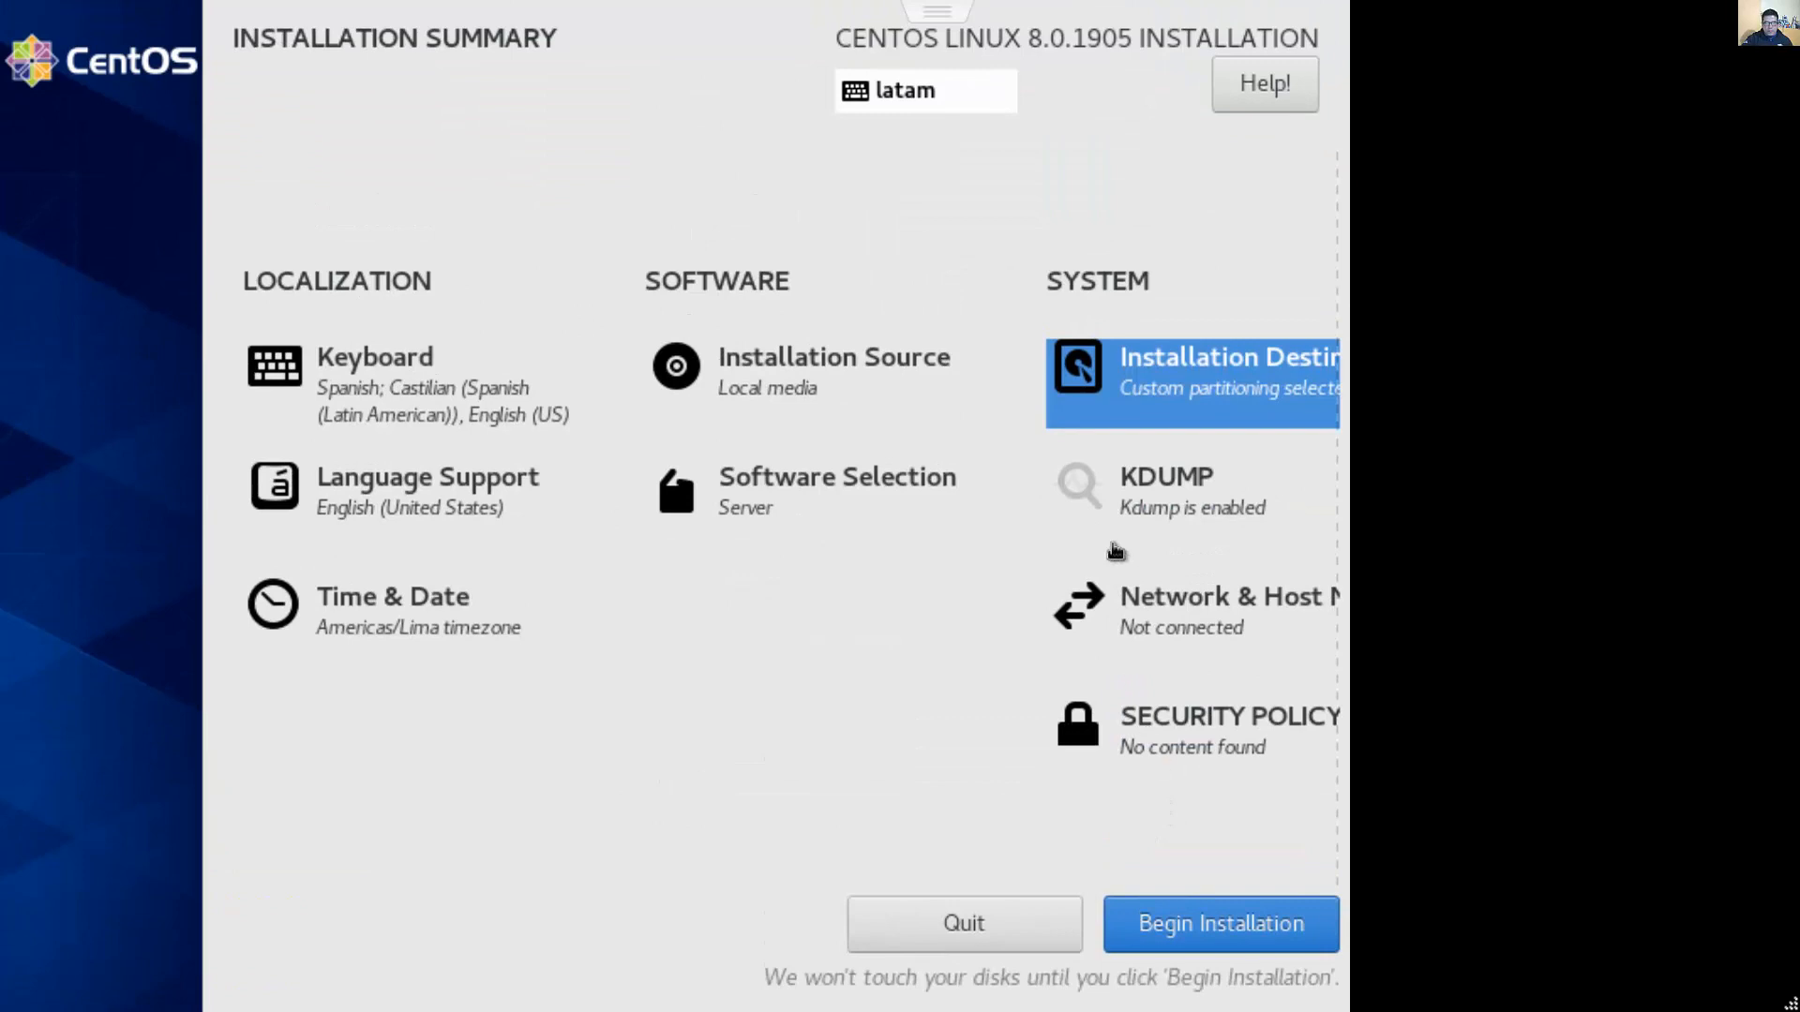
{"action": "mouse_move", "coordinate": [1114, 540]}
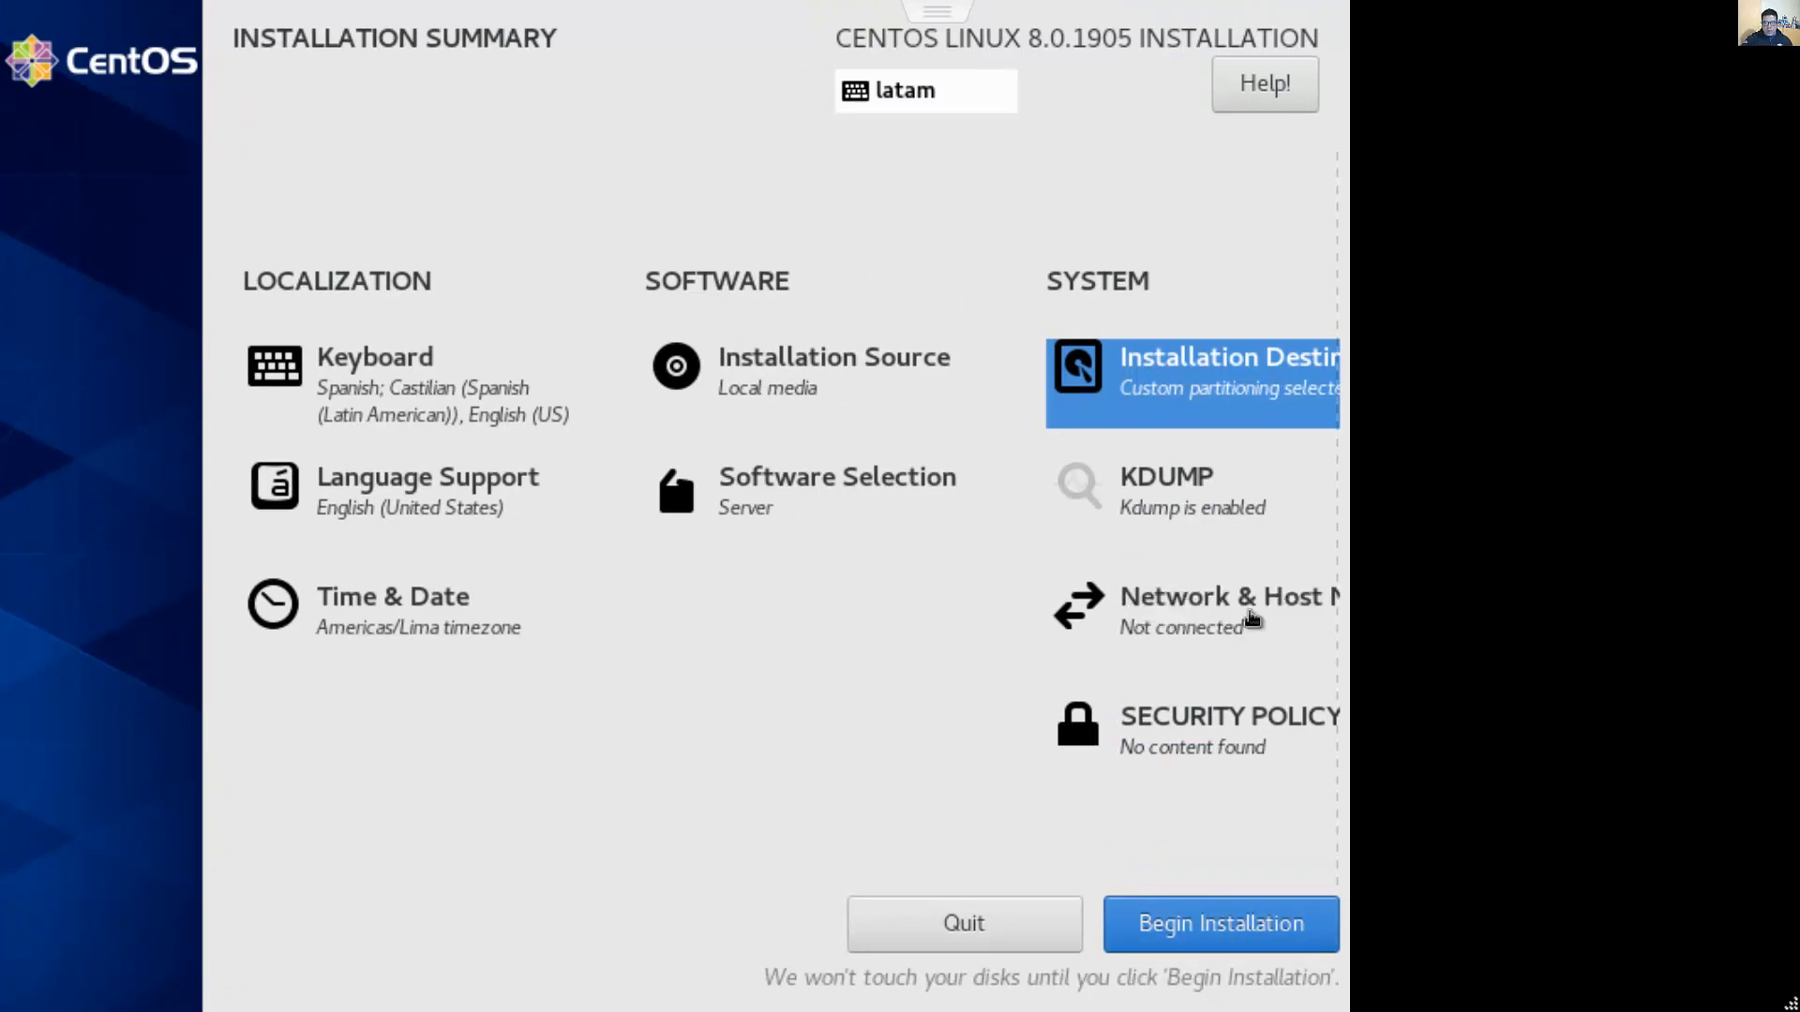
{"action": "left_click", "coordinate": [1222, 596]}
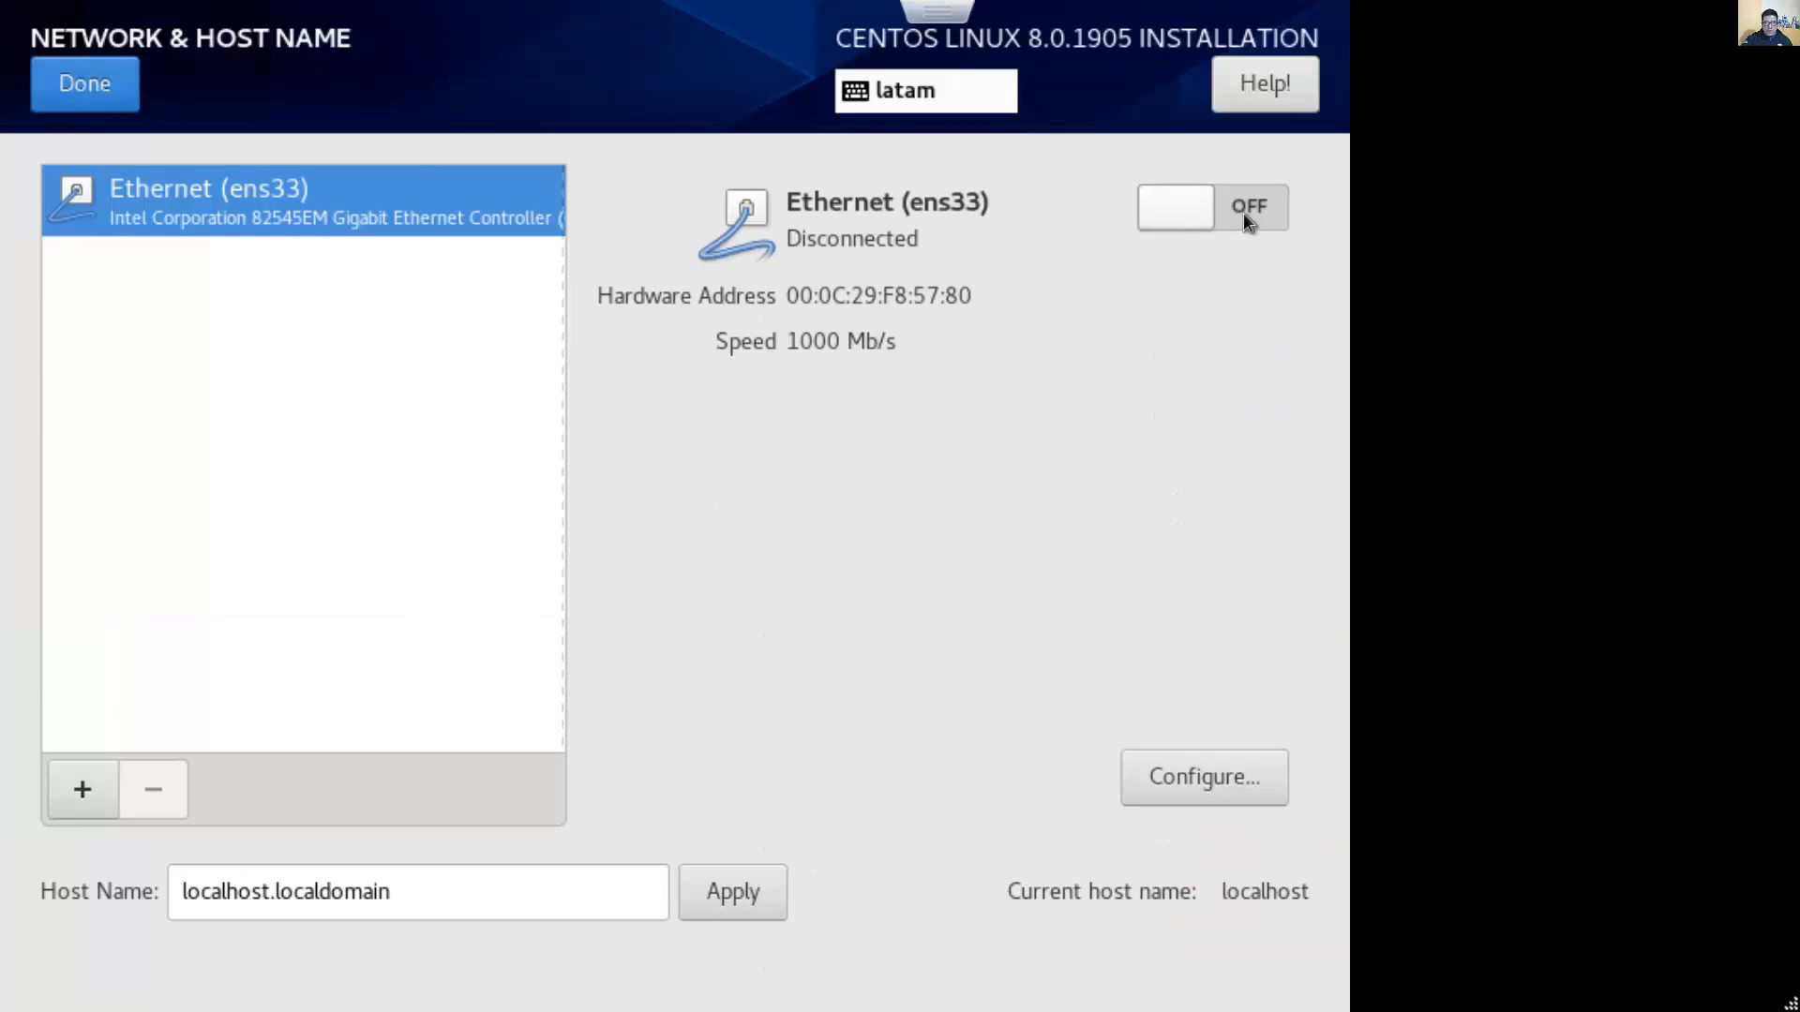
Keep Ethernet ens33 connected (IP 192.168.1.63) with host name localhost.localdomain, then return
{"action": "left_click", "coordinate": [1212, 206]}
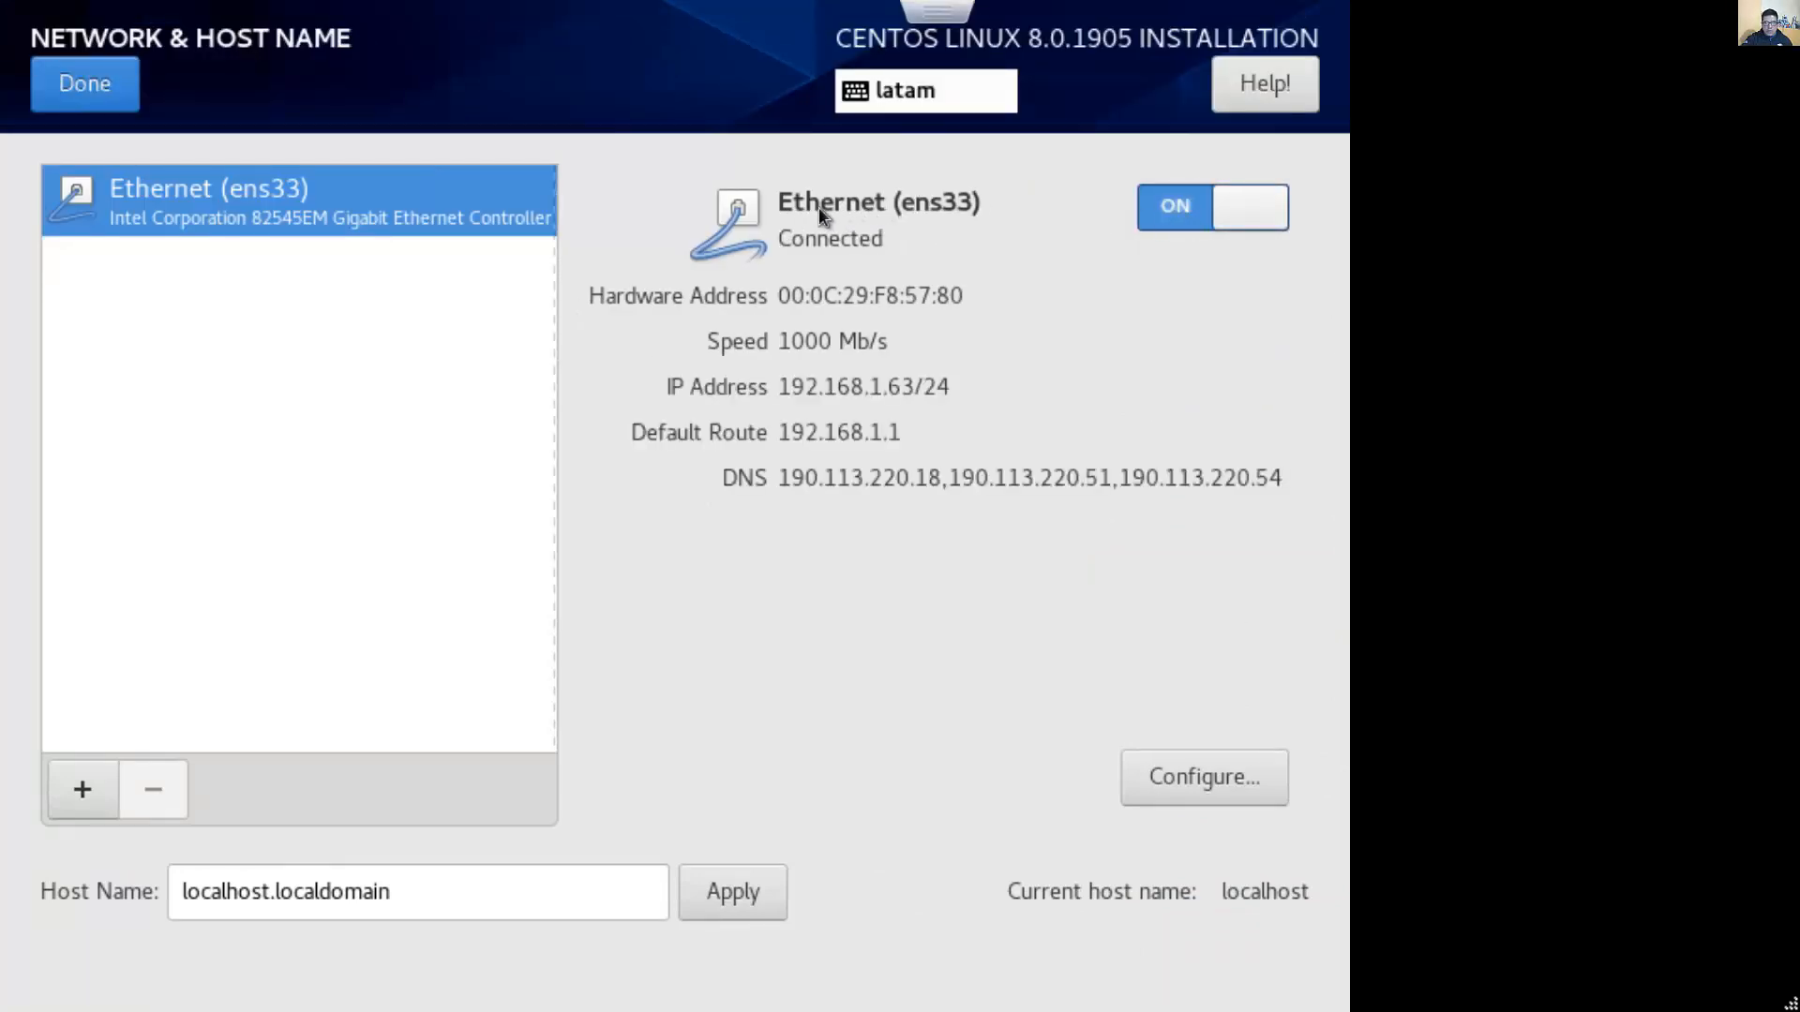
{"action": "mouse_move", "coordinate": [1054, 283]}
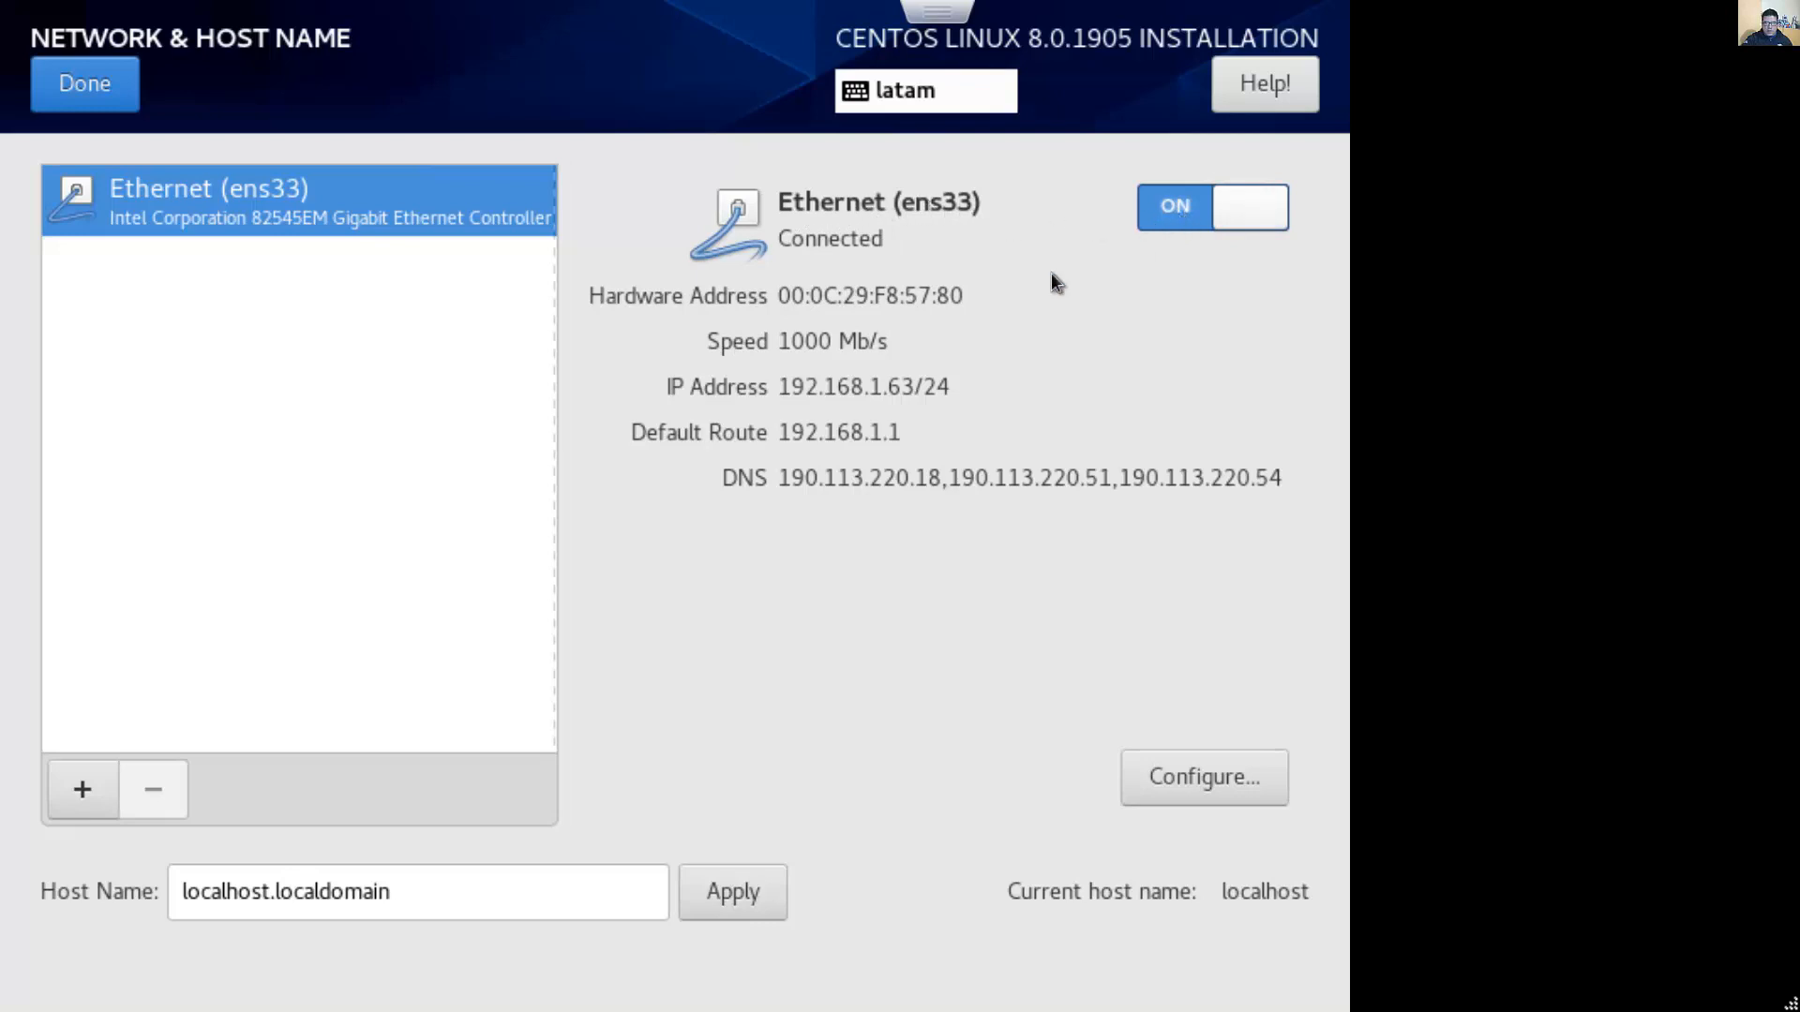
{"action": "mouse_move", "coordinate": [874, 456]}
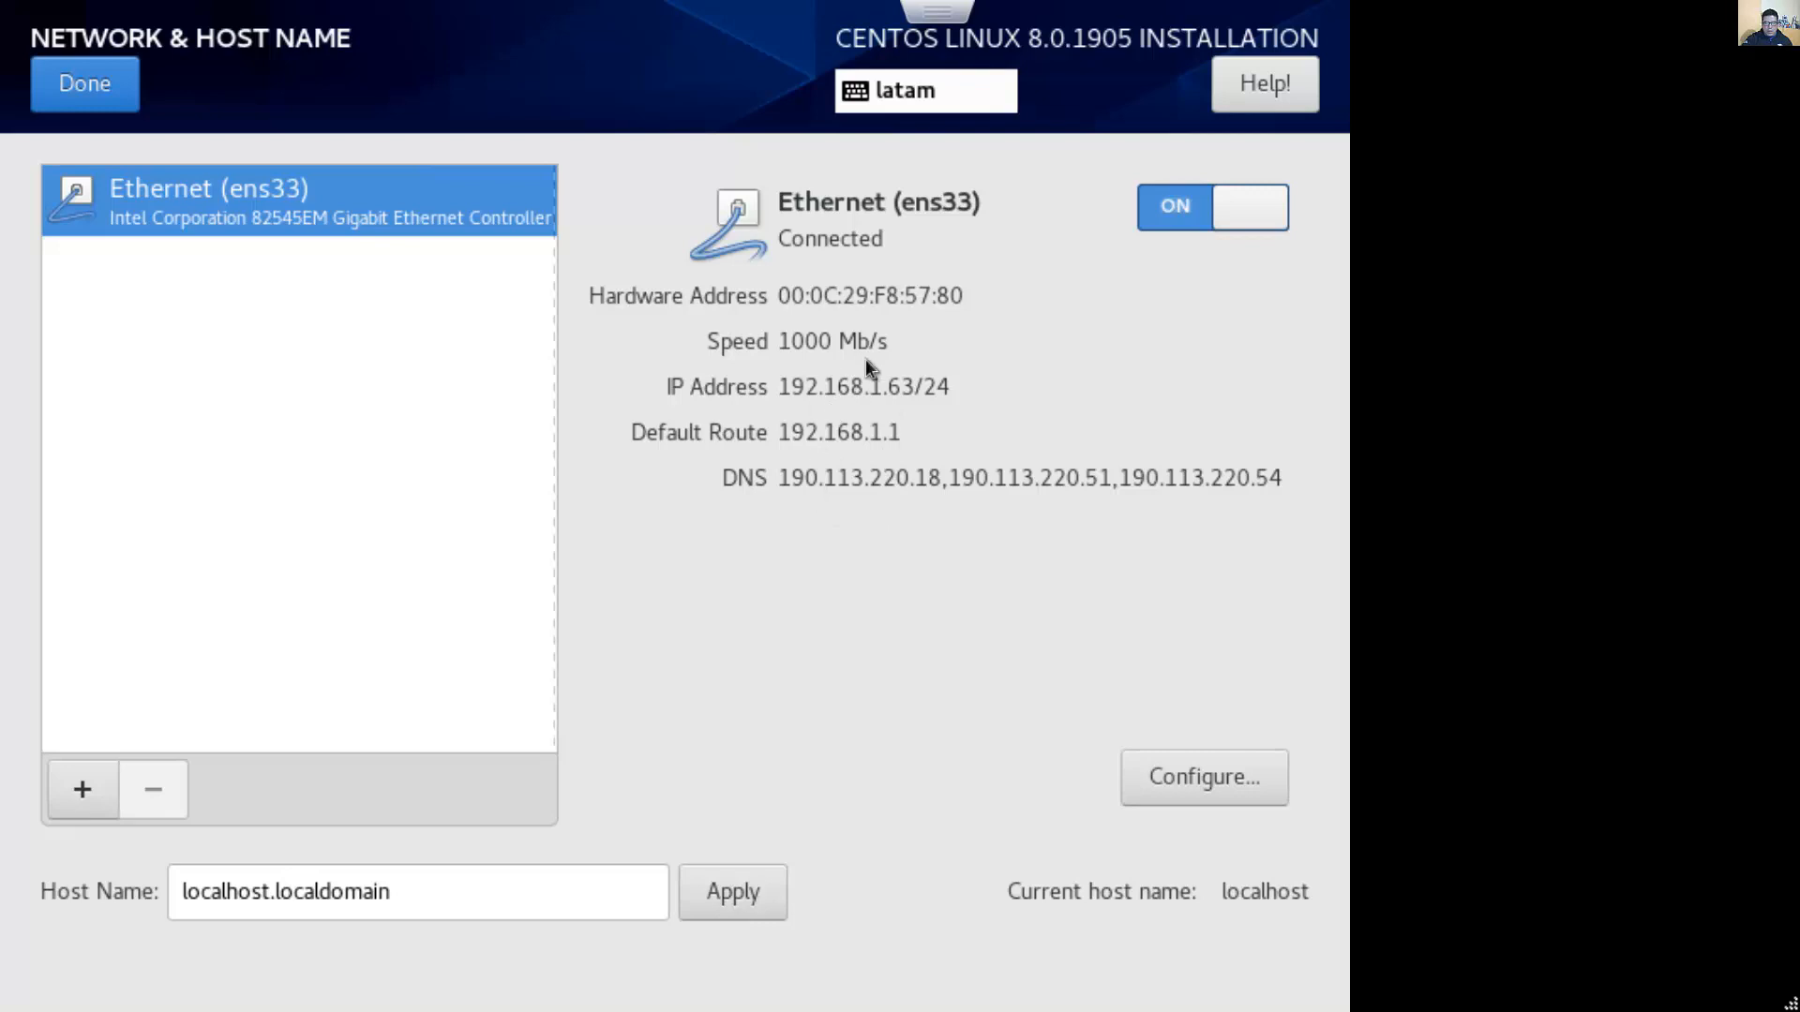
{"action": "mouse_move", "coordinate": [855, 475]}
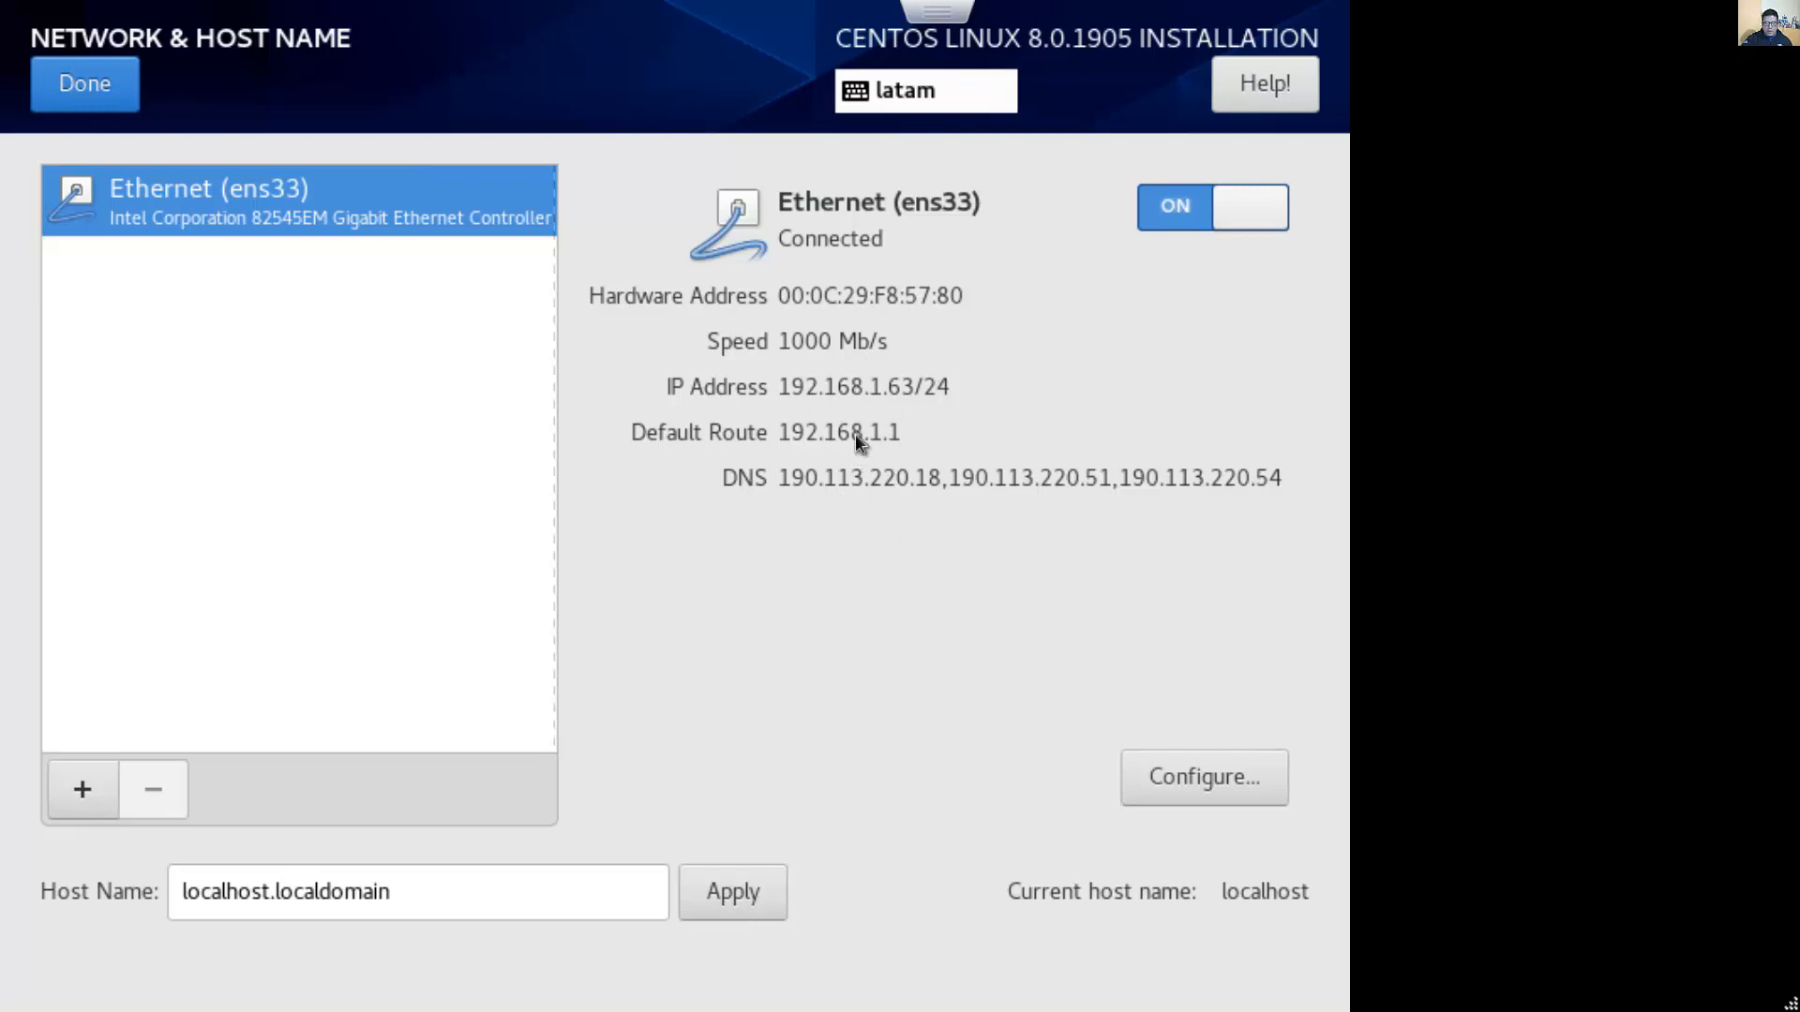
{"action": "mouse_move", "coordinate": [881, 482]}
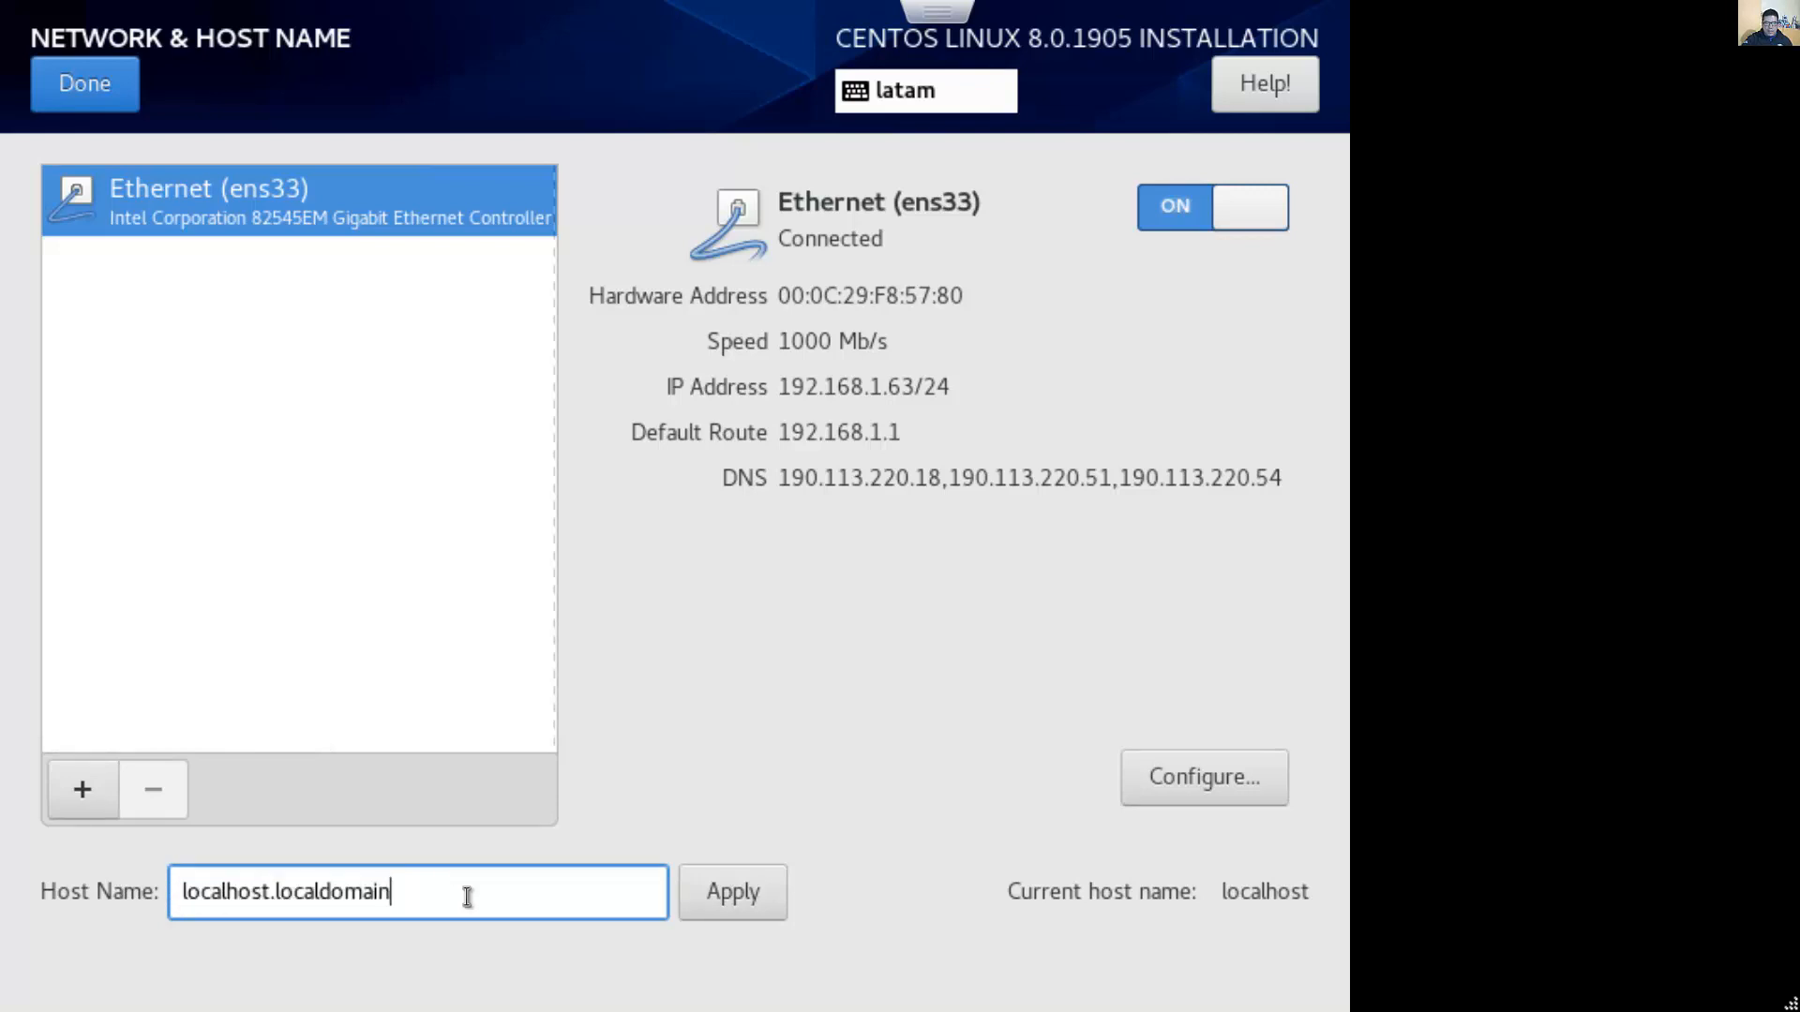
{"action": "mouse_move", "coordinate": [587, 809]}
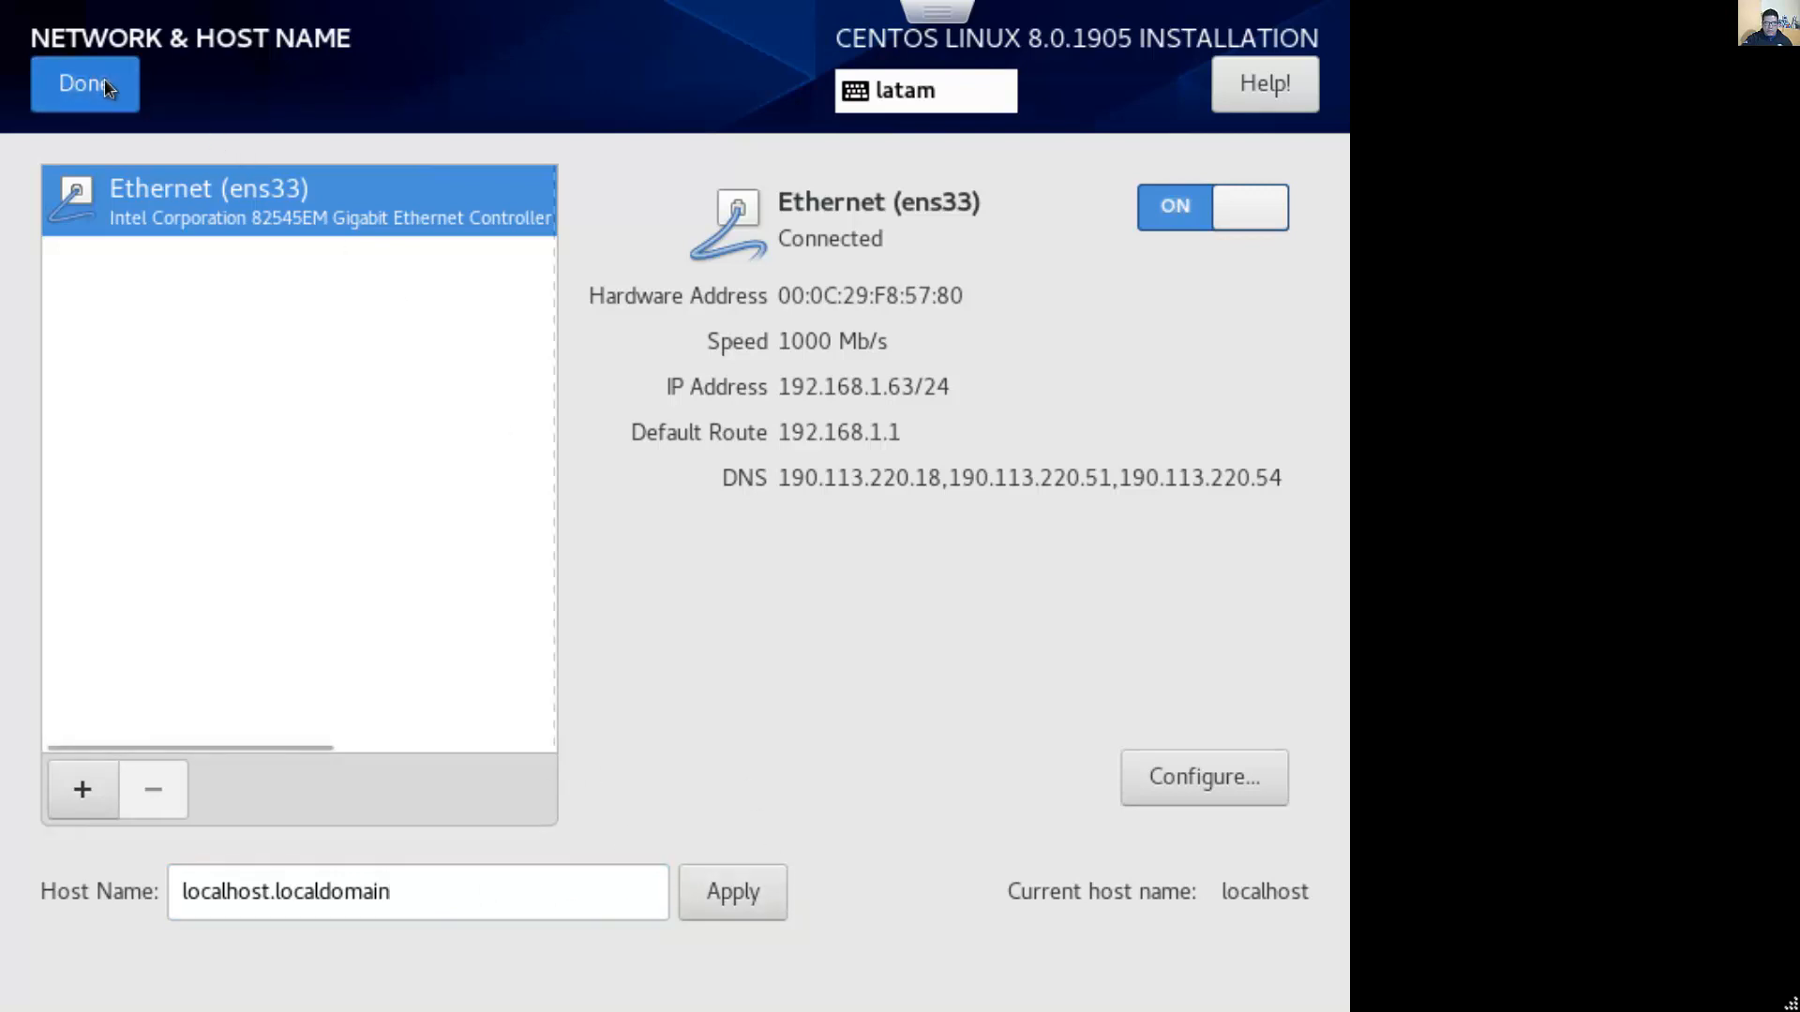
{"action": "left_click", "coordinate": [81, 82]}
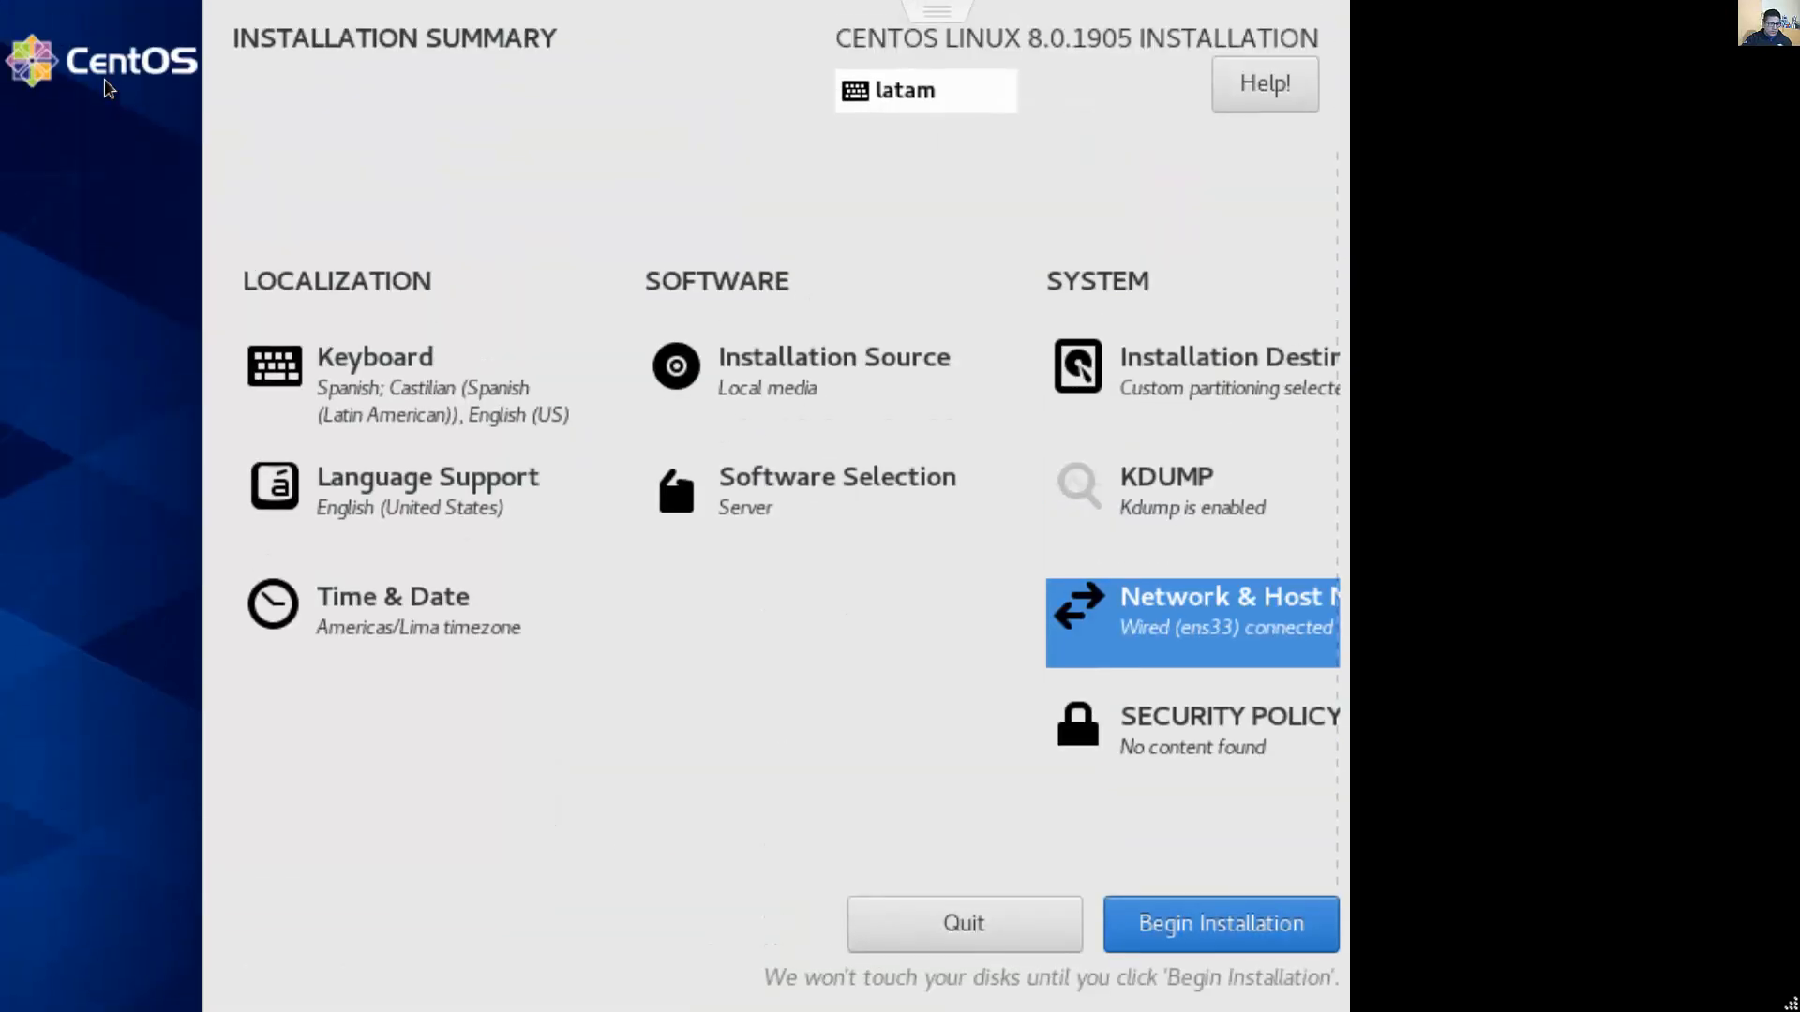
{"action": "mouse_move", "coordinate": [1001, 606]}
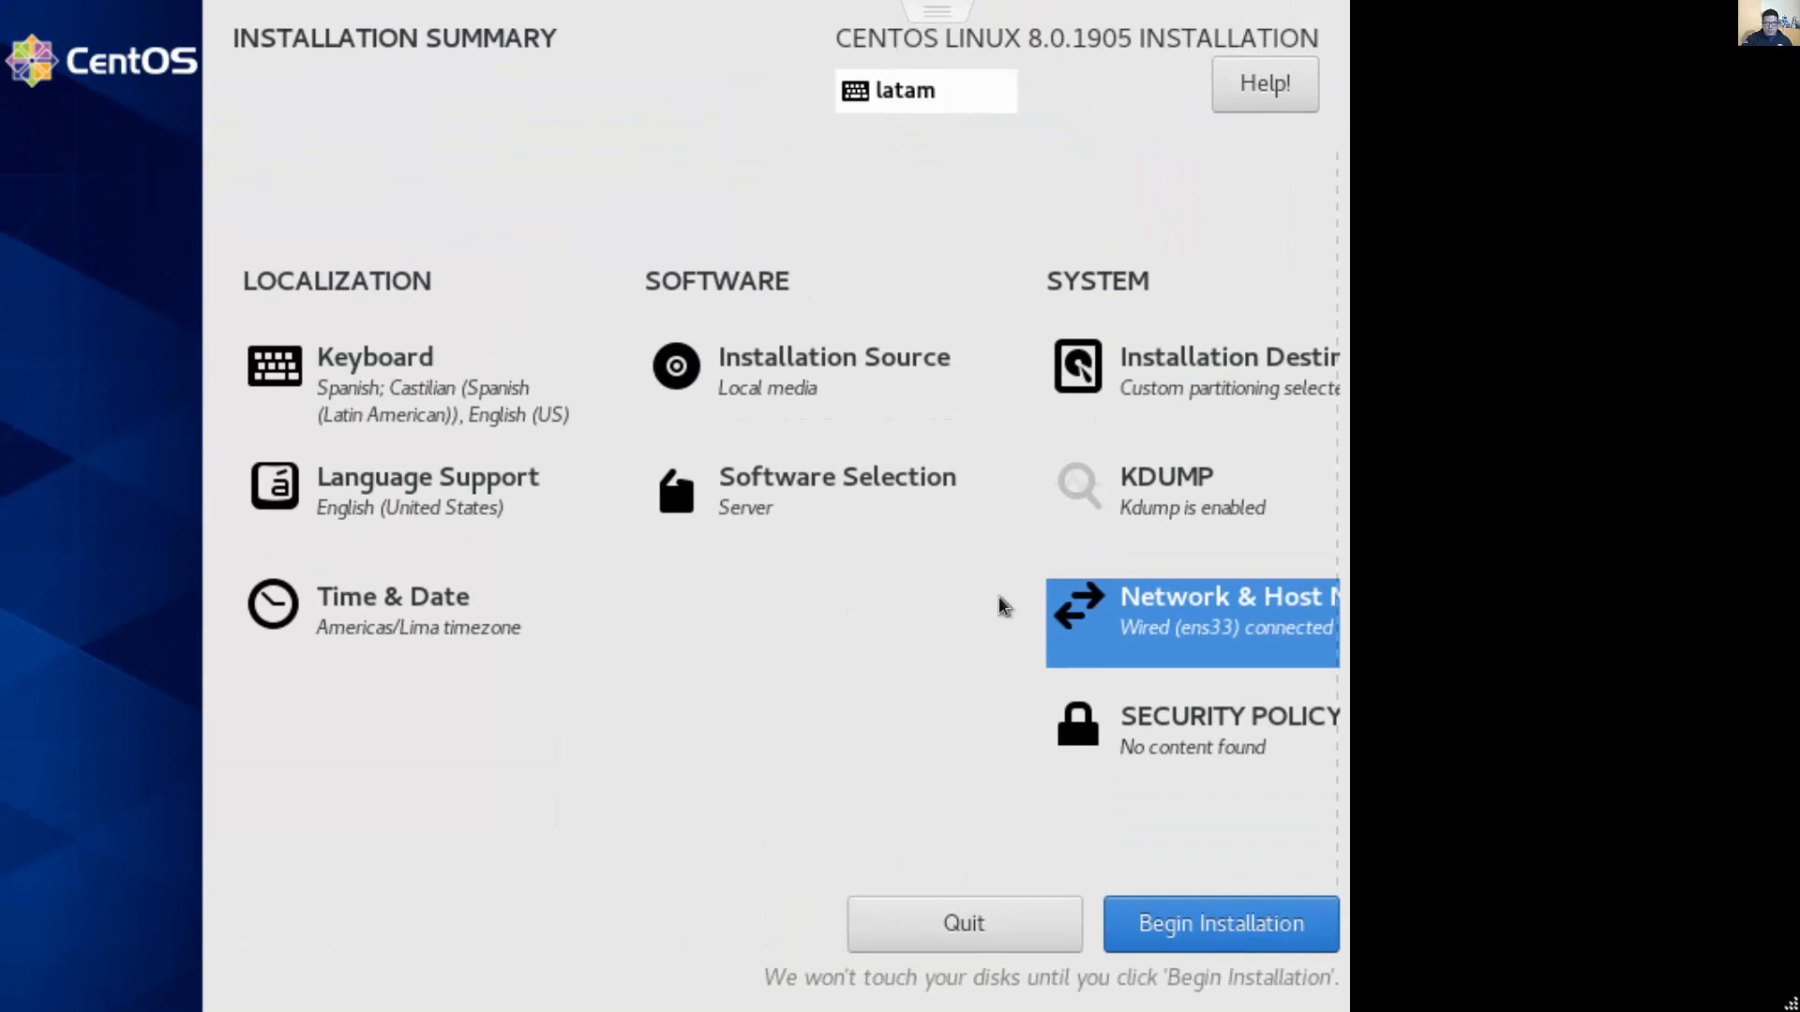
{"action": "mouse_move", "coordinate": [1154, 488]}
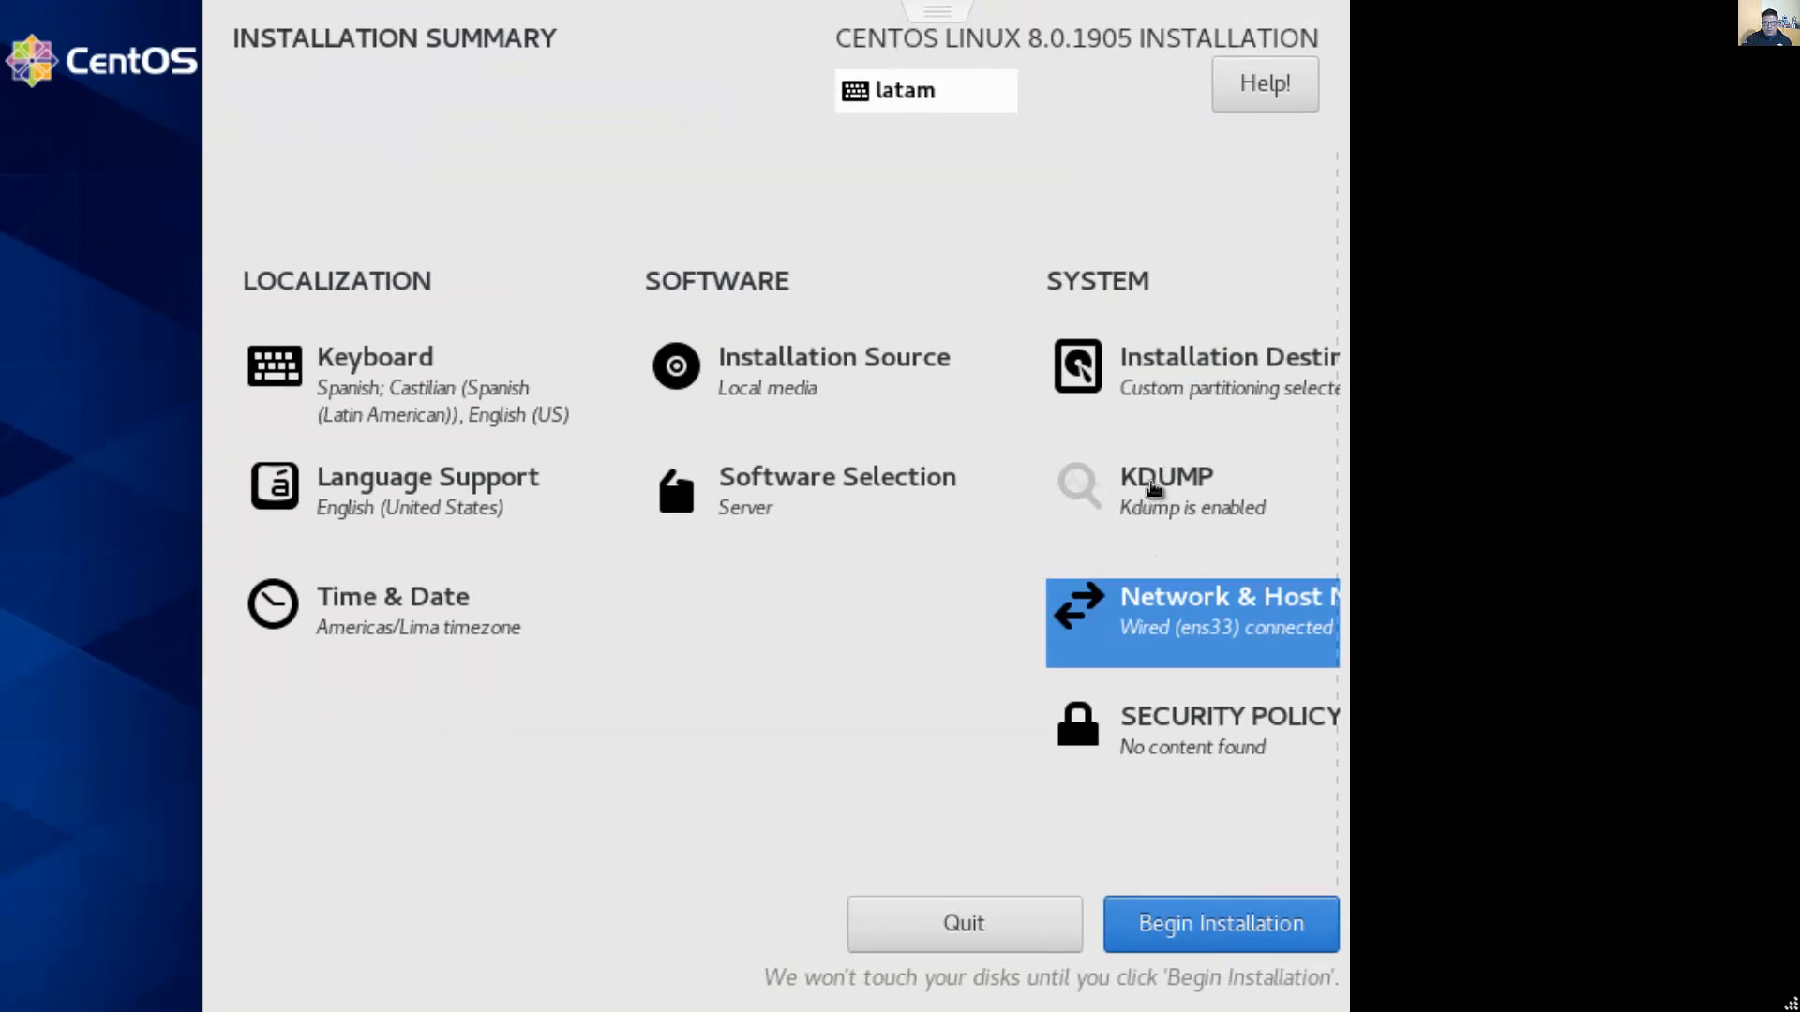
{"action": "mouse_move", "coordinate": [1283, 735]}
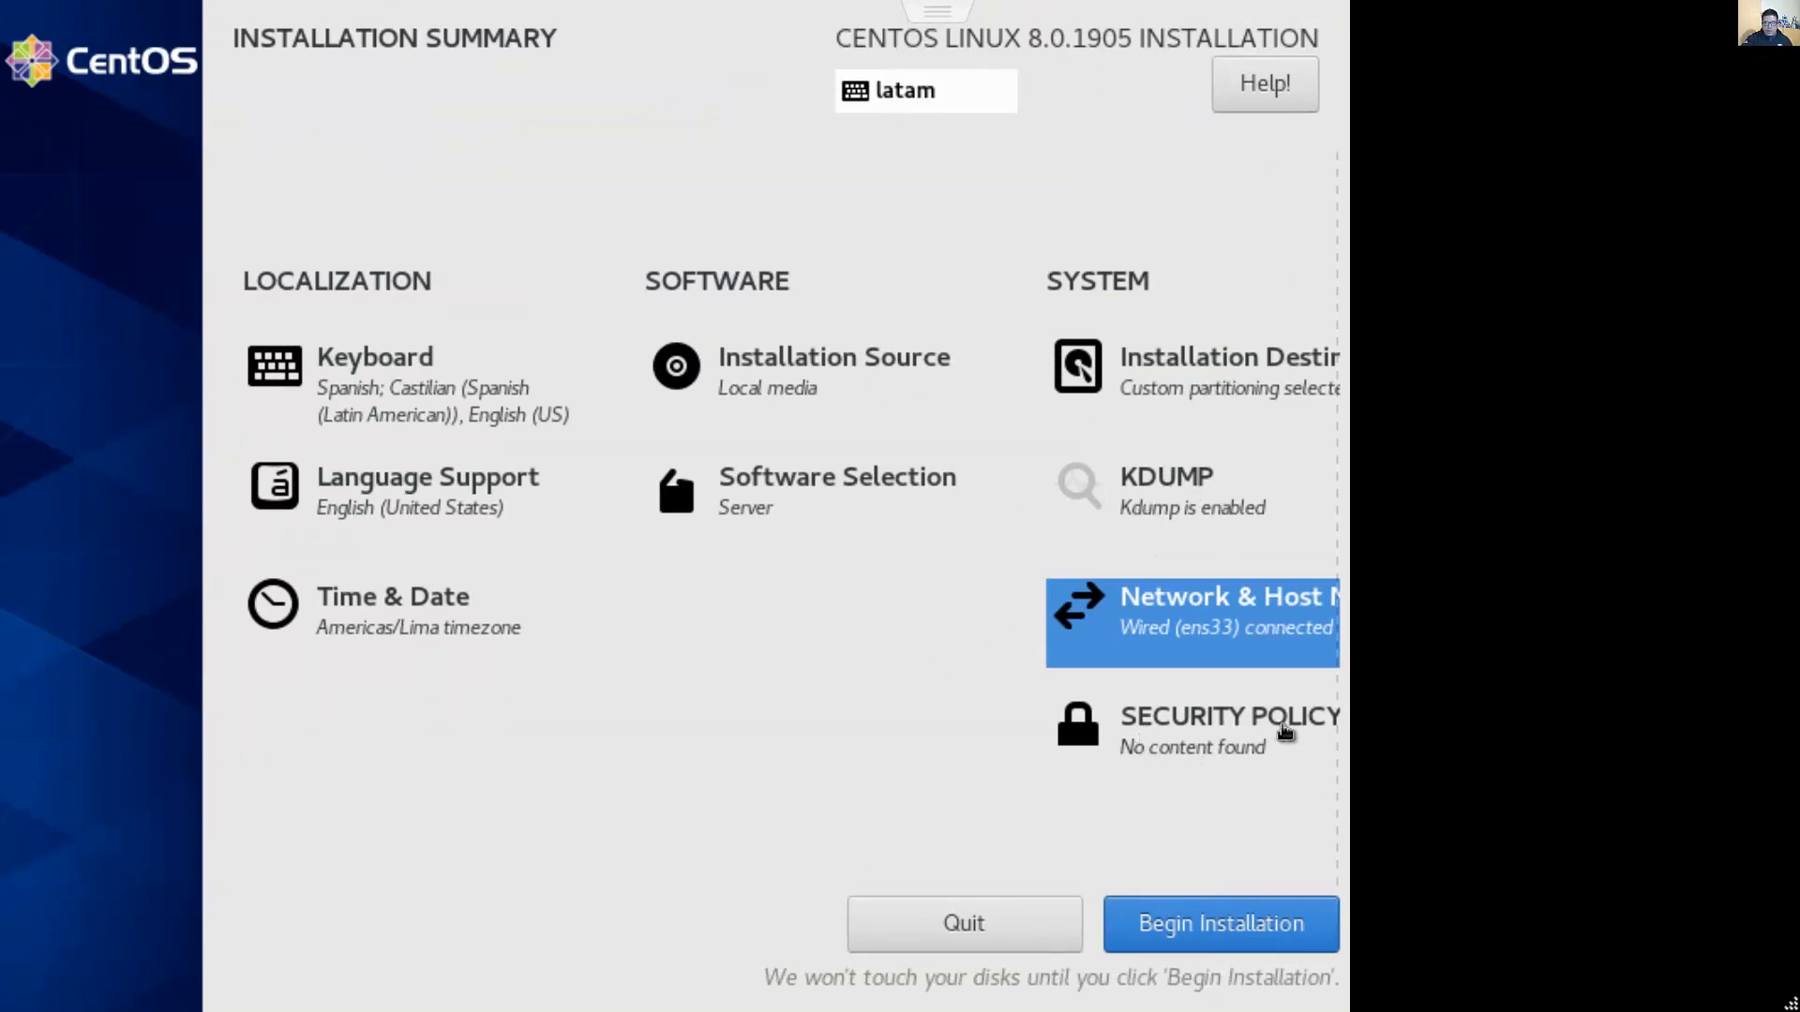
{"action": "mouse_move", "coordinate": [1202, 931]}
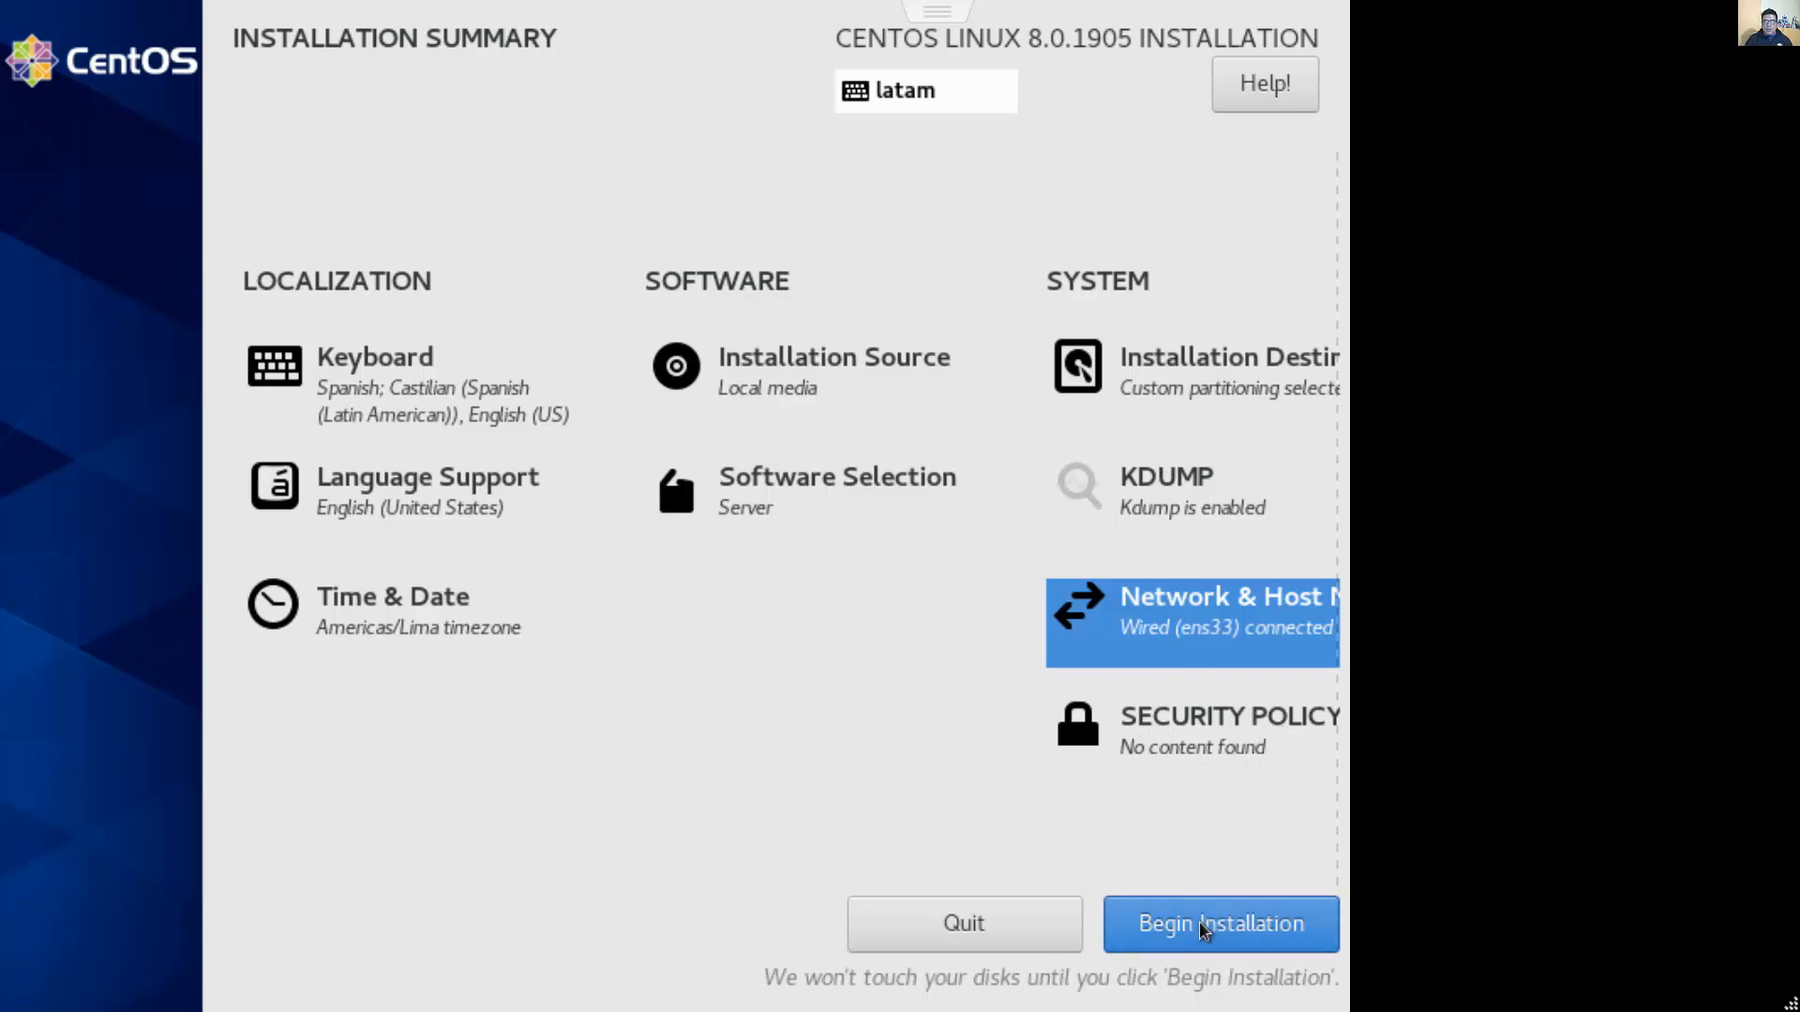
Begin the CentOS 8 installation from the Installation Summary
{"action": "left_click", "coordinate": [1219, 924]}
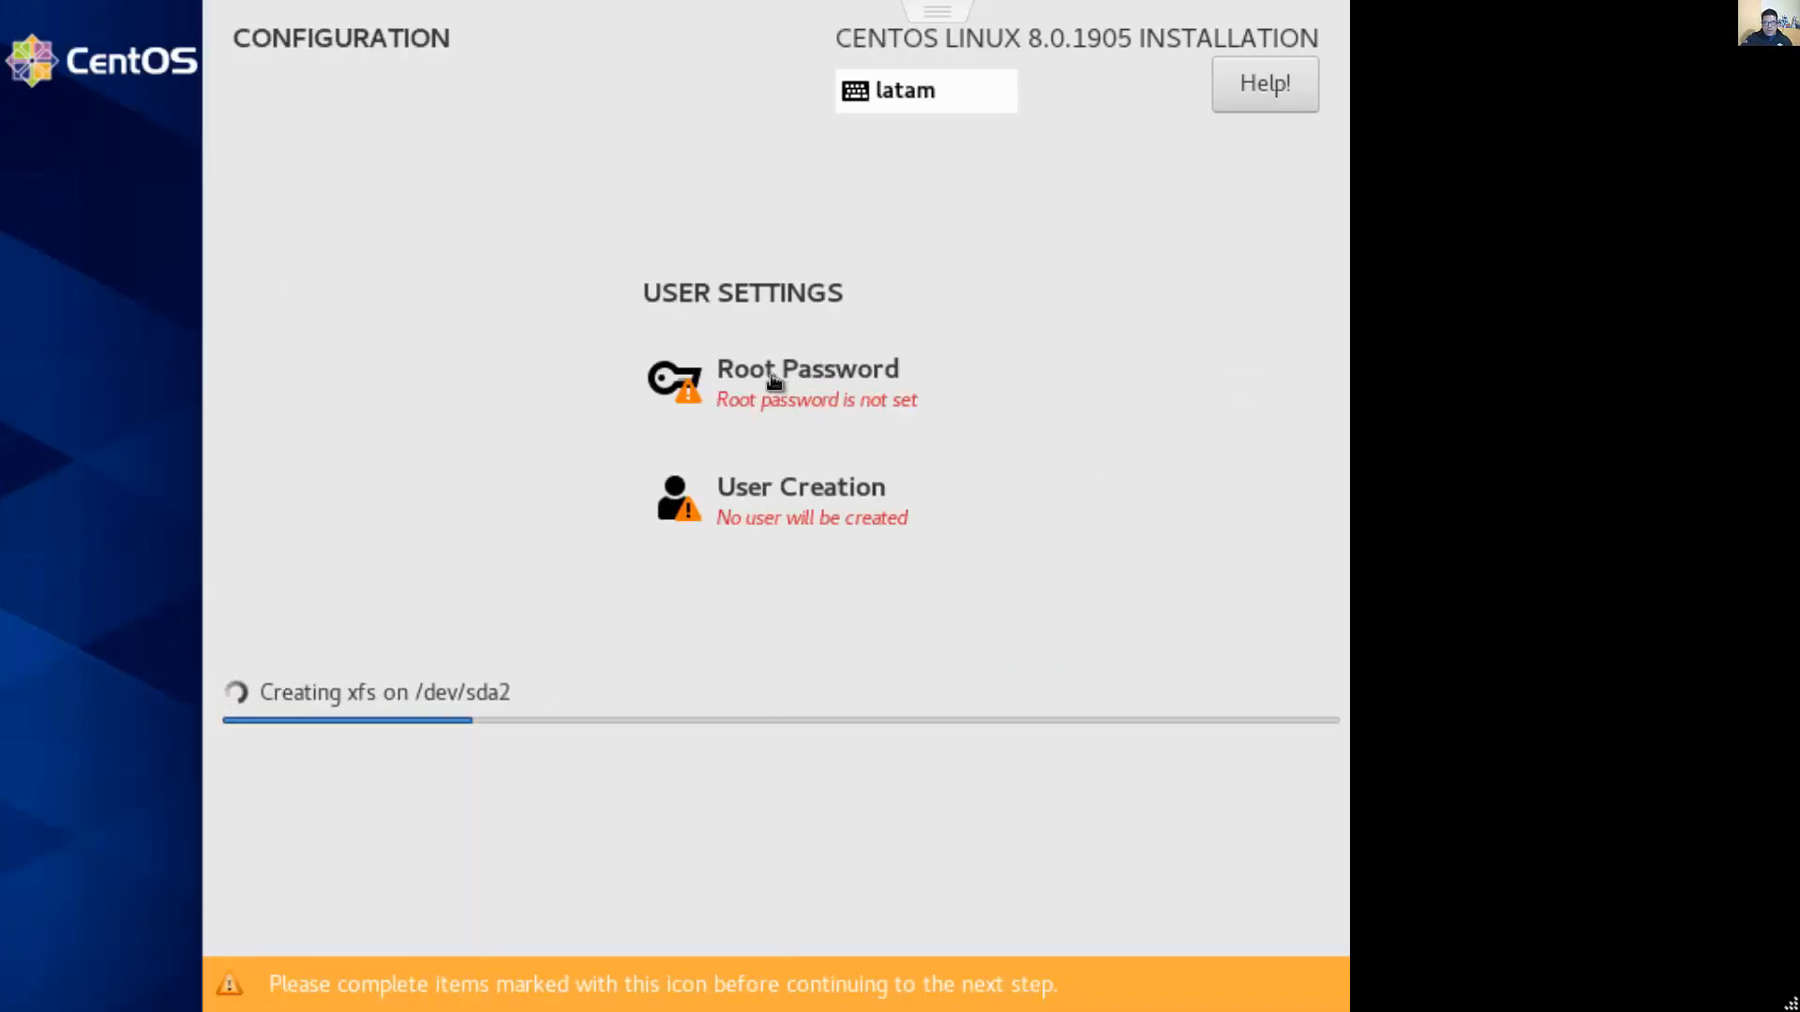
Set and confirm the root password, then bring up the Create User form
{"action": "left_click", "coordinate": [807, 382]}
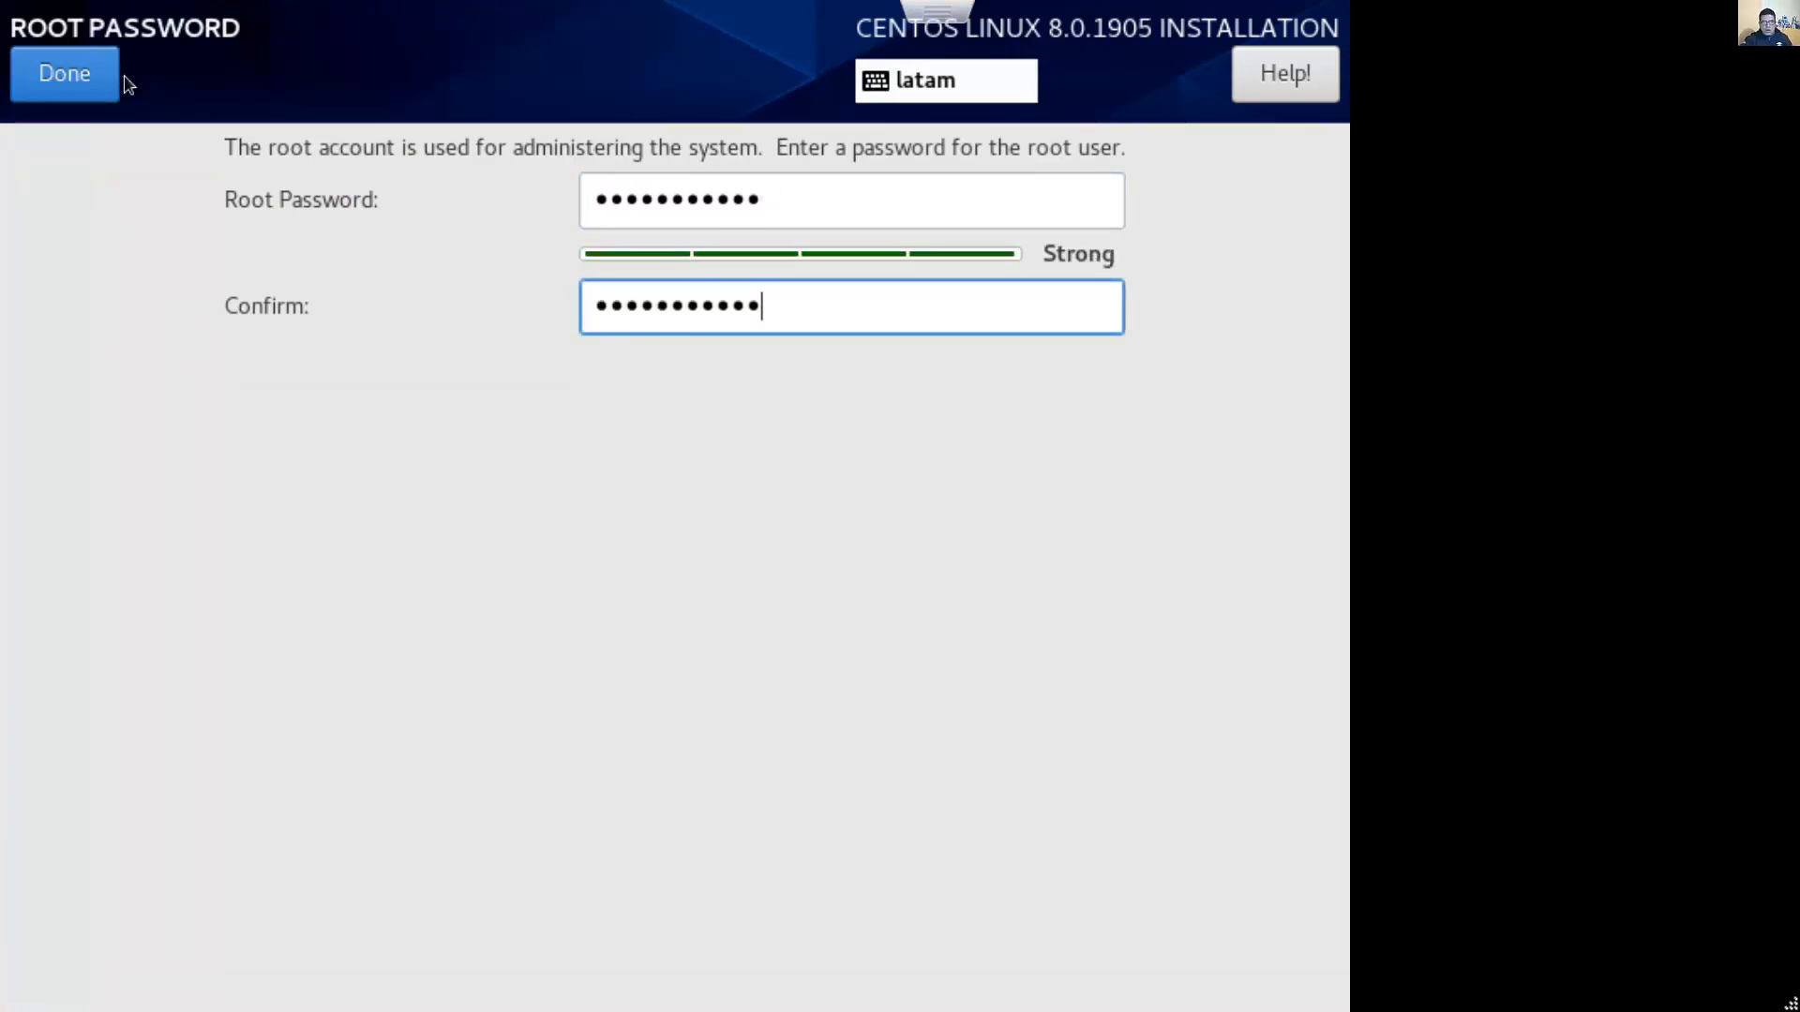
{"action": "left_click", "coordinate": [65, 72]}
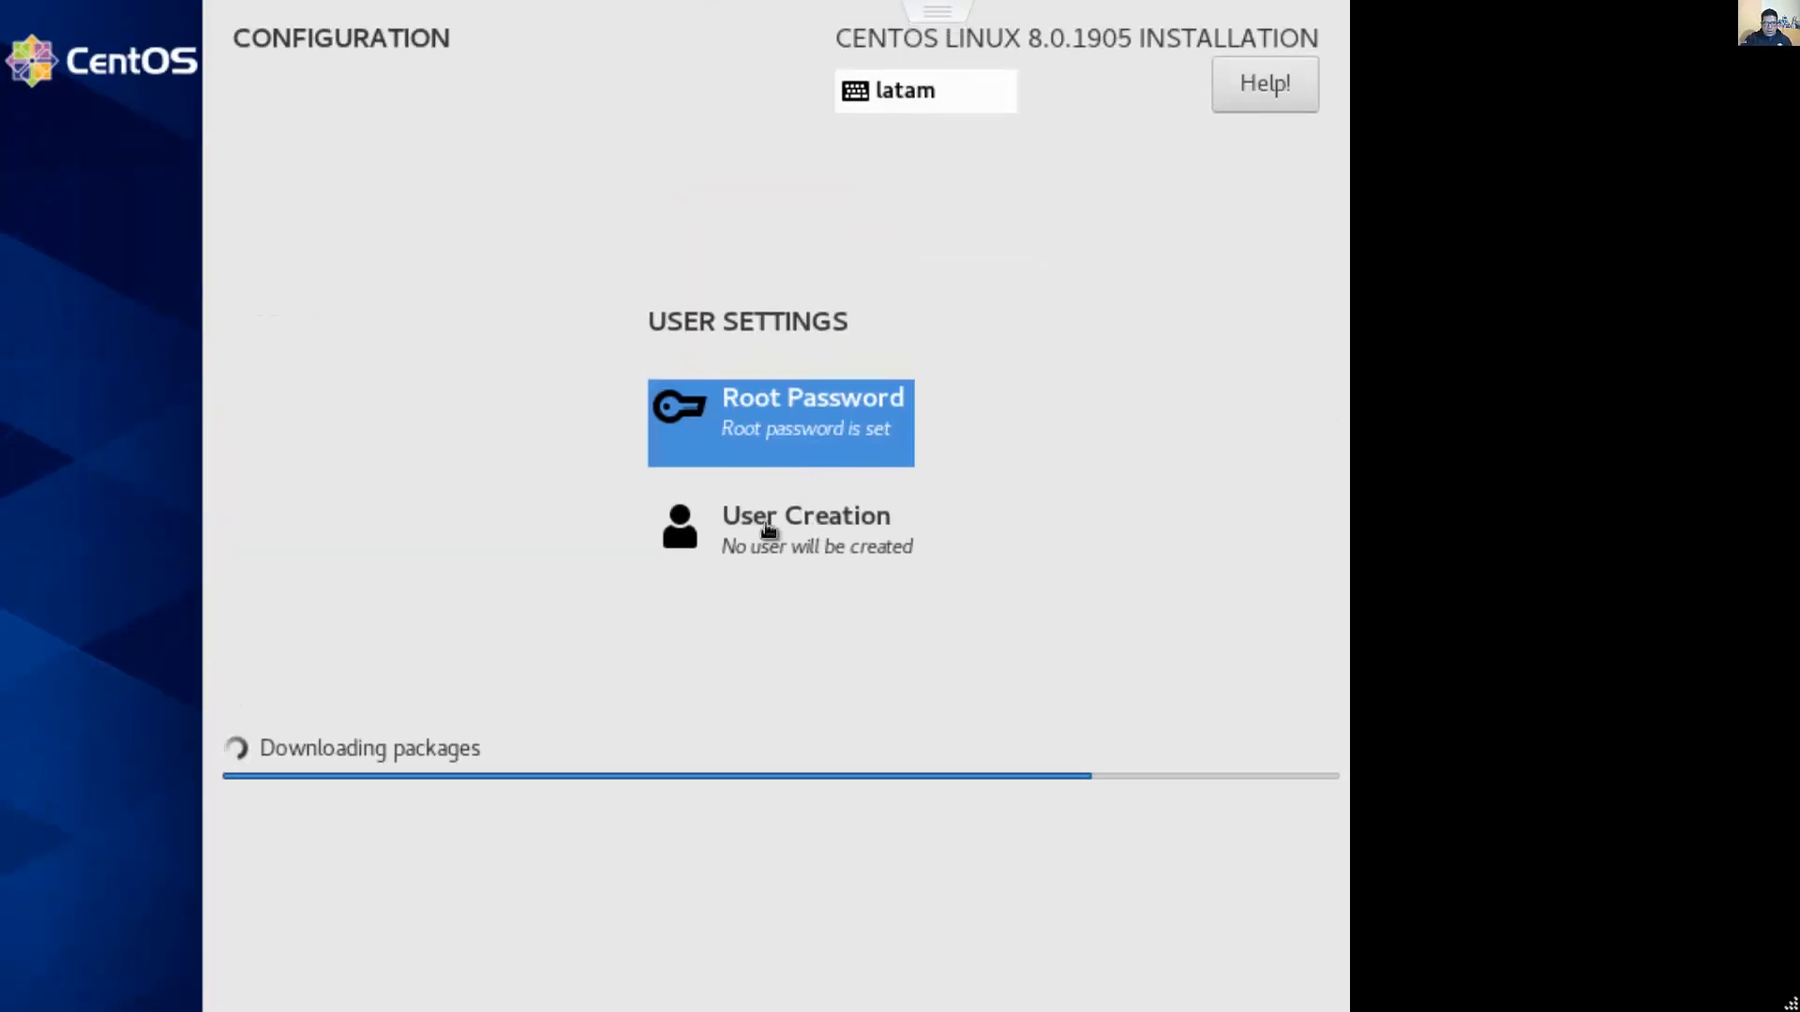
{"action": "left_click", "coordinate": [804, 528]}
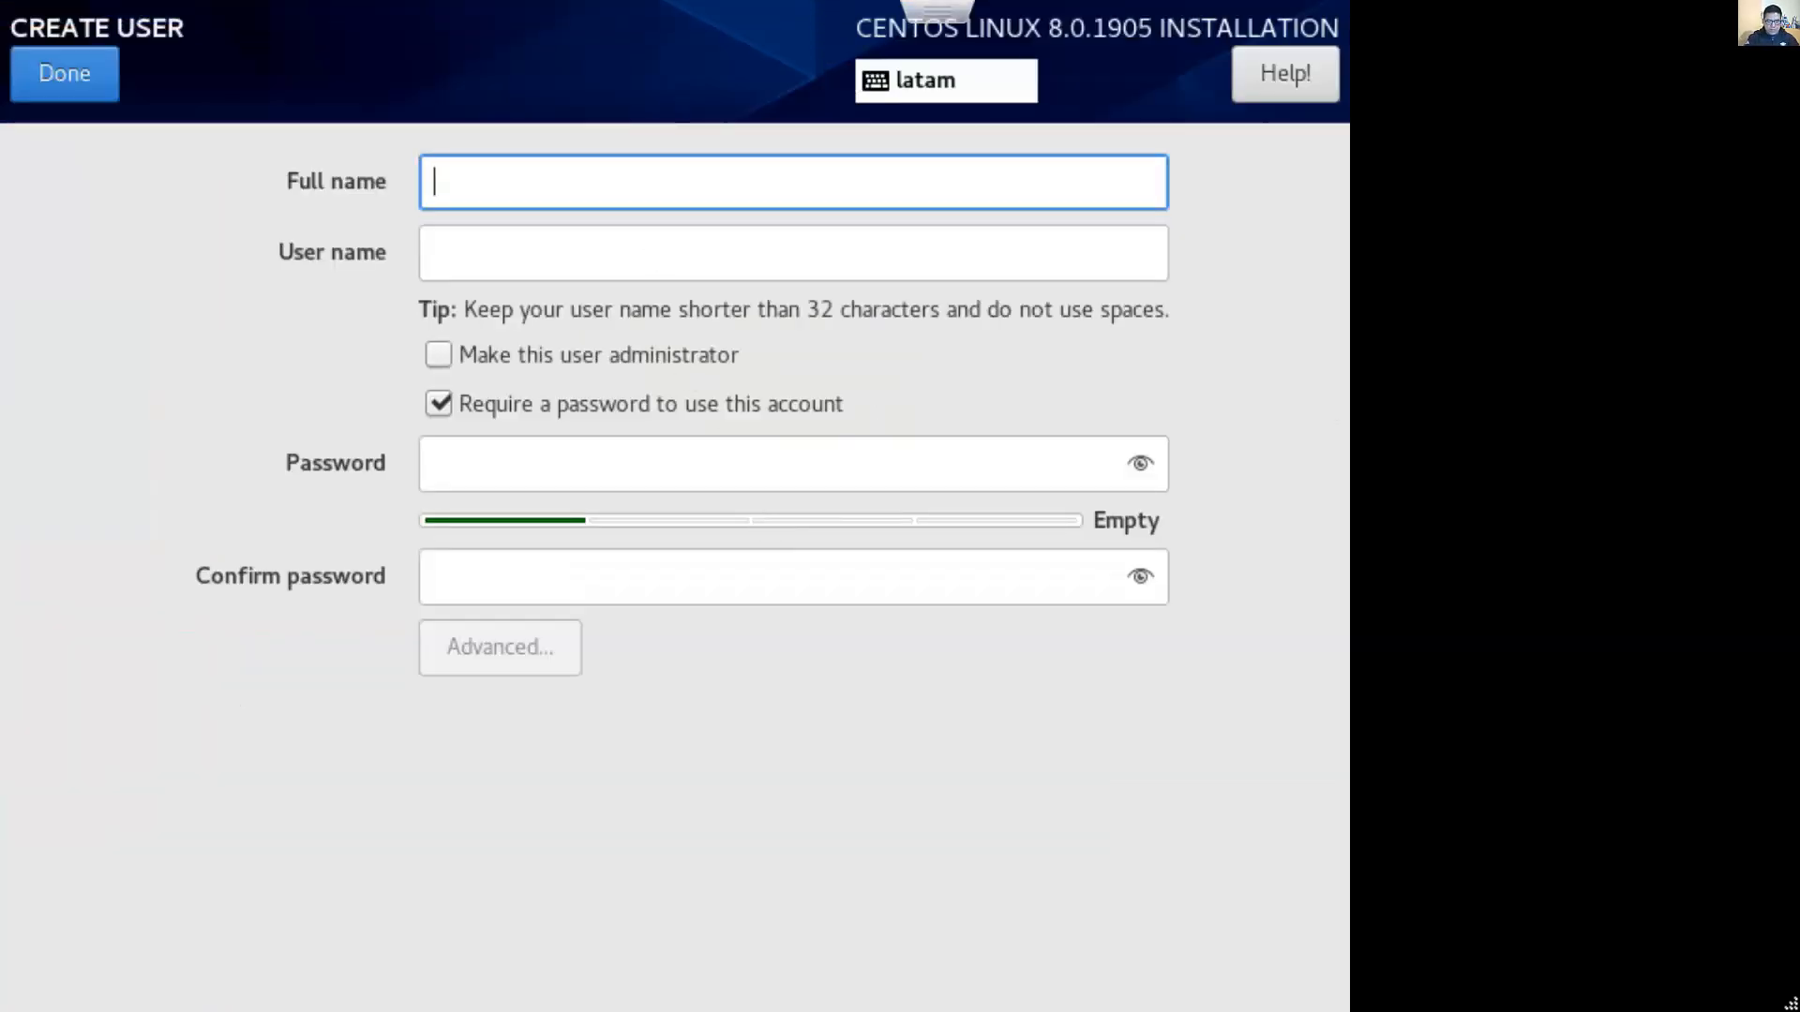
Create regular user cromero with a password while installation continues
{"action": "type", "text": "Christian Romero"}
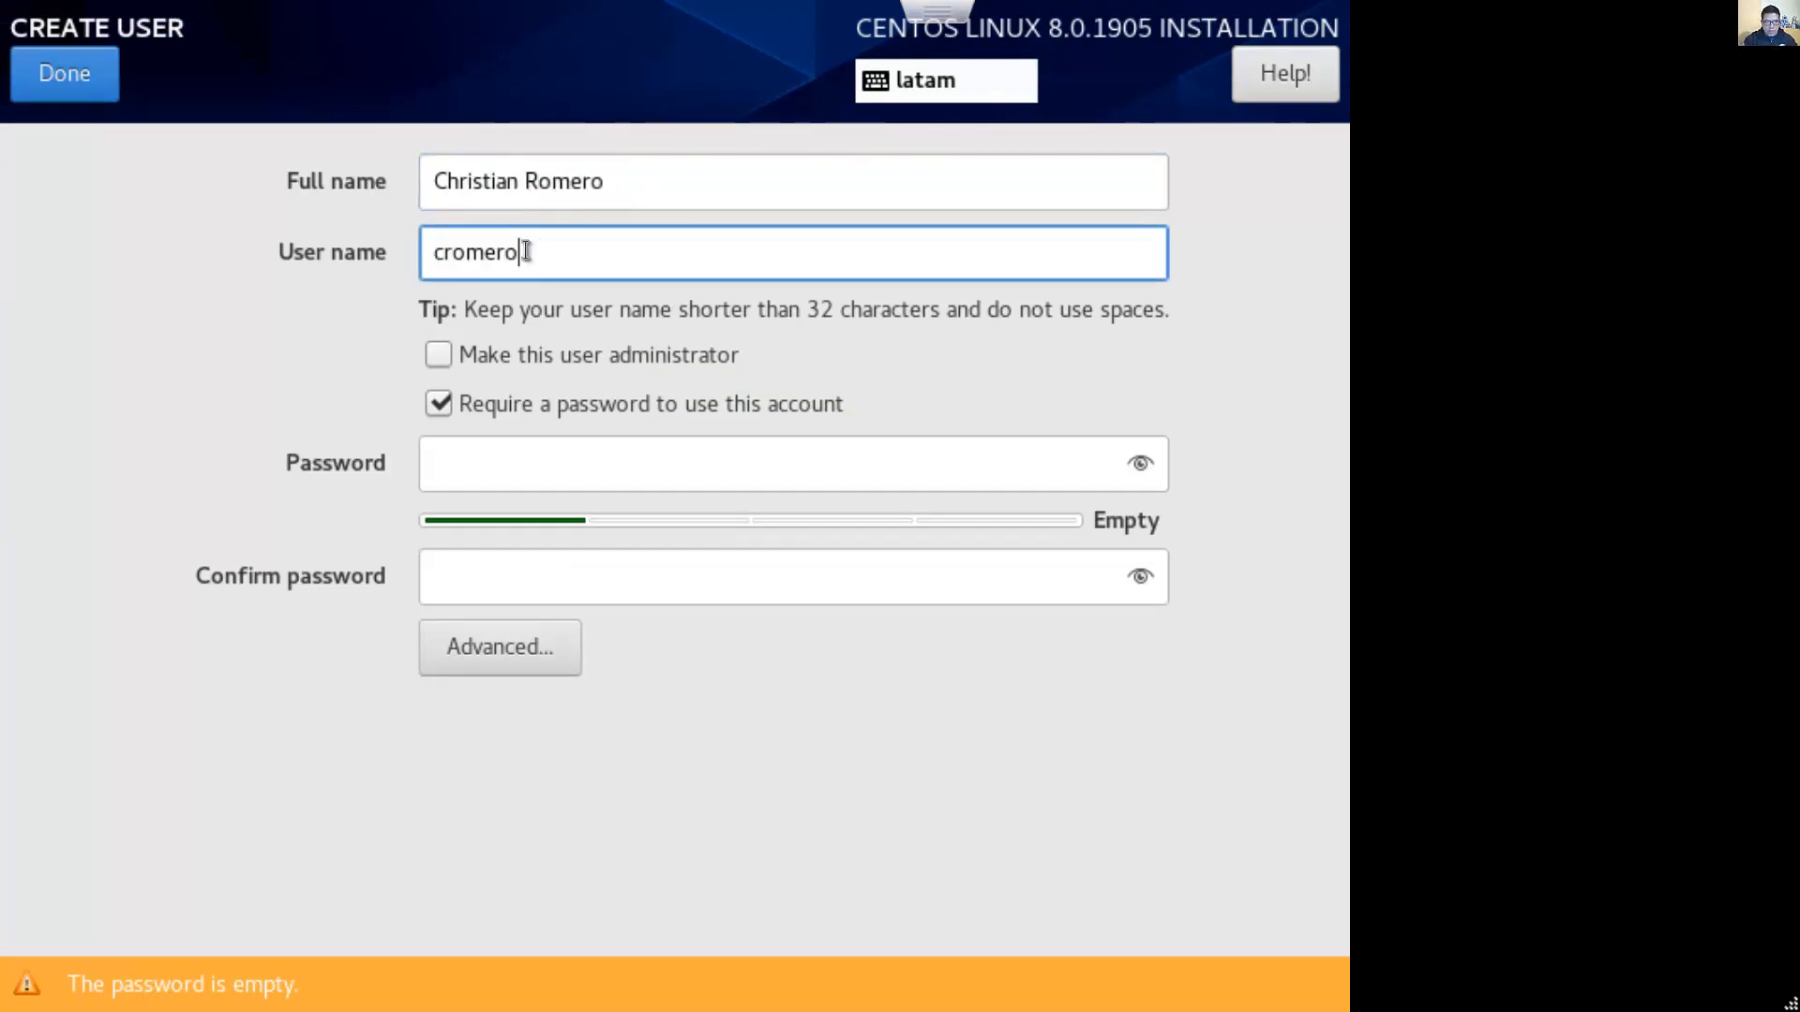
{"action": "left_click", "coordinate": [792, 462]}
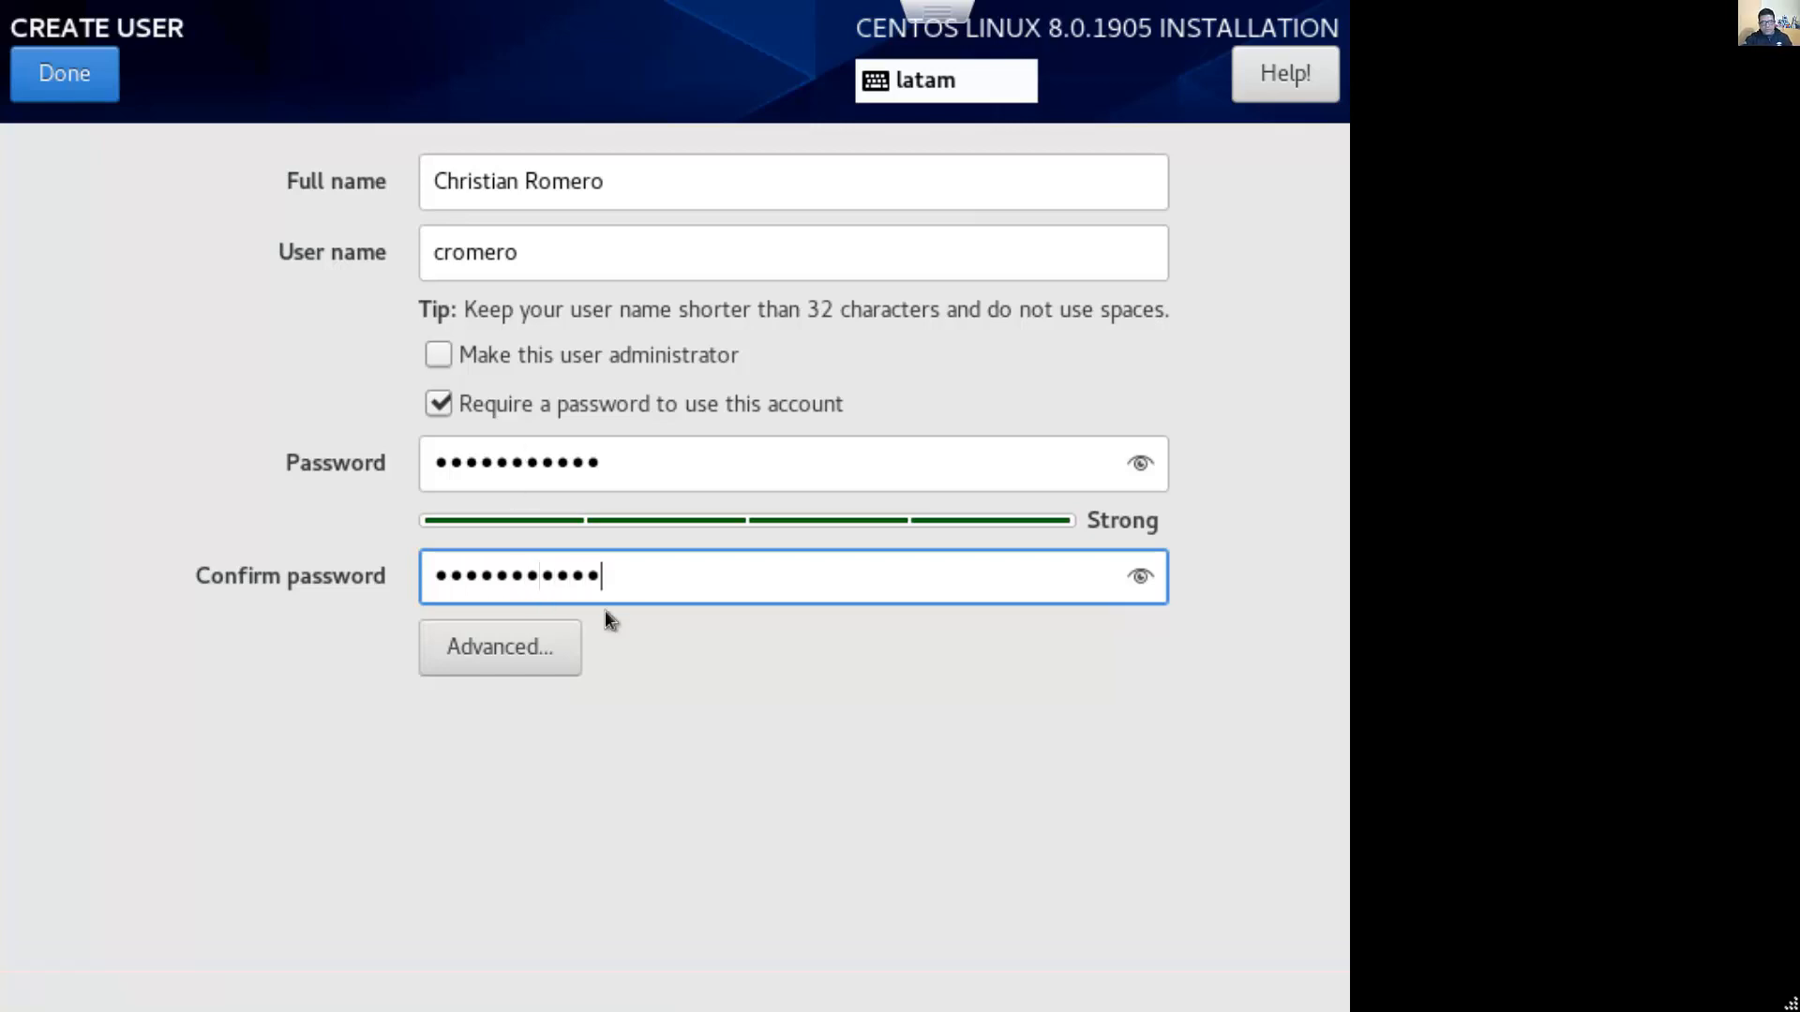
{"action": "left_click", "coordinate": [64, 73]}
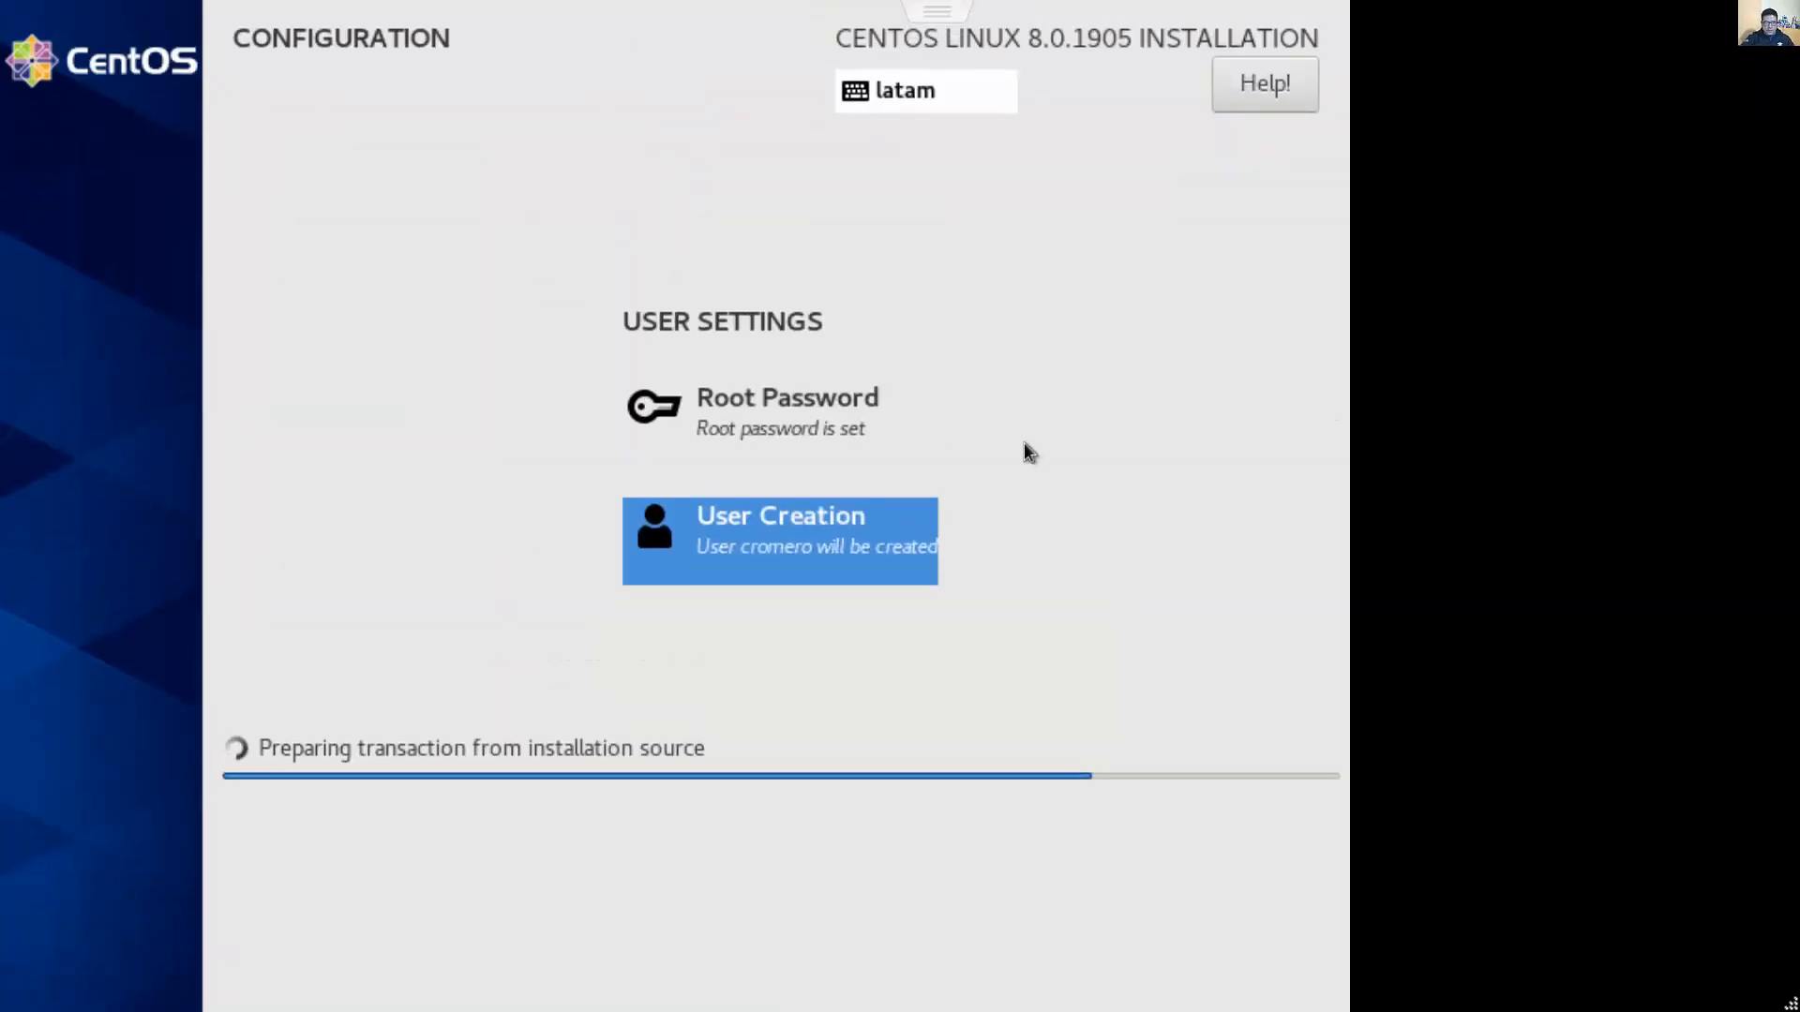
{"action": "mouse_move", "coordinate": [1109, 487]}
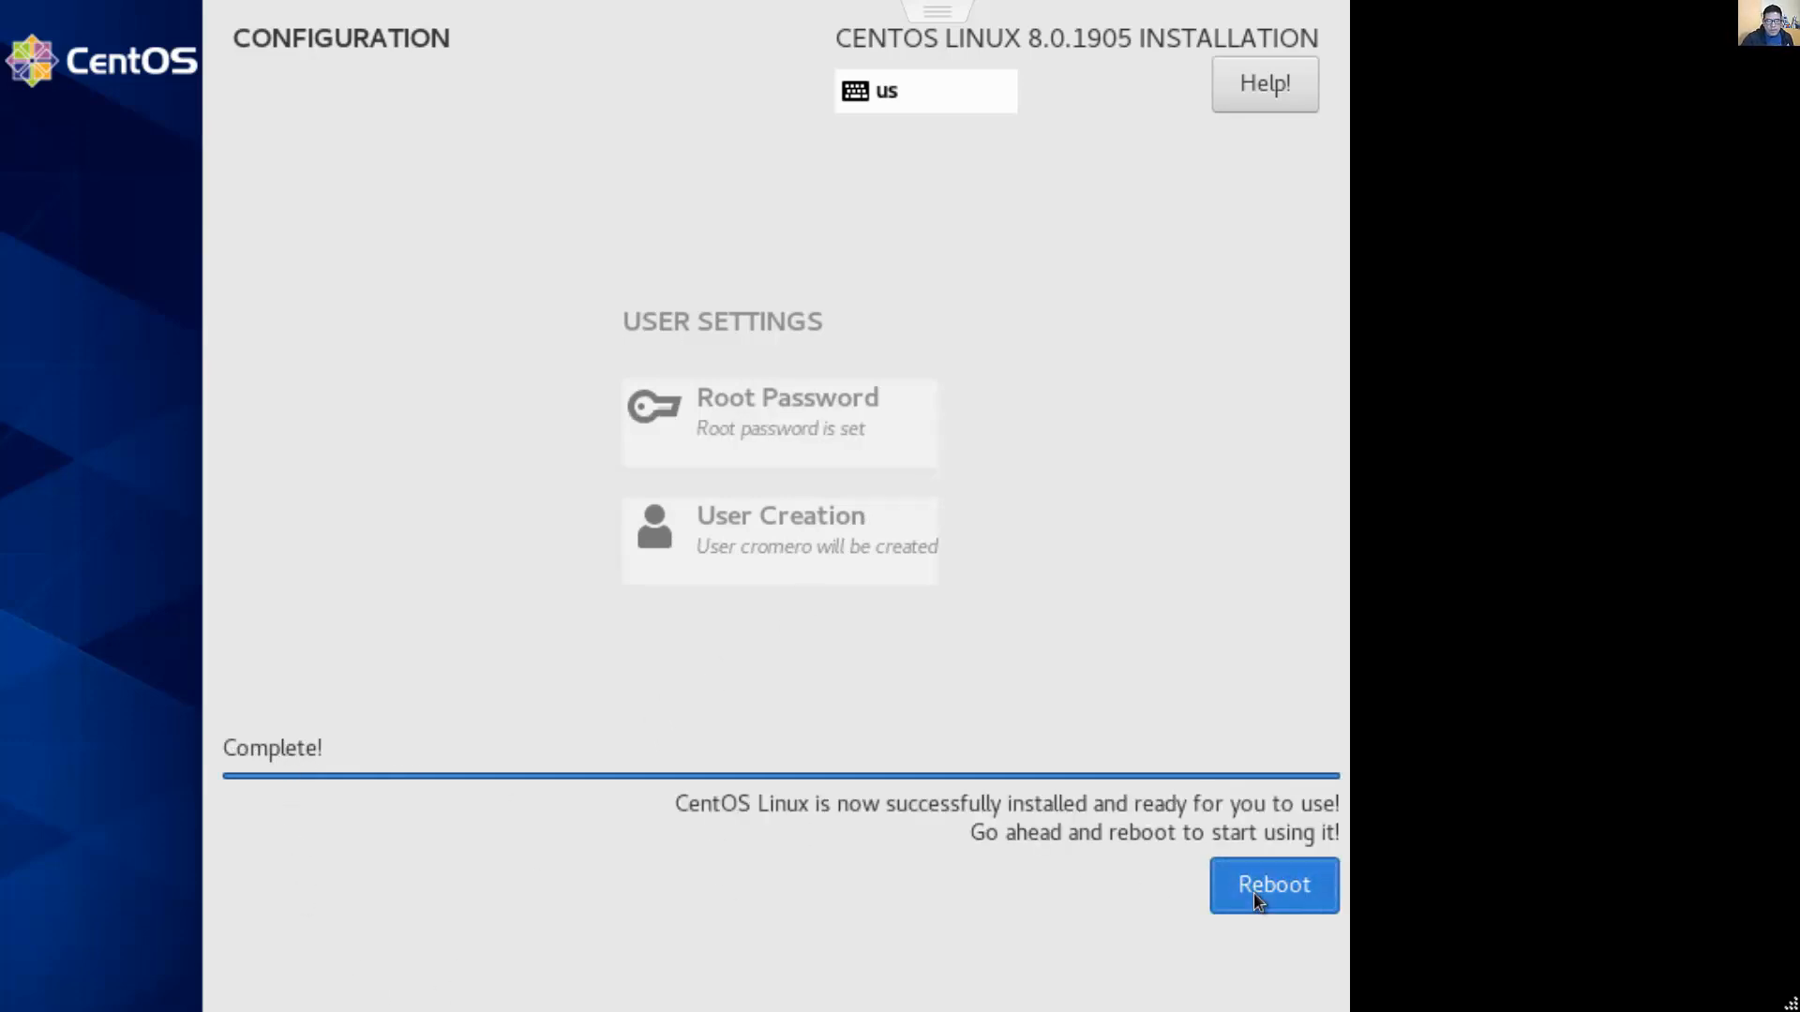
Reboot into the installed CentOS 8 system, reaching the localhost login prompt
{"action": "left_click", "coordinate": [1273, 885]}
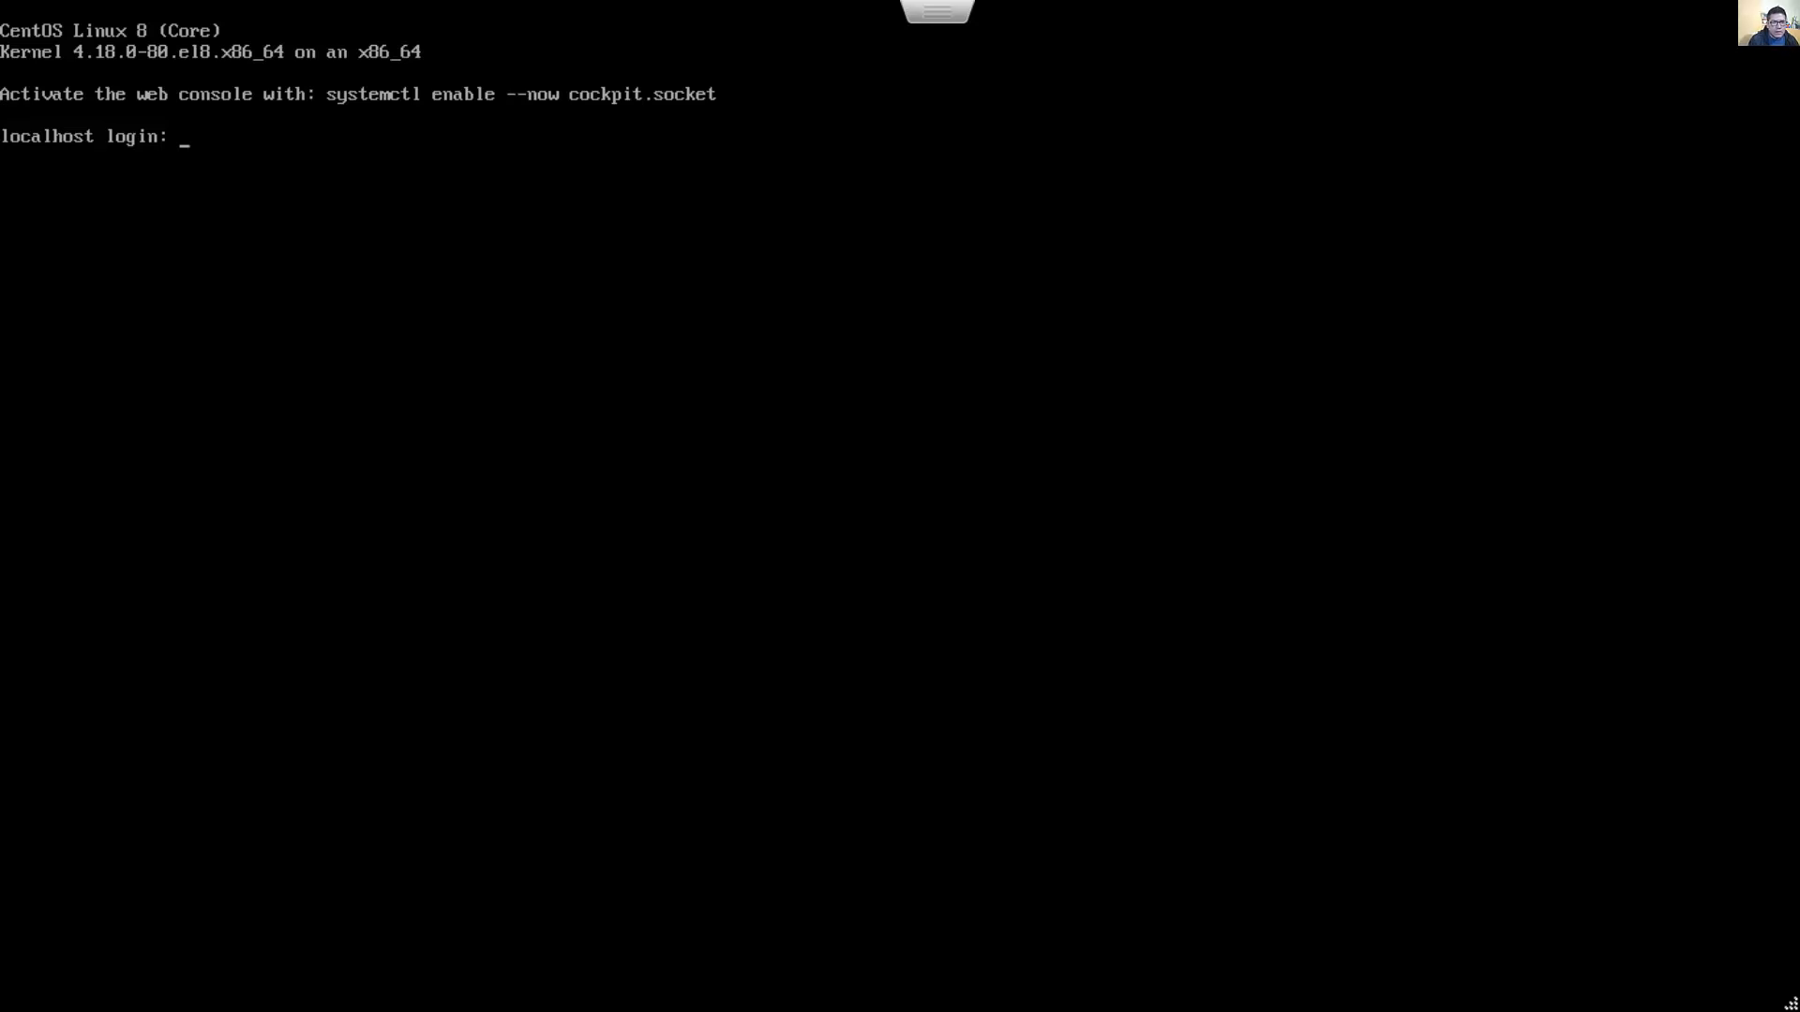
Log in as cromero, run ls and pwd, switch to root with su -, then exit
{"action": "type", "text": "cromero"}
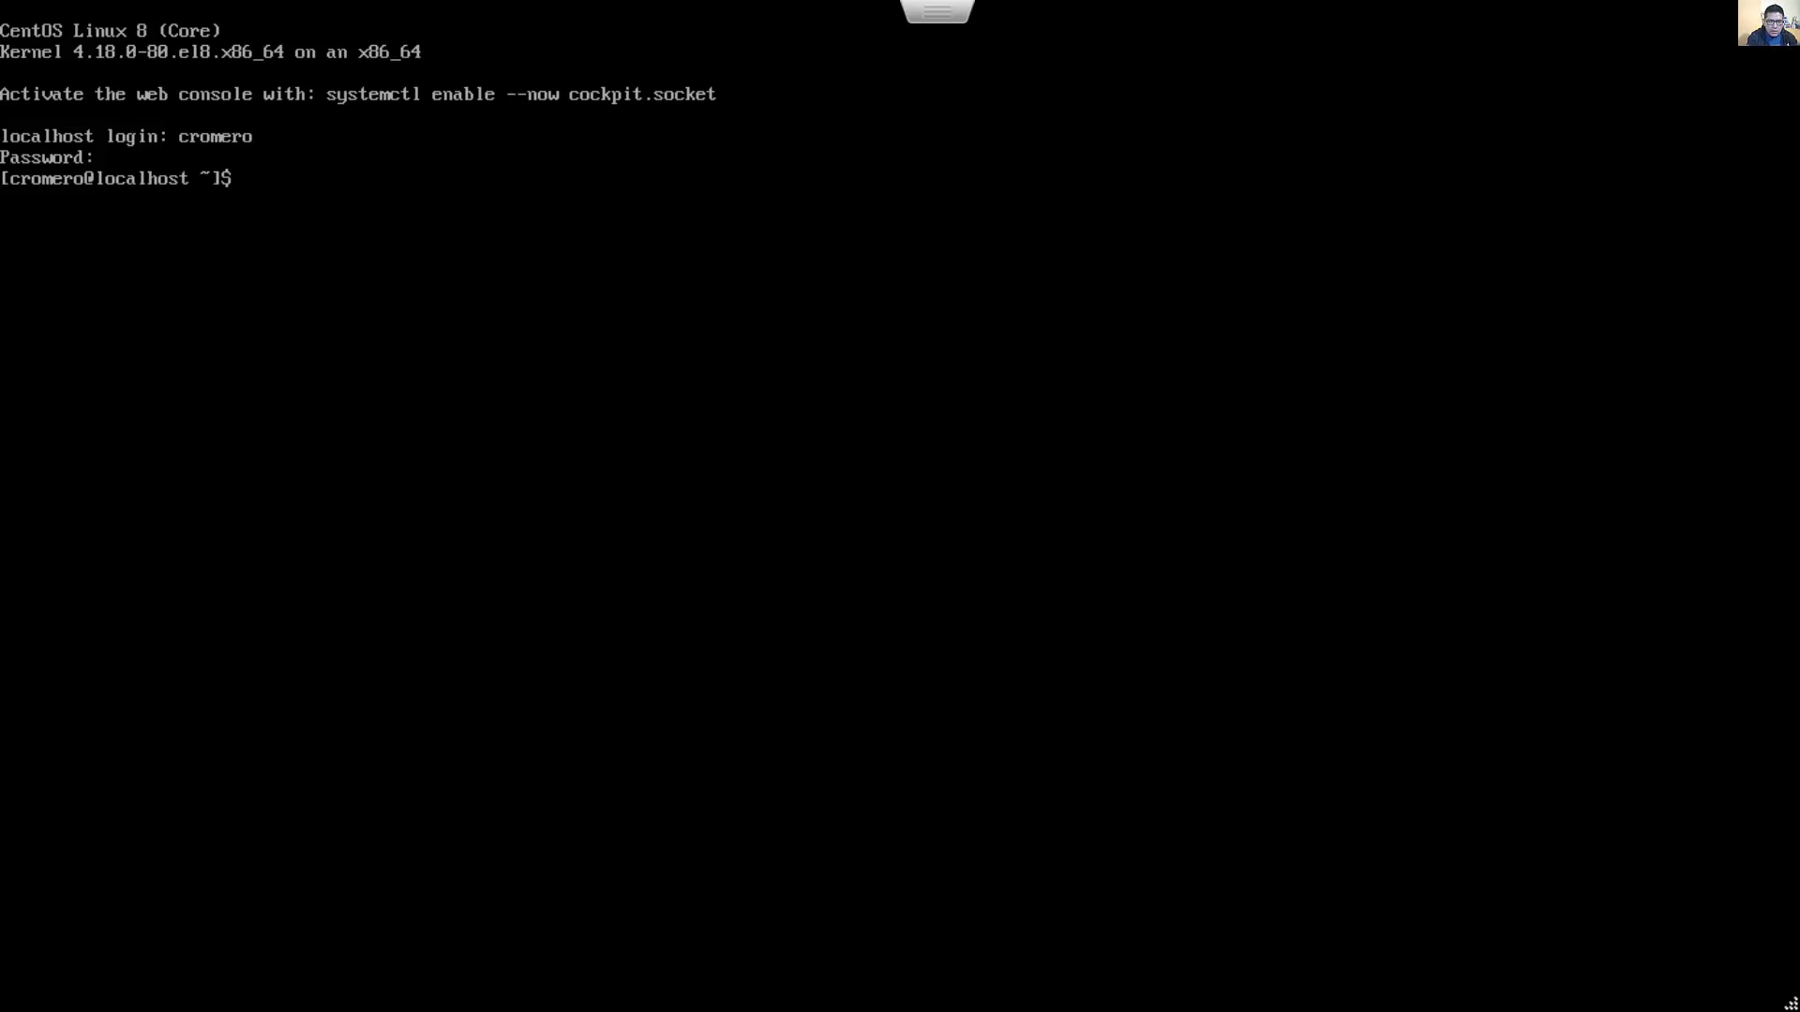
{"action": "type", "text": "ls"}
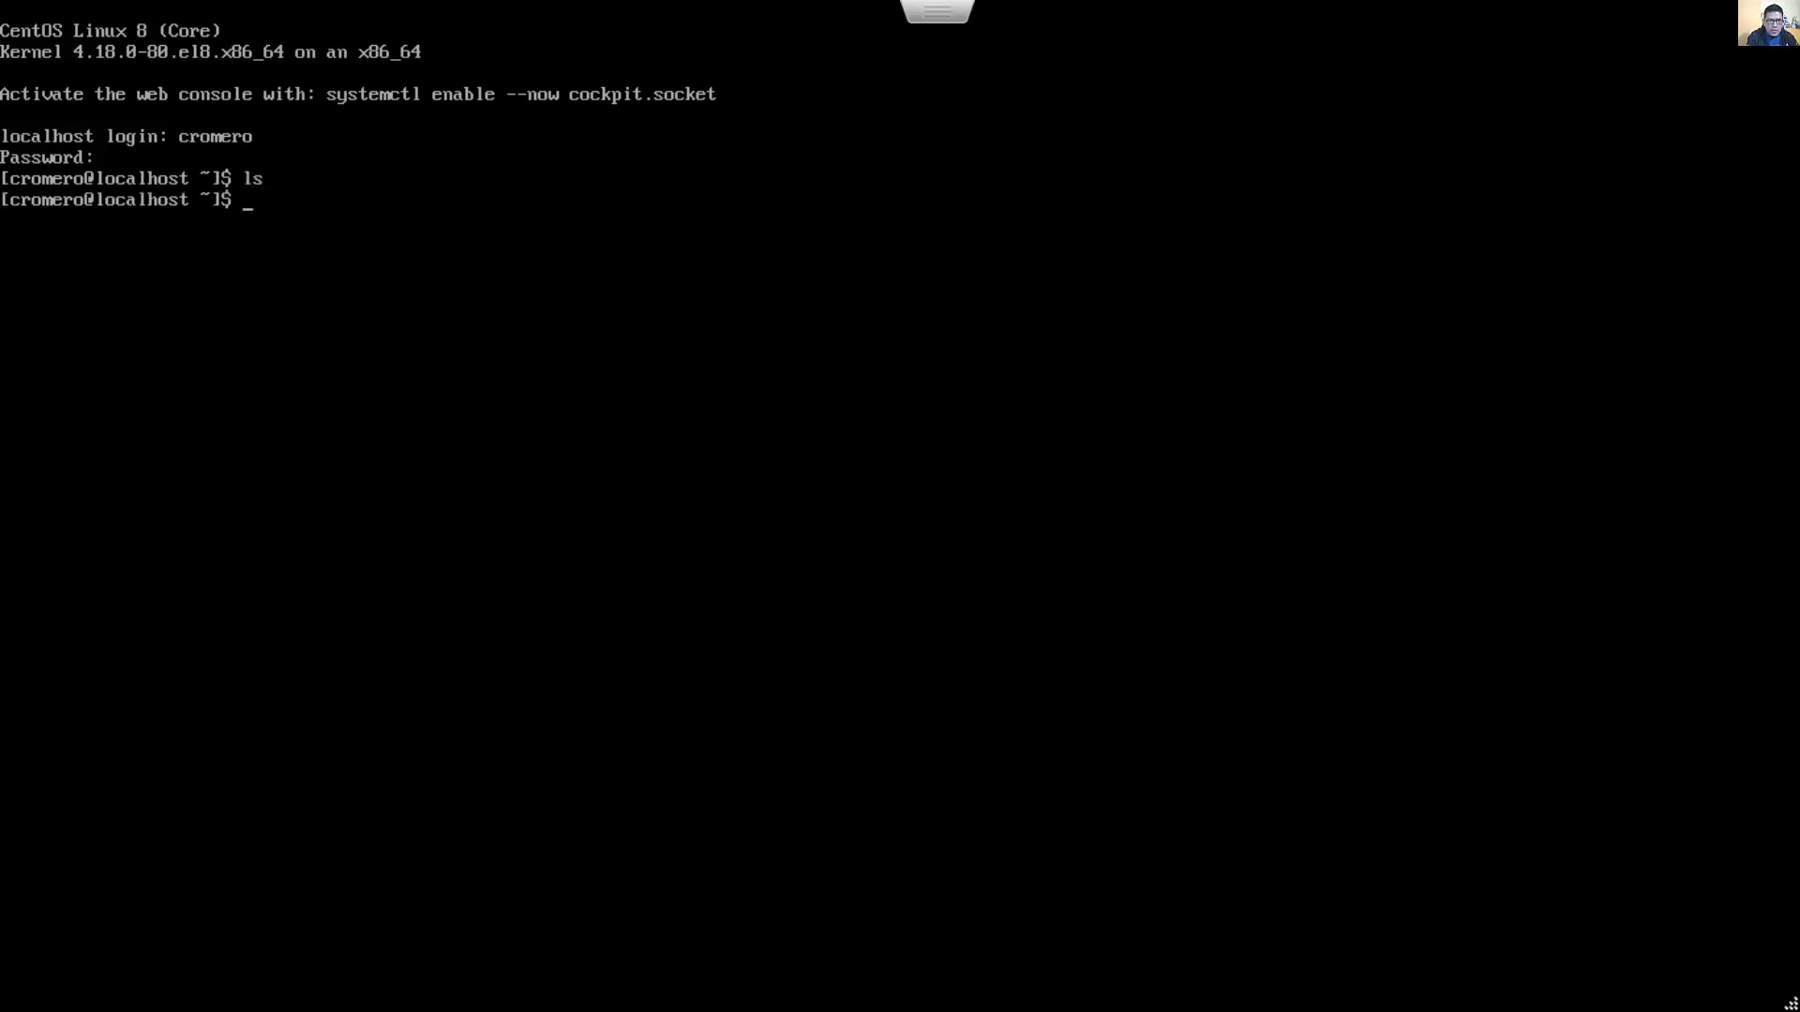
{"action": "type", "text": "pwd"}
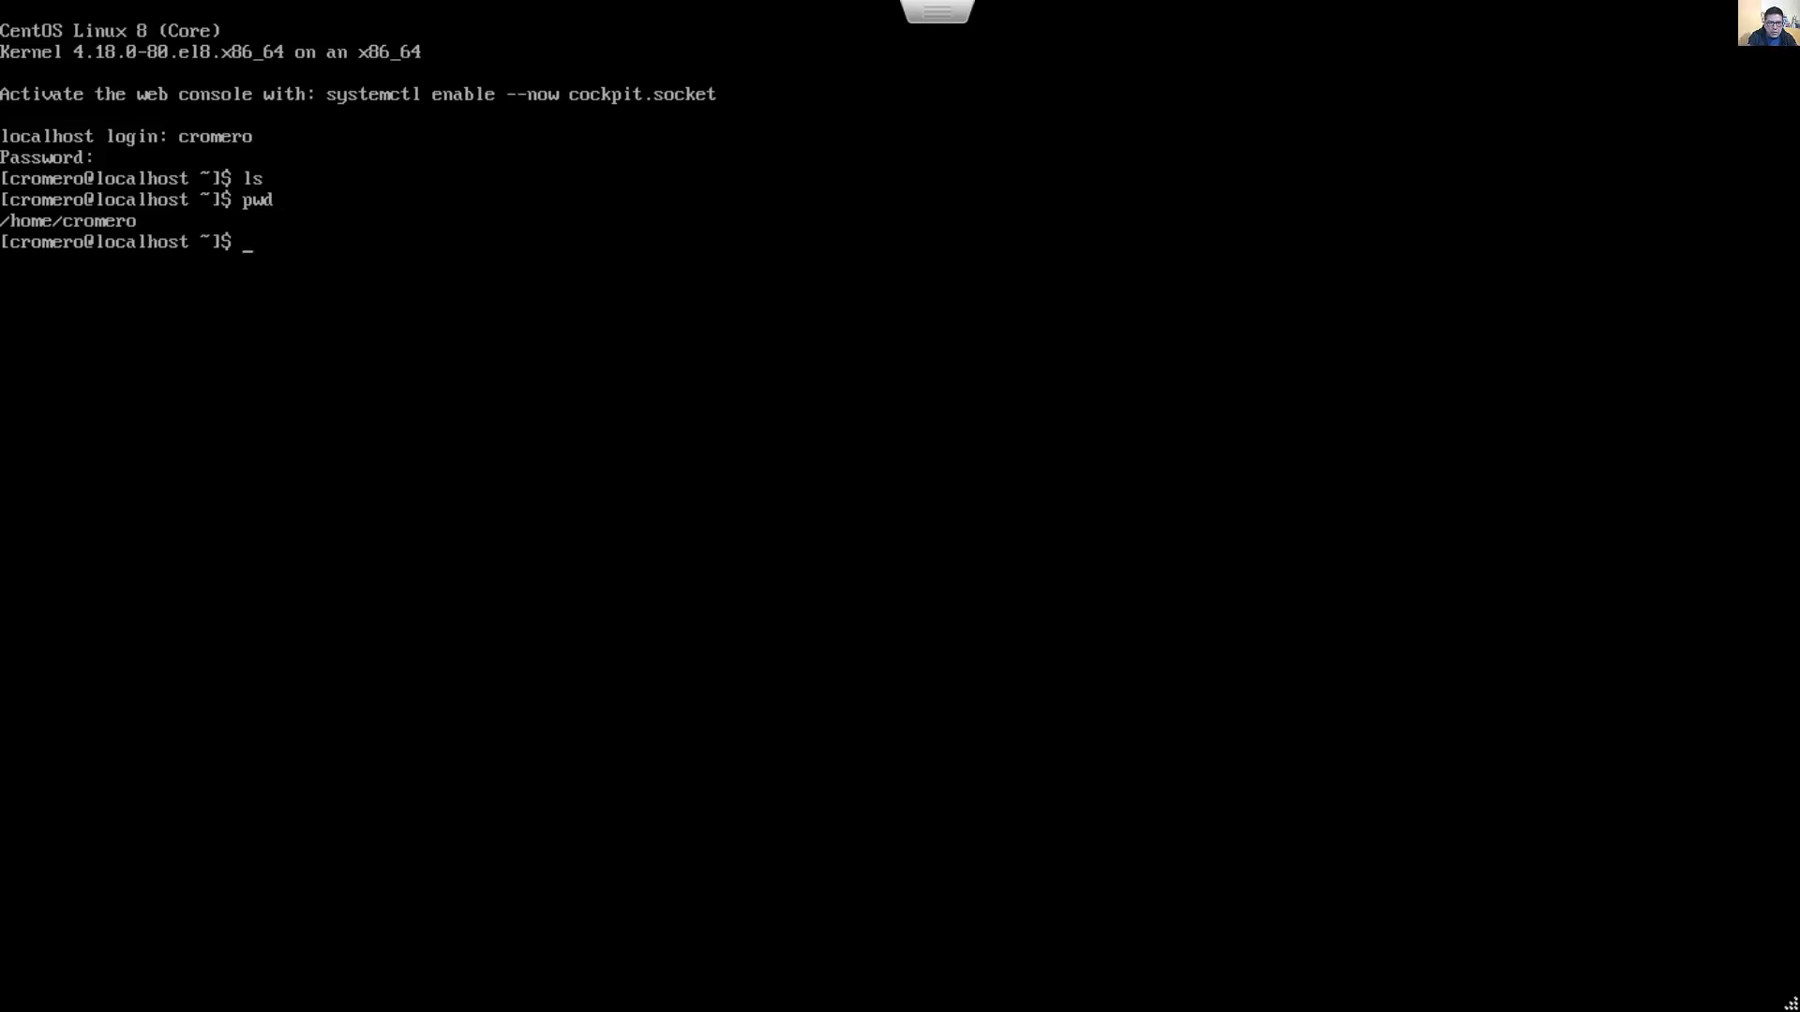
{"action": "type", "text": "su -"}
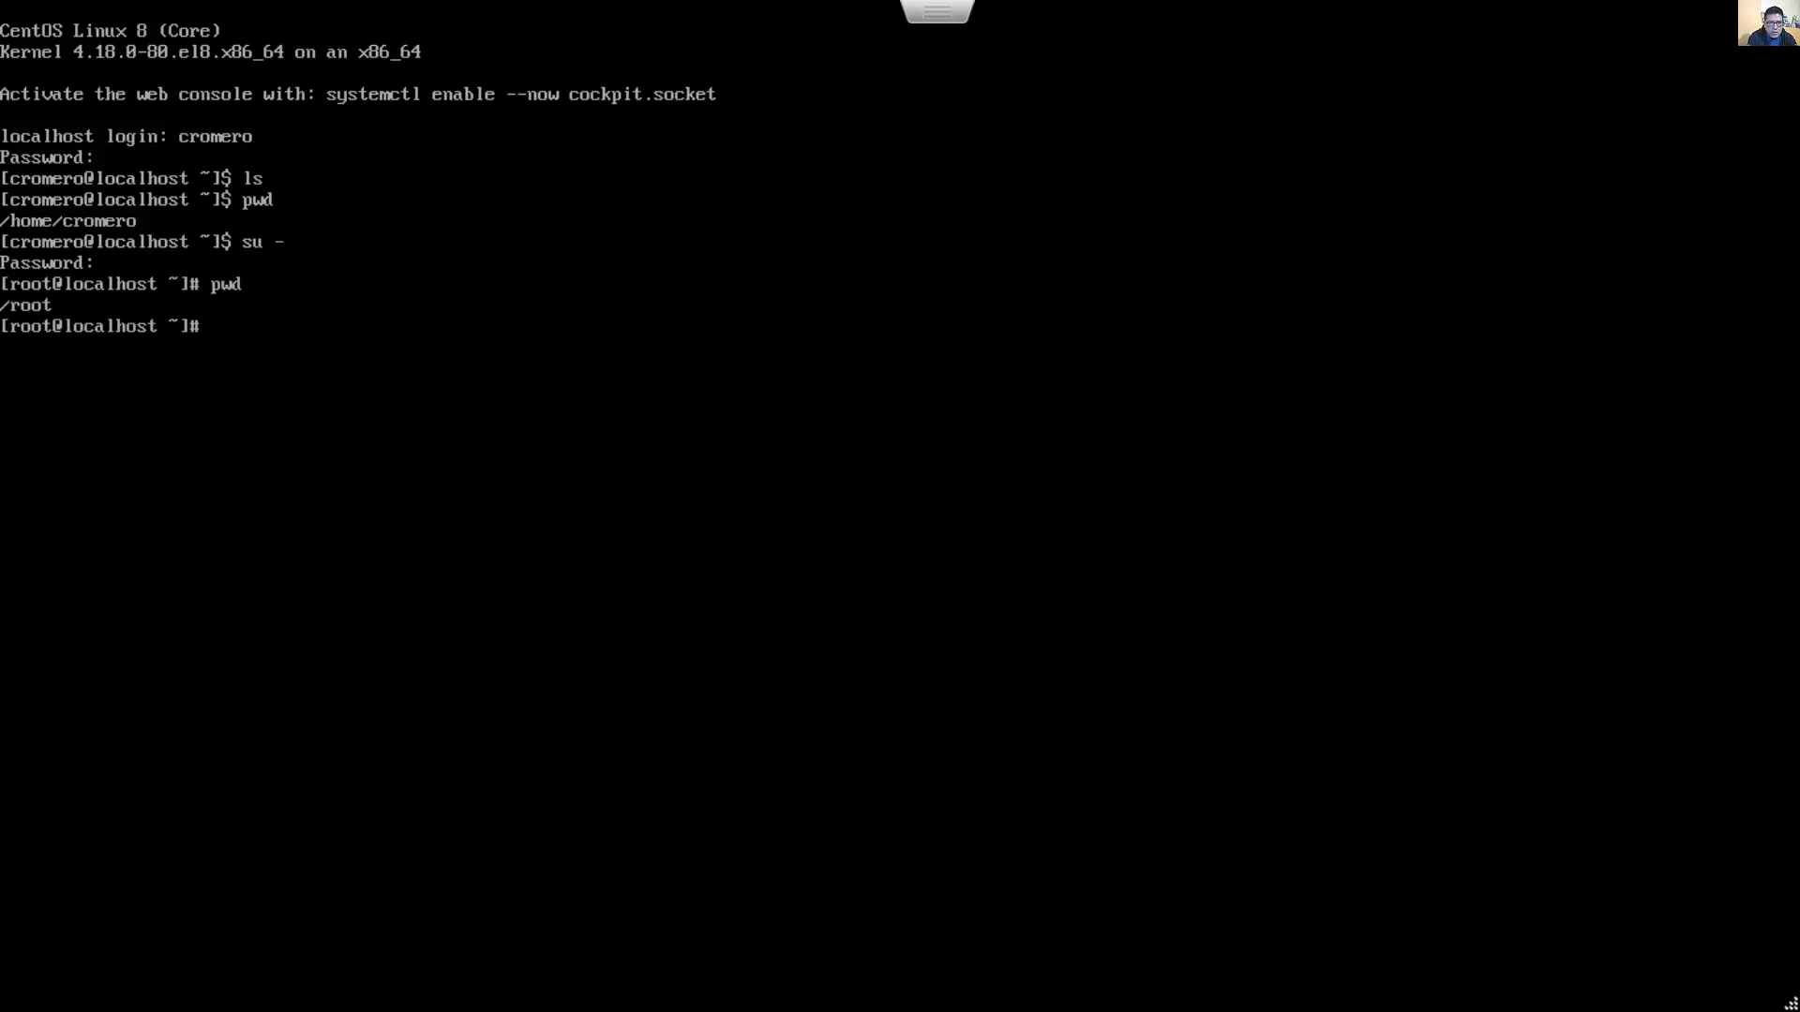
{"action": "type", "text": "ex"}
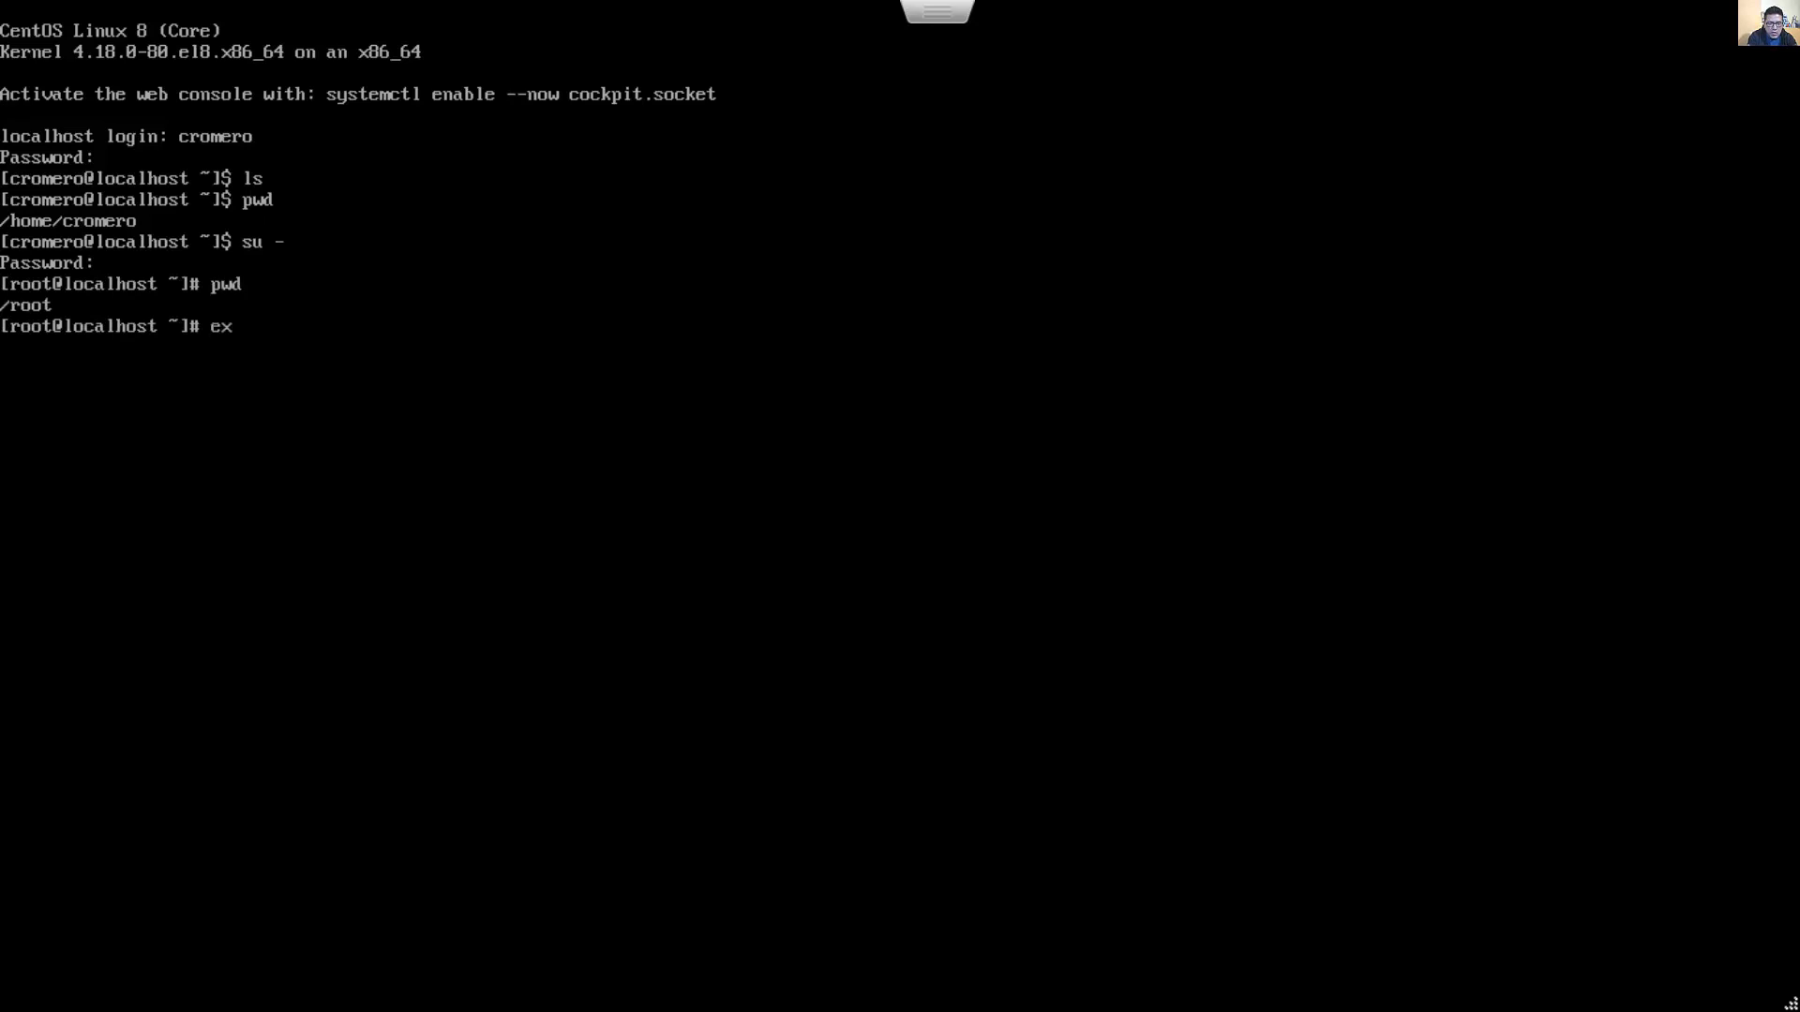